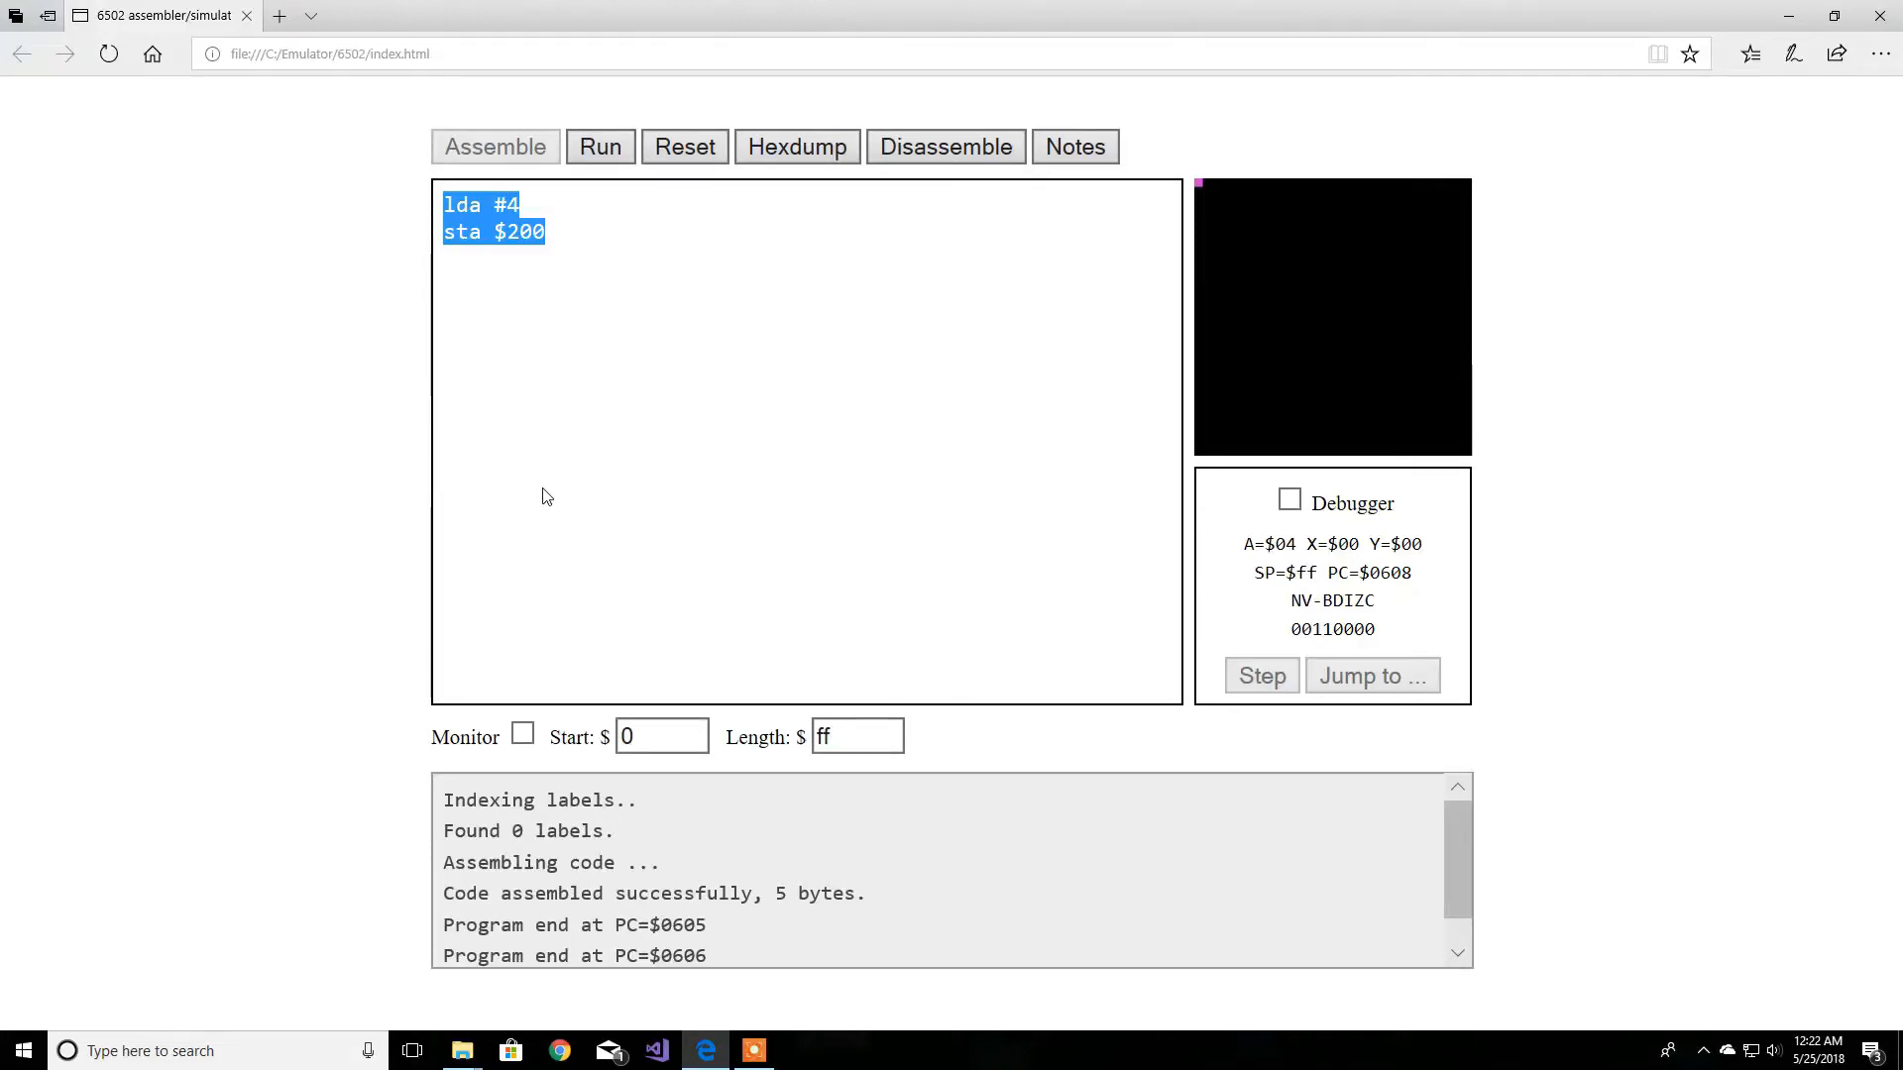
{"action": "mouse_move", "coordinate": [561, 471]}
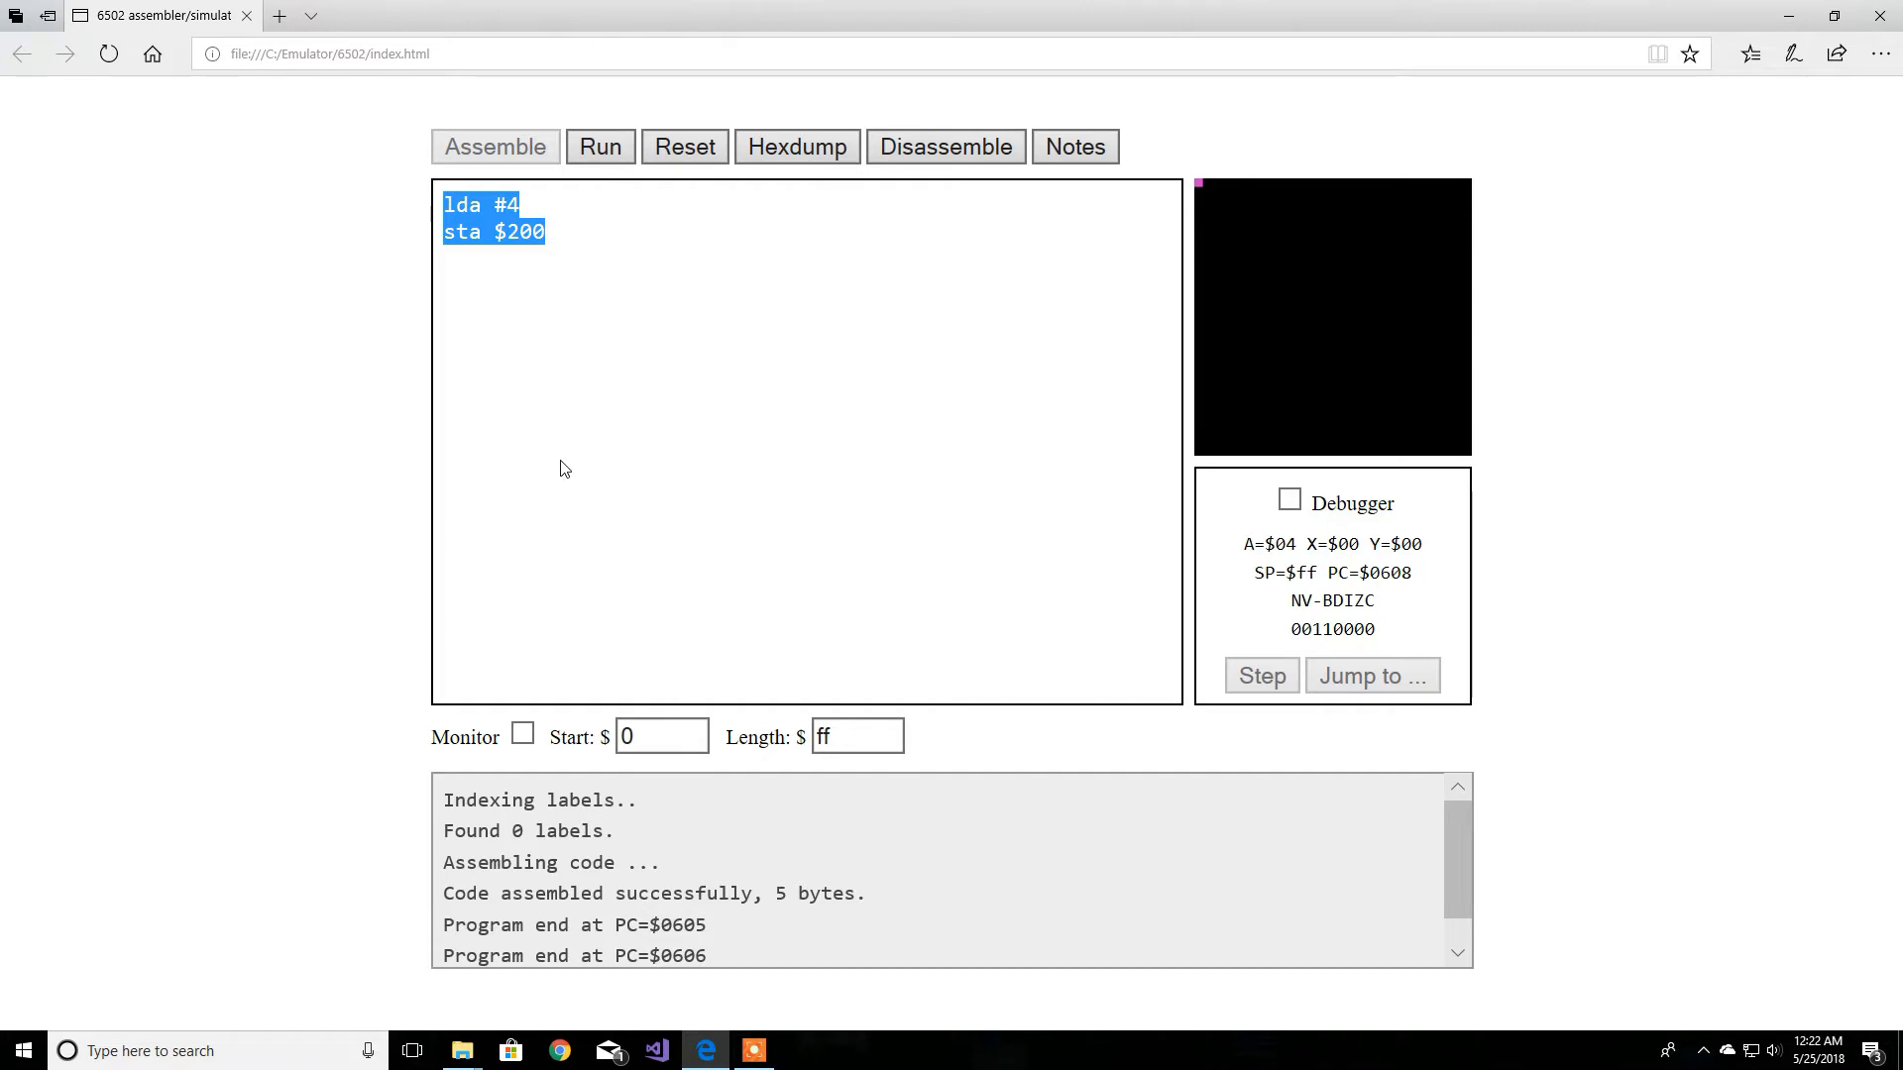
{"action": "mouse_move", "coordinate": [609, 365]}
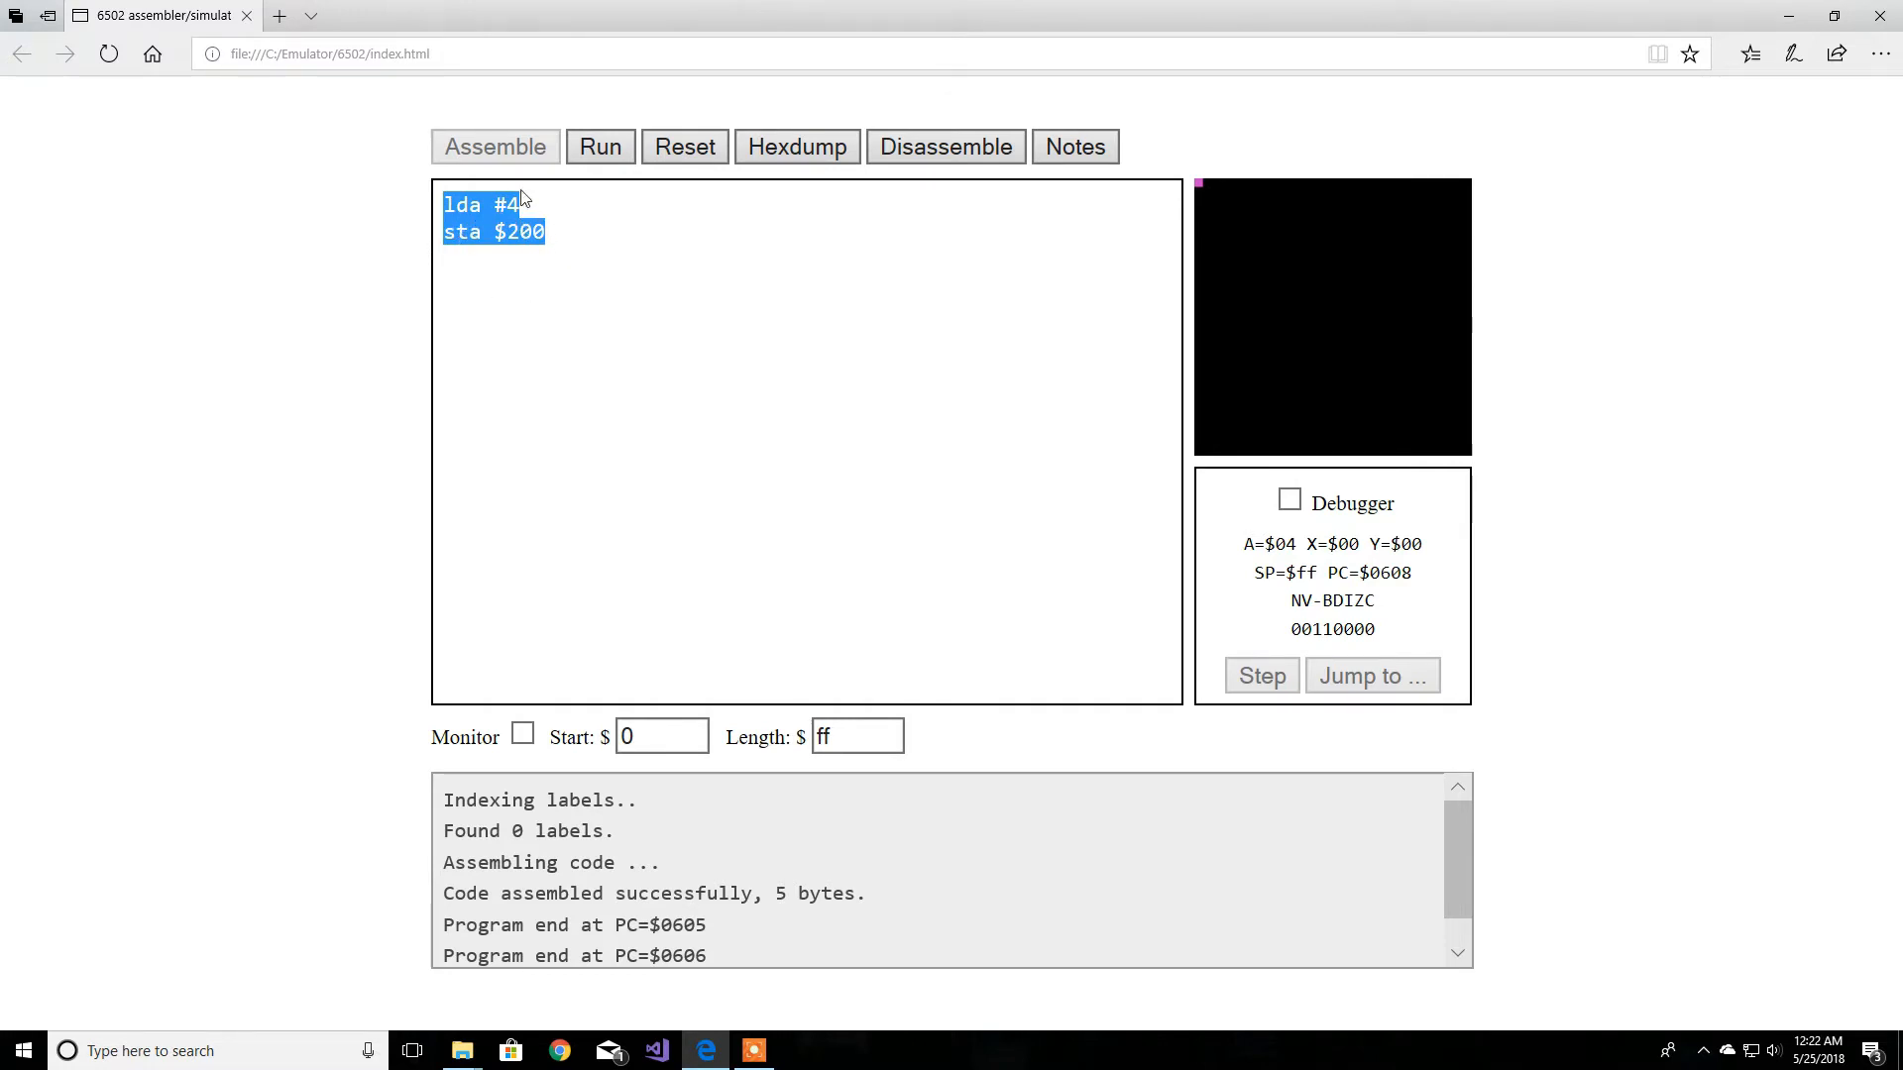
{"action": "mouse_move", "coordinate": [538, 239]}
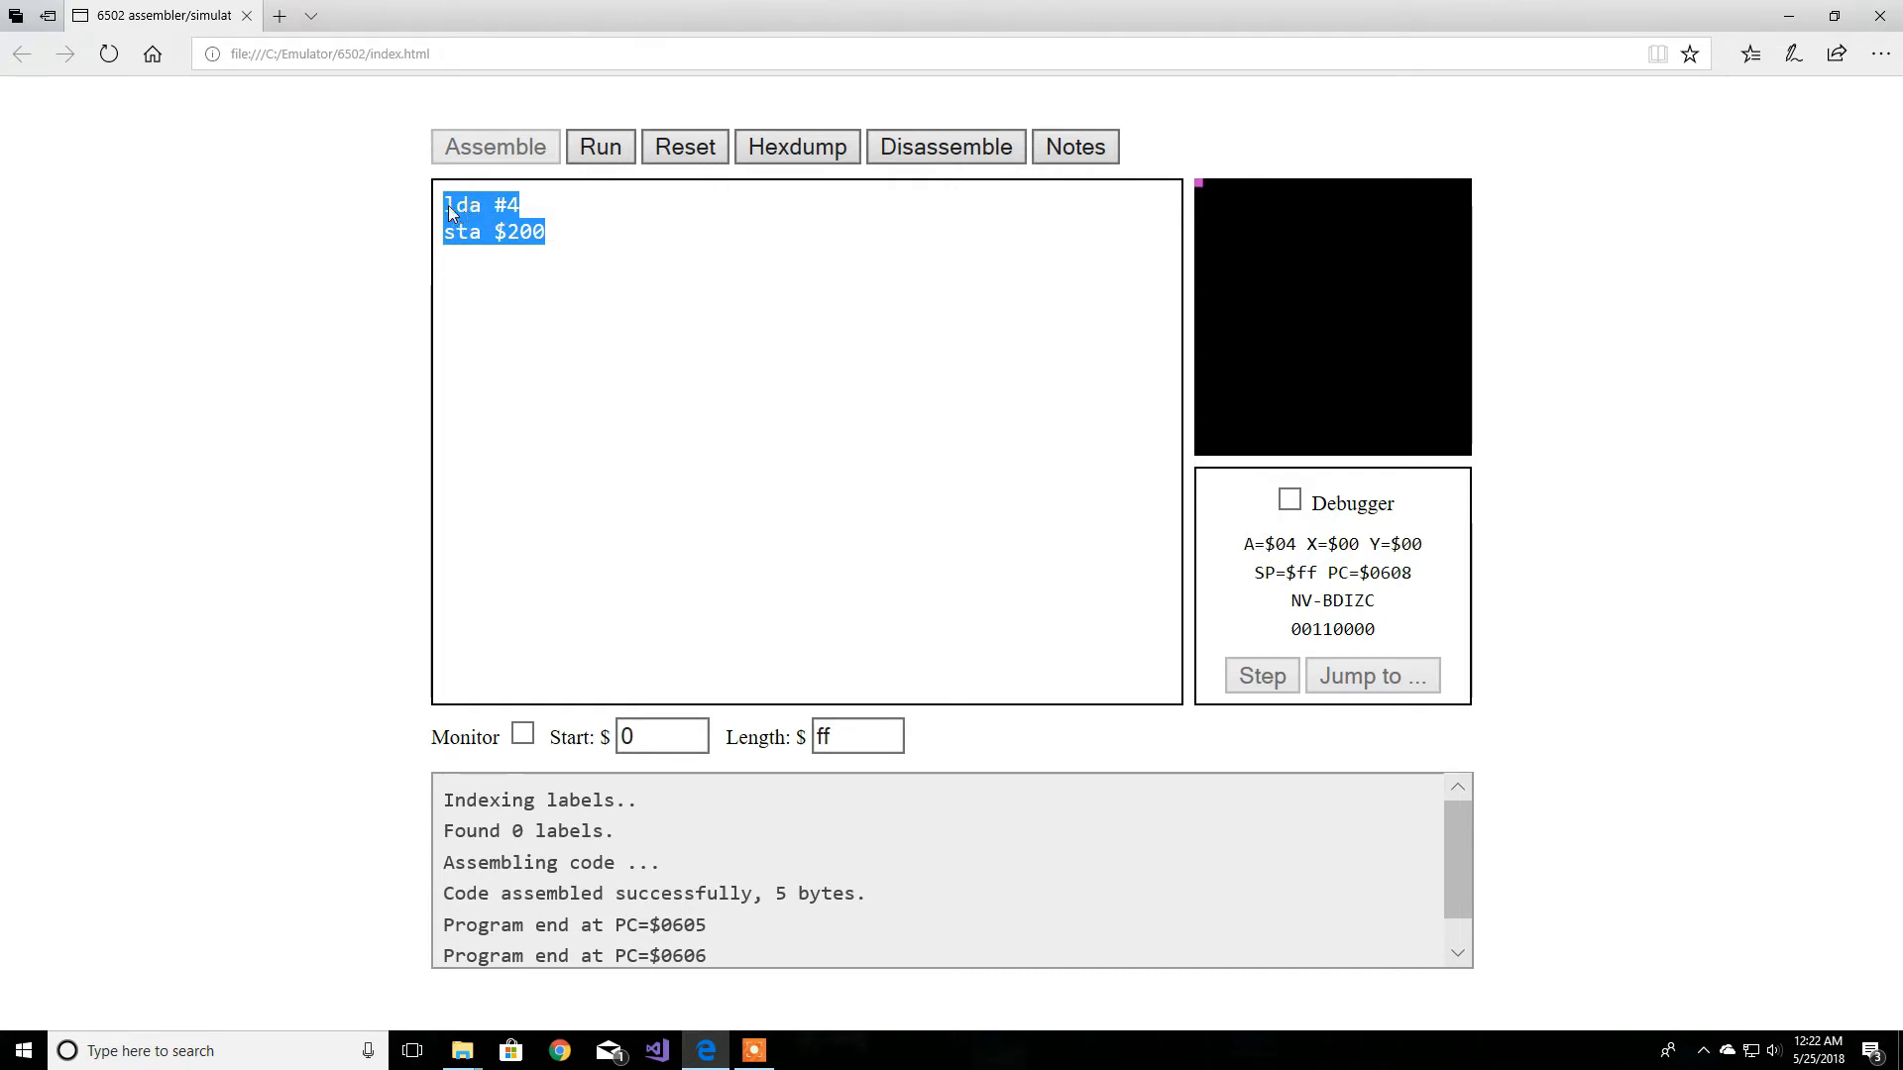
{"action": "mouse_move", "coordinate": [452, 246]}
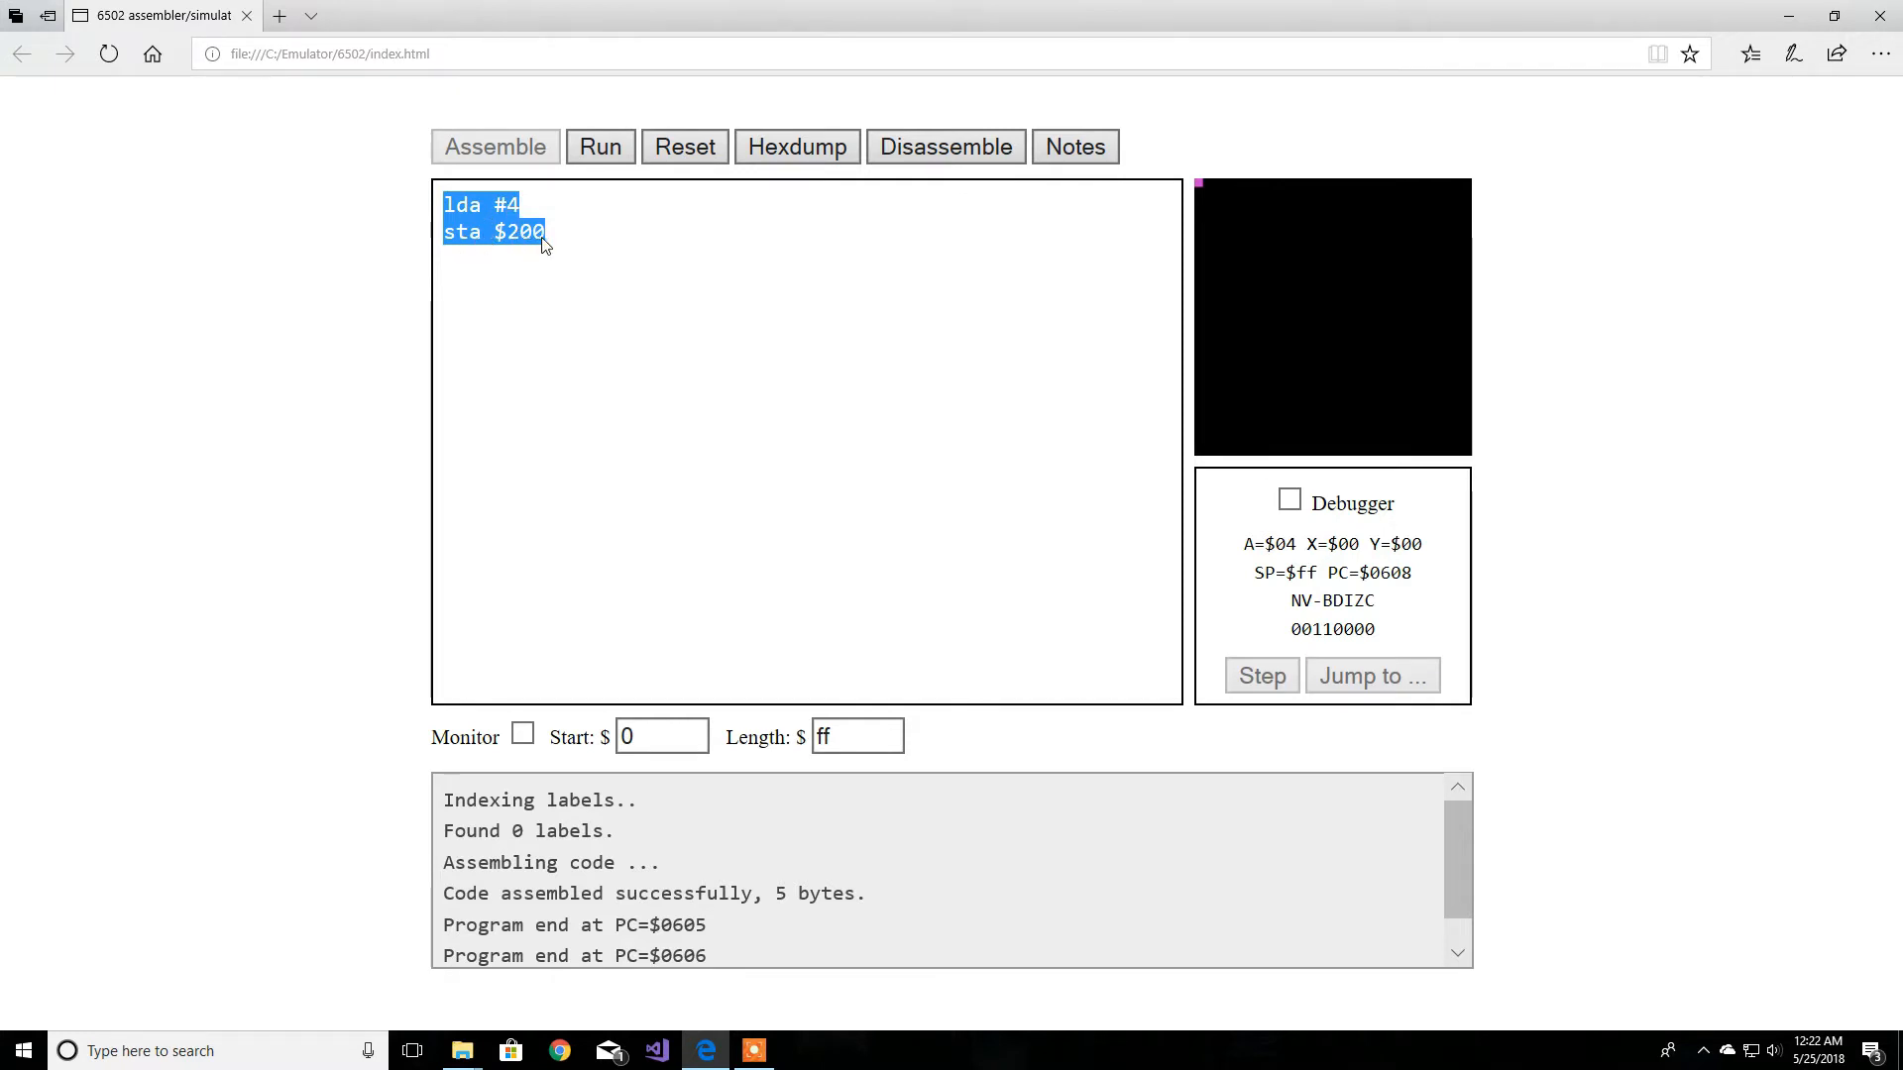
Replace the store address 200 with 199 in the code so the program writes to $199
{"action": "left_click", "coordinate": [547, 232]}
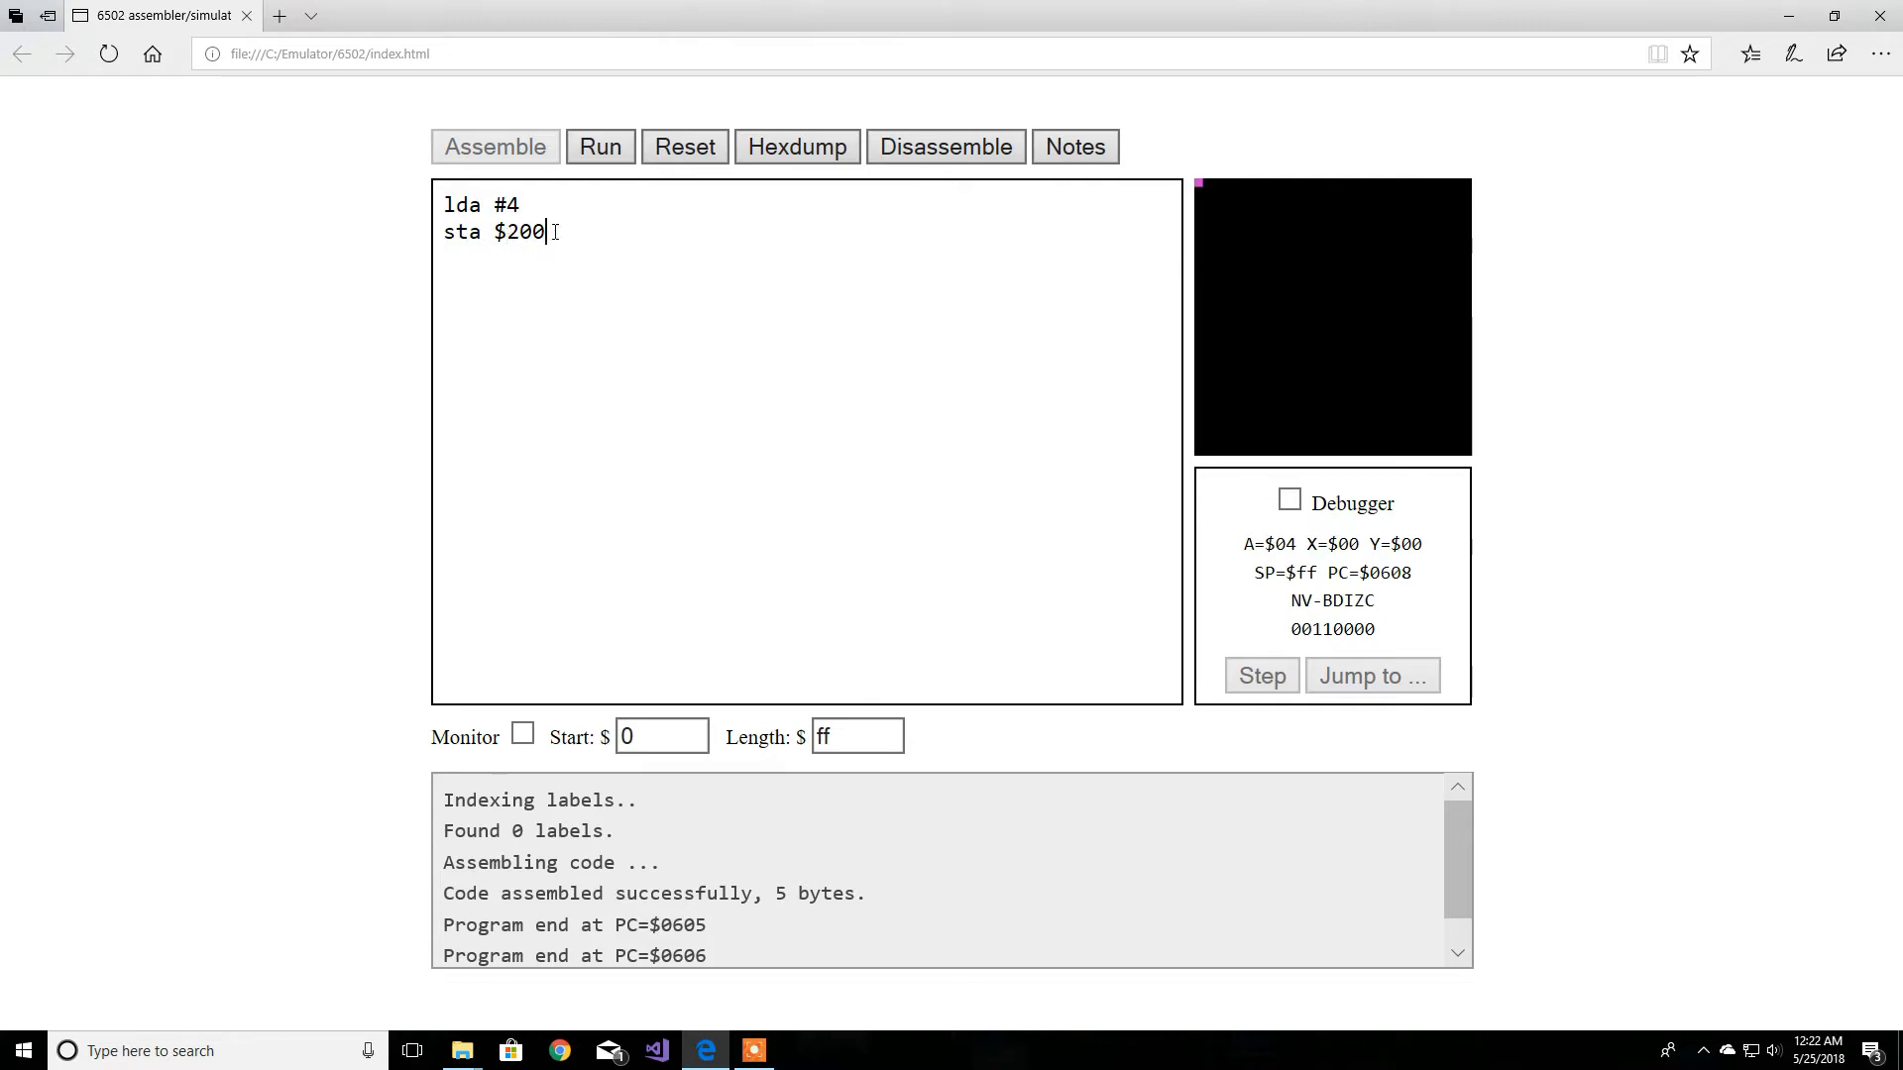
{"action": "double_click", "coordinate": [518, 231]}
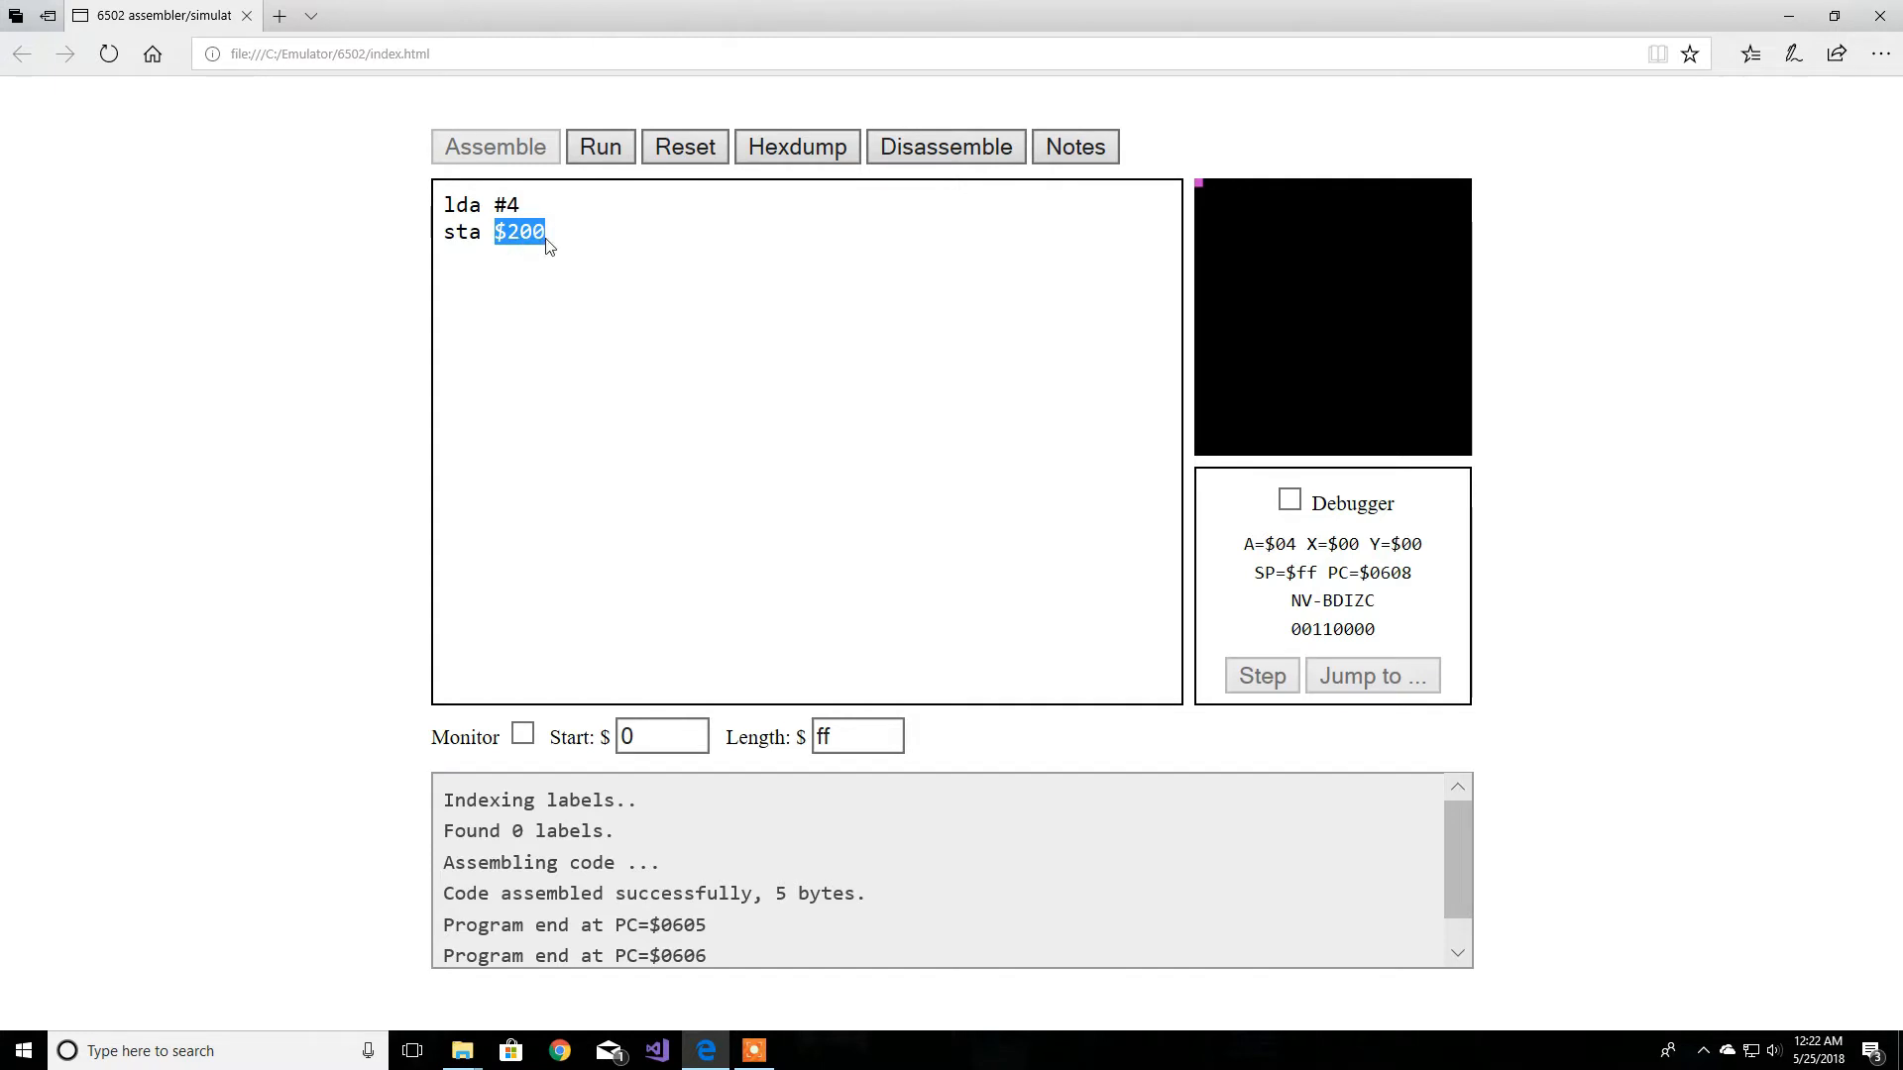
{"action": "left_click", "coordinate": [550, 232]}
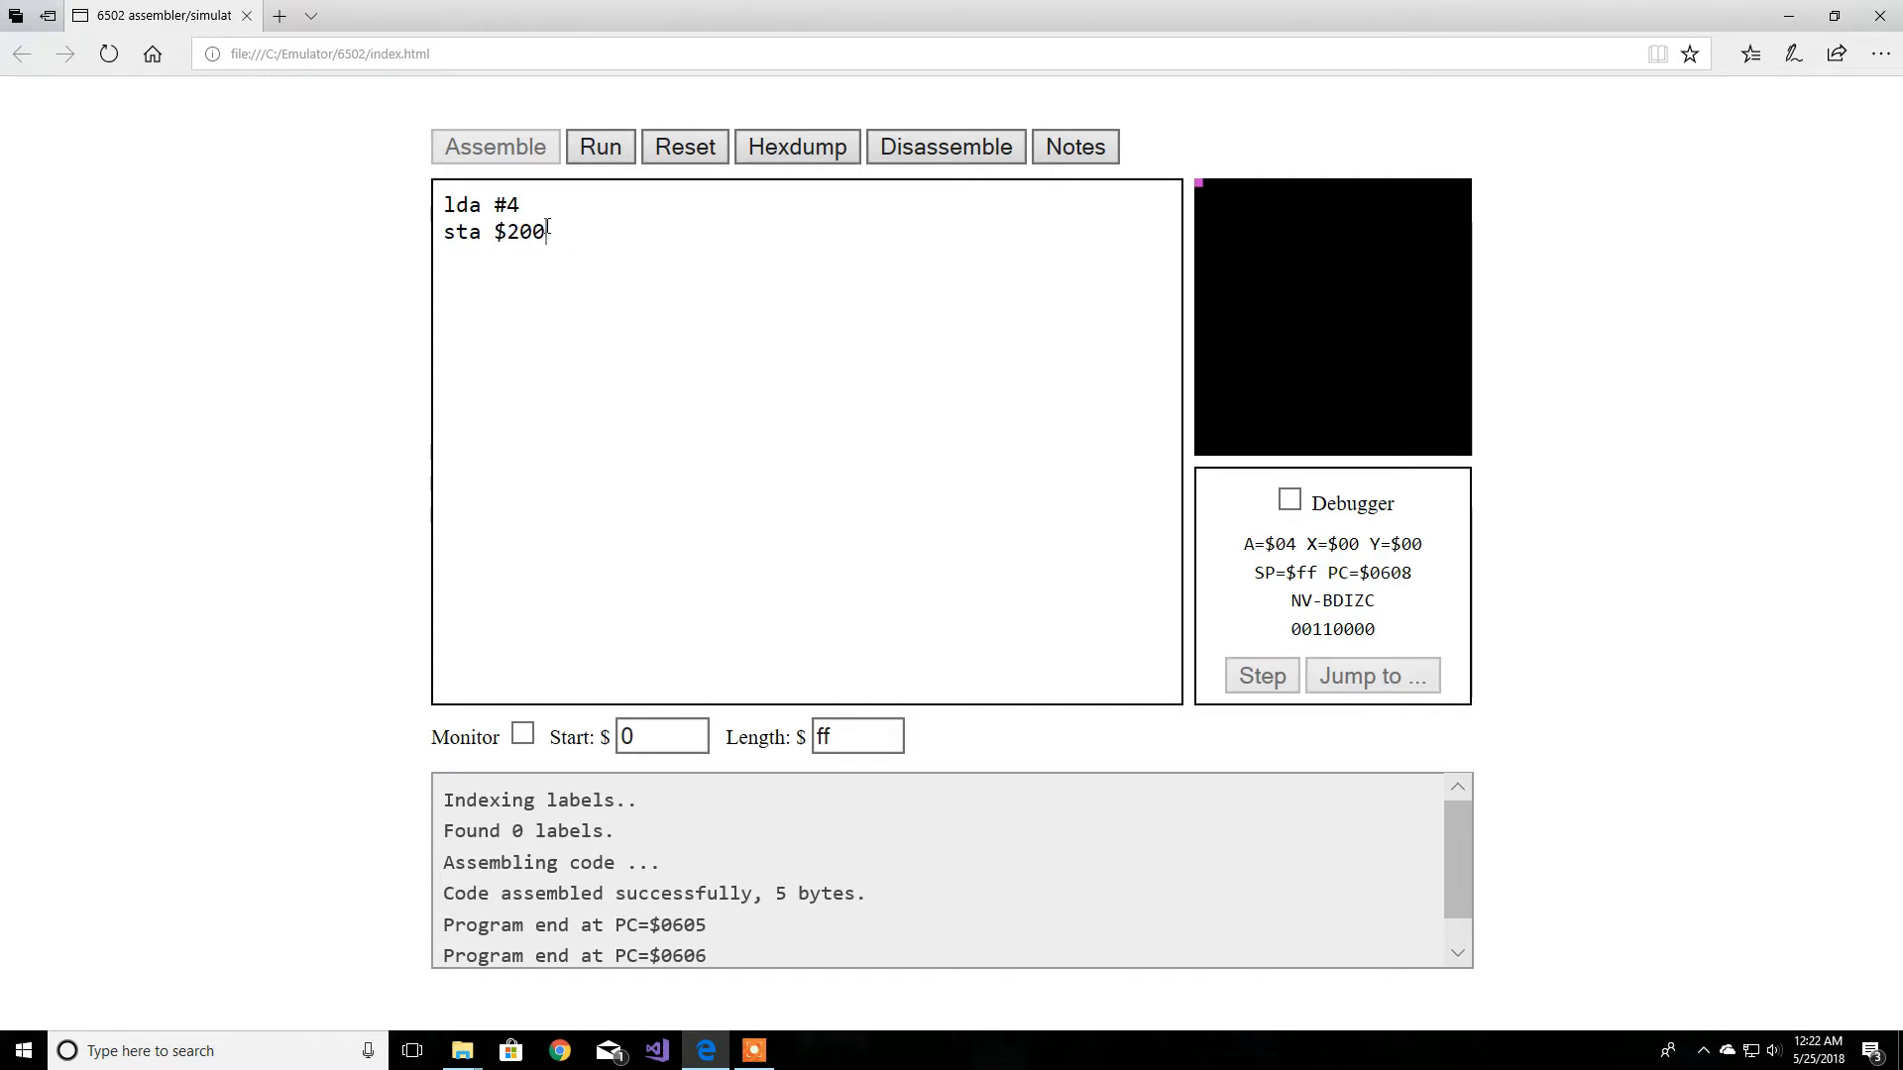
{"action": "left_click", "coordinate": [1261, 676]}
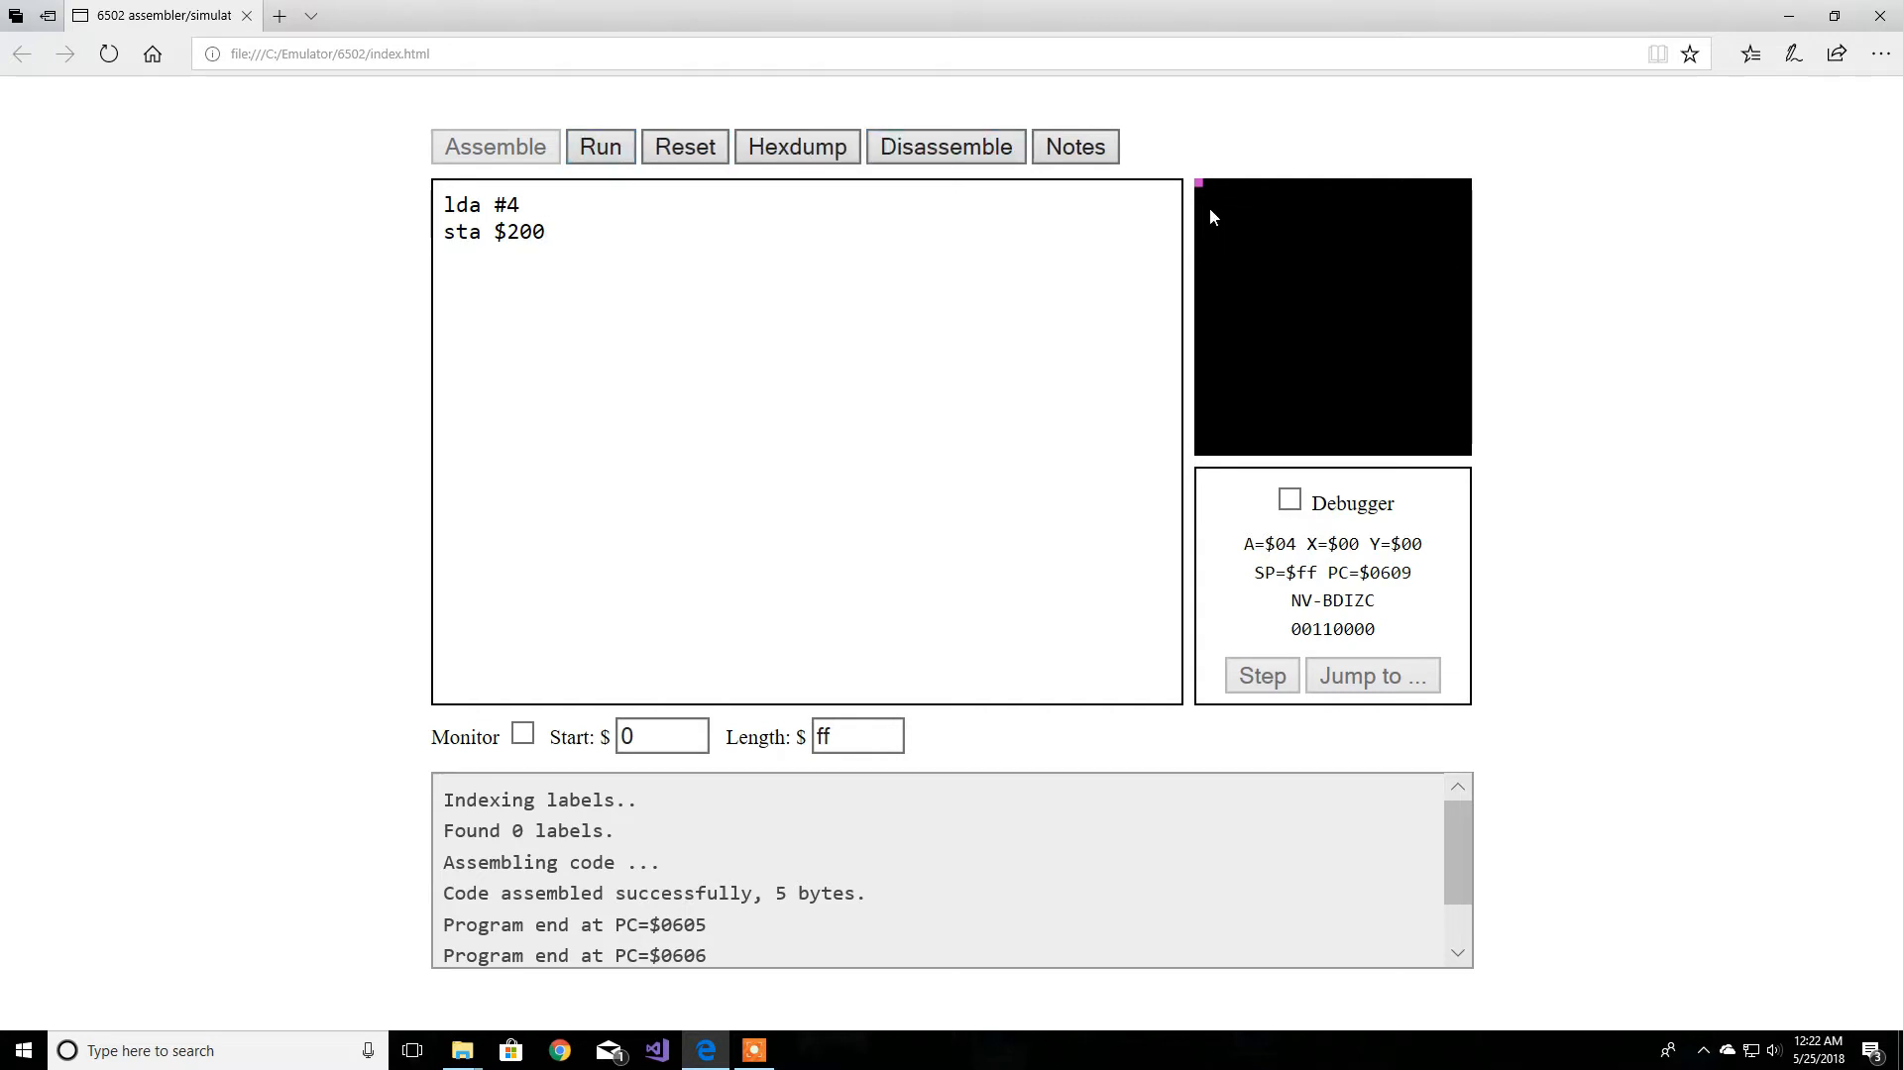
{"action": "mouse_move", "coordinate": [1201, 190]}
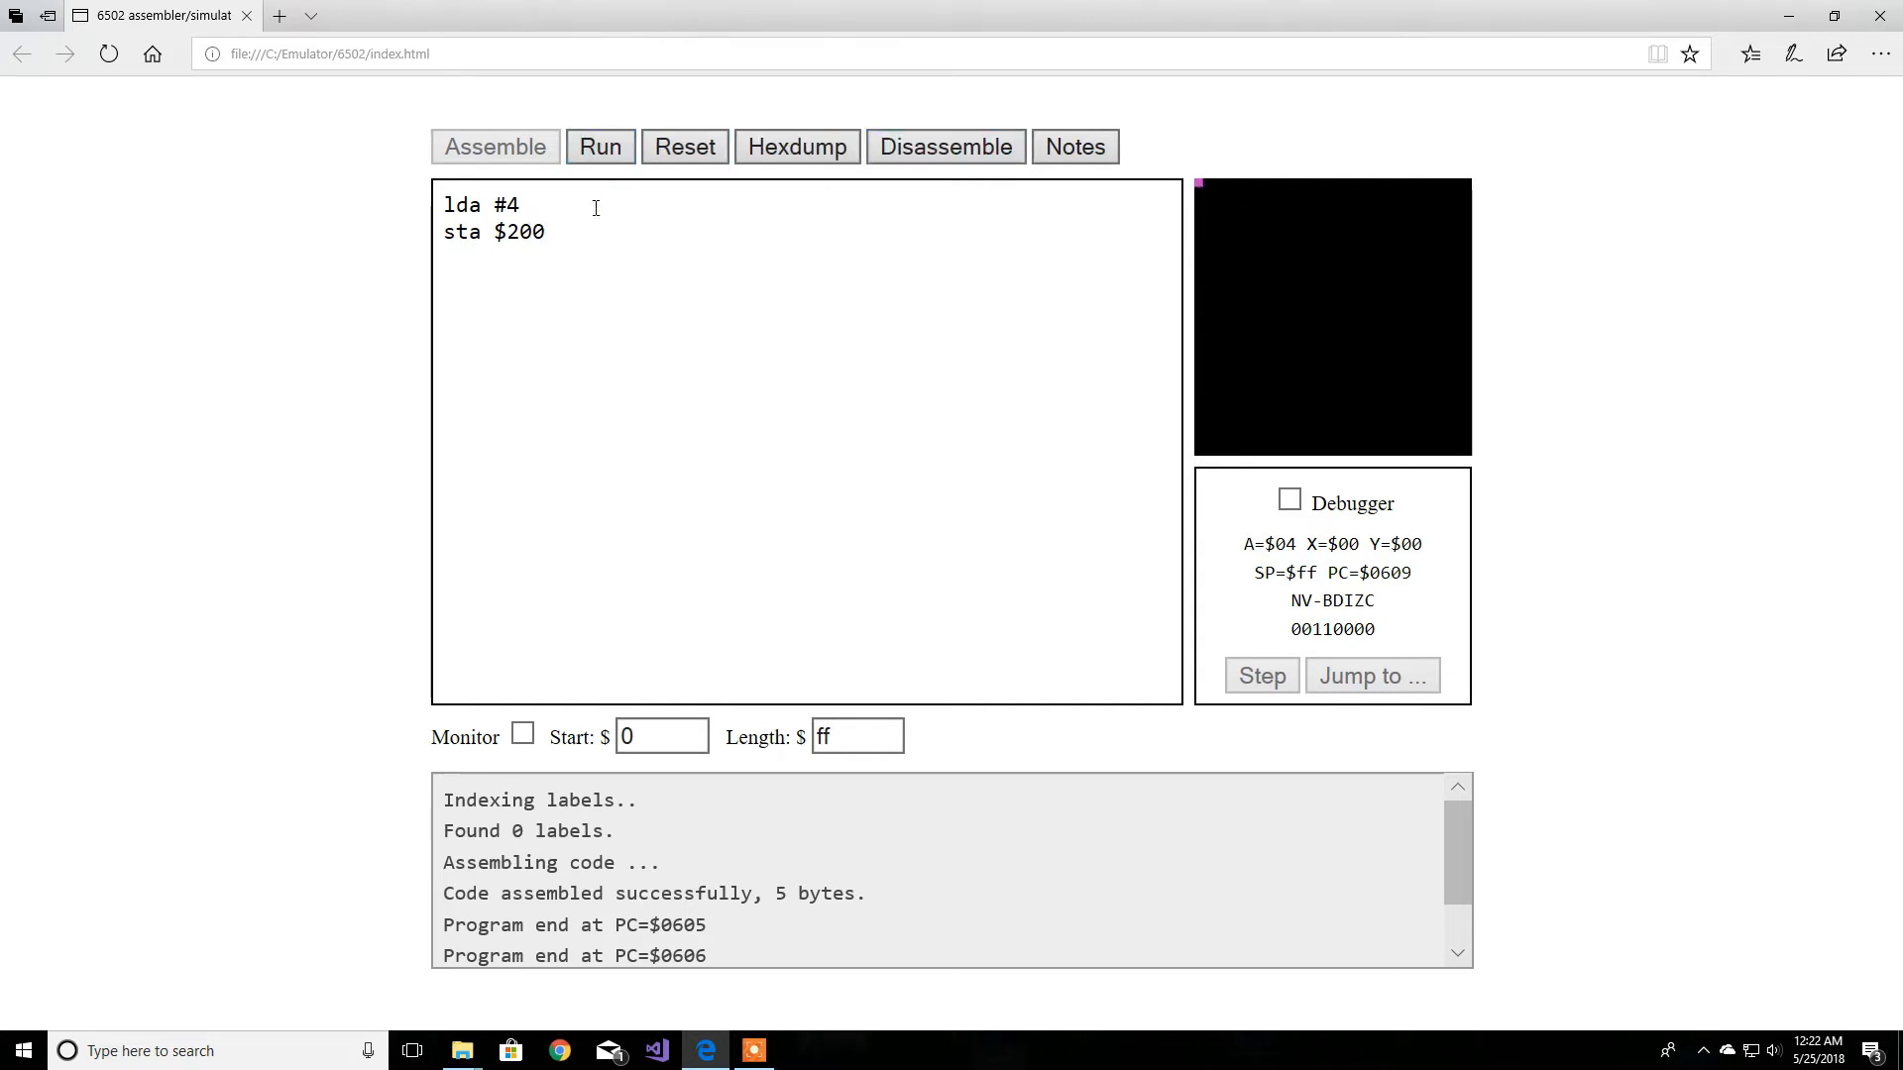
{"action": "key", "text": "Backspace"}
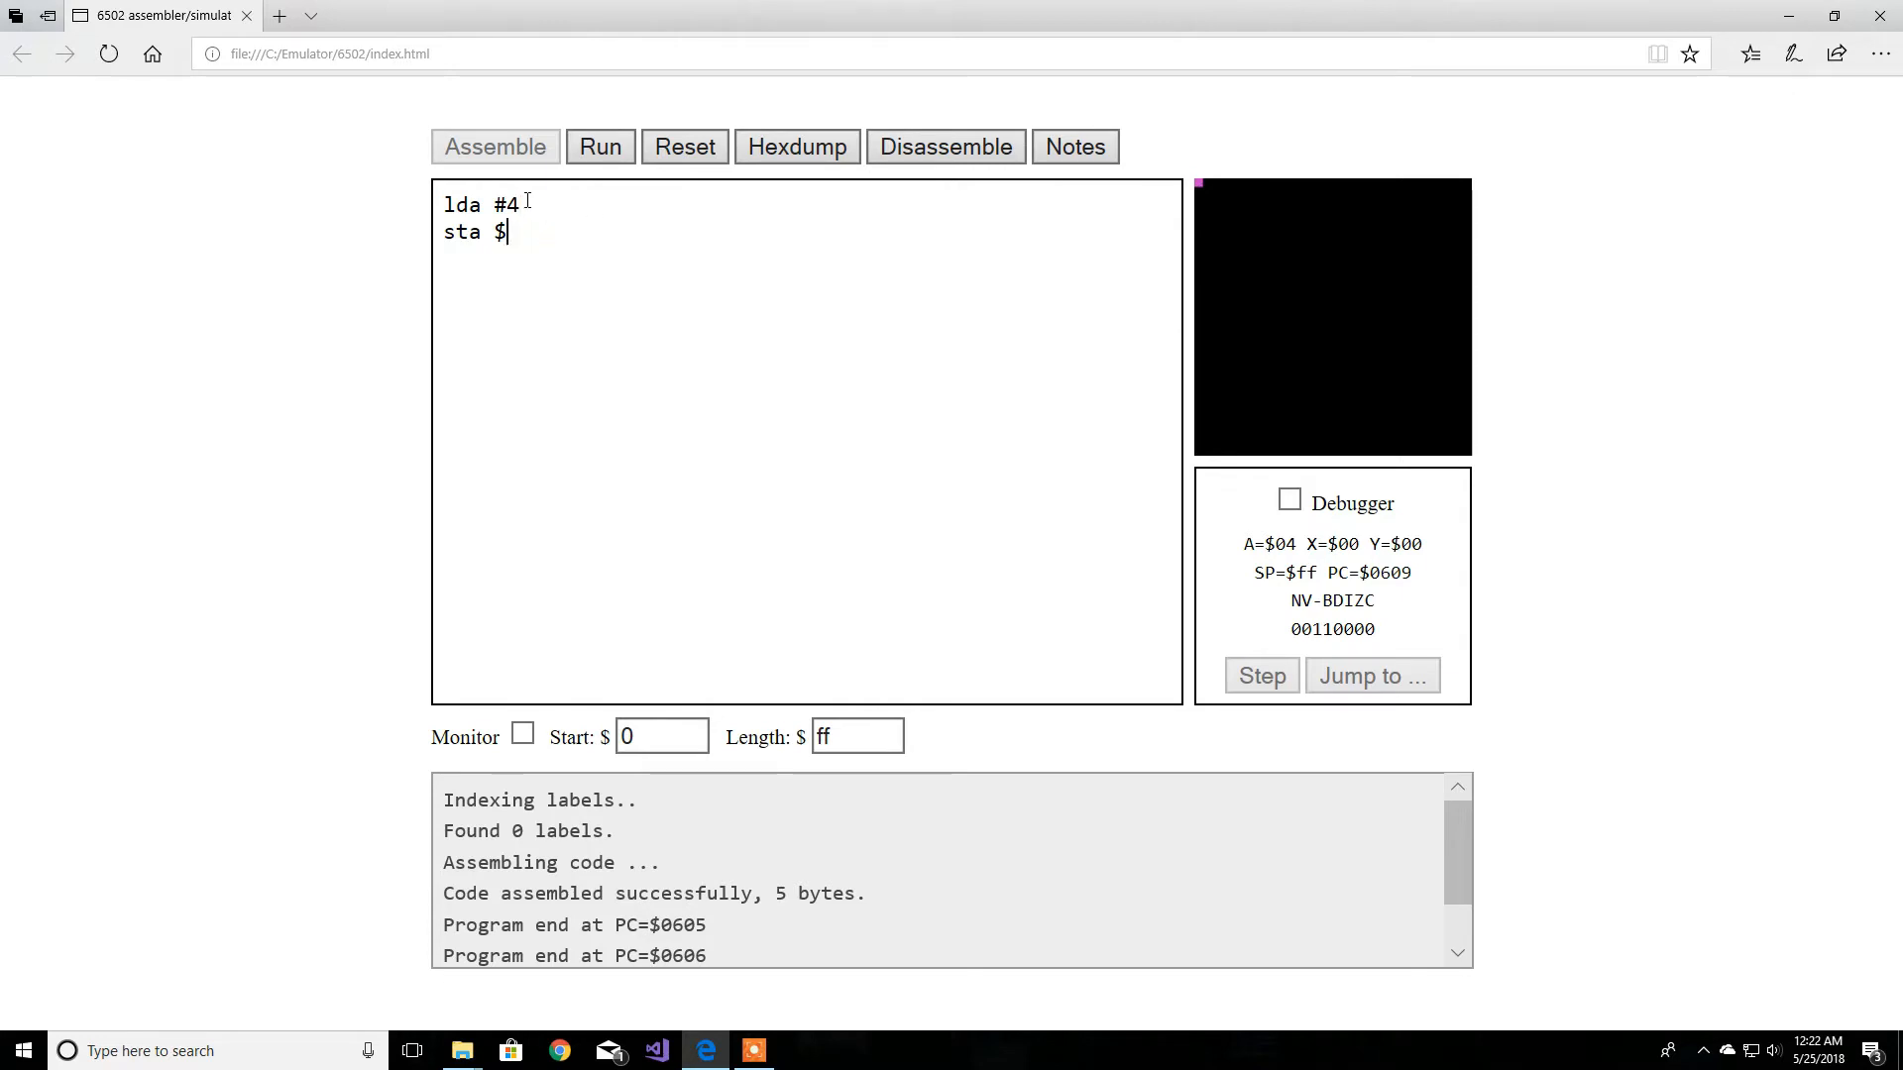
{"action": "type", "text": "199"}
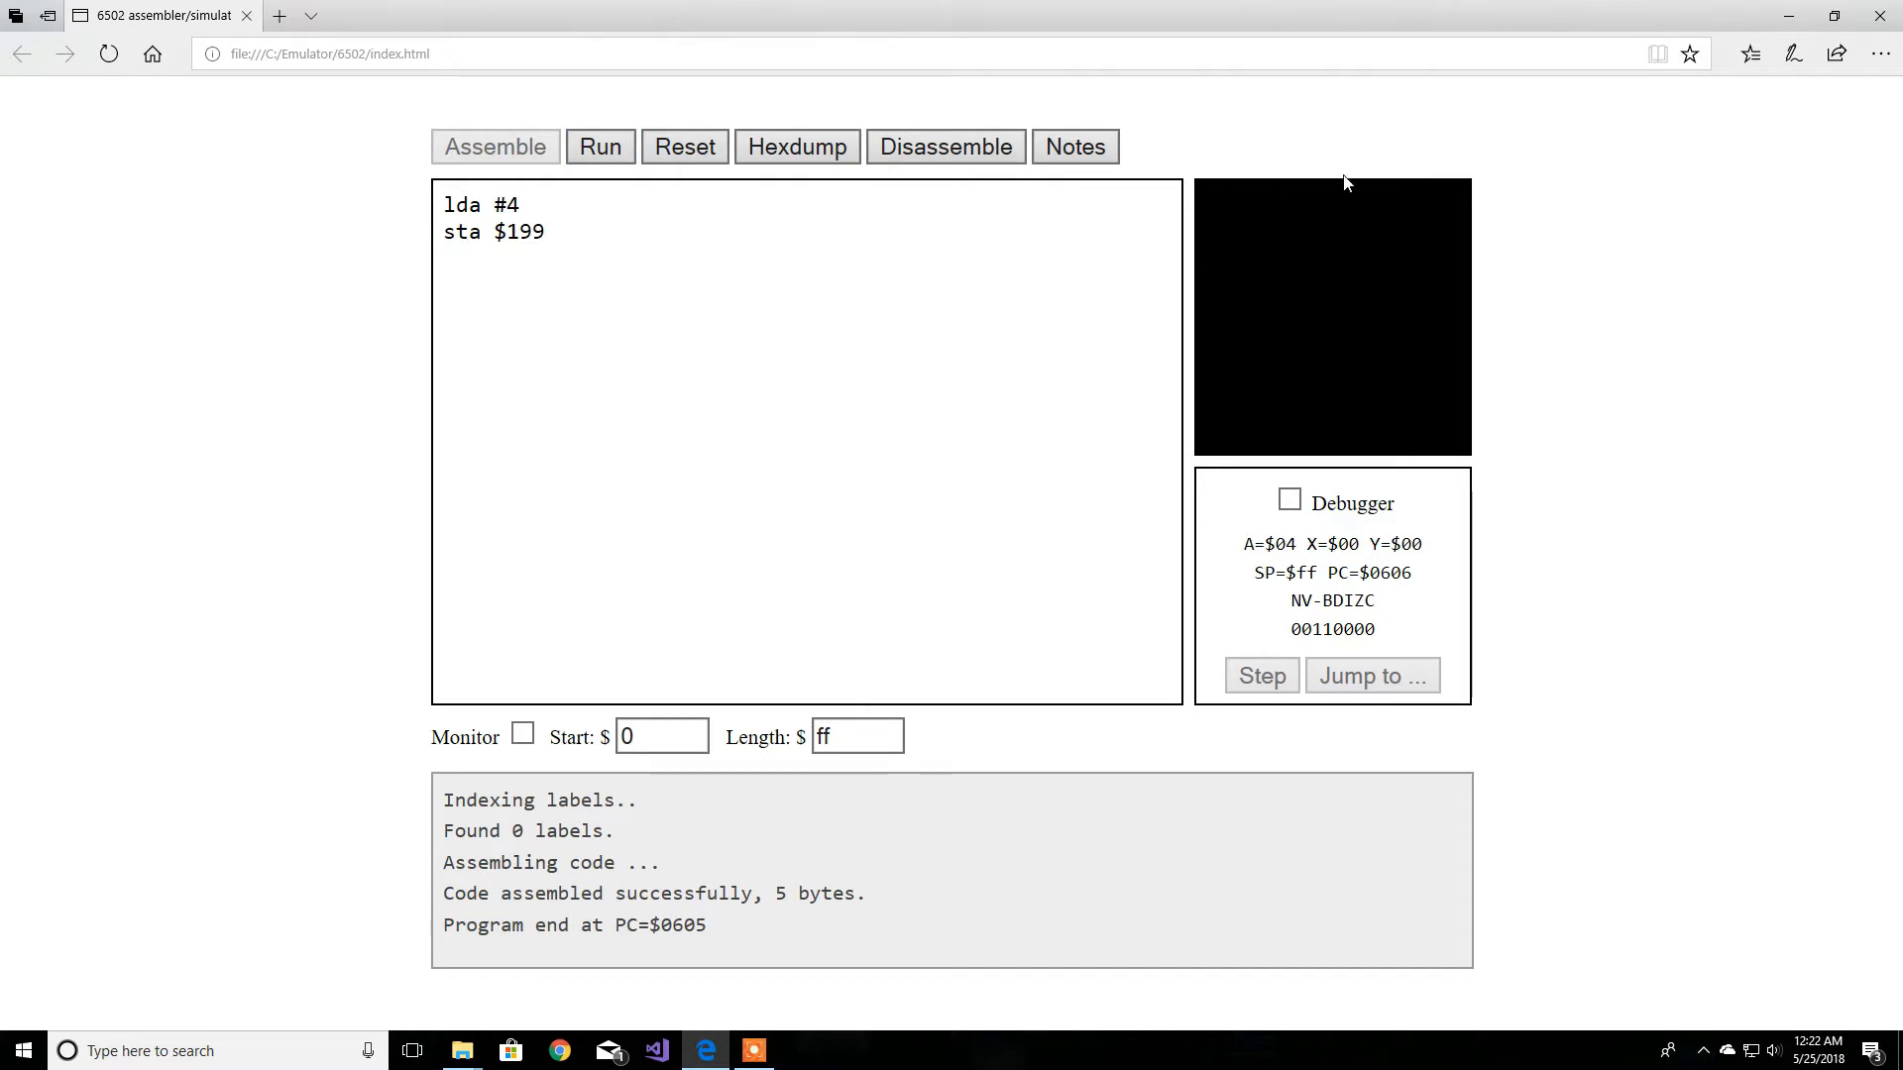
{"action": "double_click", "coordinate": [529, 232]}
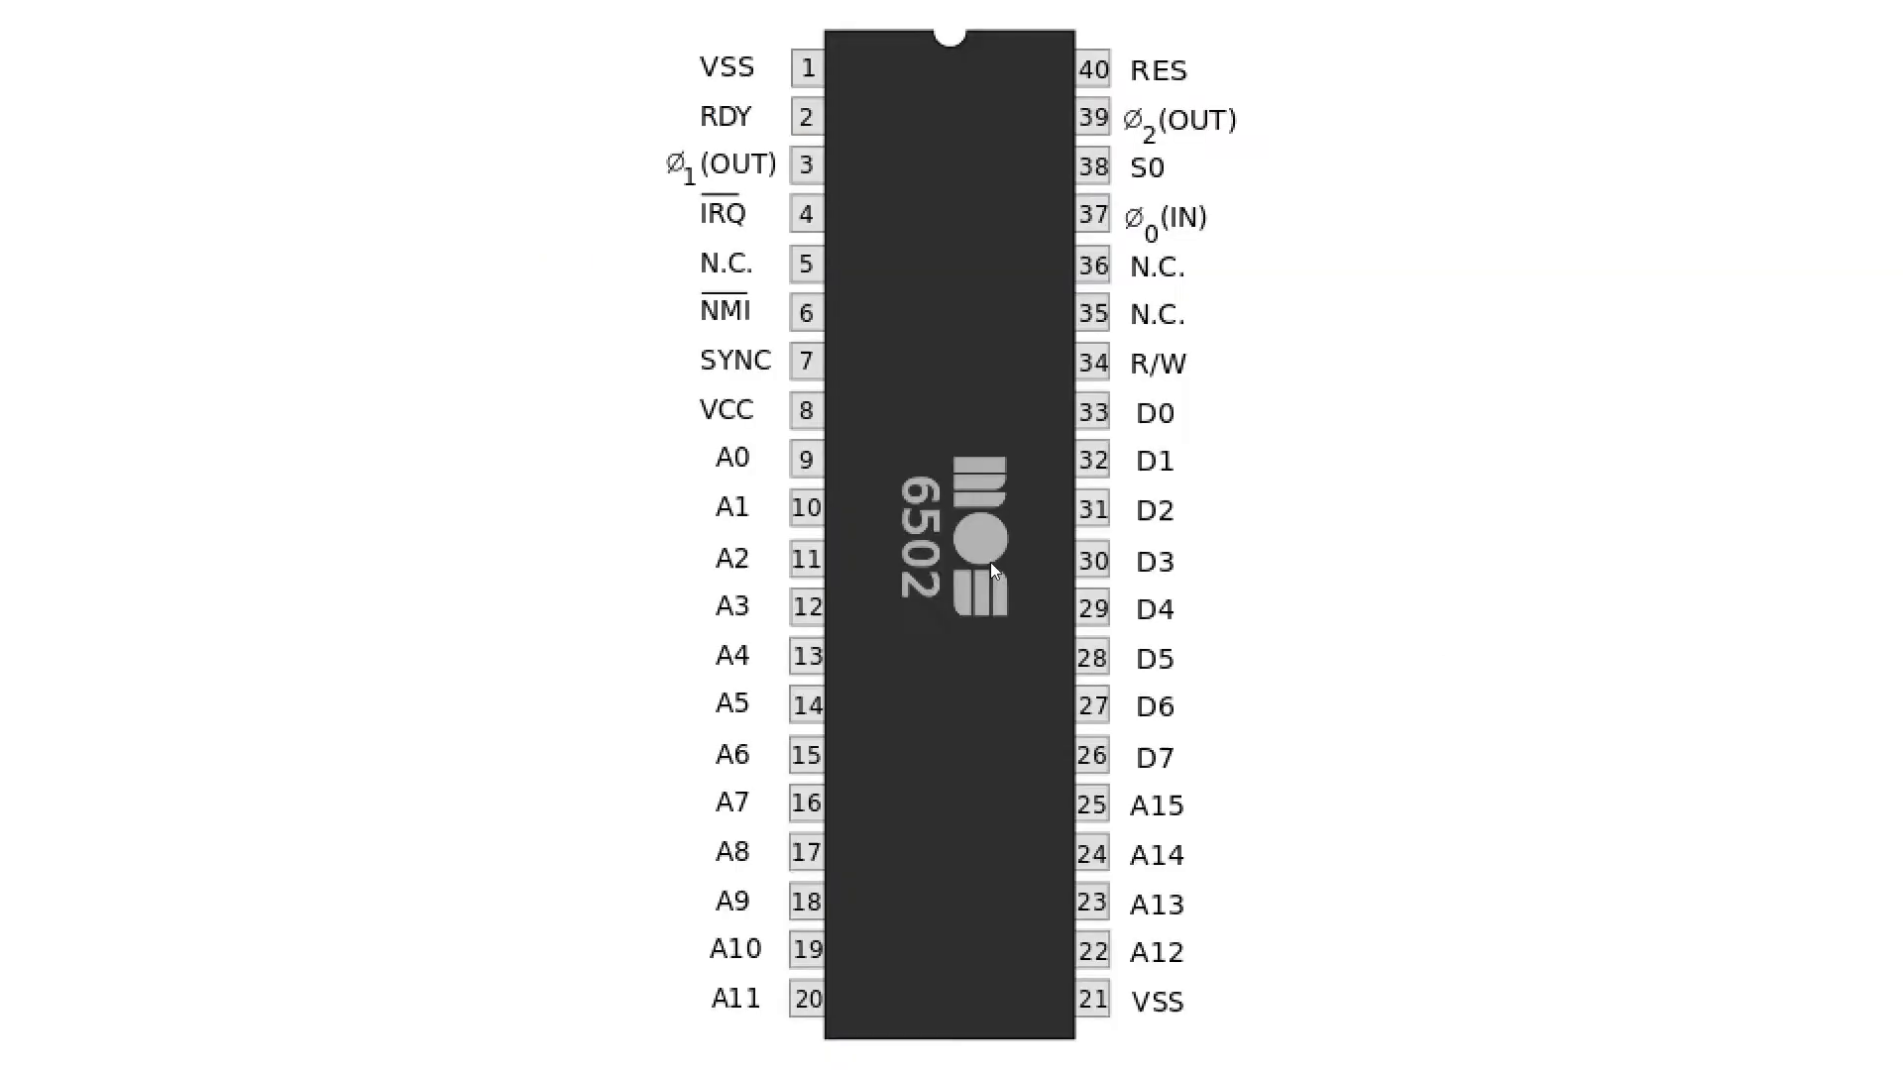
{"action": "mouse_move", "coordinate": [993, 522]}
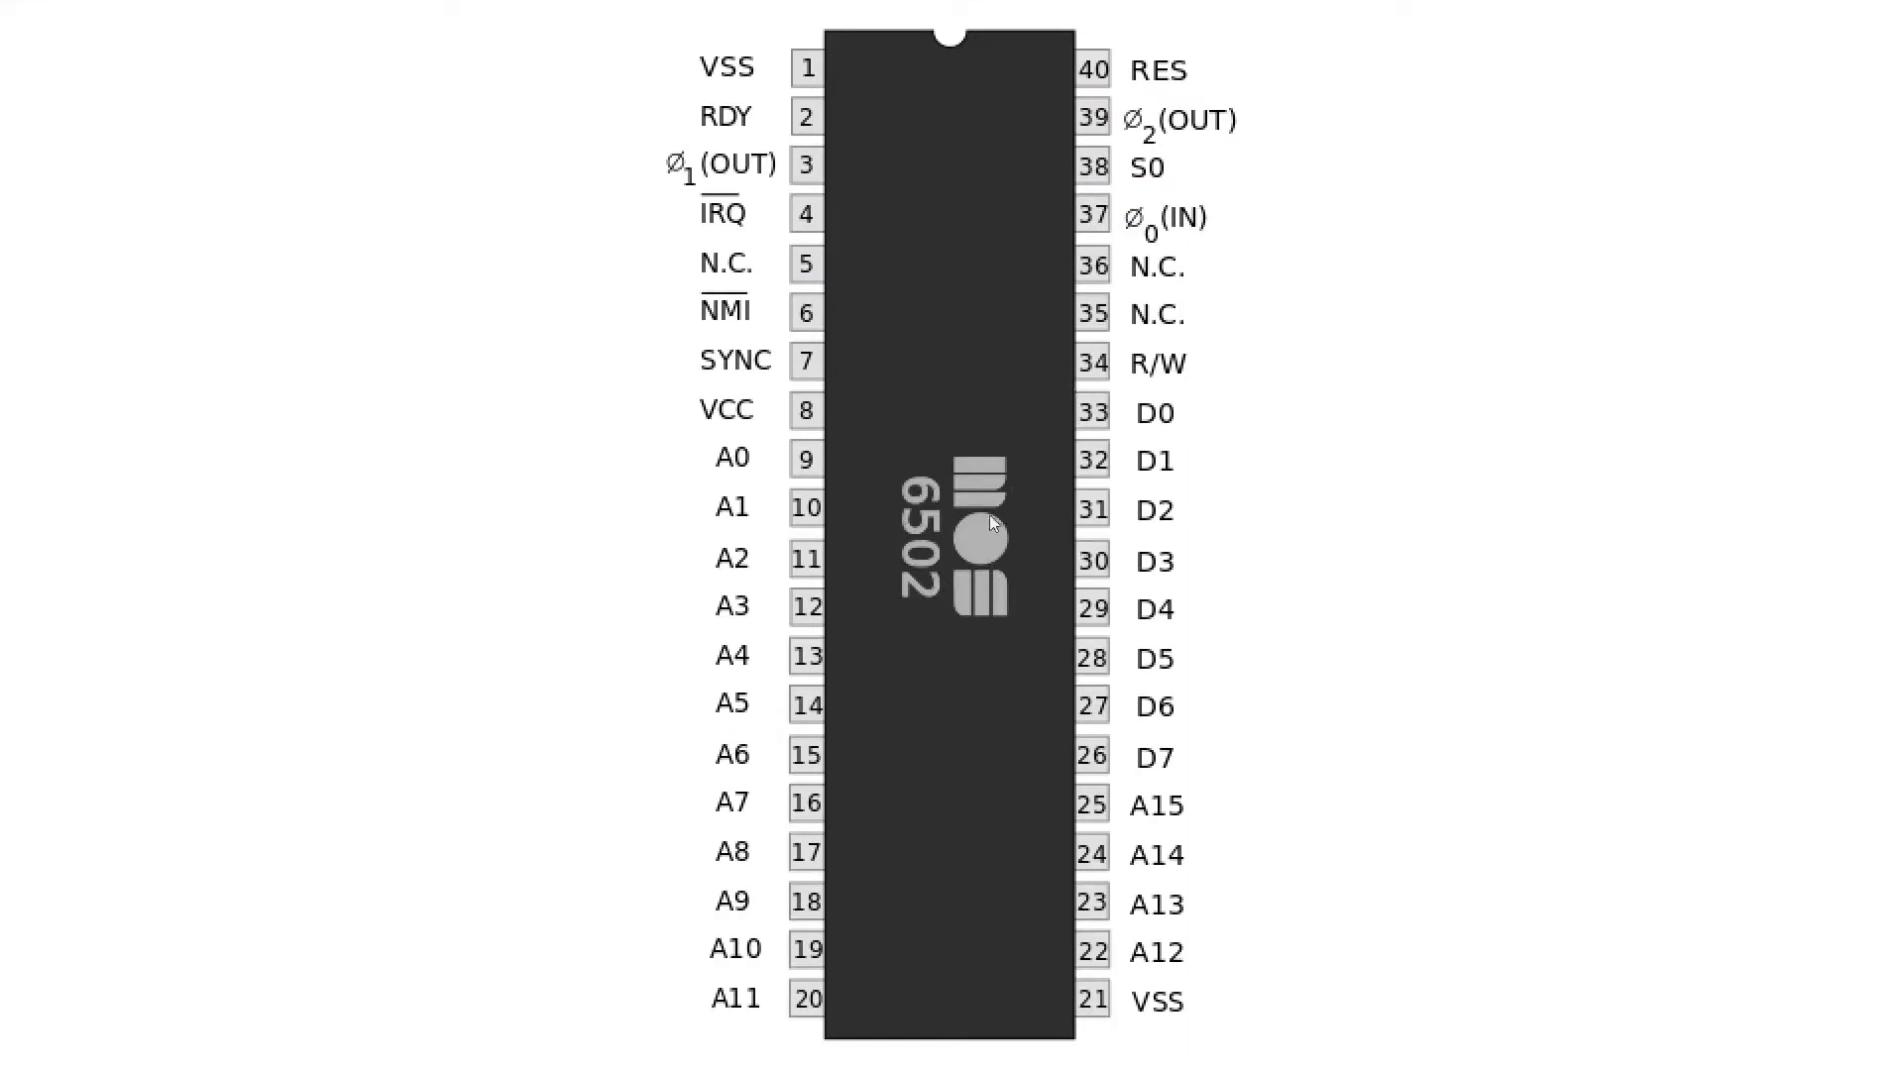
{"action": "mouse_move", "coordinate": [932, 624]}
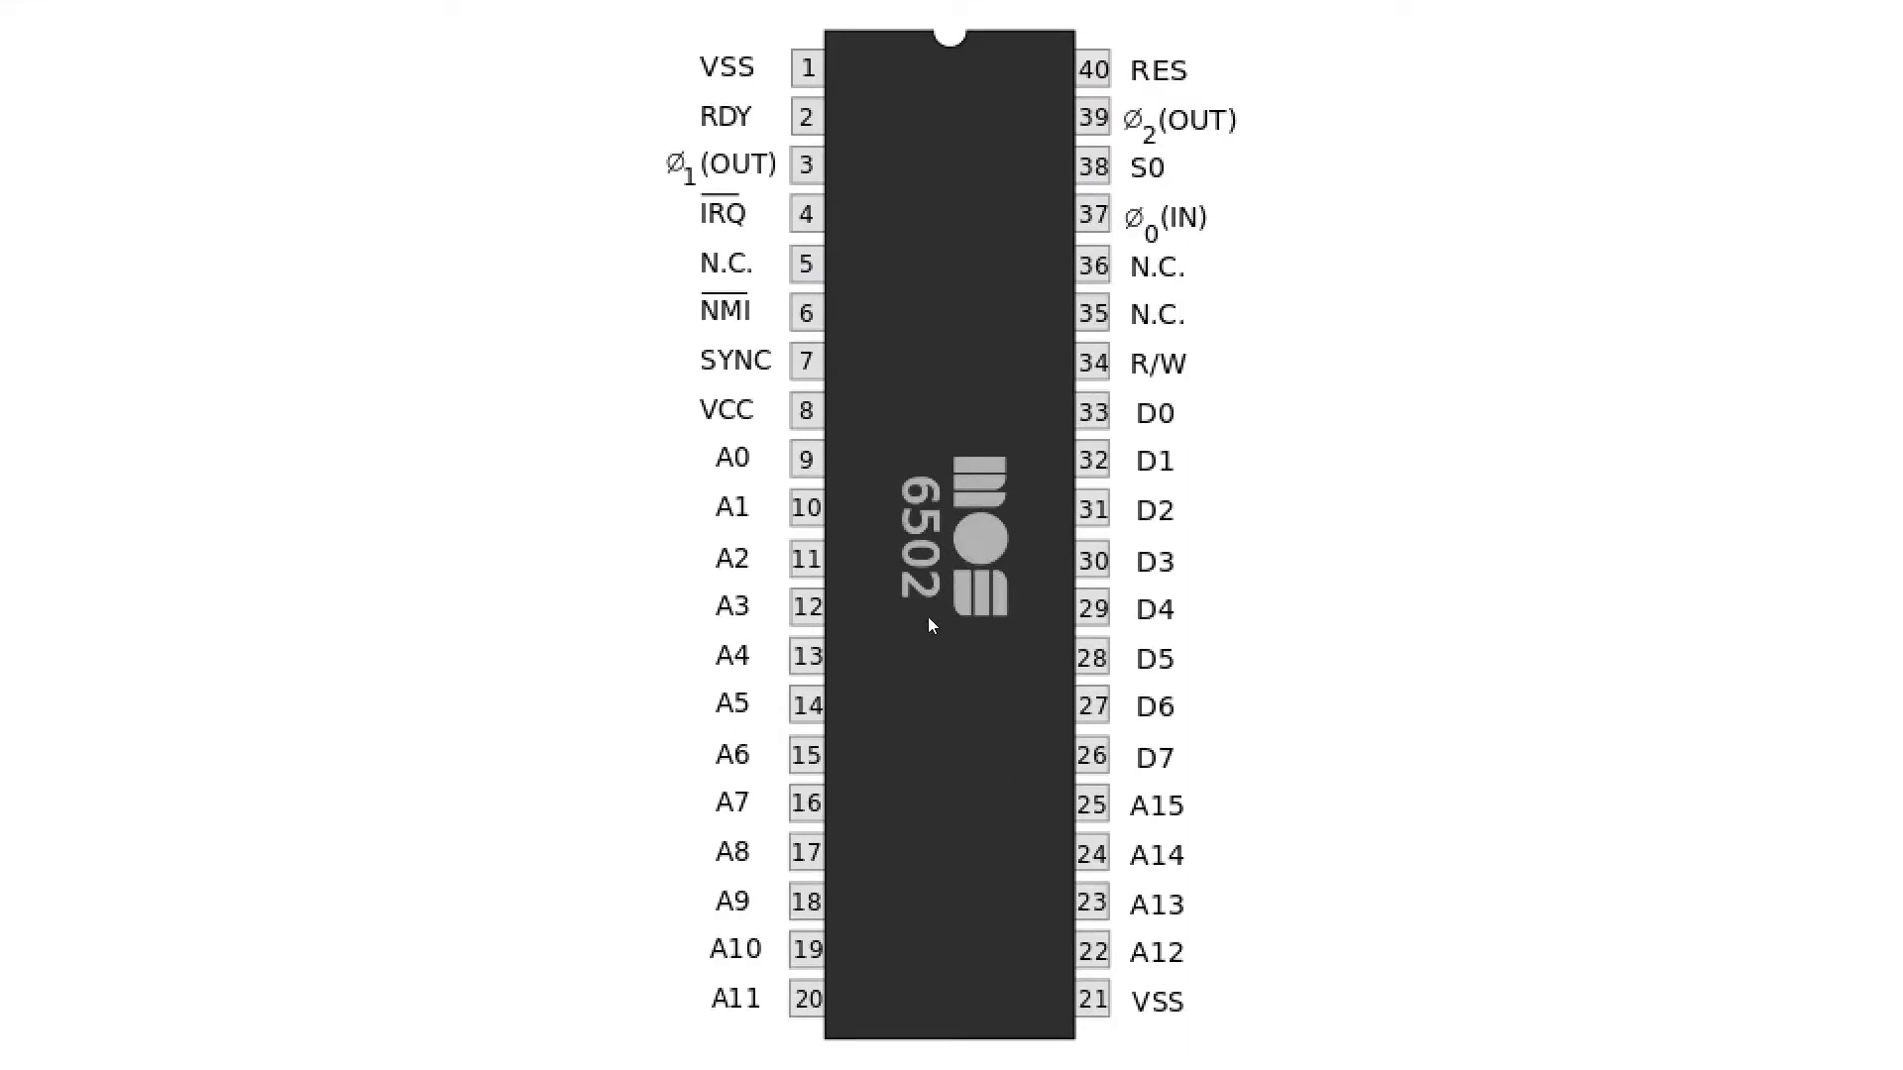
{"action": "mouse_move", "coordinate": [922, 509]}
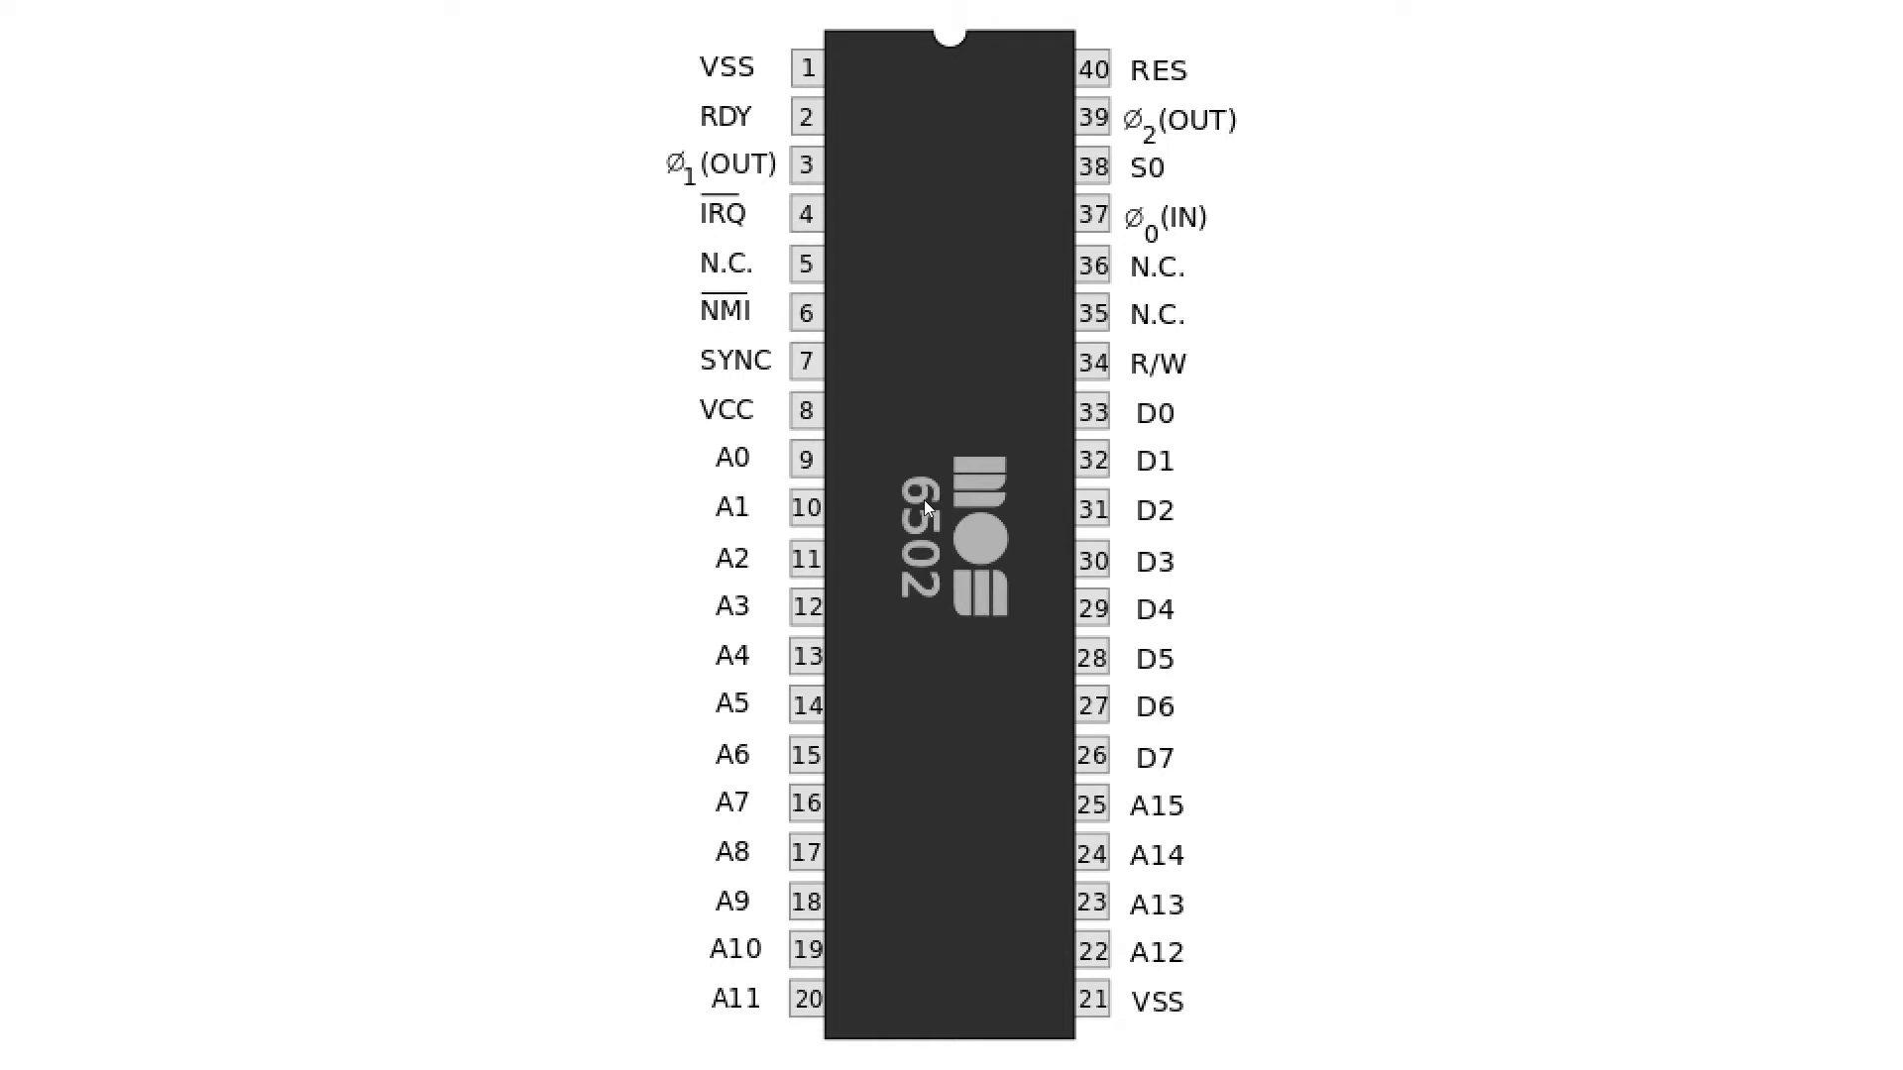
{"action": "mouse_move", "coordinate": [815, 70]}
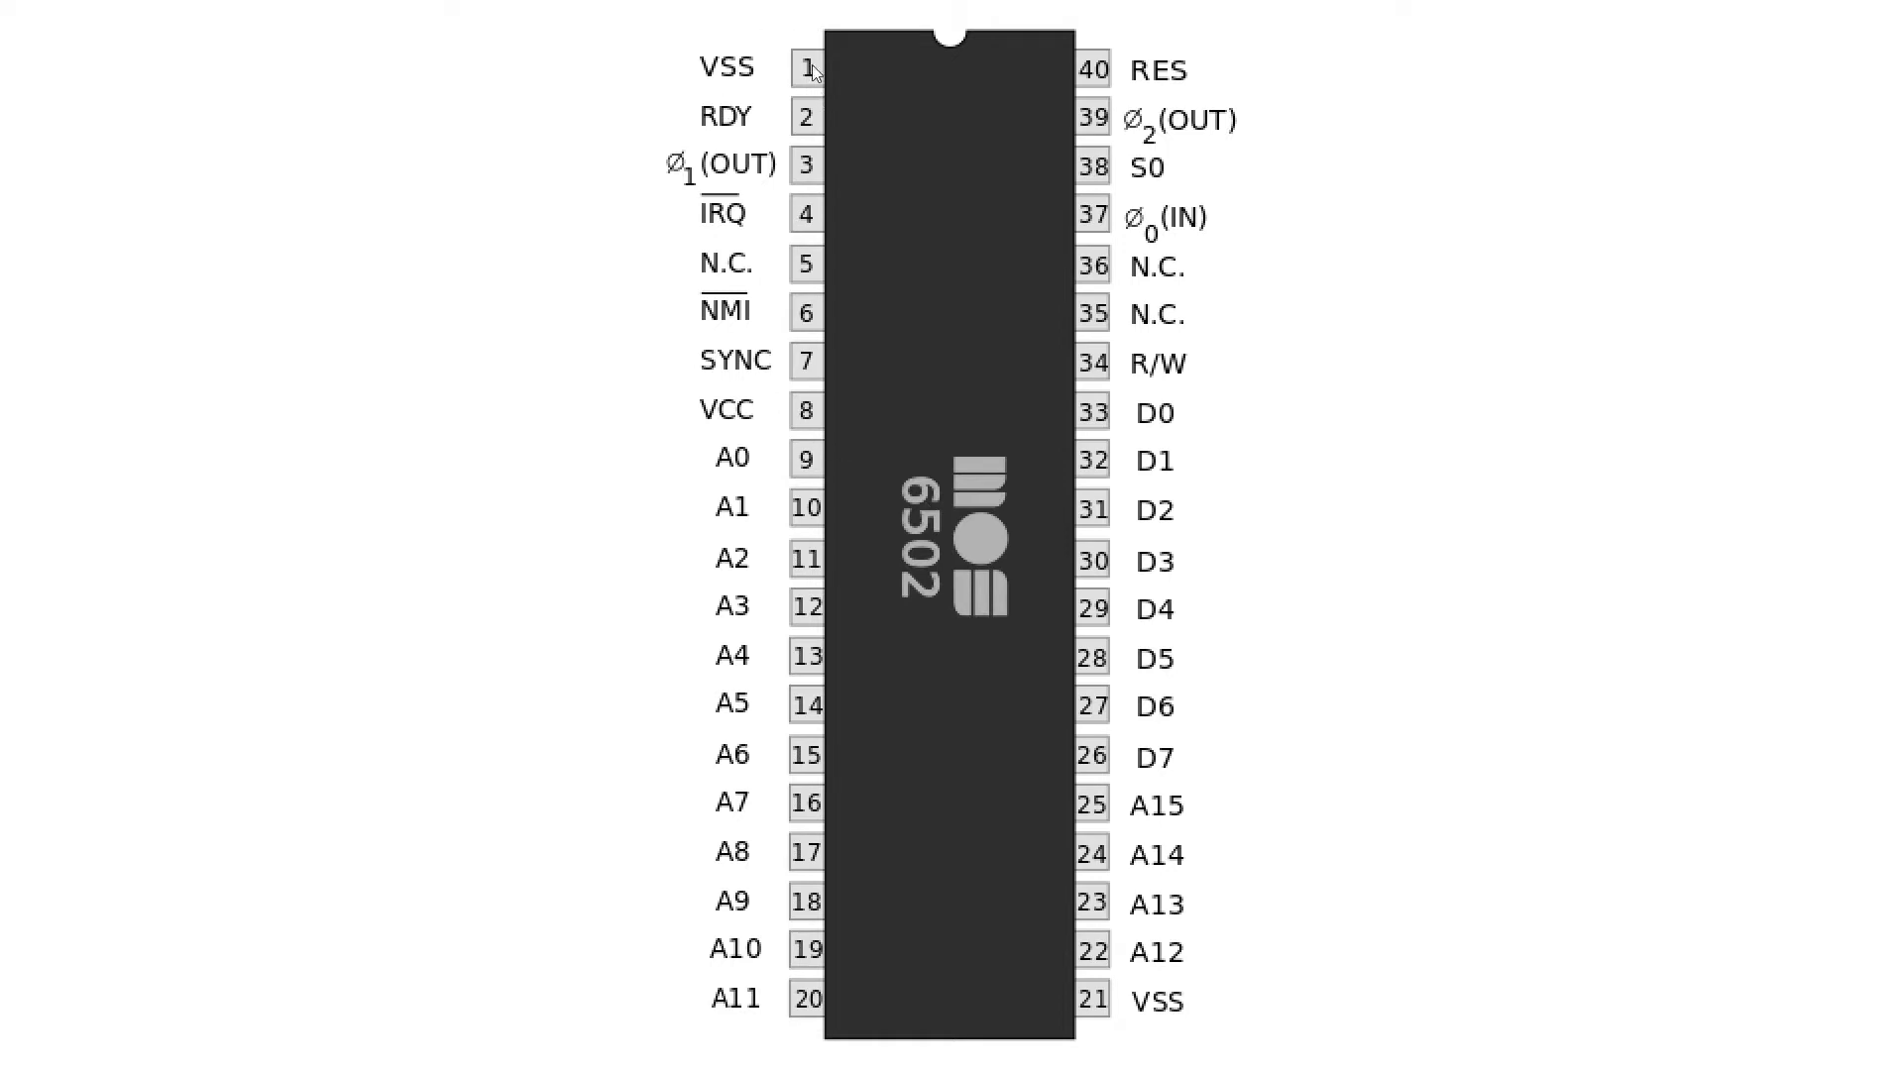
{"action": "mouse_move", "coordinate": [817, 426]}
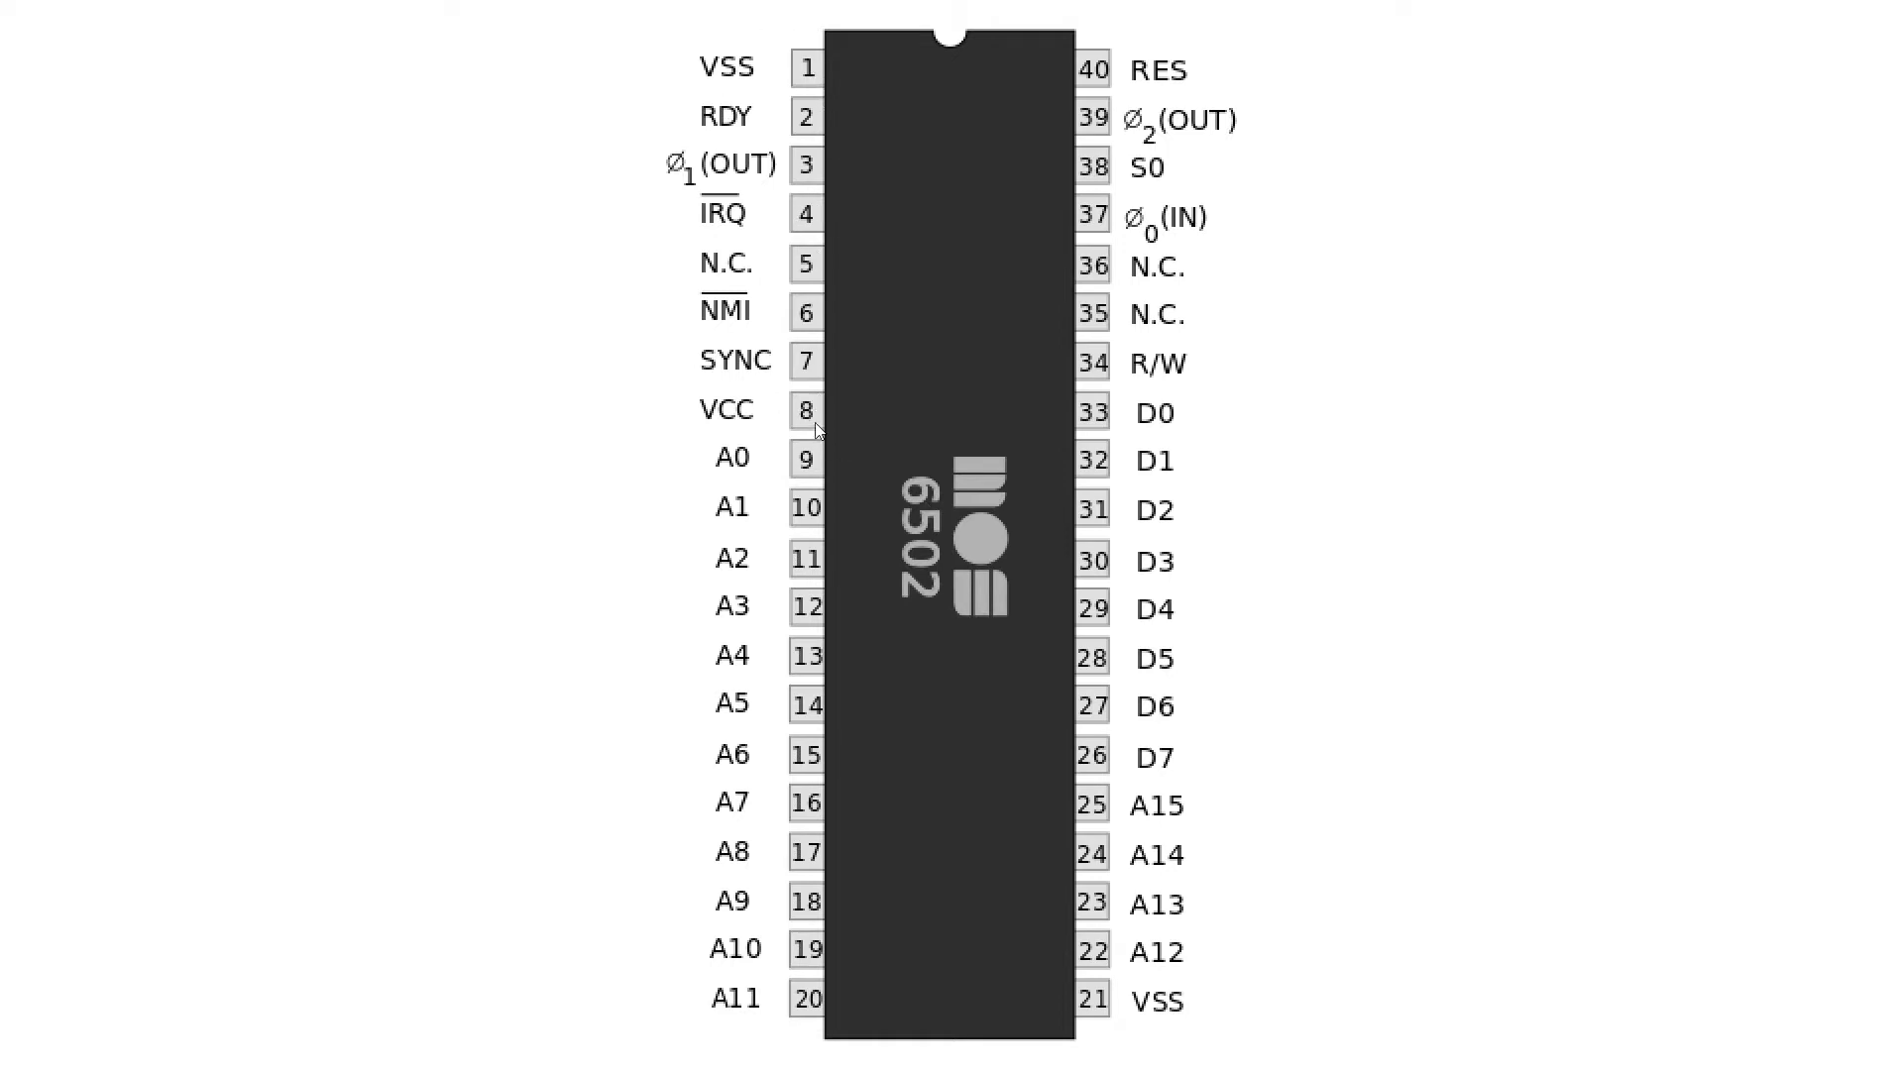
{"action": "mouse_move", "coordinate": [965, 684]}
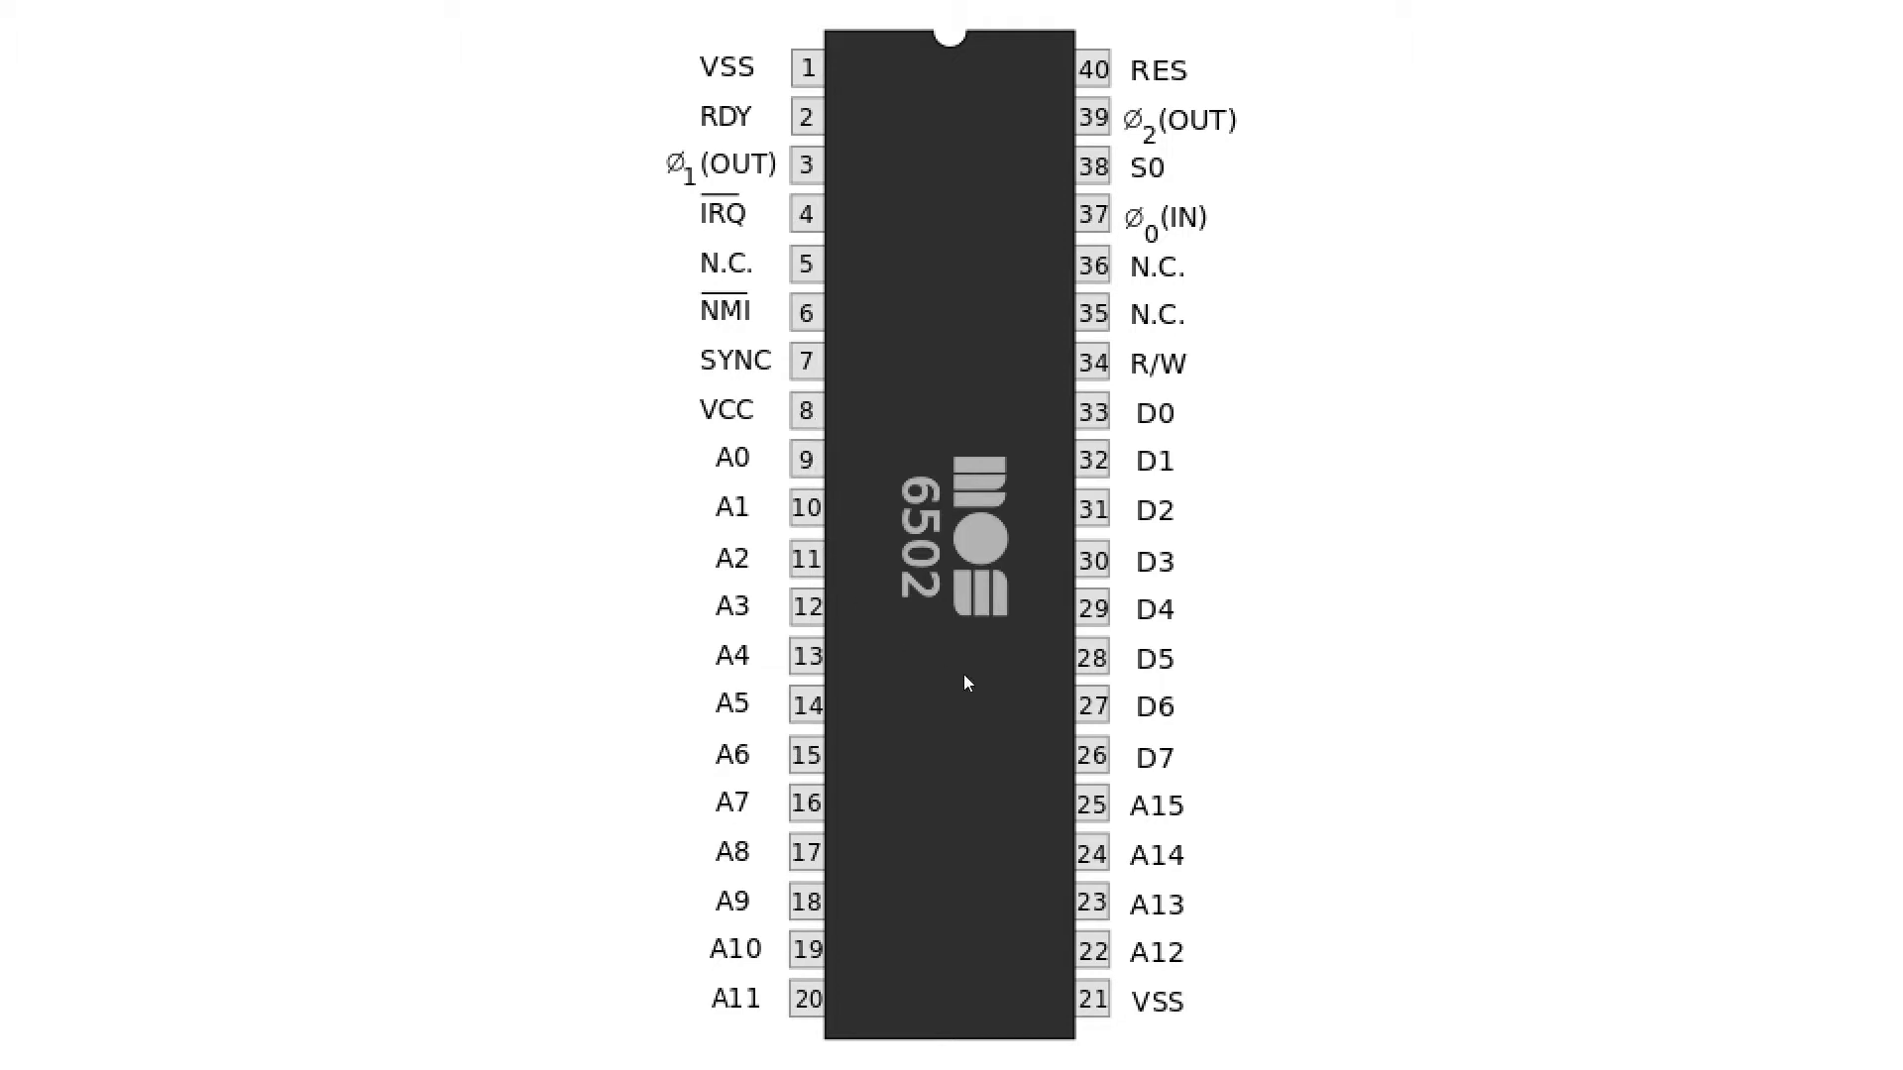
{"action": "mouse_move", "coordinate": [1661, 835]}
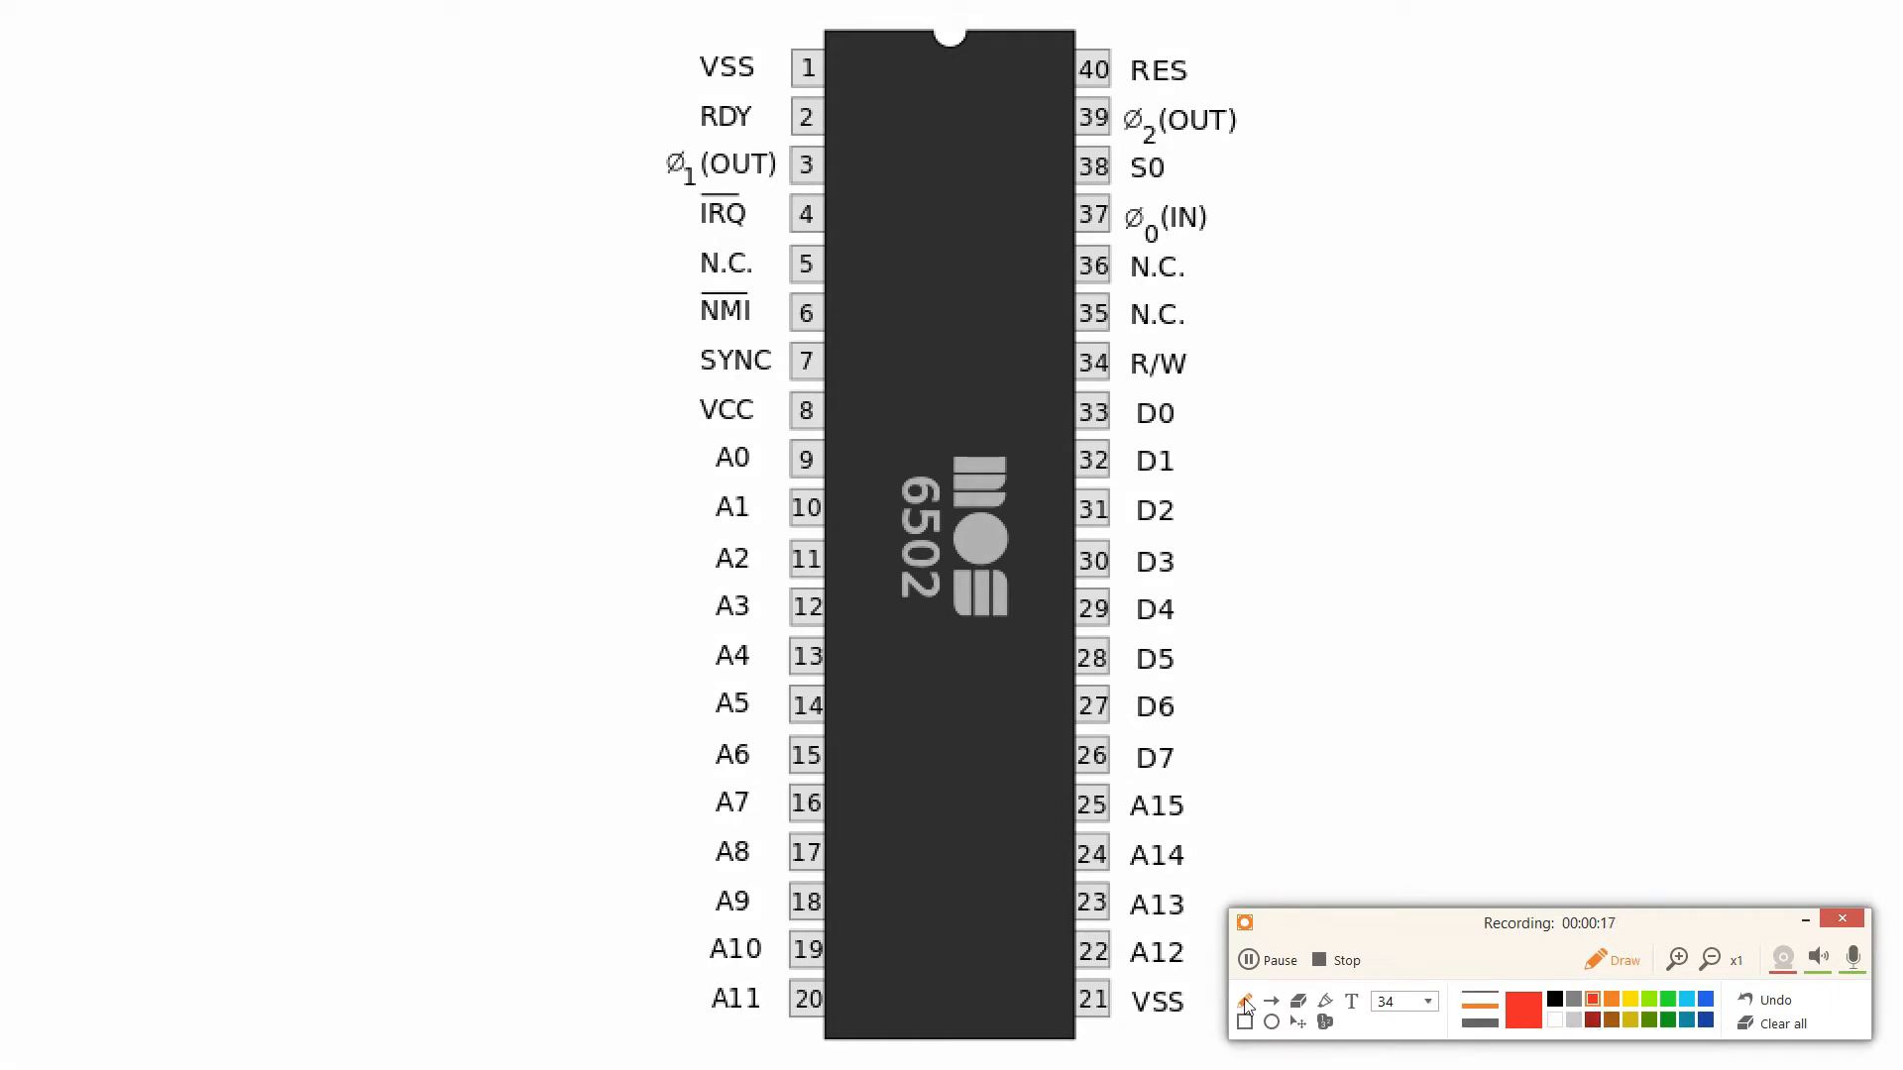
Draw red strokes beside address pins A0 through A6 and pin A15 on the pinout
{"action": "left_click_drag", "start_coordinate": [680, 509], "coordinate": [709, 503]}
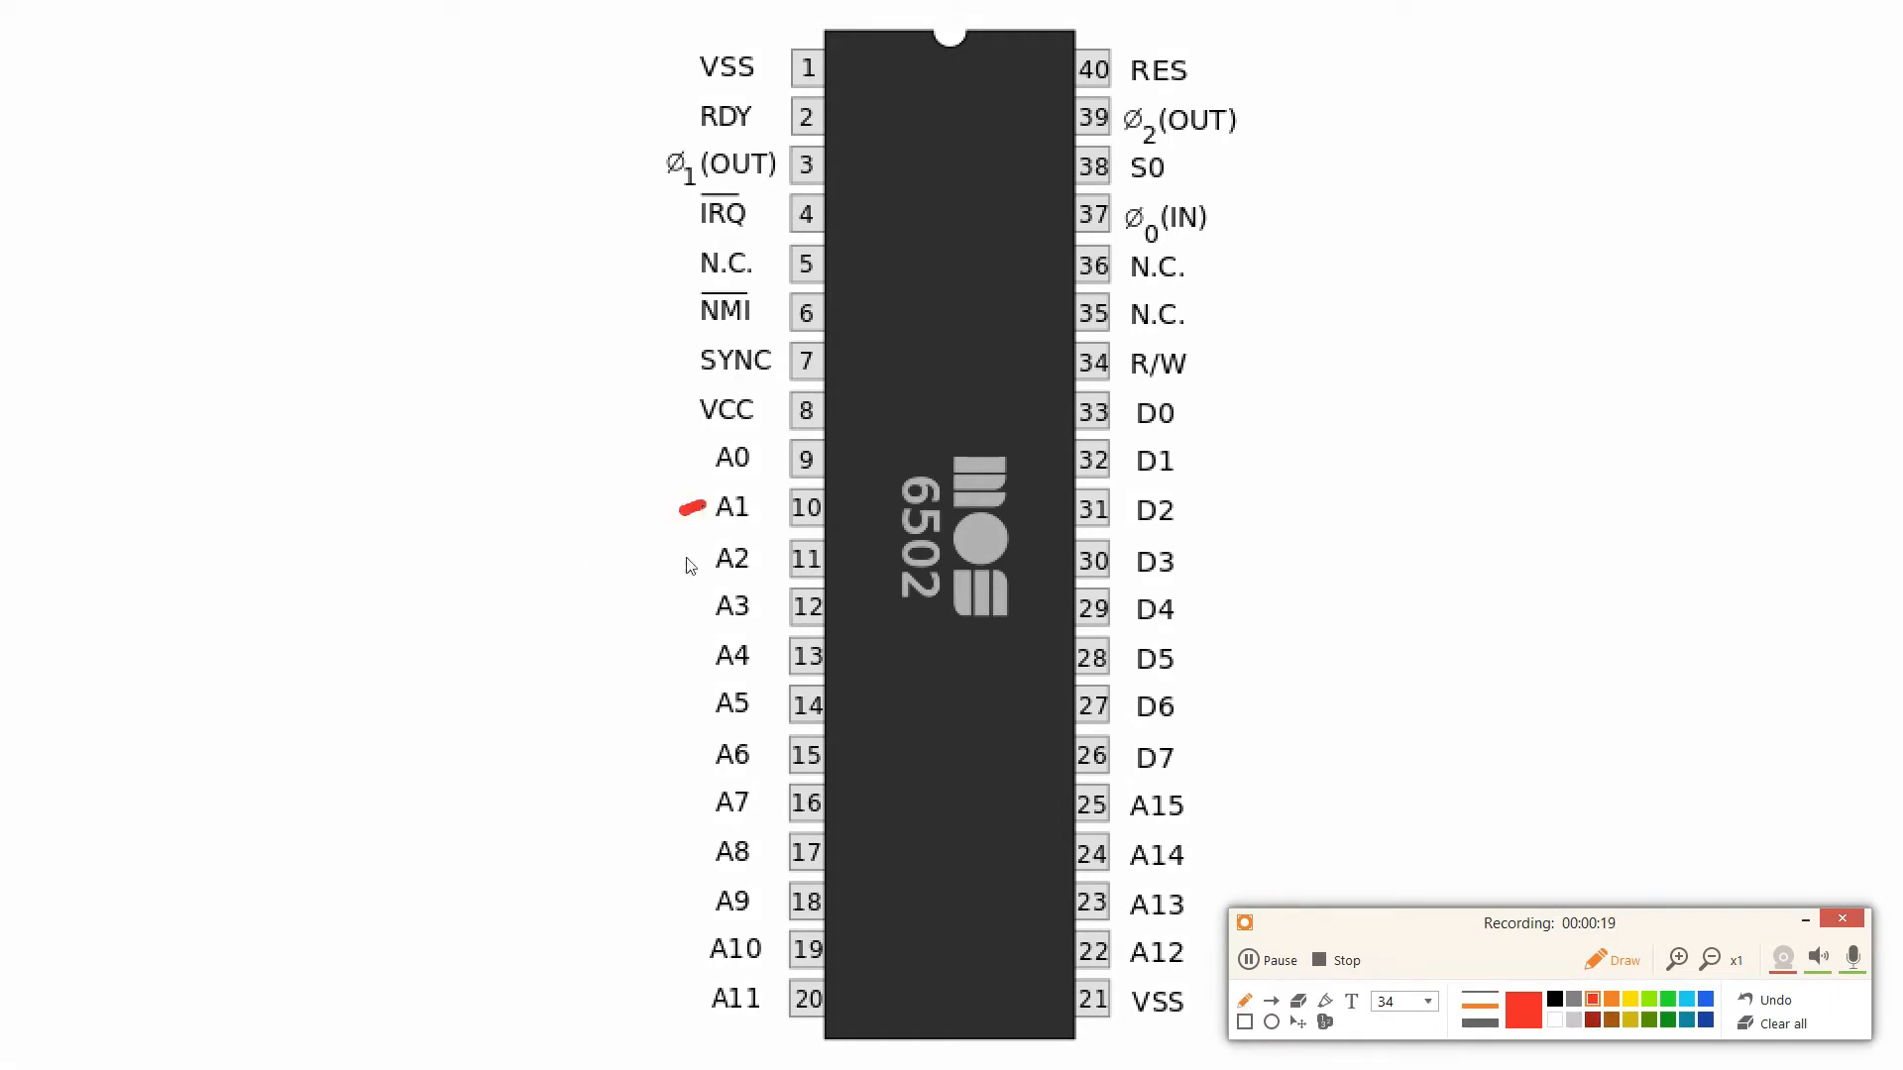
{"action": "left_click_drag", "start_coordinate": [680, 559], "coordinate": [715, 606]}
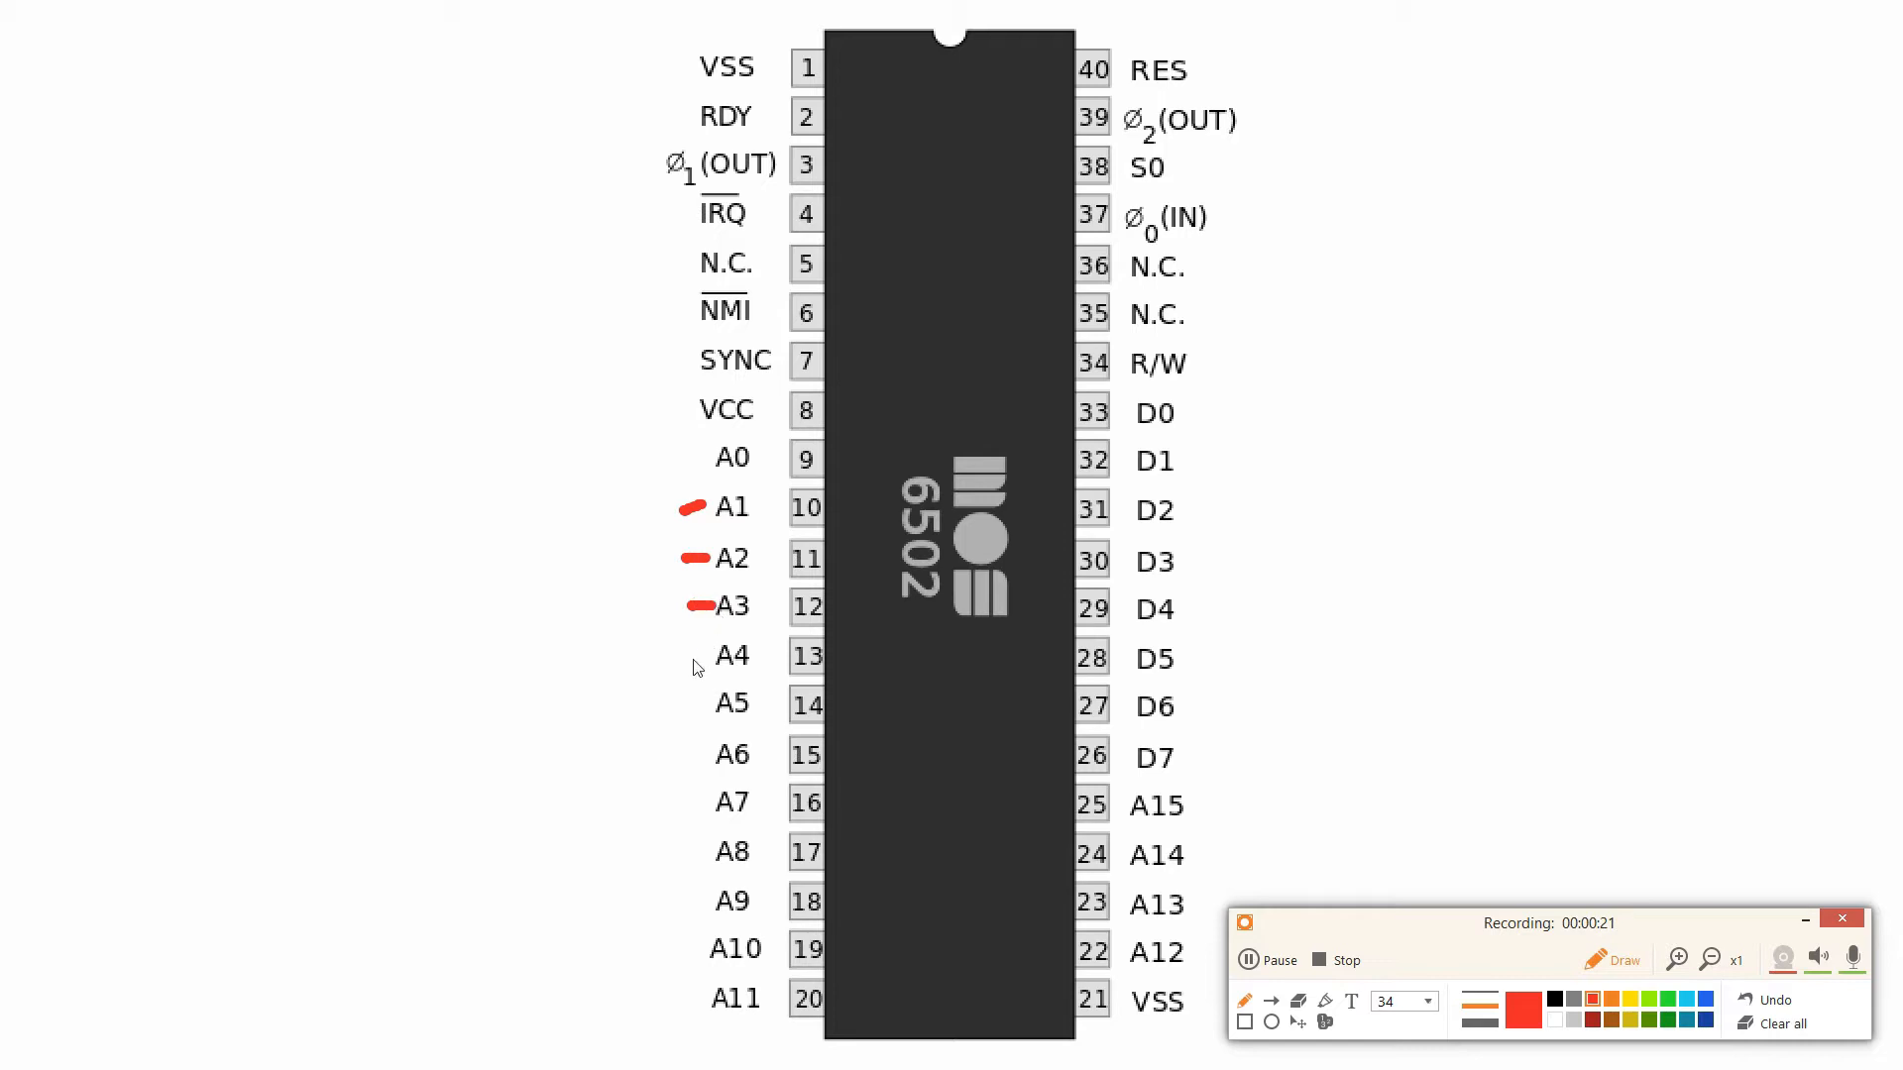
{"action": "left_click_drag", "start_coordinate": [694, 657], "coordinate": [693, 706]}
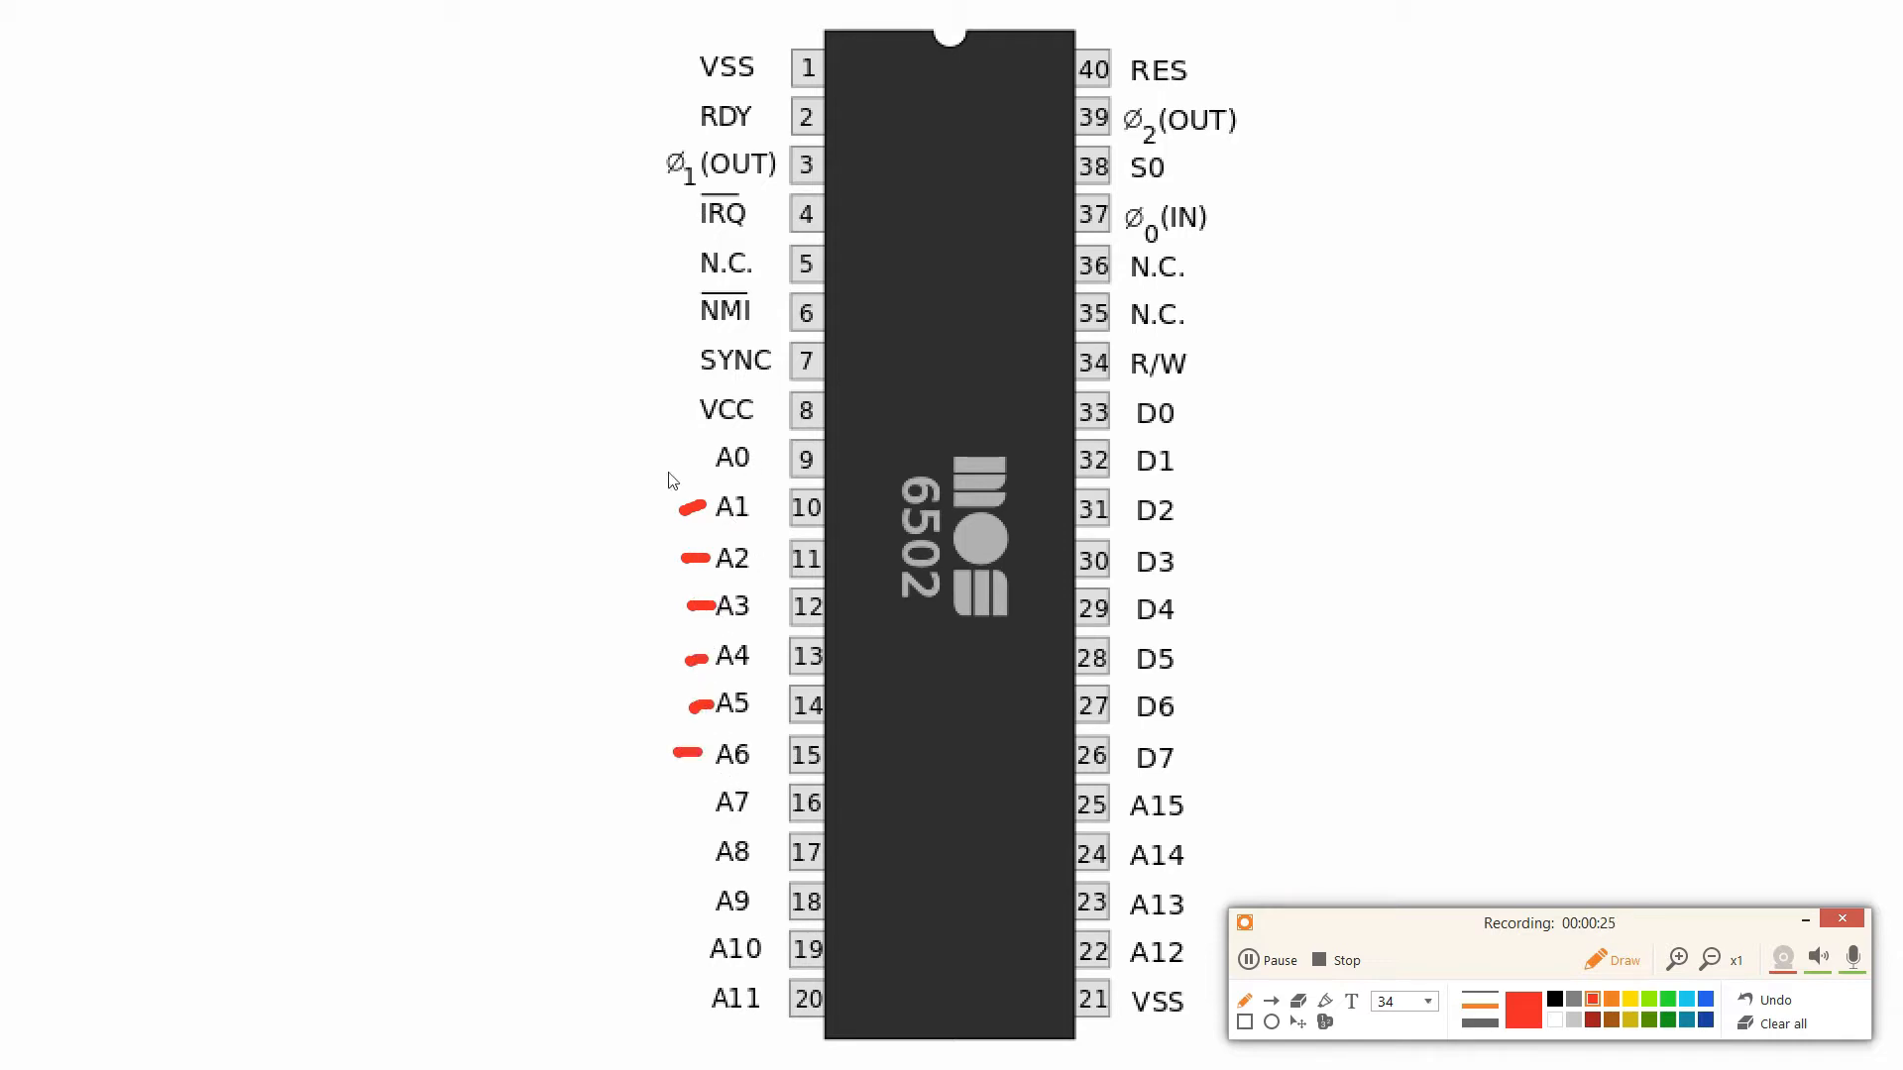
{"action": "left_click_drag", "start_coordinate": [674, 462], "coordinate": [710, 458]}
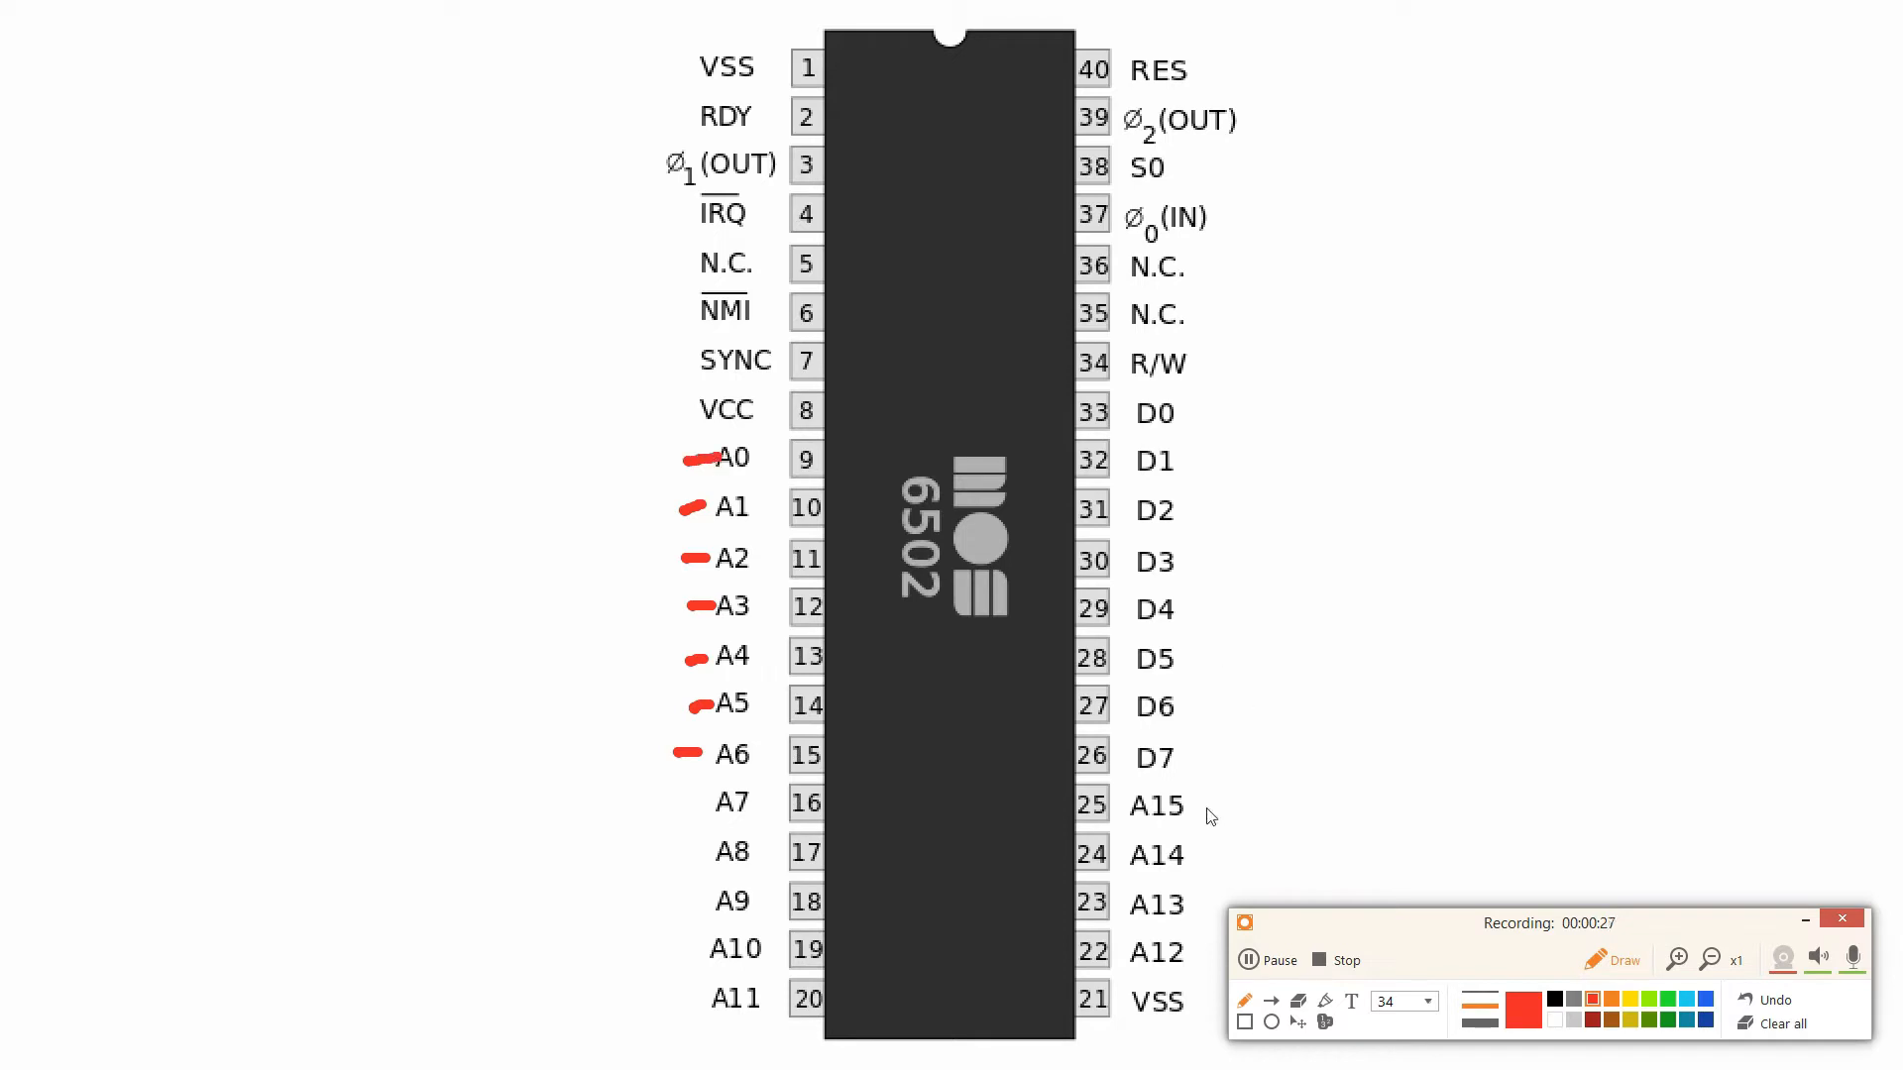
{"action": "left_click_drag", "start_coordinate": [1195, 805], "coordinate": [1225, 799]}
{"action": "type", "text": "16 Pinb"}
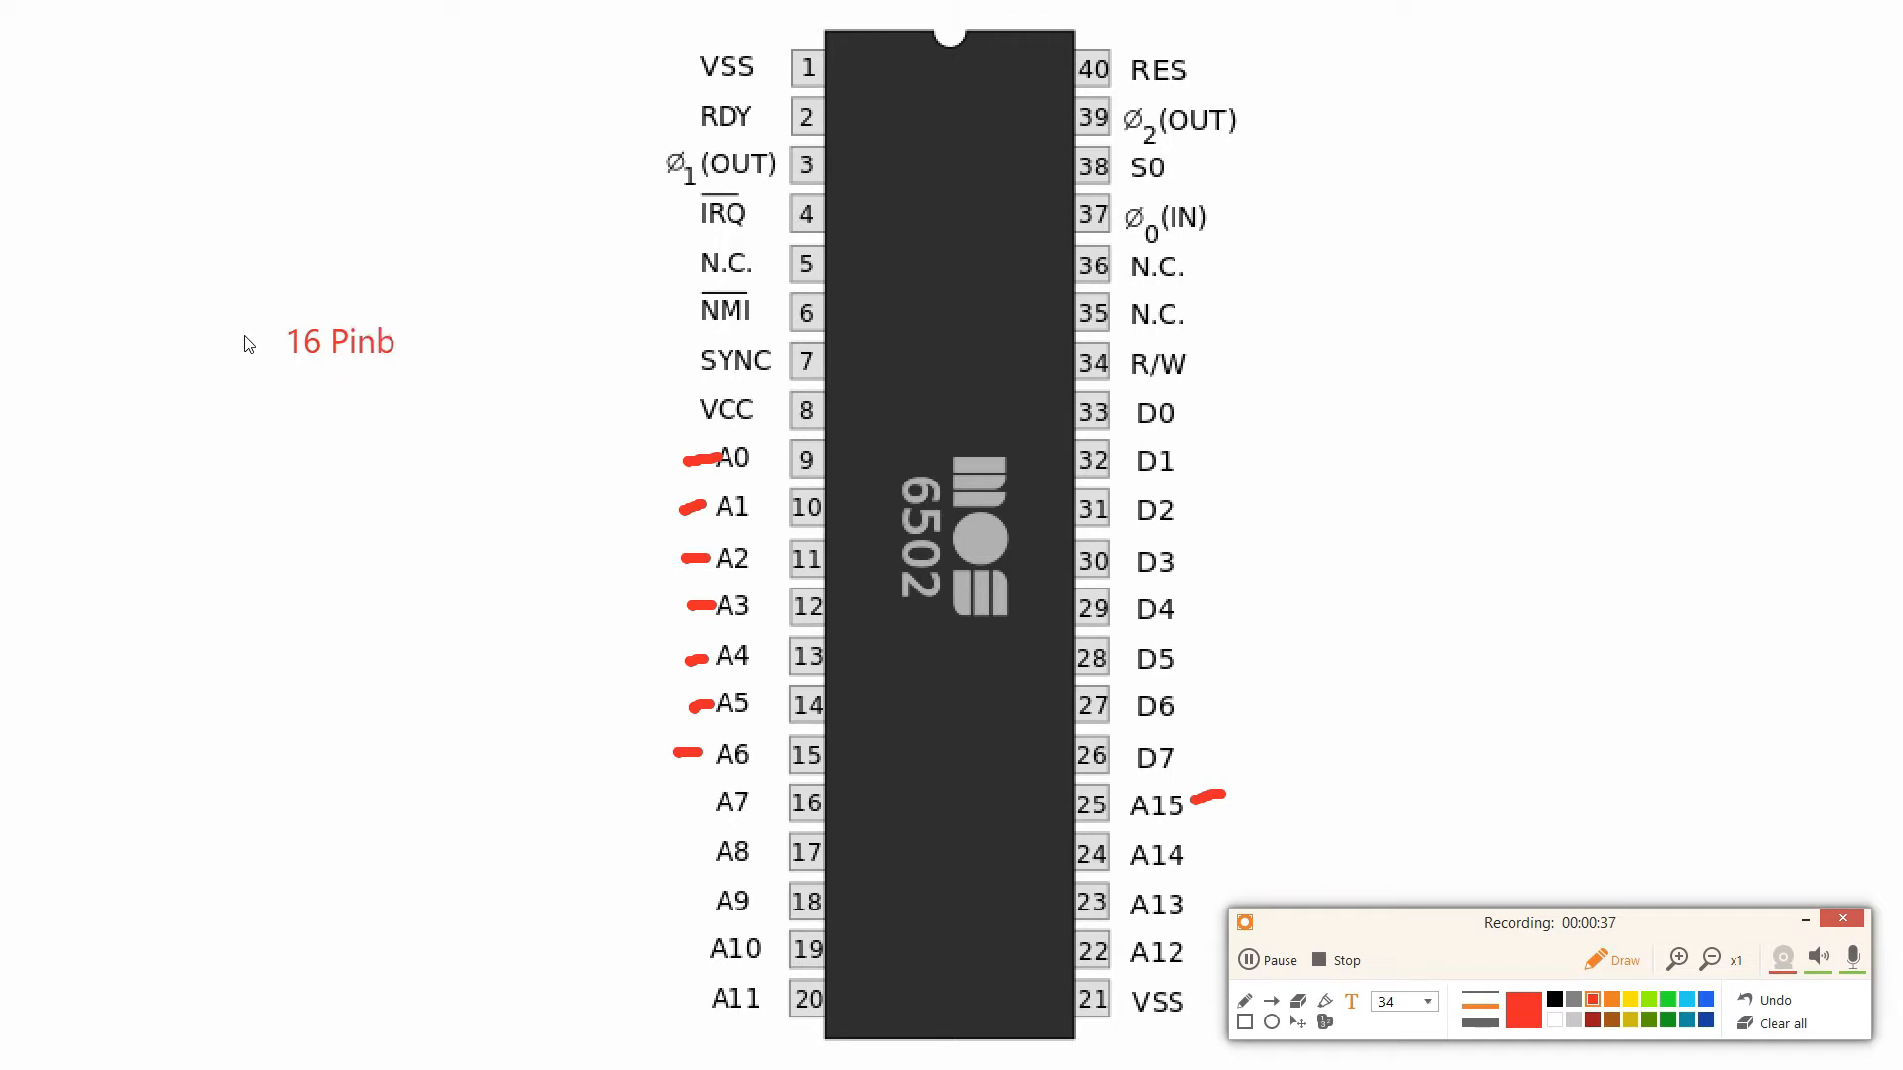
Write the note lines 16 Pins, 16 Bits, 2 Bytes, 1 Word left of the chip
{"action": "type", "text": "l"}
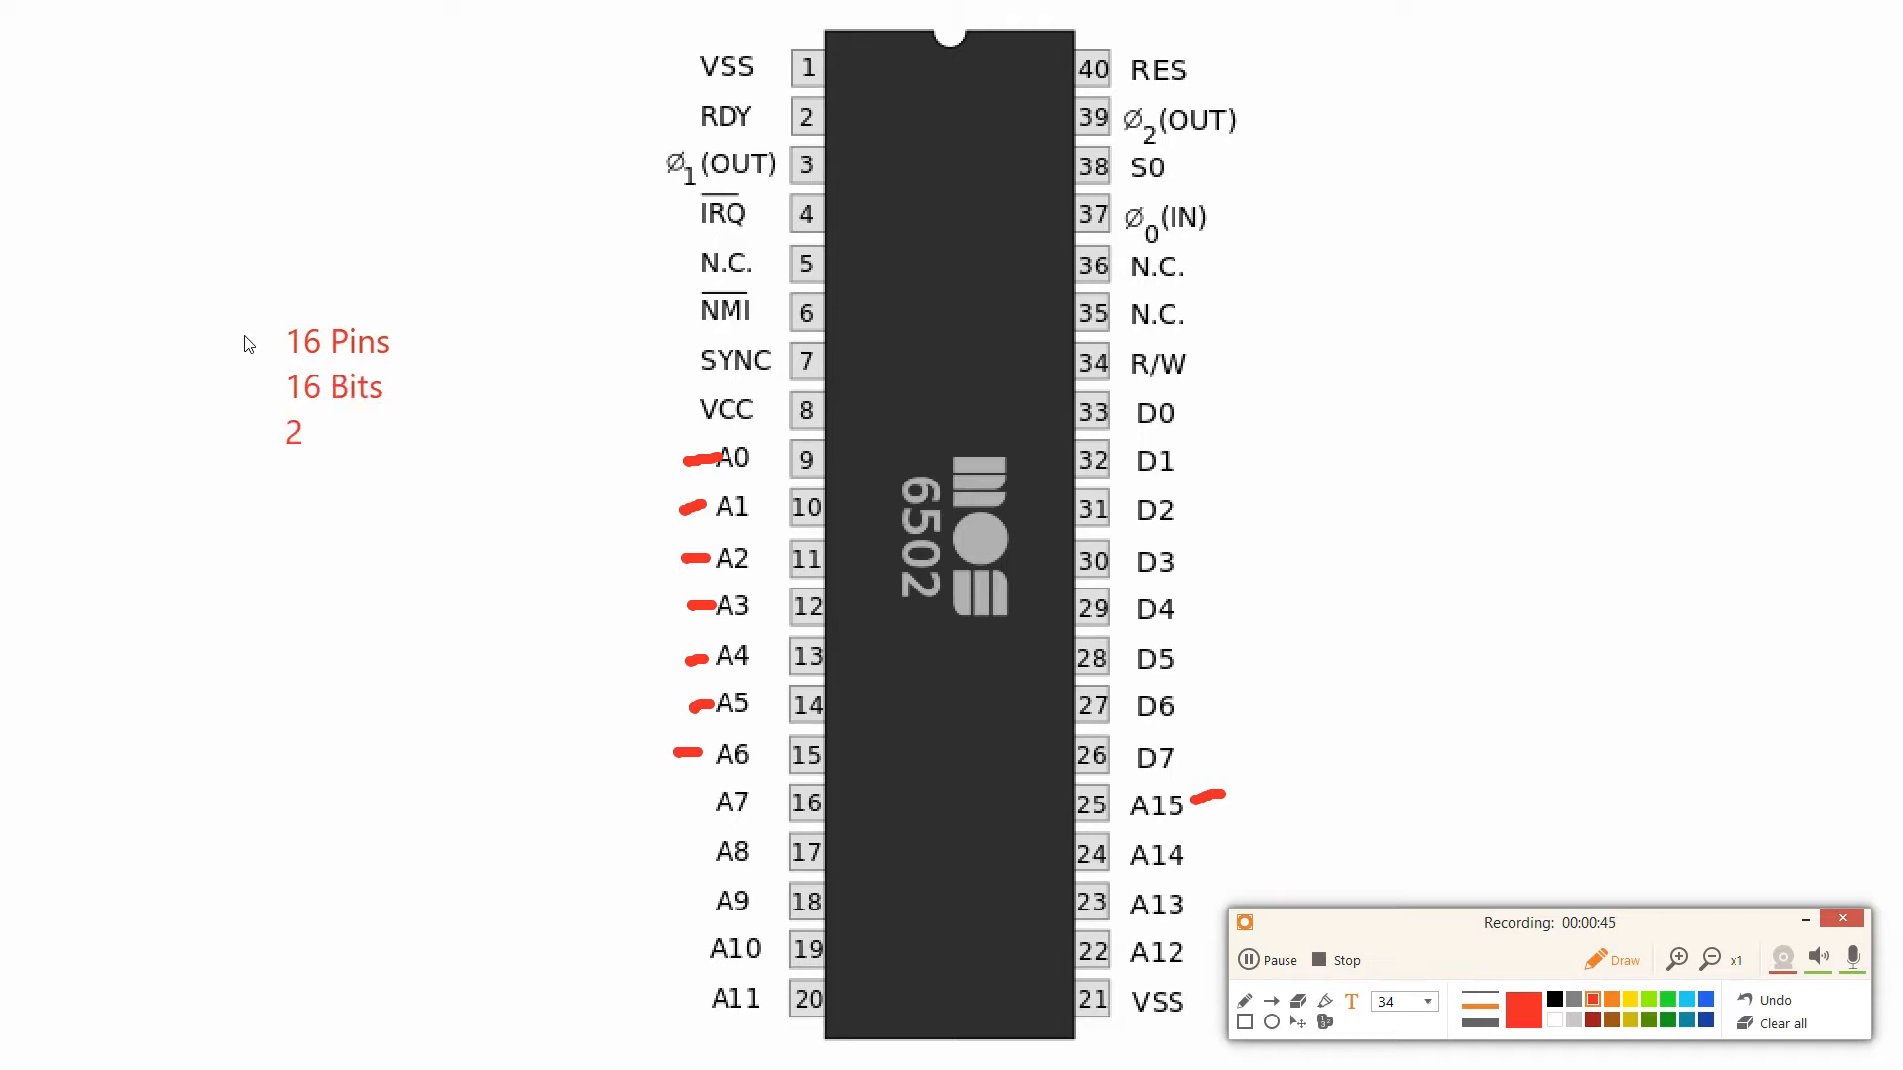
{"action": "type", "text": "BI"}
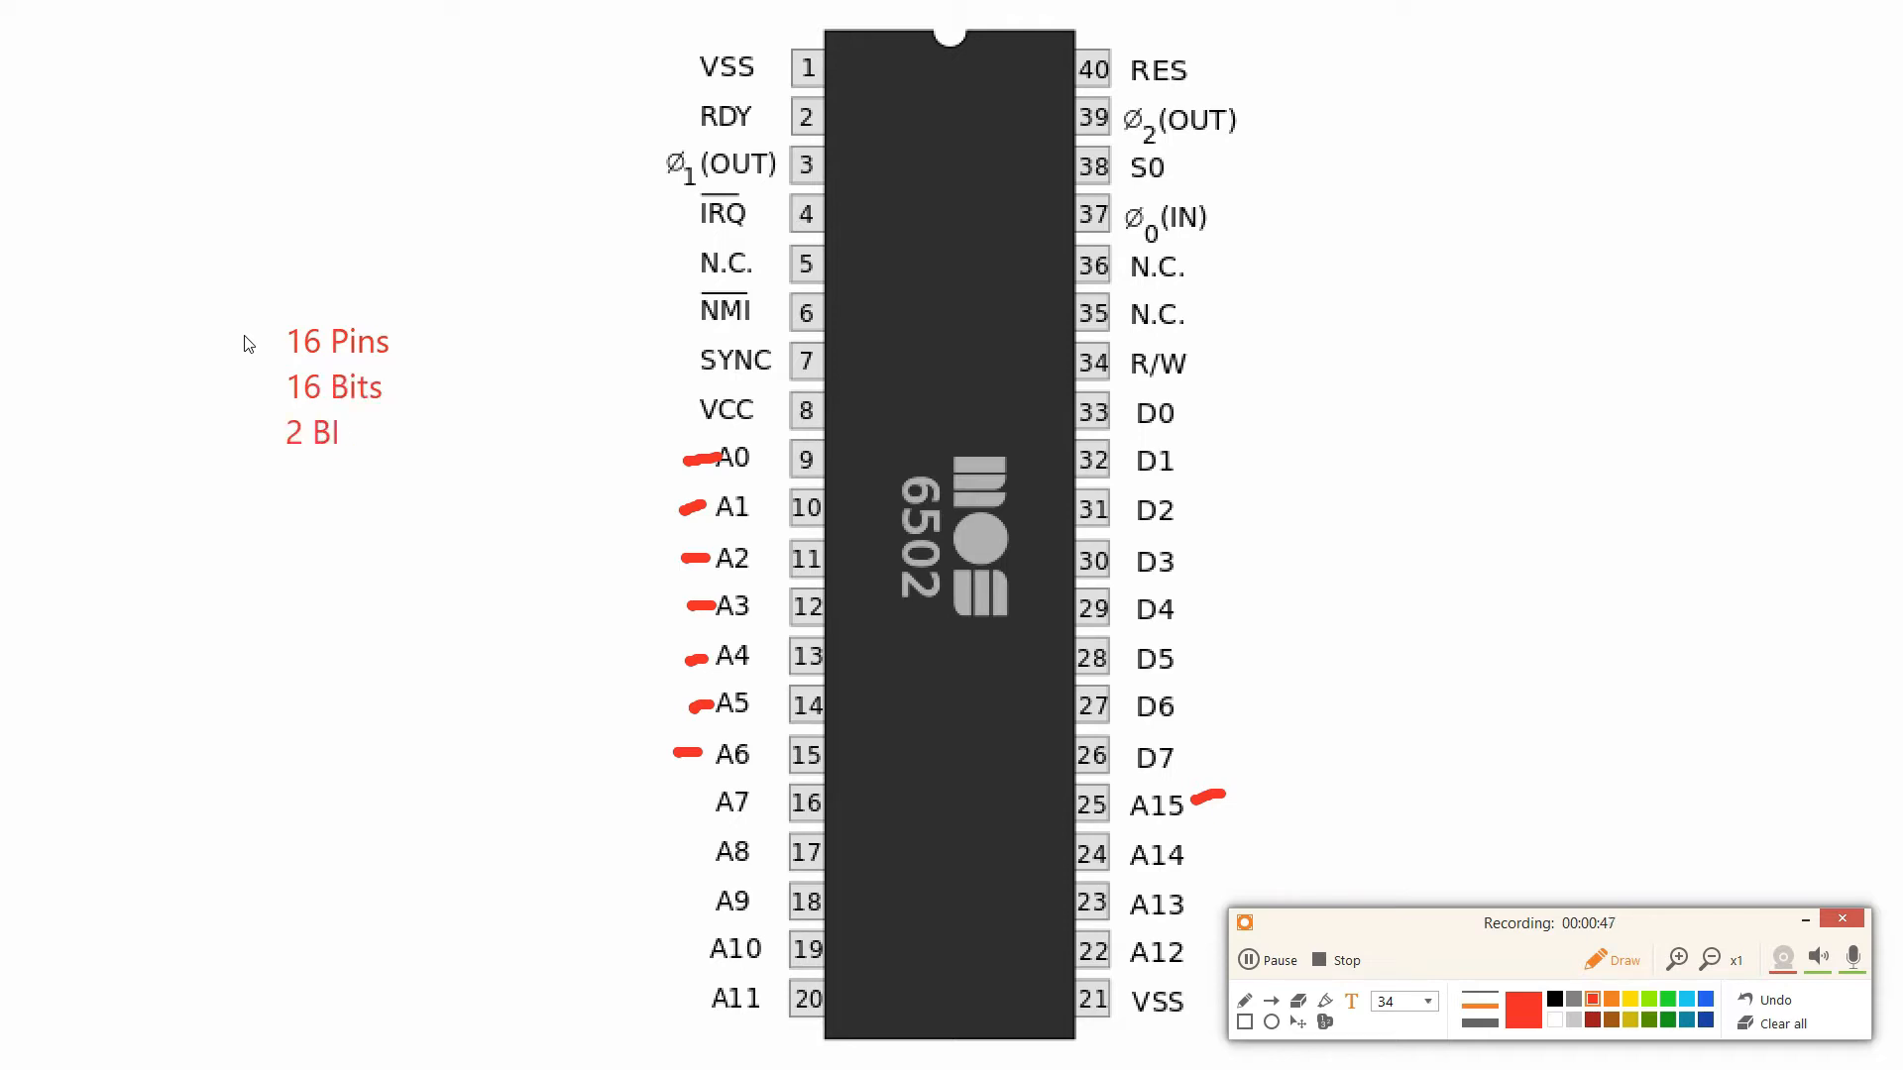
{"action": "type", "text": "ytes"}
{"action": "type", "text": "1 Word"}
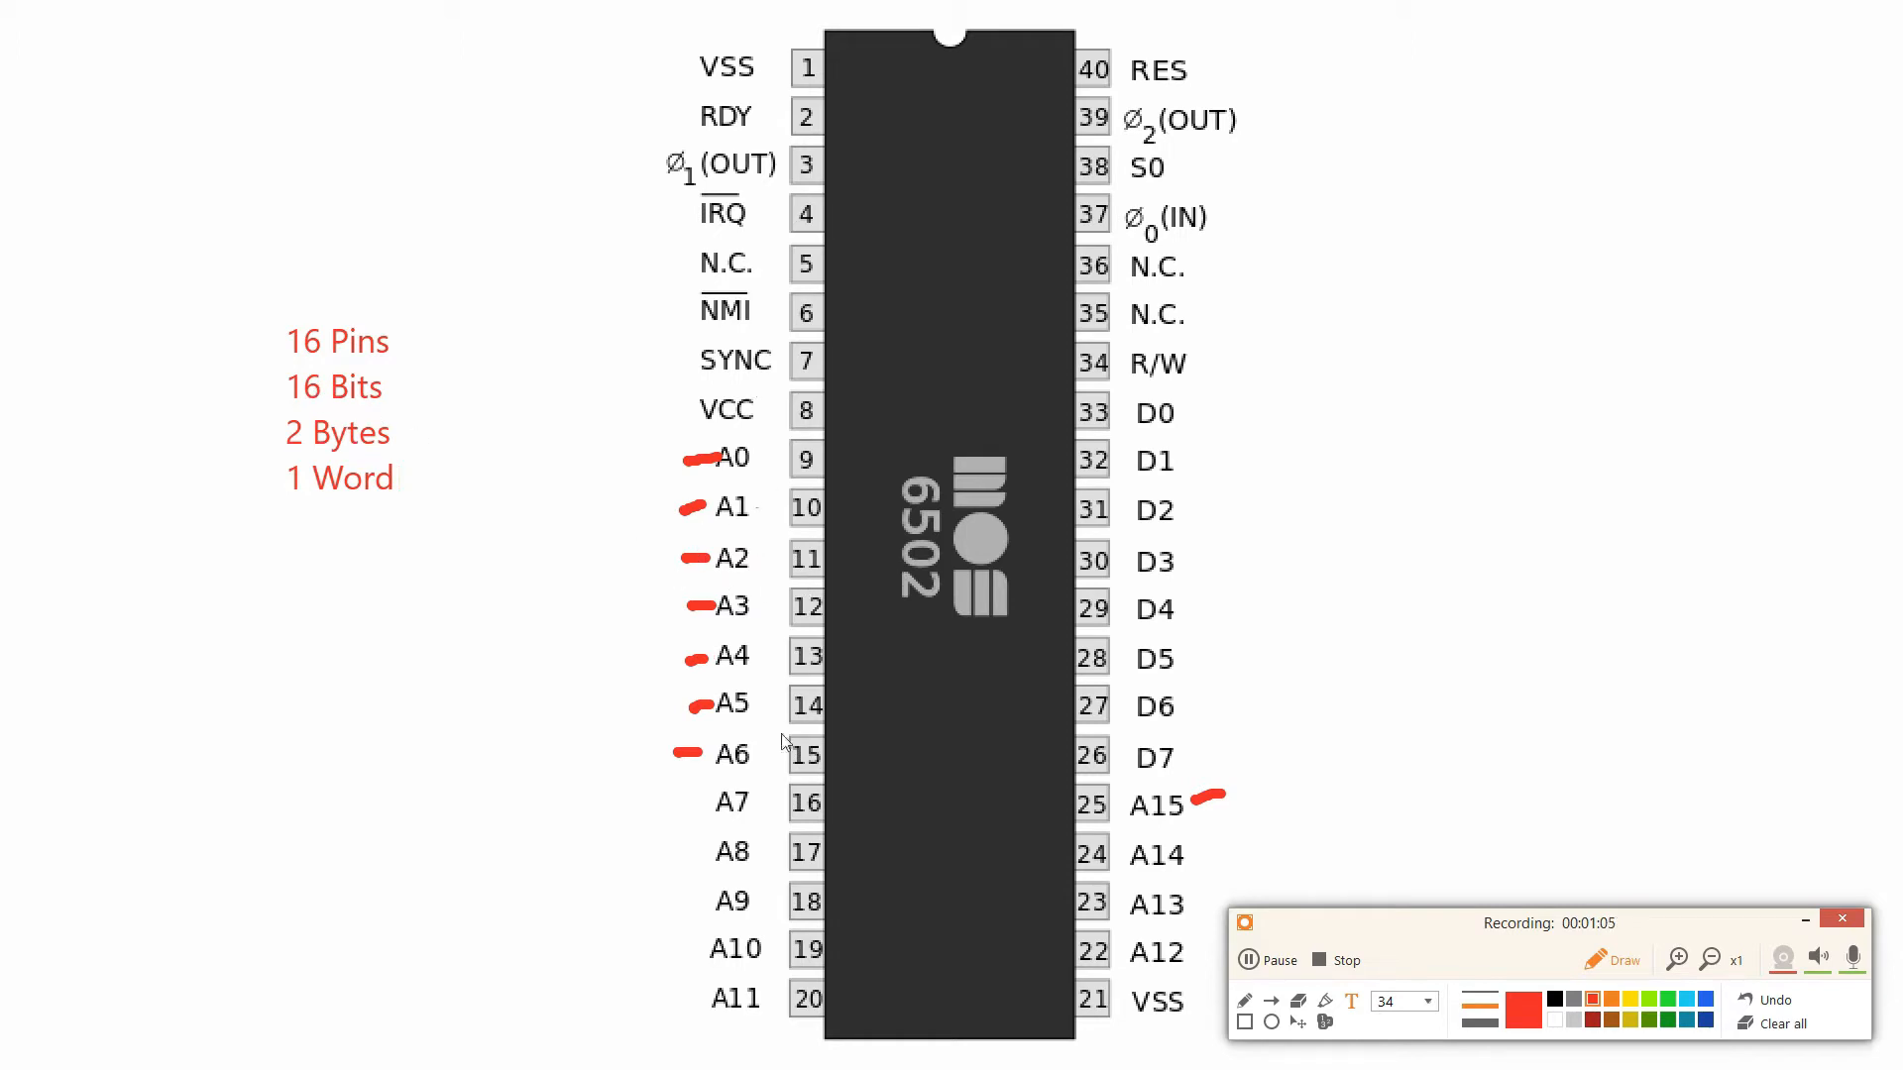
{"action": "type", "text": "l"}
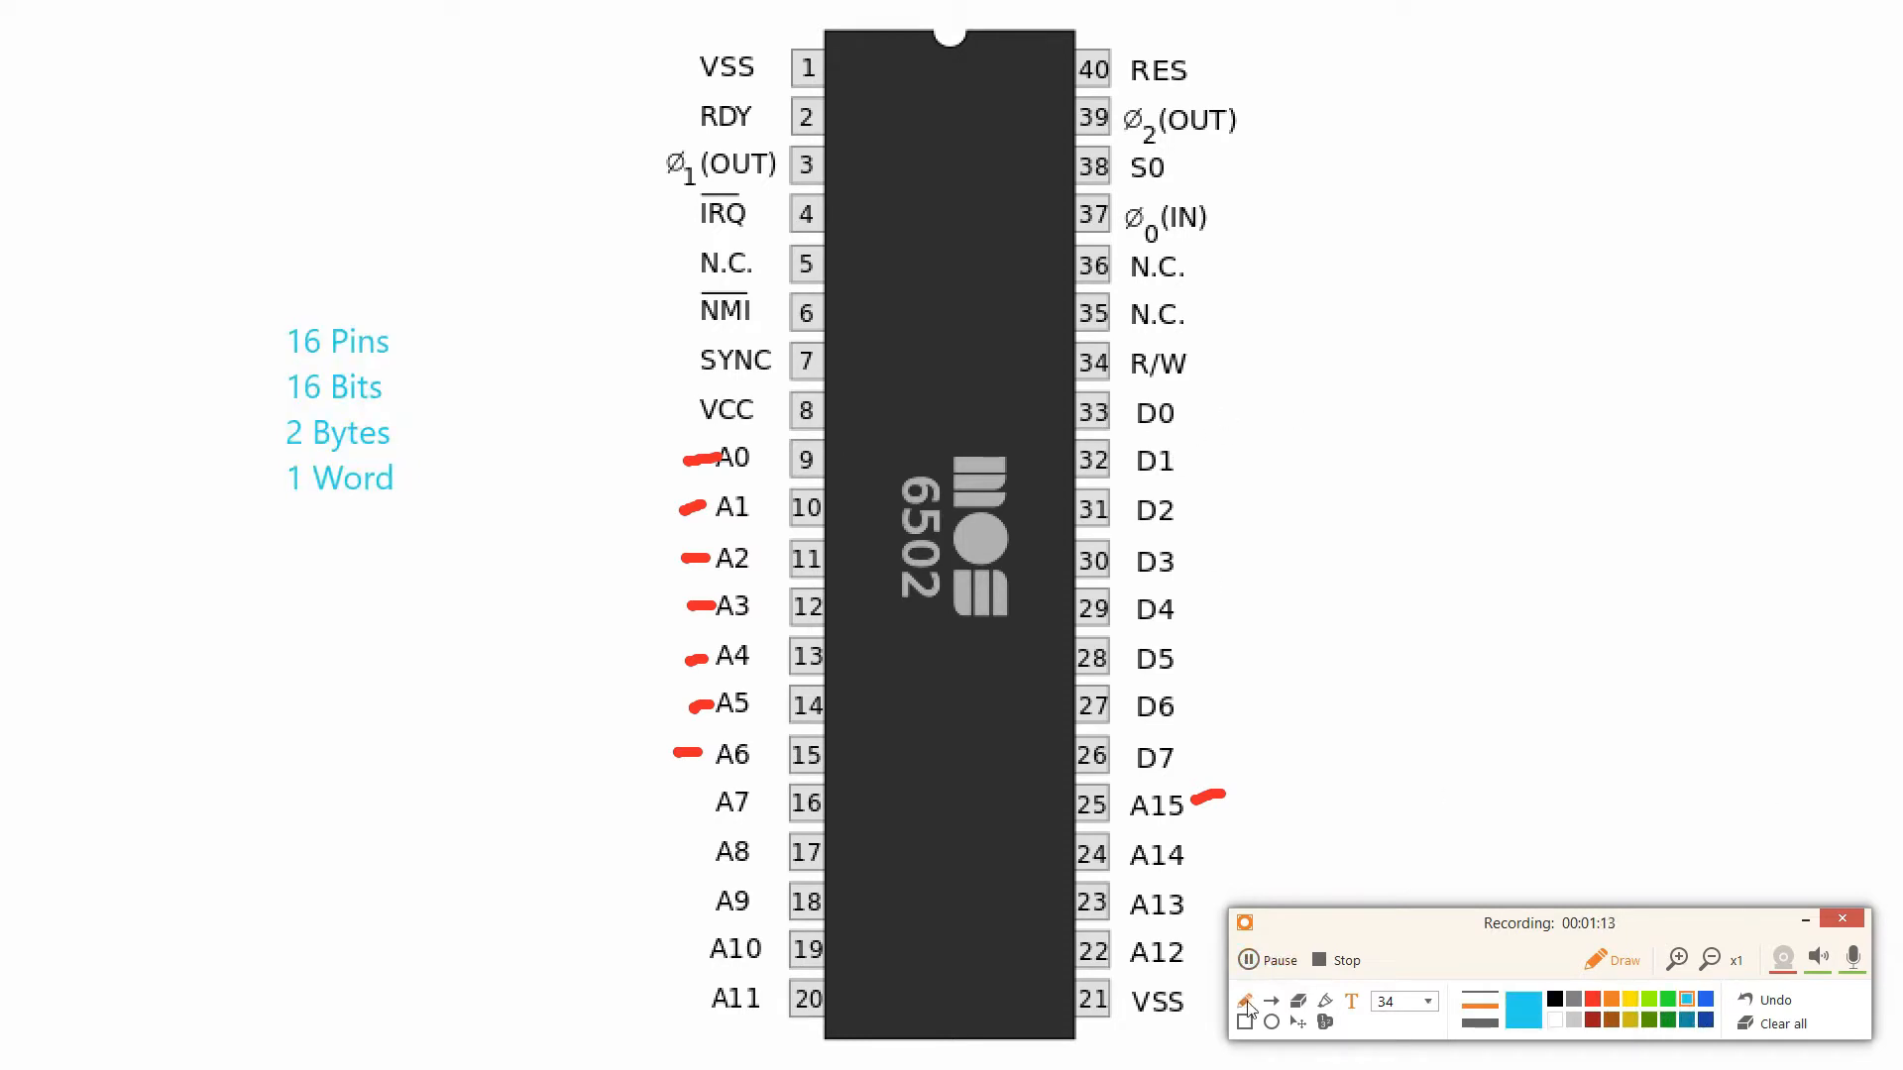
Mark data pins D0 and D7 in blue, then clear every annotation off the pin diagram
{"action": "left_click_drag", "start_coordinate": [1195, 412], "coordinate": [1225, 412]}
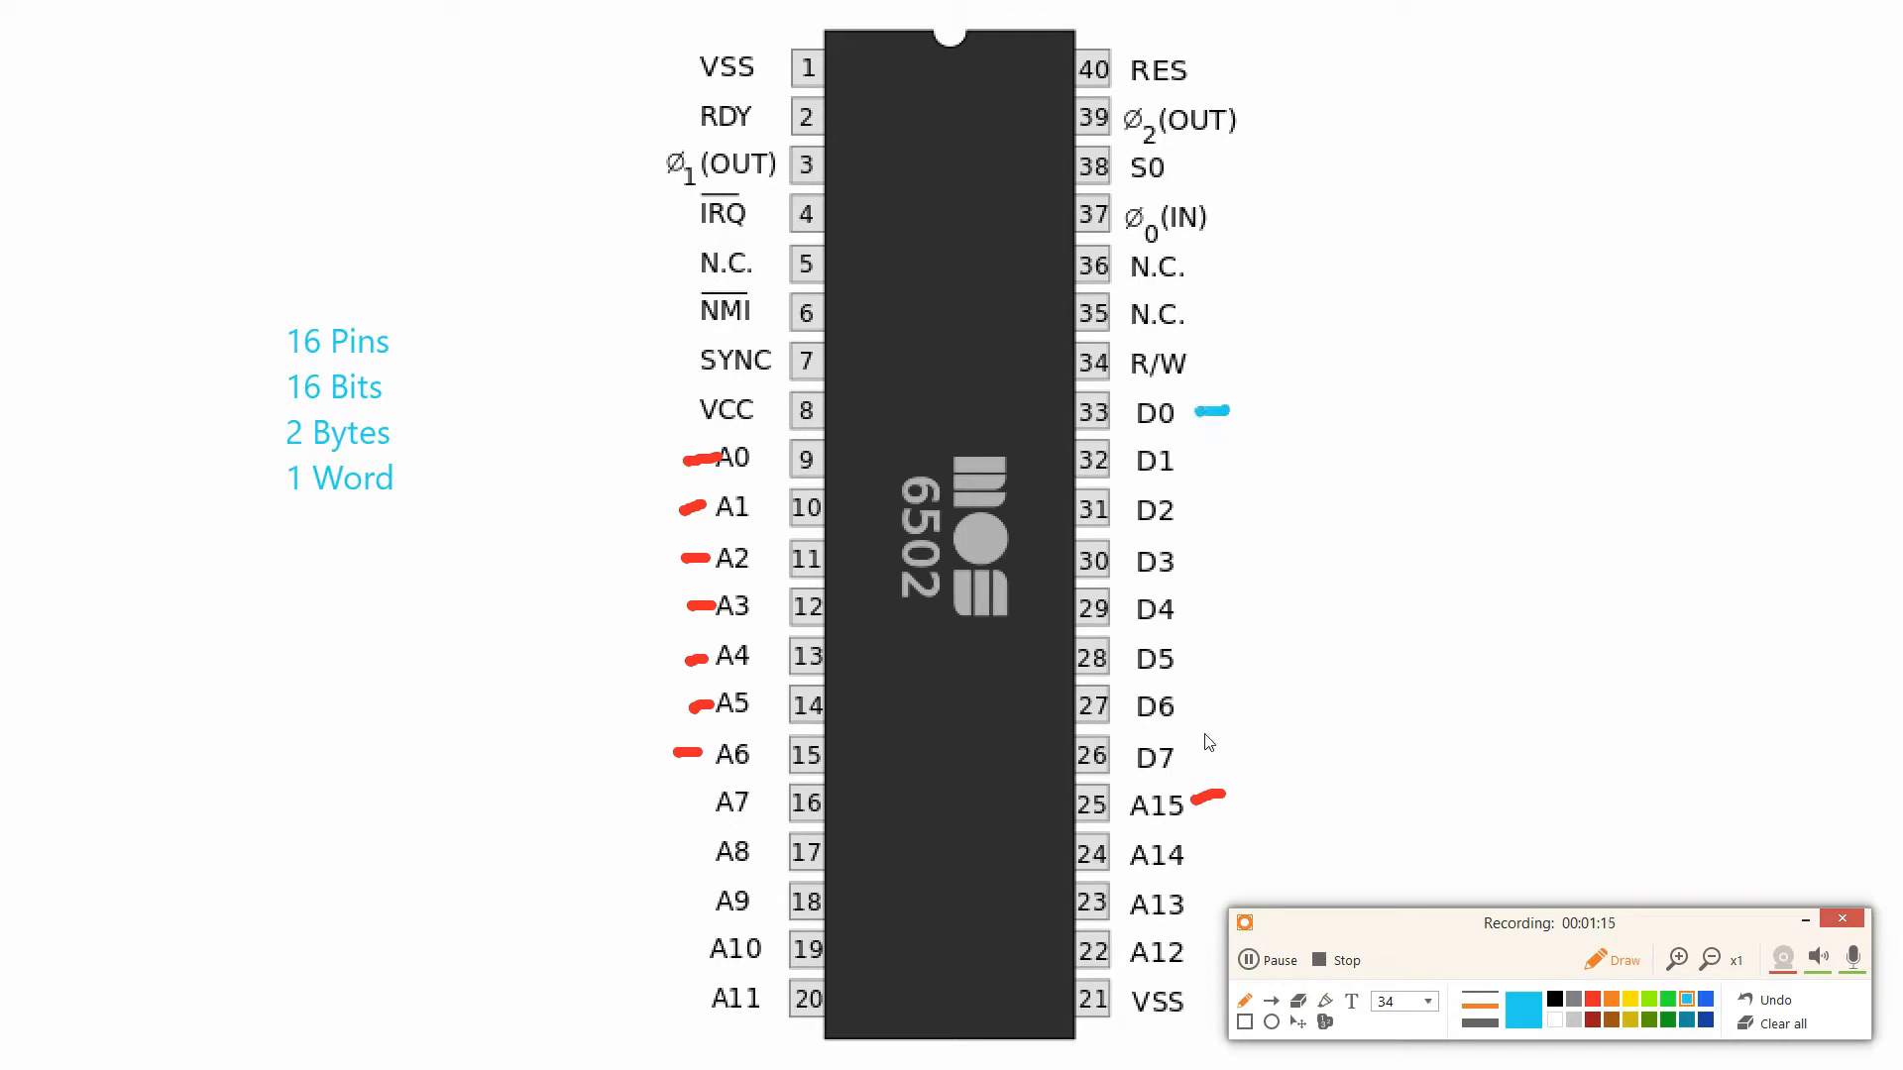
{"action": "left_click_drag", "start_coordinate": [1199, 759], "coordinate": [1219, 755]}
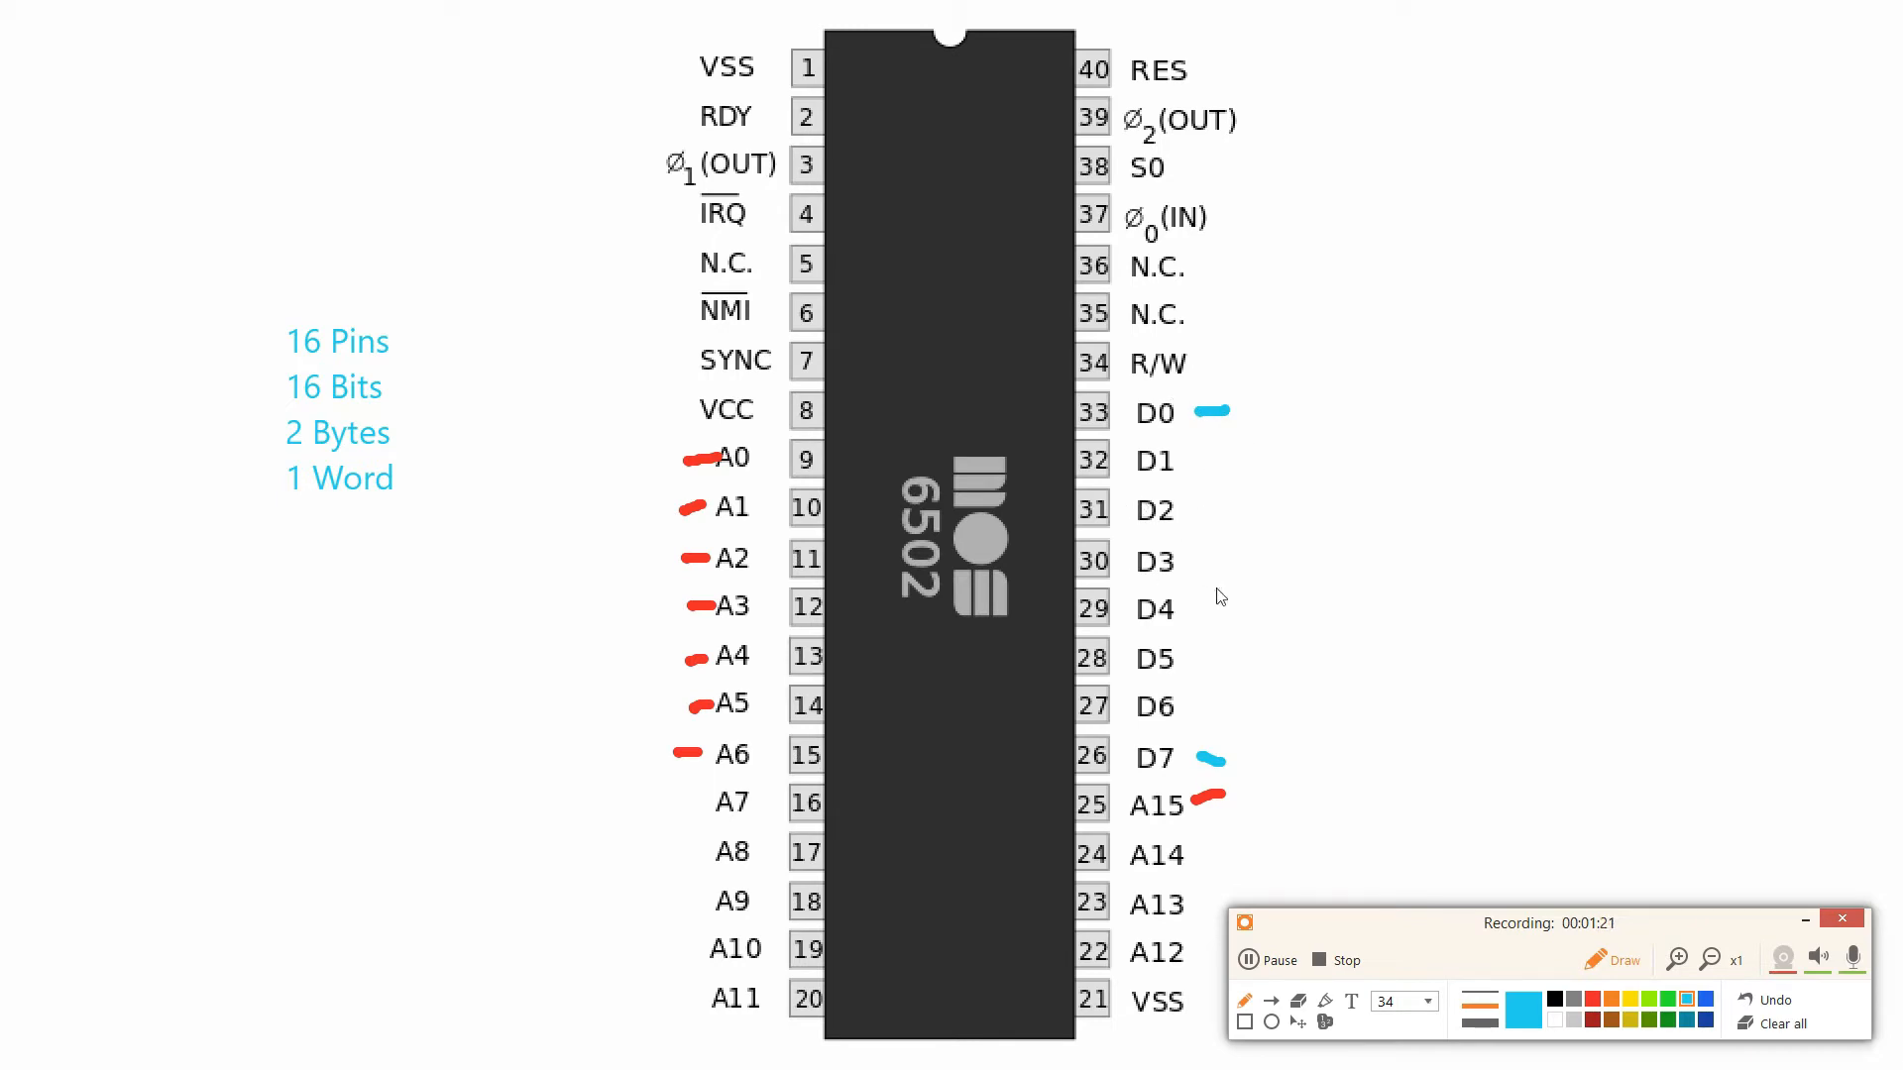
{"action": "mouse_move", "coordinate": [1104, 769]}
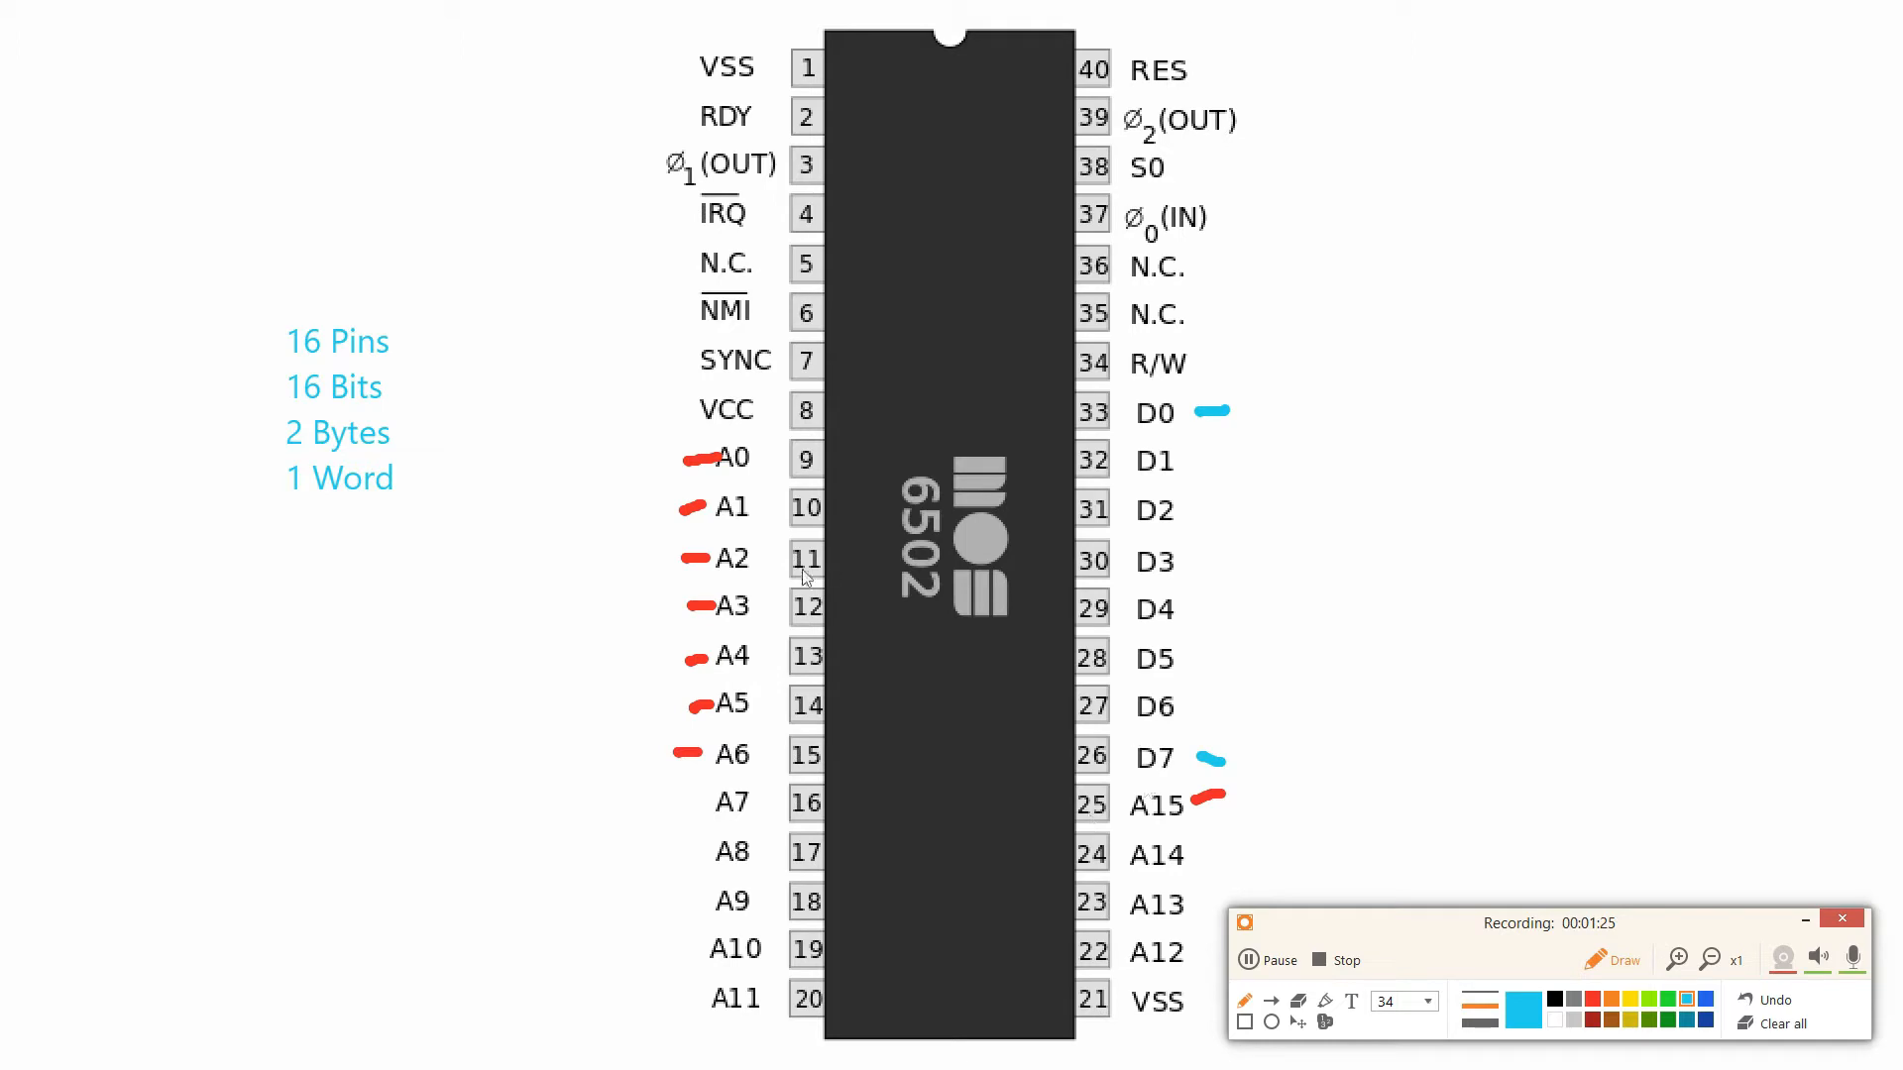
{"action": "mouse_move", "coordinate": [953, 631]}
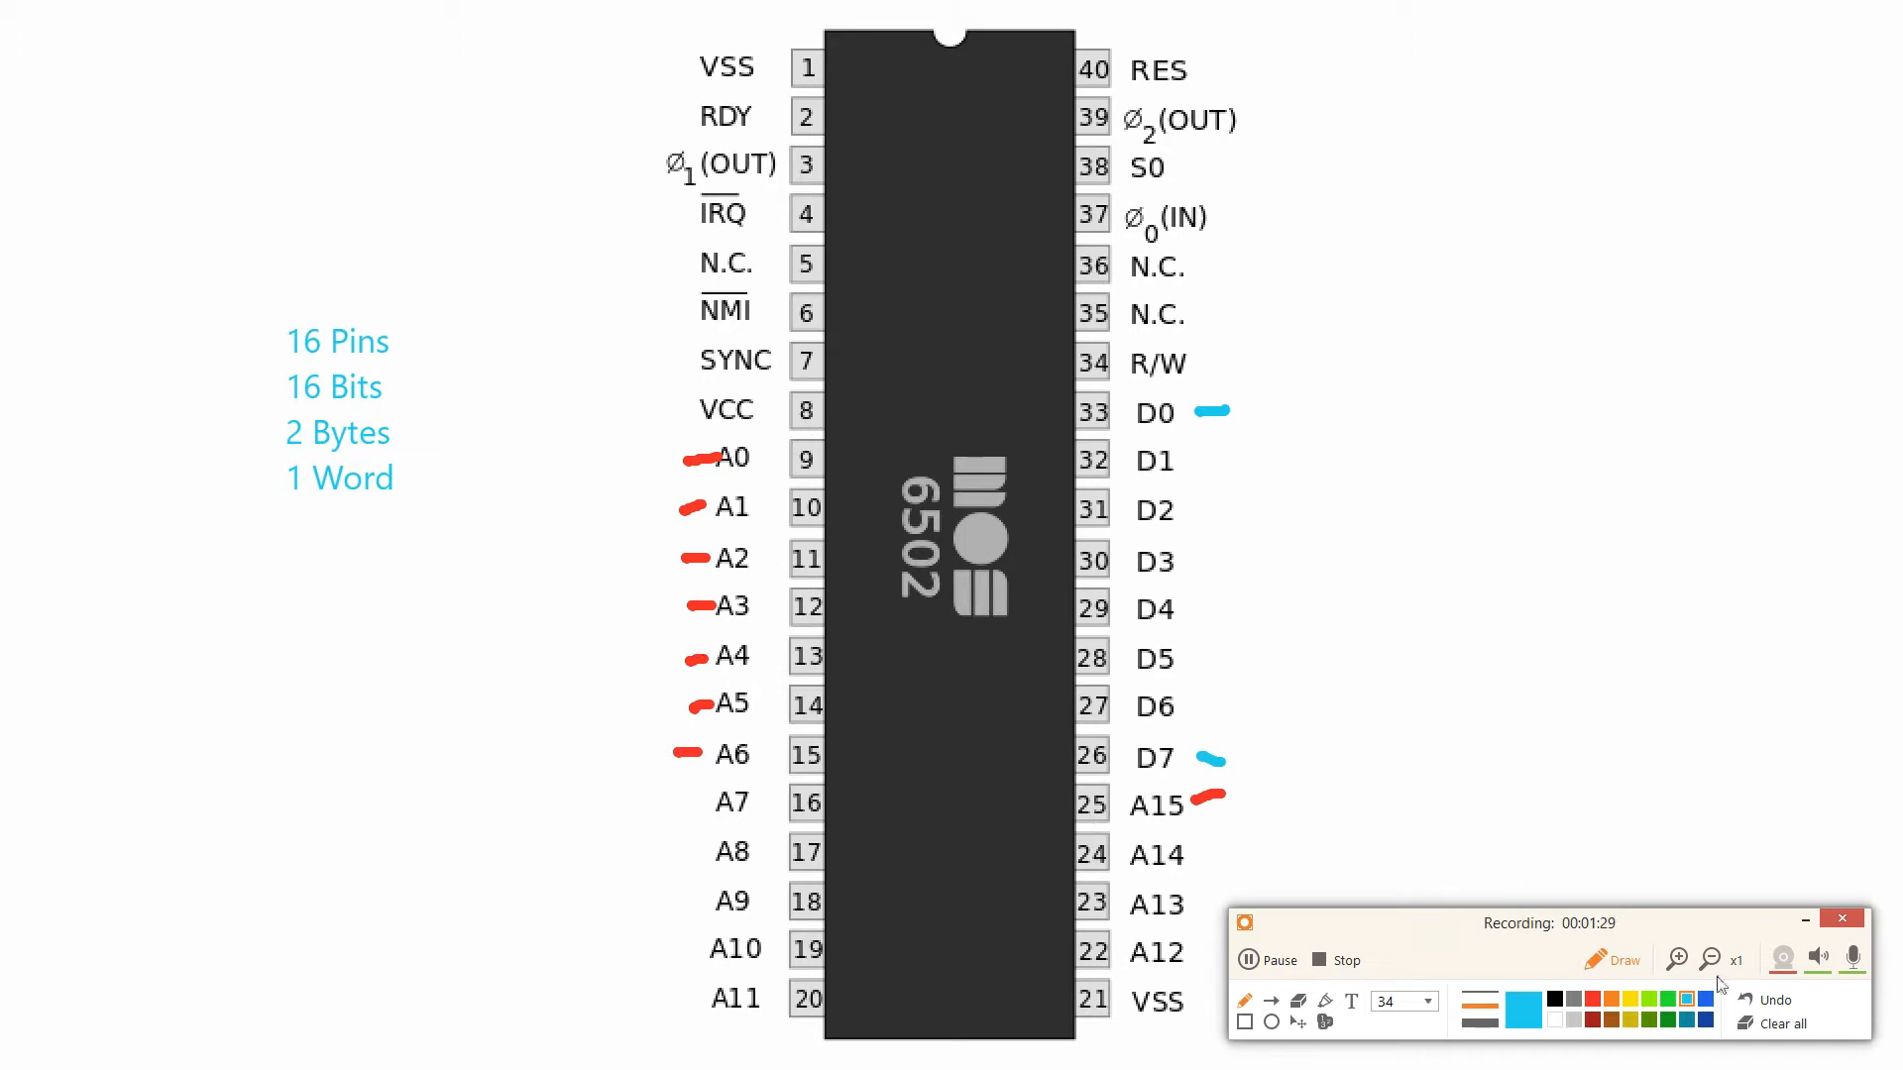
{"action": "left_click", "coordinate": [1776, 1024]}
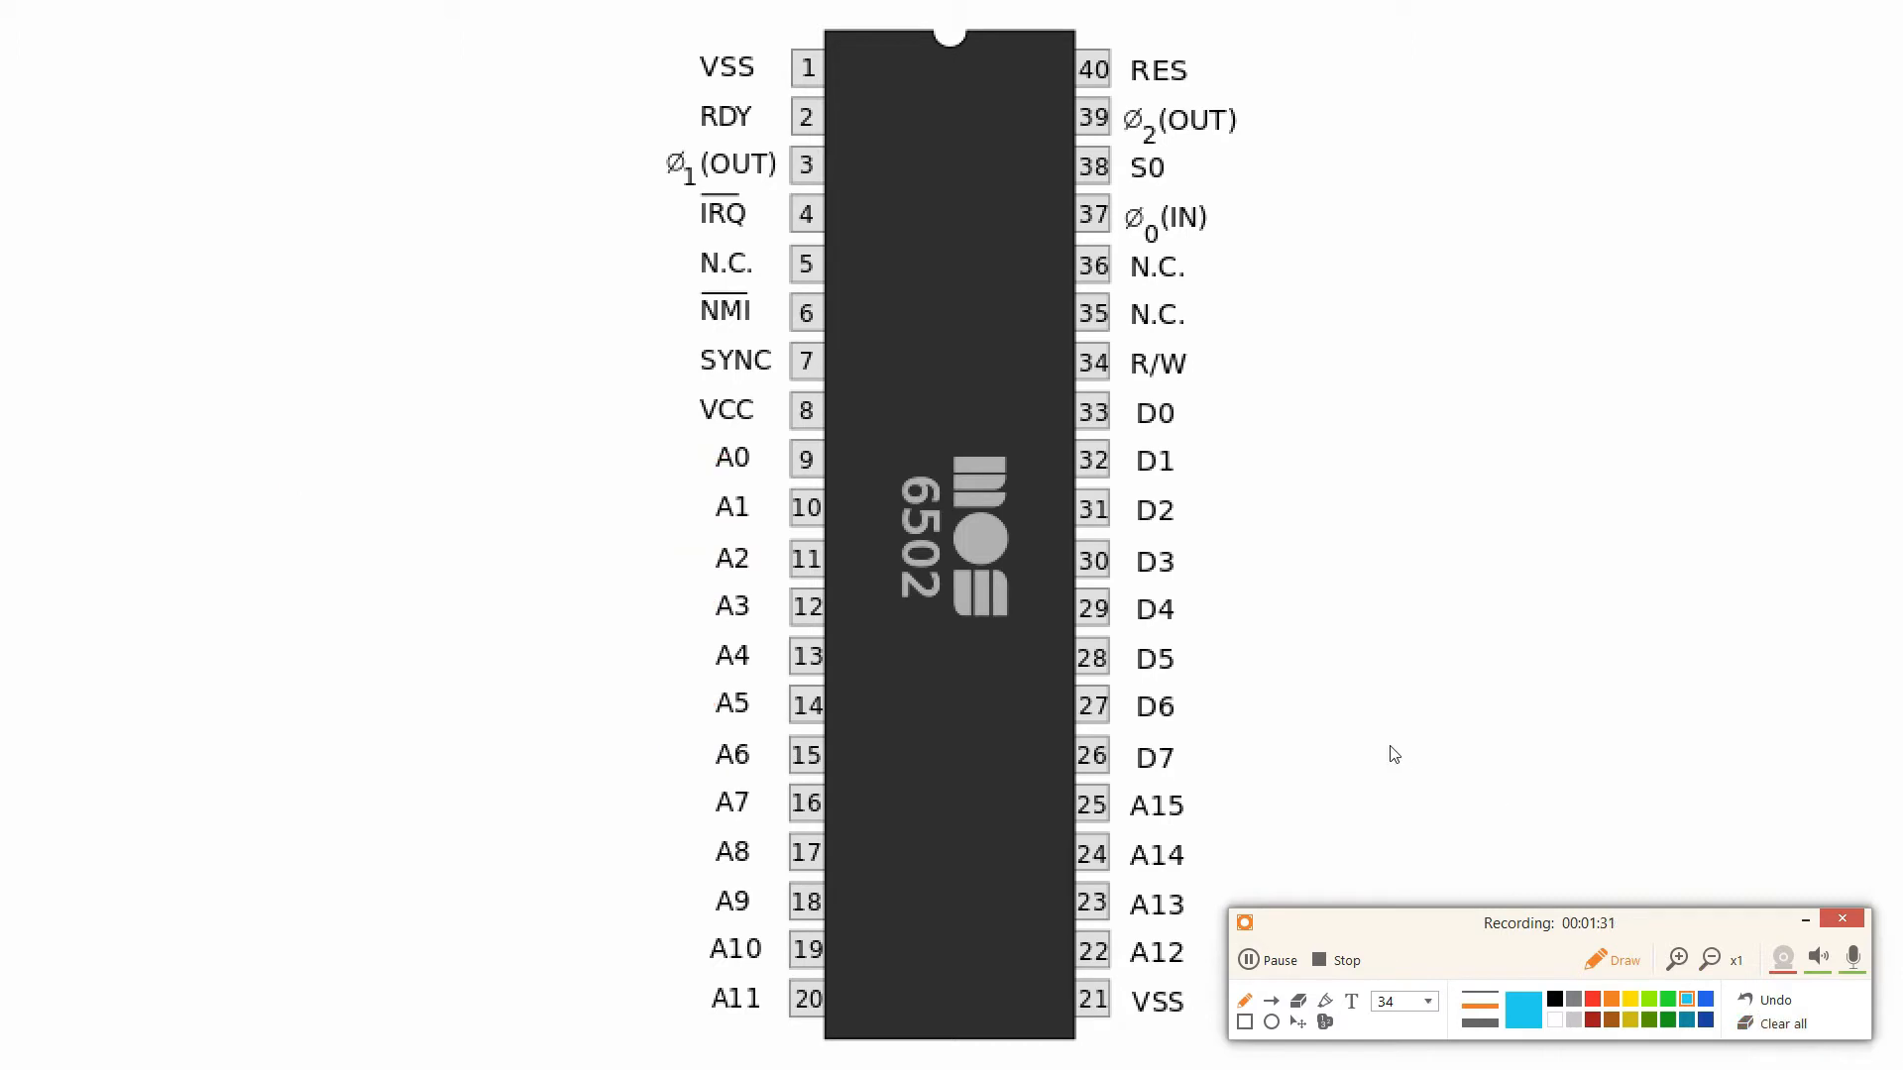
{"action": "mouse_move", "coordinate": [1423, 678]}
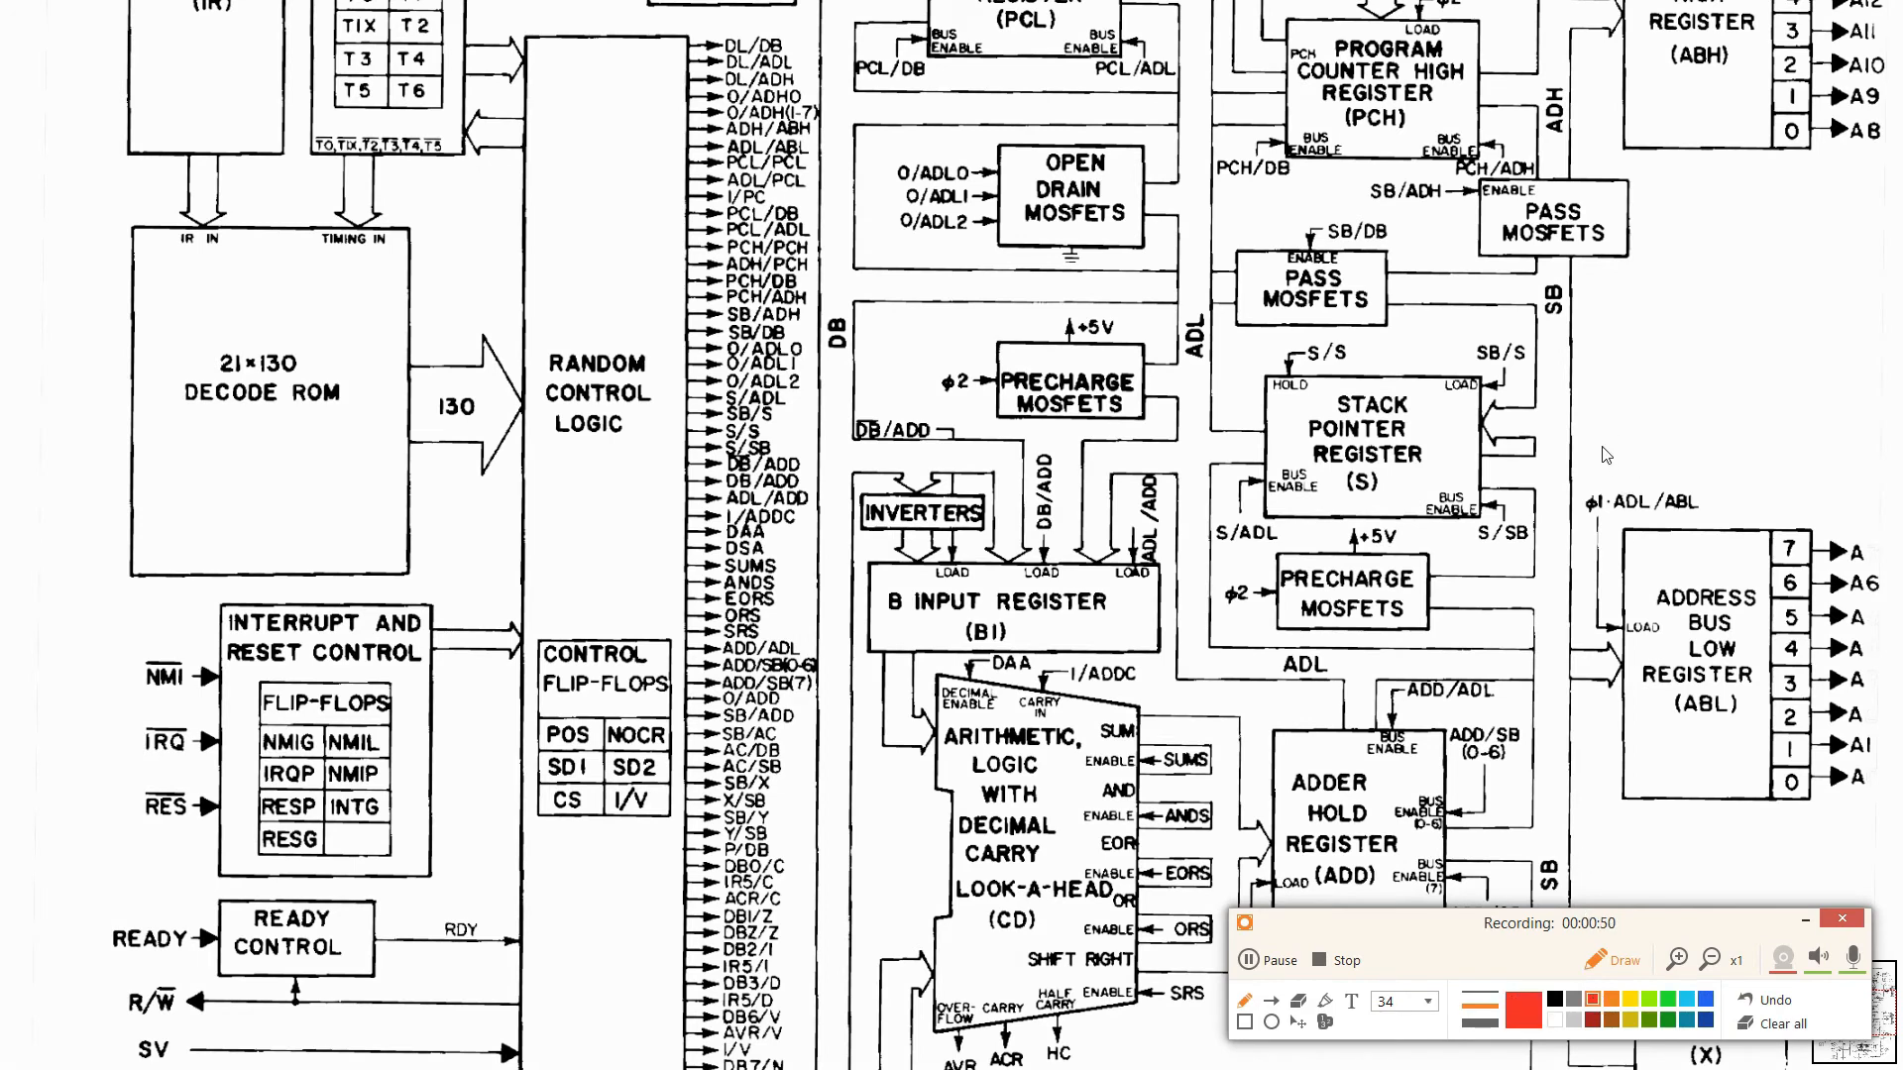
Write 10010100 in red and 00101000 in green beside the stack pointer register
{"action": "type", "text": "10010100"}
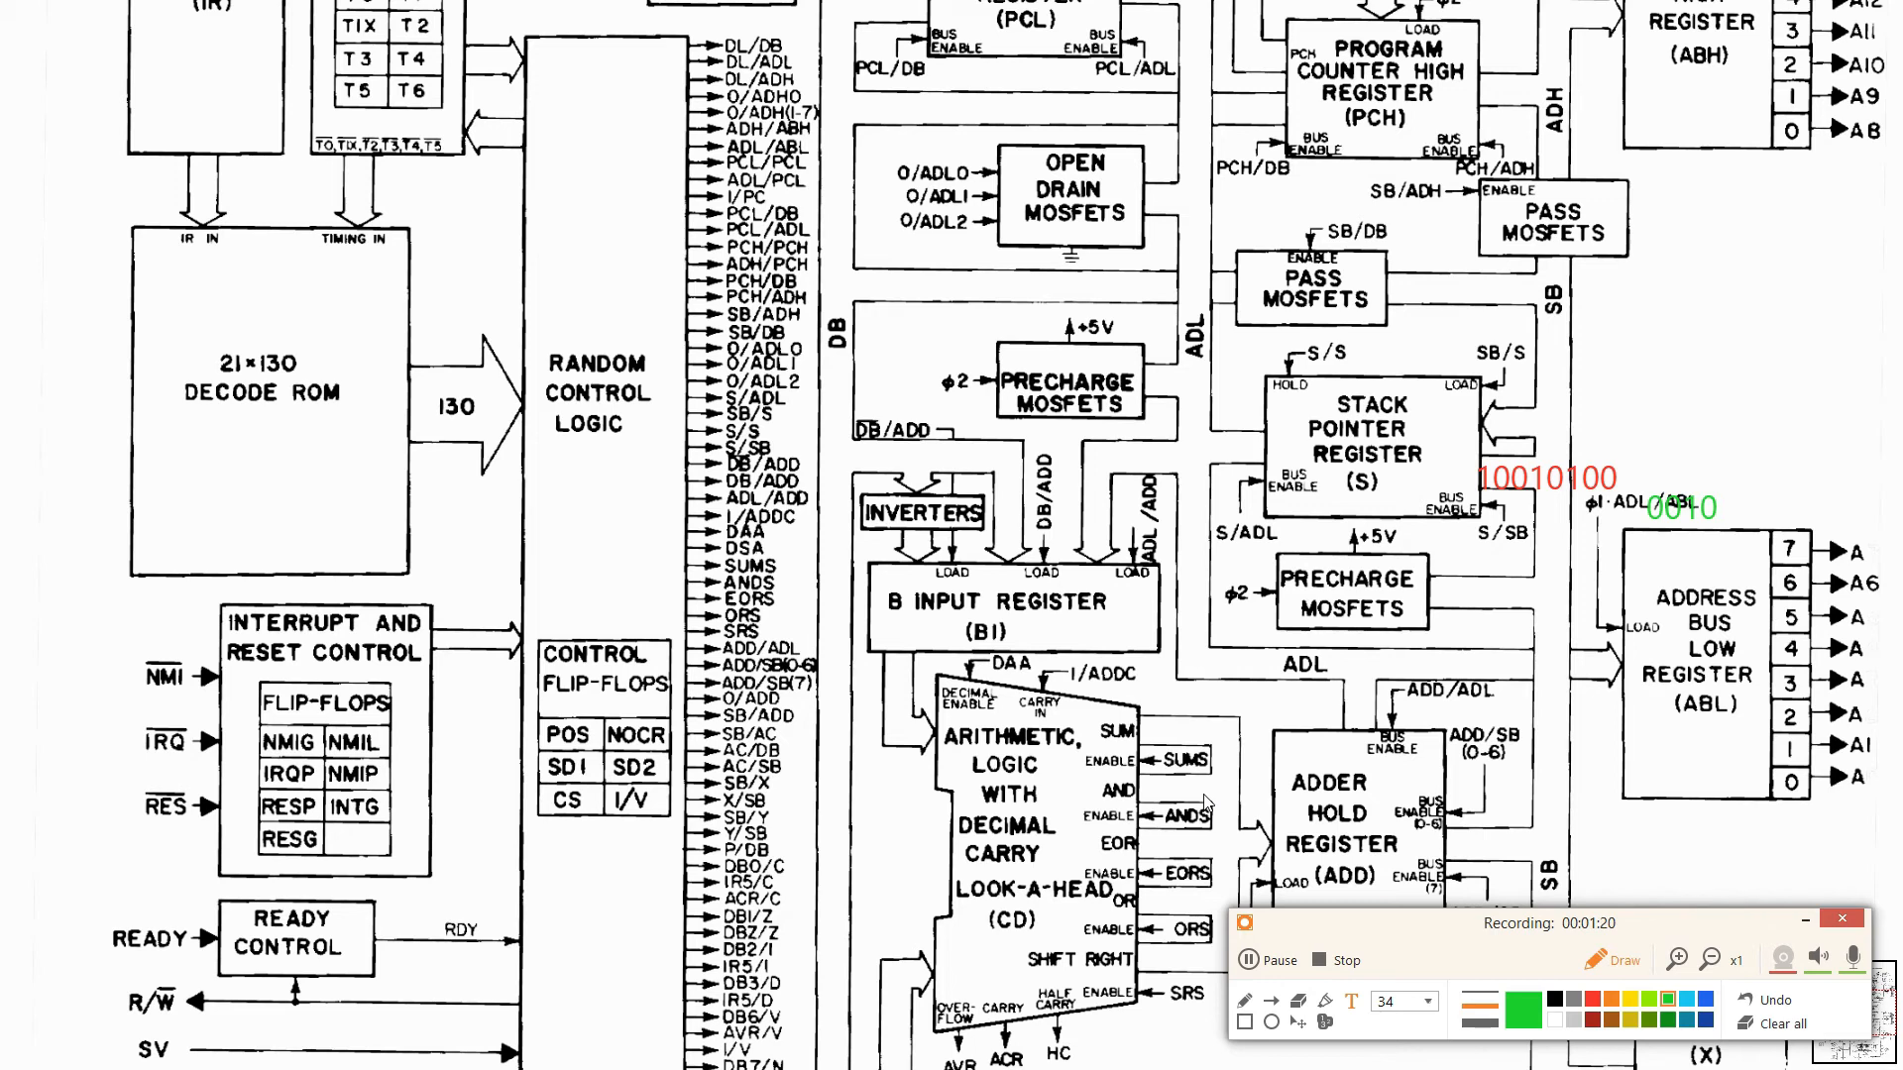
{"action": "type", "text": "00101000"}
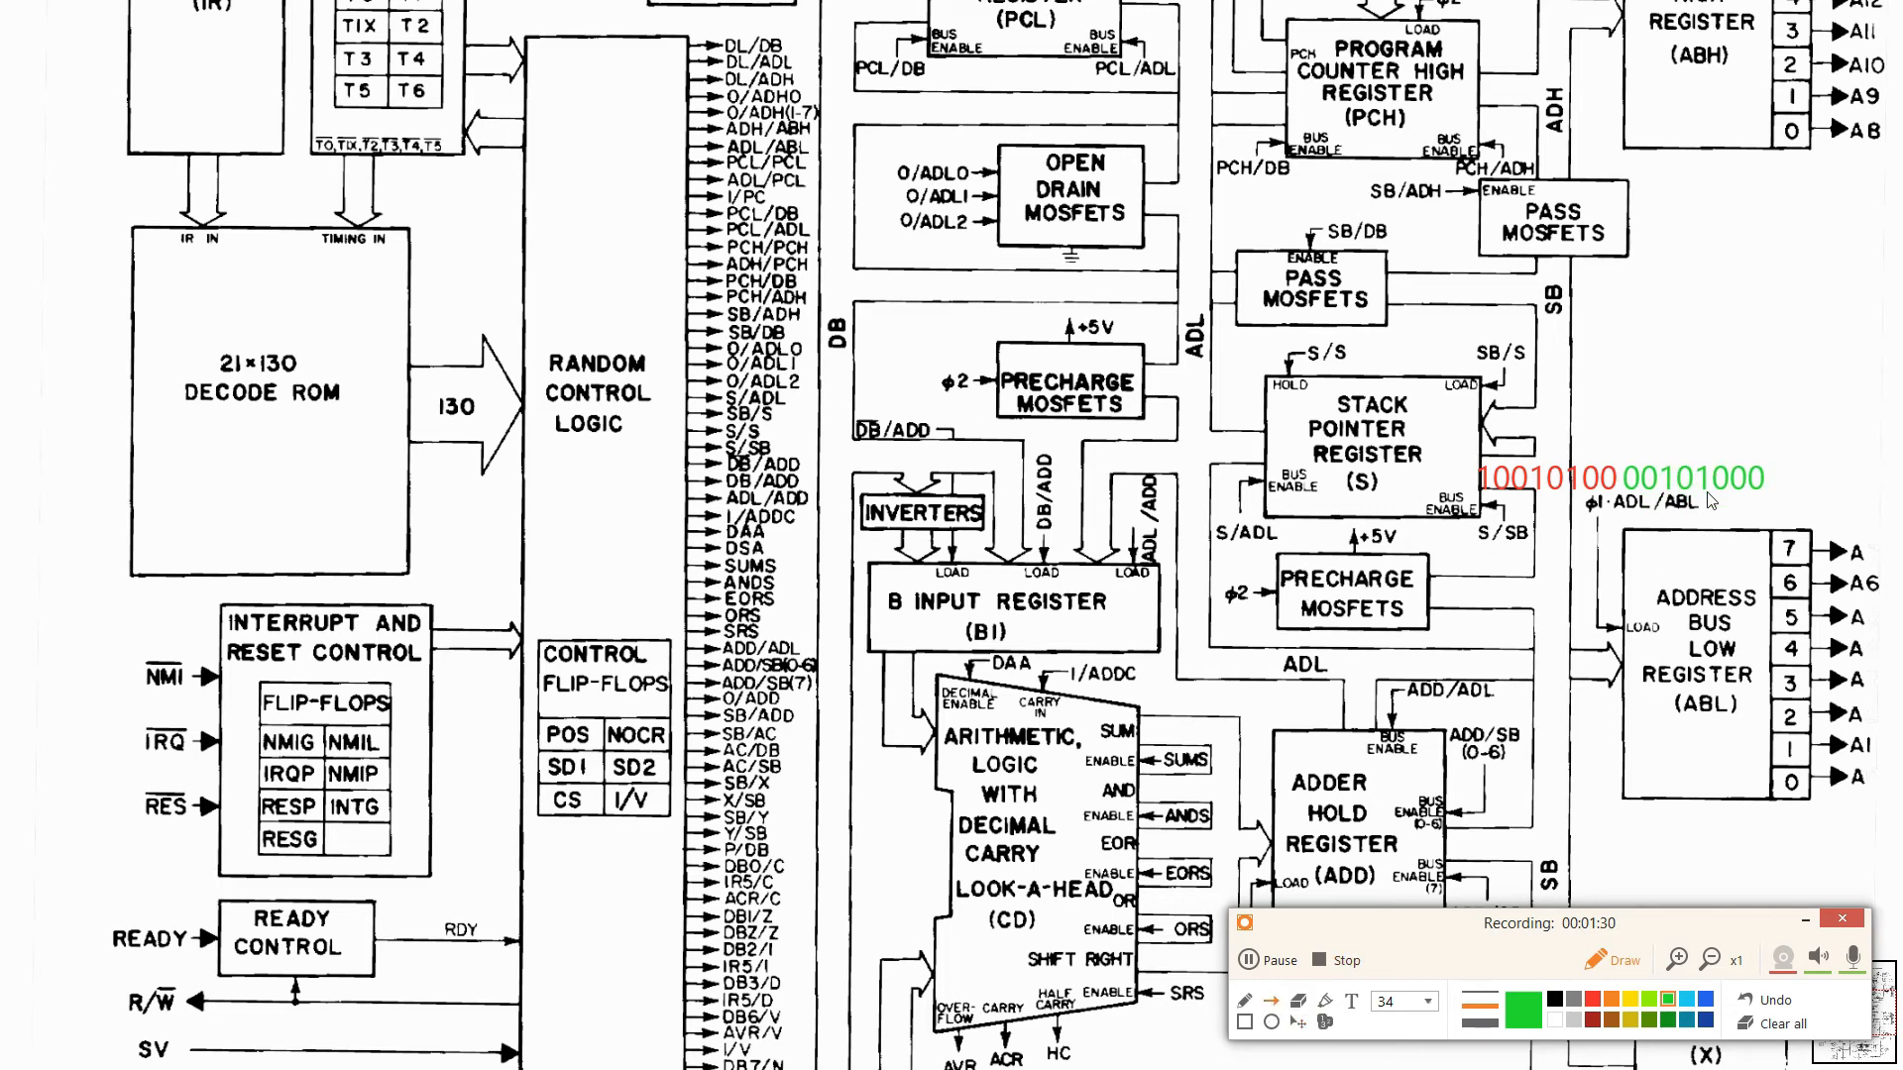
Draw a green arrow up to the ABH register and a second short stroke below it
{"action": "left_click_drag", "start_coordinate": [1710, 492], "coordinate": [1711, 158]}
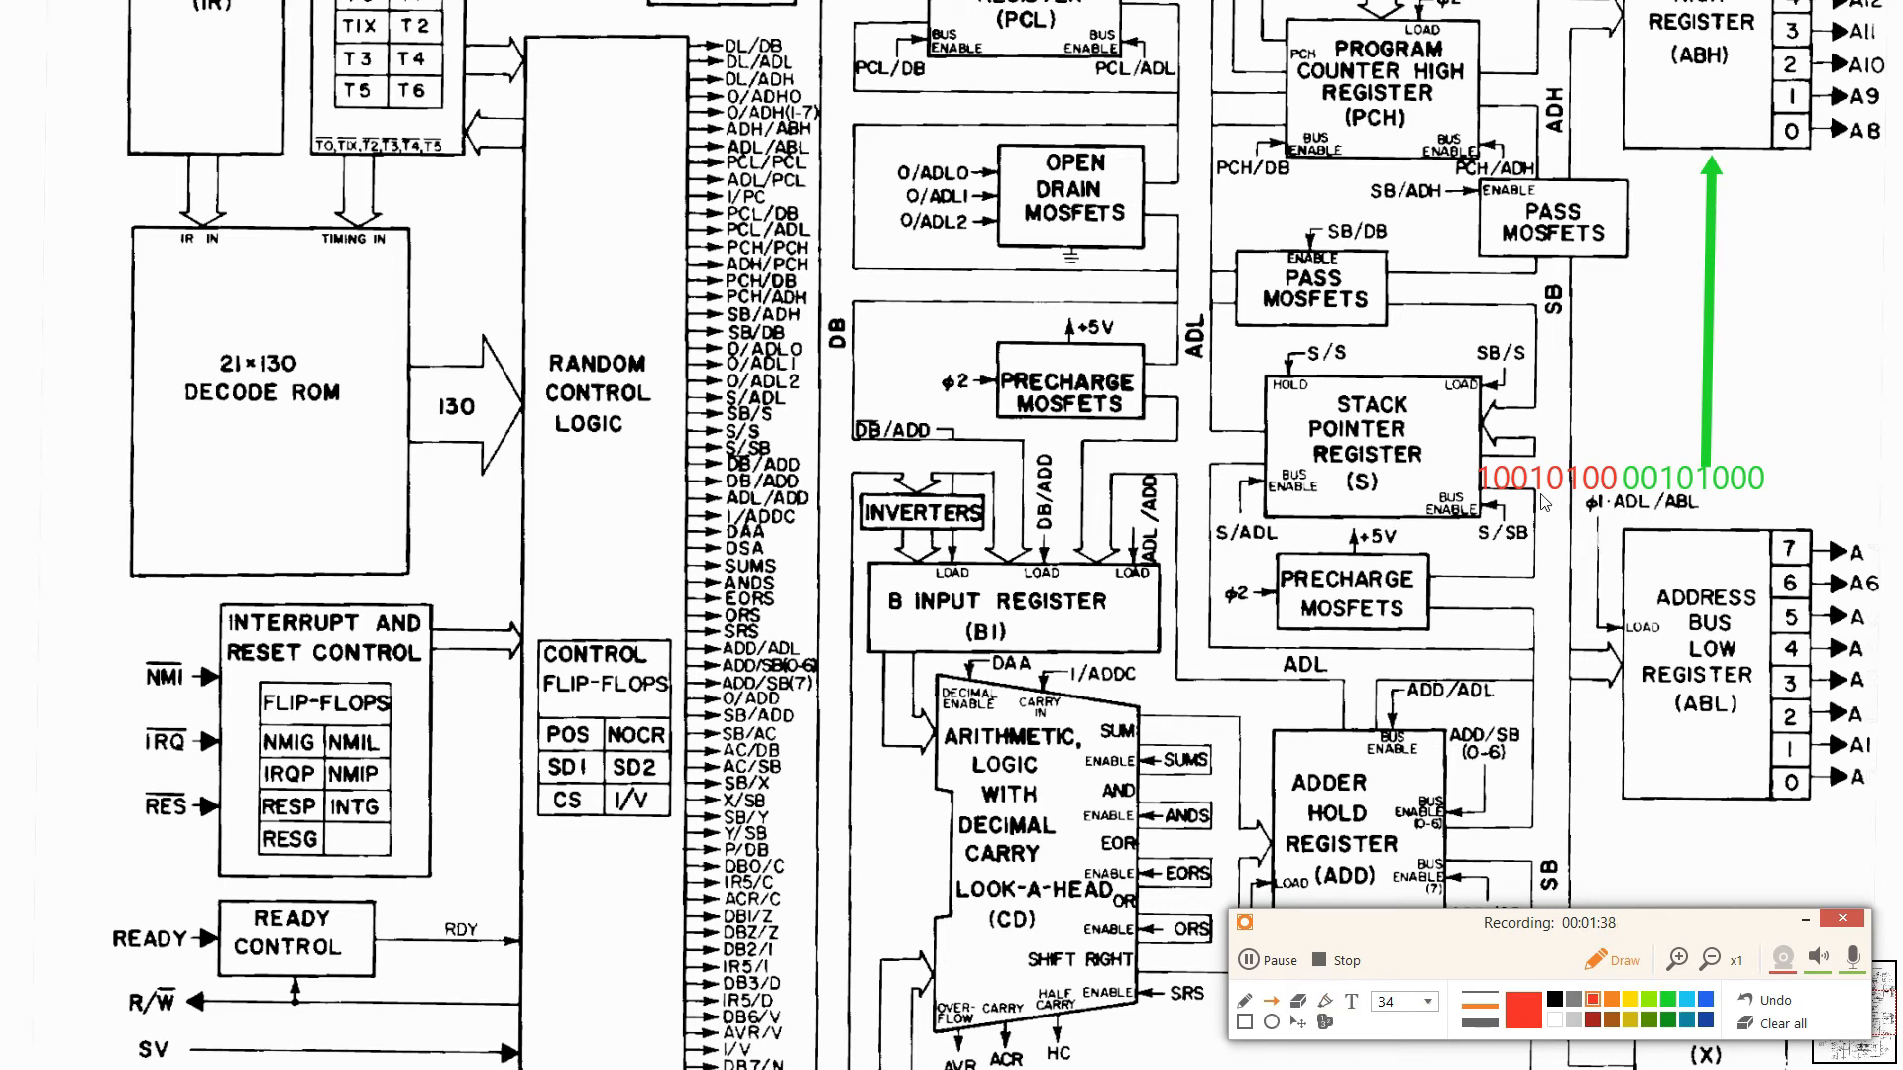
{"action": "left_click_drag", "start_coordinate": [1542, 498], "coordinate": [1625, 582]}
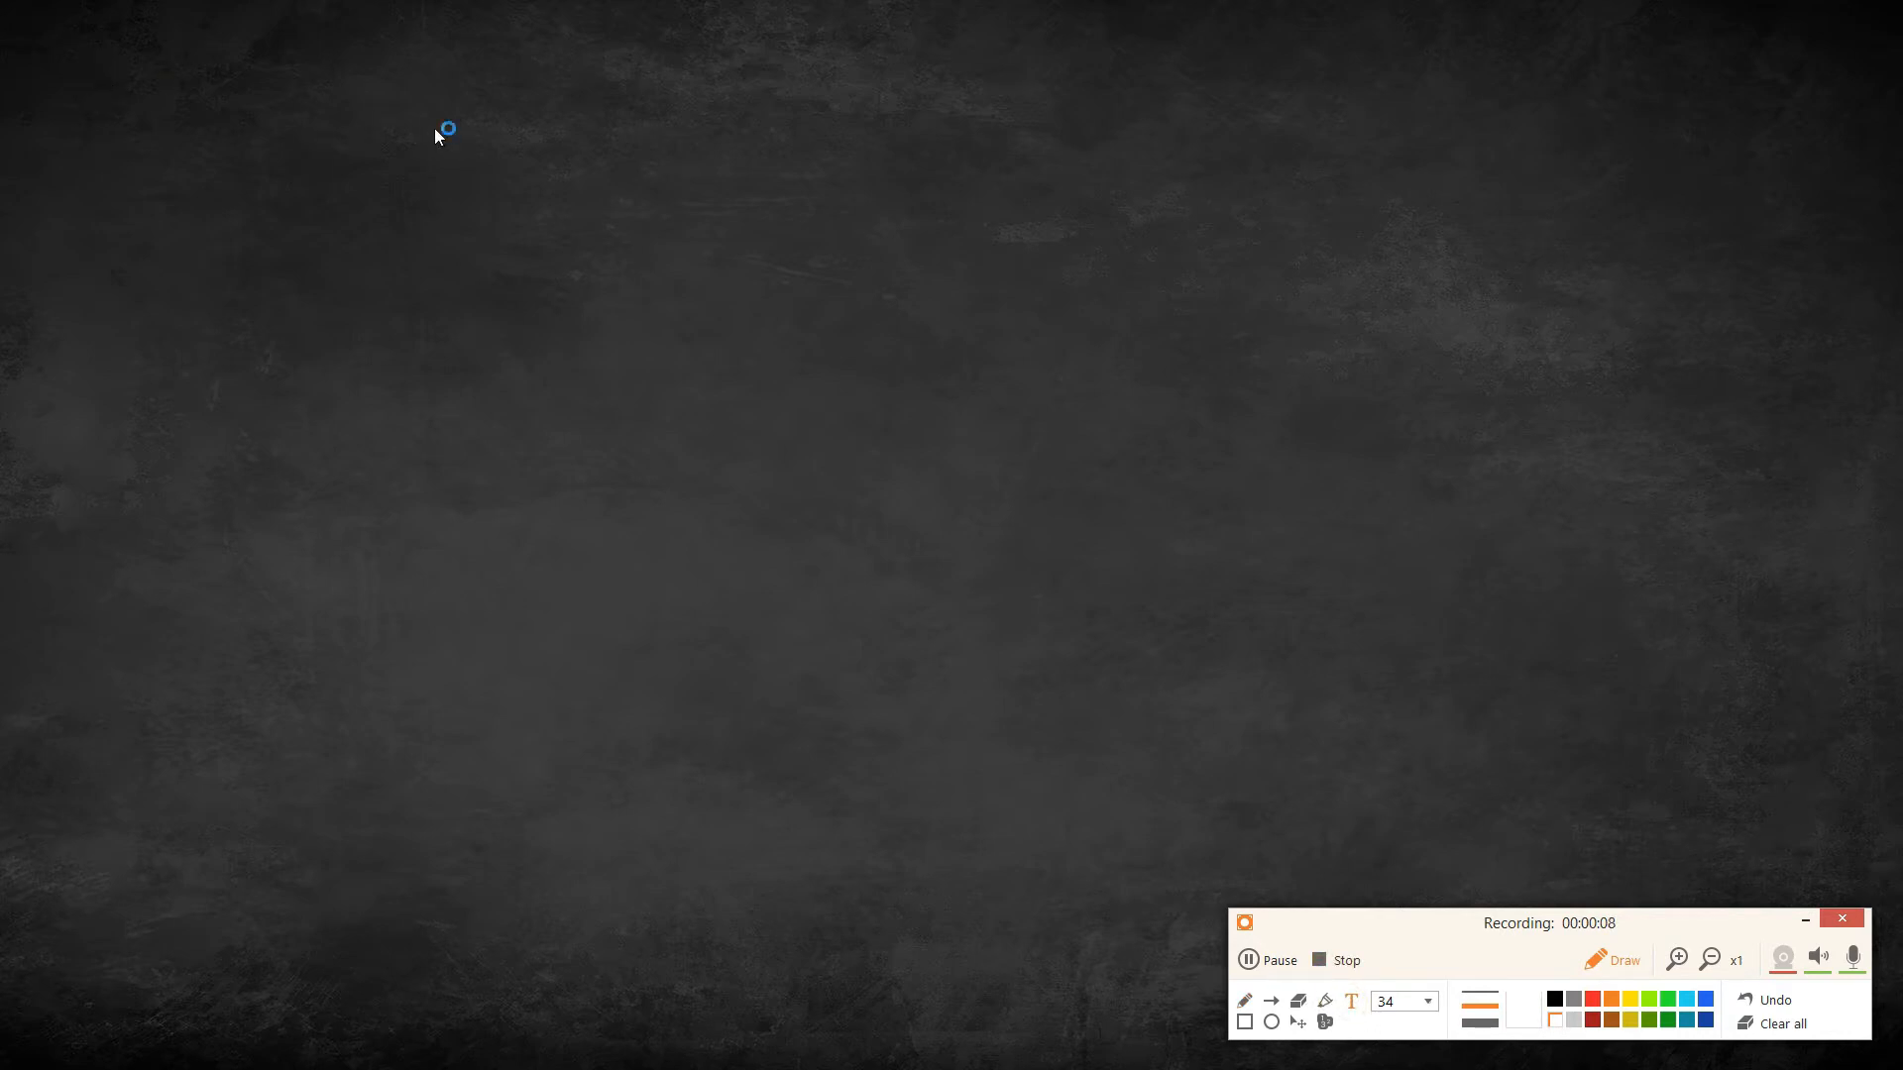
Write the heading RAM (Random Access Memory) at the top-left of the chalkboard
{"action": "type", "text": "RAM"}
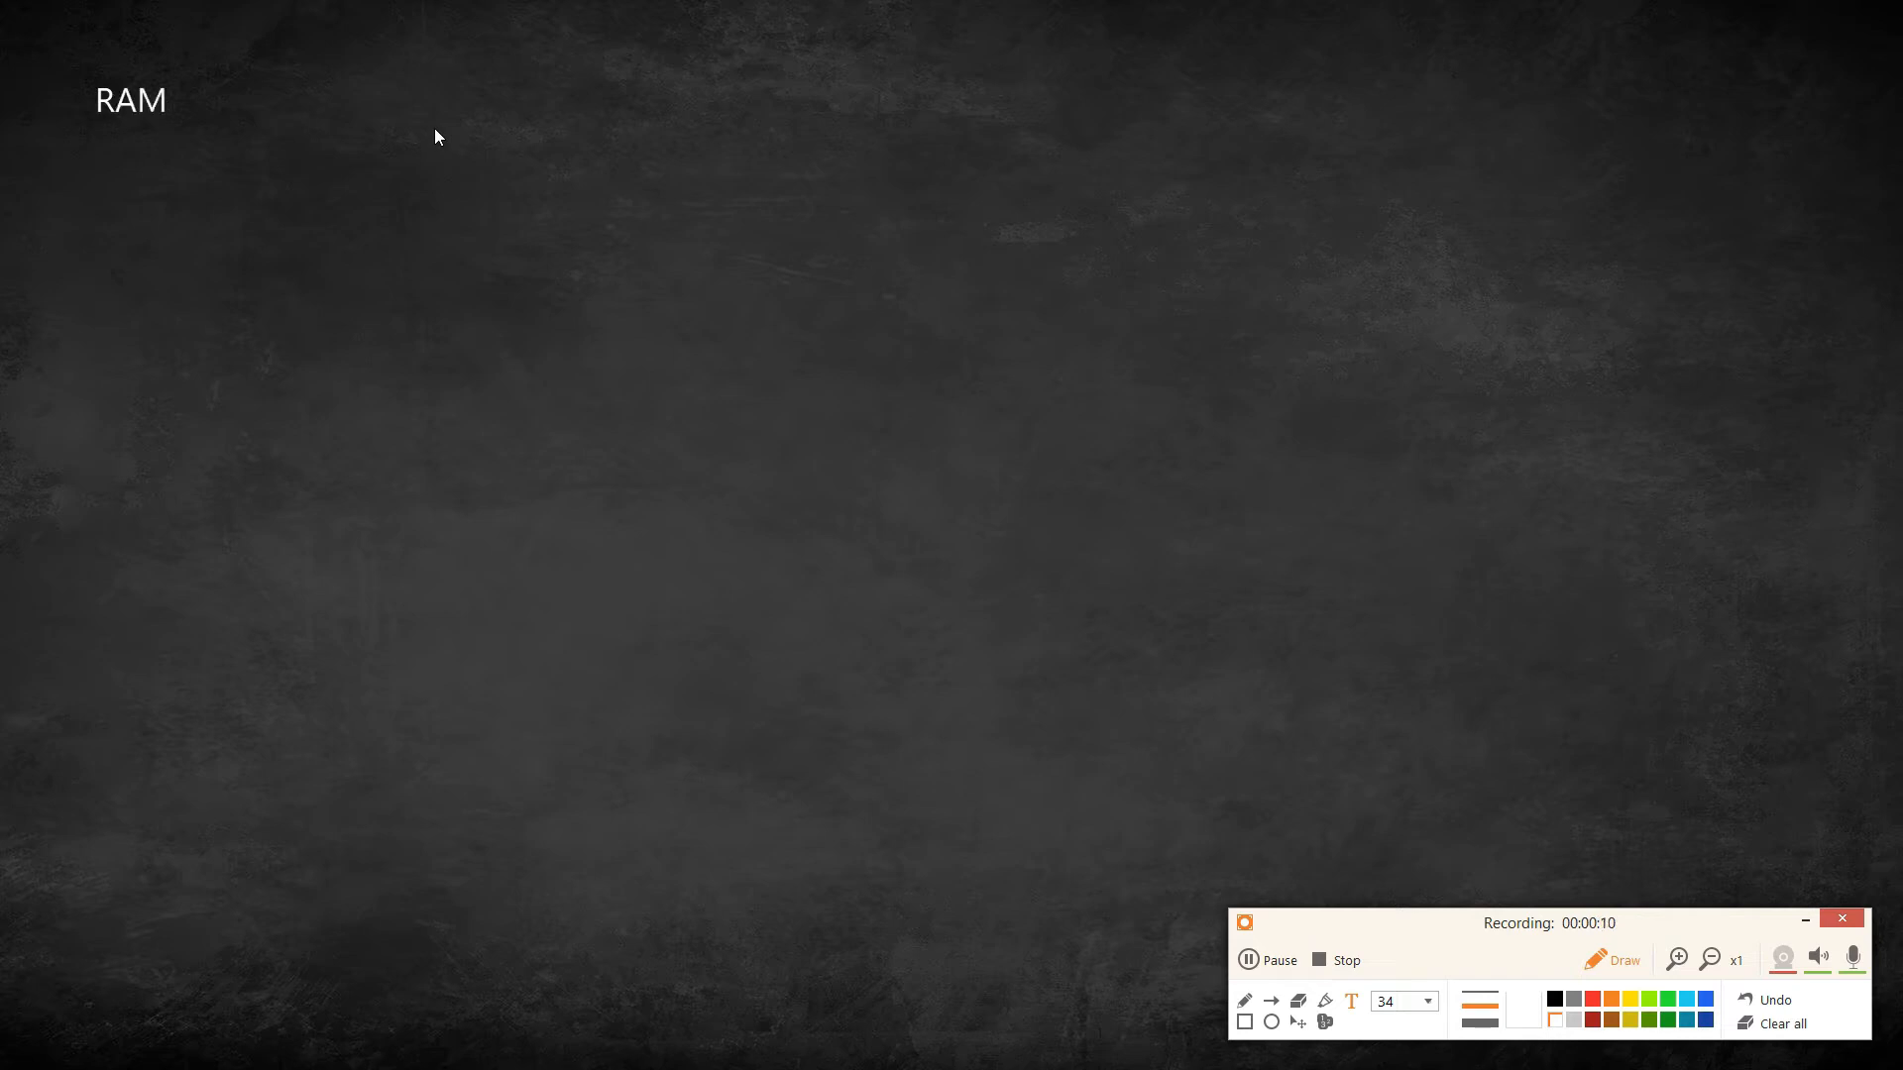
{"action": "type", "text": "("}
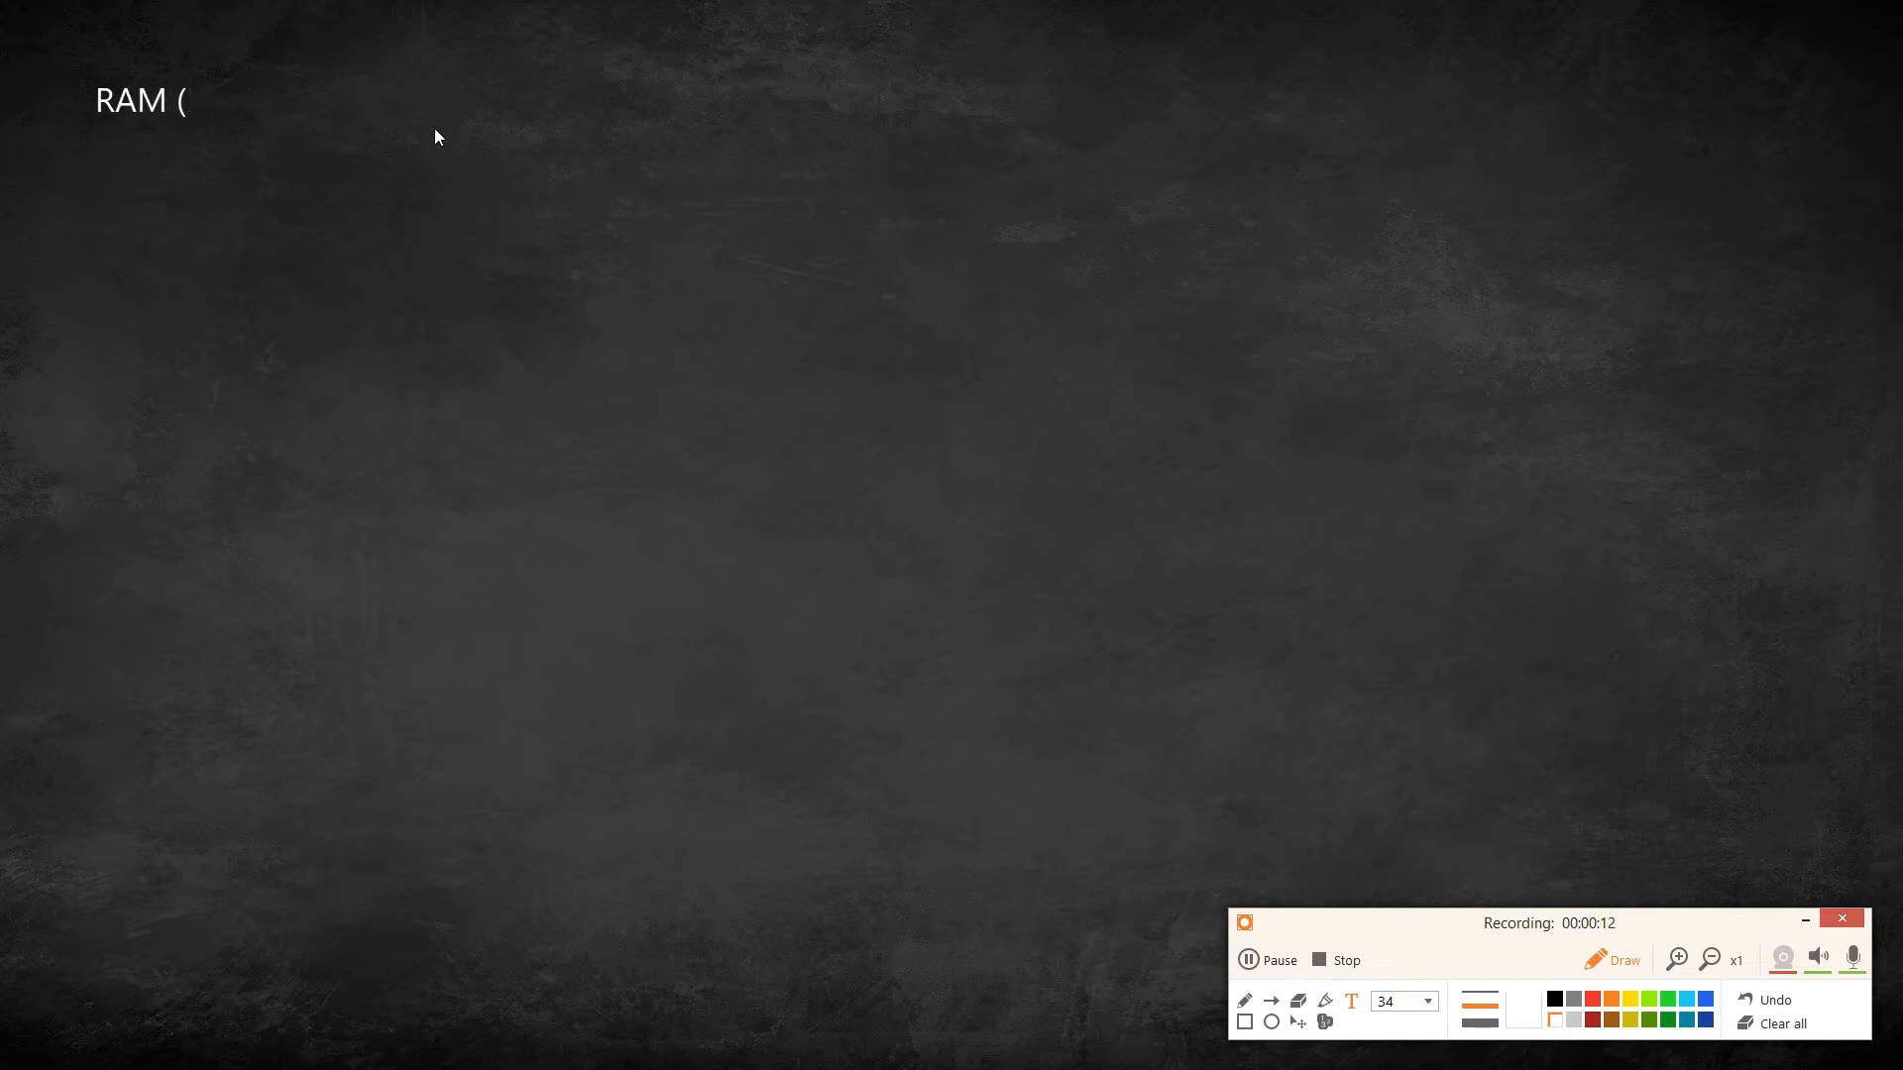
{"action": "type", "text": "Randl"}
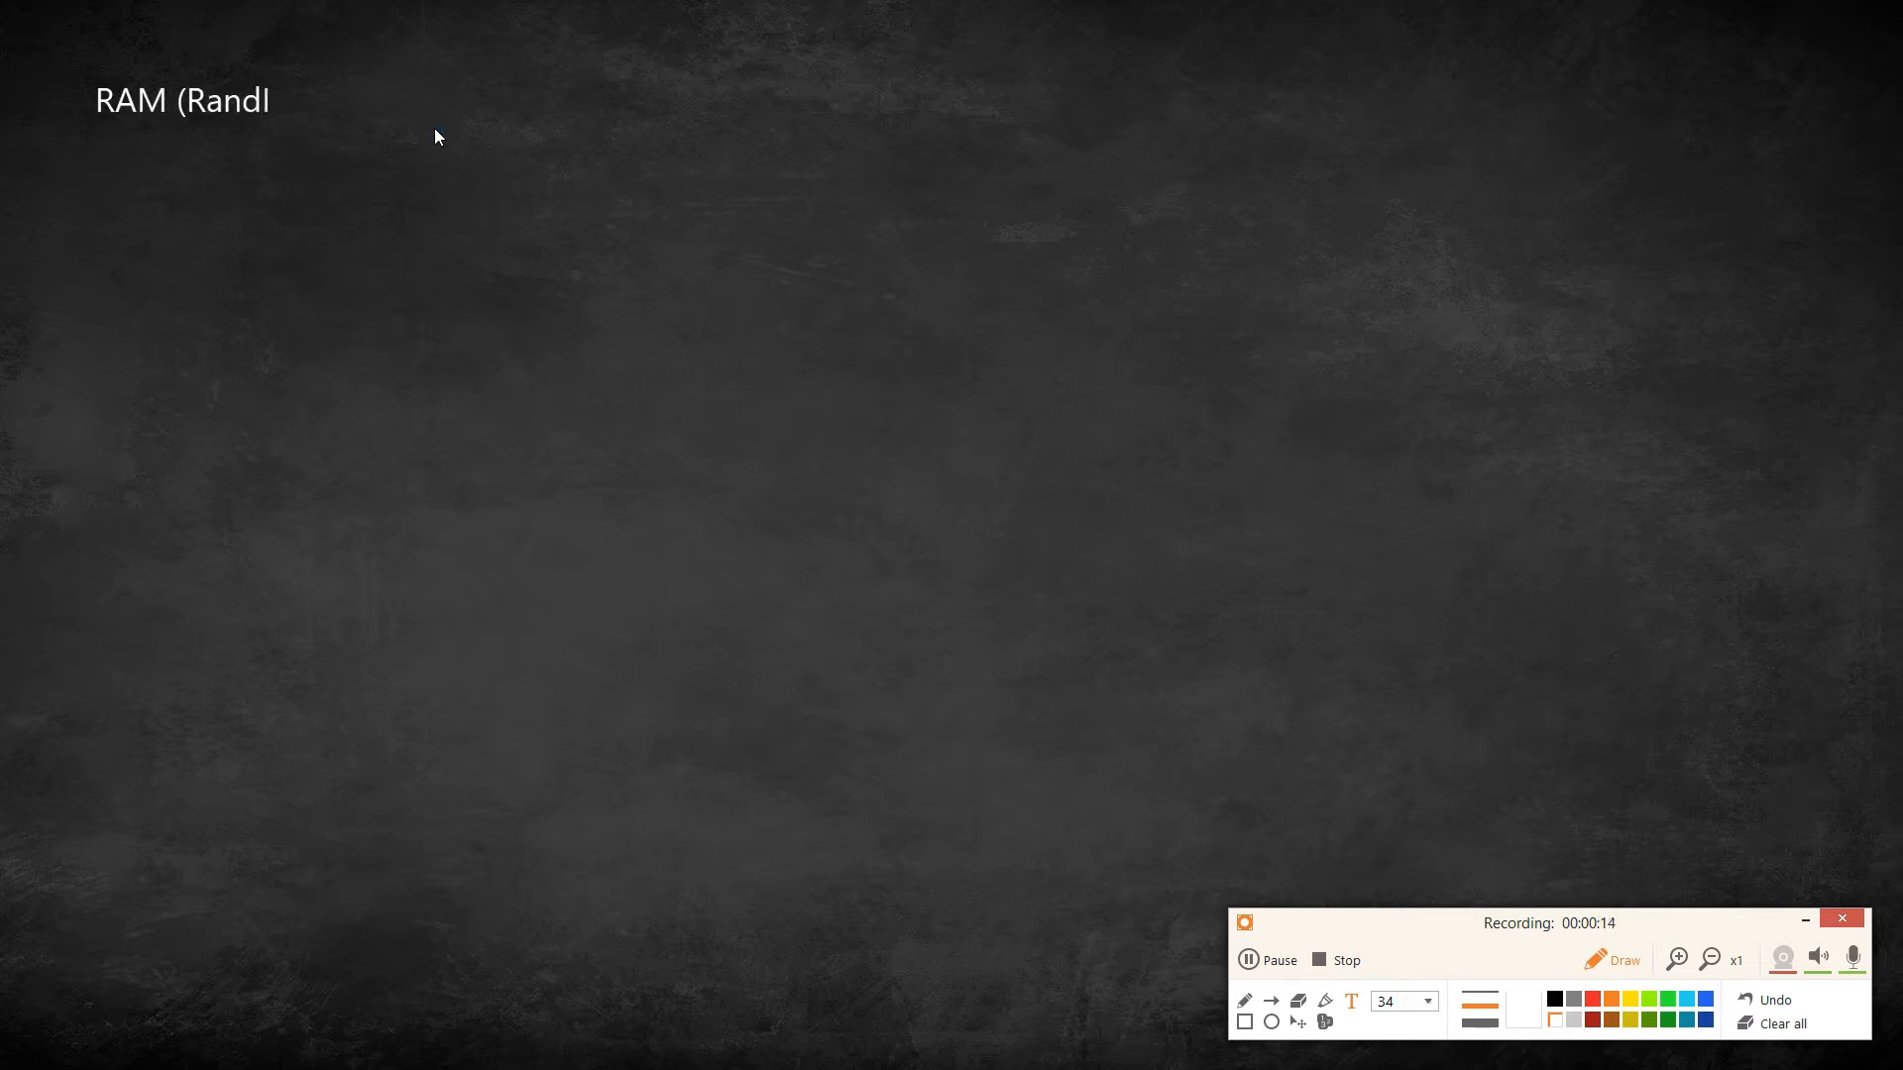
{"action": "type", "text": "om Access Me"}
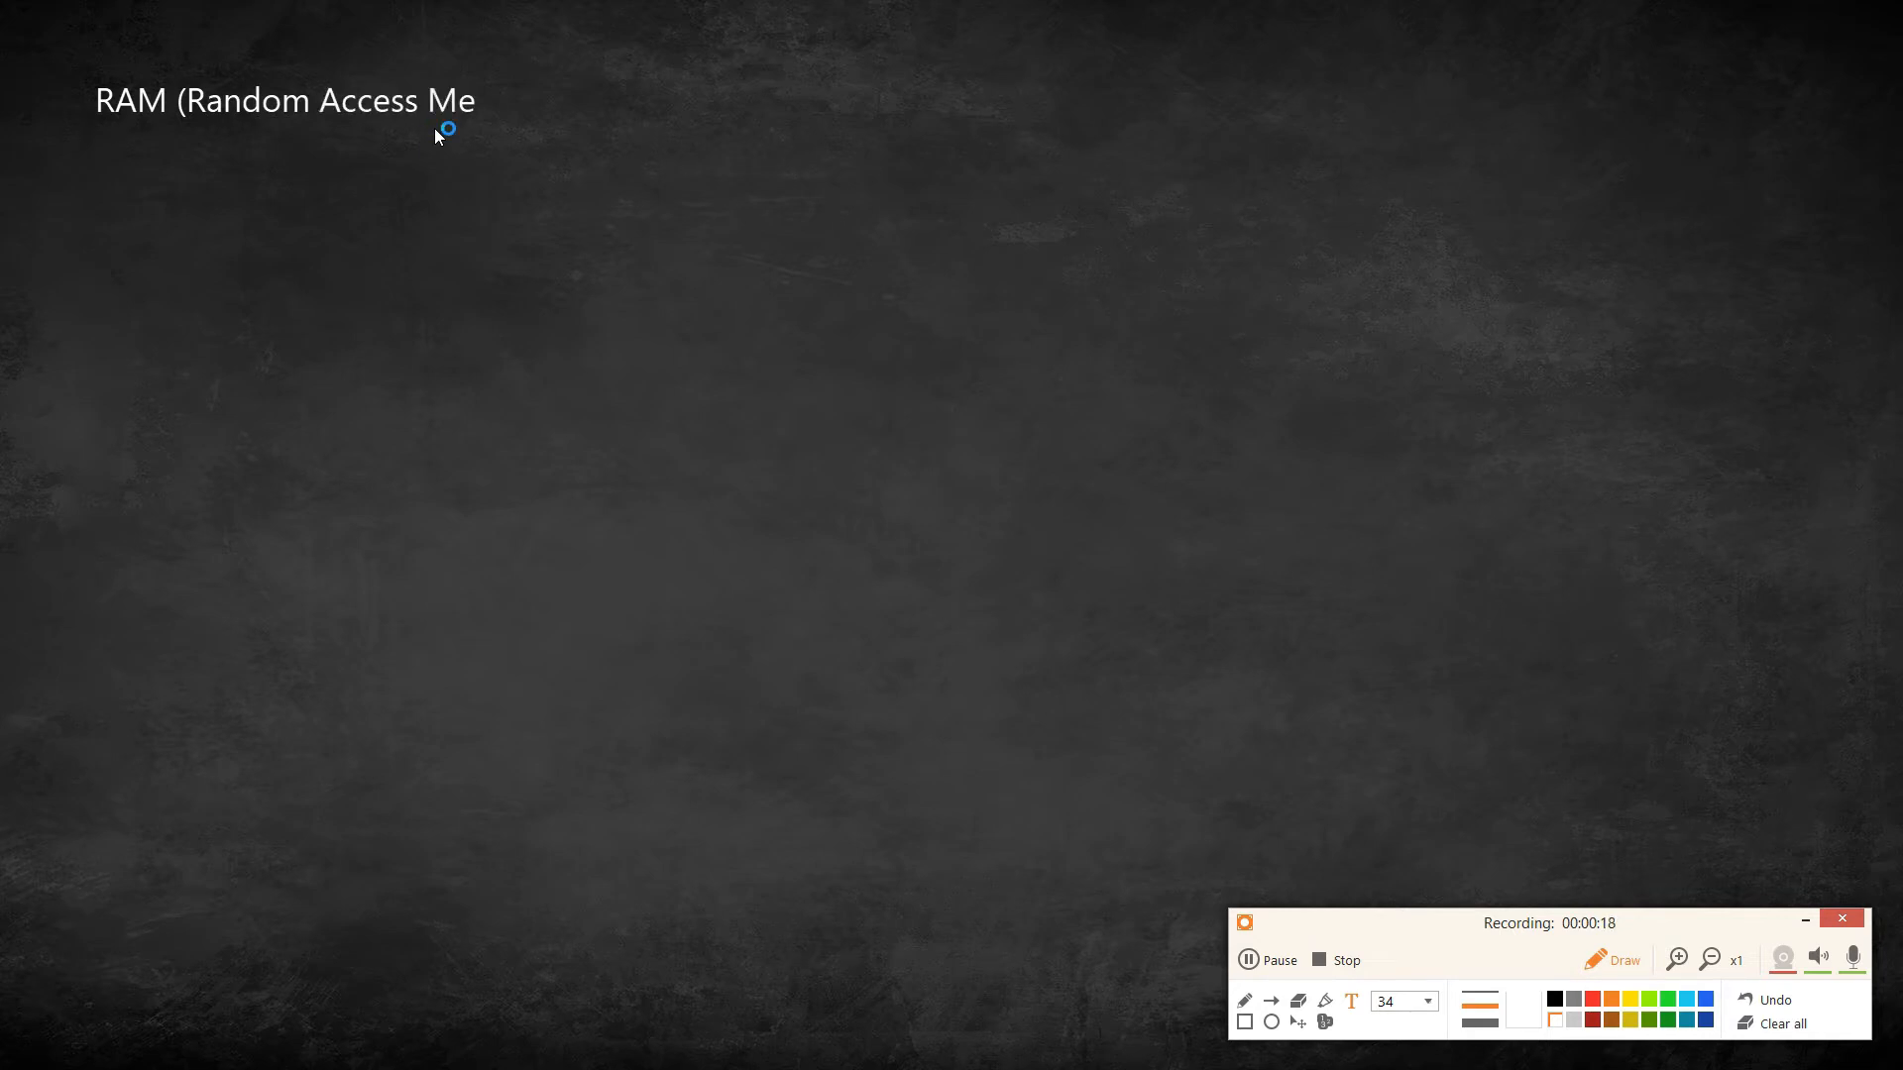
{"action": "type", "text": "mory"}
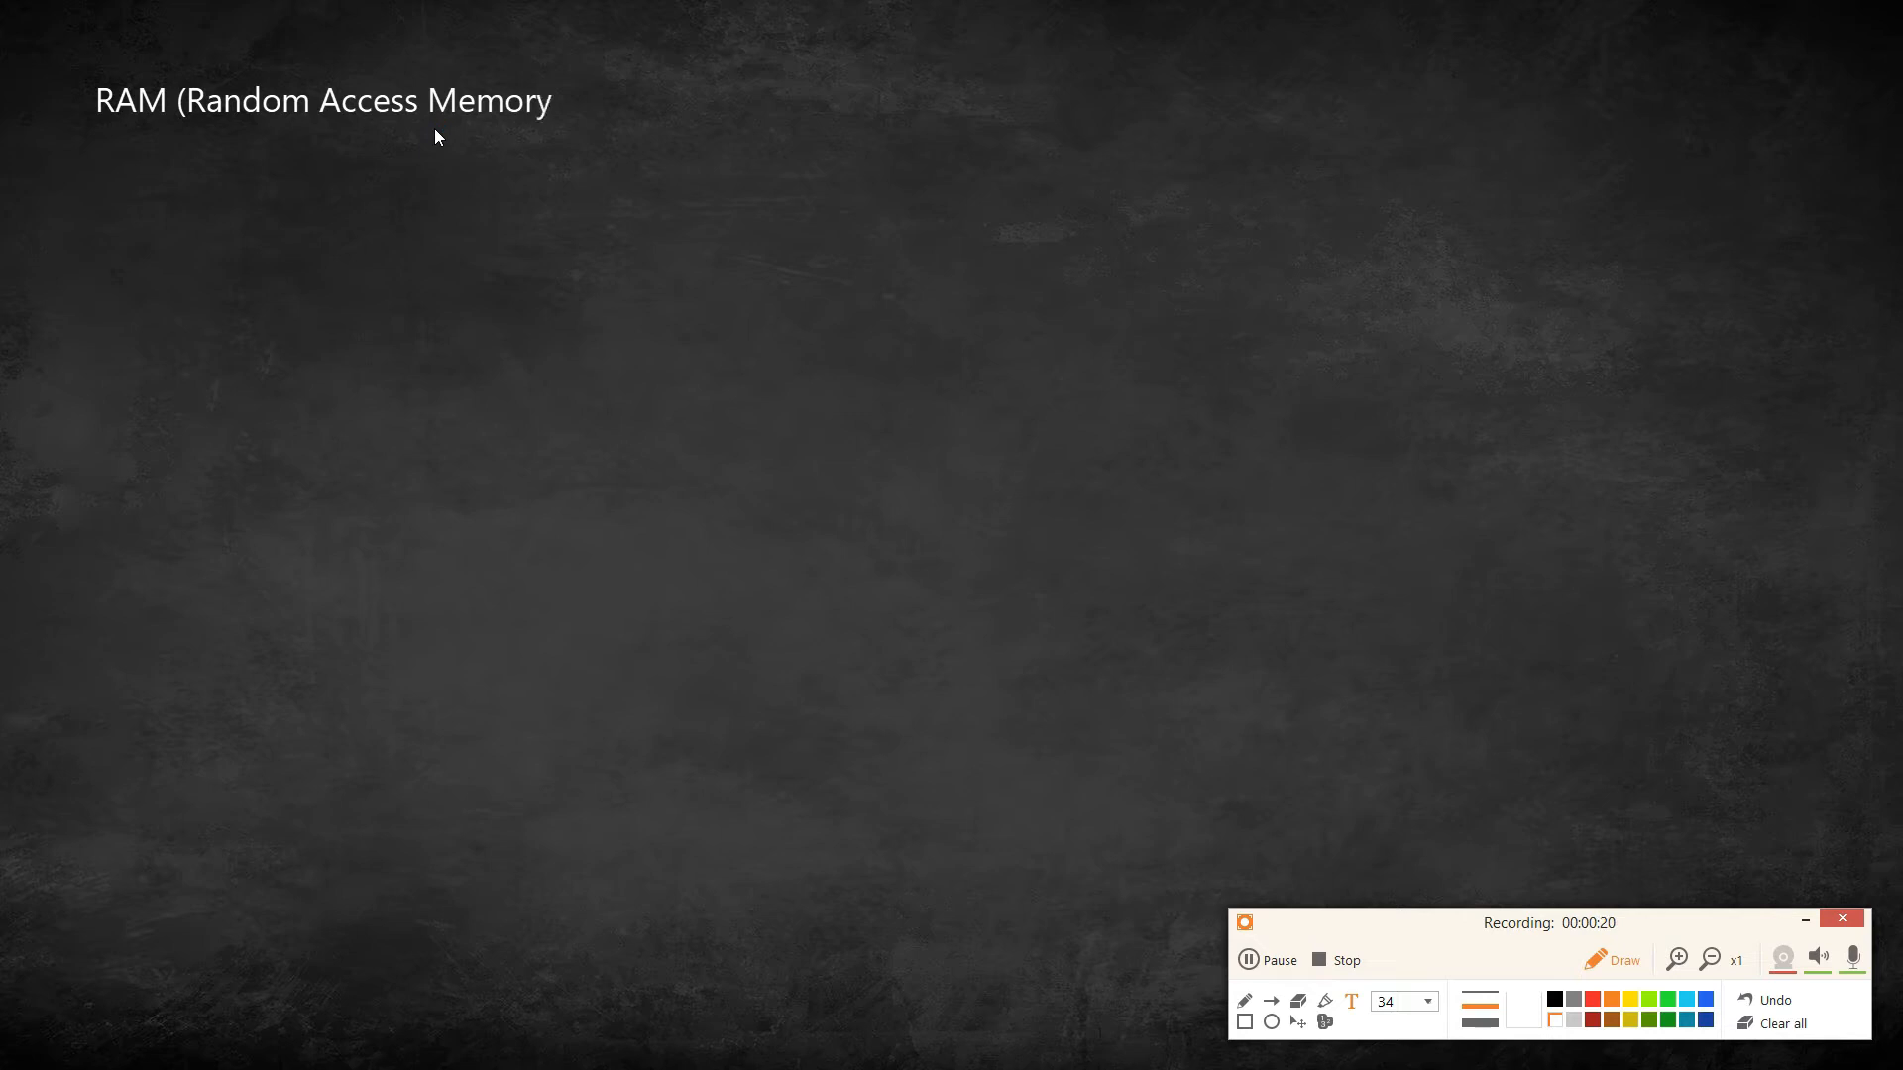
{"action": "type", "text": ")"}
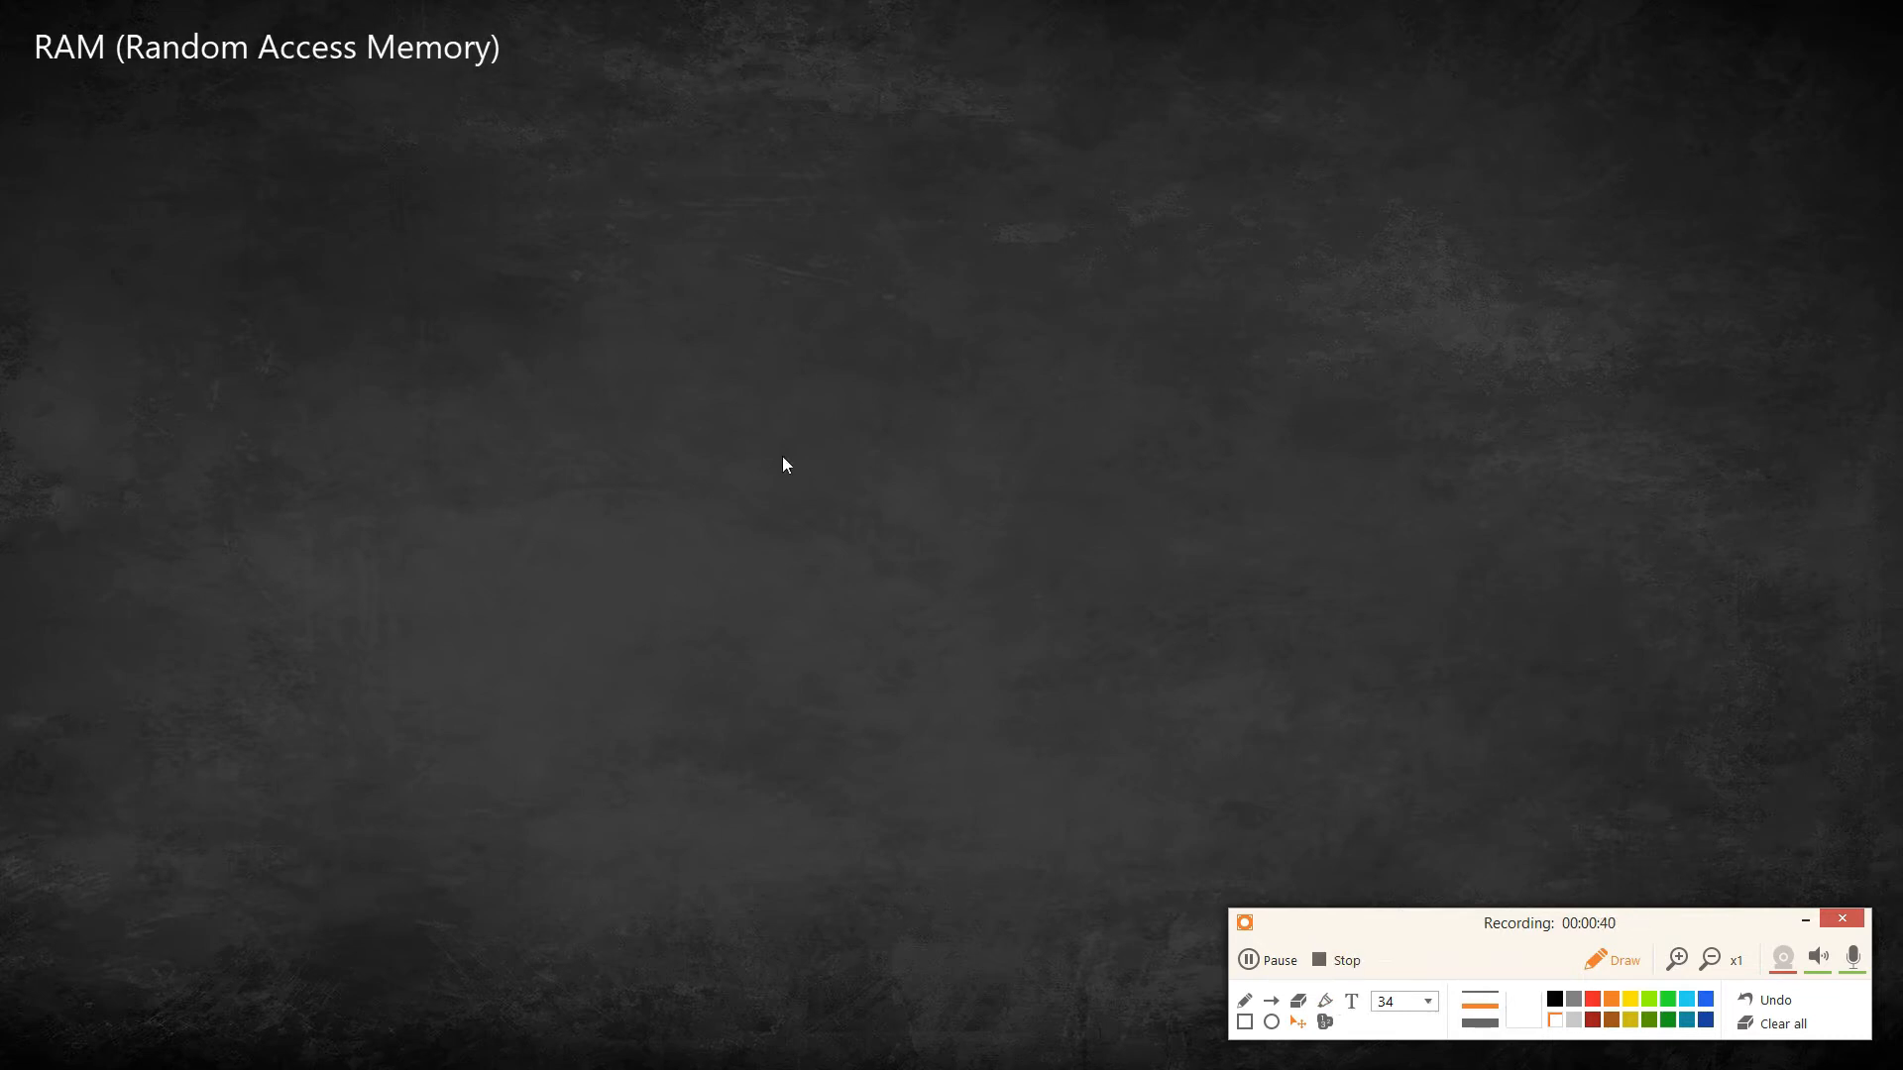
{"action": "mouse_move", "coordinate": [656, 185]}
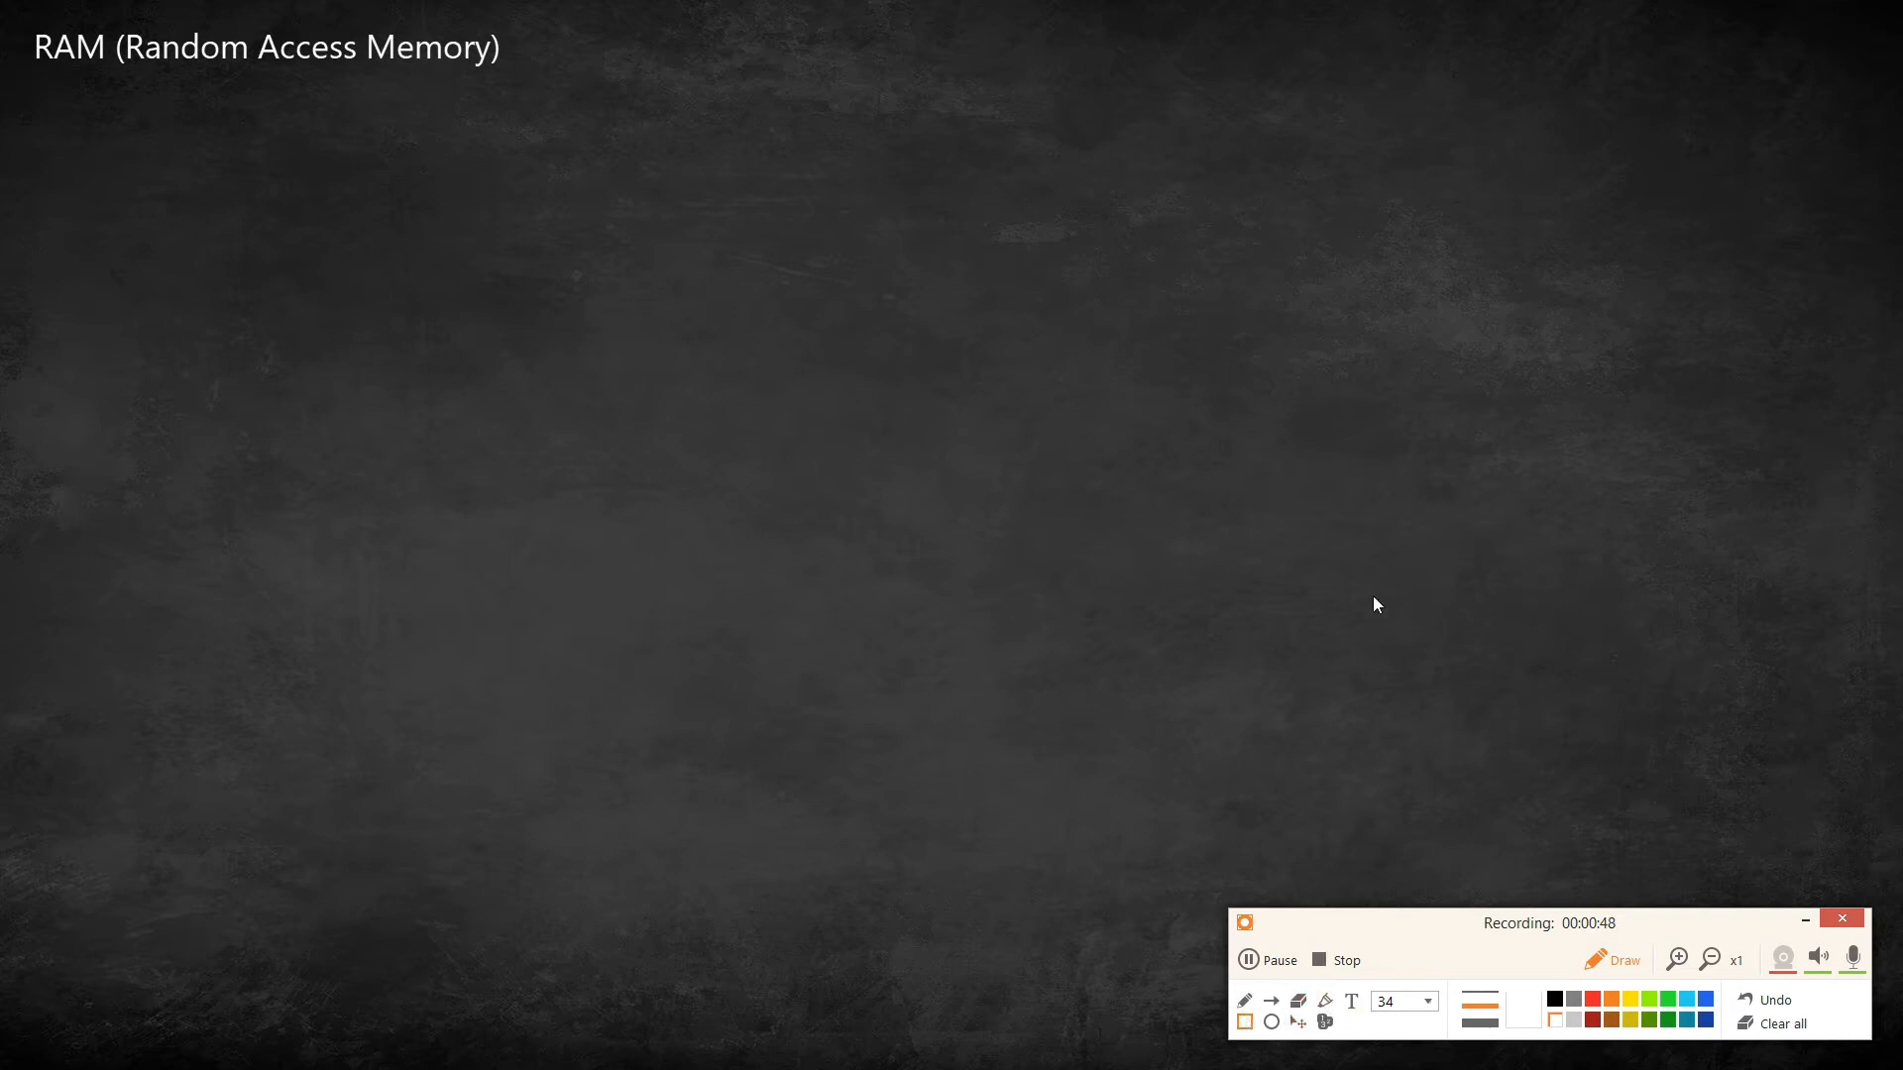
{"action": "mouse_move", "coordinate": [38, 93]}
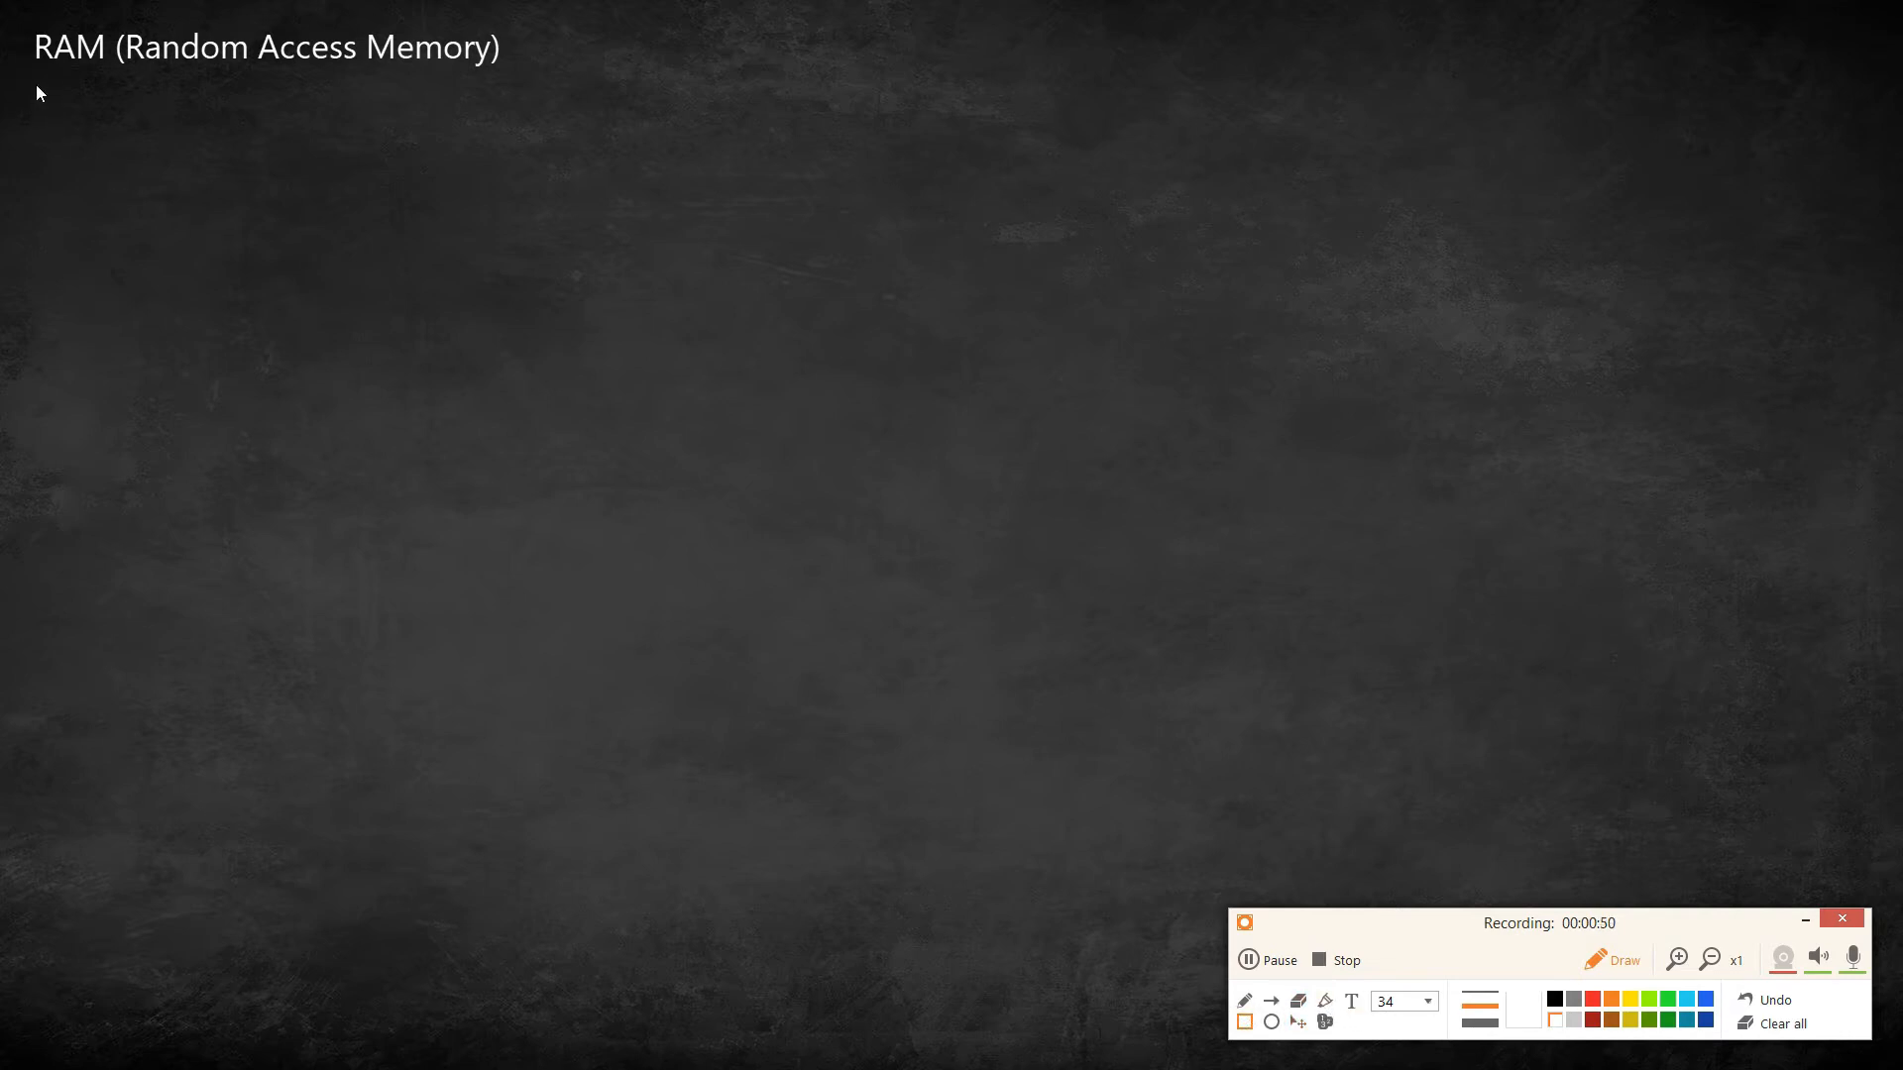
Draw a tall white RAM column box with thin row partitions across its lower part
{"action": "left_click_drag", "start_coordinate": [32, 86], "coordinate": [498, 325]}
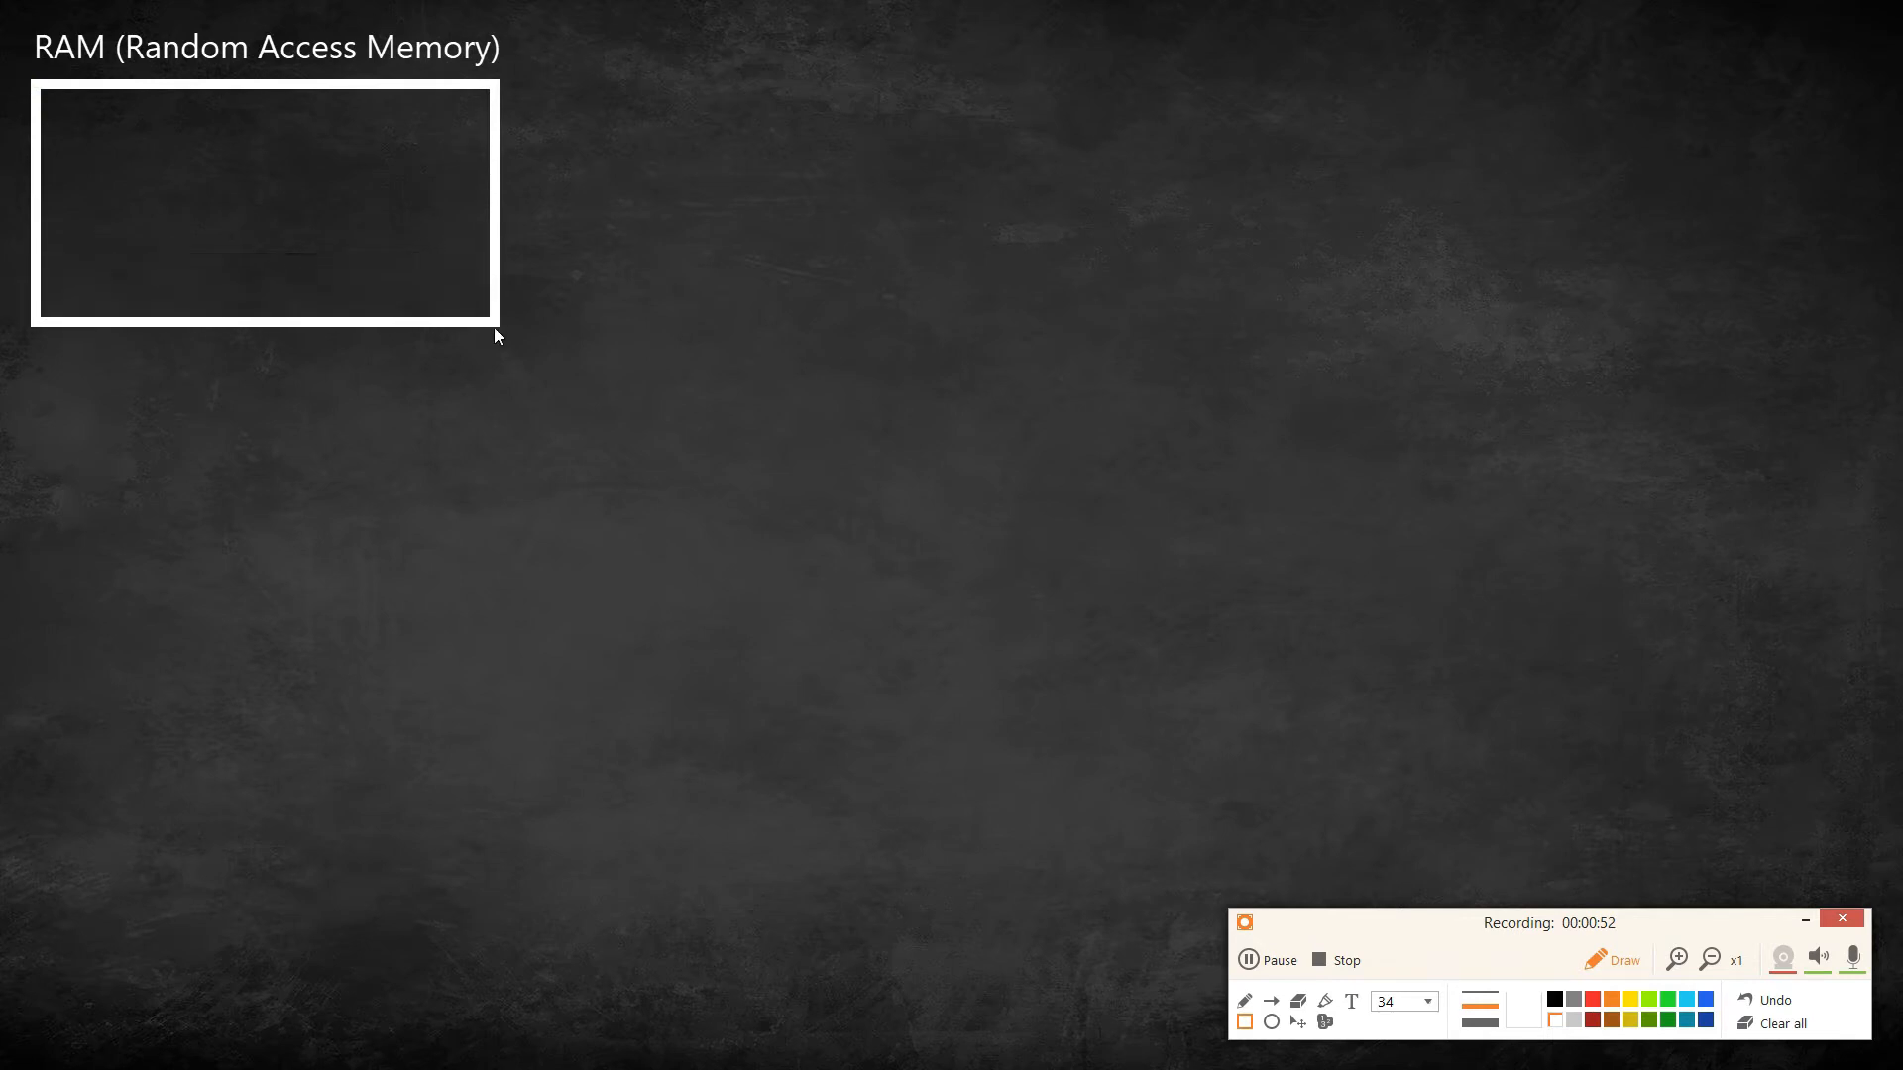
{"action": "left_click_drag", "start_coordinate": [494, 327], "coordinate": [486, 1035]}
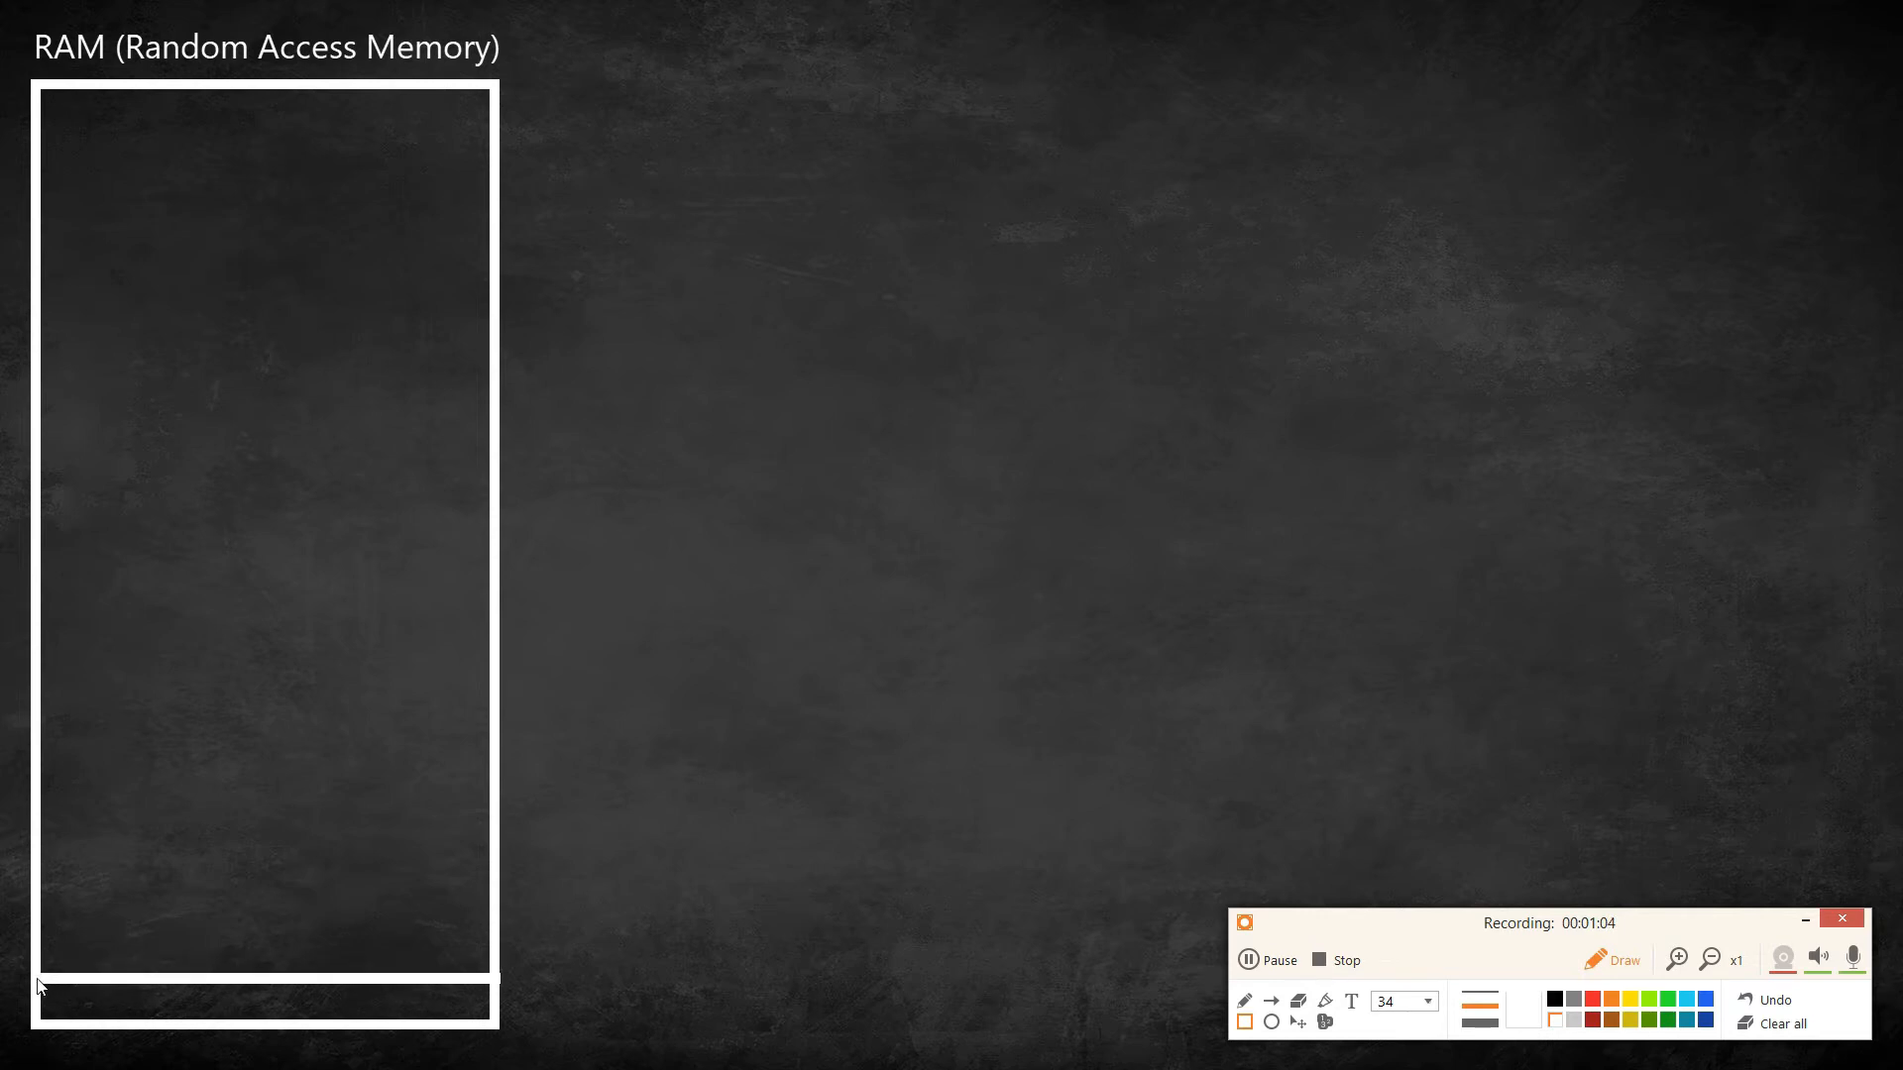
{"action": "left_click_drag", "start_coordinate": [34, 925], "coordinate": [176, 925]}
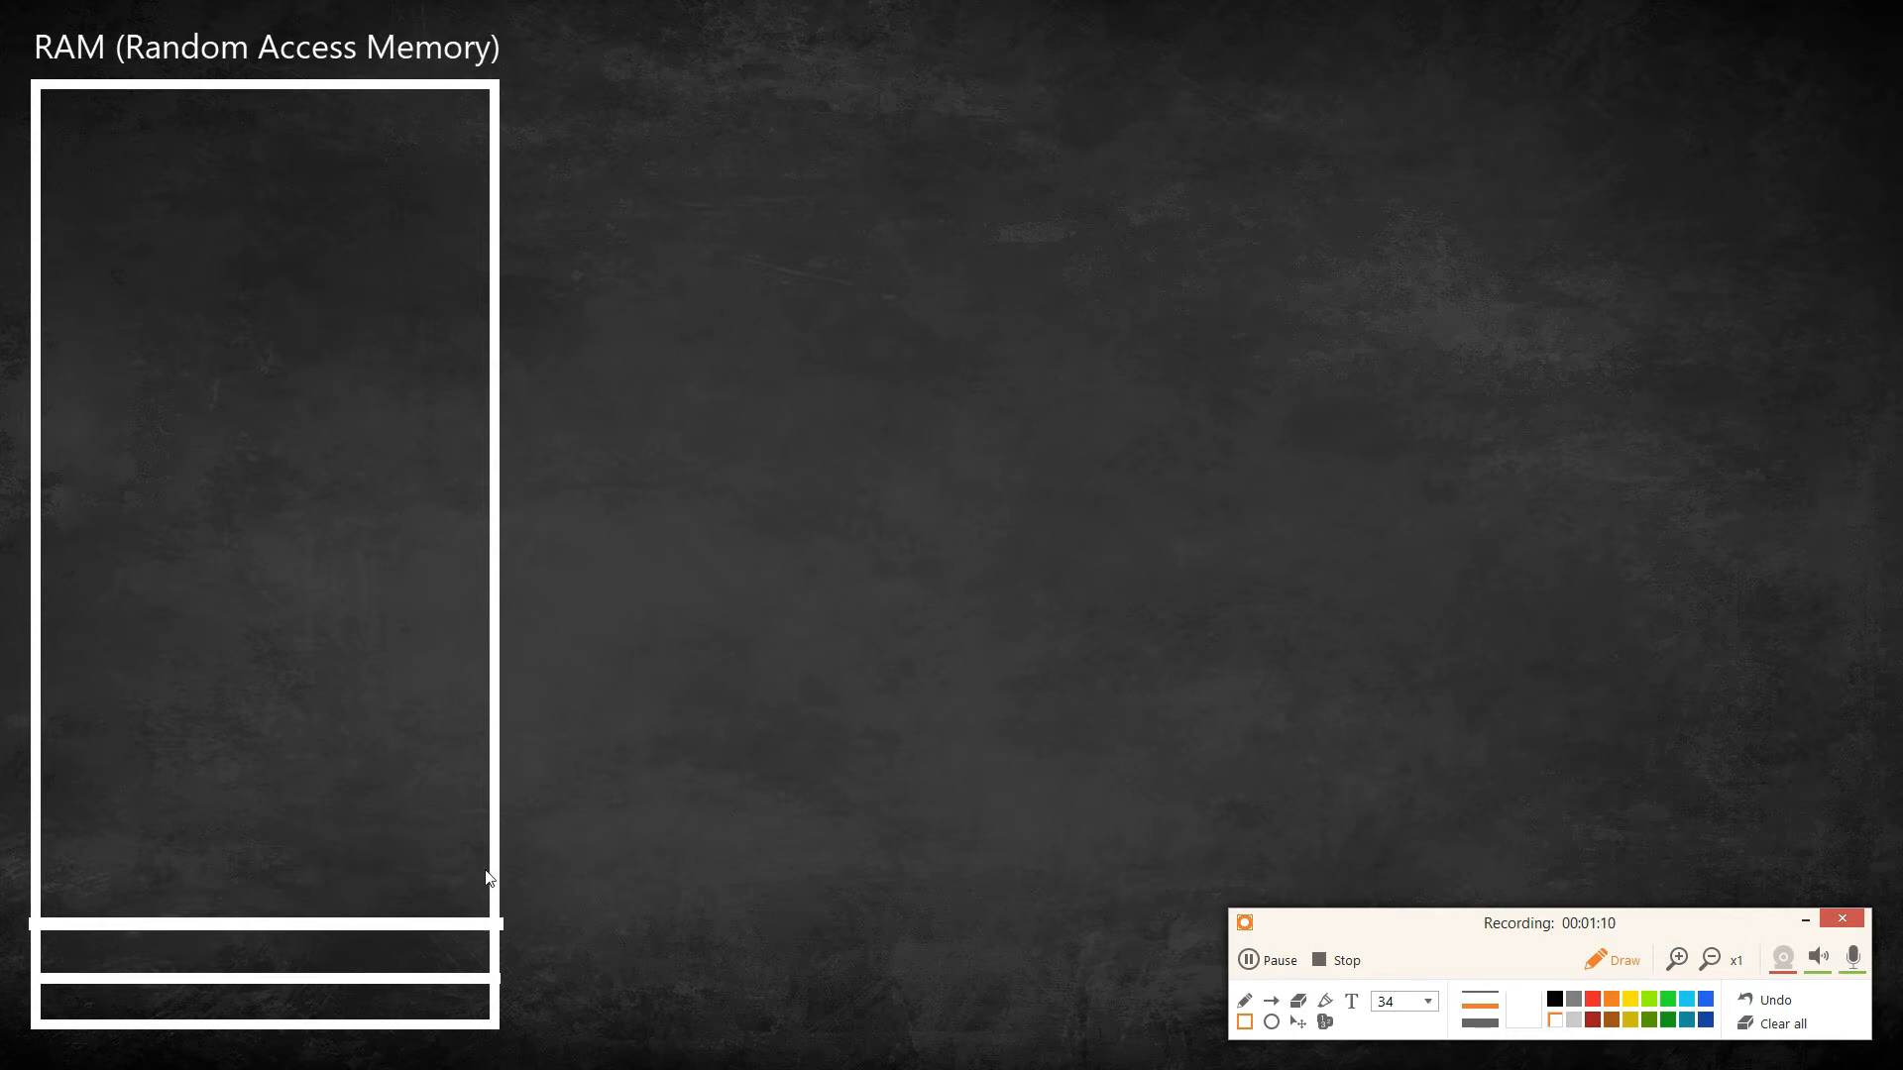
{"action": "mouse_move", "coordinate": [493, 872]}
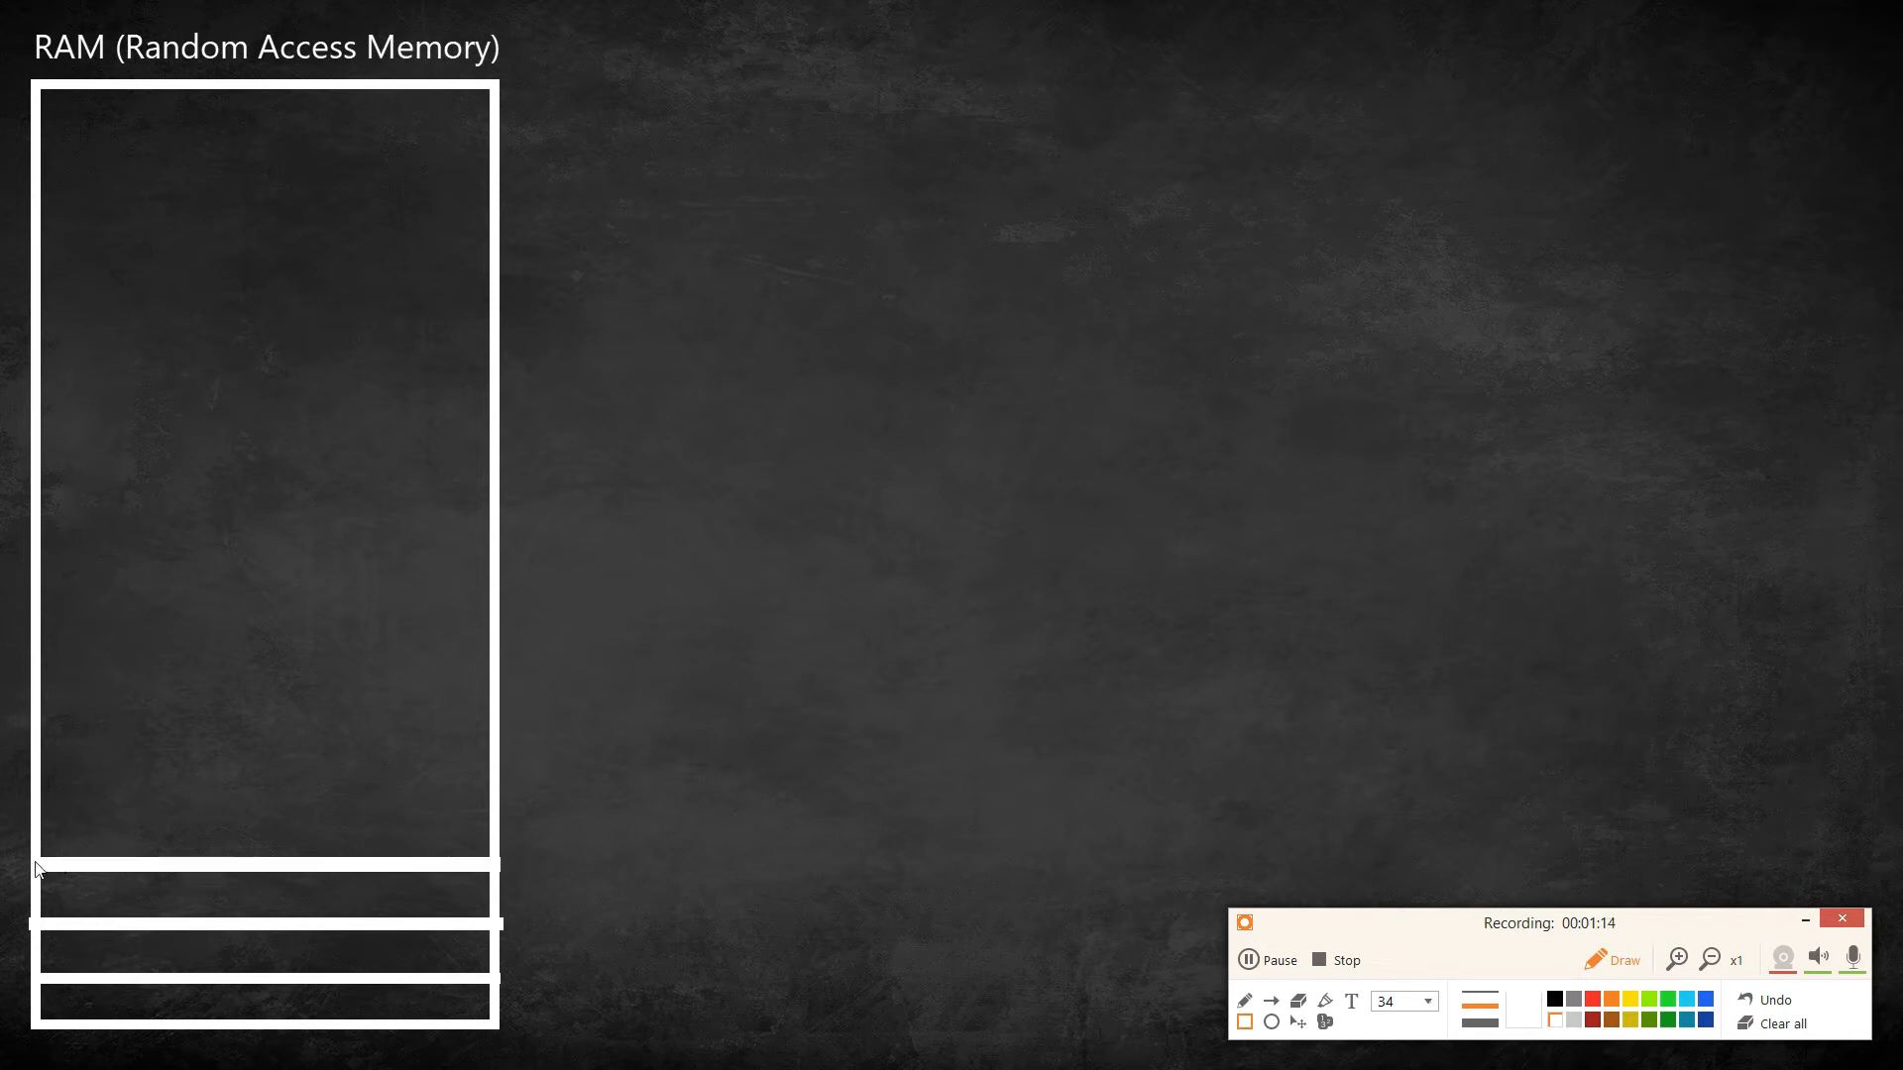
{"action": "mouse_move", "coordinate": [39, 818]}
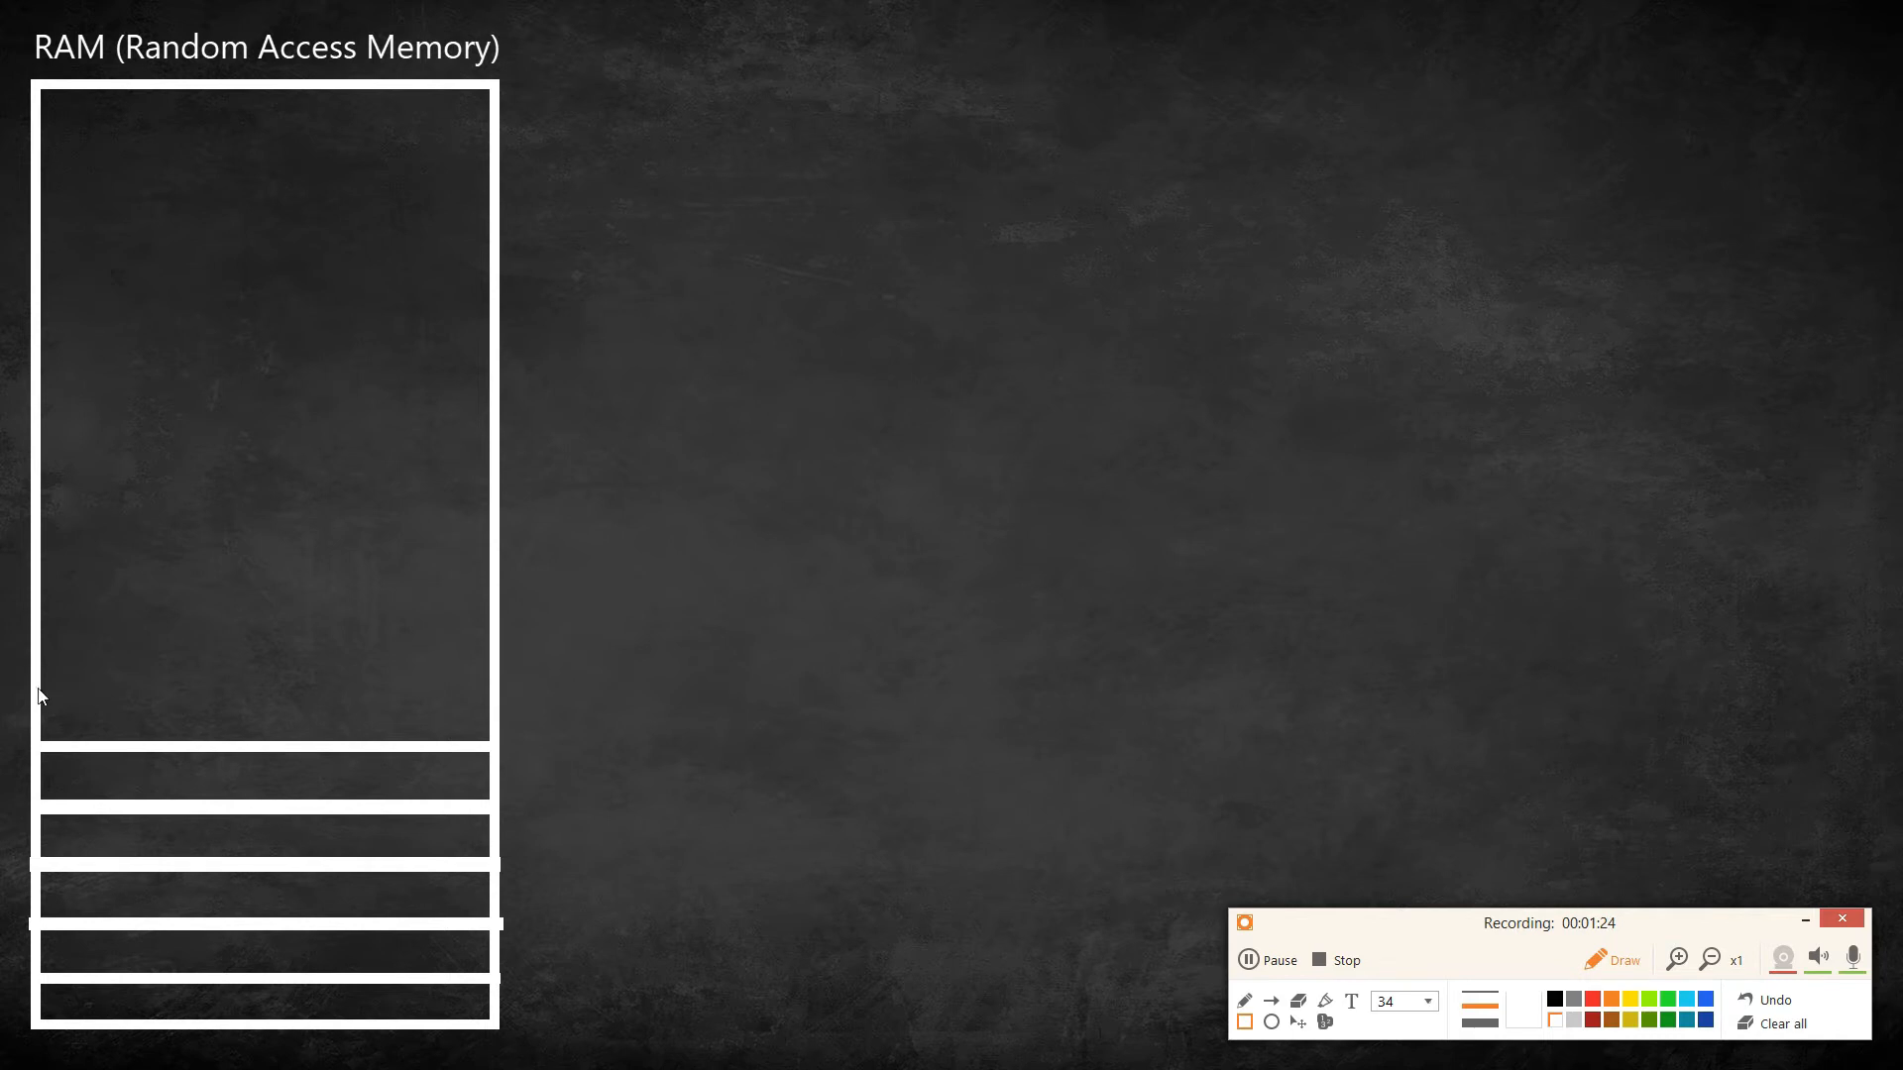
{"action": "left_click_drag", "start_coordinate": [40, 695], "coordinate": [494, 700]}
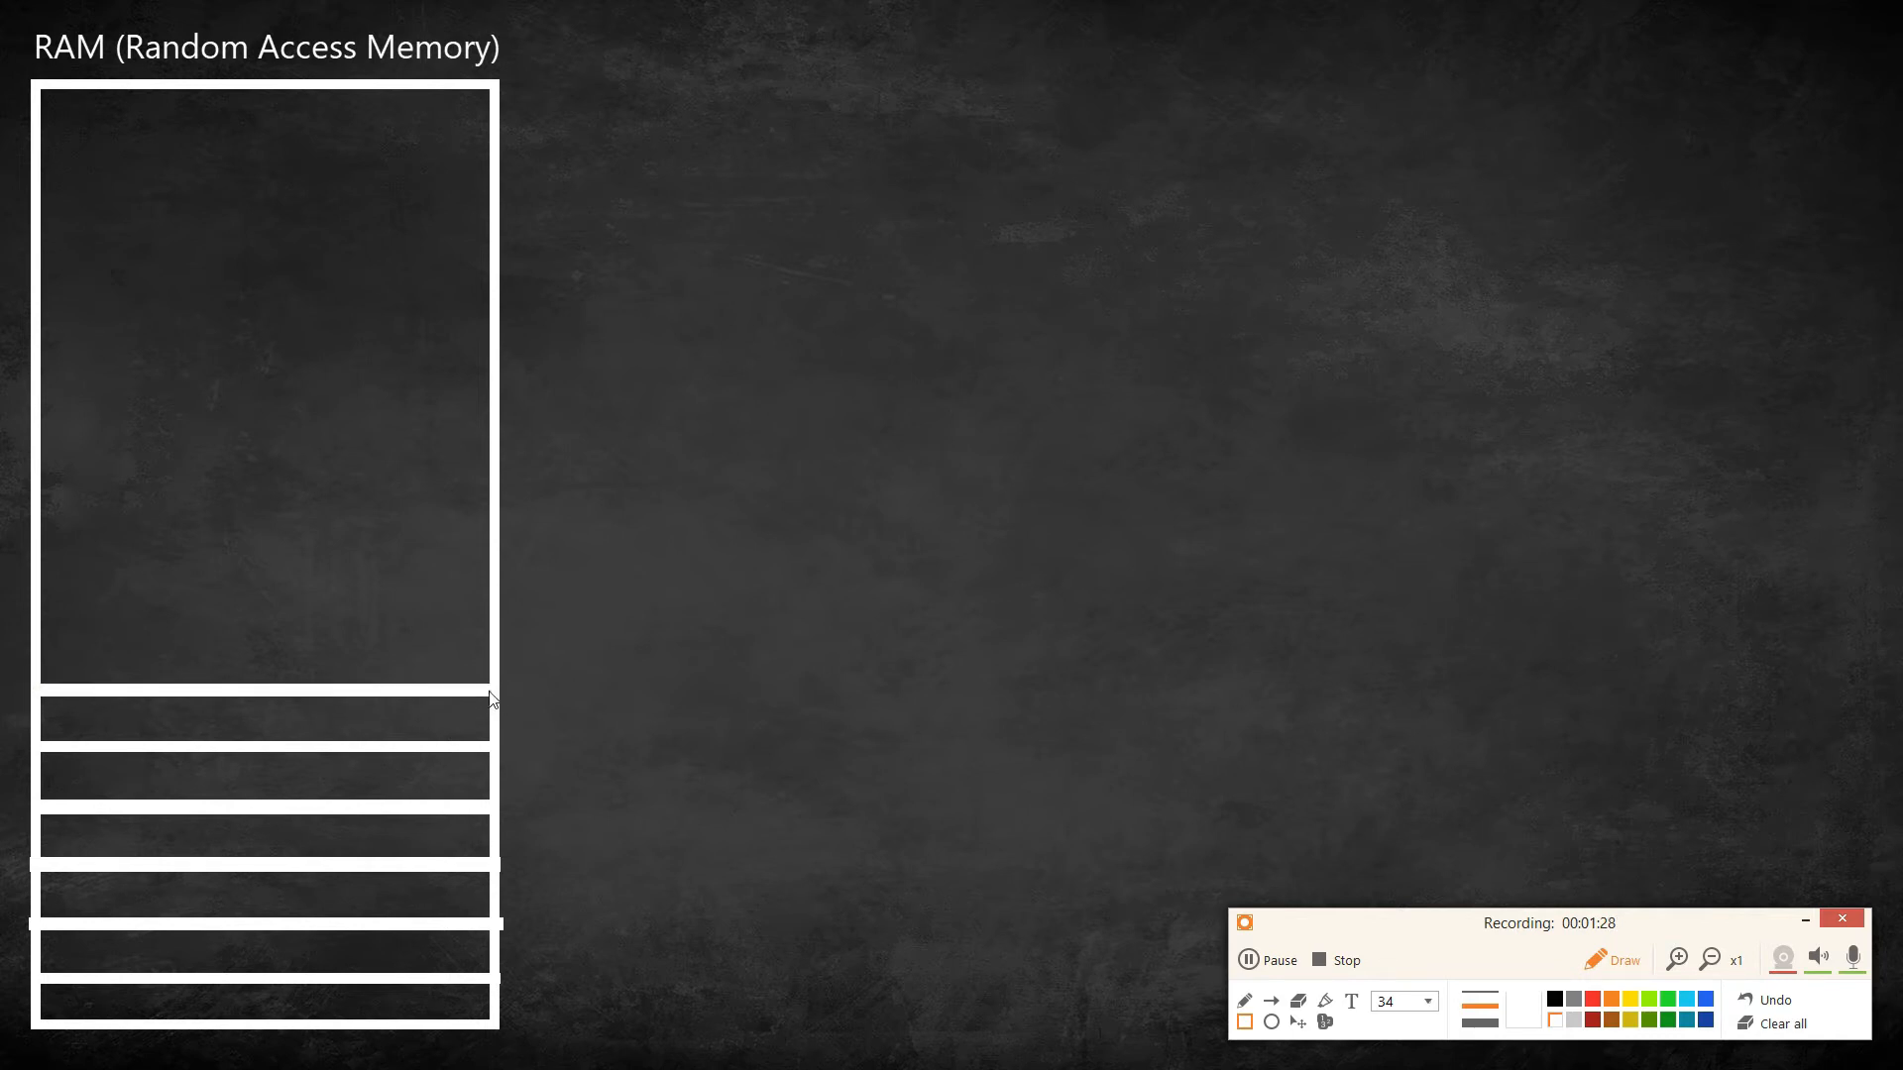
{"action": "mouse_move", "coordinate": [372, 281]}
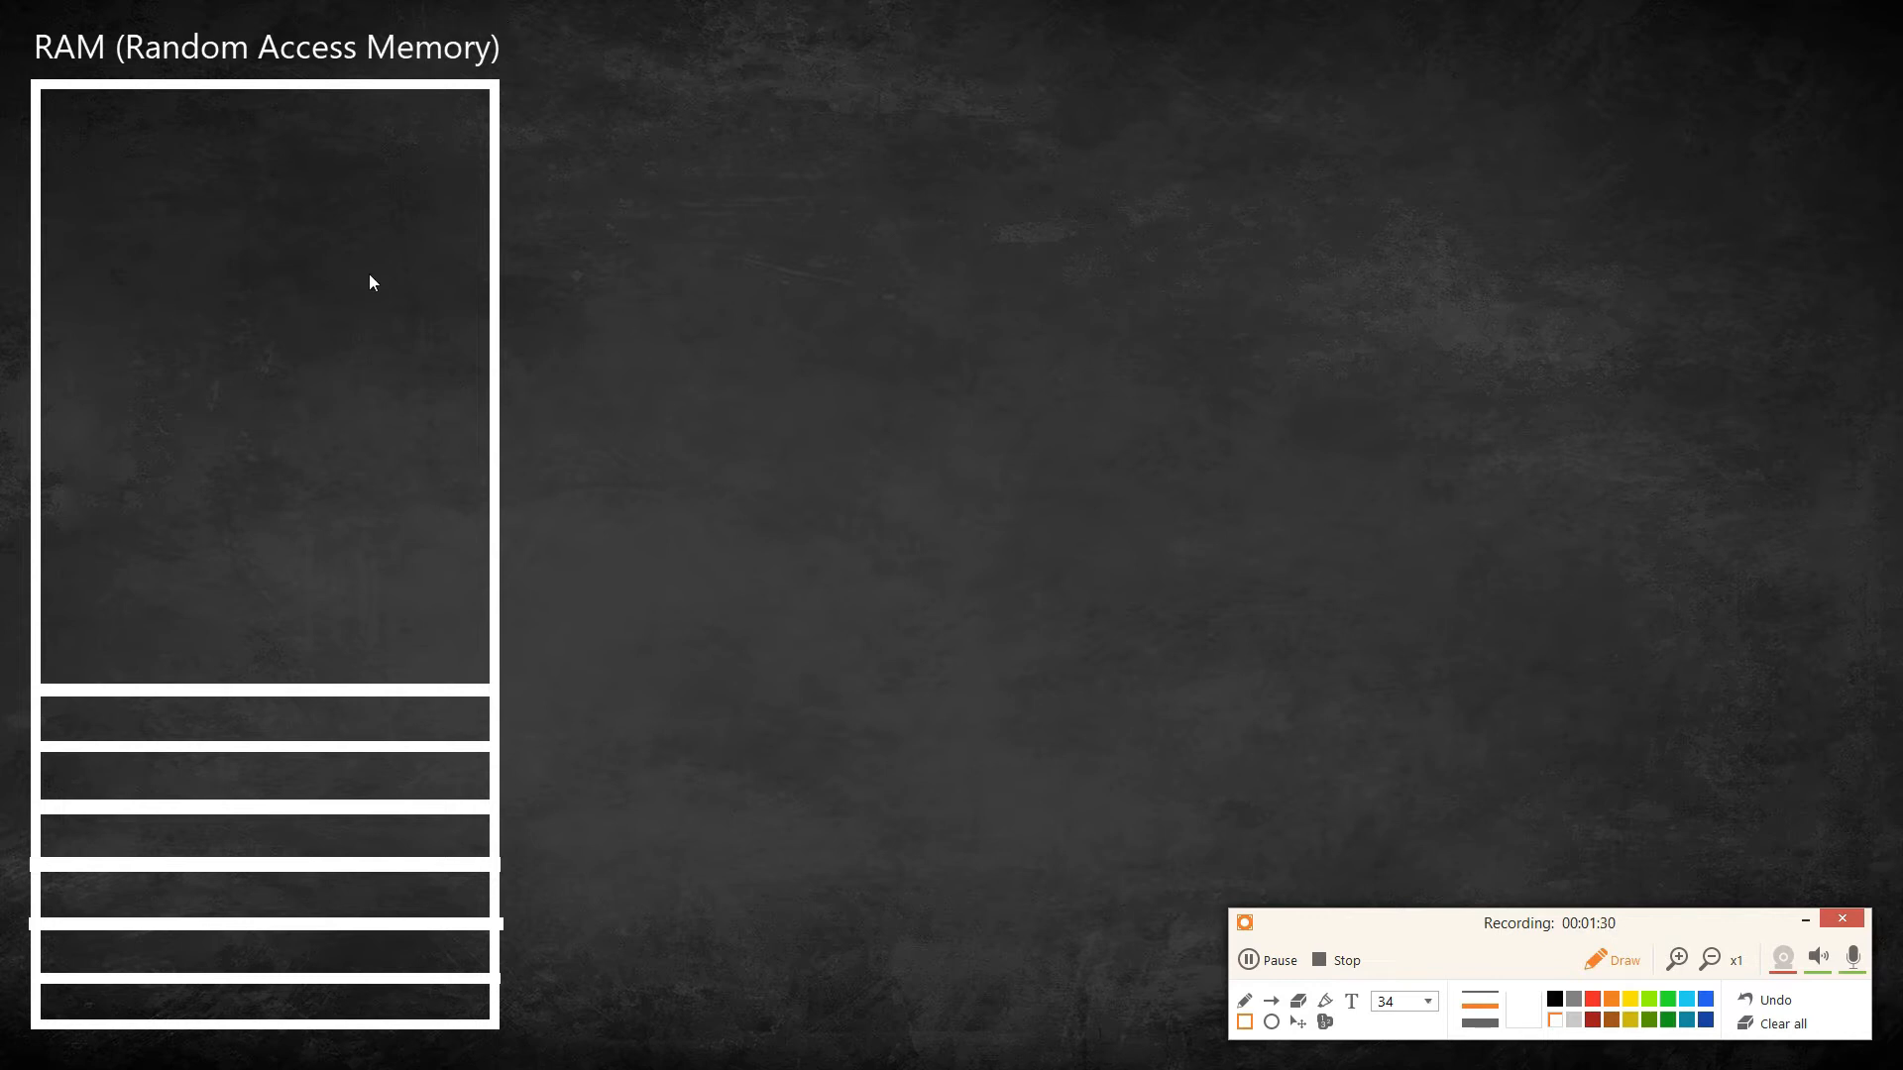
{"action": "mouse_move", "coordinate": [133, 373]}
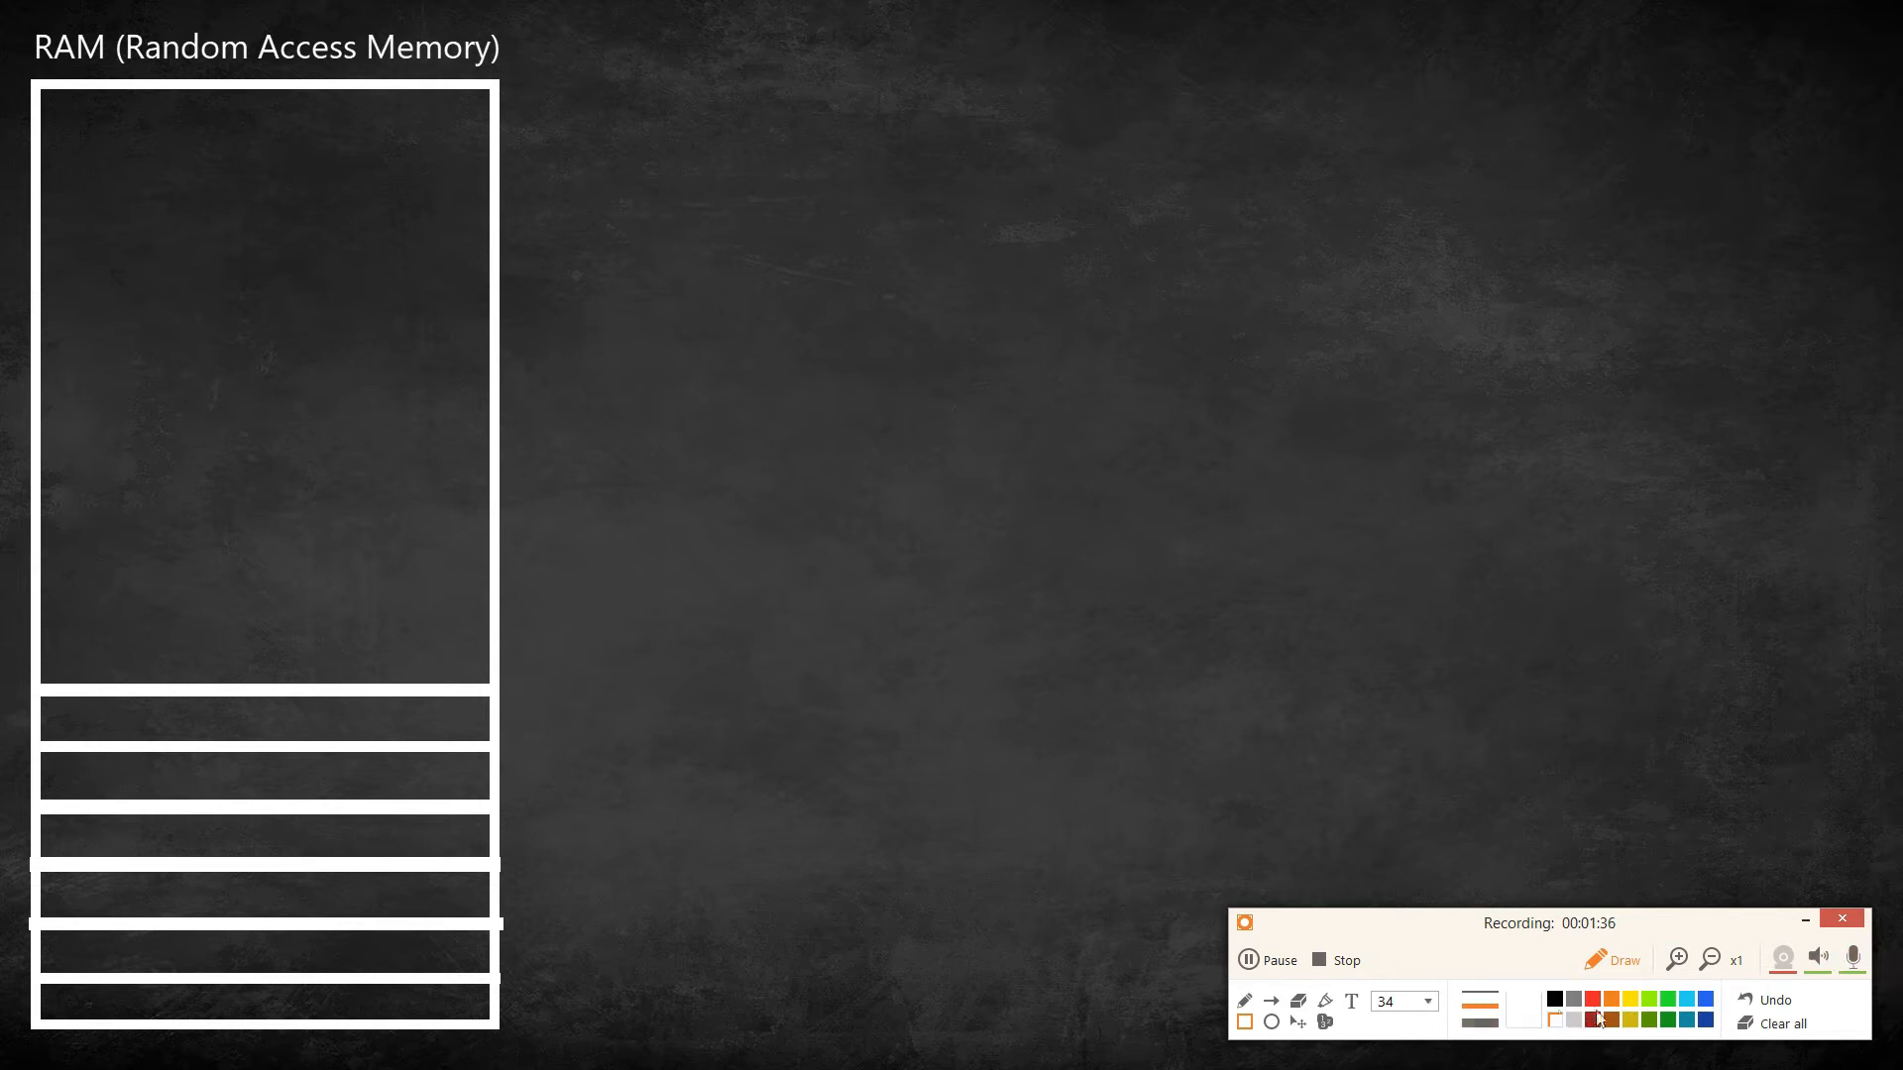
In red, write the binary value 01001000 into the bottom RAM cell
{"action": "left_click", "coordinate": [1592, 997]}
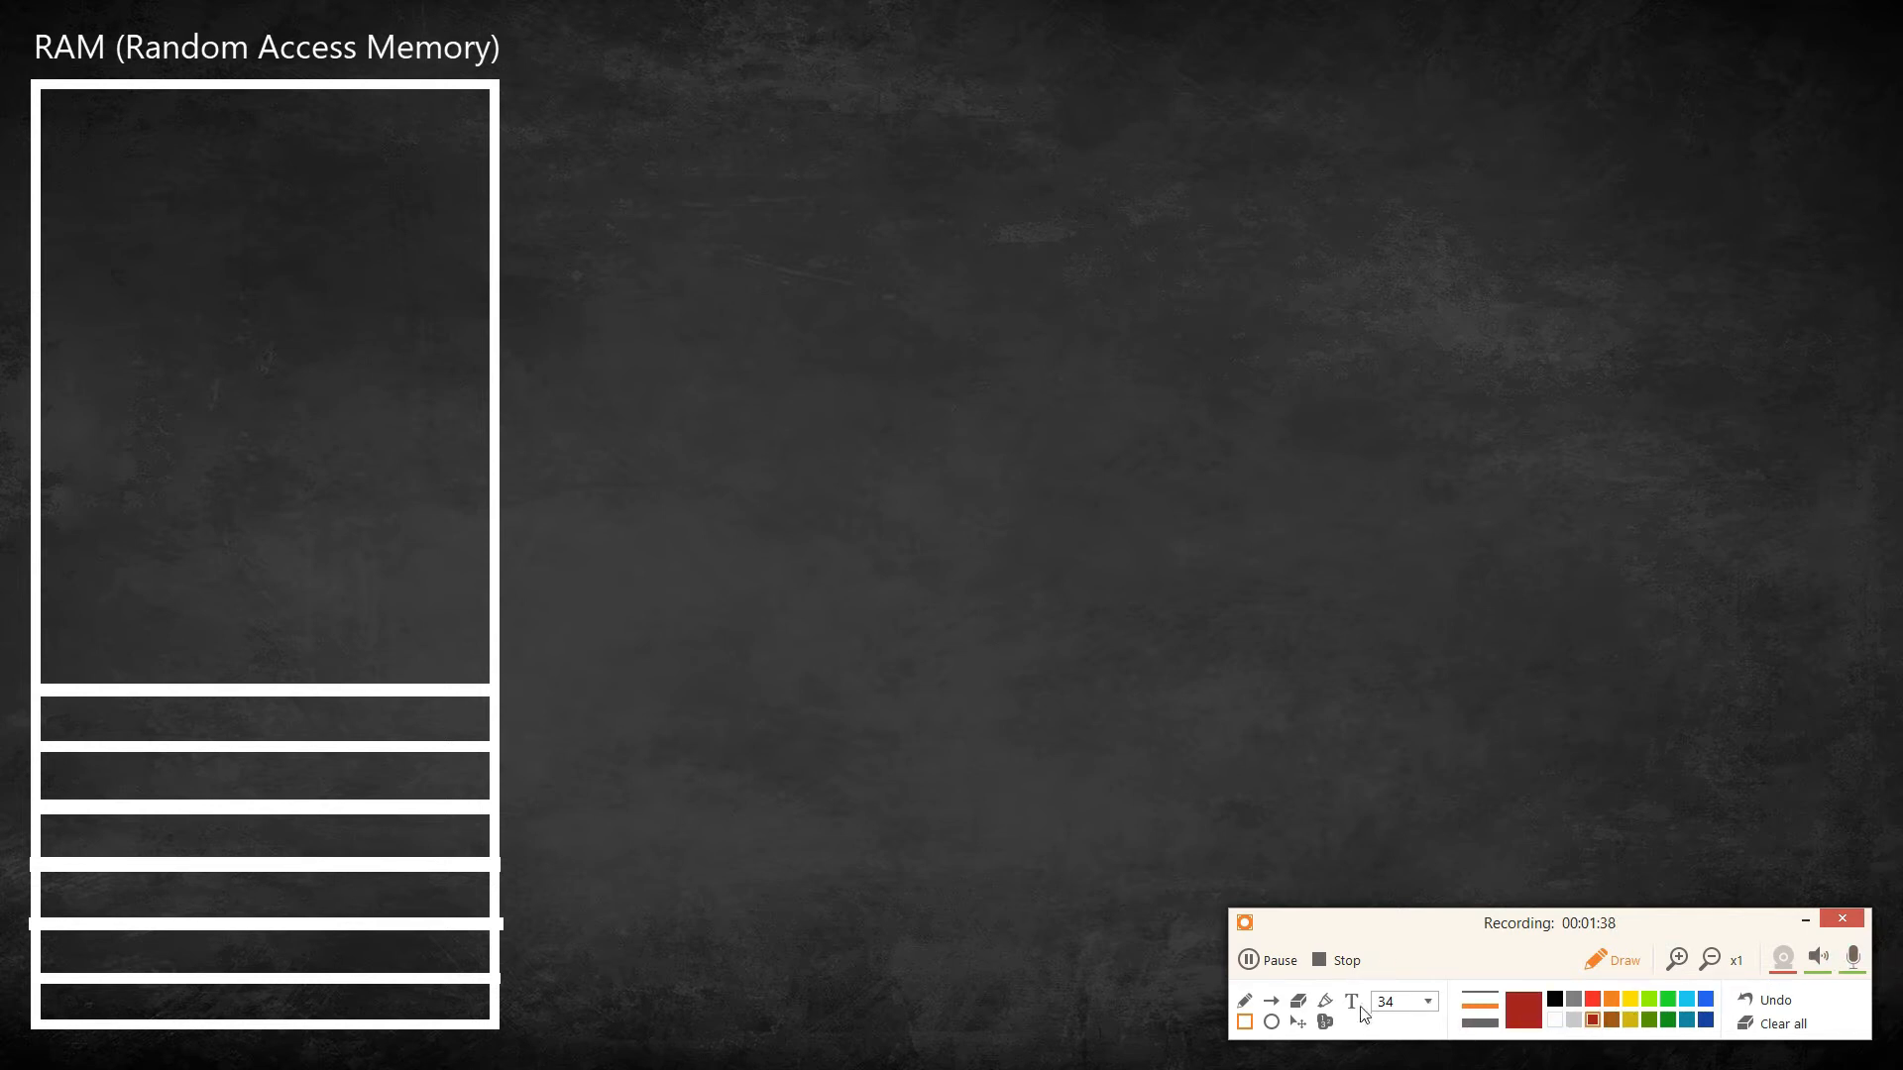
{"action": "mouse_move", "coordinate": [744, 743]}
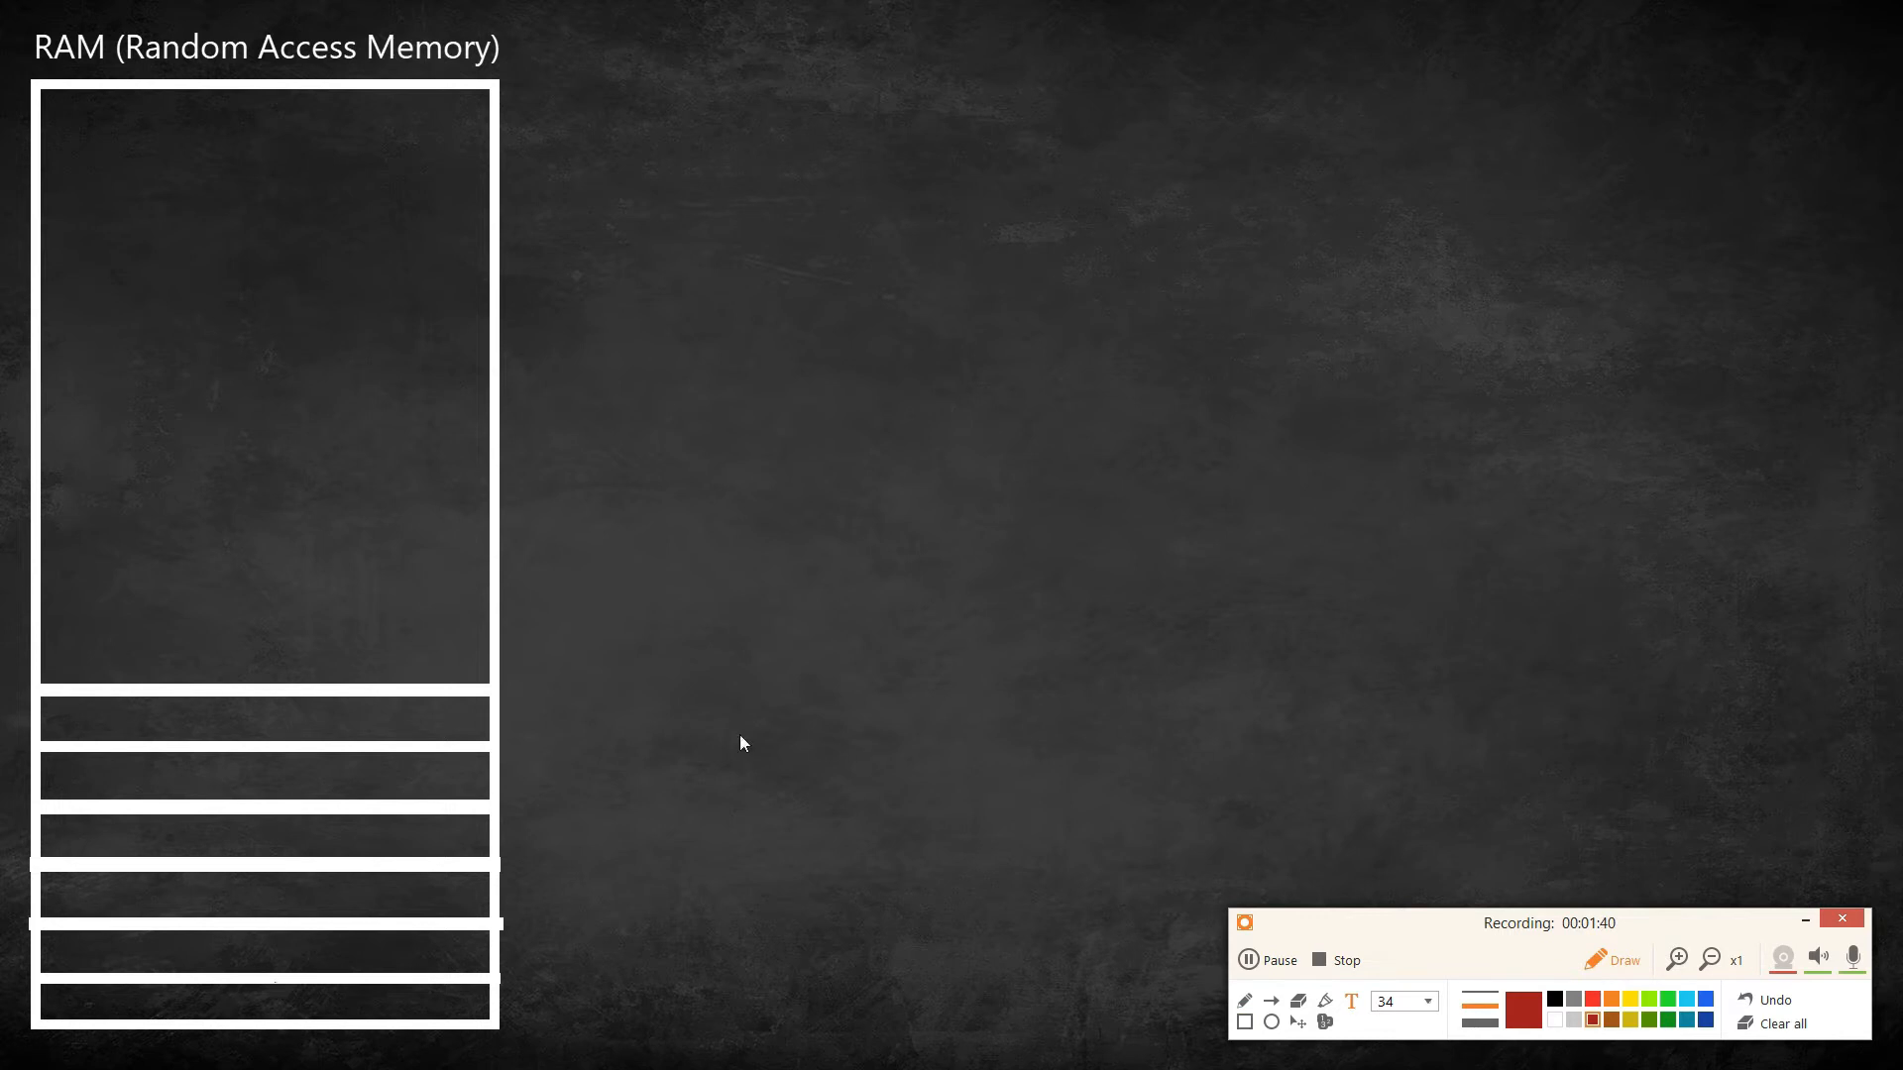
{"action": "mouse_move", "coordinate": [1020, 478]}
{"action": "type", "text": "01001000"}
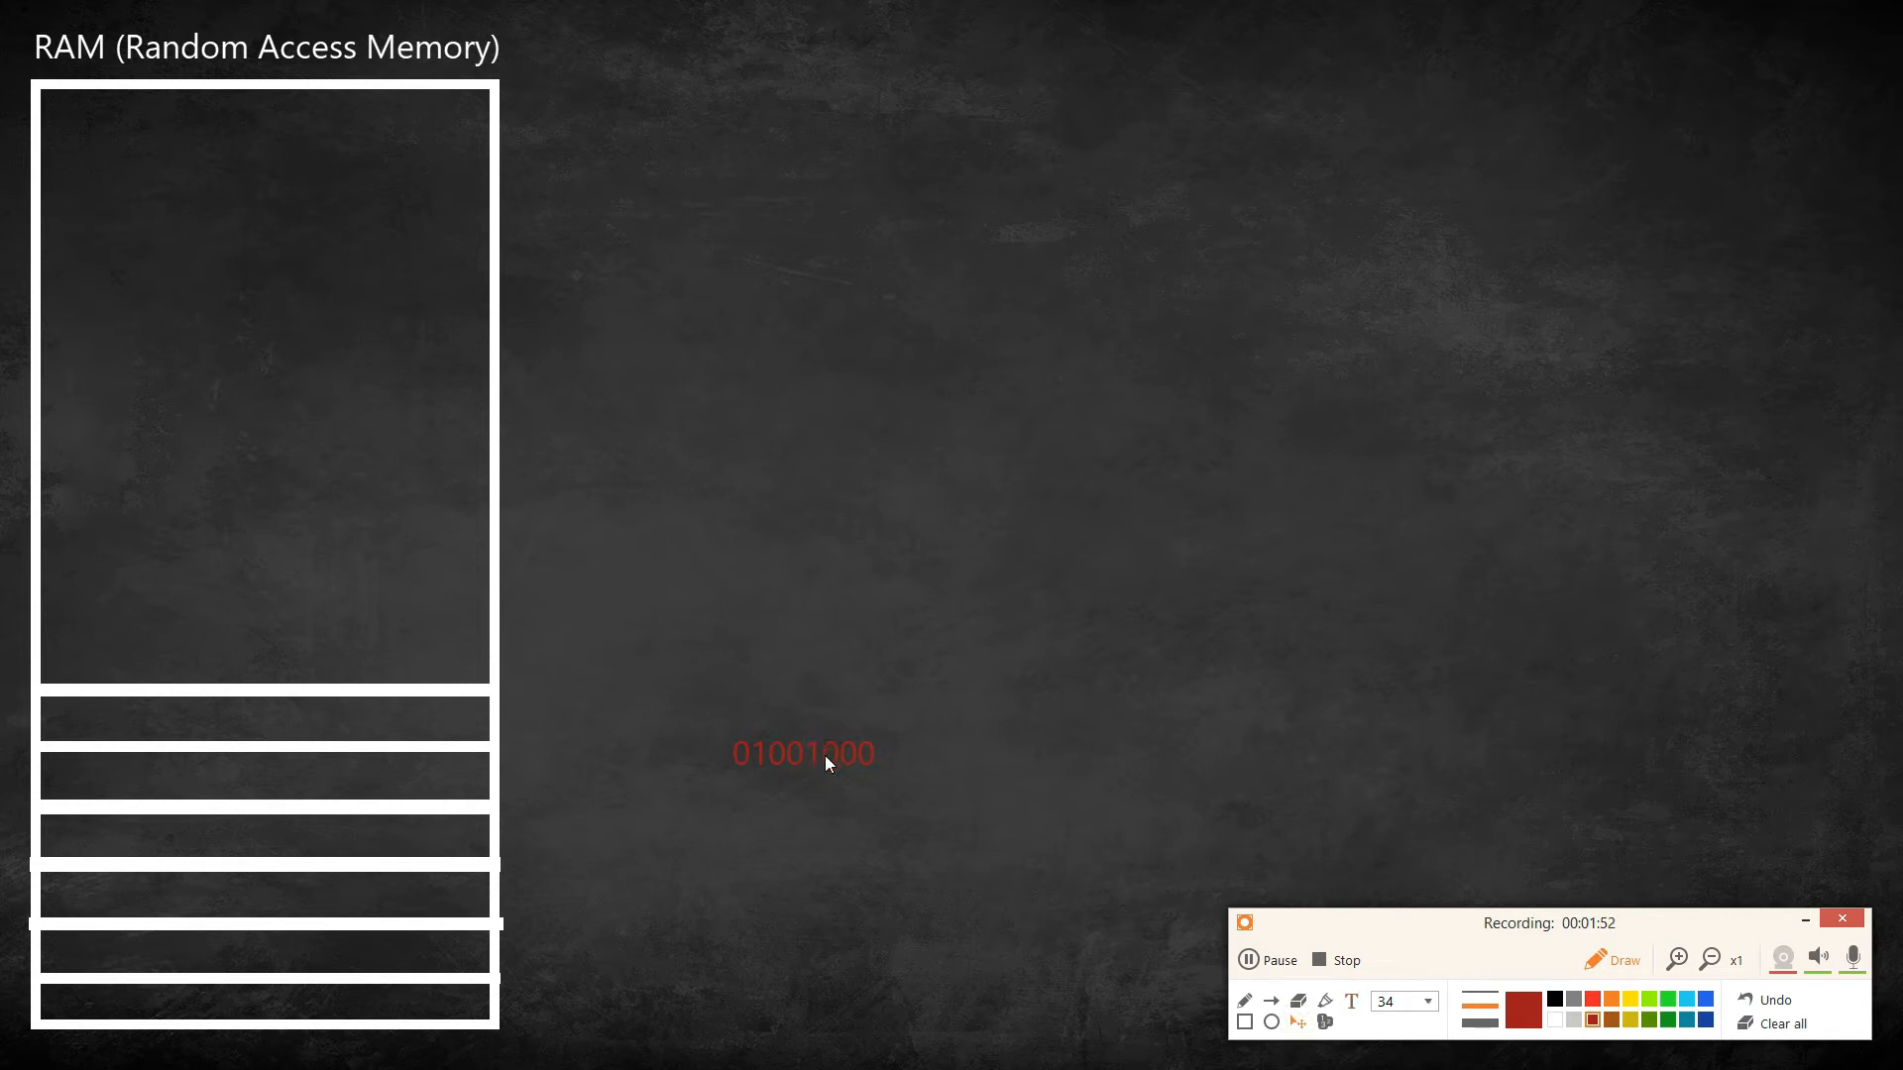
{"action": "mouse_move", "coordinate": [747, 777]}
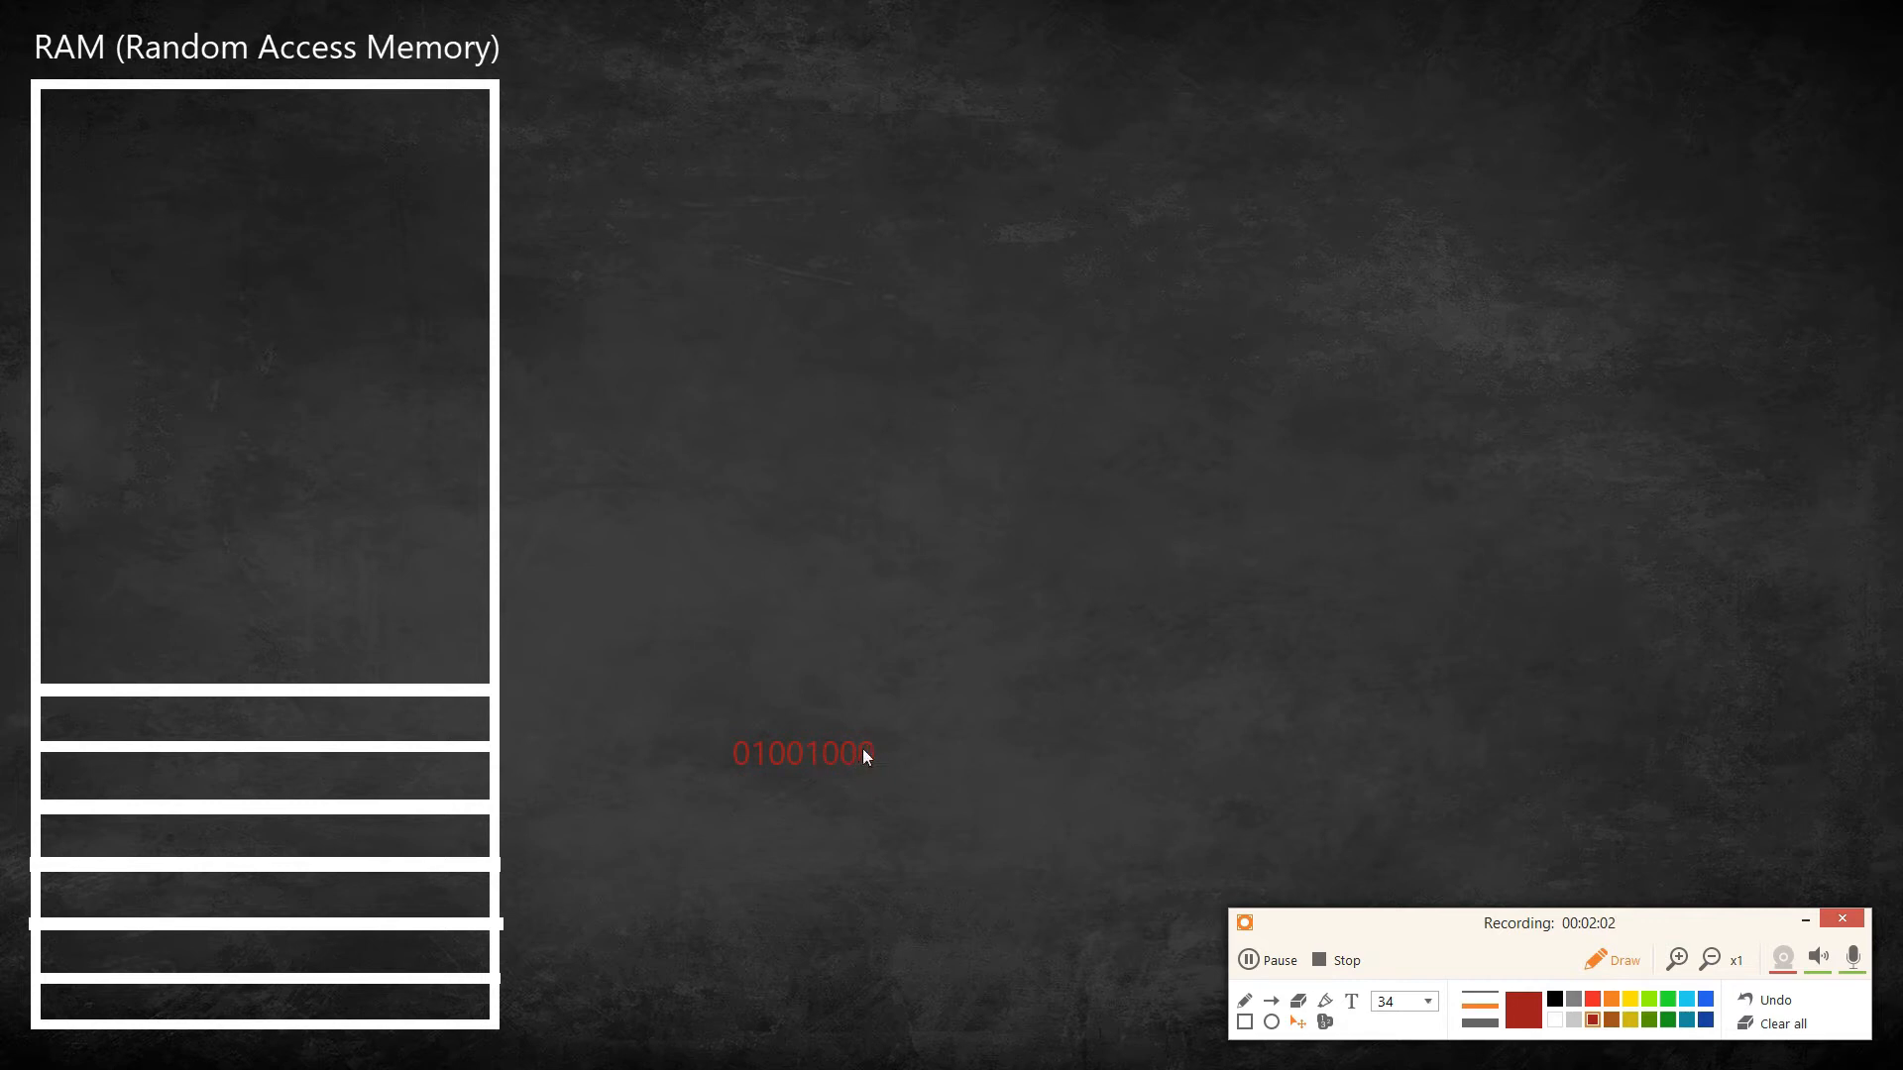
{"action": "left_click", "coordinate": [852, 761]}
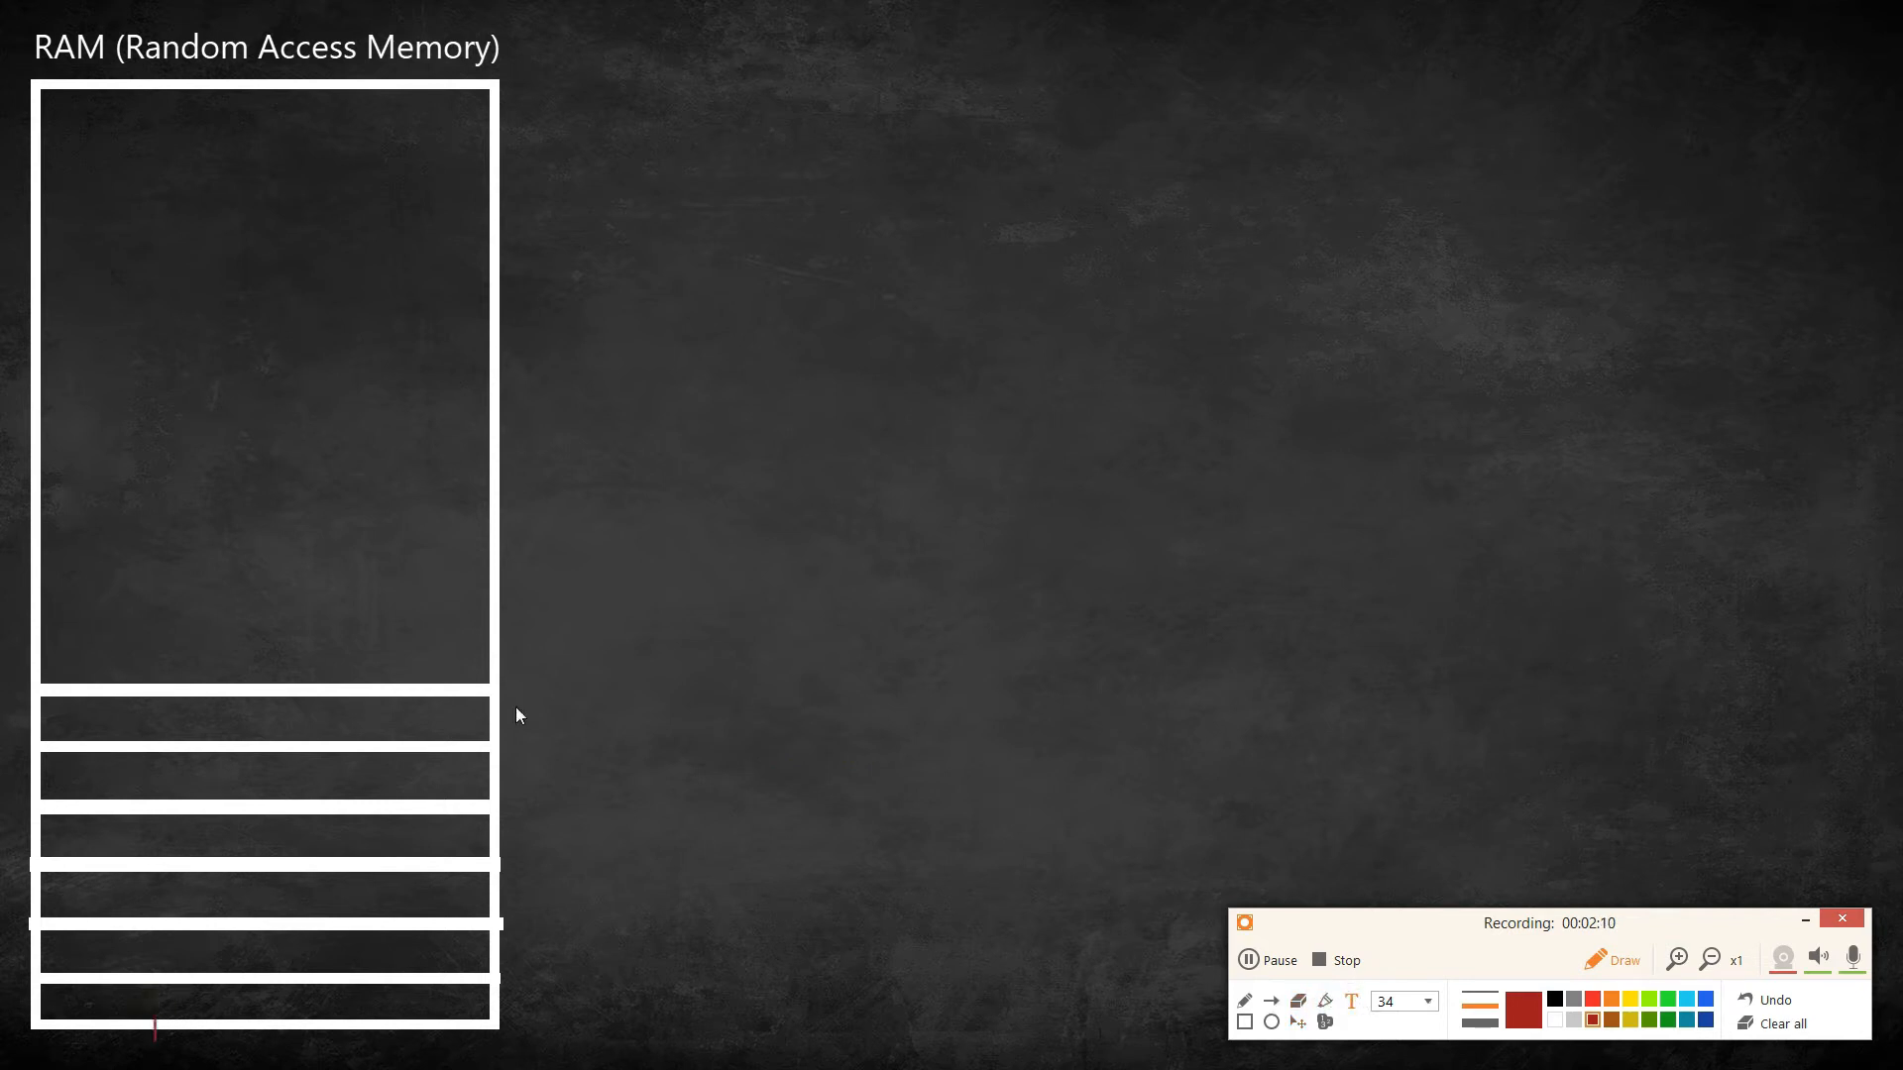
{"action": "type", "text": "01001000"}
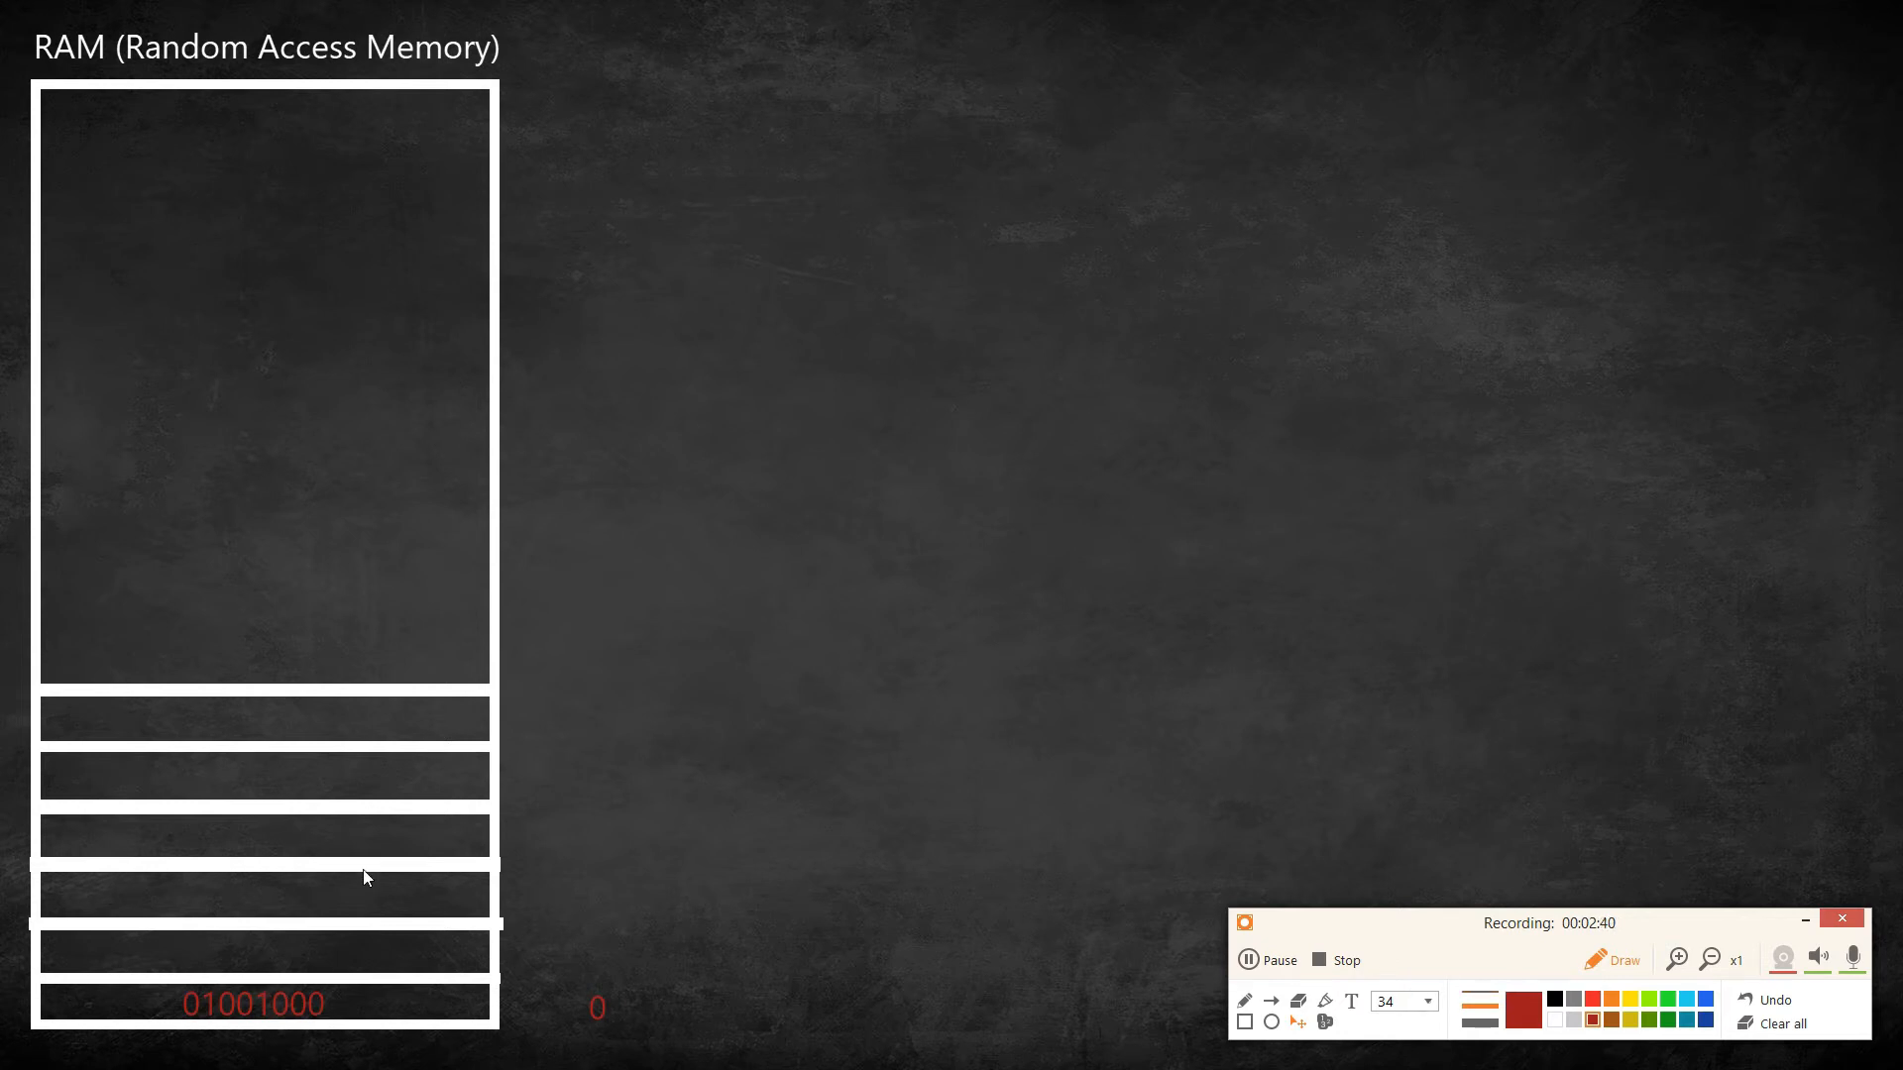
{"action": "mouse_move", "coordinate": [1229, 880]}
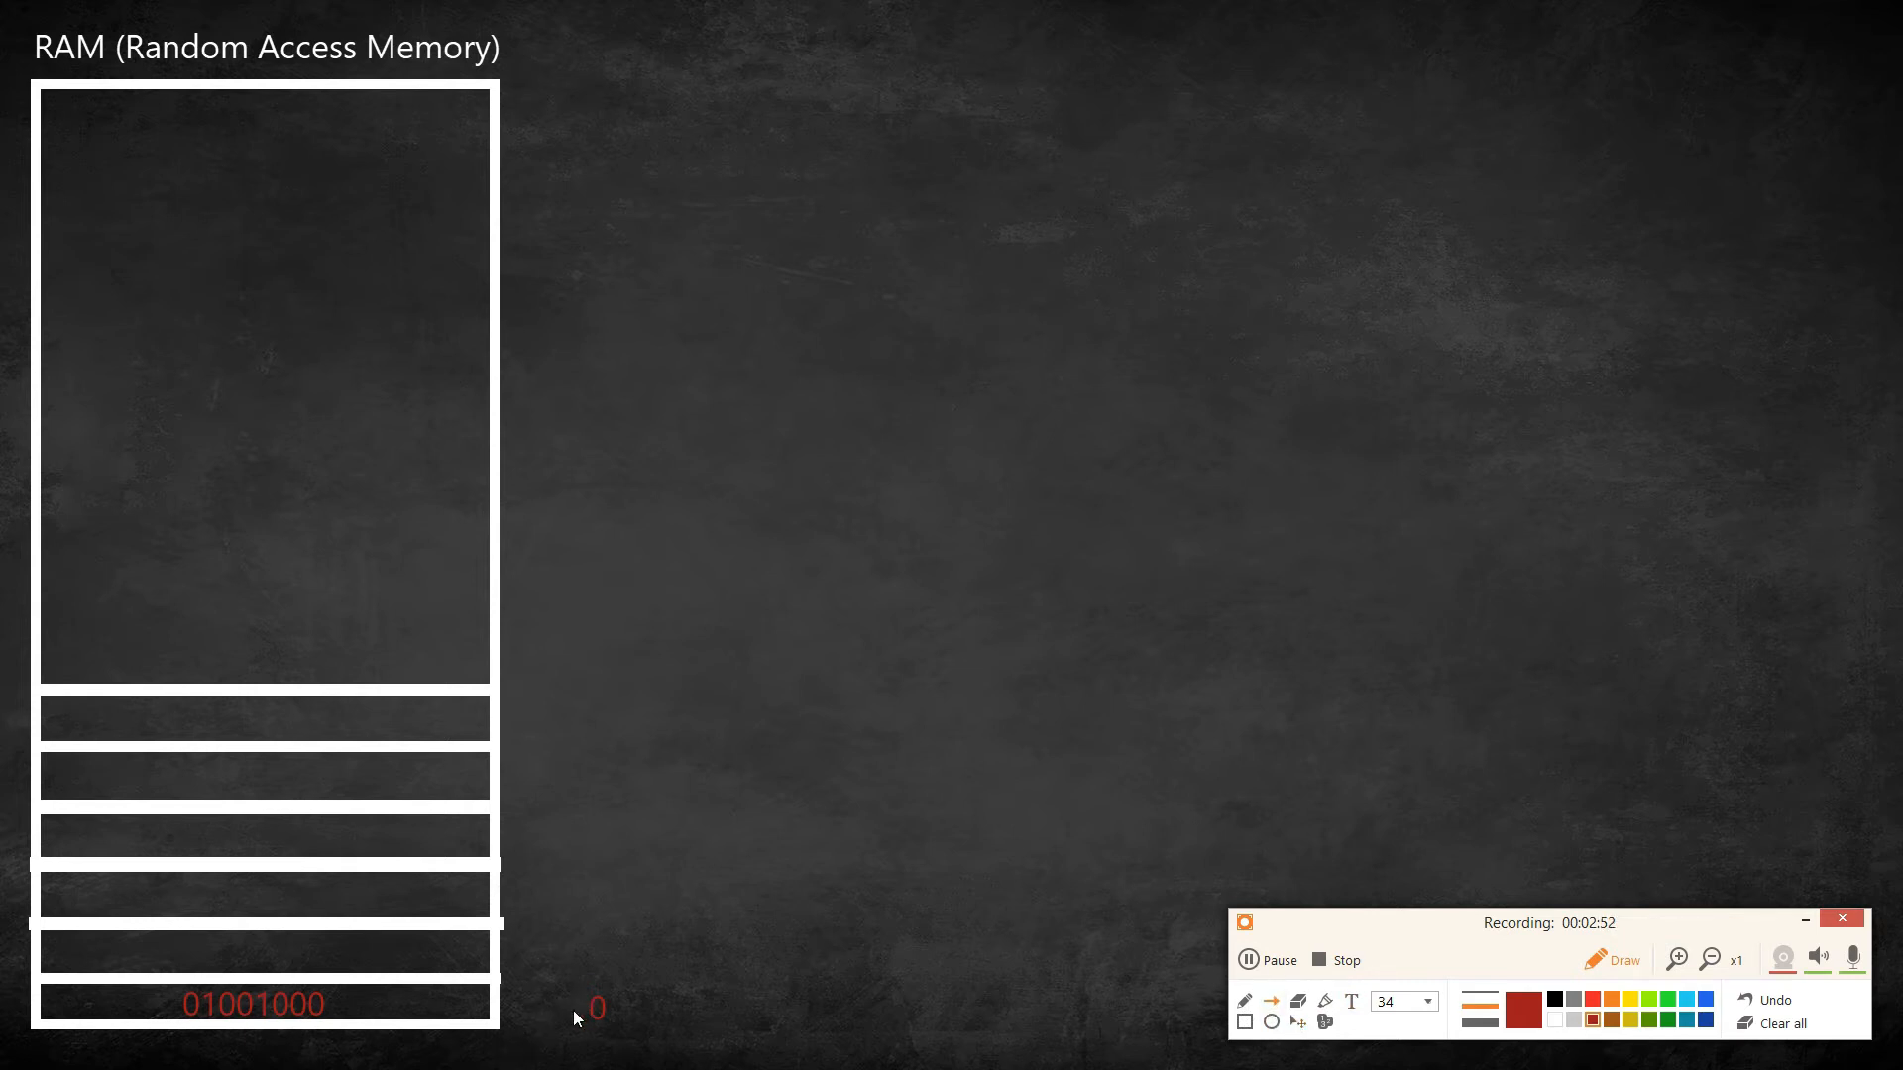
Point a red arrow at address 0, label the top FFFF, and switch ink to orange
{"action": "left_click_drag", "start_coordinate": [580, 1007], "coordinate": [523, 1007]}
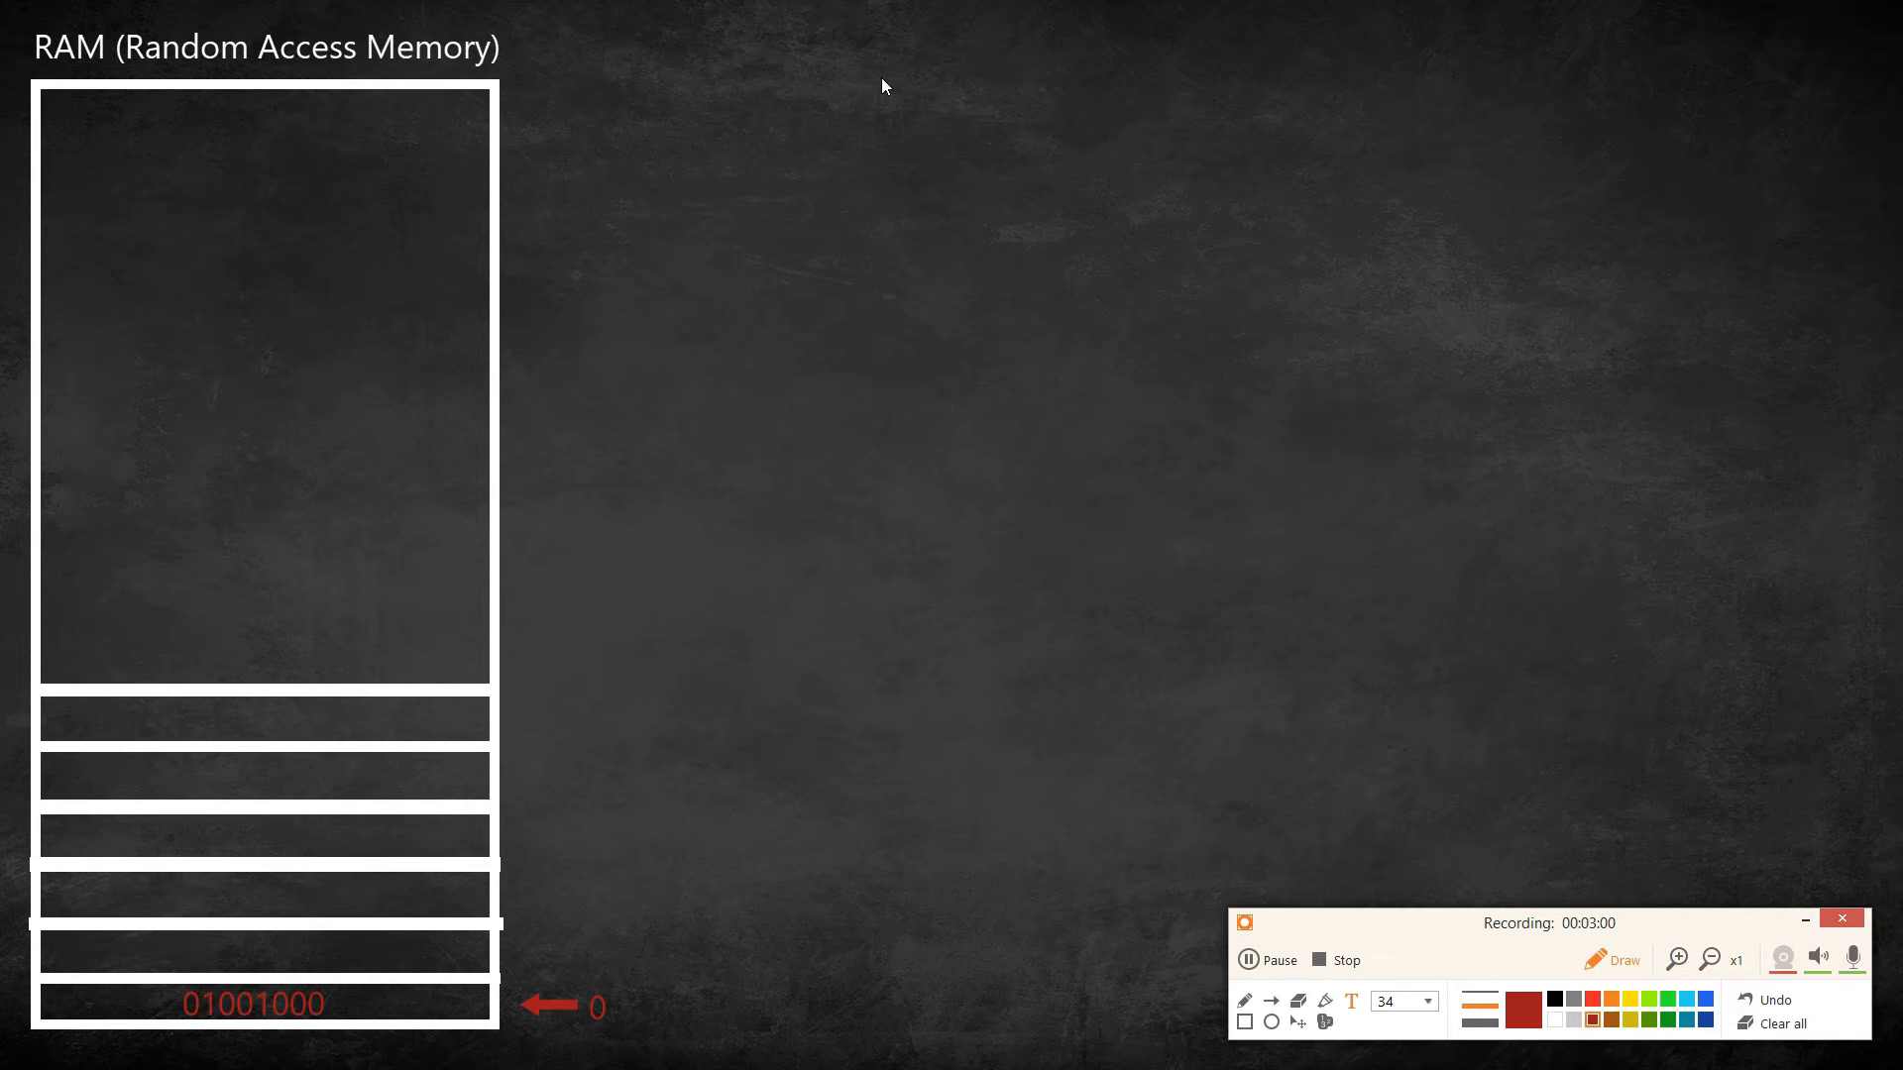
{"action": "type", "text": "FFFF"}
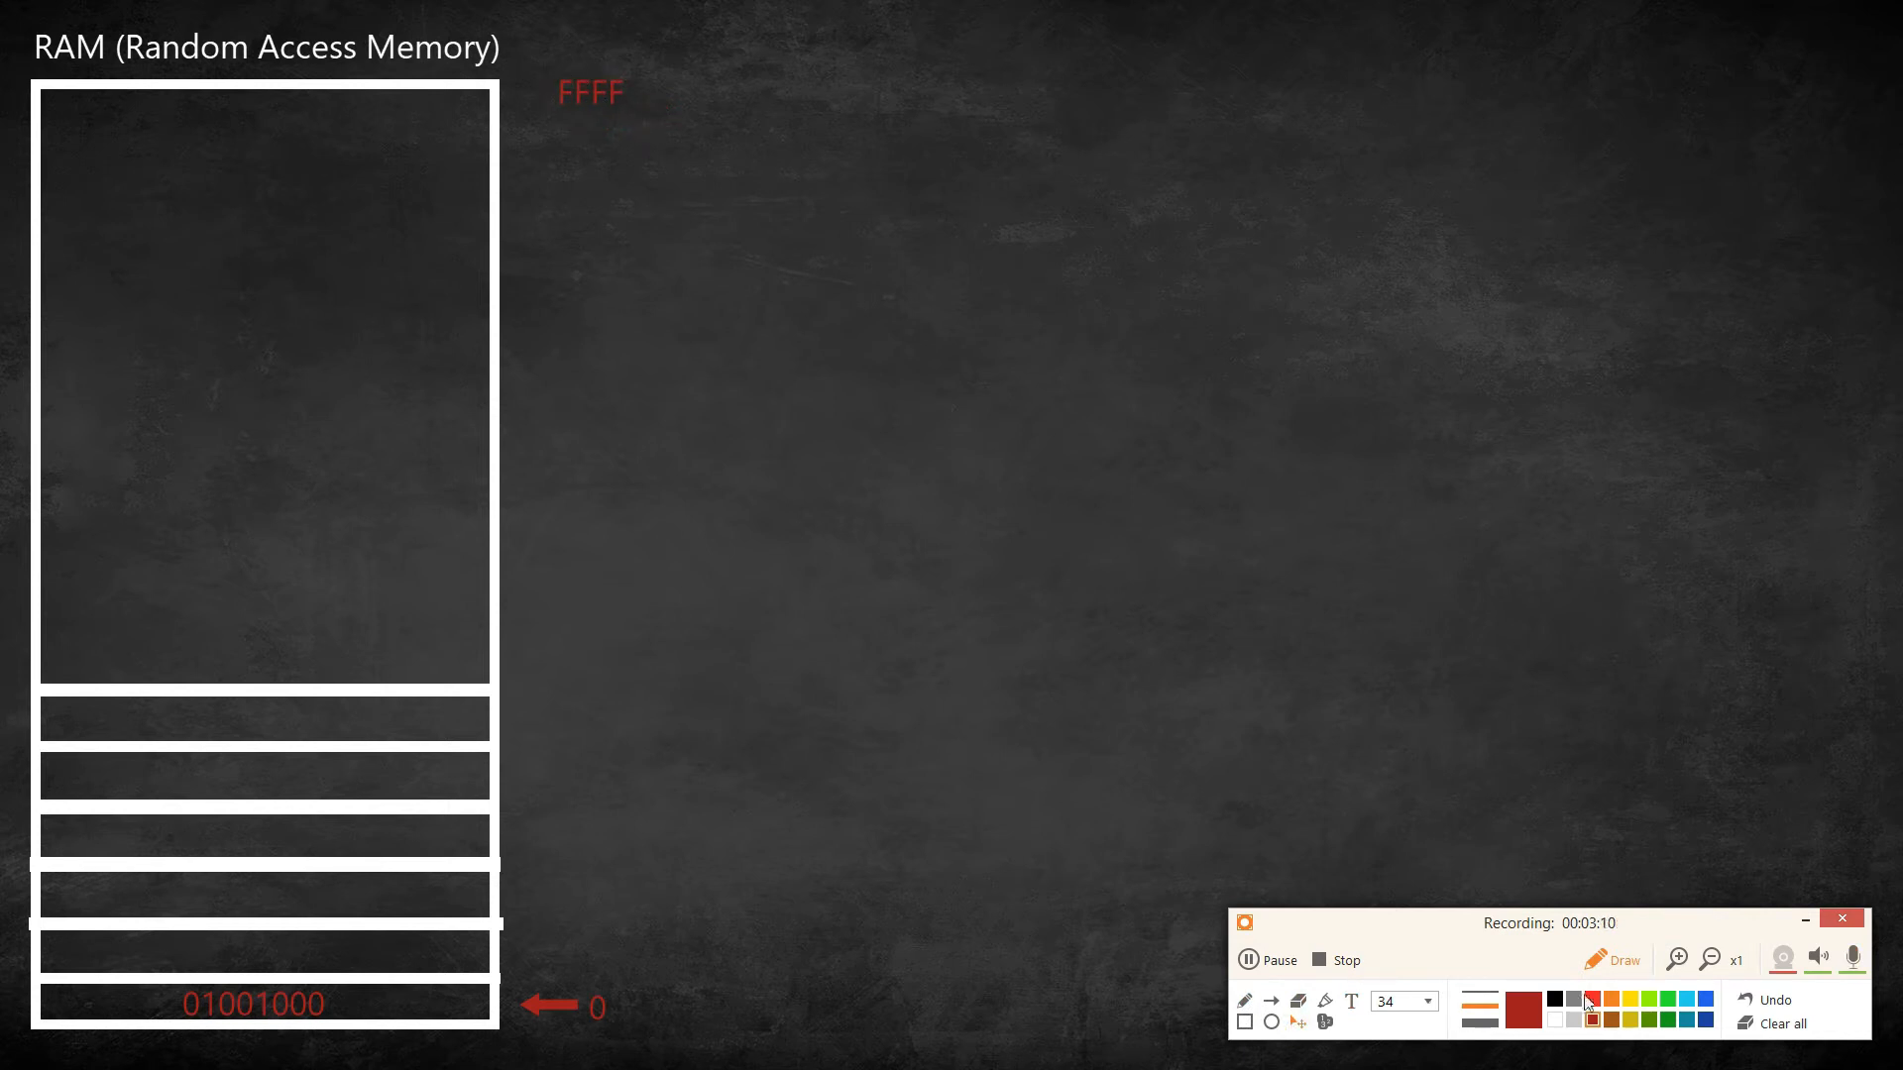
{"action": "left_click", "coordinate": [1523, 997]}
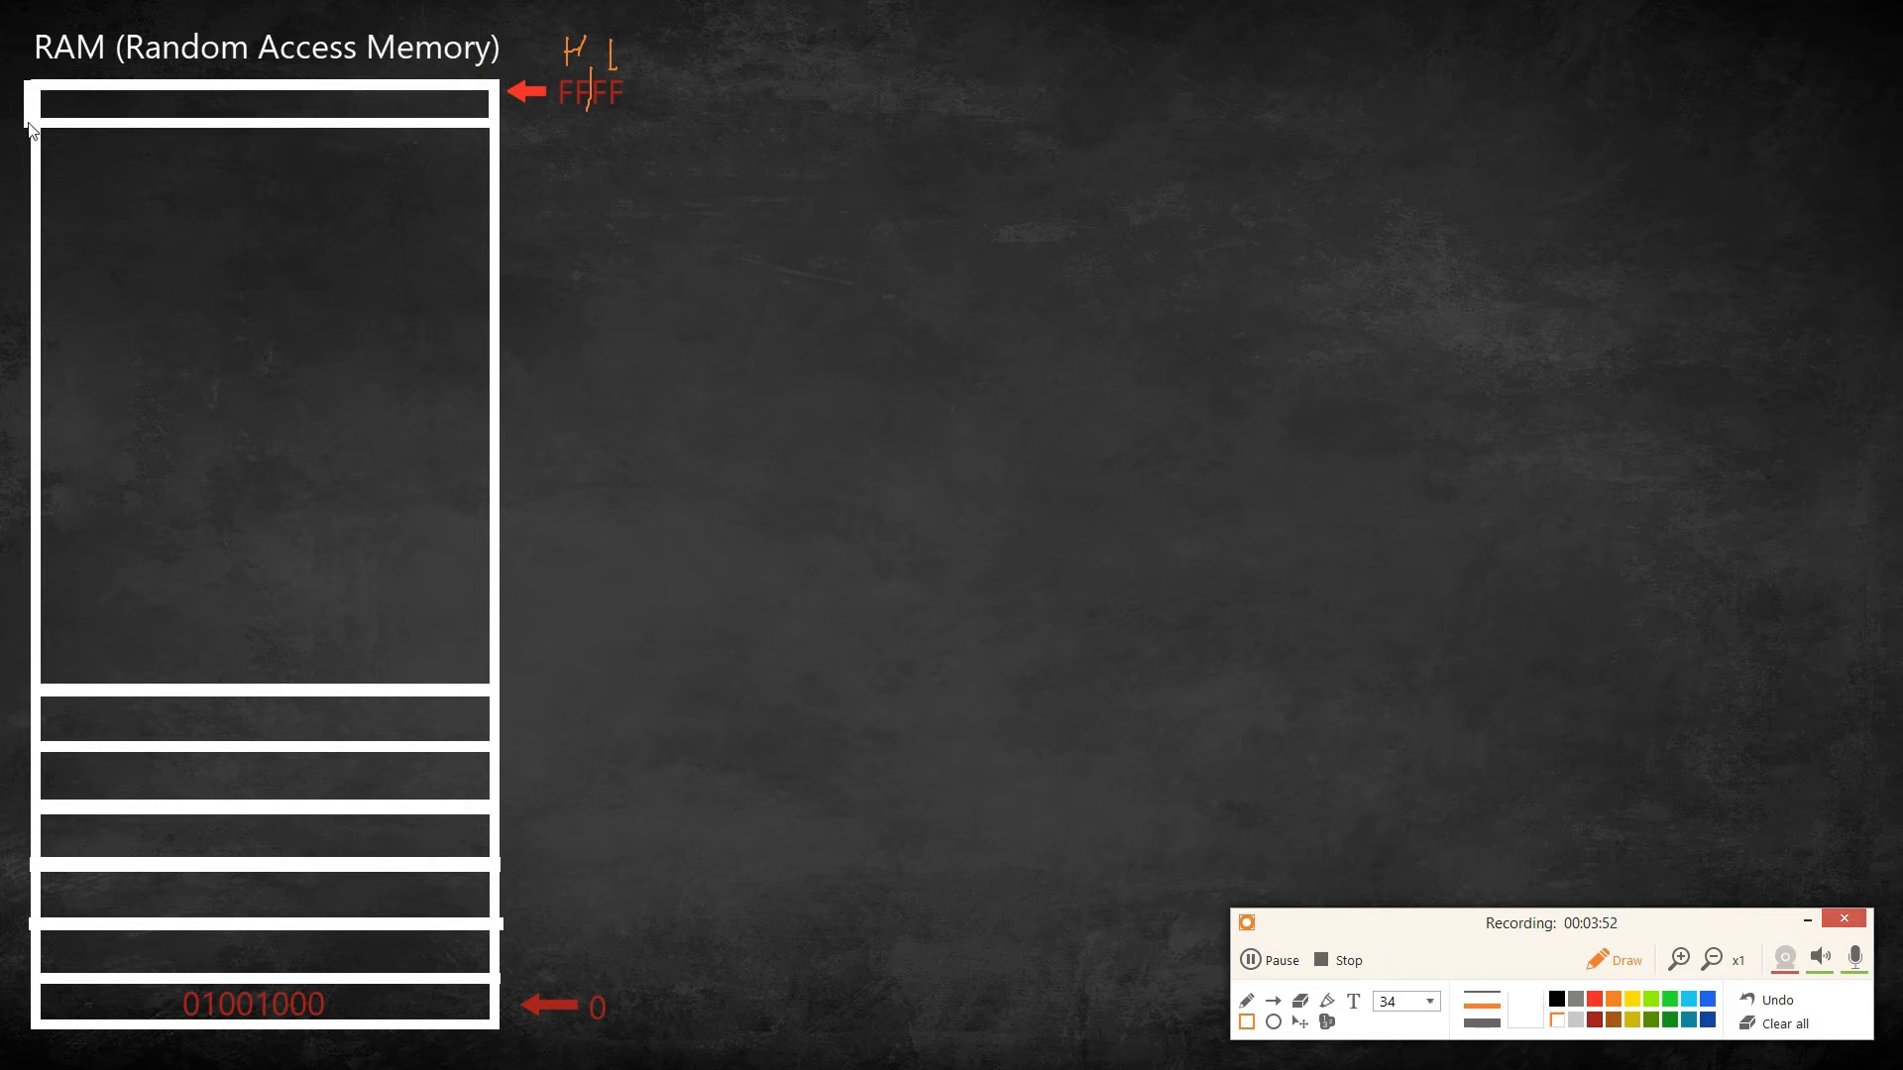
{"action": "mouse_move", "coordinate": [486, 953]}
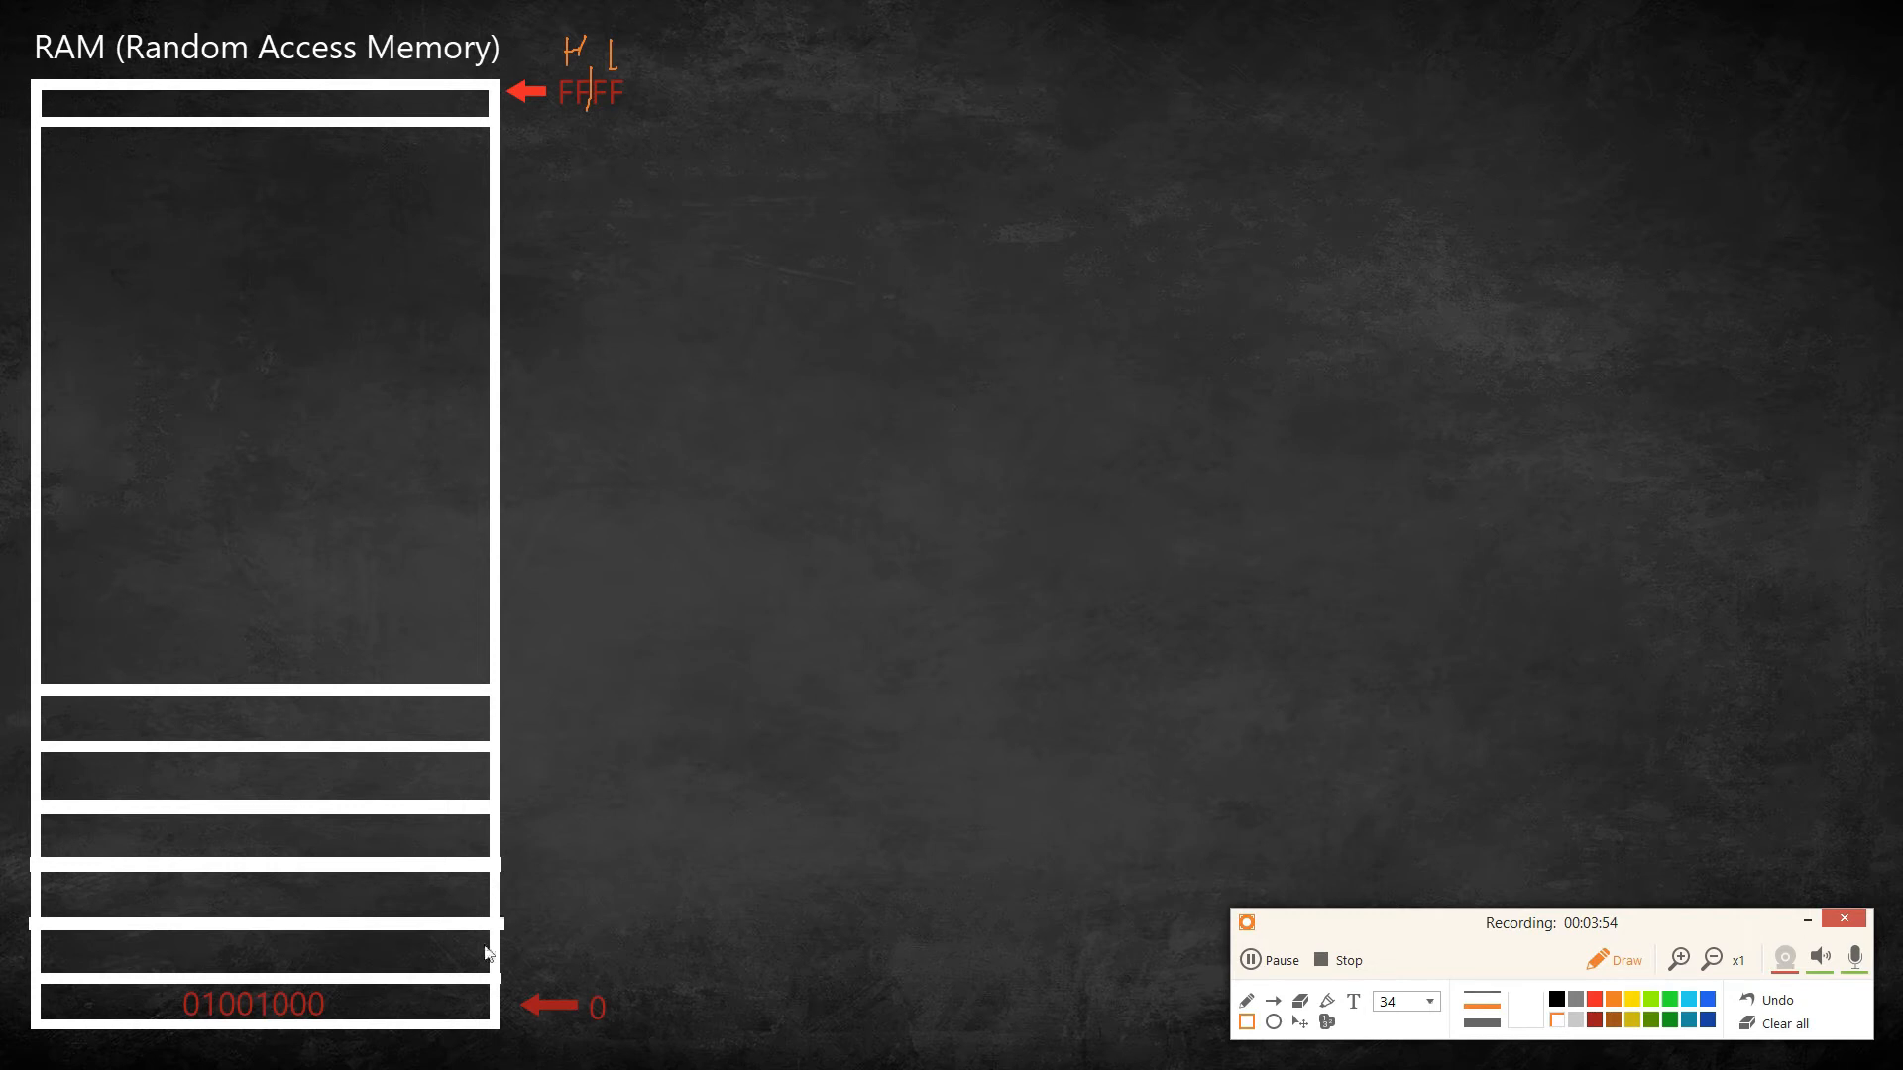
{"action": "mouse_move", "coordinate": [426, 698]}
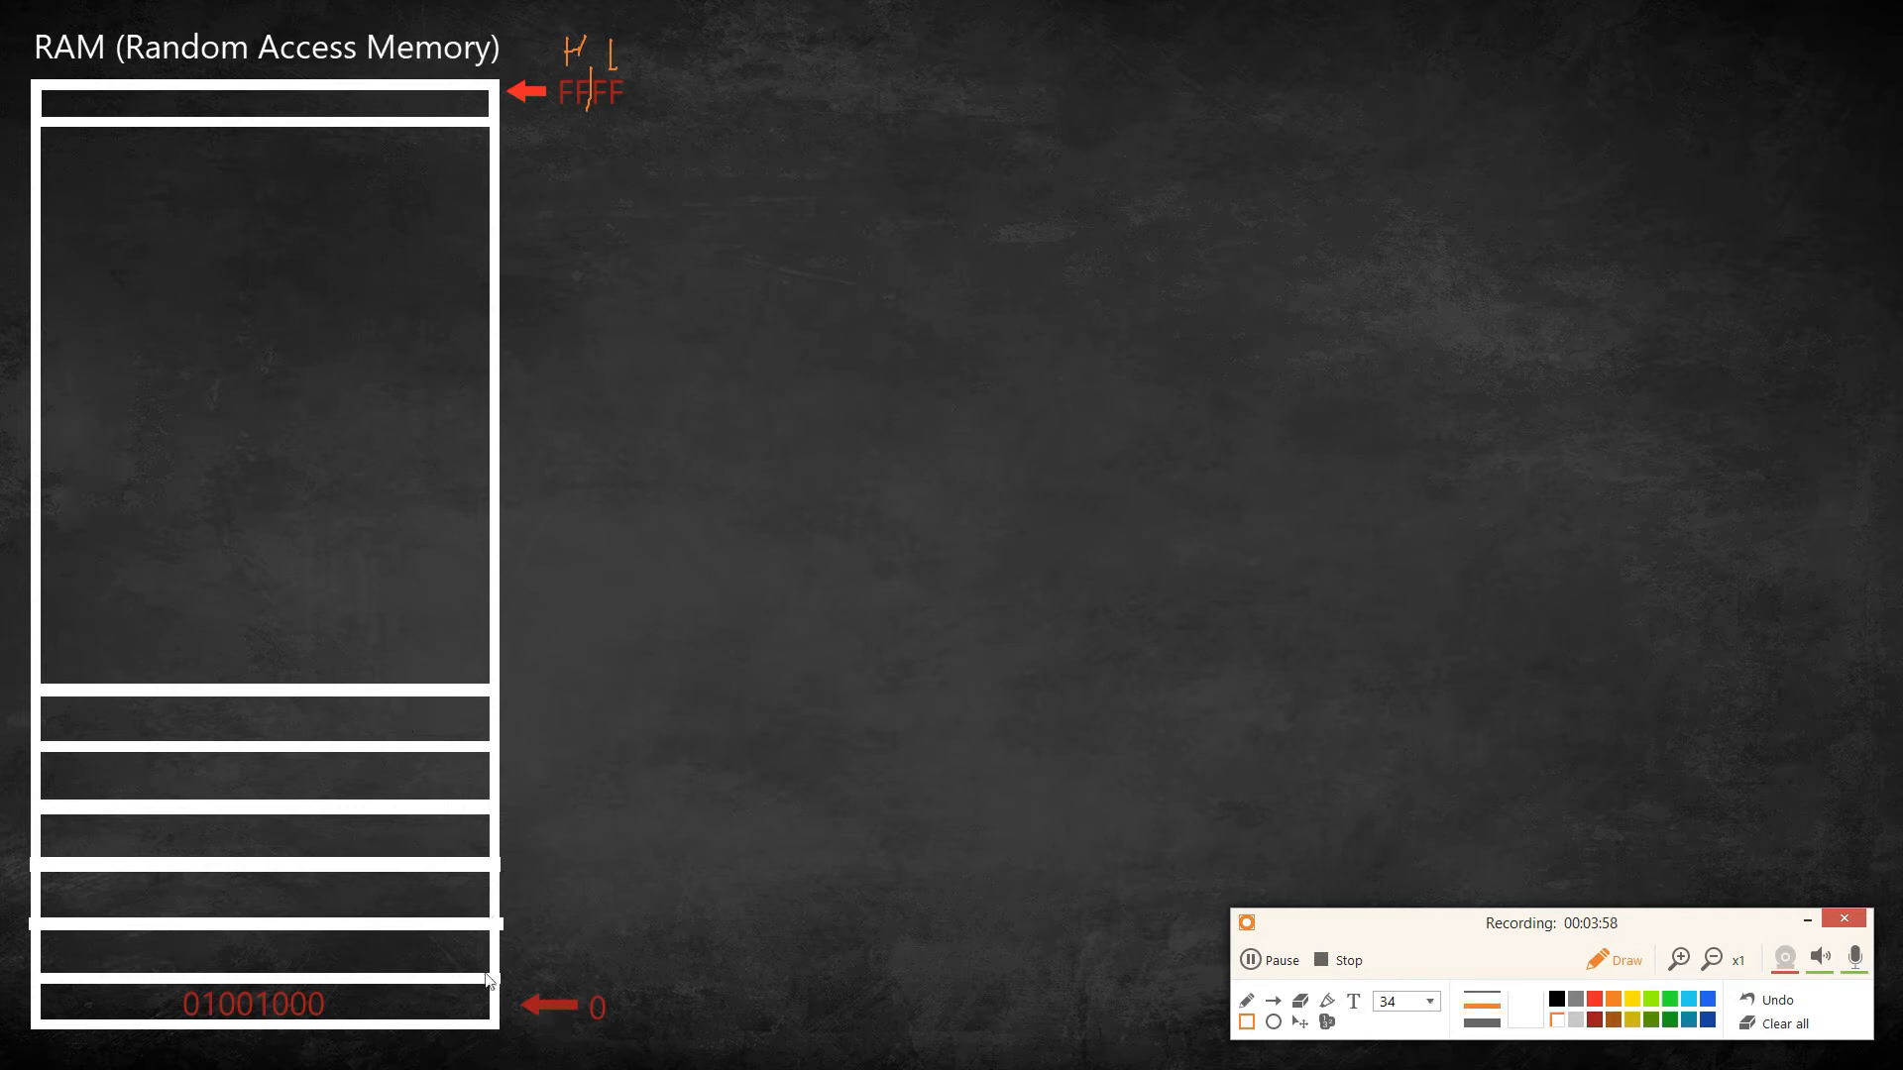
{"action": "mouse_move", "coordinate": [543, 678]}
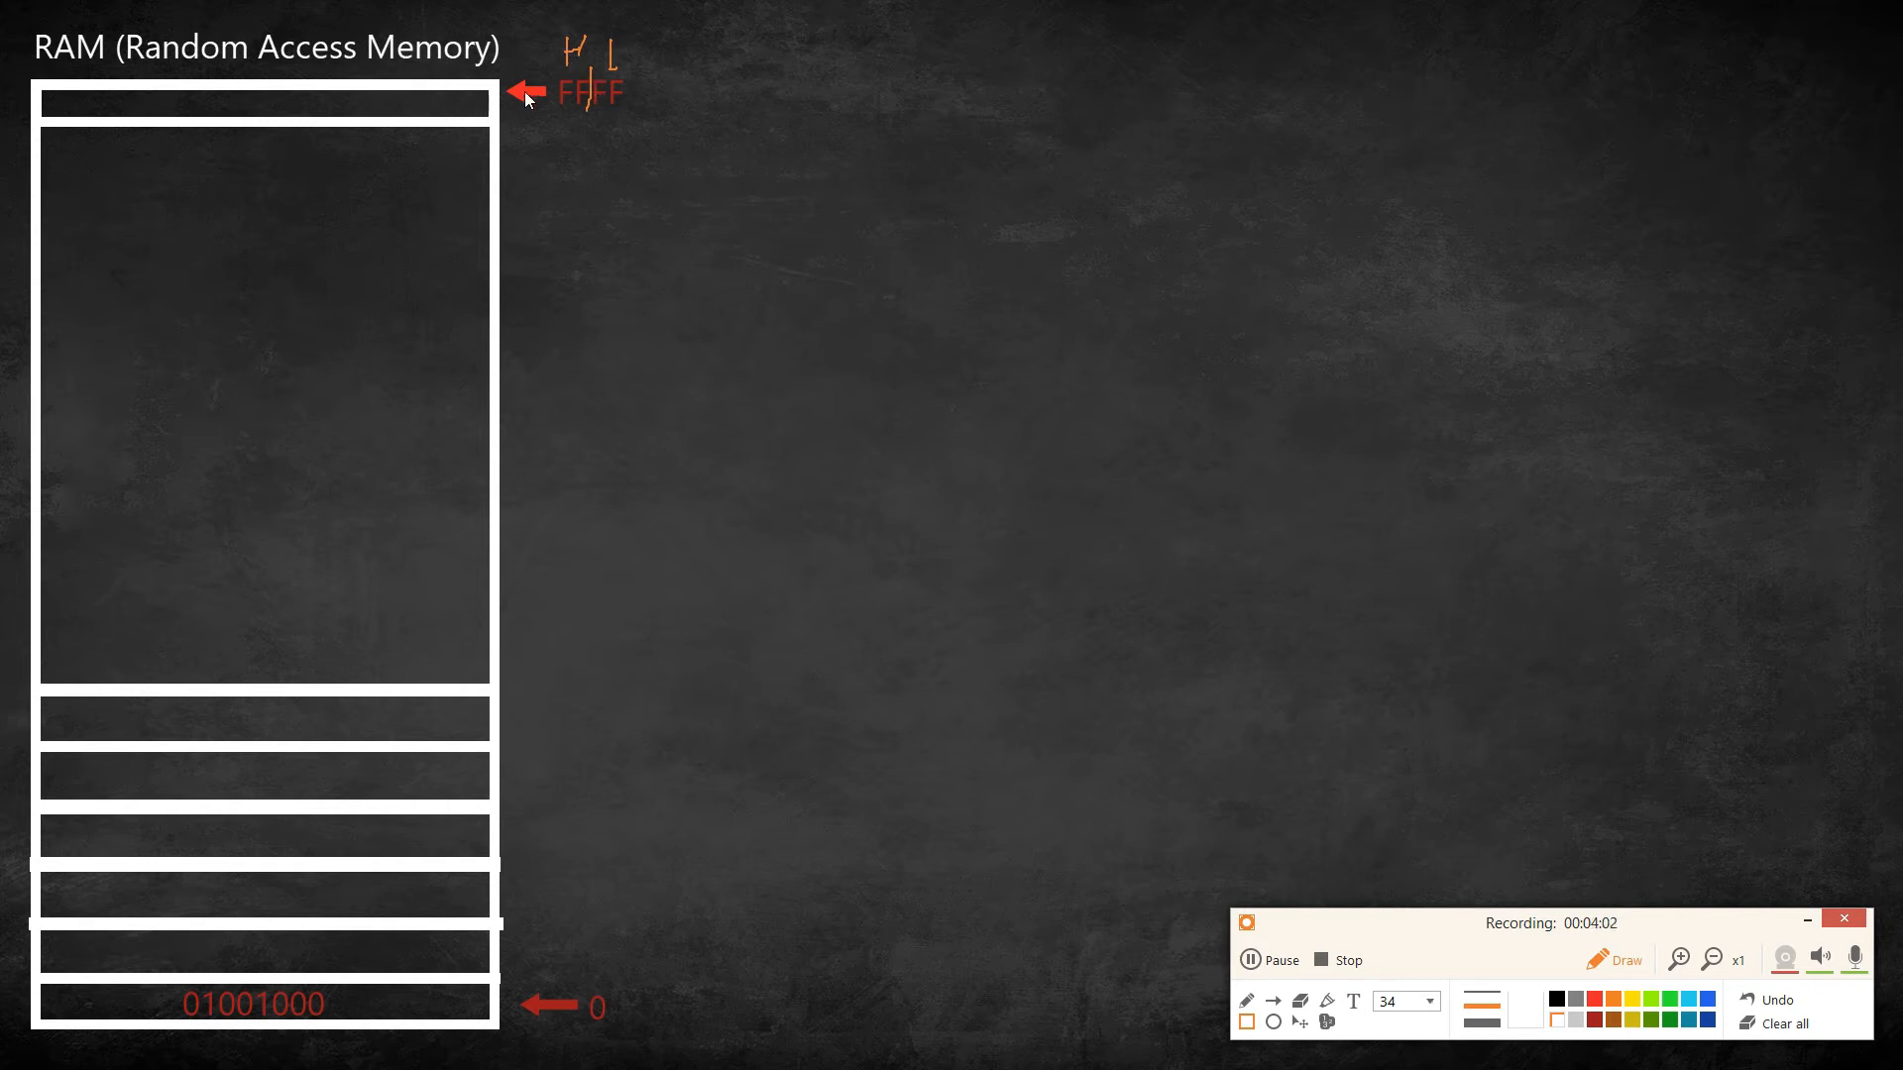
{"action": "mouse_move", "coordinate": [579, 121]}
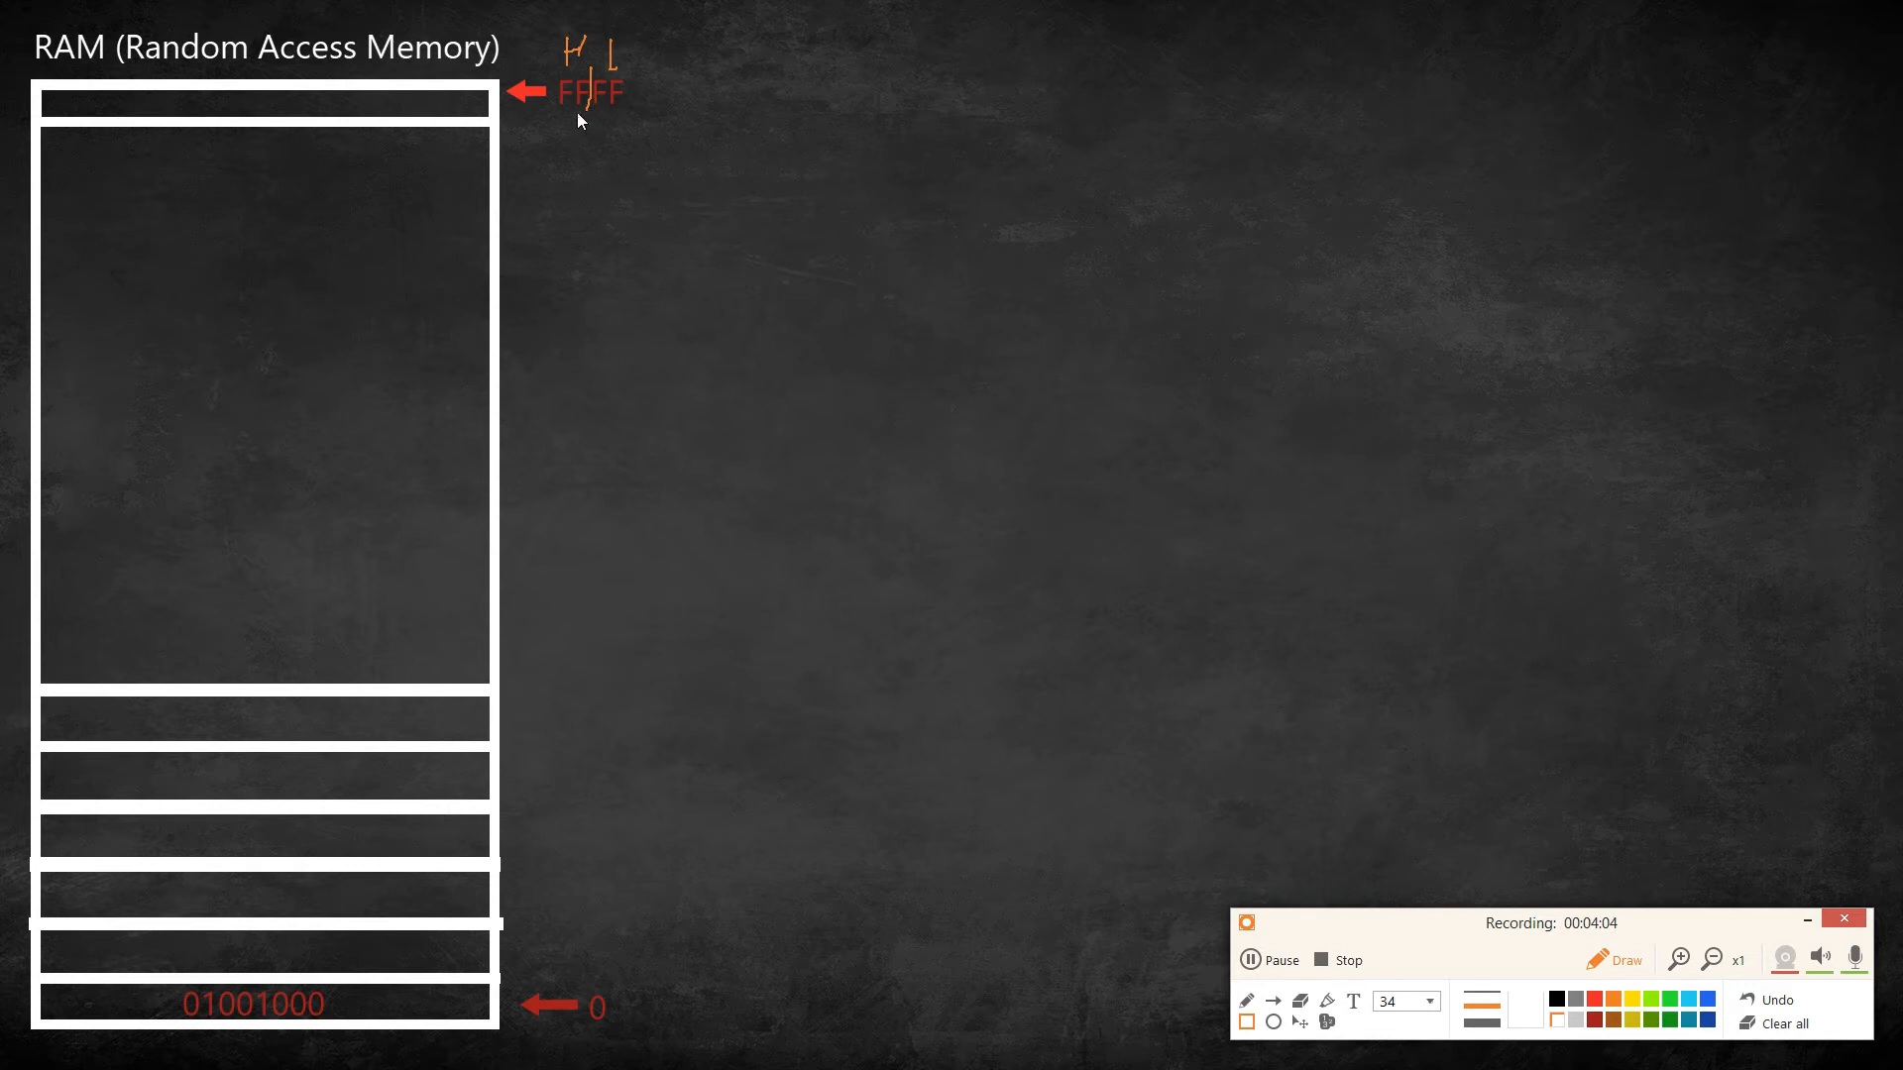
{"action": "mouse_move", "coordinate": [407, 75]}
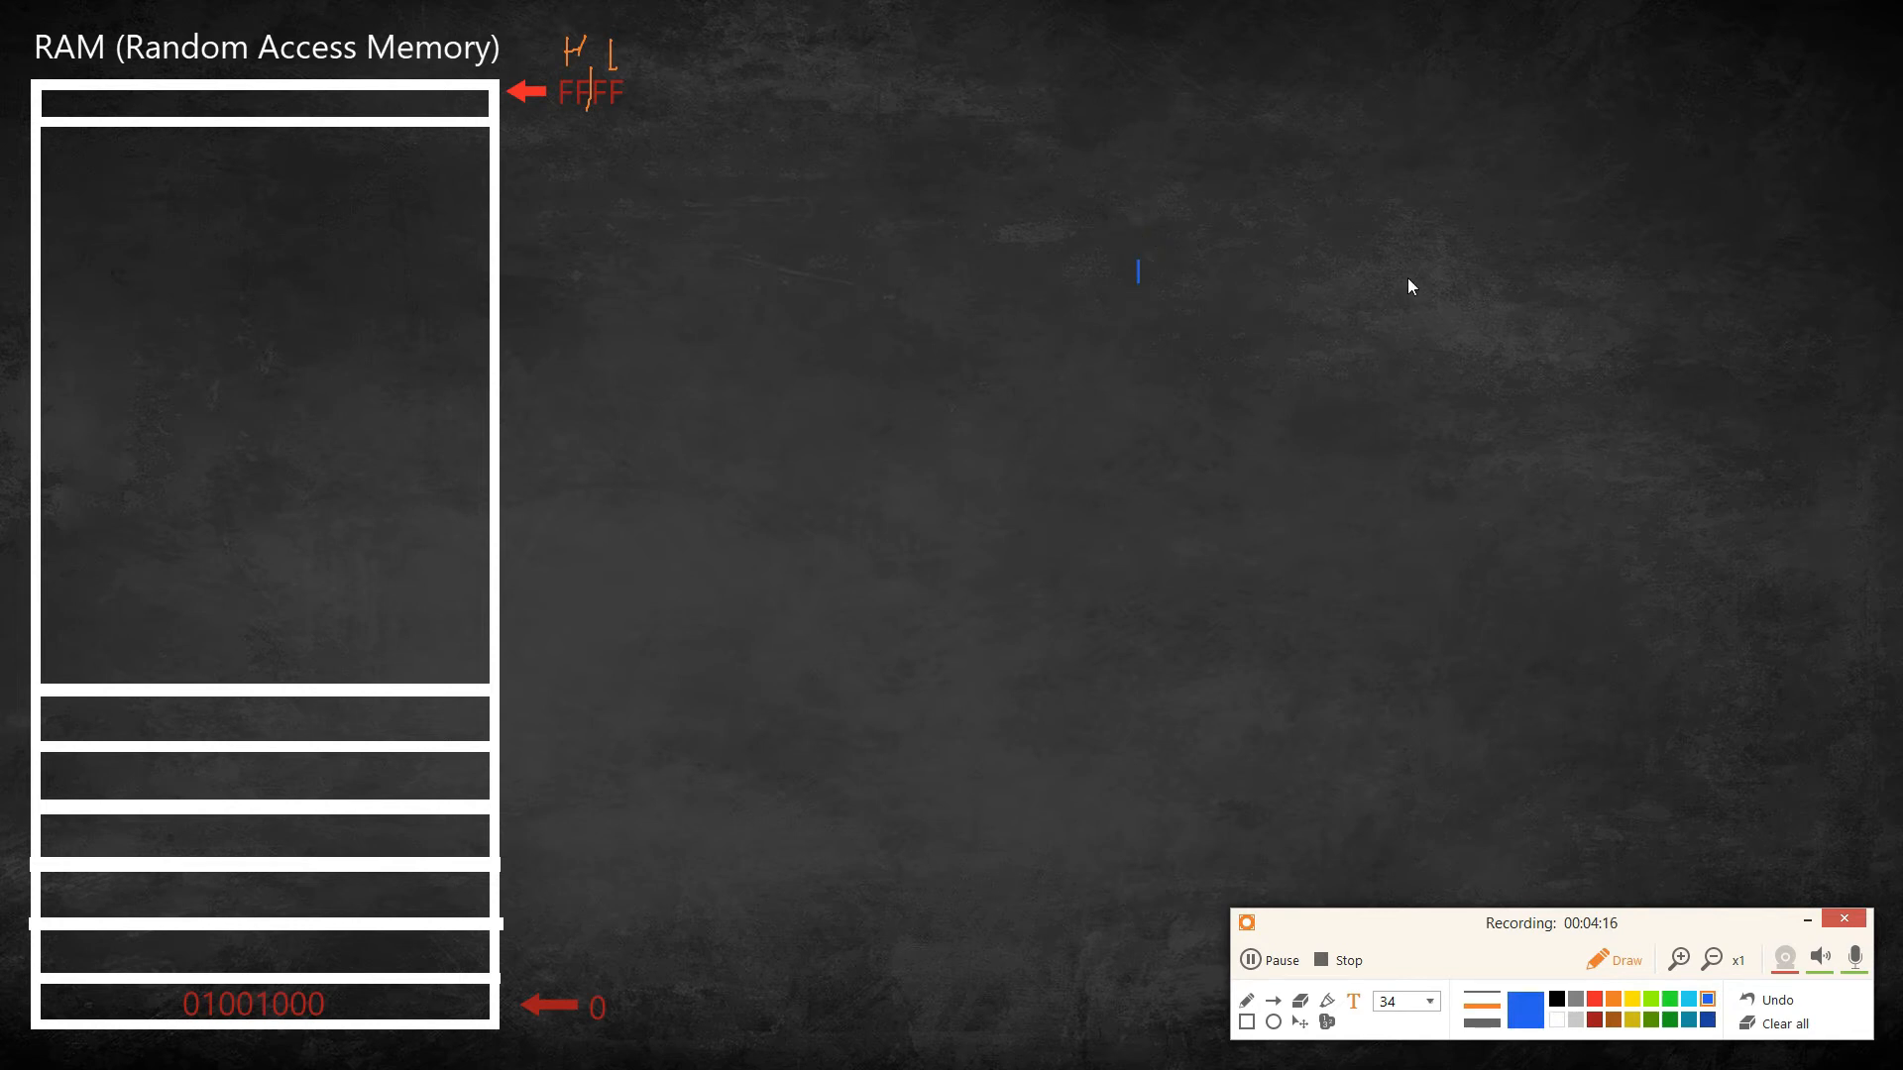
Write the blue assembly lines LDA #4 and STA $200 beside the RAM diagram
{"action": "type", "text": "DA #"}
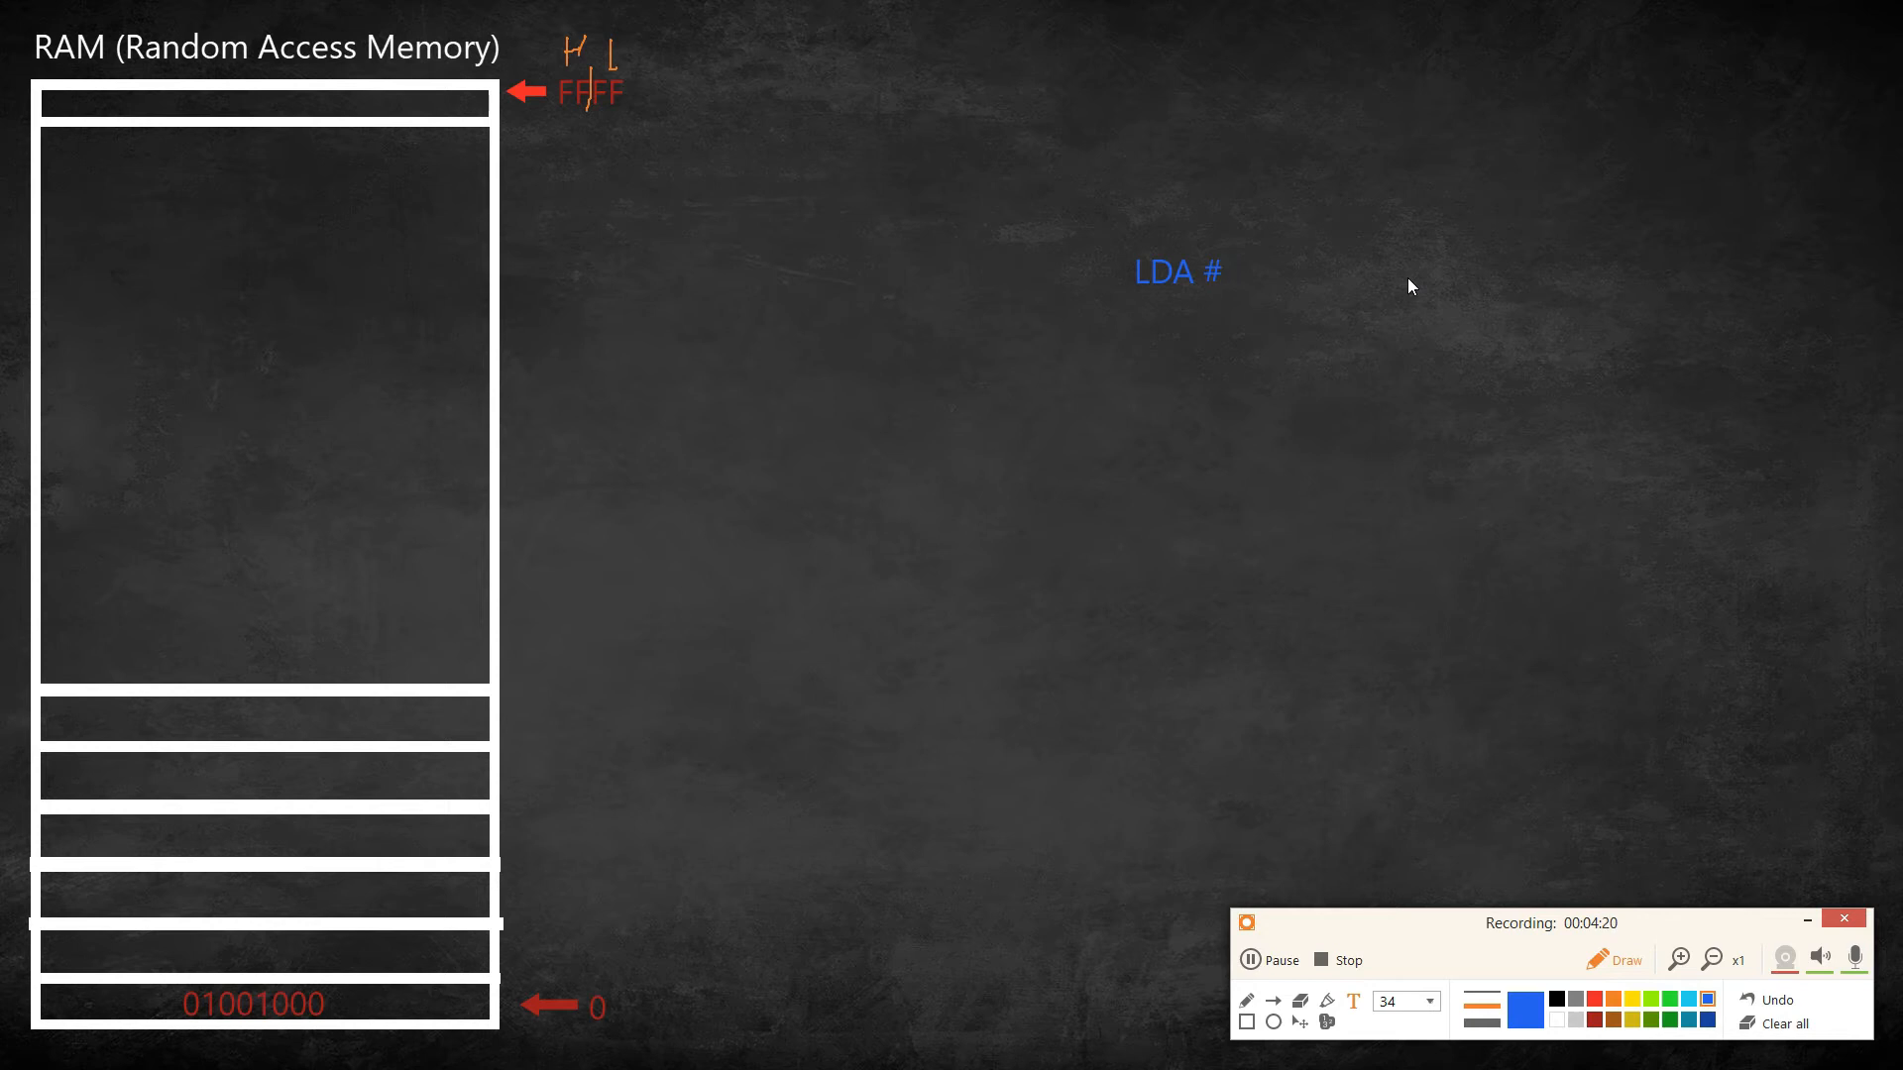
{"action": "type", "text": "4"}
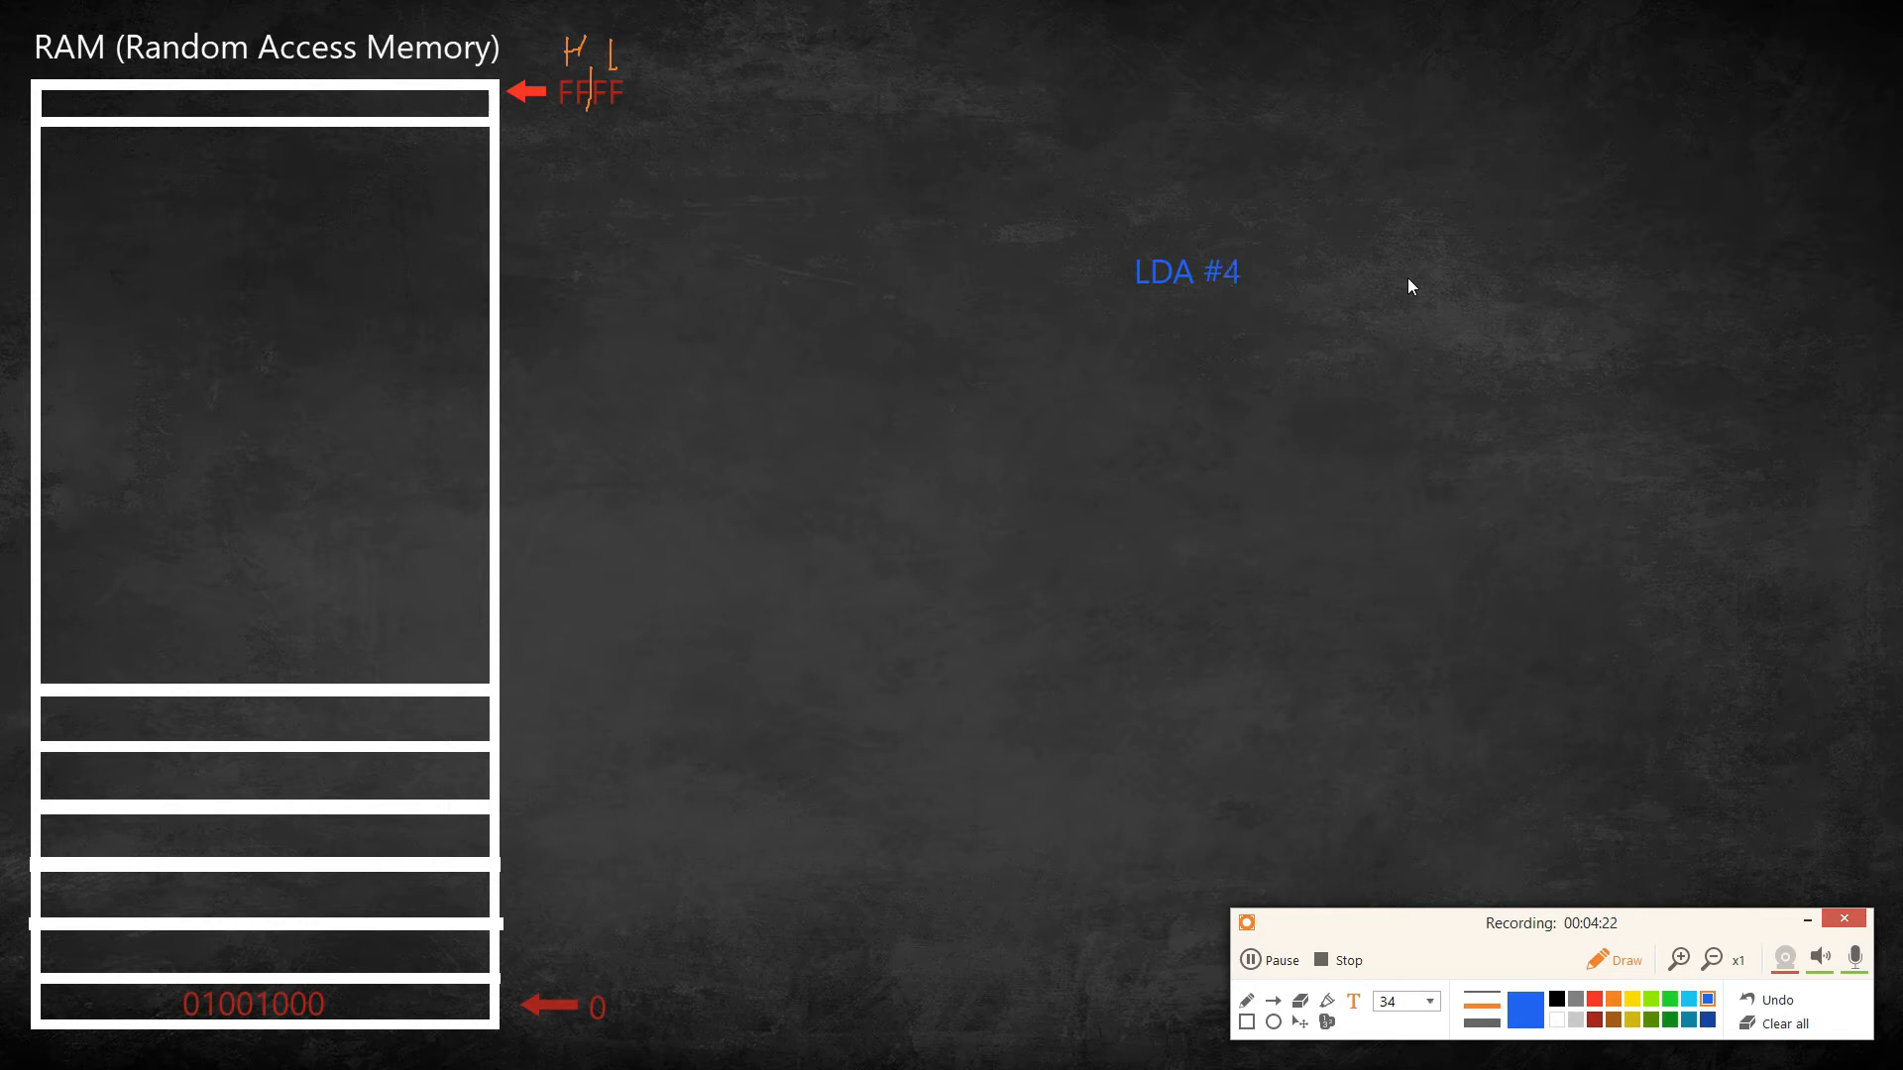
{"action": "type", "text": "STA"}
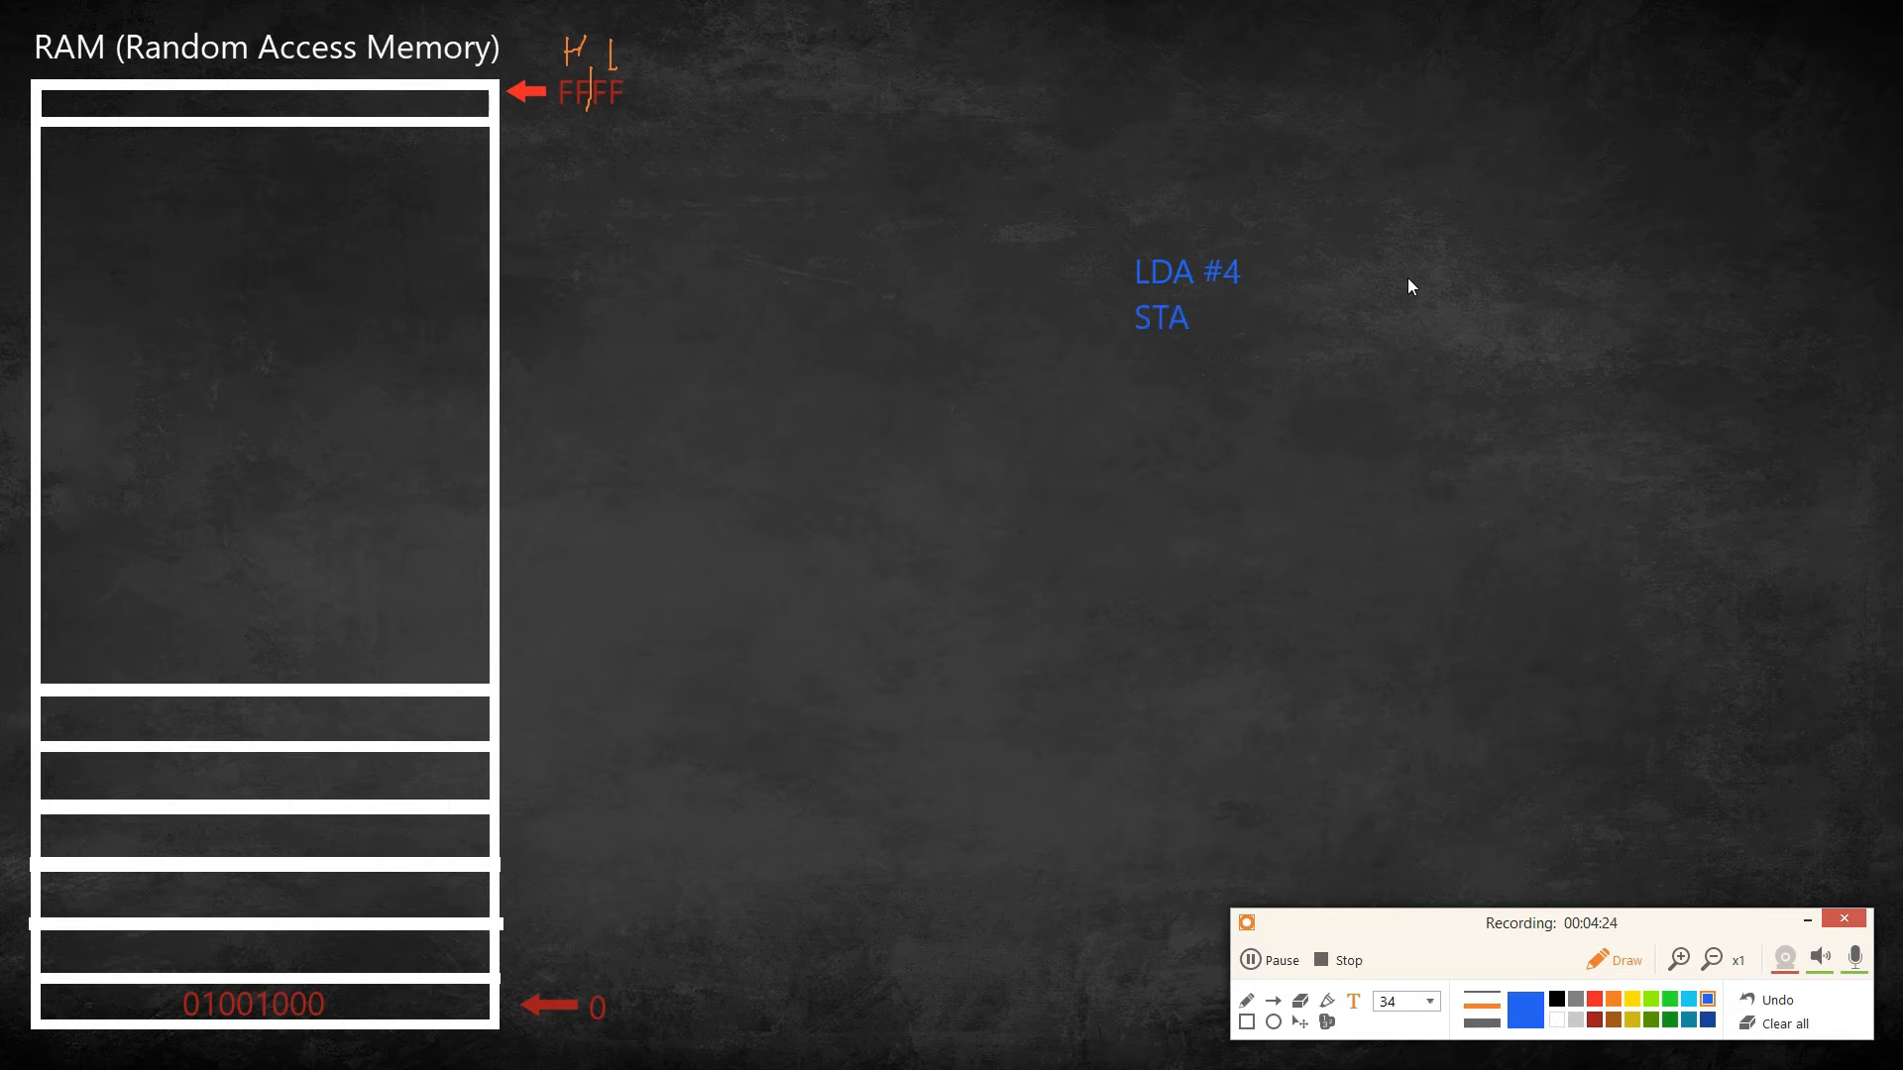
{"action": "type", "text": "$200I"}
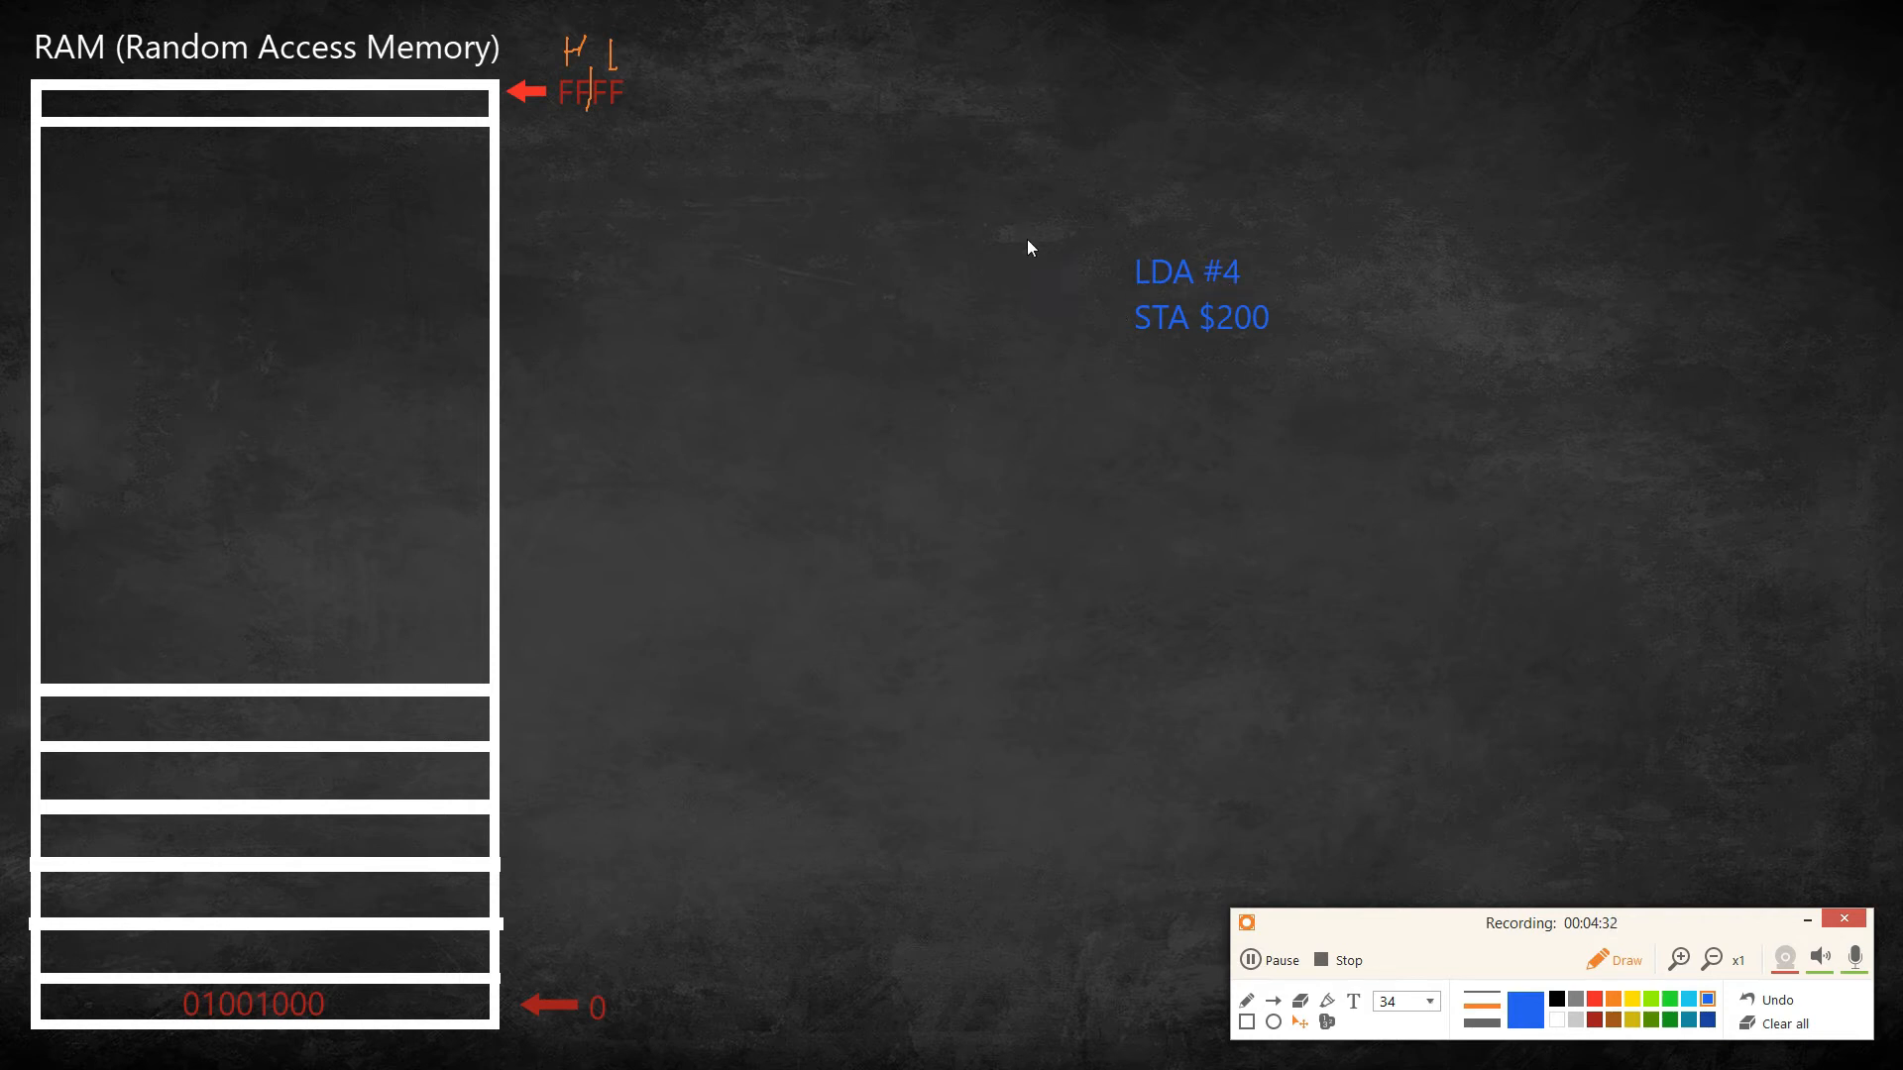
{"action": "mouse_move", "coordinate": [1234, 202]}
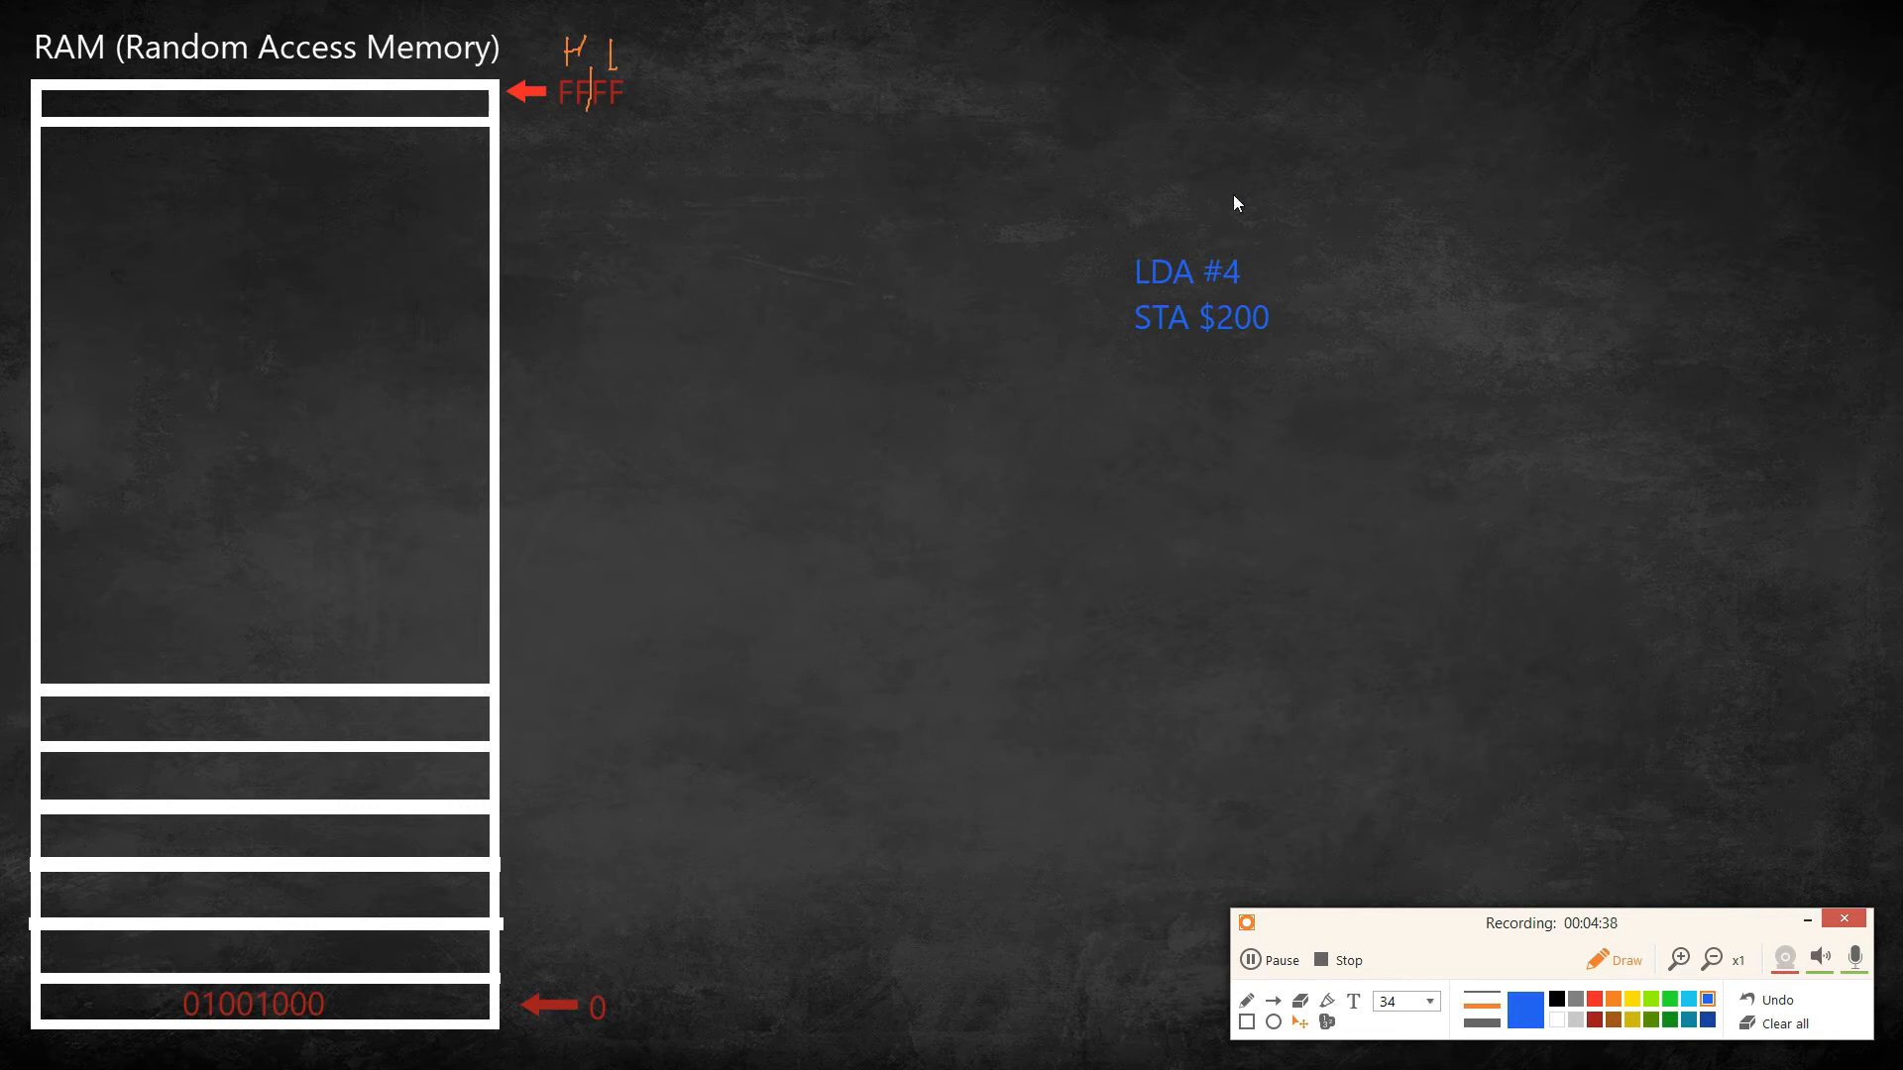
{"action": "mouse_move", "coordinate": [1246, 321]}
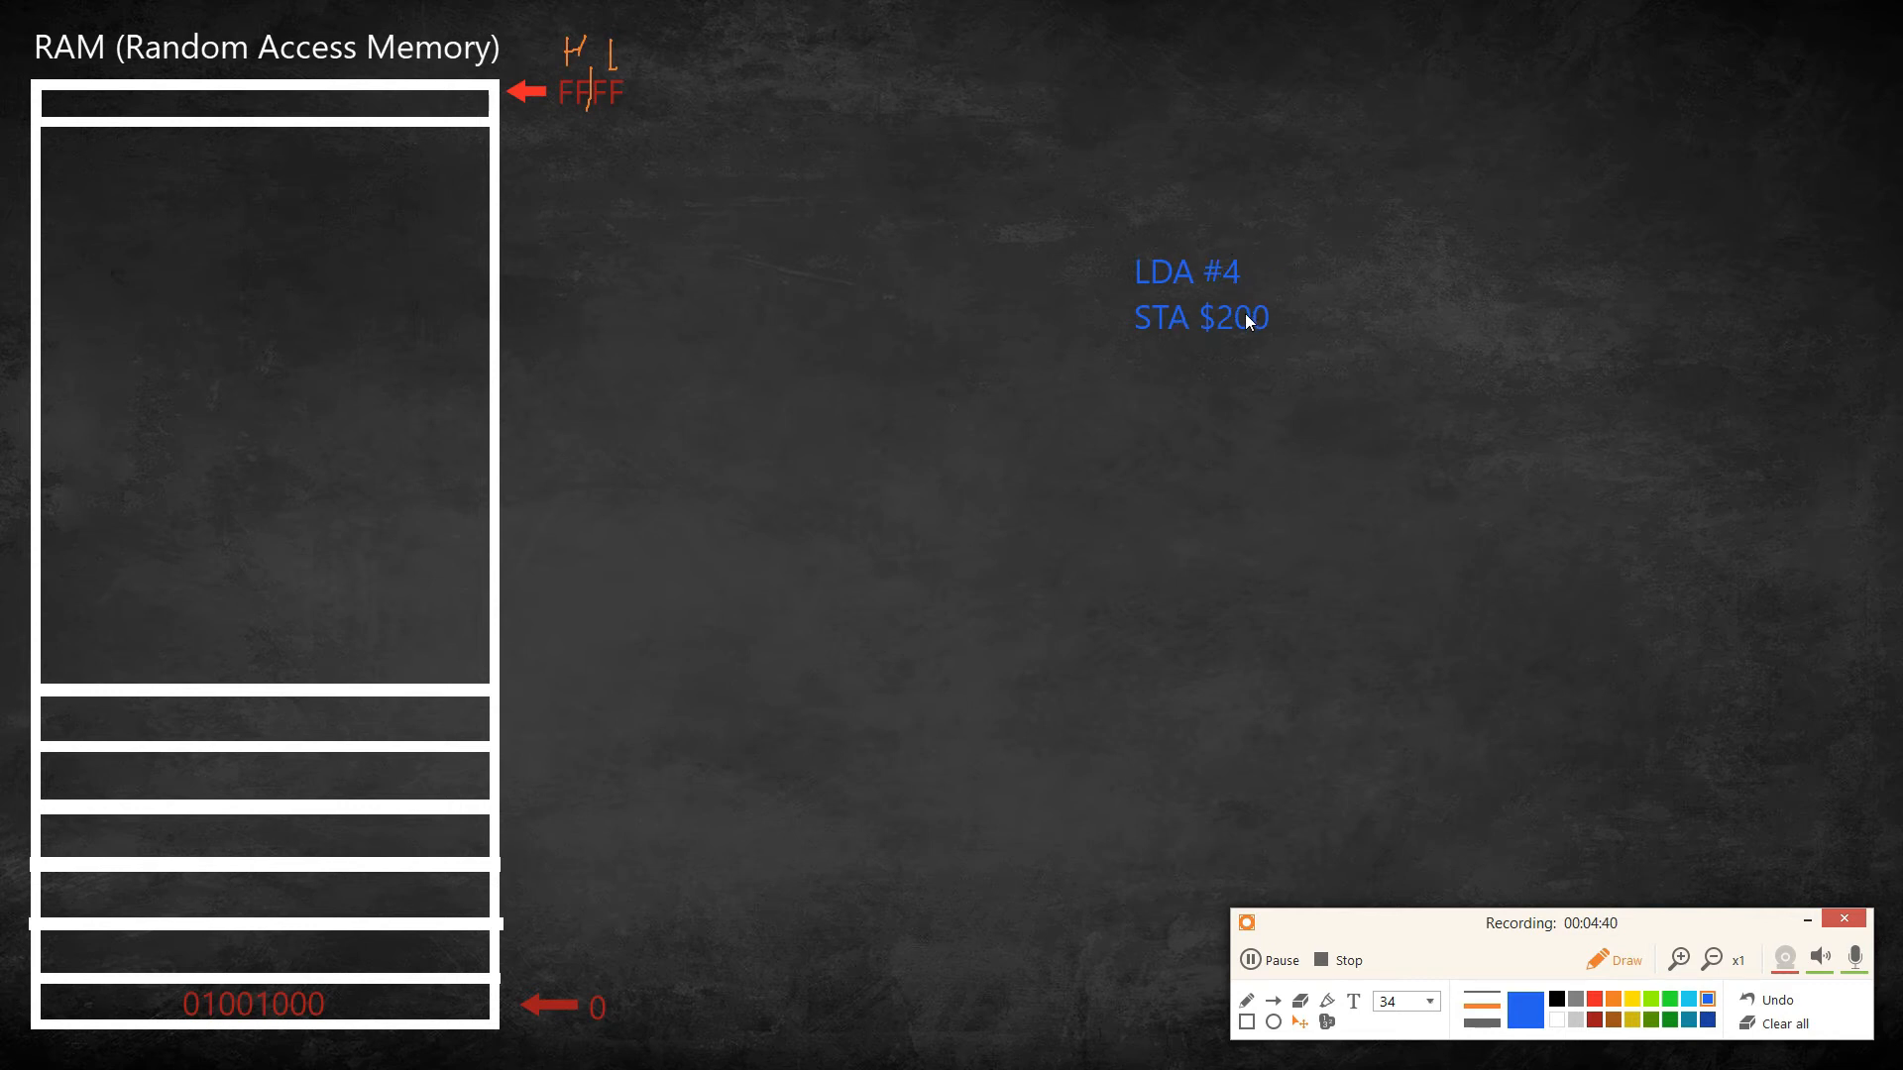
{"action": "mouse_move", "coordinate": [240, 759]}
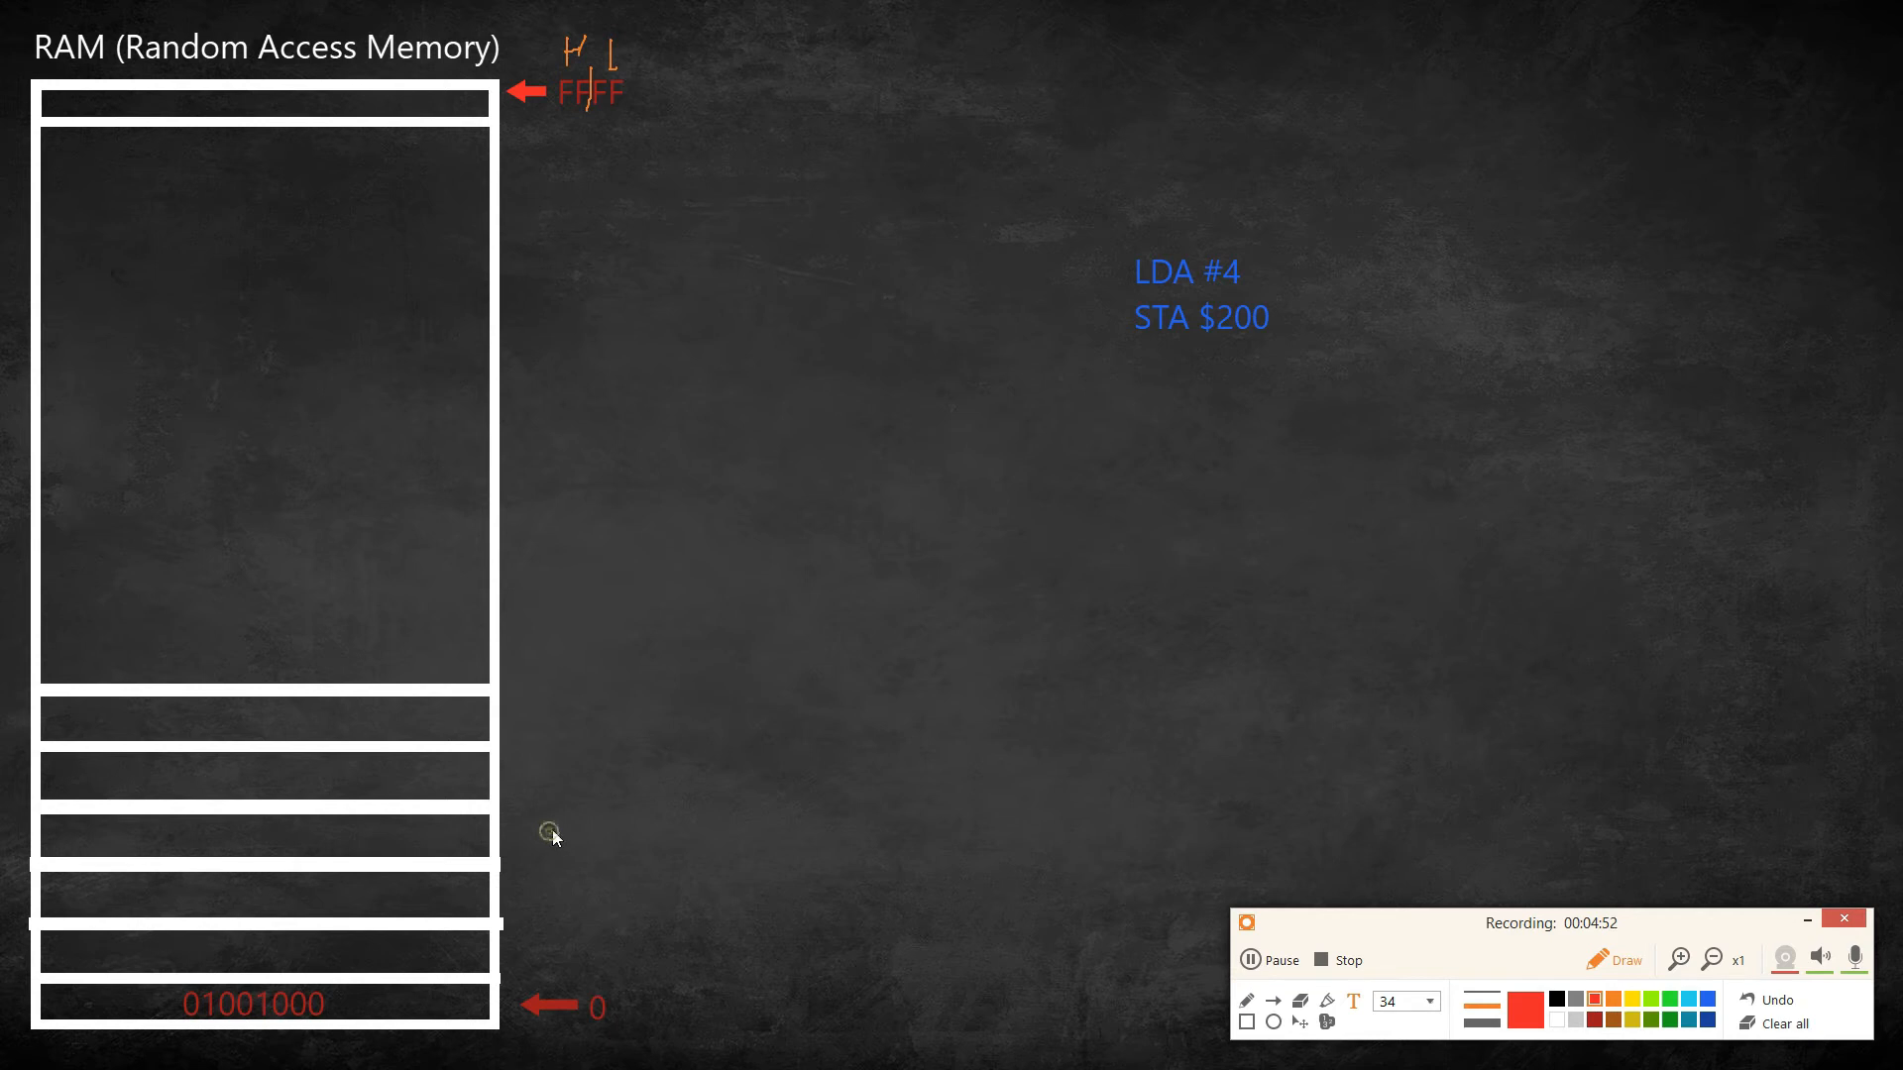
Label the third RAM cell from the bottom as address 200 in red
{"action": "type", "text": "200"}
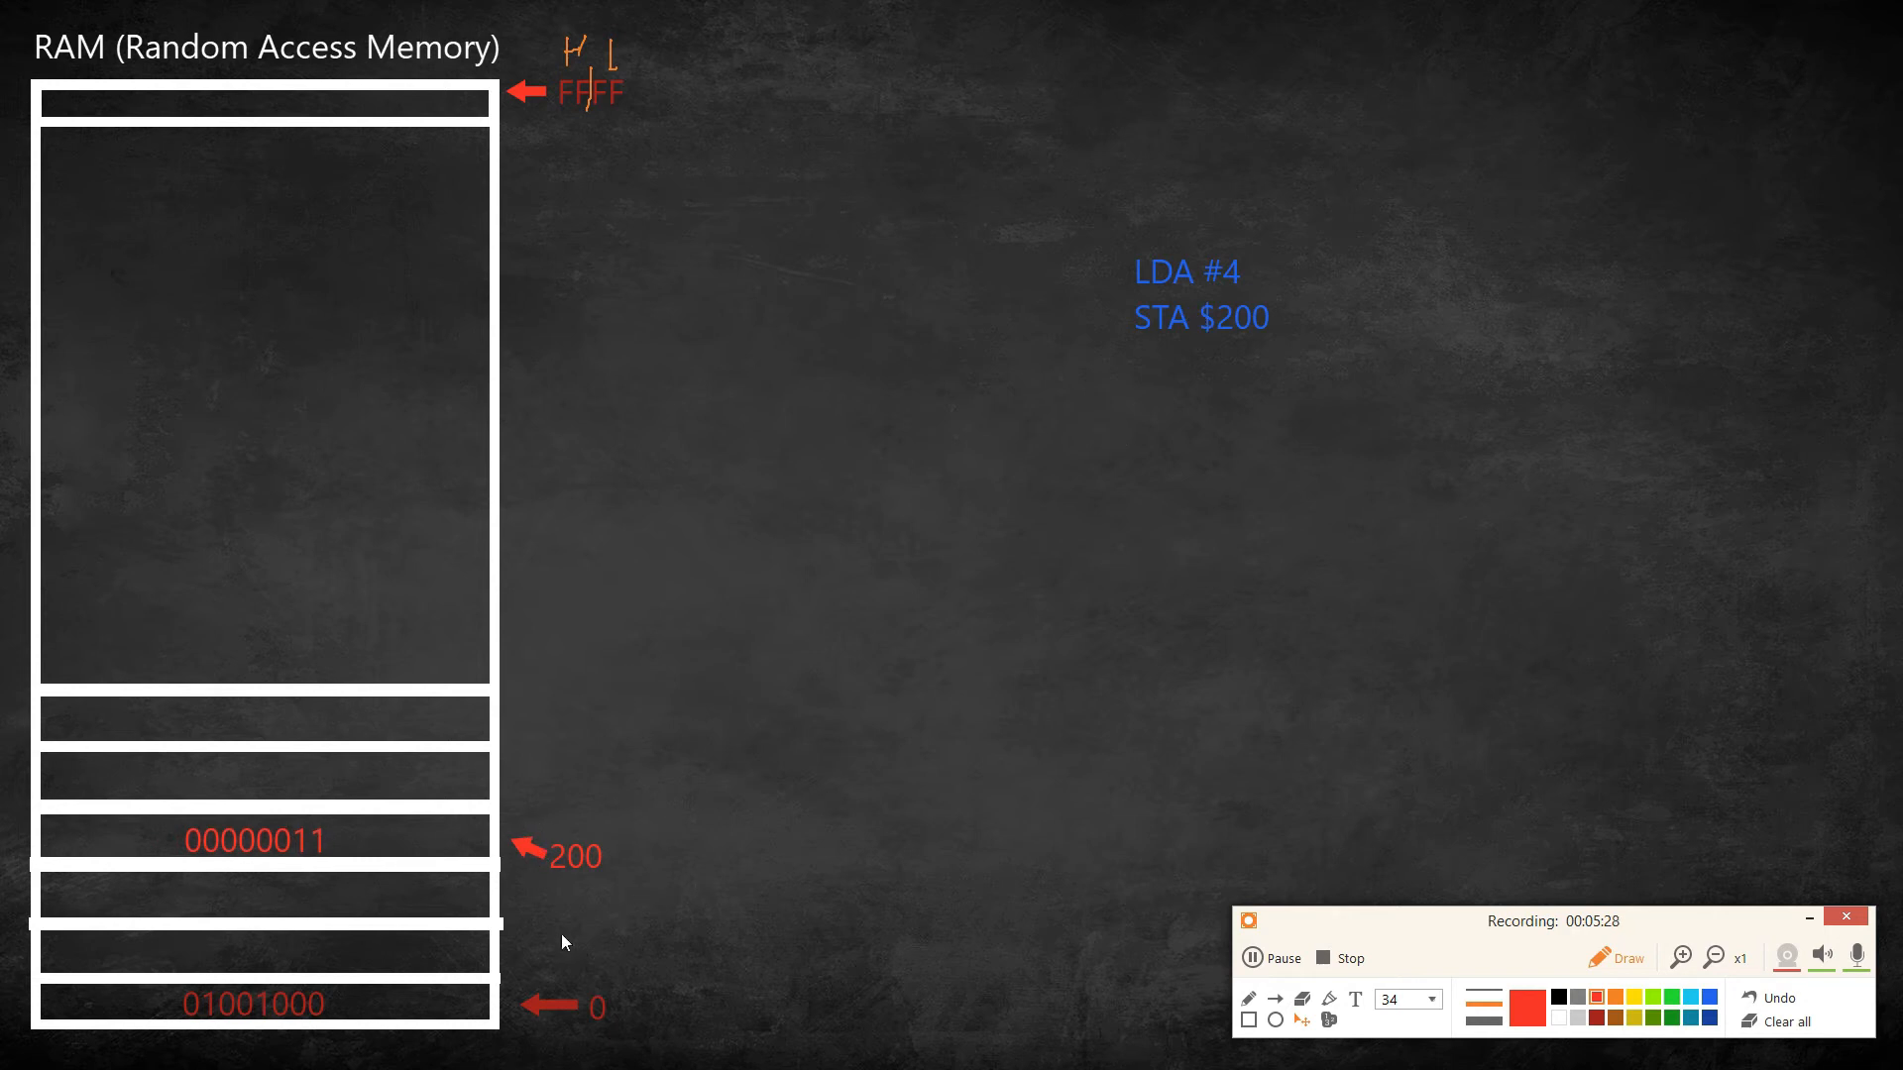
{"action": "mouse_move", "coordinate": [939, 8]}
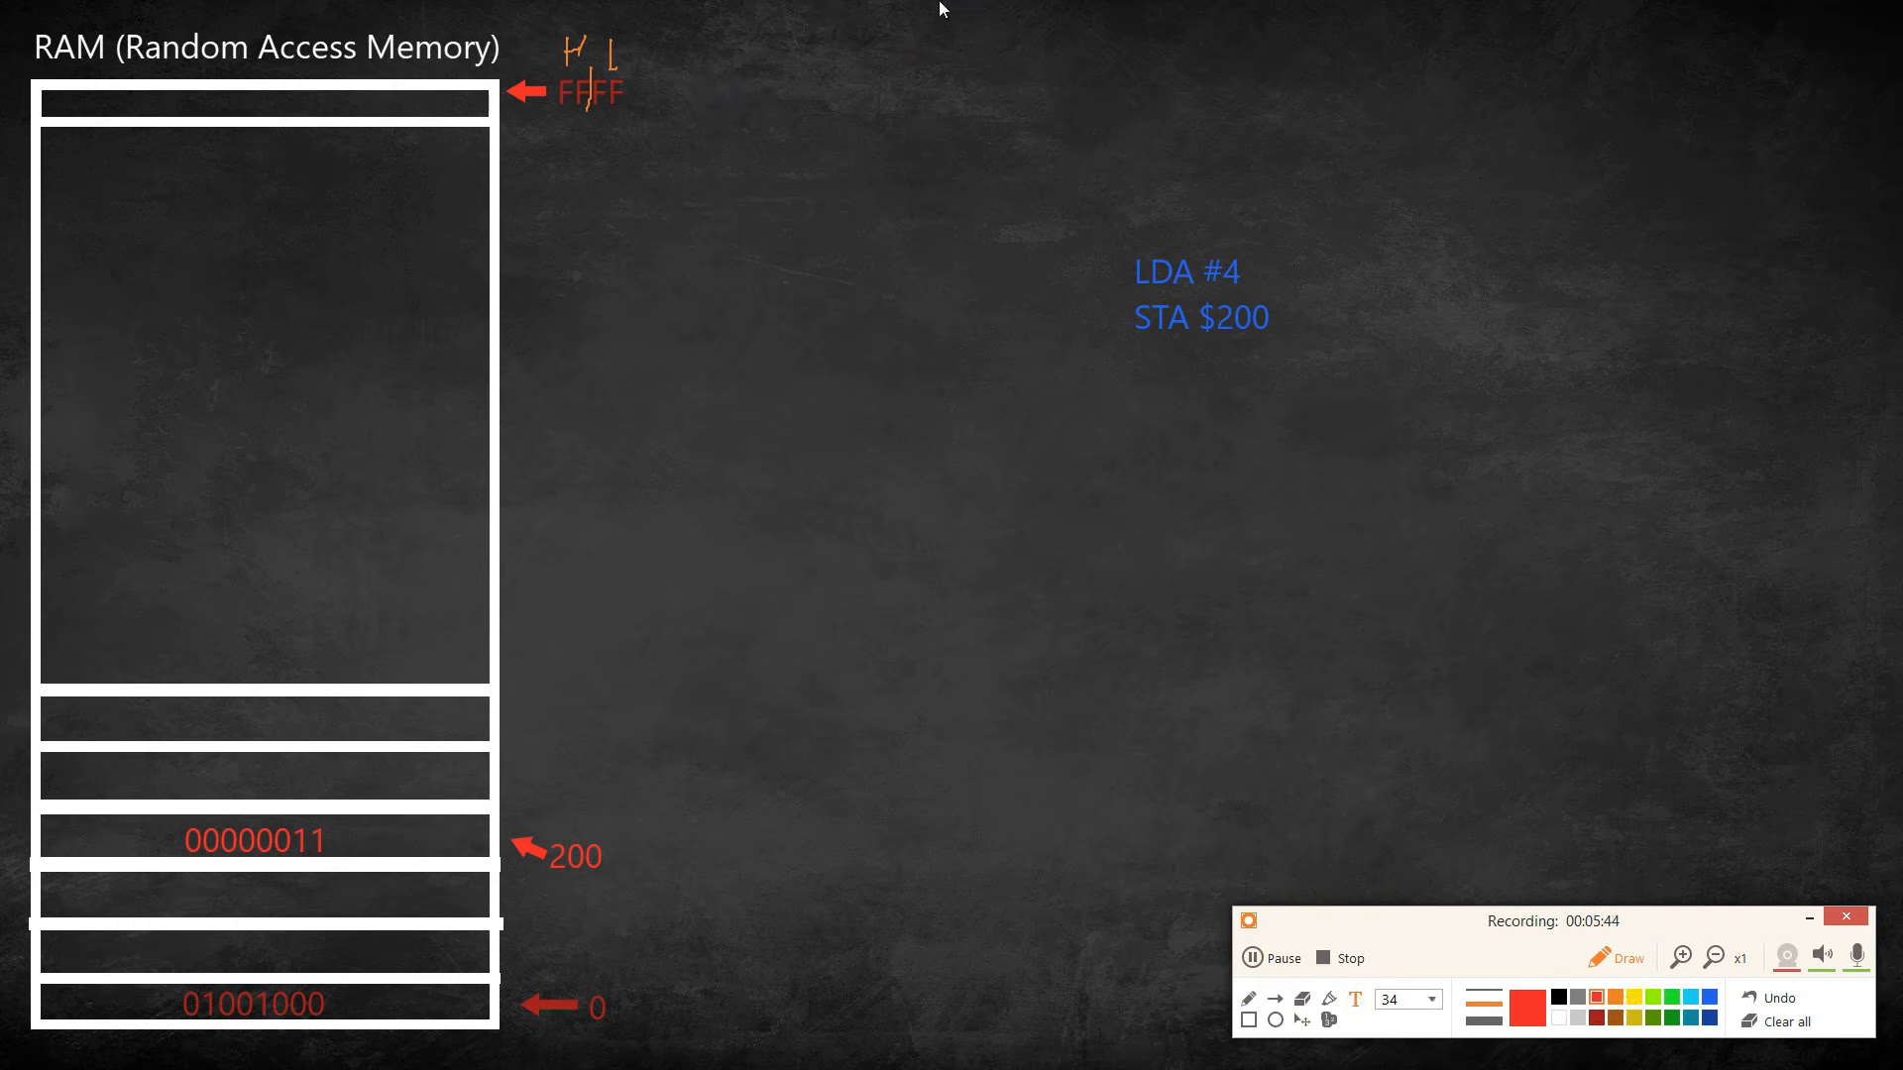
Note 65535 beside FFFF and add the 1 Byte equals 255 line below
{"action": "type", "text": "65"}
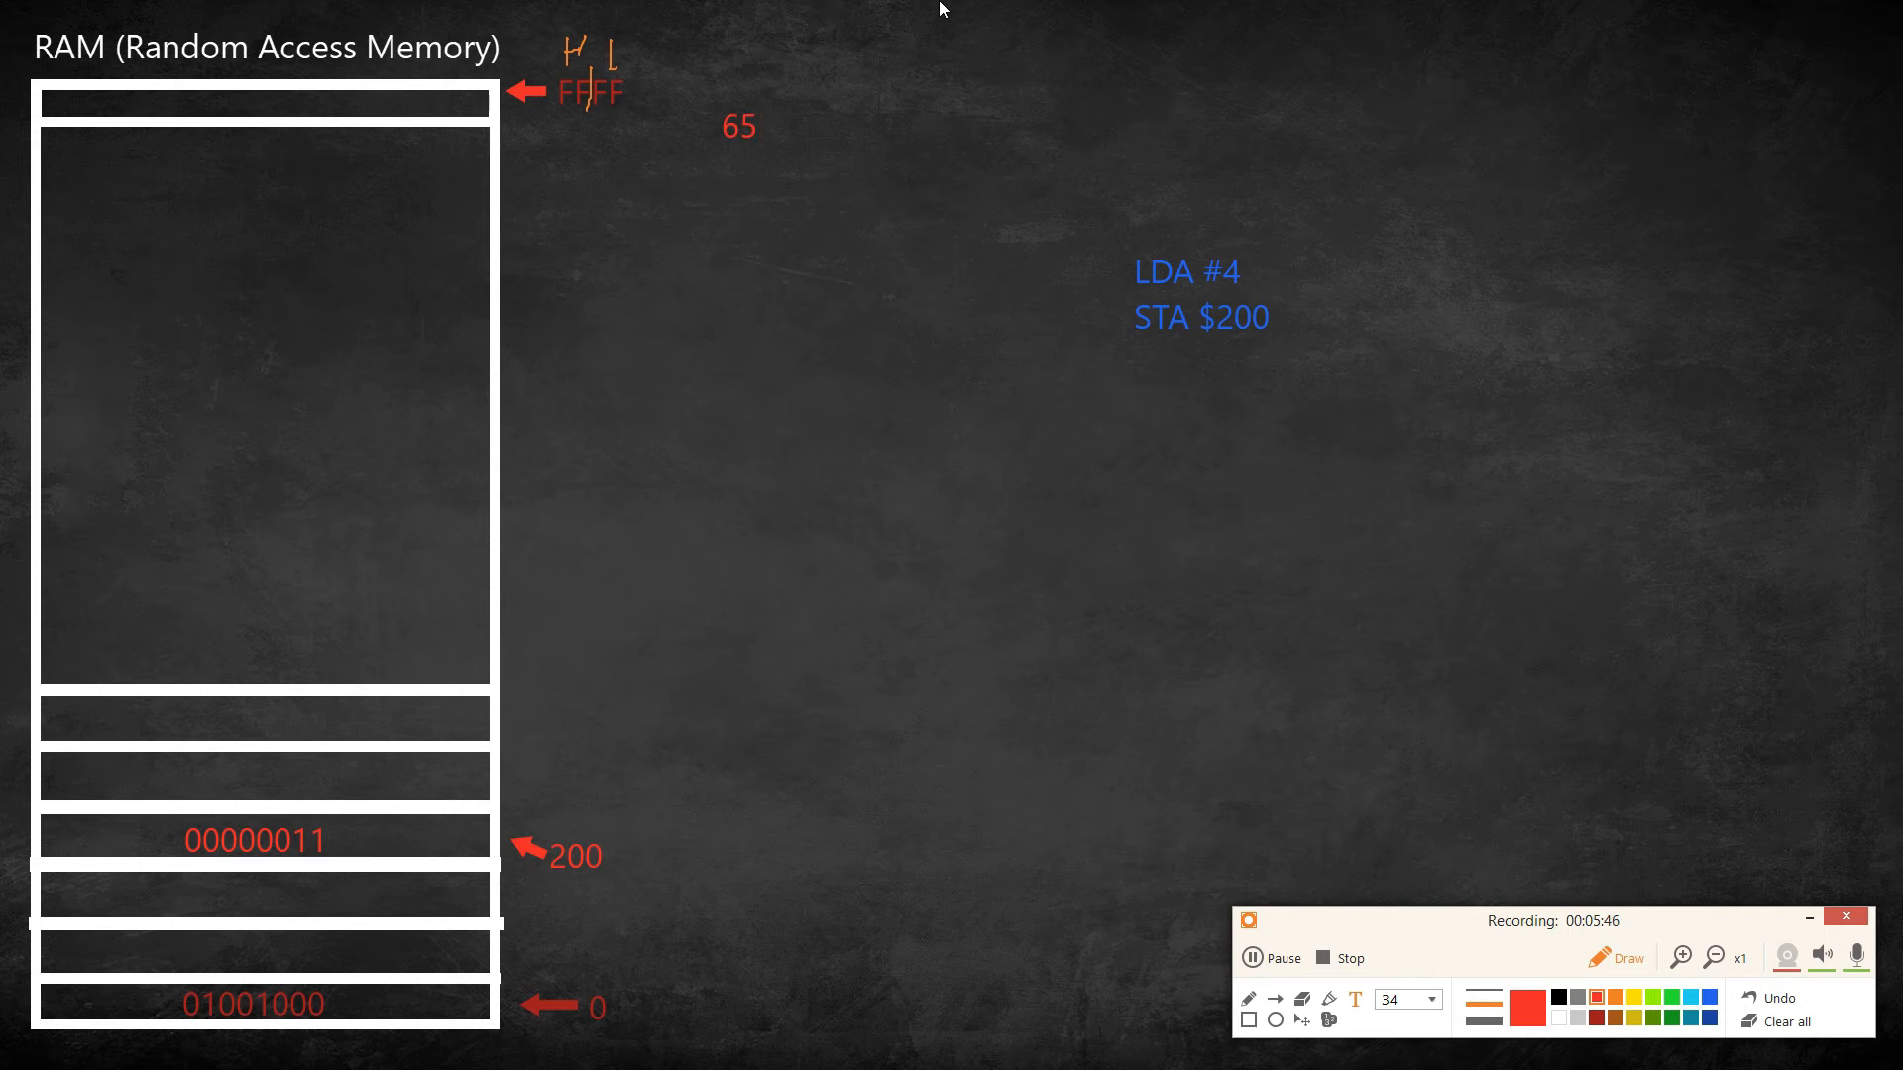
{"action": "type", "text": "535"}
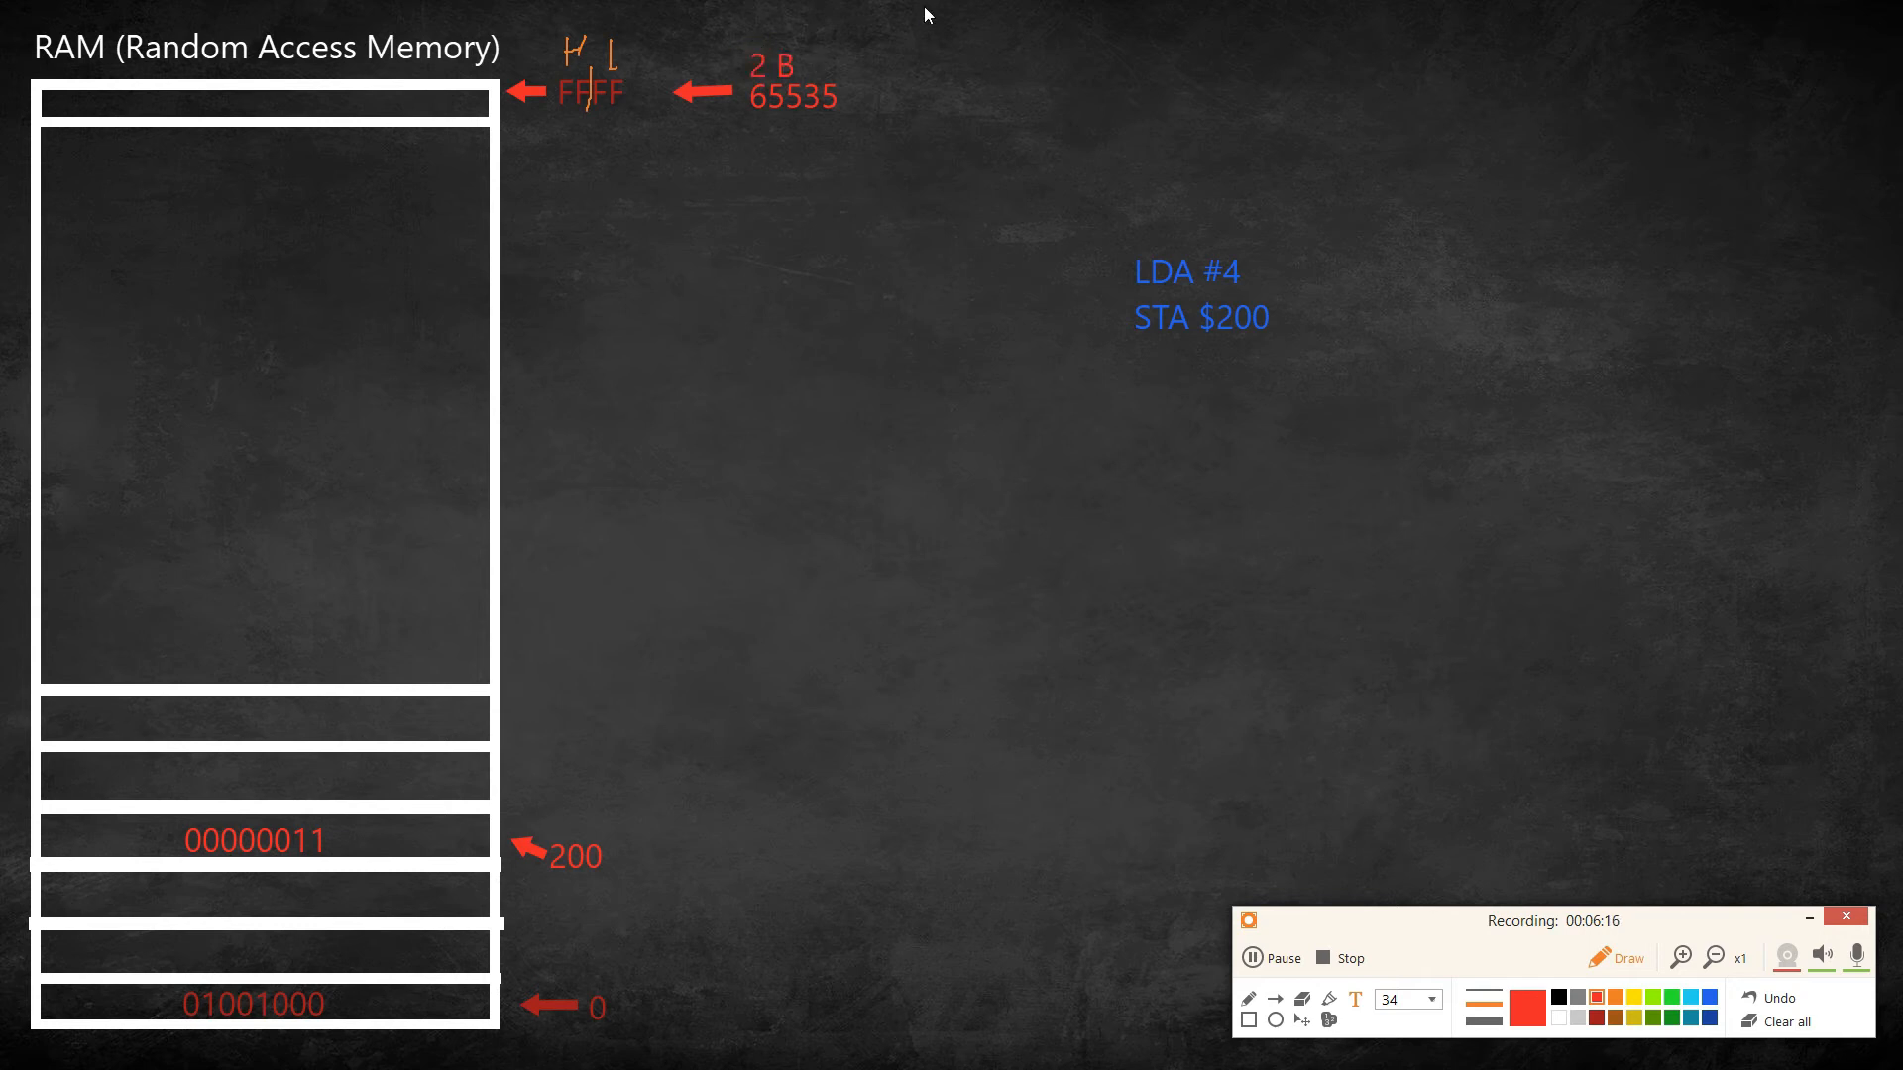
{"action": "type", "text": "ytel"}
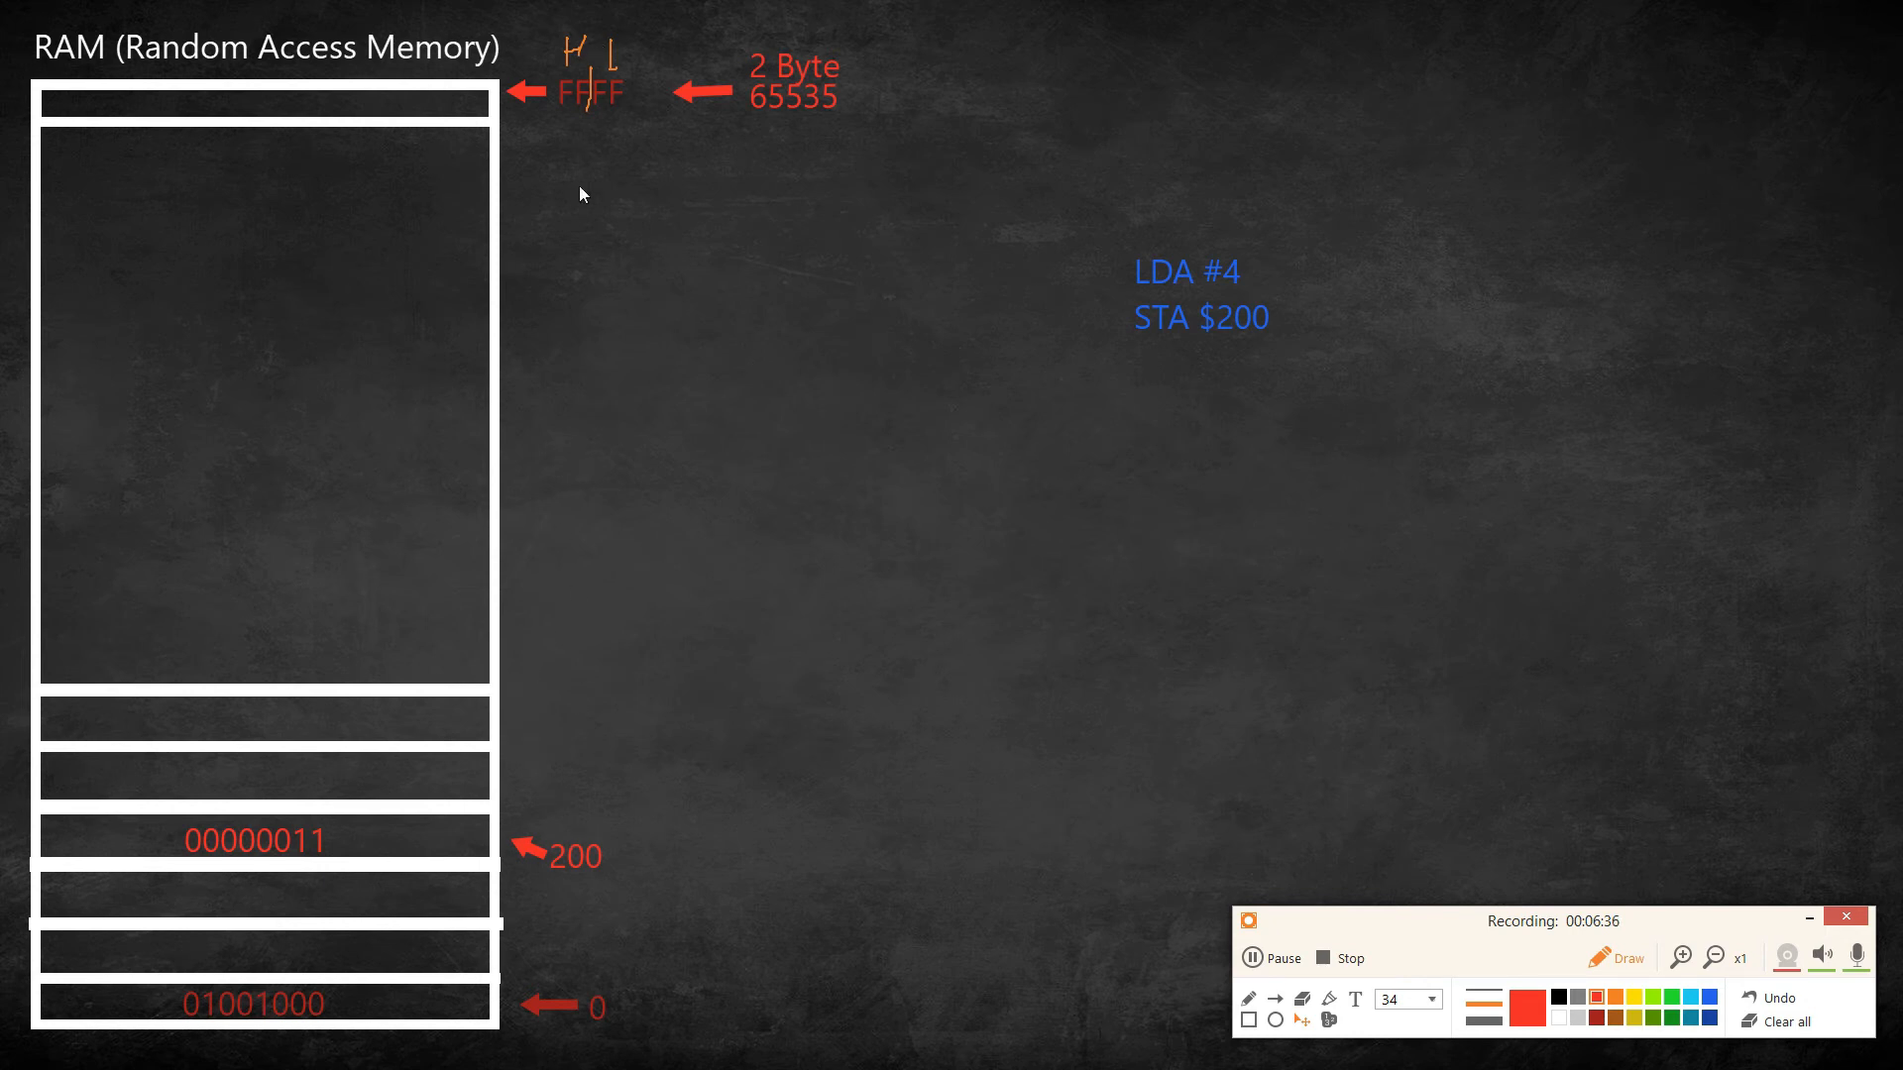
{"action": "mouse_move", "coordinate": [732, 288]}
{"action": "type", "text": "1 Byte"}
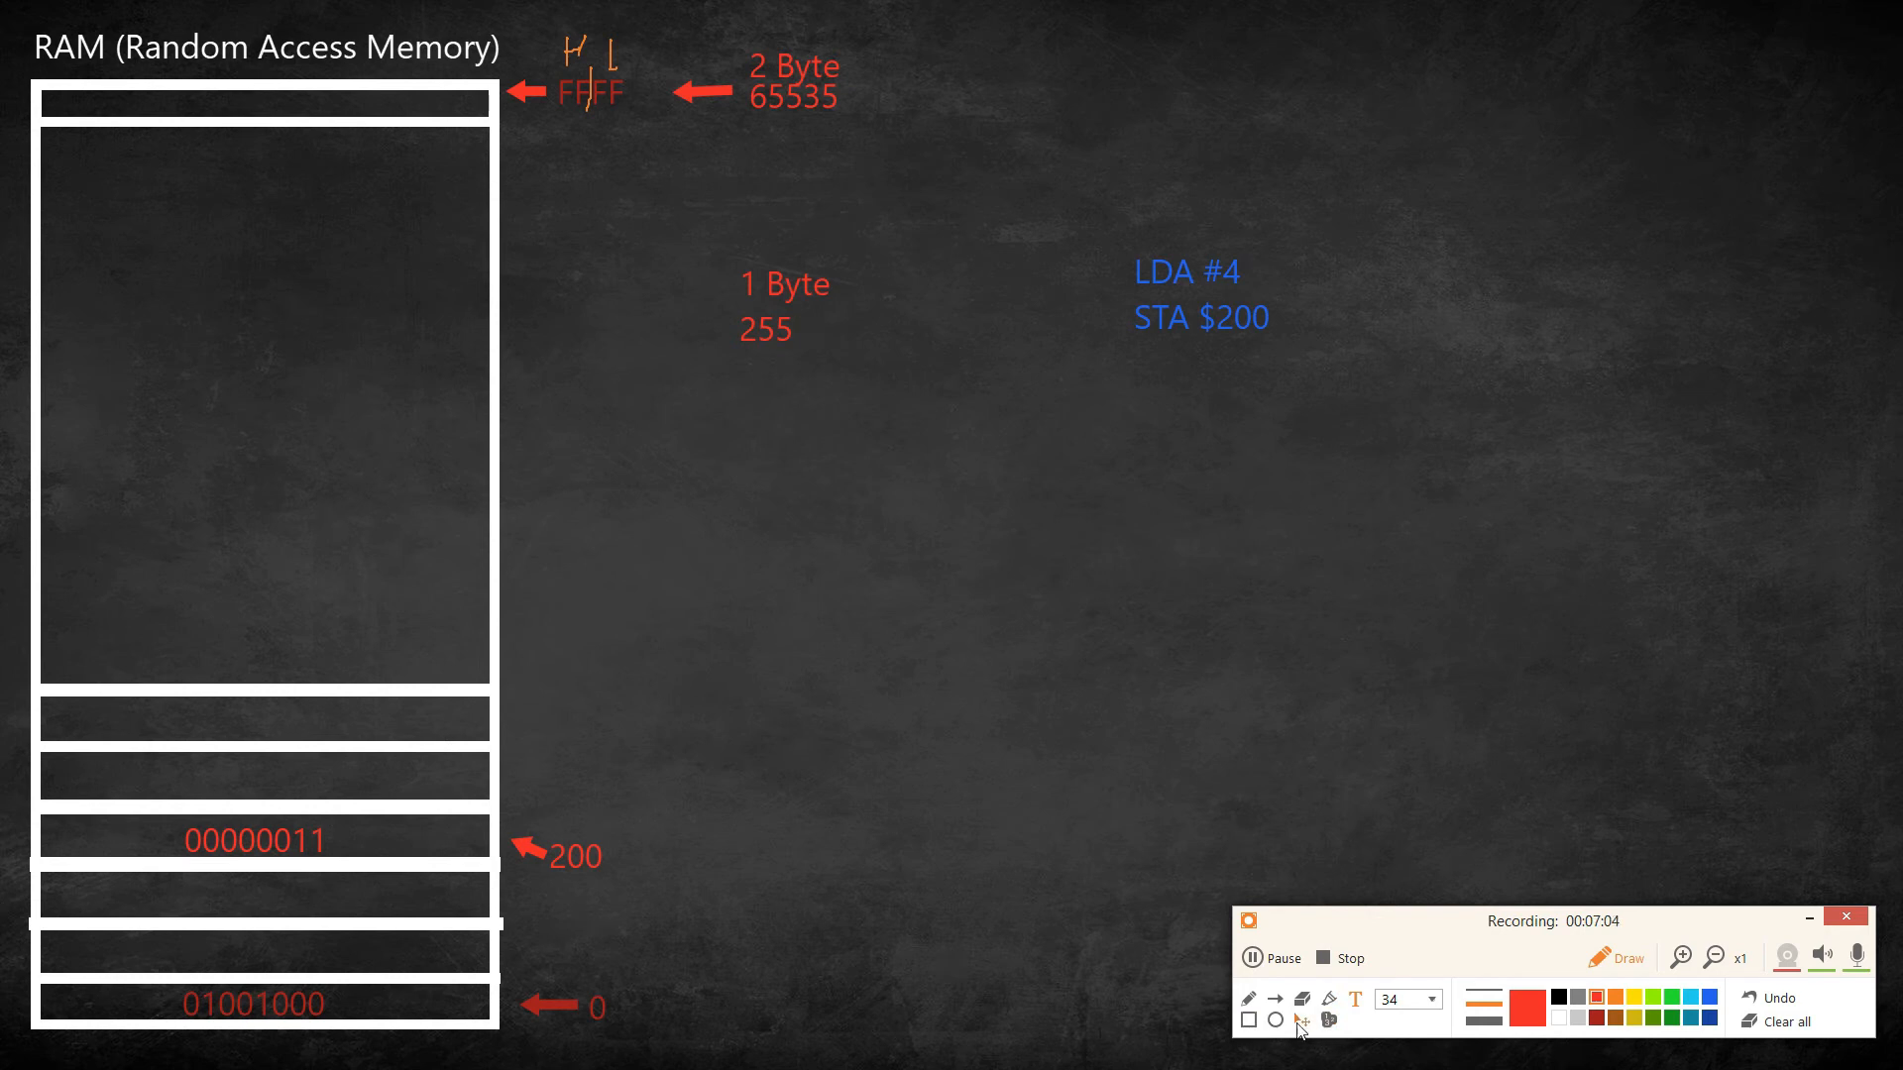
Select the highlighter rectangle to shade the RAM regions green, blue and yellow
{"action": "left_click", "coordinate": [1524, 997]}
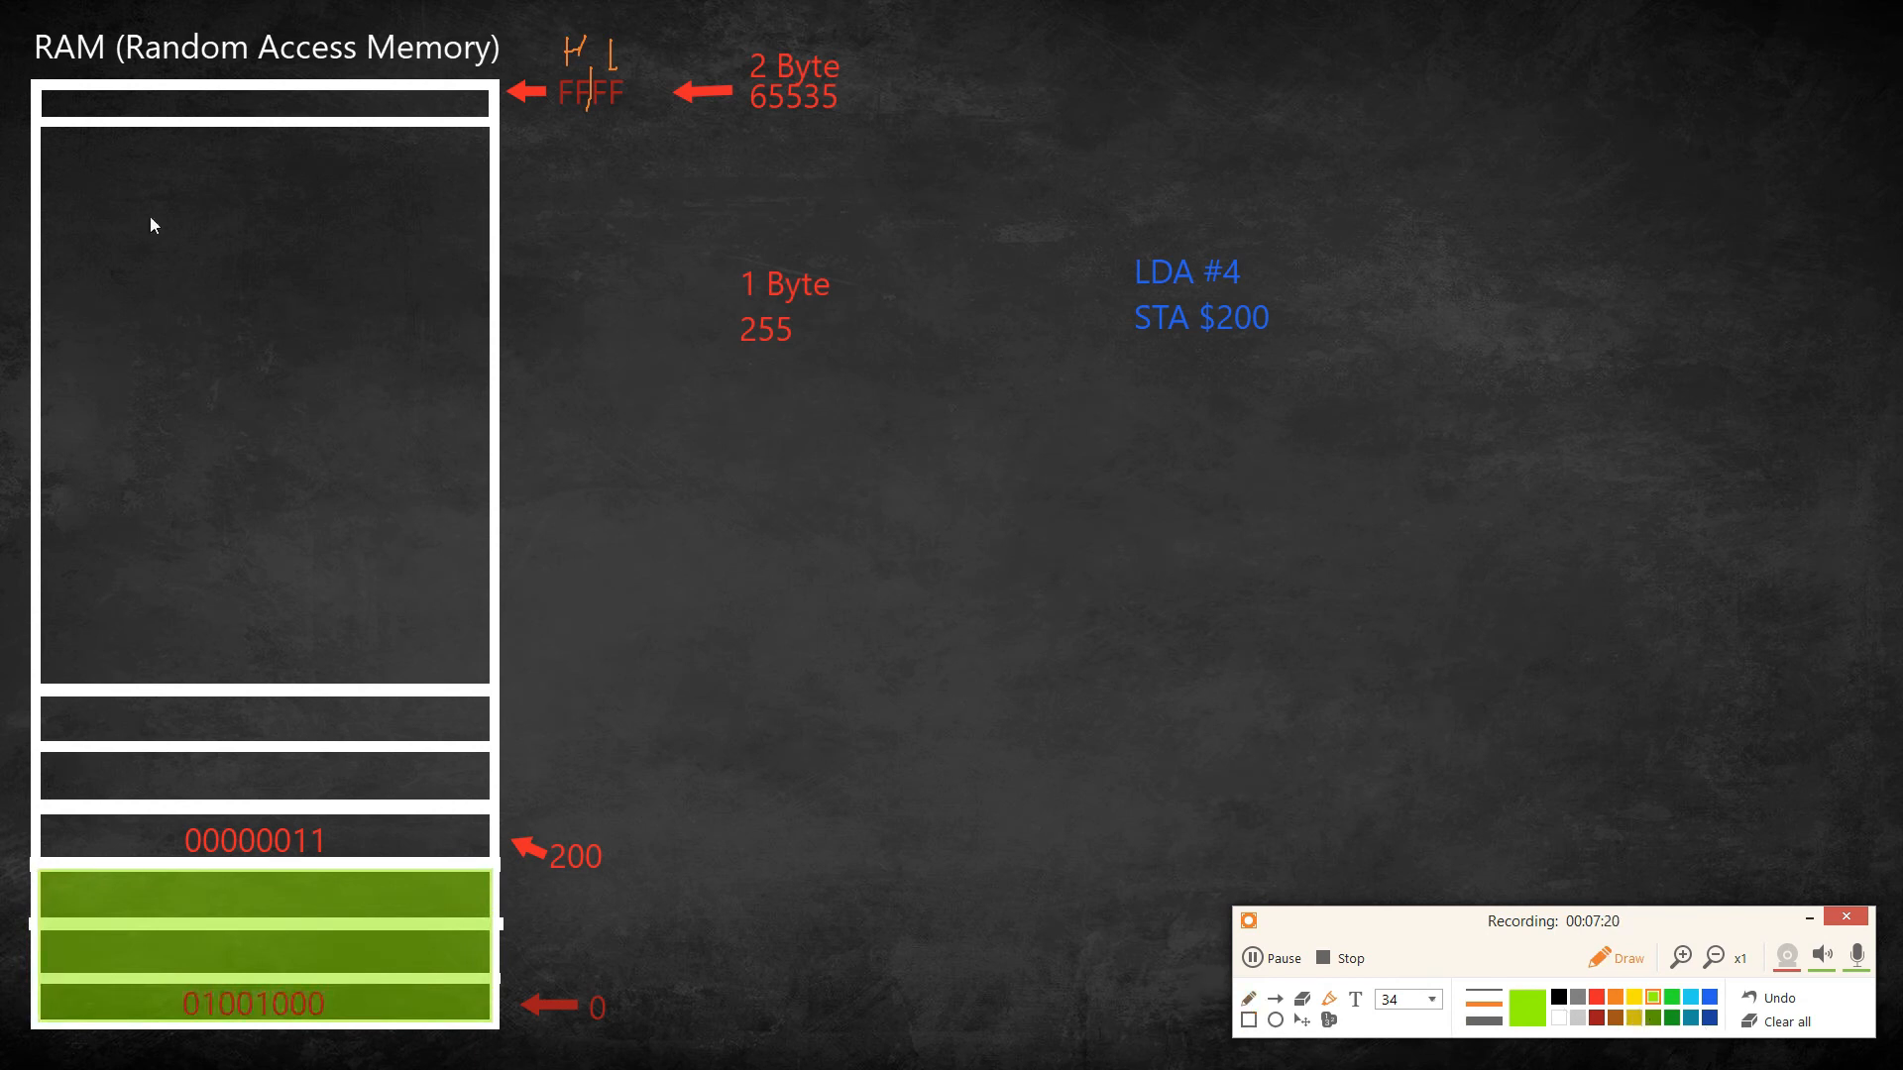
{"action": "mouse_move", "coordinate": [337, 889]}
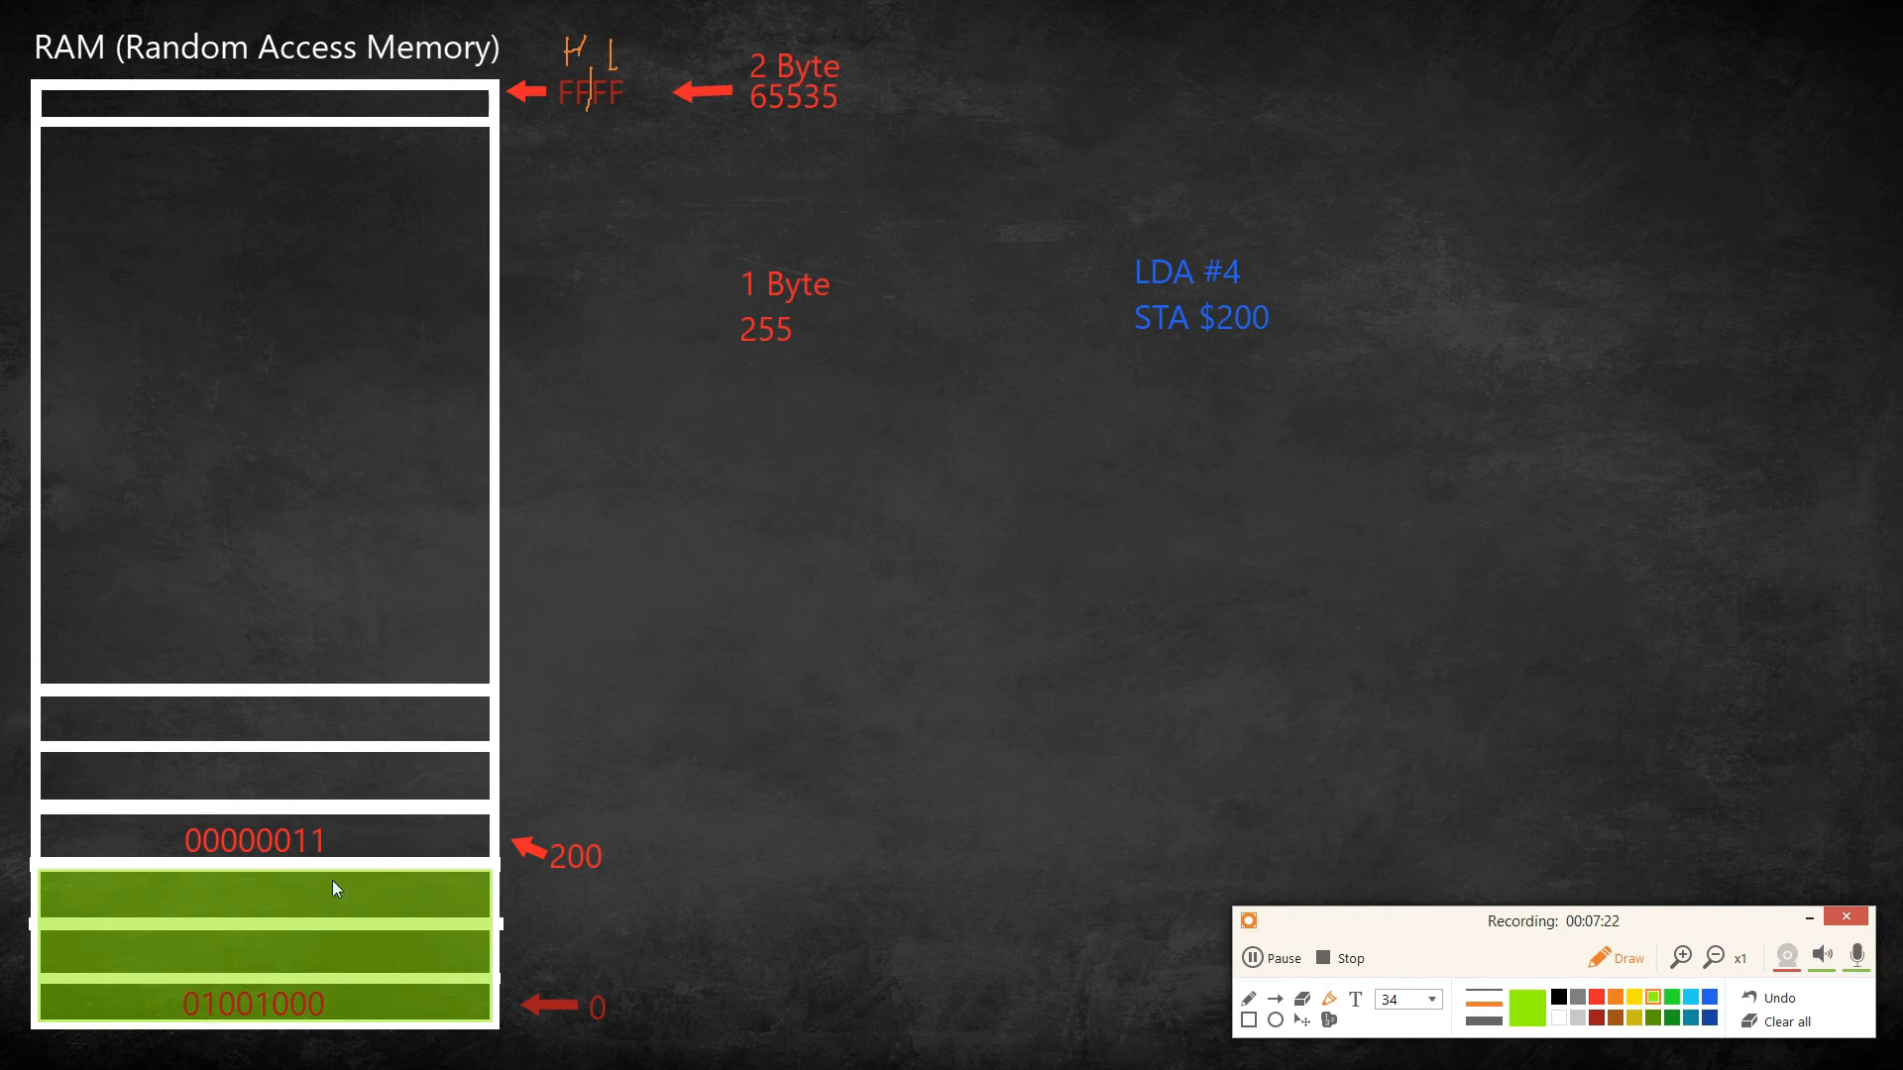
{"action": "mouse_move", "coordinate": [505, 474]}
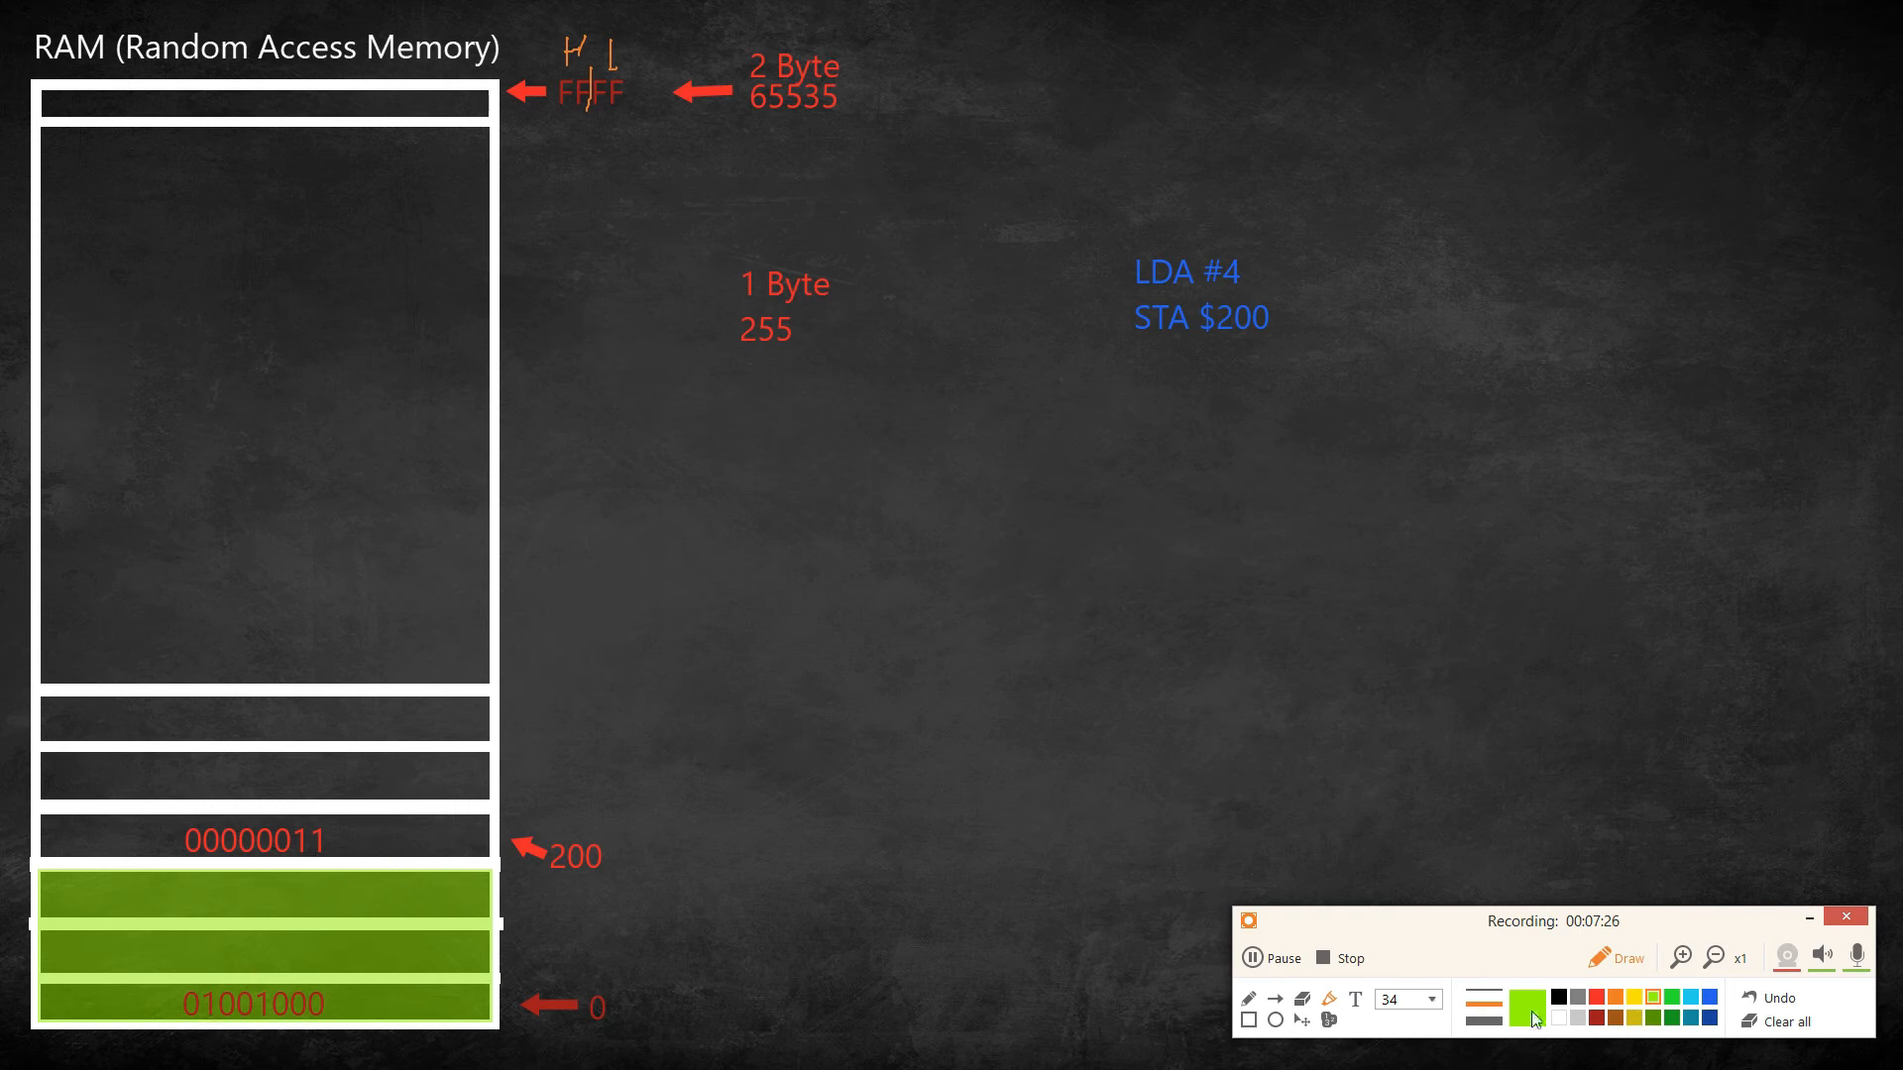
{"action": "mouse_move", "coordinate": [446, 908]}
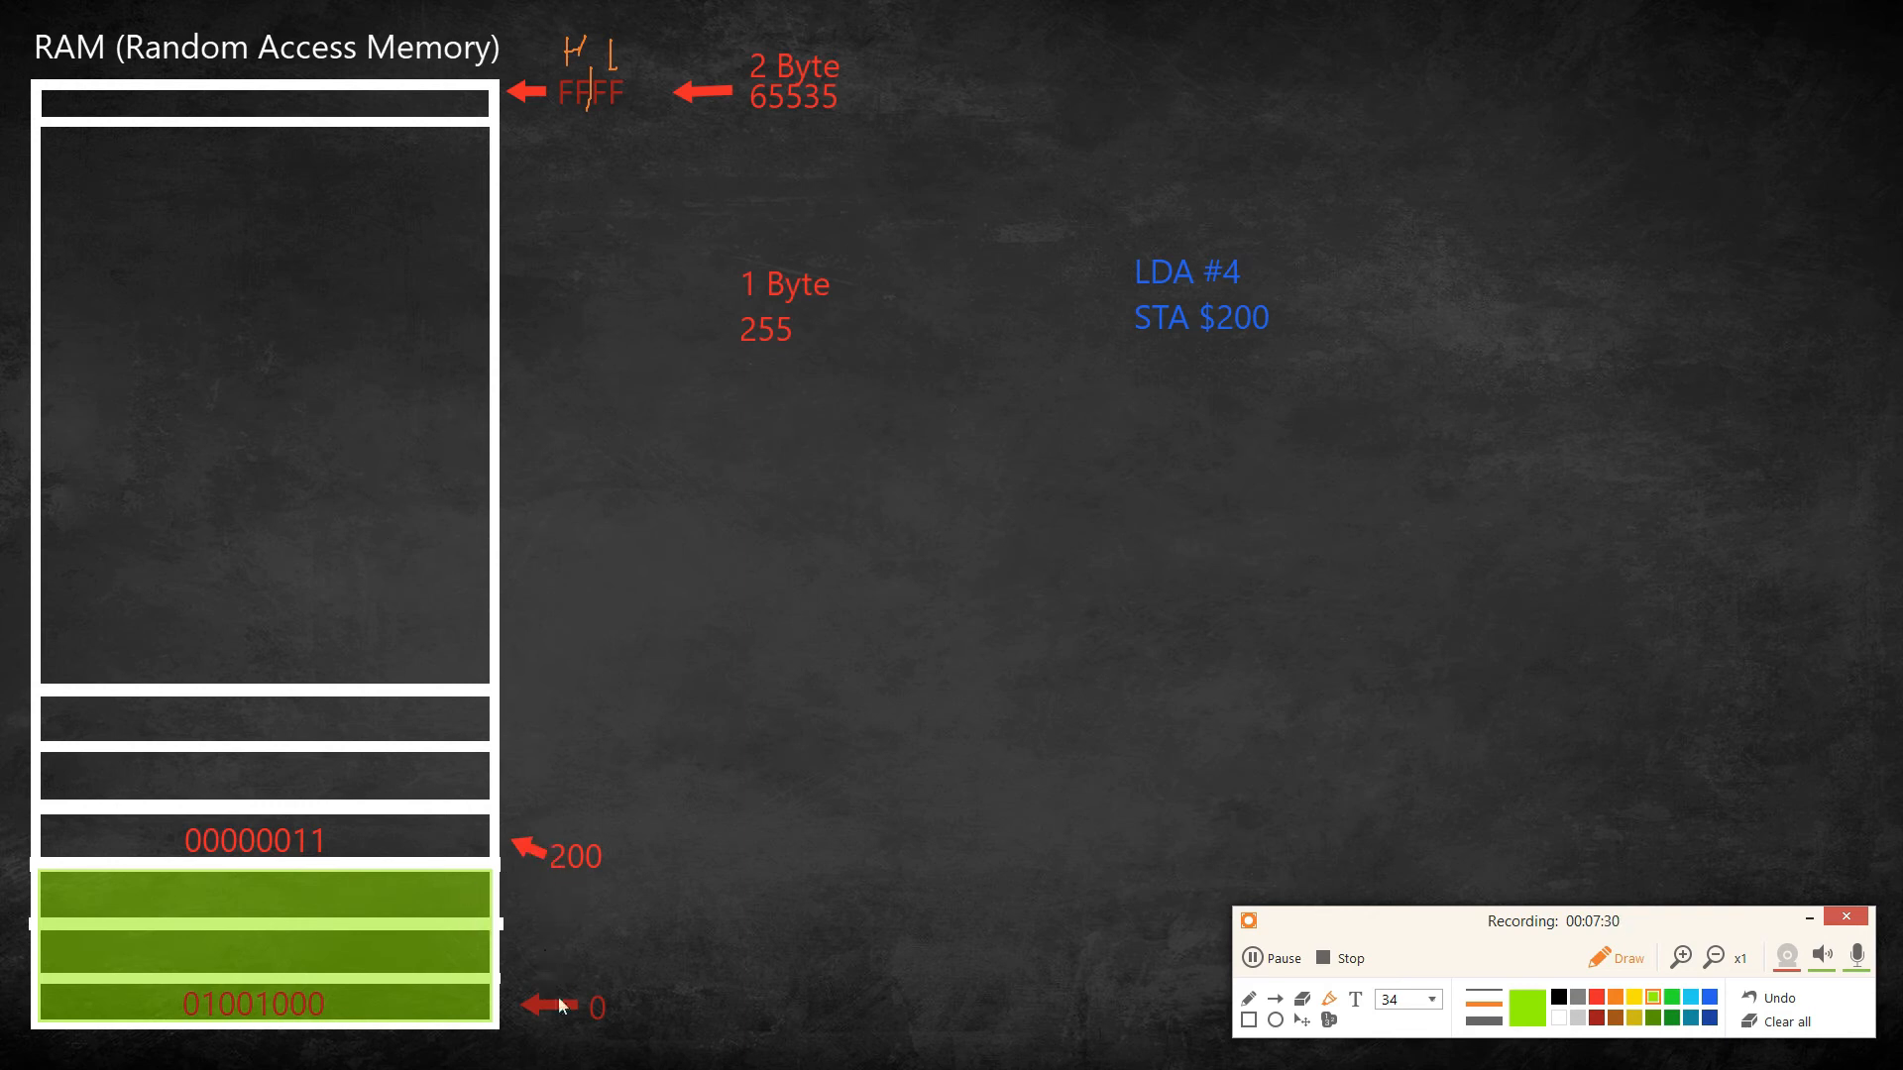
{"action": "mouse_move", "coordinate": [575, 981]}
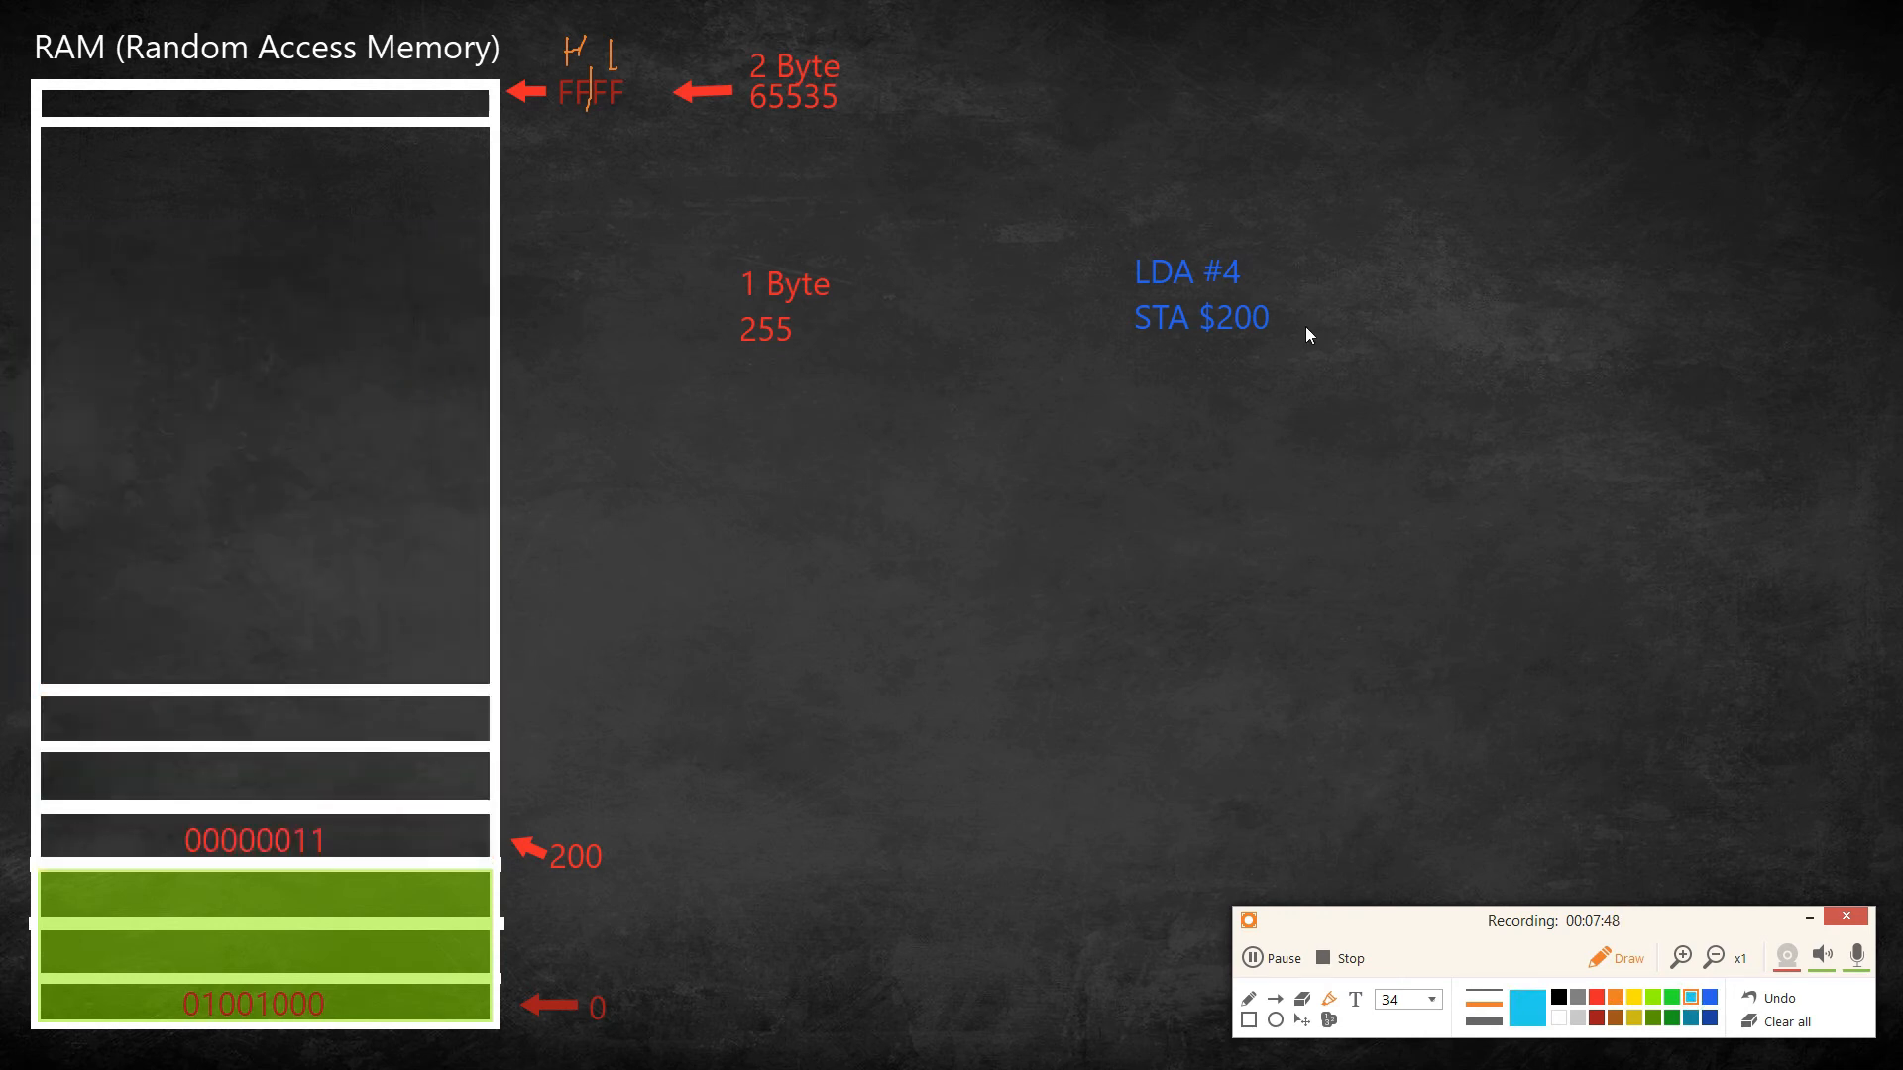
{"action": "mouse_move", "coordinate": [497, 872]}
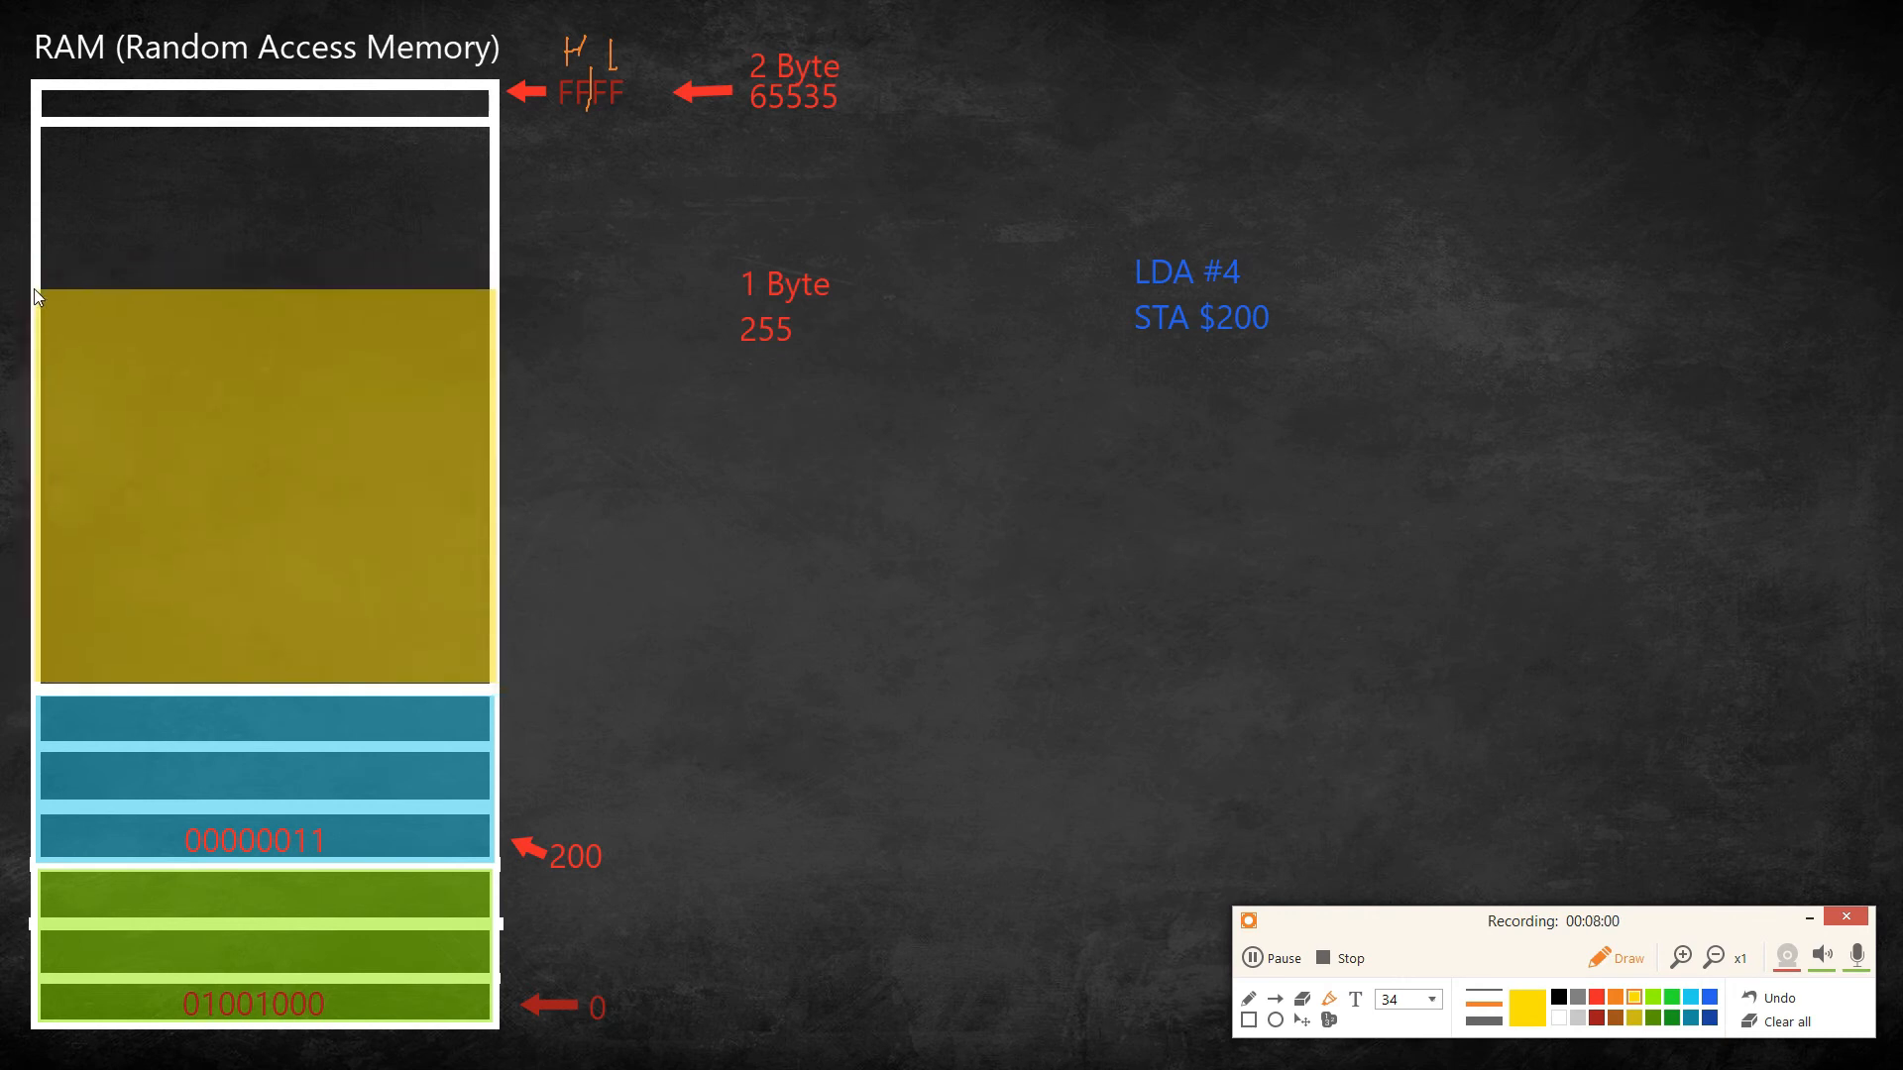
{"action": "mouse_move", "coordinate": [1452, 856]}
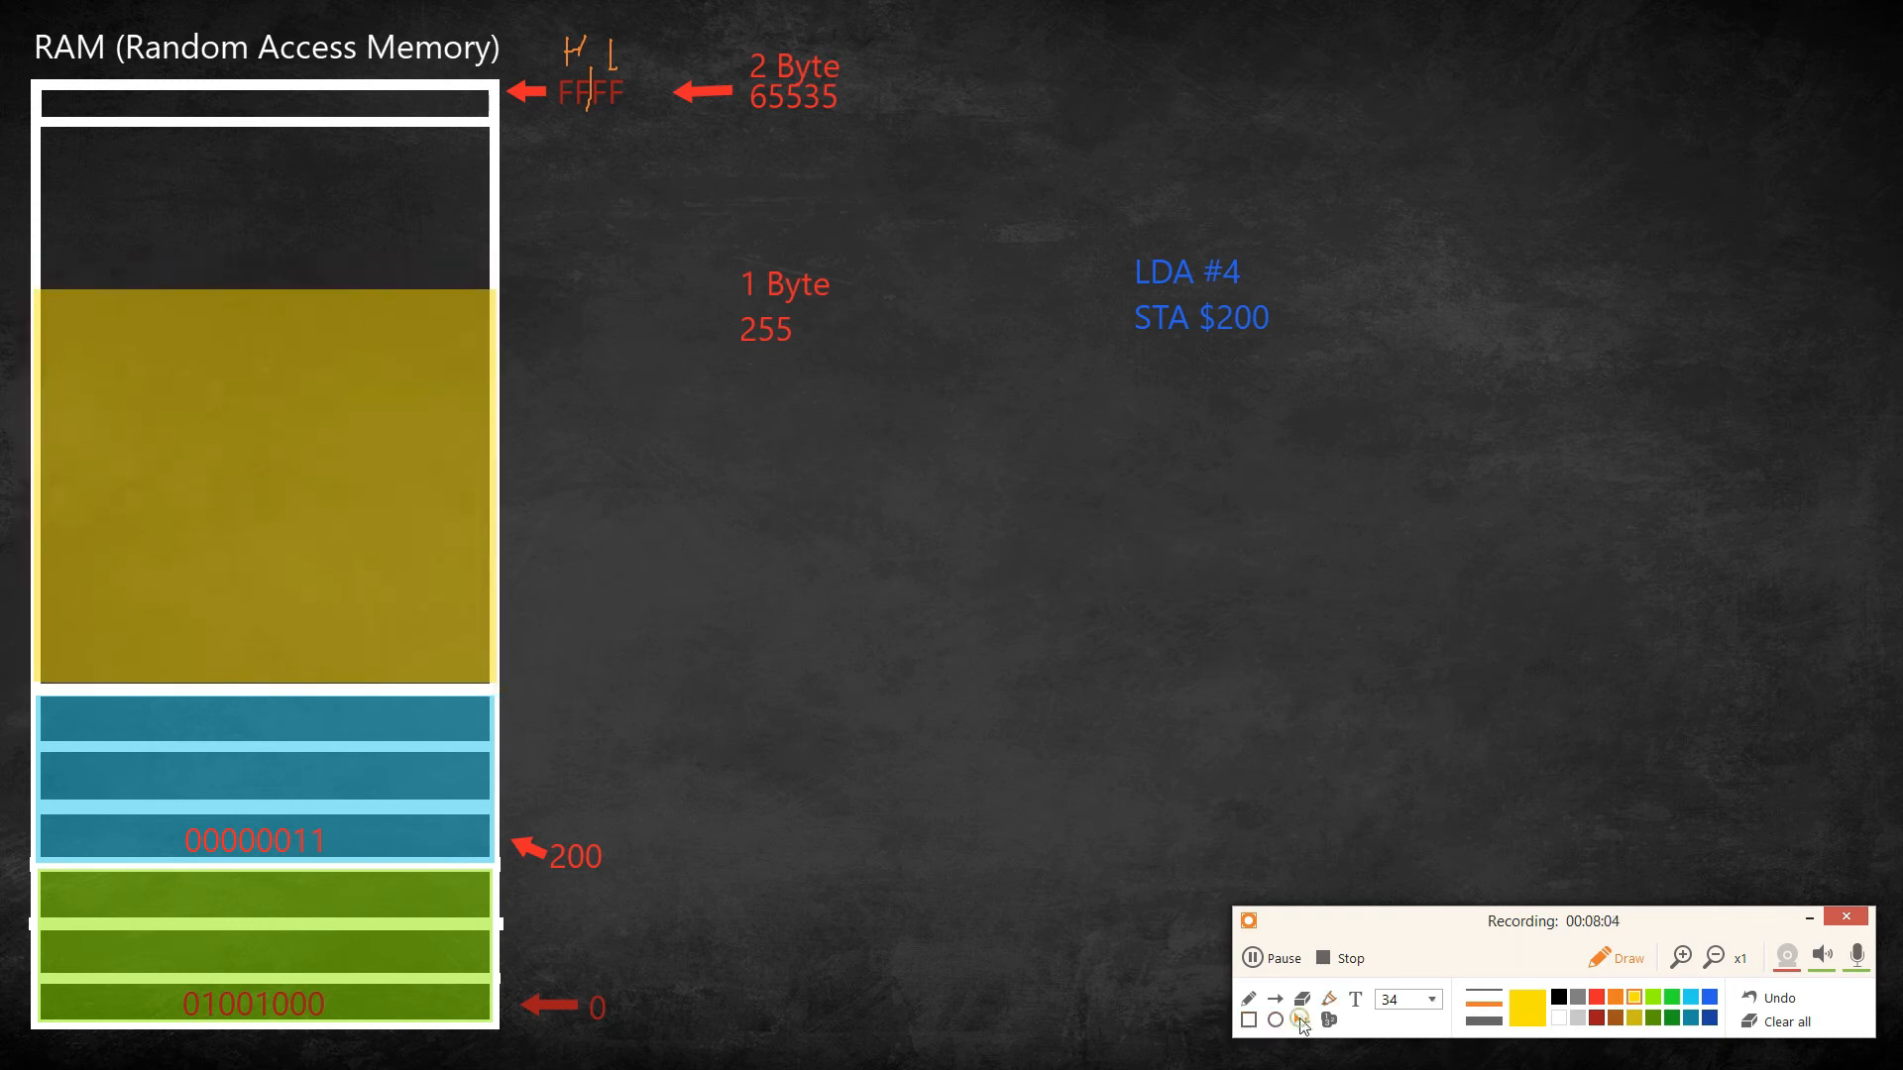
Draw a teal arrow from the LDA #4 / STA $200 code to the blue RAM rows
{"action": "left_click_drag", "start_coordinate": [1201, 295], "coordinate": [851, 721]}
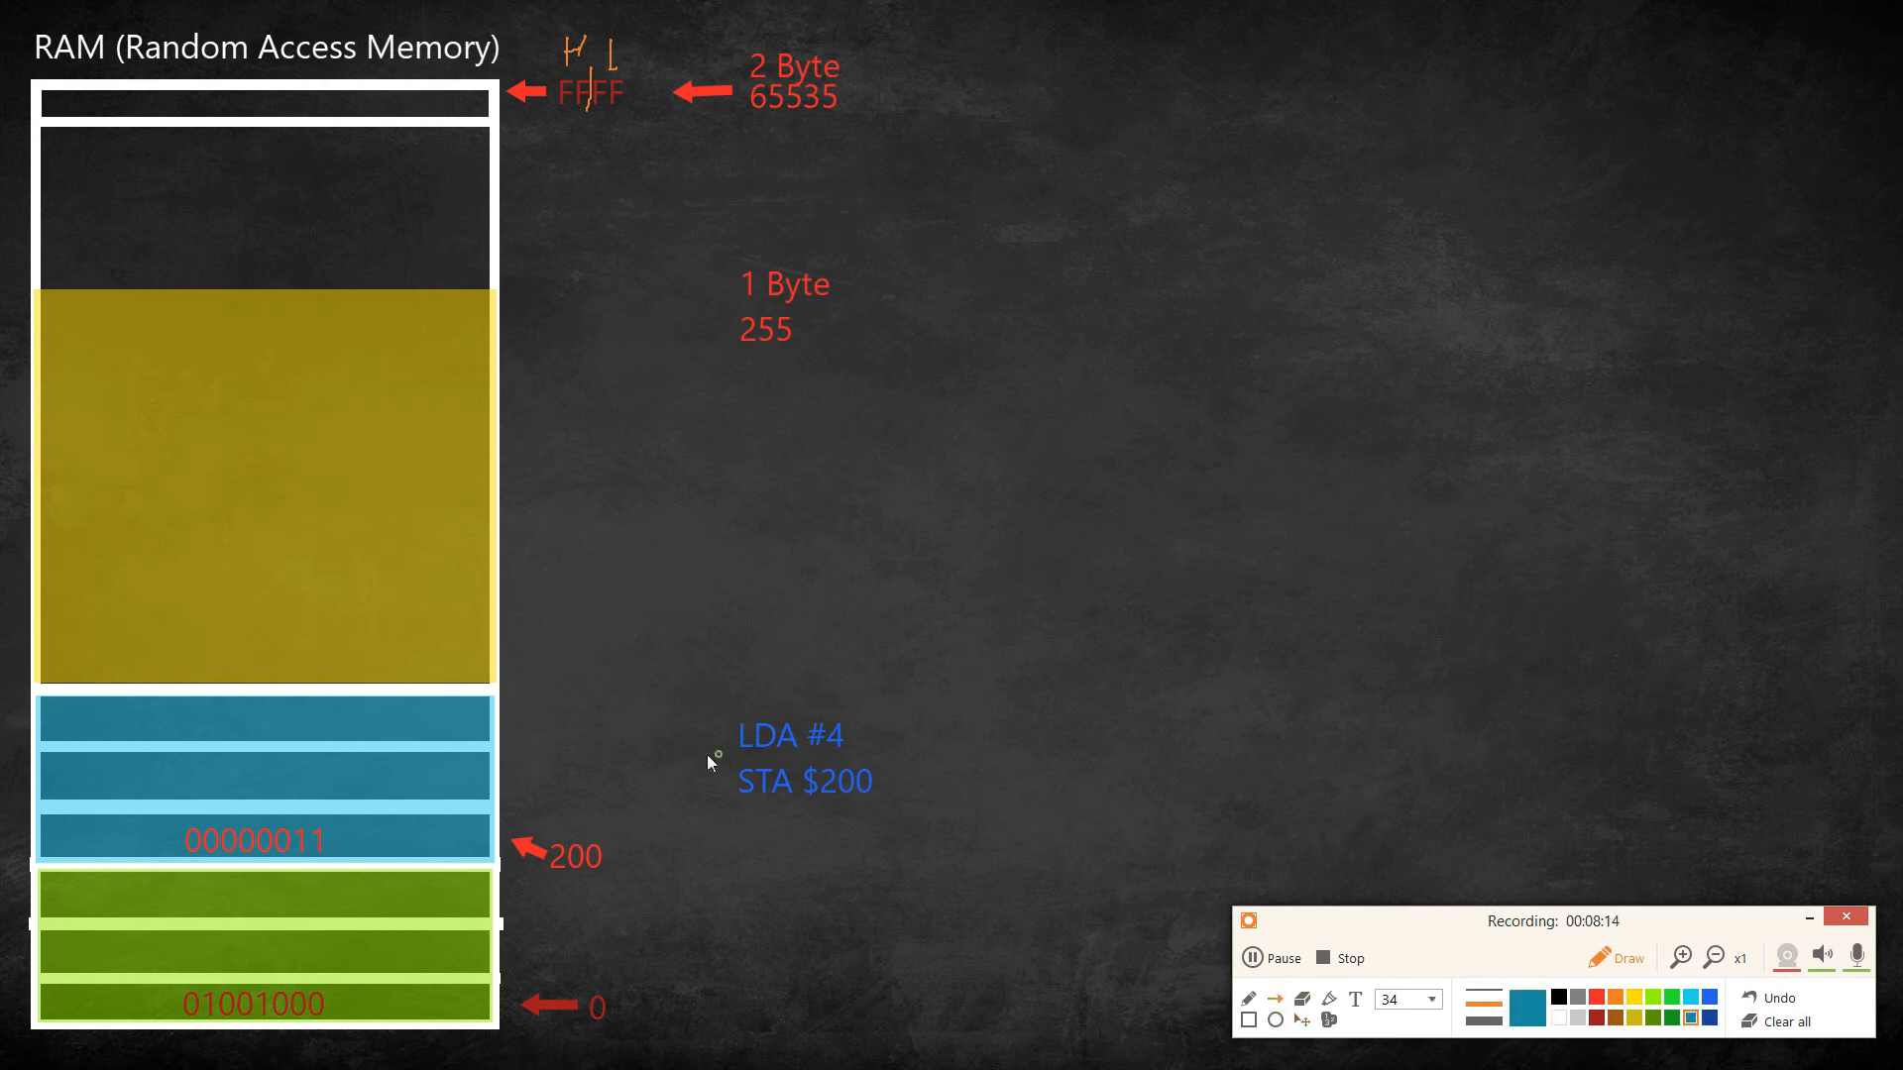
{"action": "left_click_drag", "start_coordinate": [721, 761], "coordinate": [533, 755]}
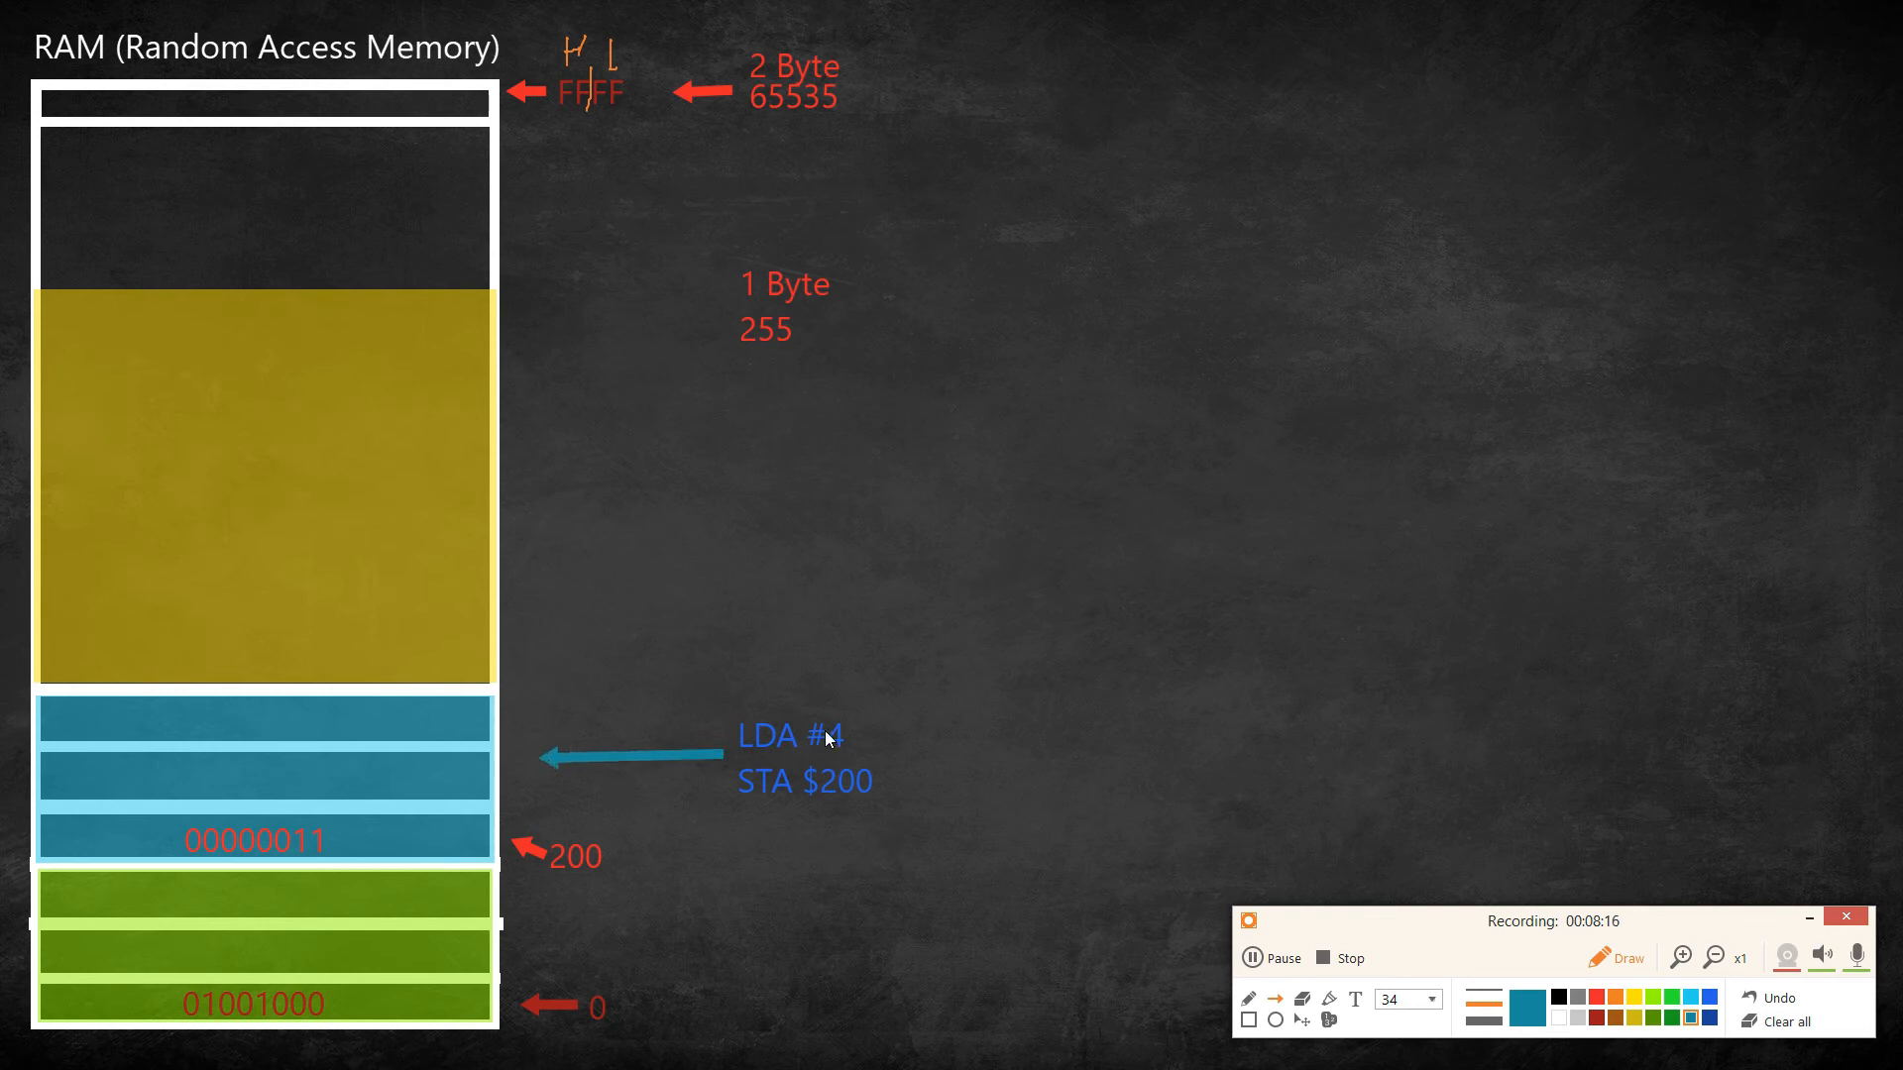
{"action": "mouse_move", "coordinate": [785, 769]}
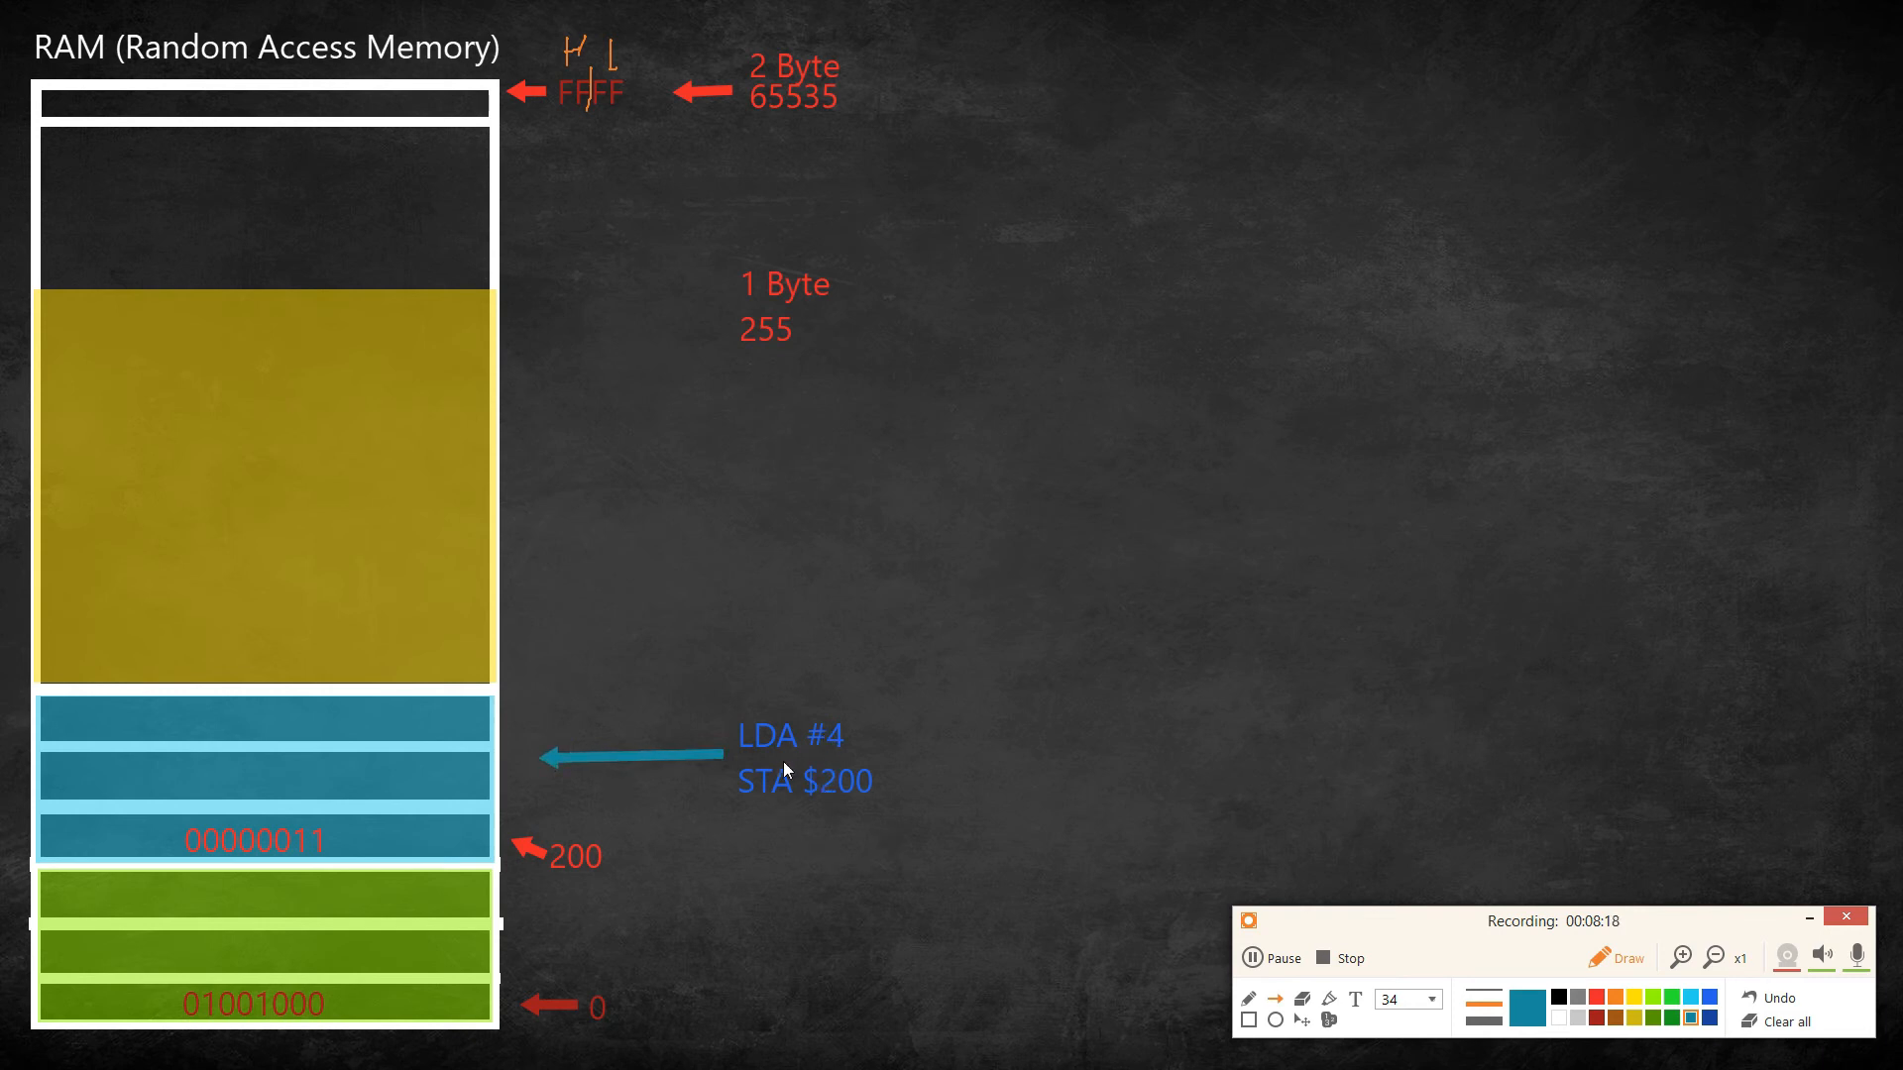
{"action": "mouse_move", "coordinate": [835, 694]}
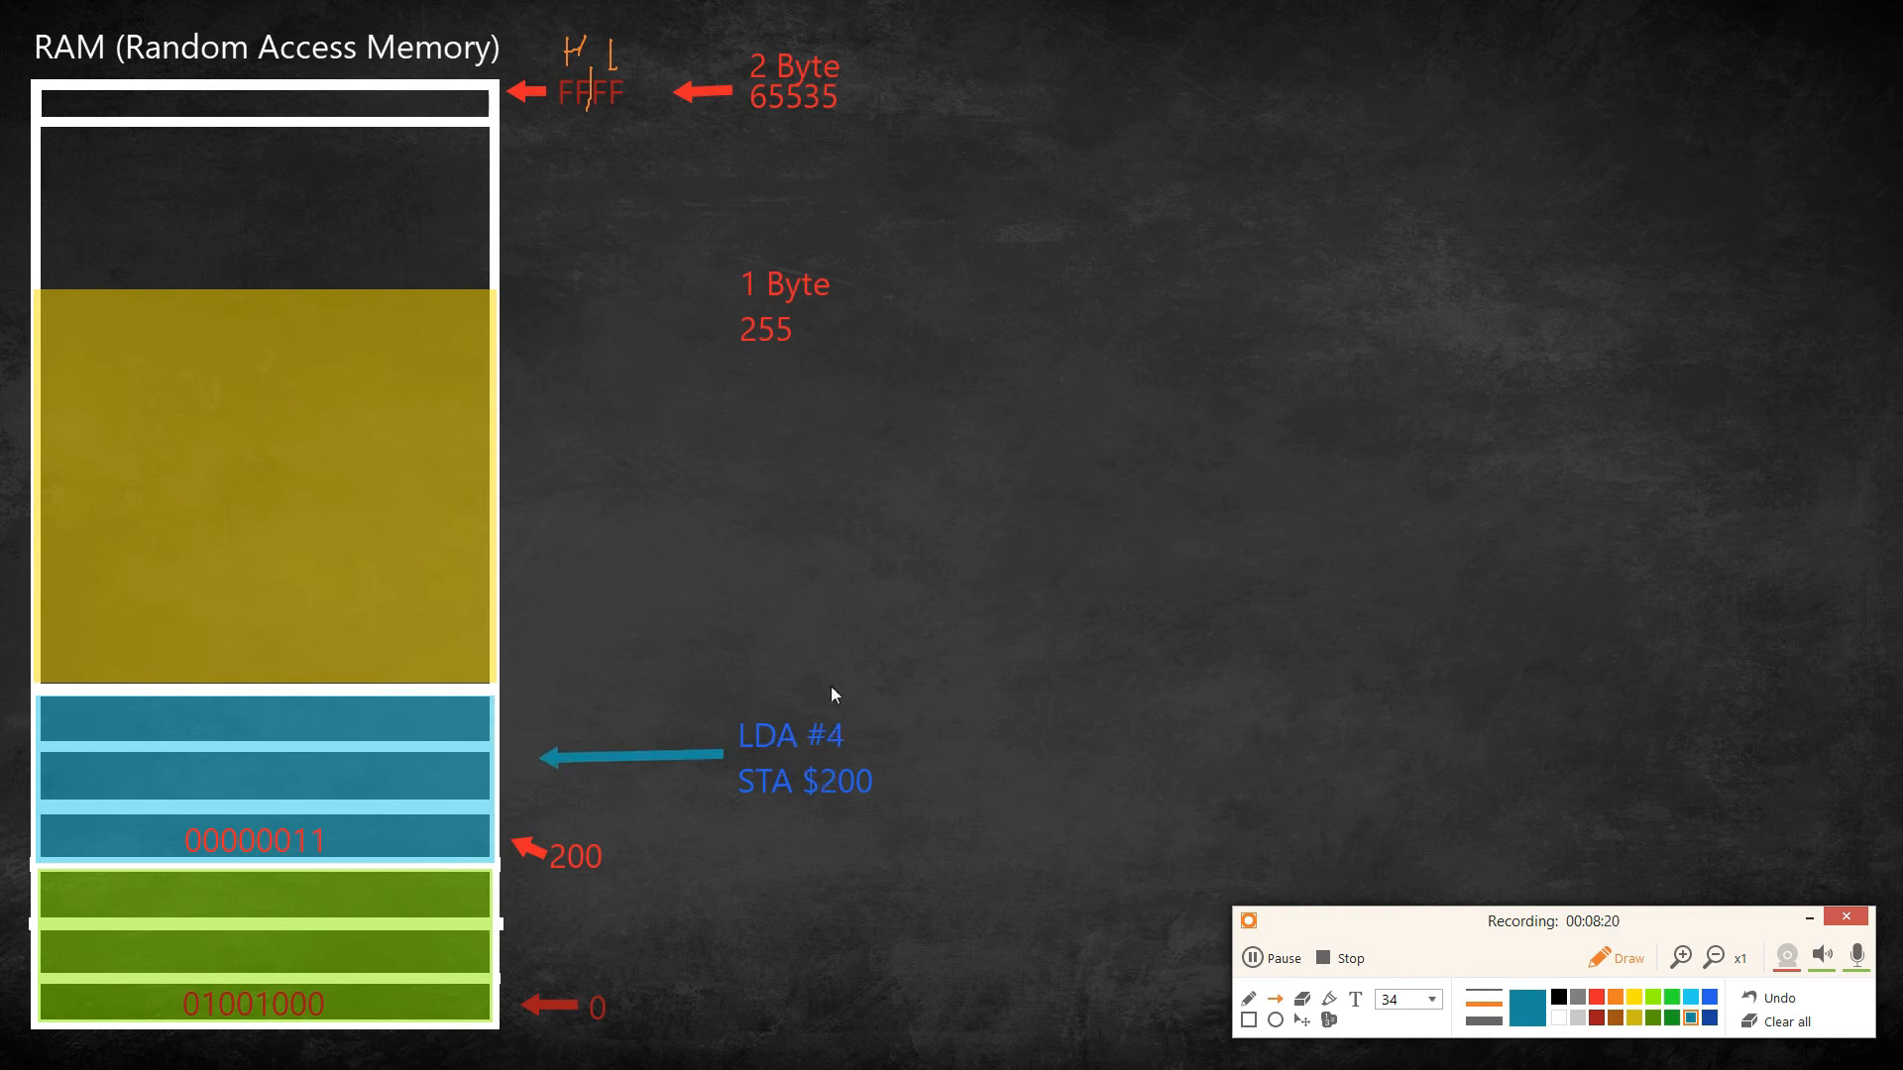
{"action": "mouse_move", "coordinate": [787, 793]}
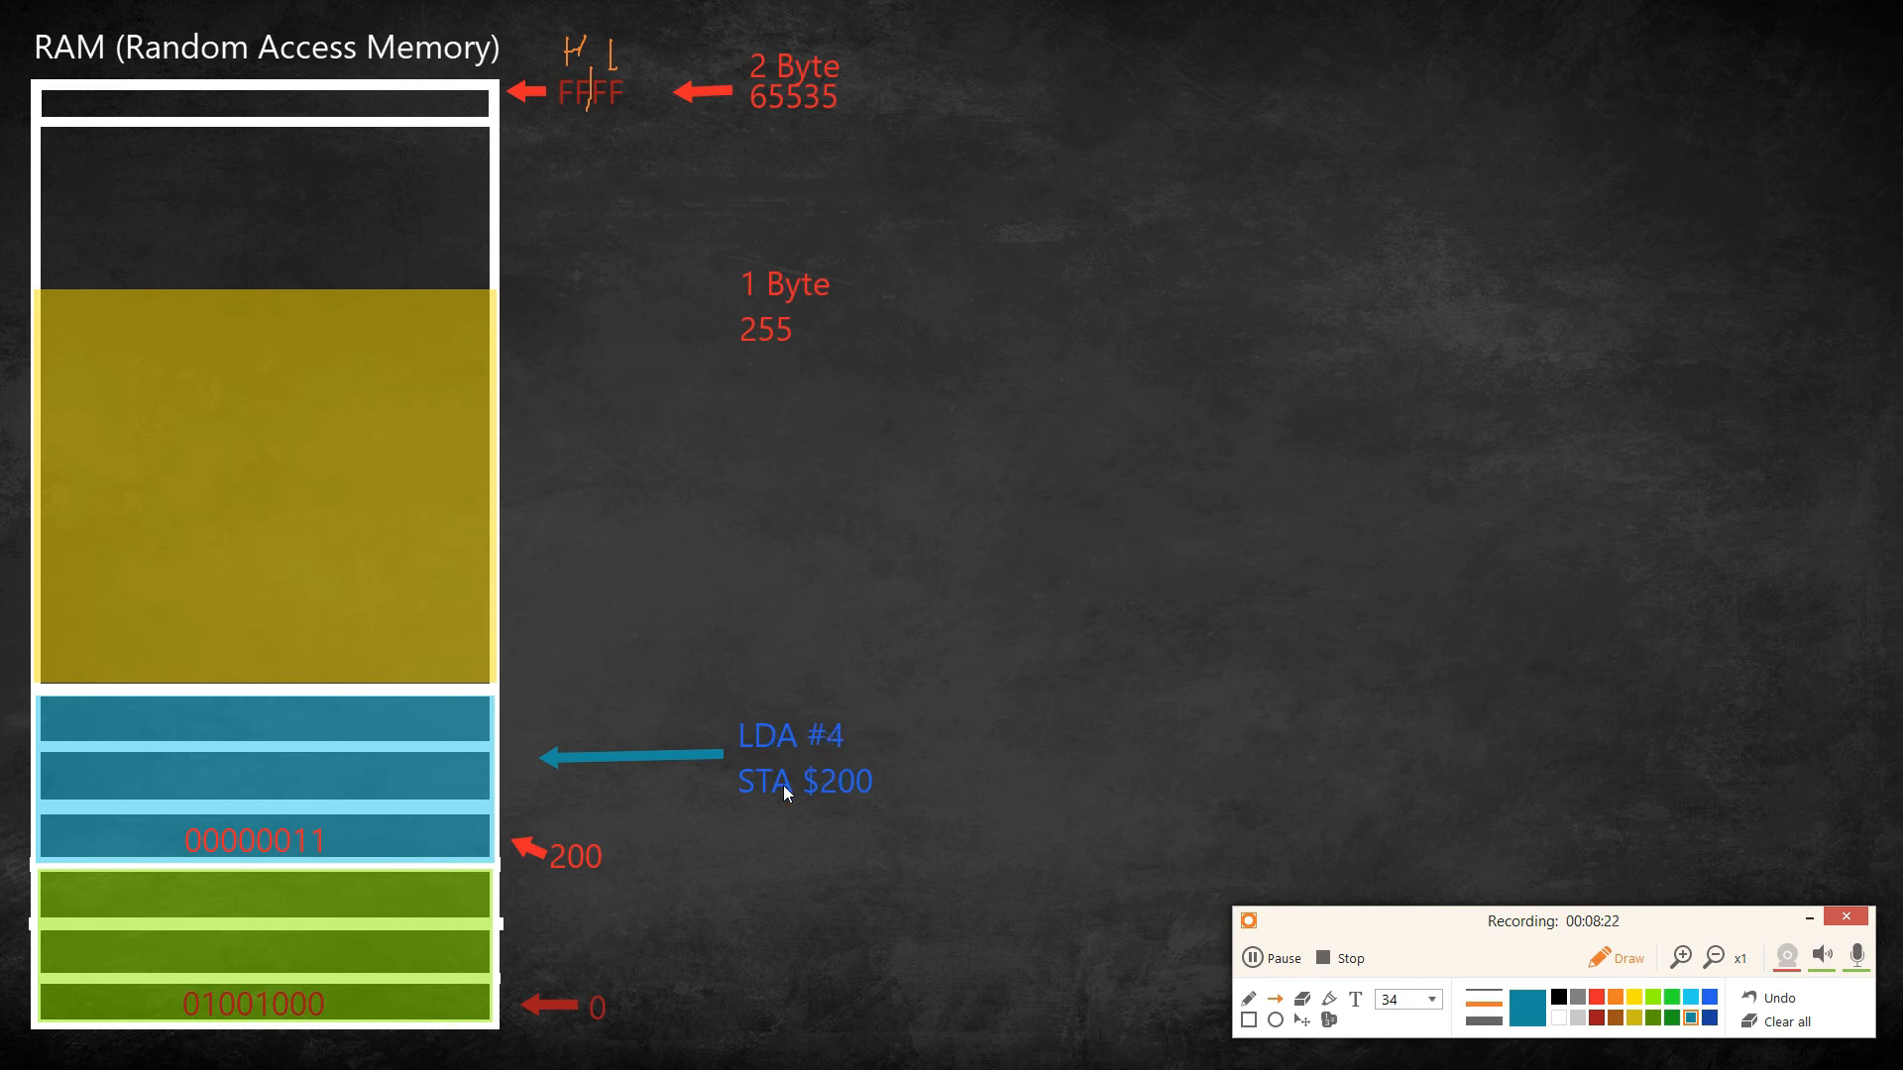
{"action": "mouse_move", "coordinate": [835, 793]}
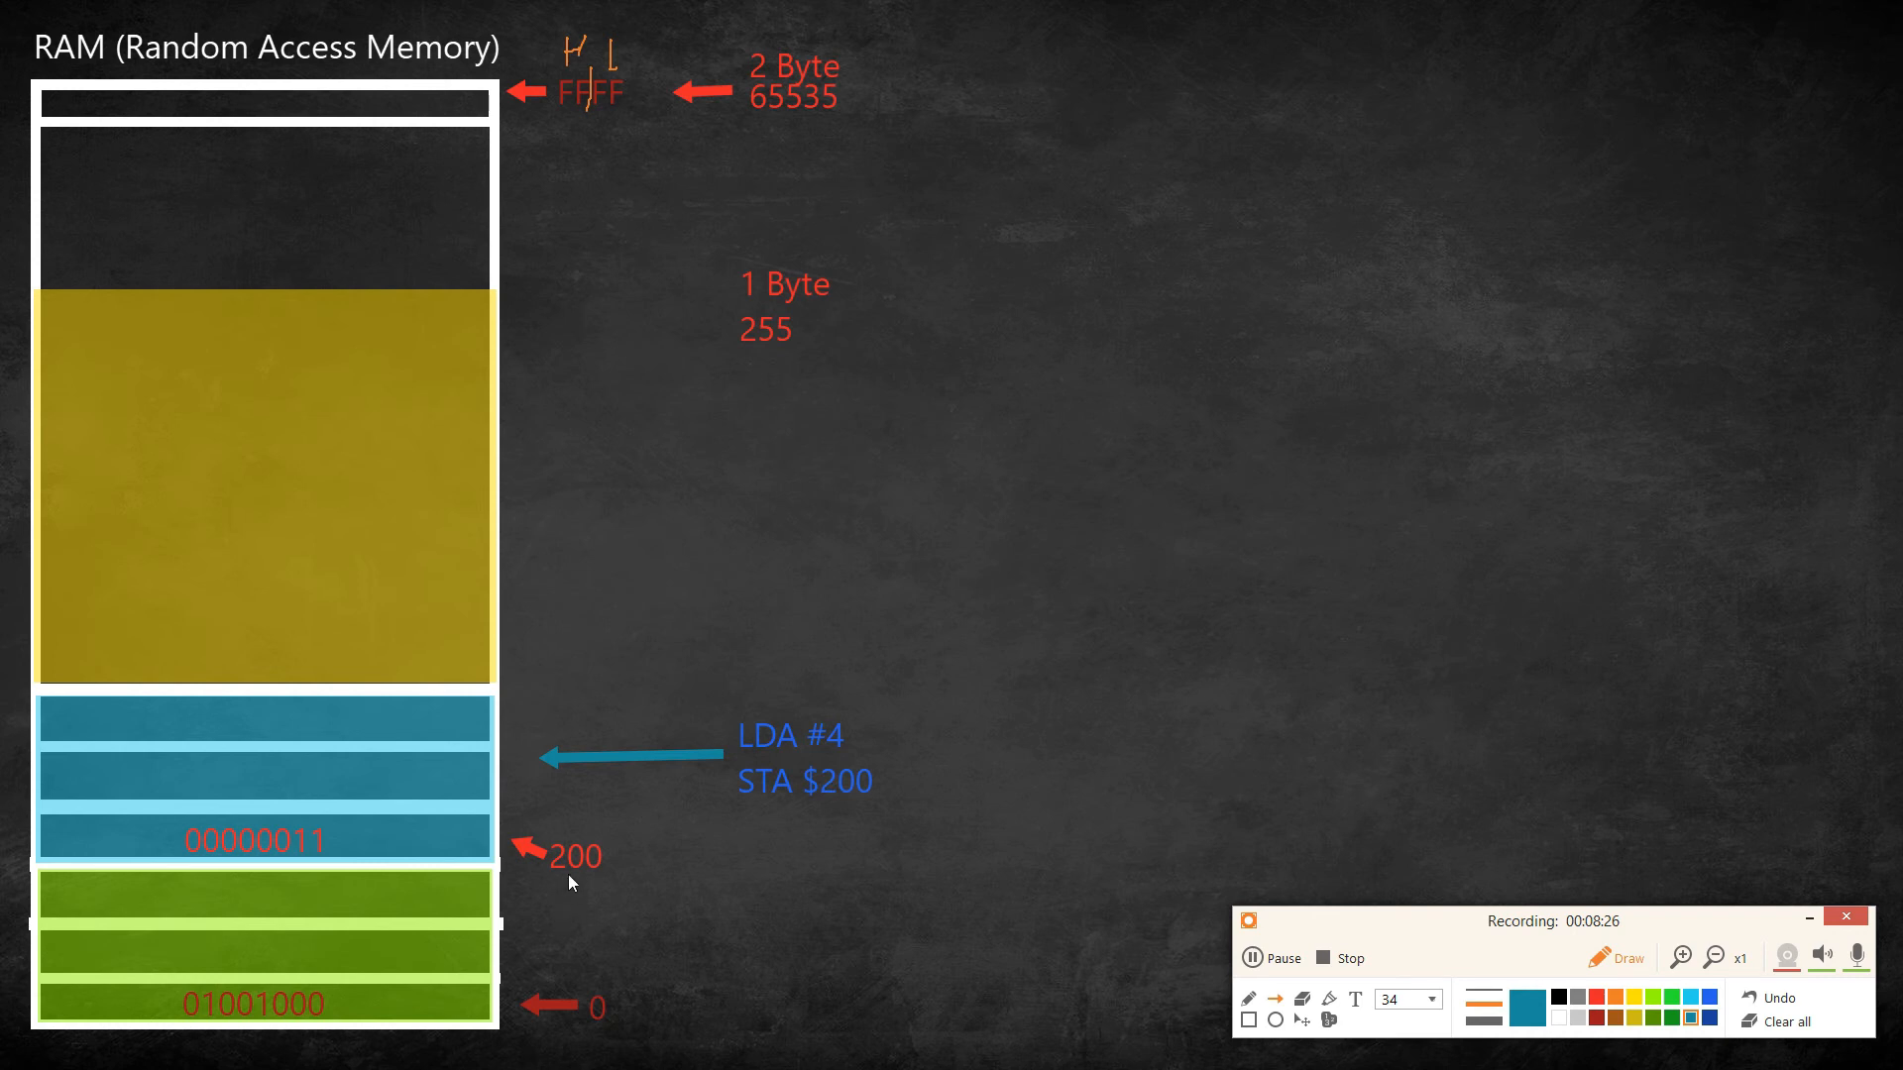
{"action": "mouse_move", "coordinate": [672, 845]}
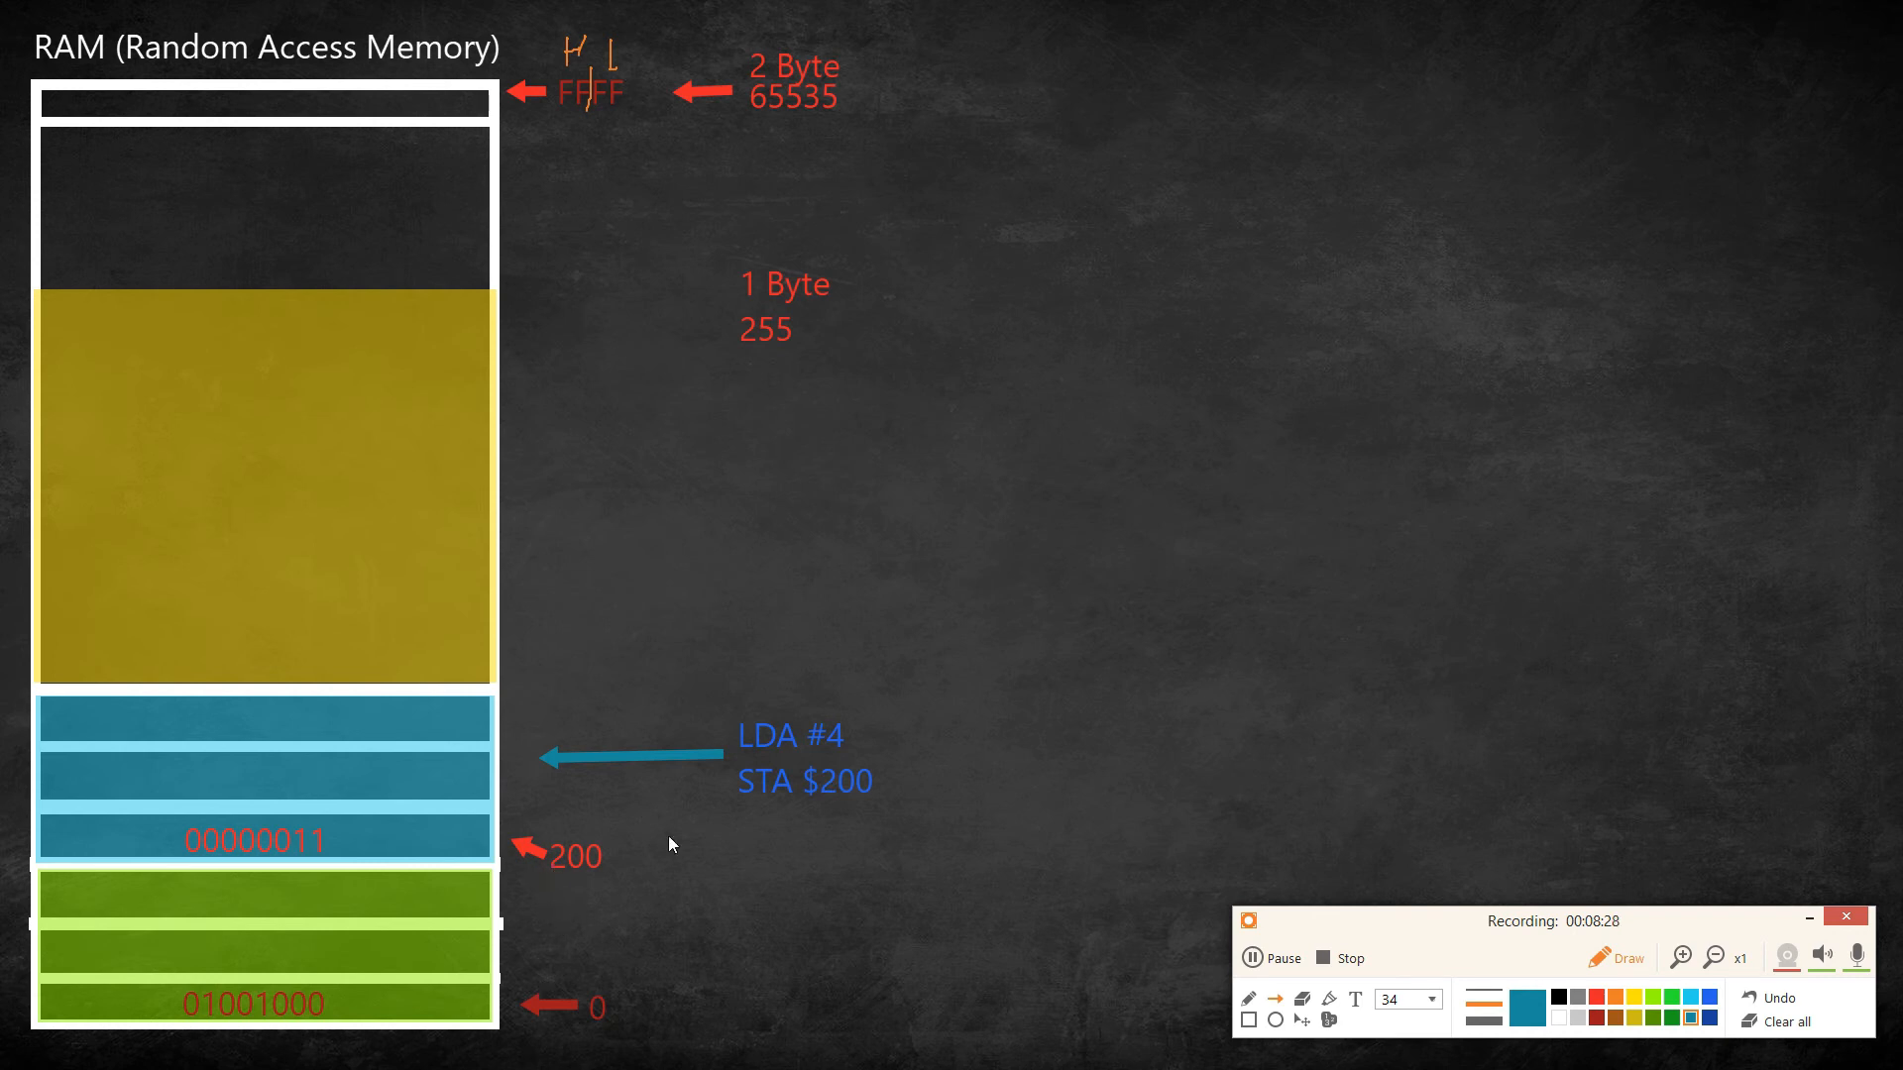
{"action": "mouse_move", "coordinate": [822, 844]}
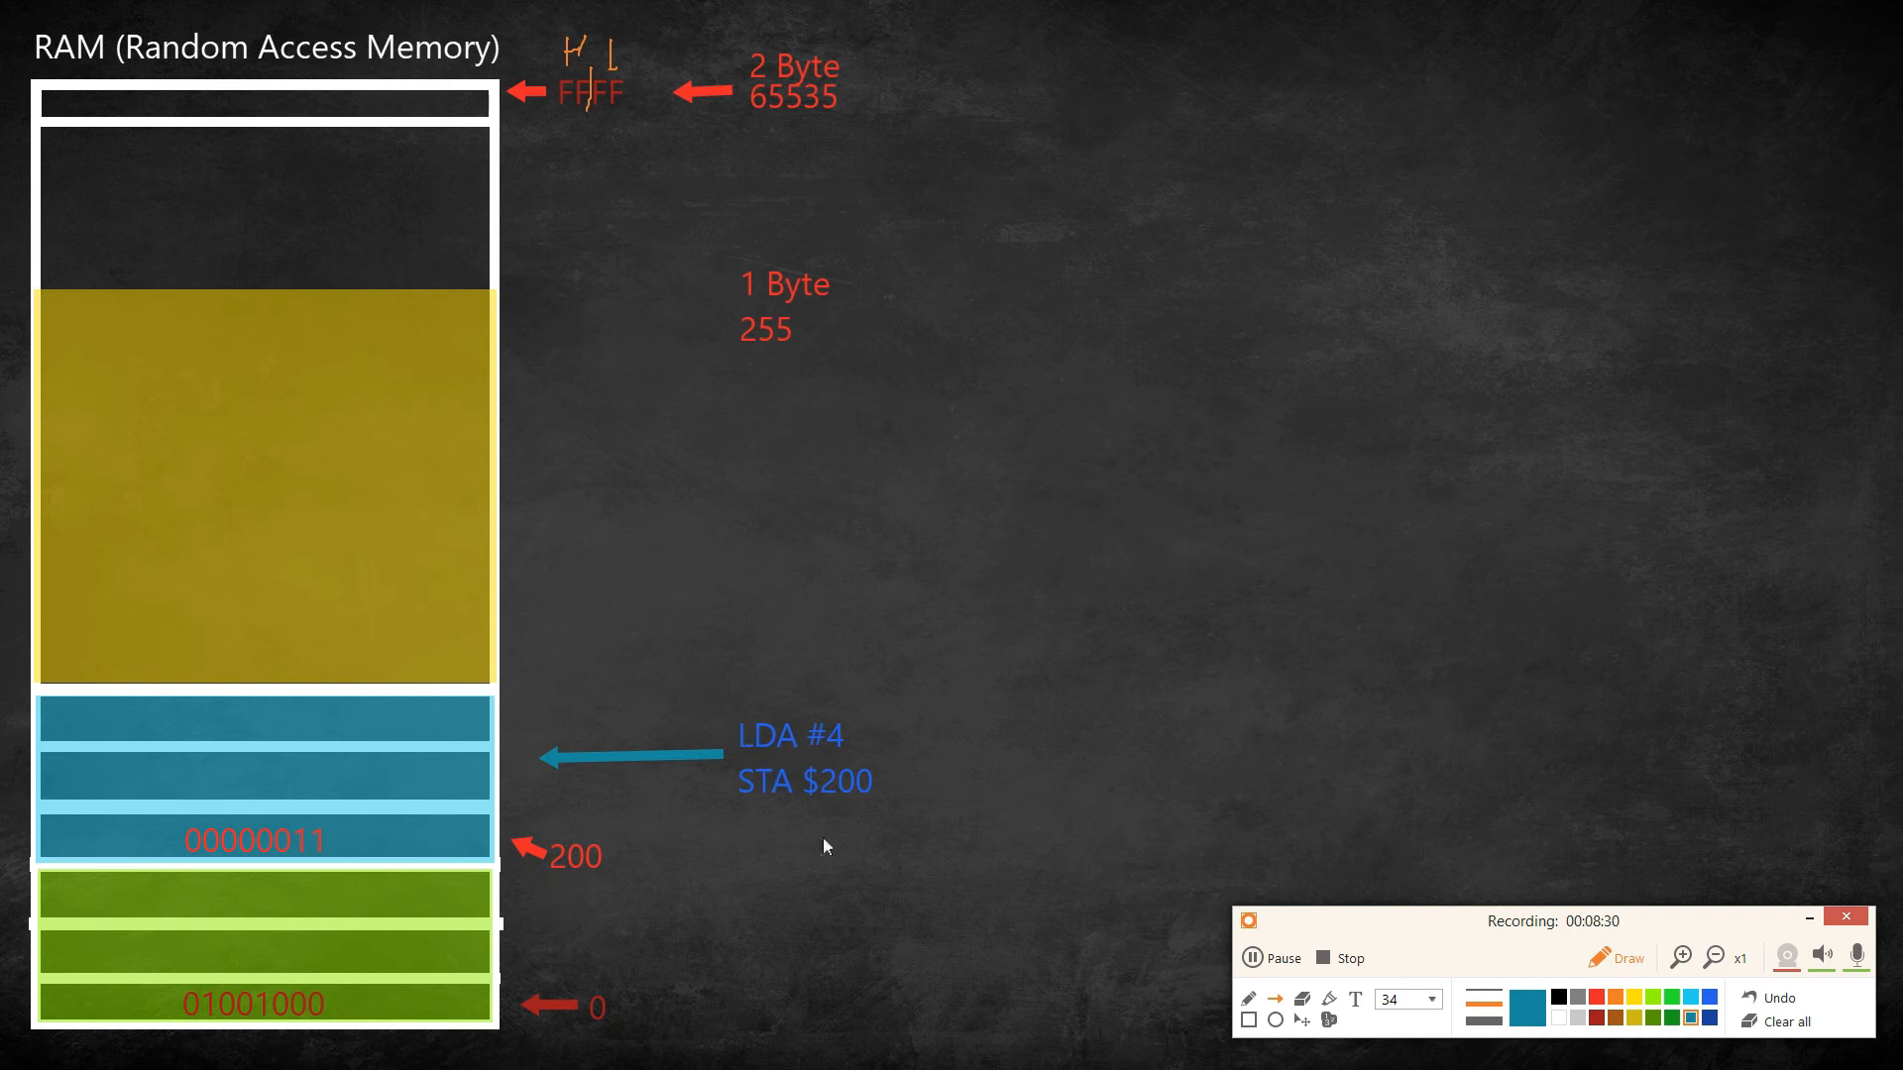
{"action": "mouse_move", "coordinate": [874, 830]}
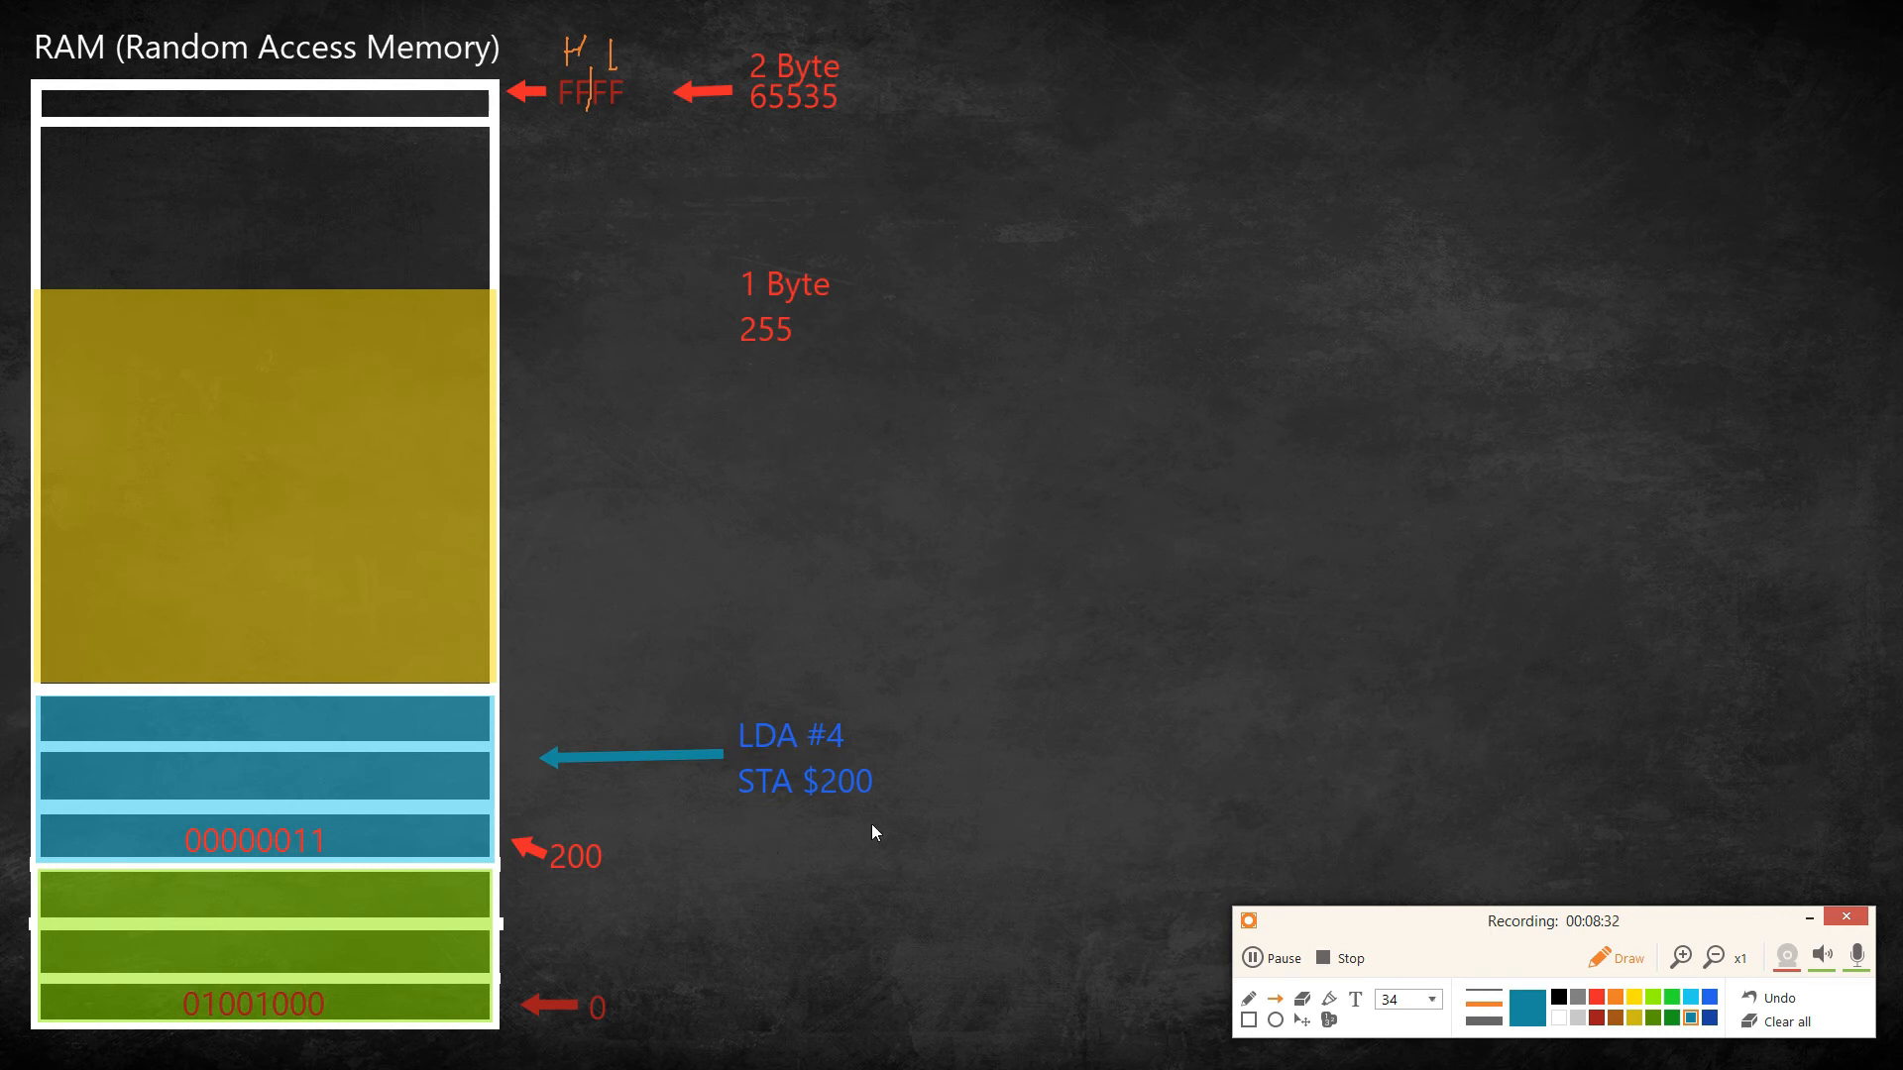
{"action": "mouse_move", "coordinate": [847, 739]}
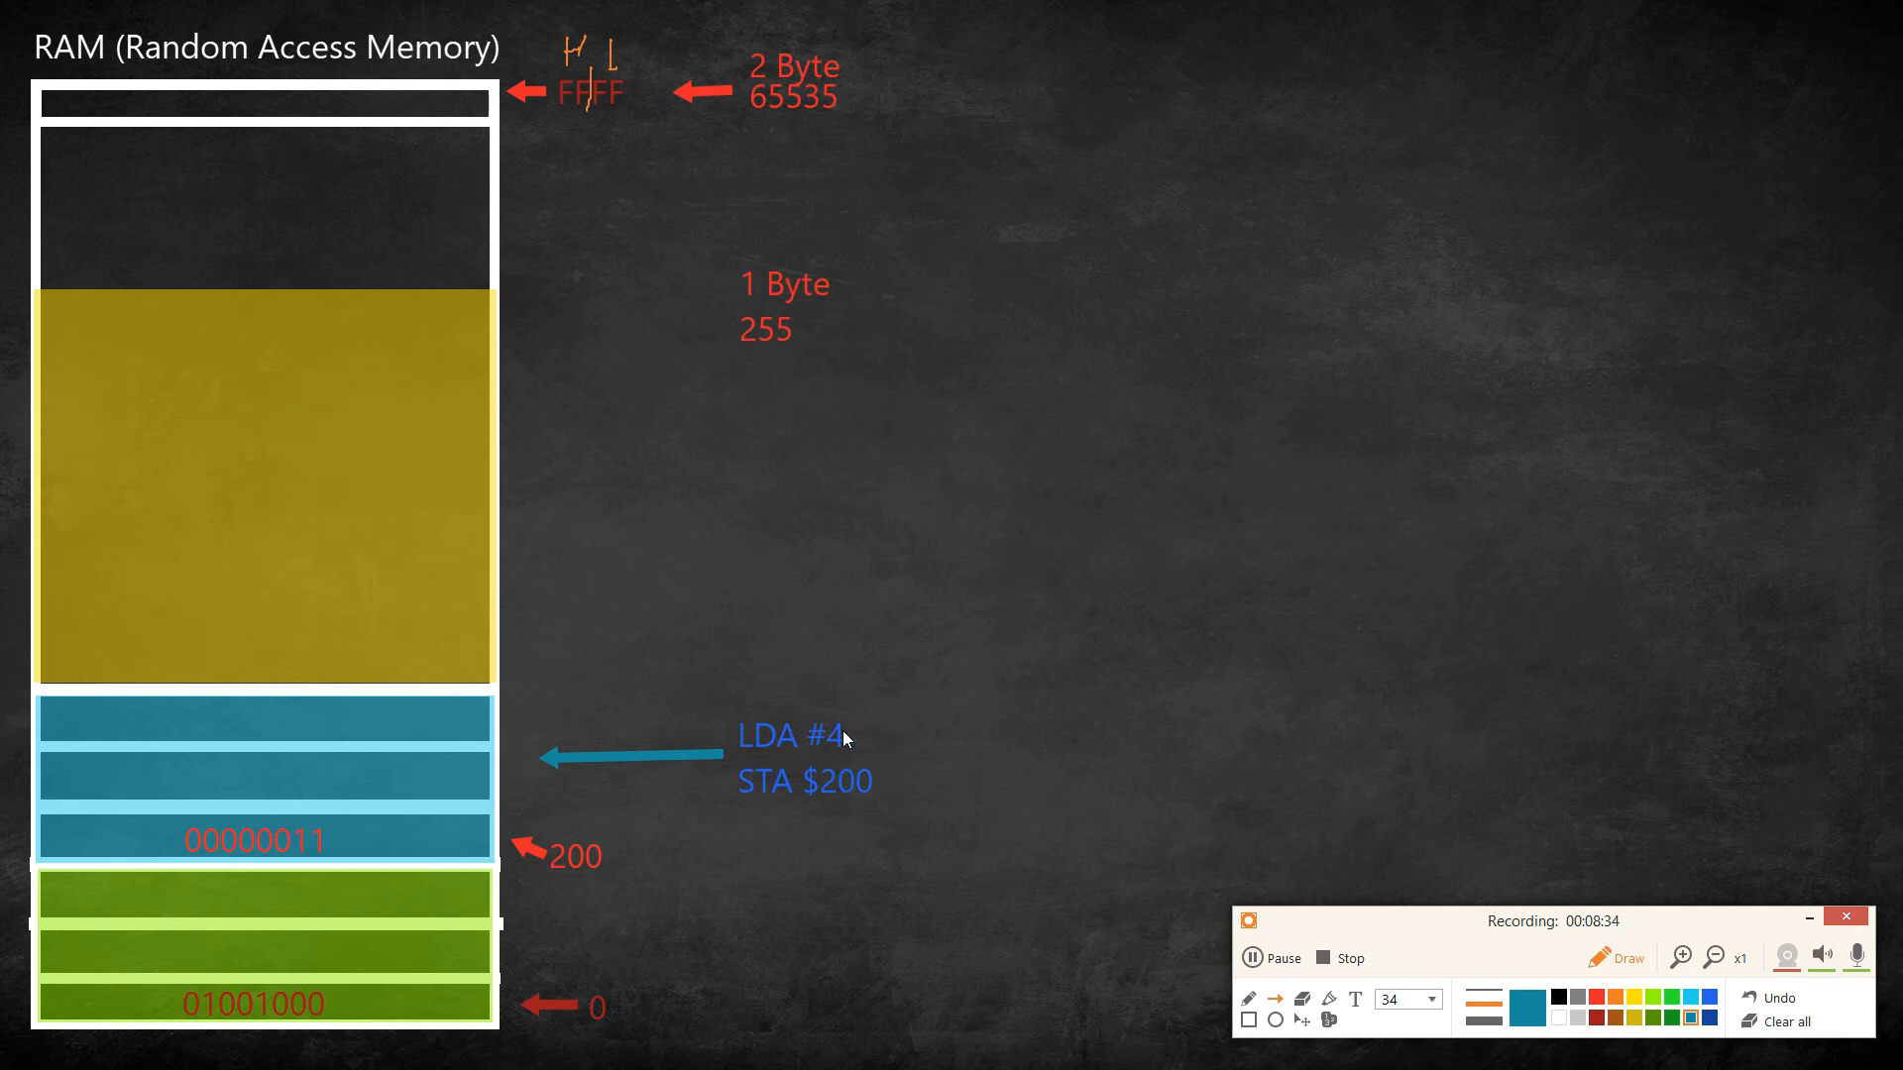
{"action": "mouse_move", "coordinate": [840, 787]}
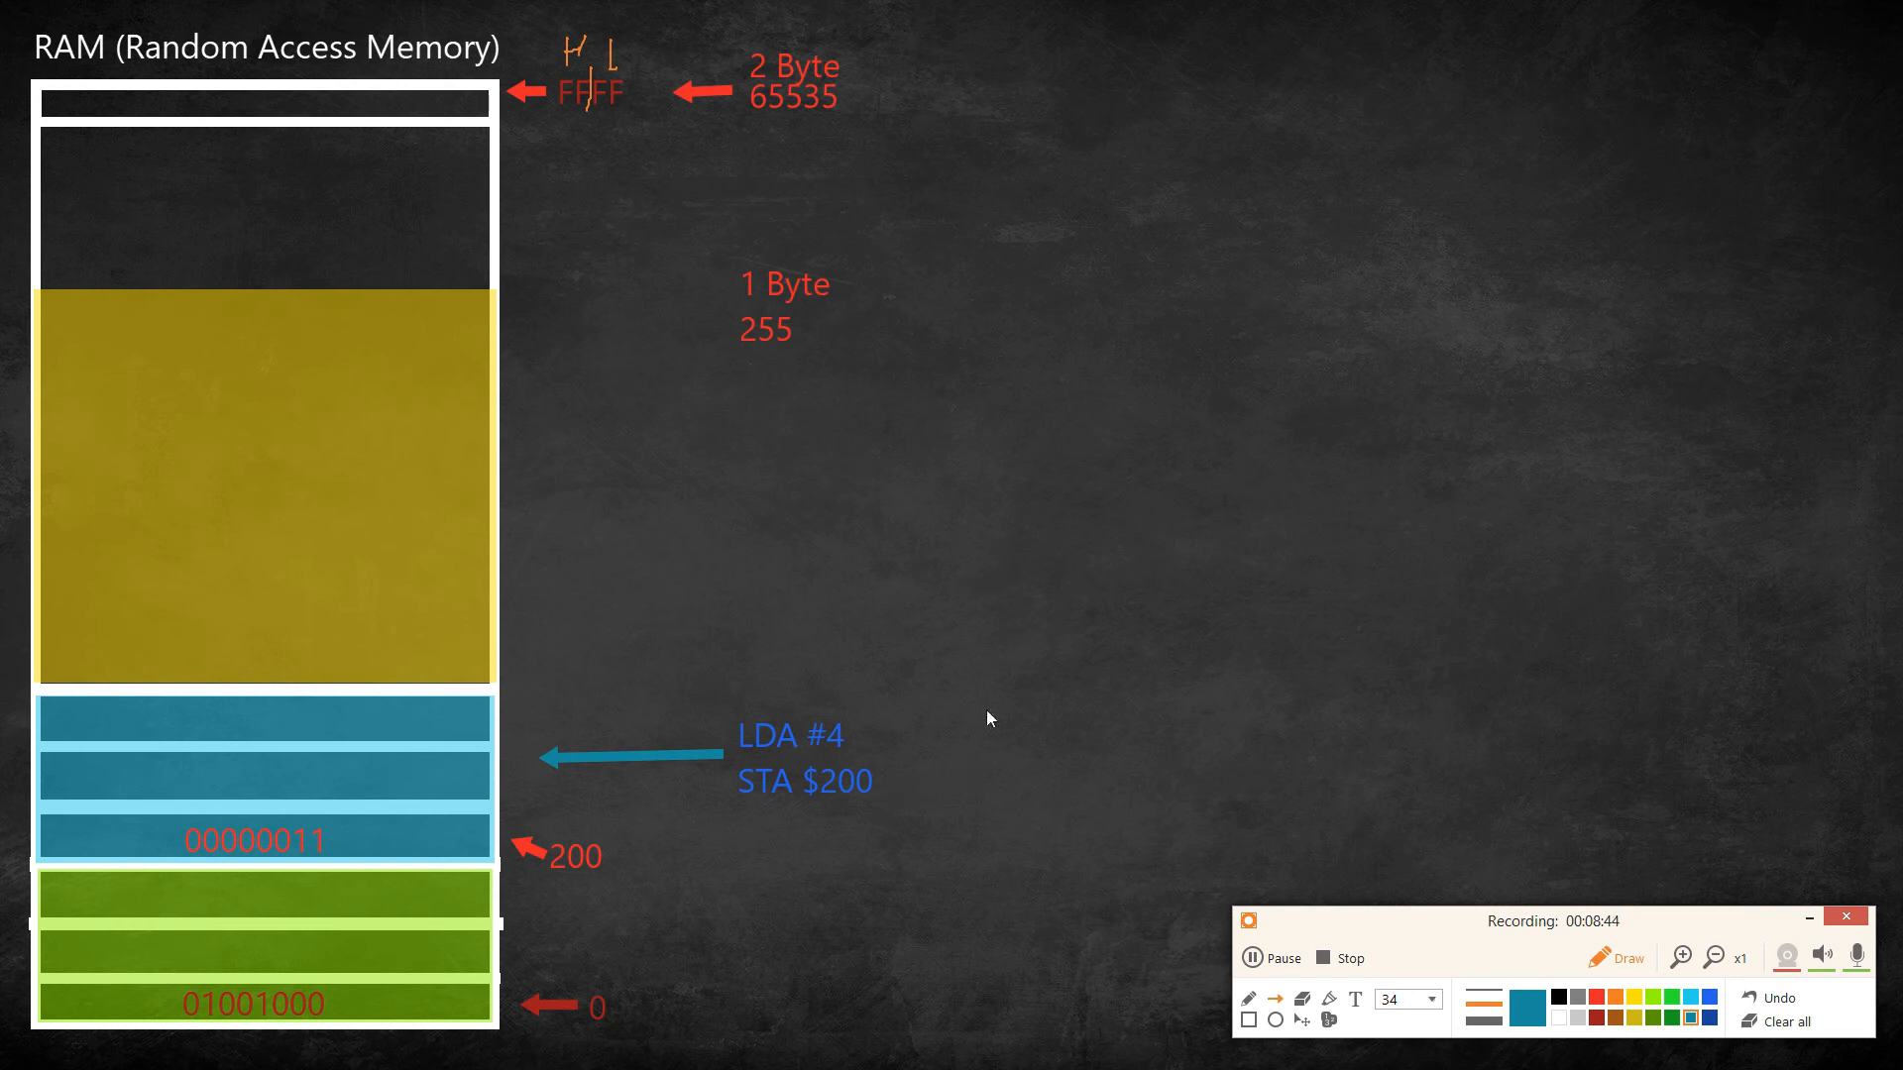
{"action": "mouse_move", "coordinate": [857, 769]}
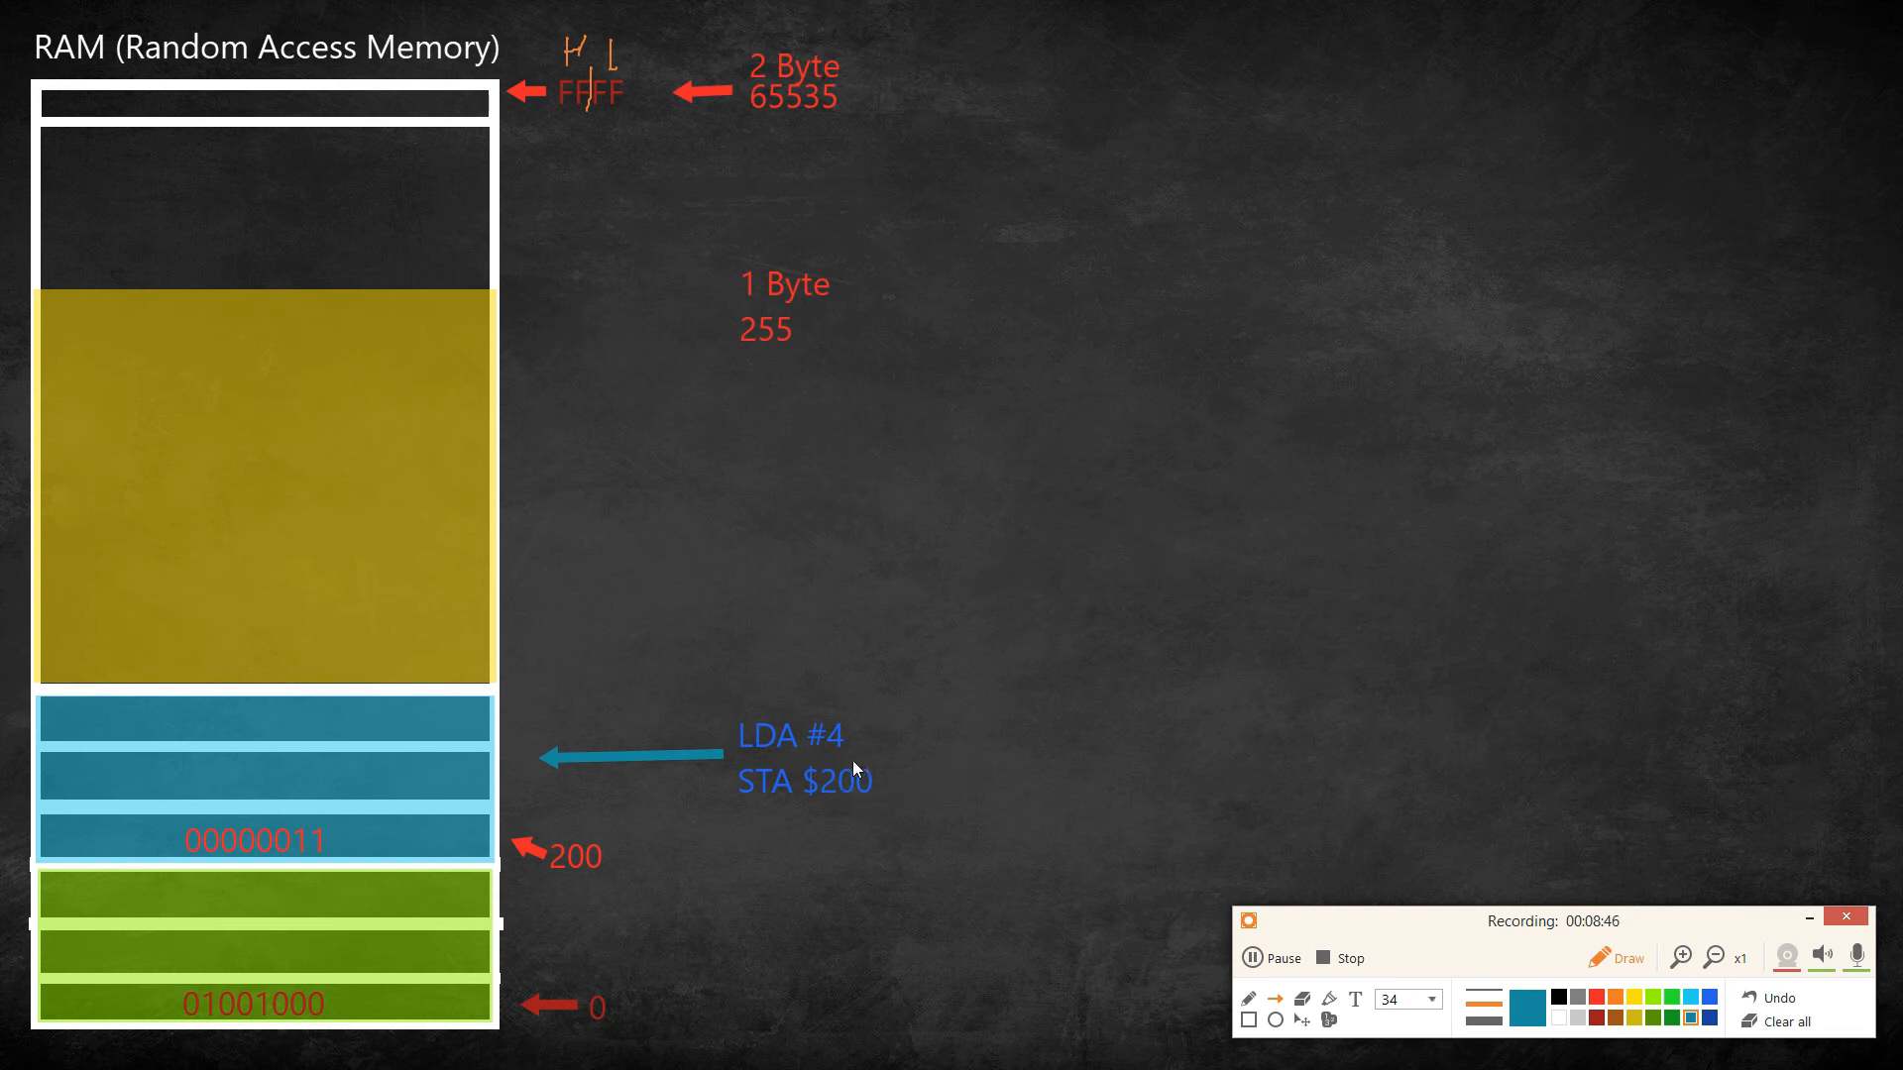
{"action": "mouse_move", "coordinate": [488, 690]}
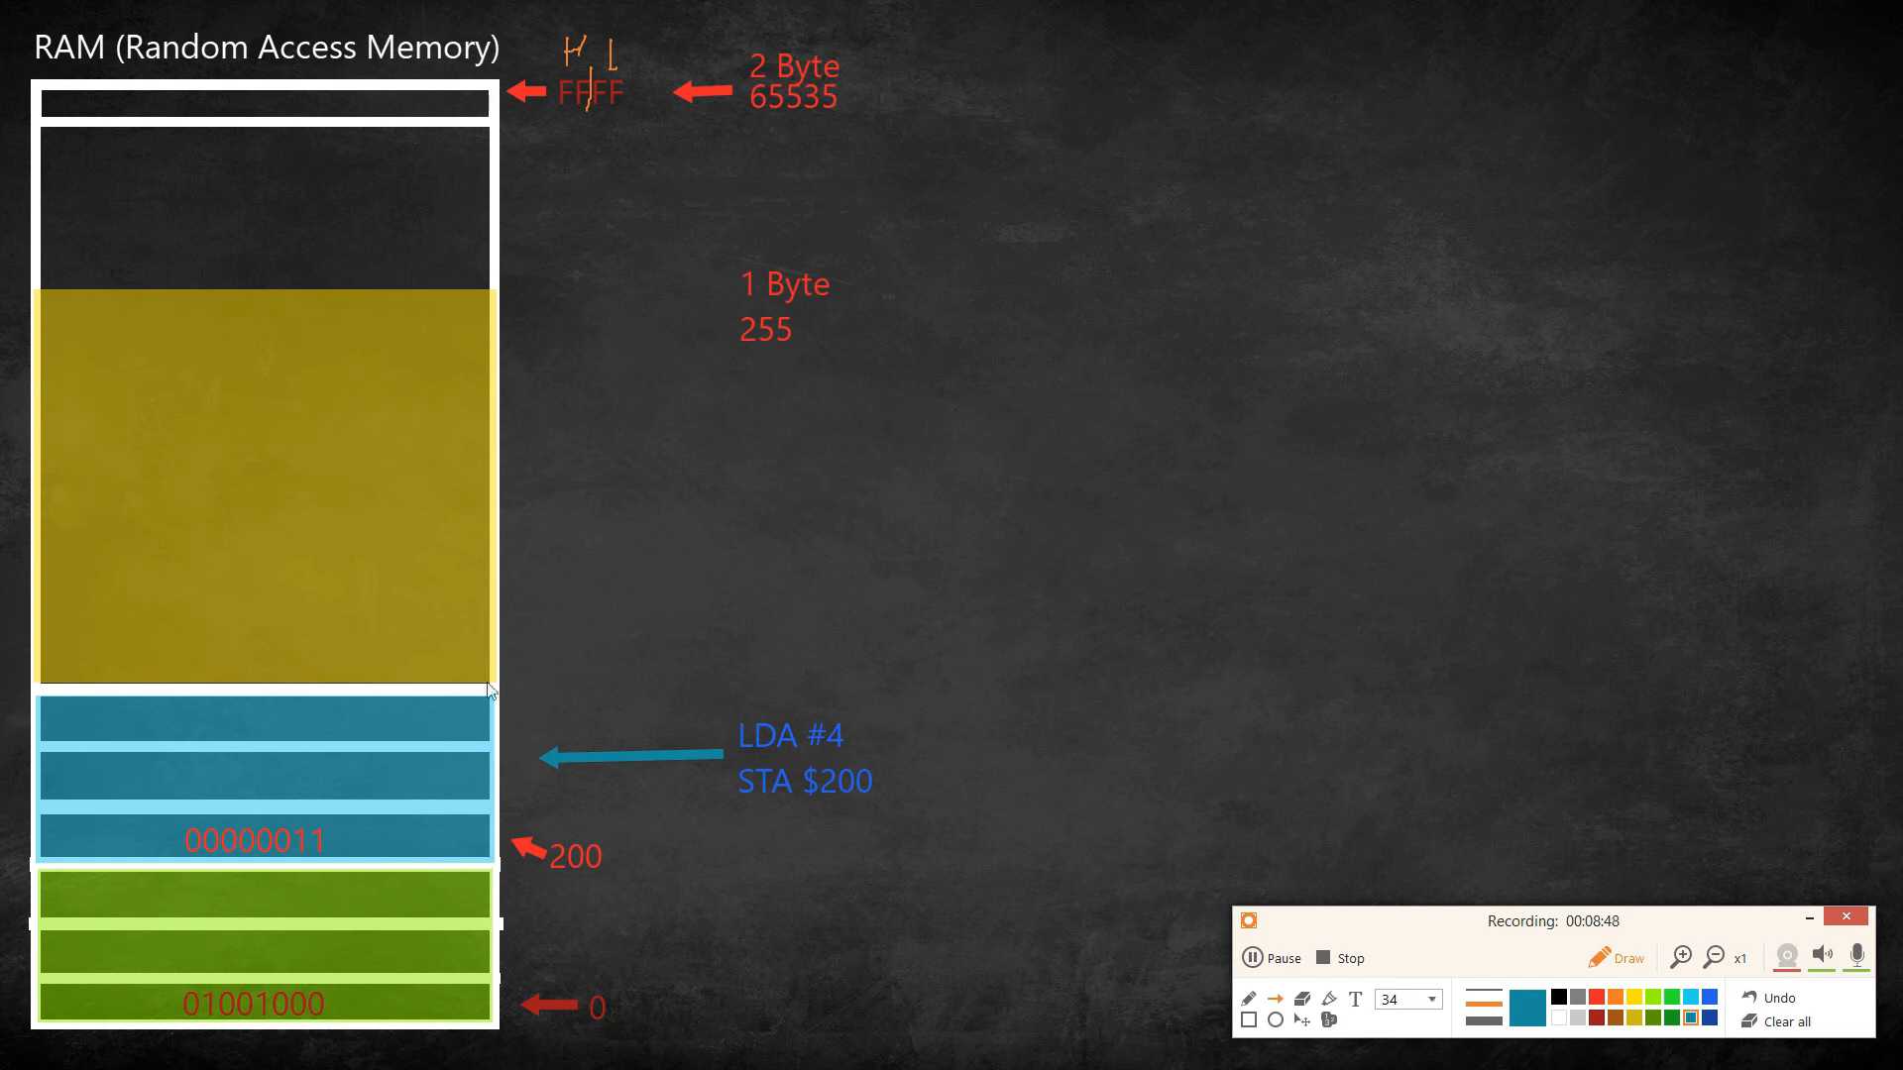
{"action": "mouse_move", "coordinate": [327, 794]}
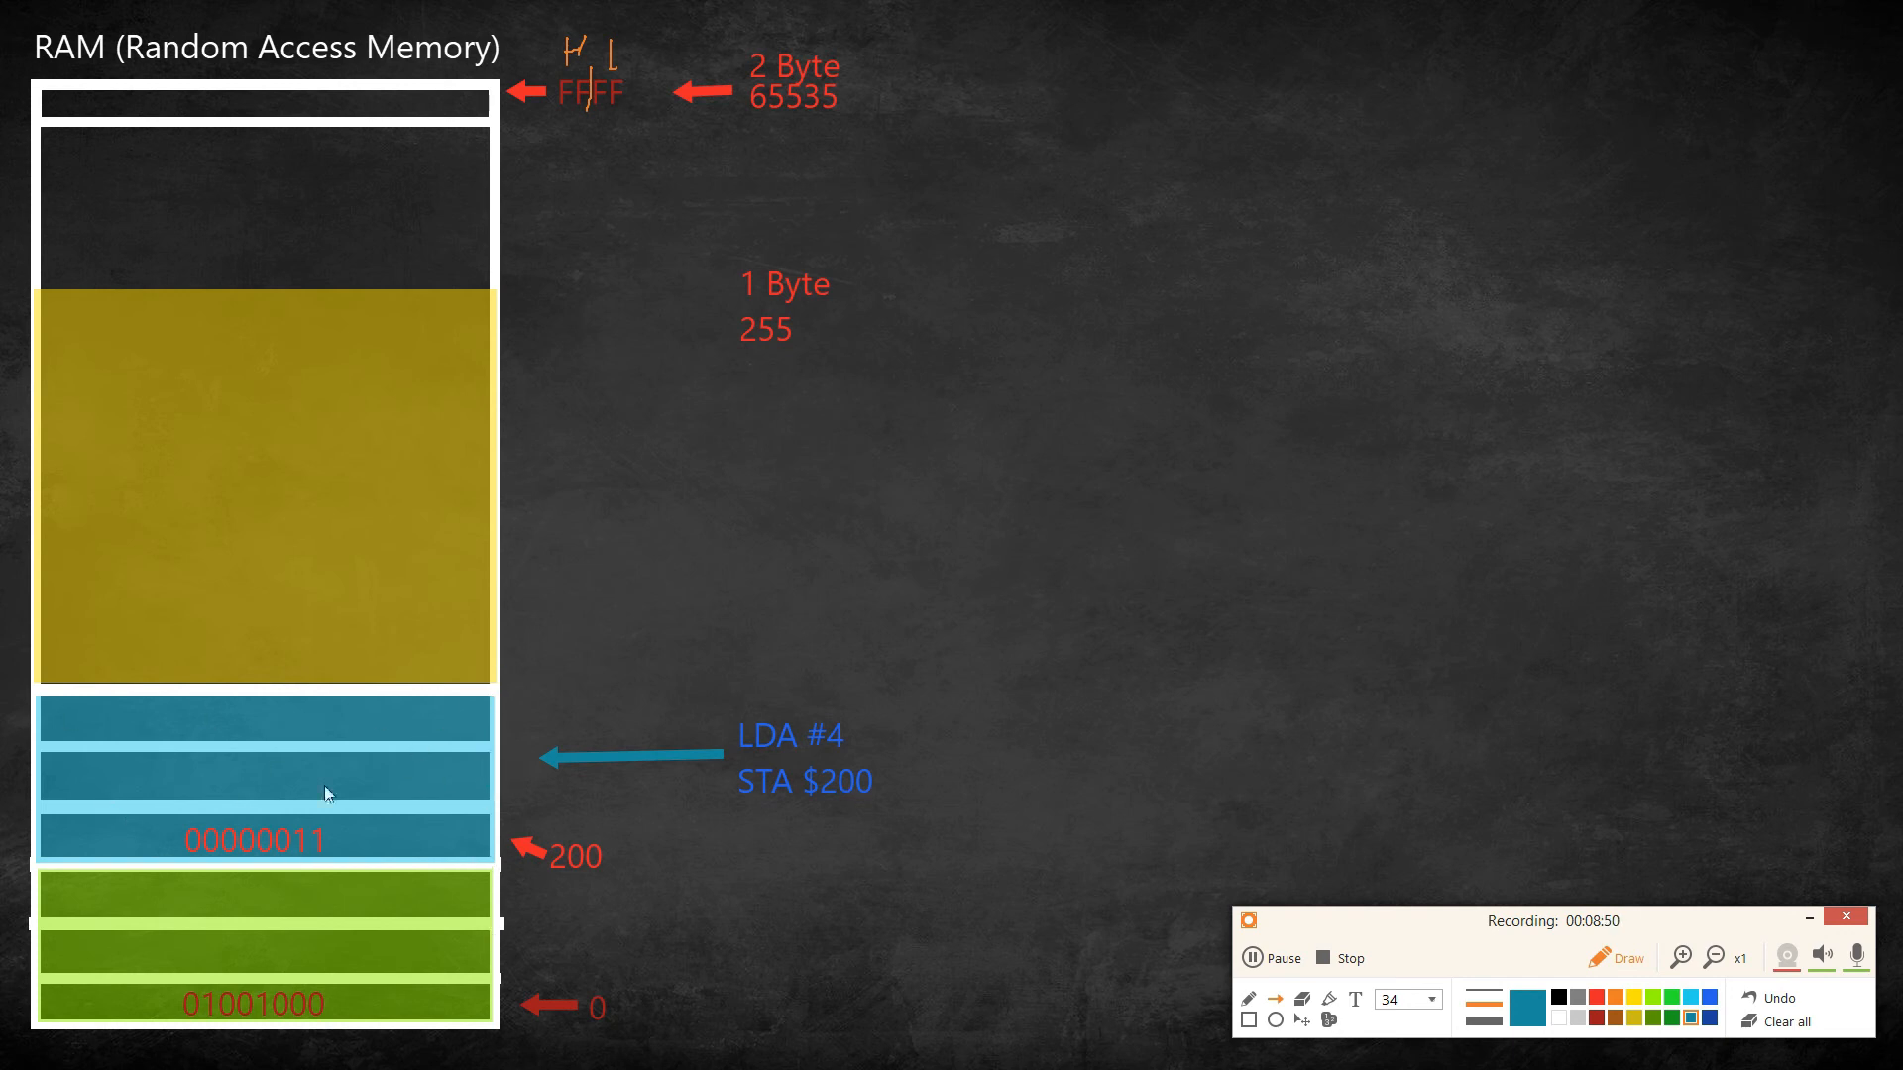
{"action": "mouse_move", "coordinate": [507, 797]}
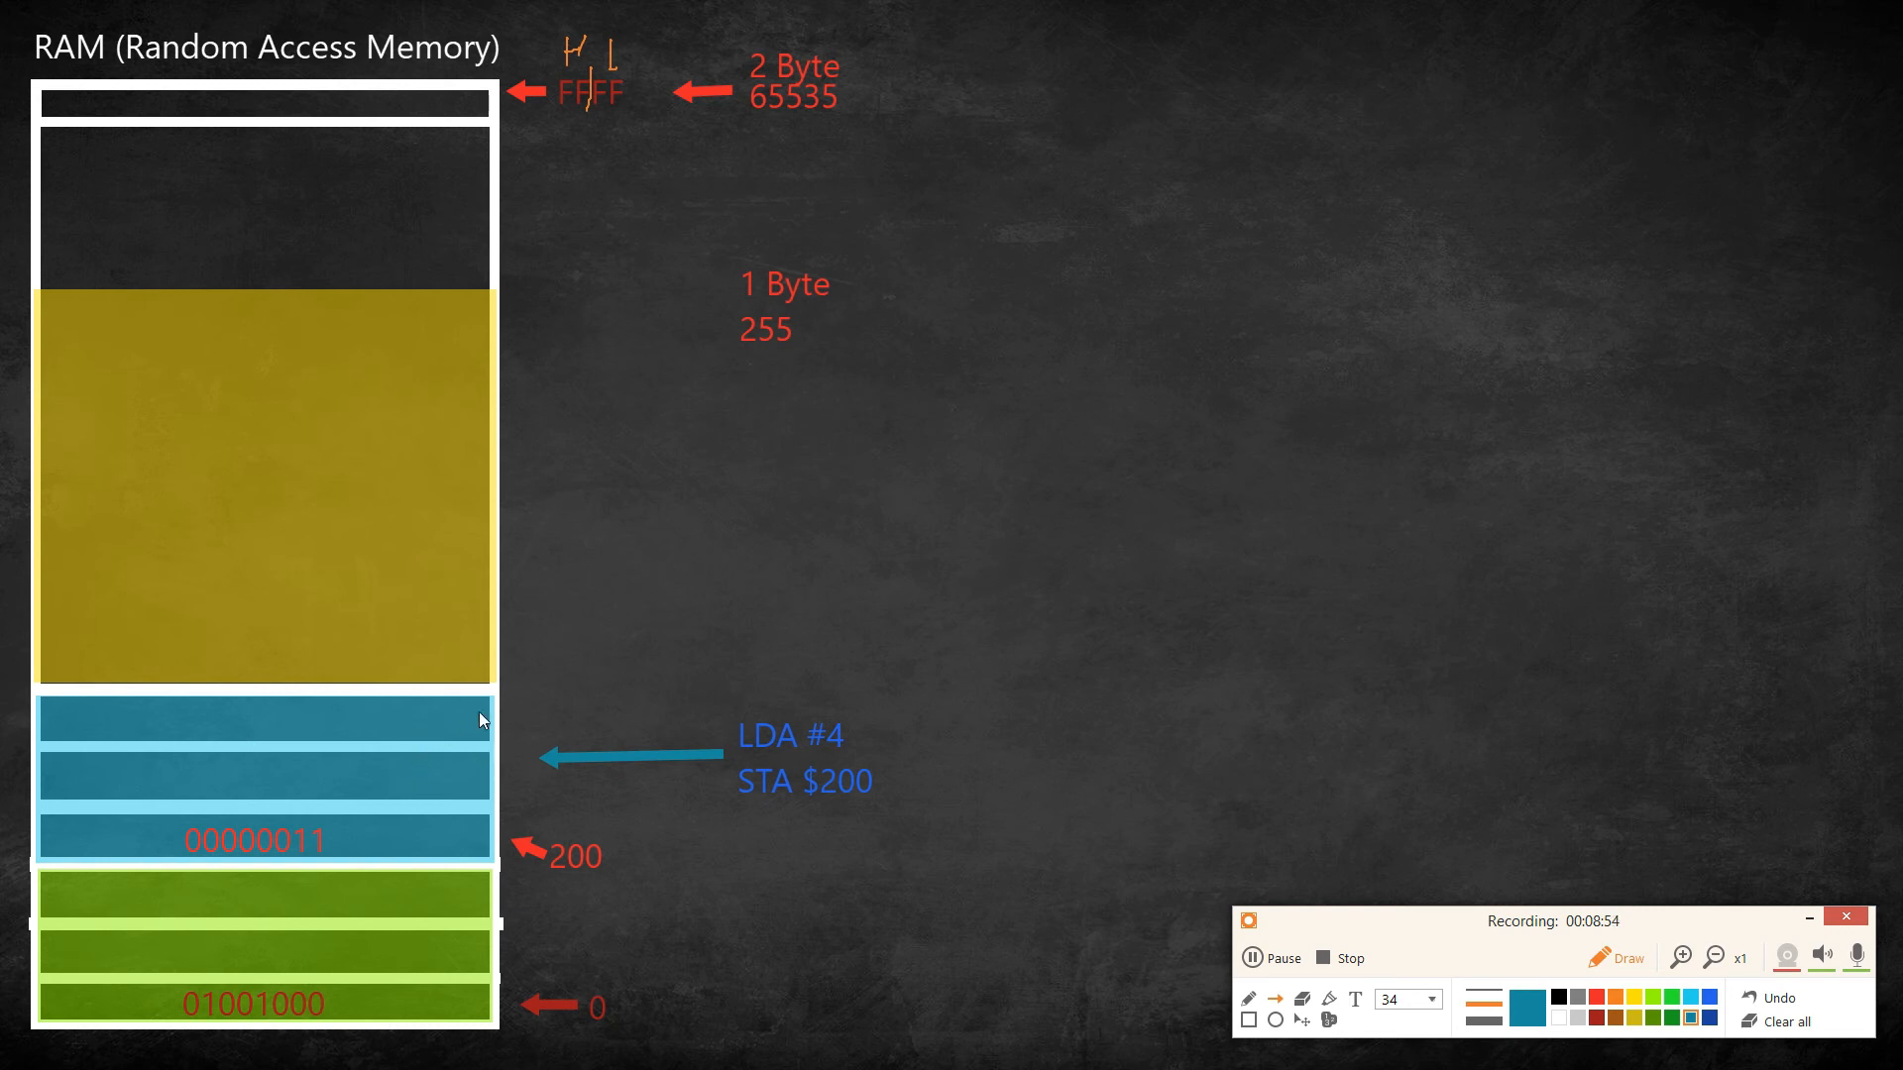
{"action": "mouse_move", "coordinate": [555, 755]}
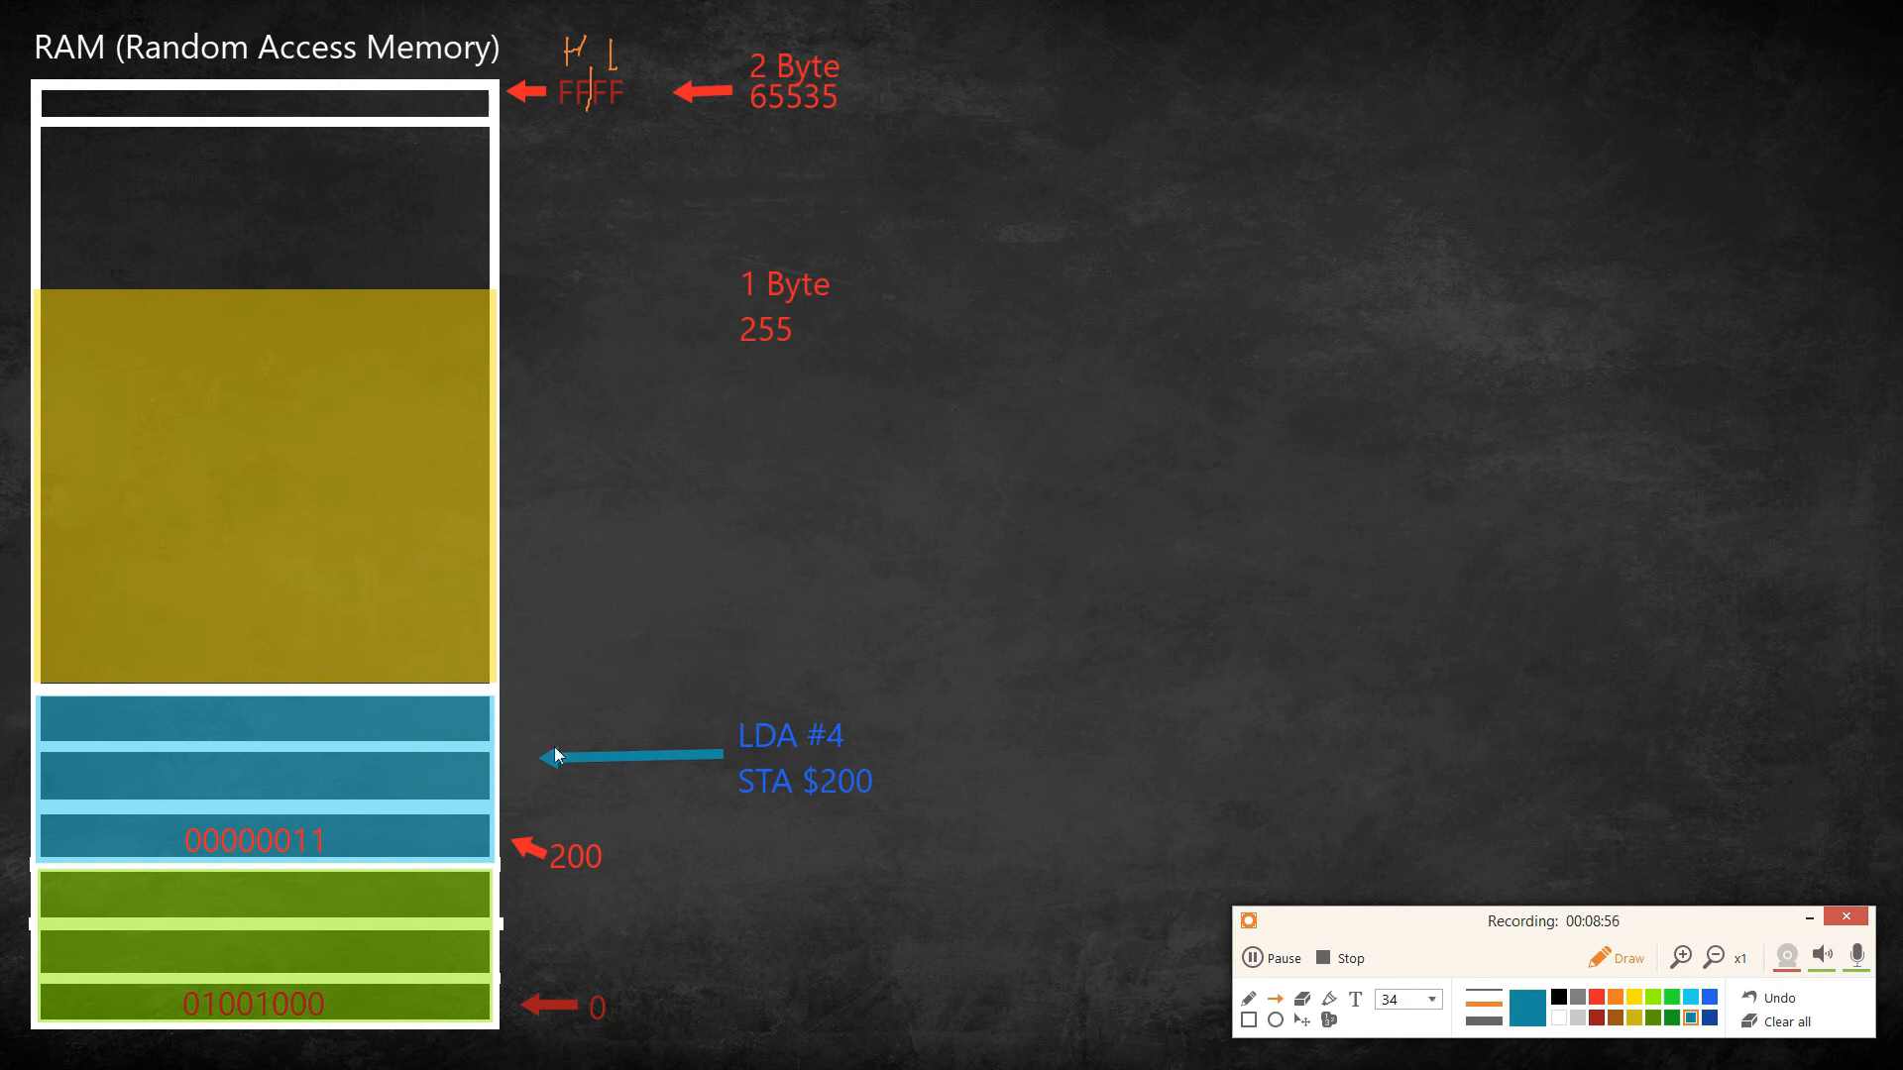
{"action": "mouse_move", "coordinate": [438, 761]}
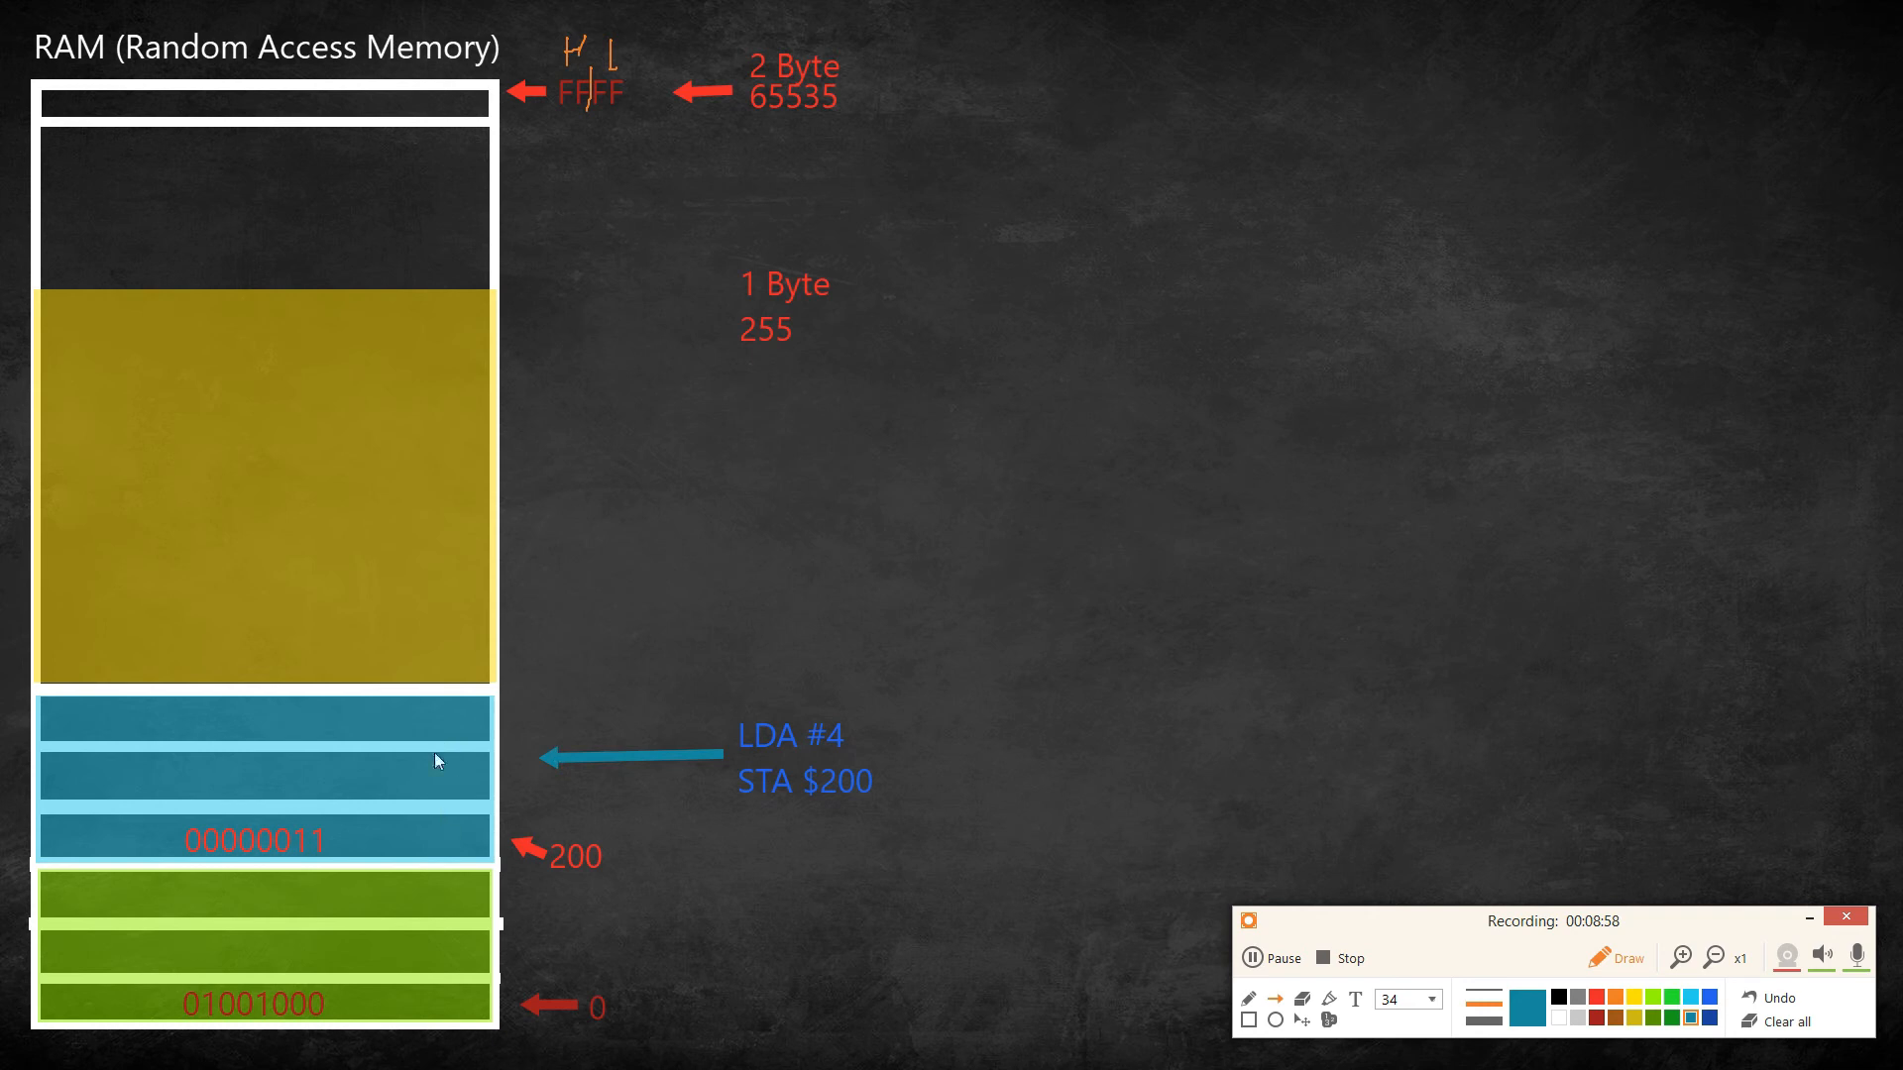
{"action": "mouse_move", "coordinate": [460, 706]}
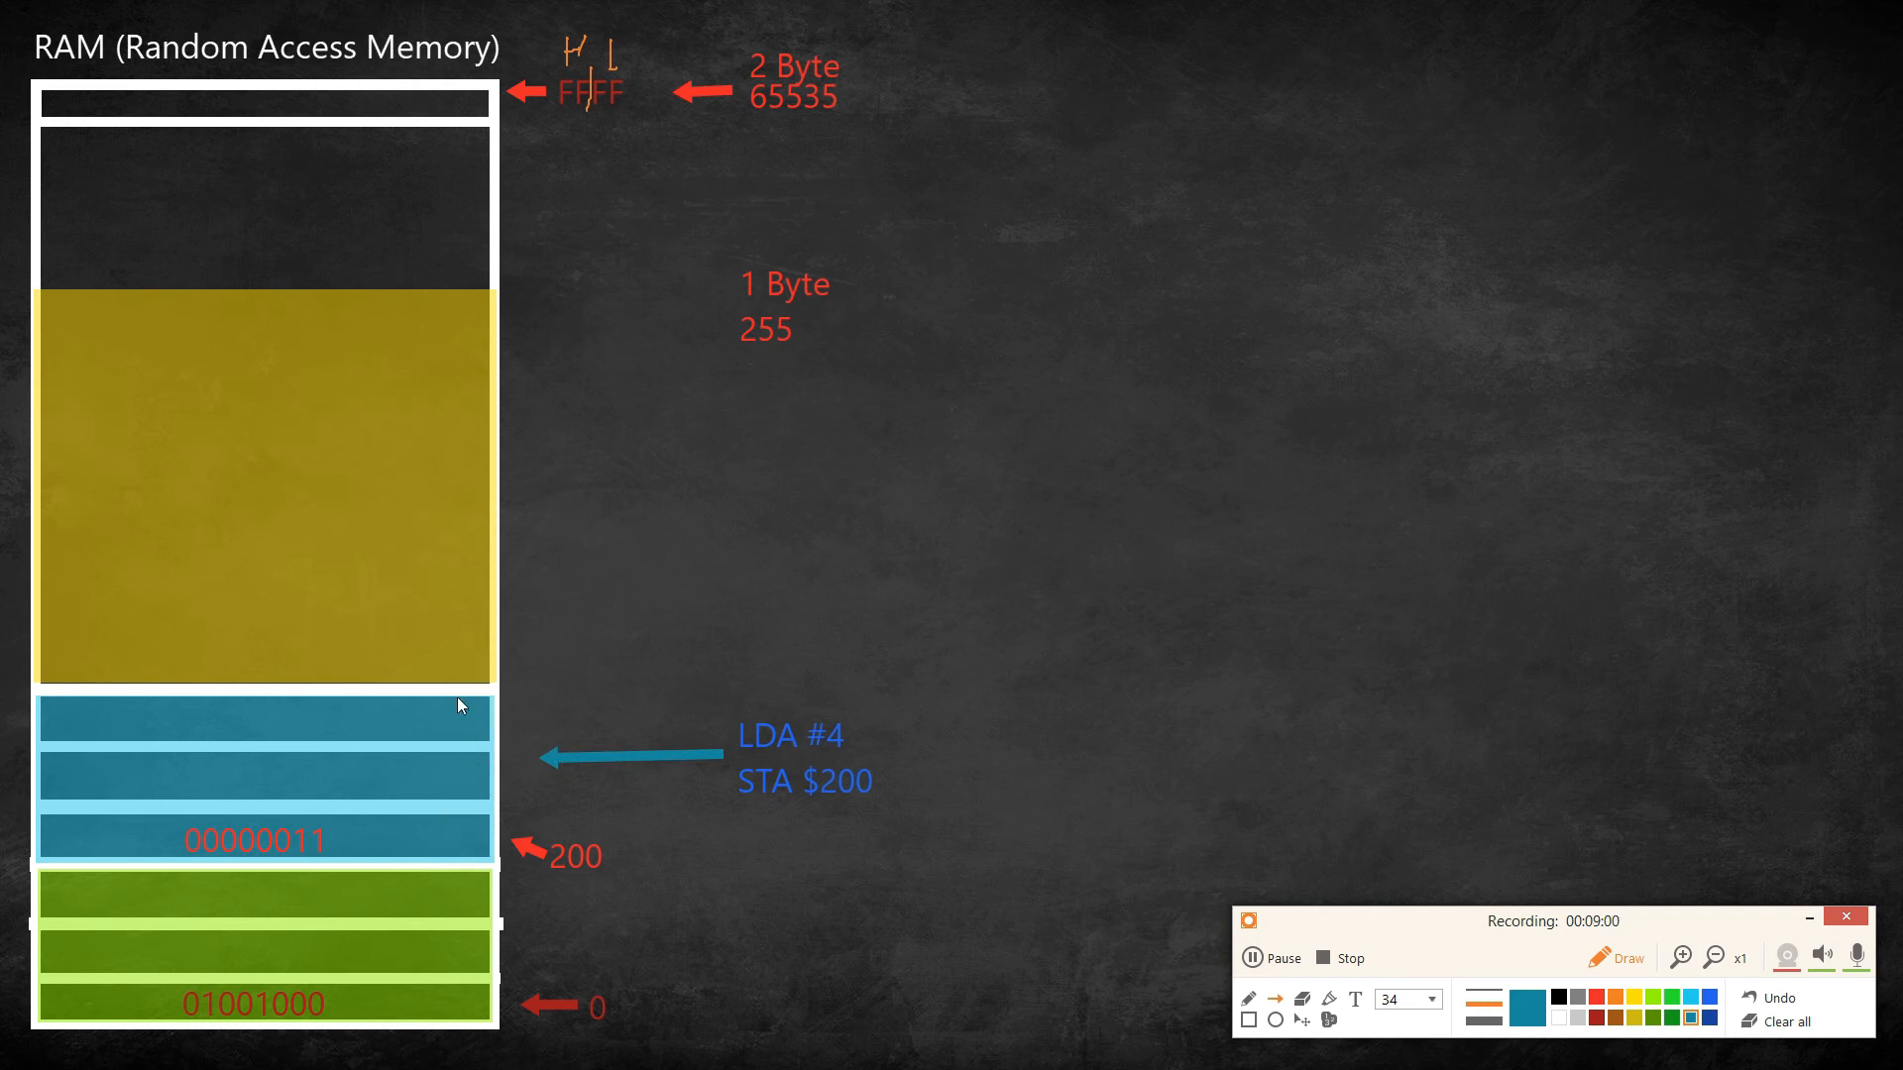
{"action": "mouse_move", "coordinate": [478, 678]}
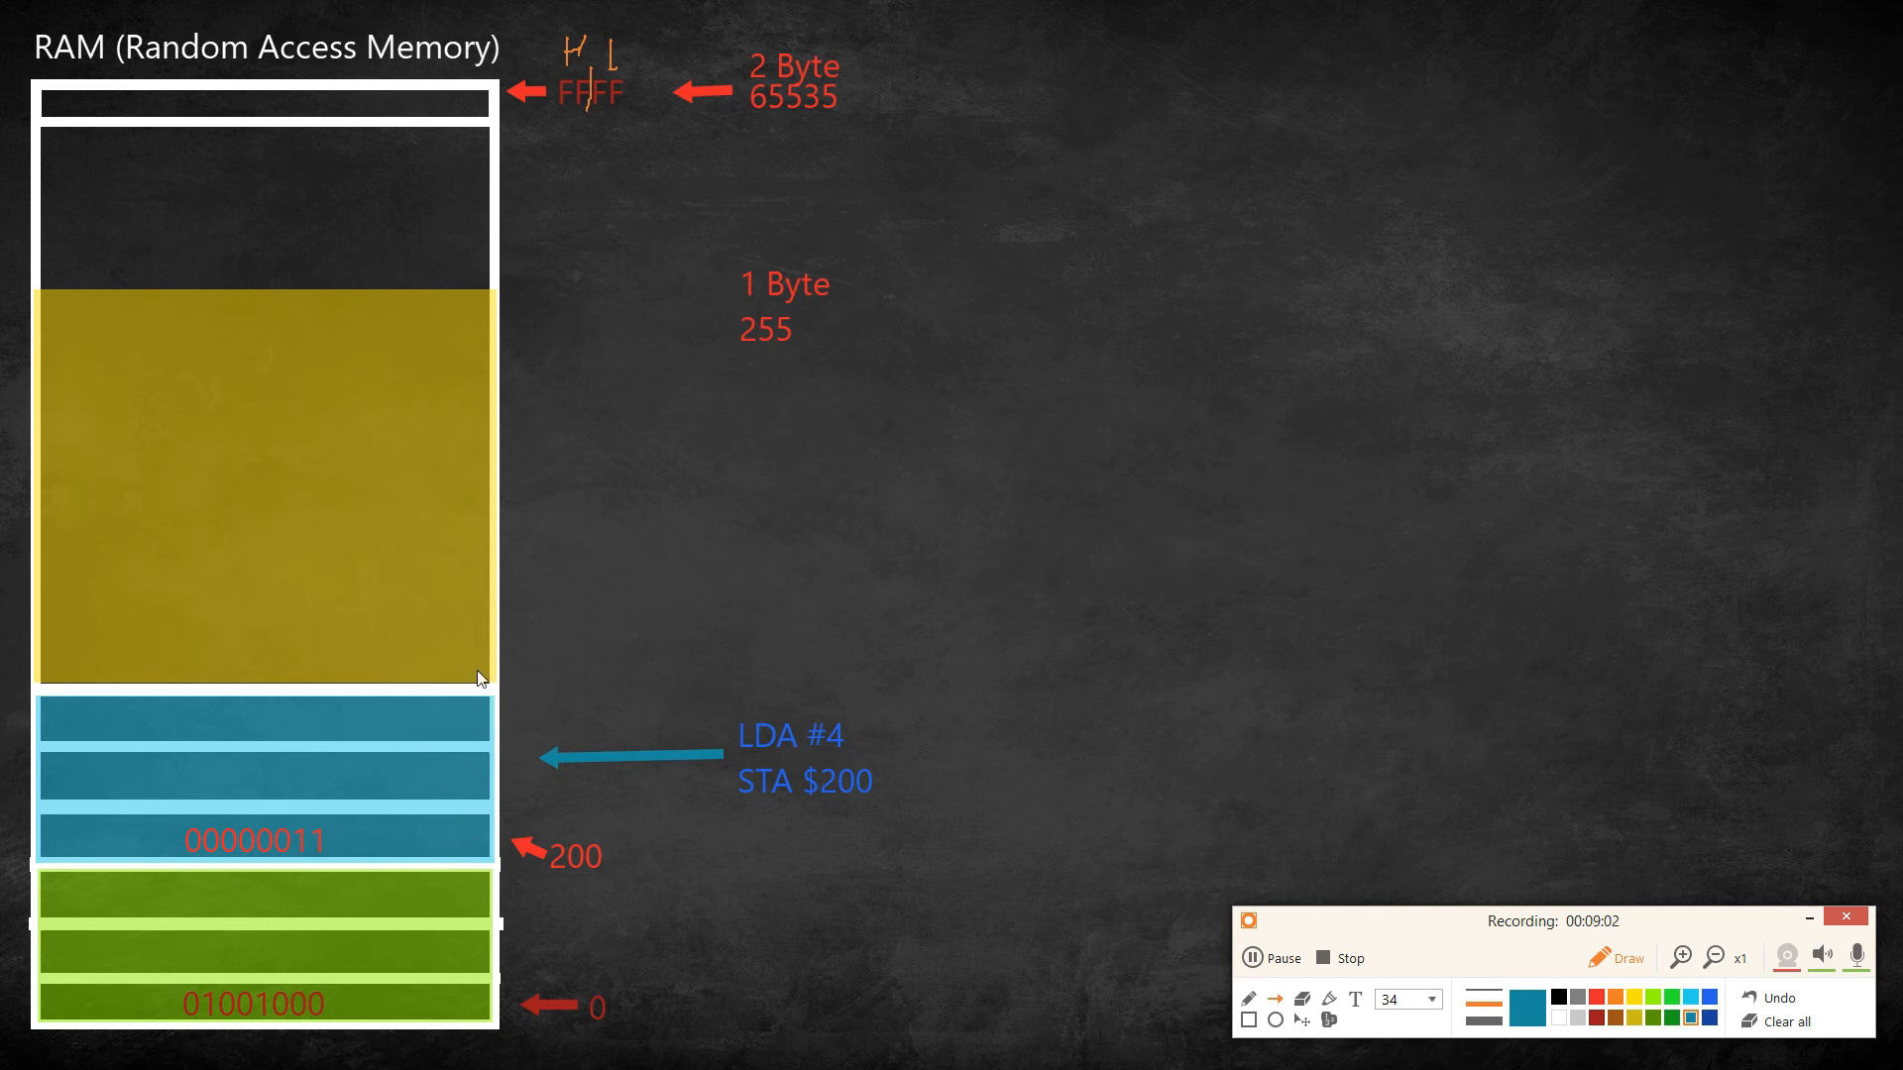
{"action": "mouse_move", "coordinate": [884, 791]}
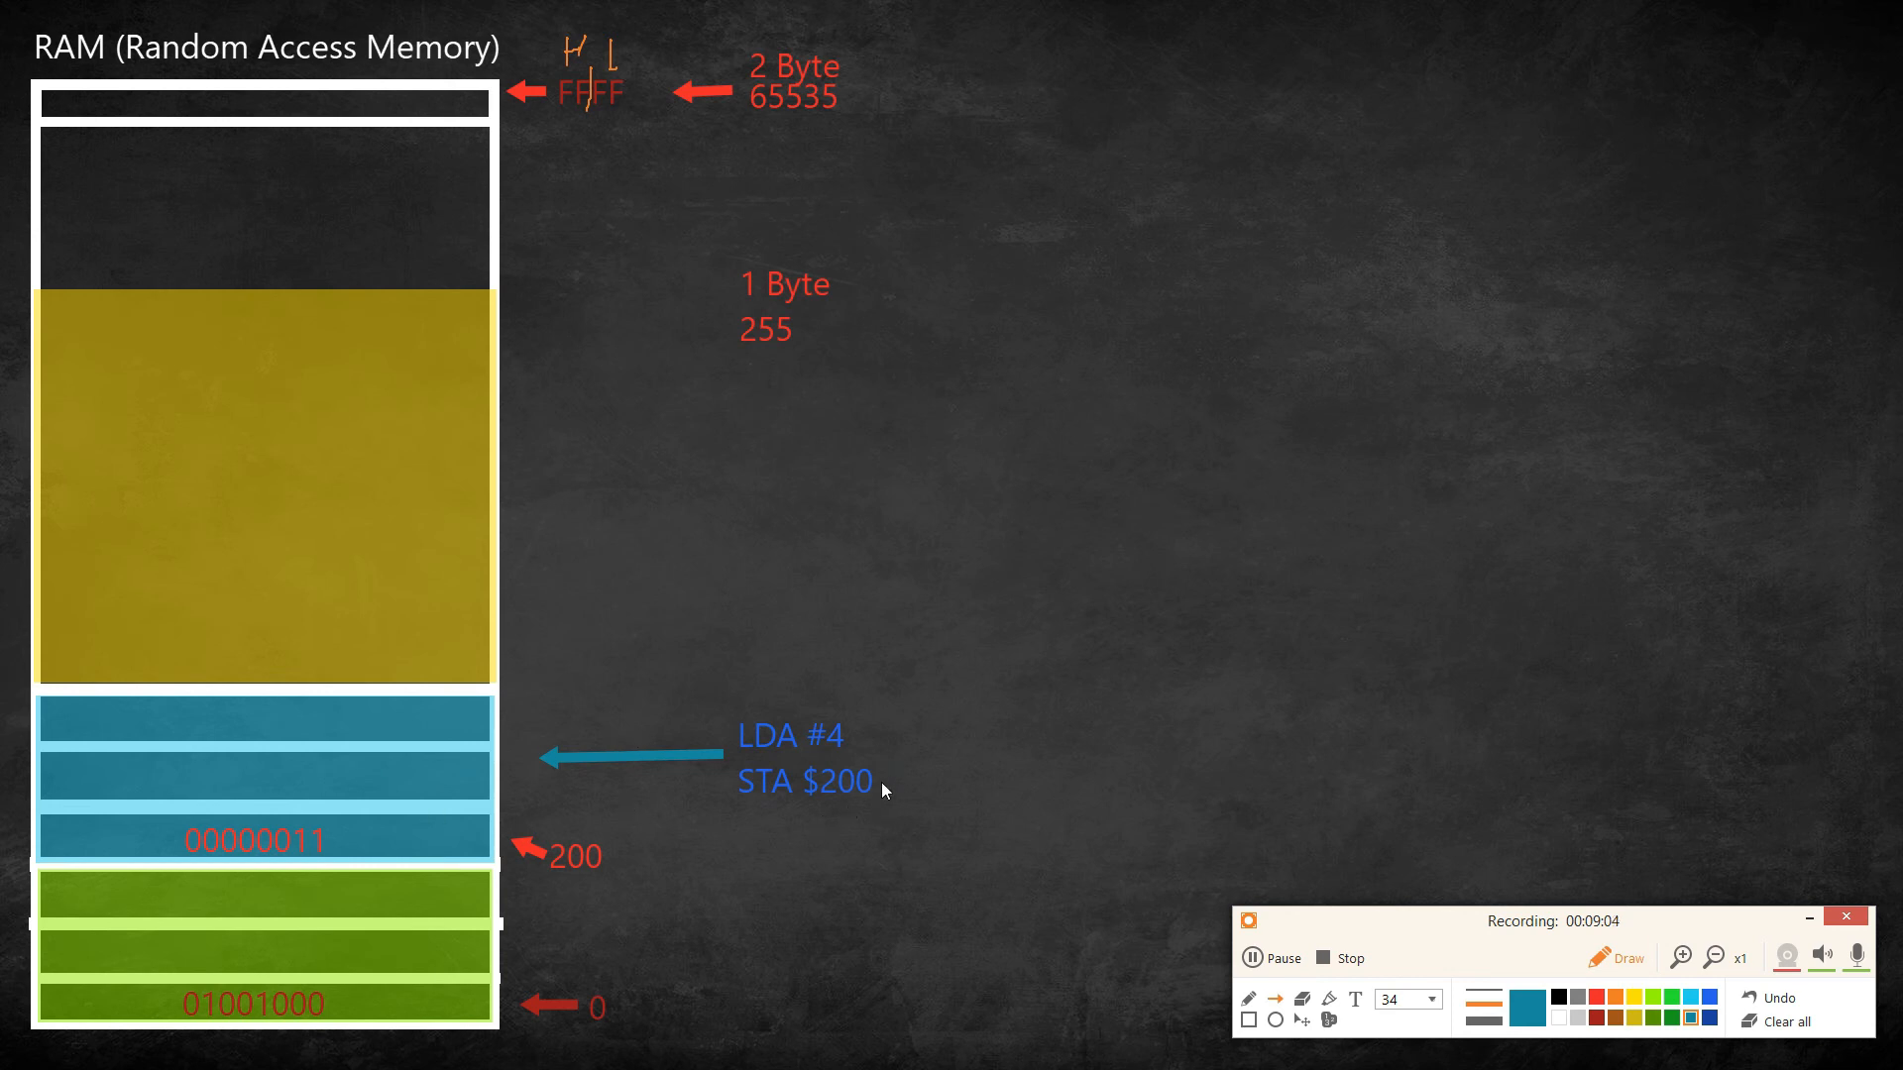
{"action": "mouse_move", "coordinate": [931, 797]}
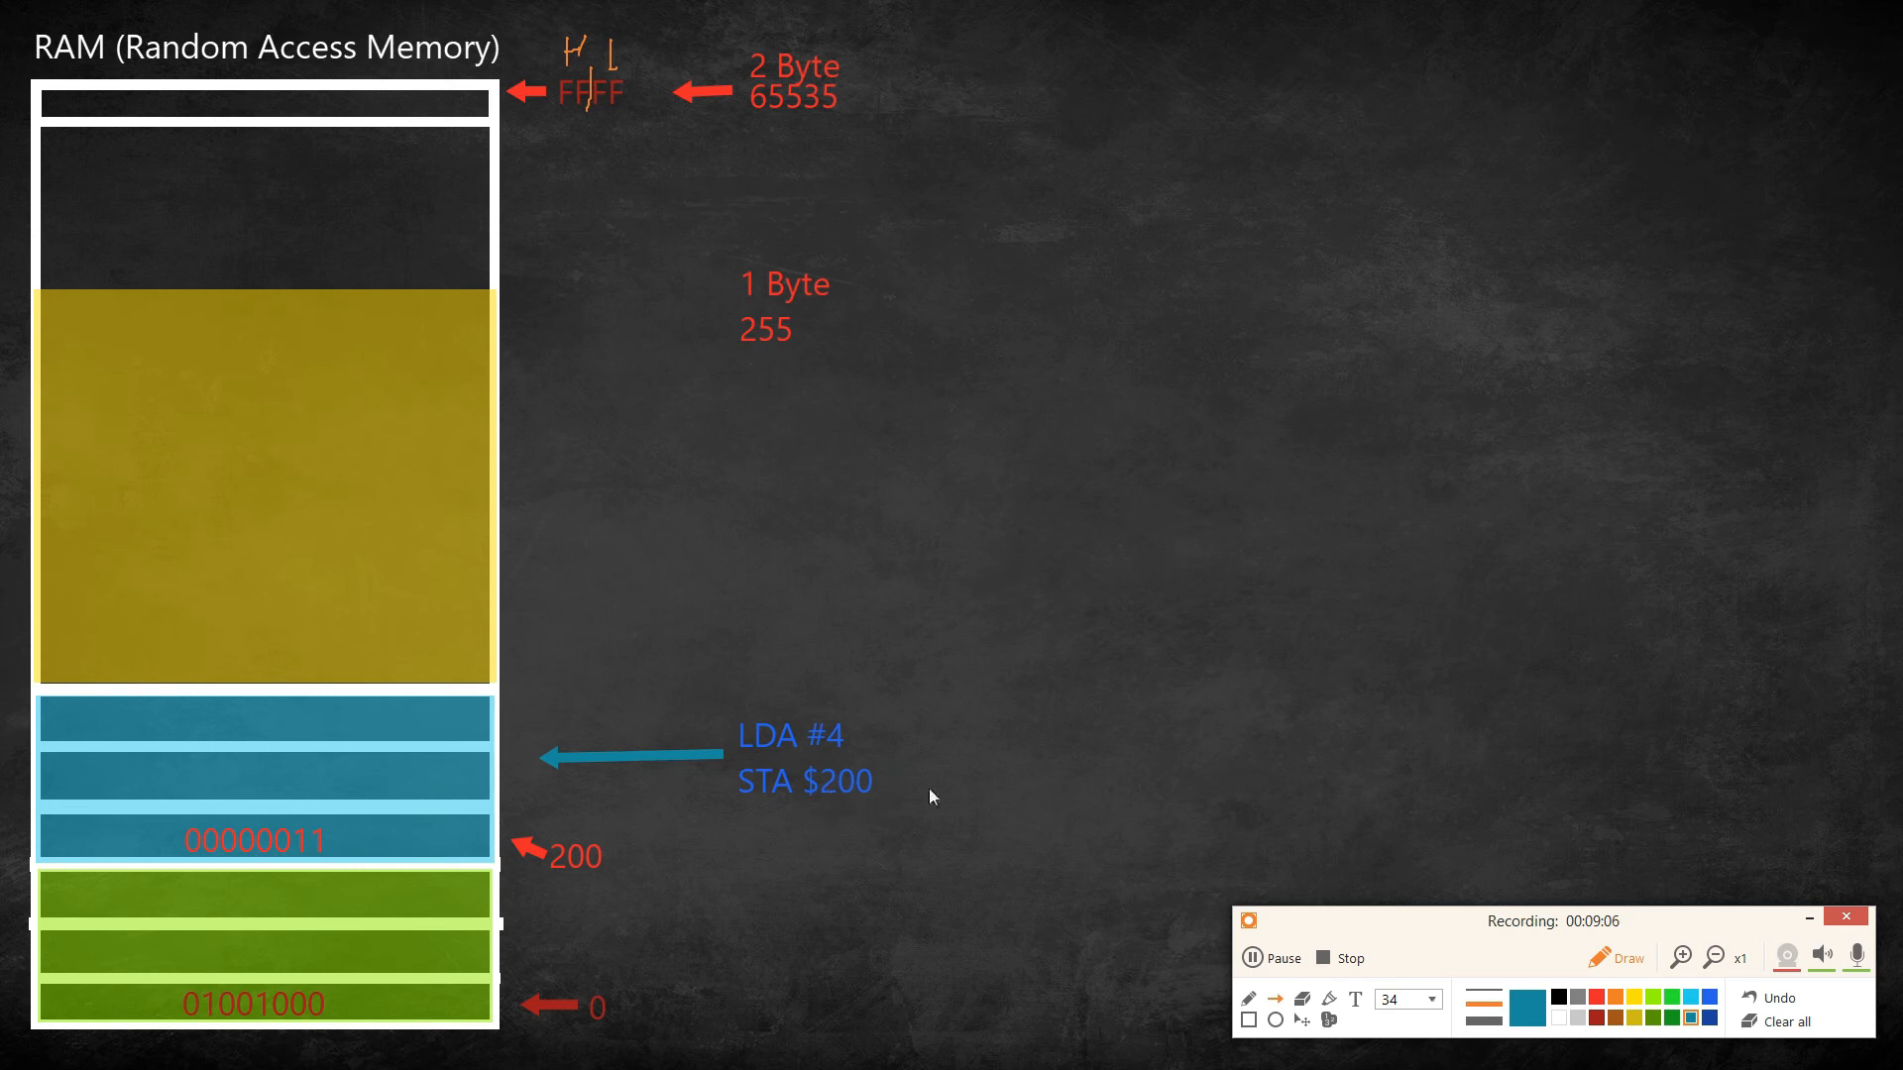
{"action": "mouse_move", "coordinate": [1469, 864]}
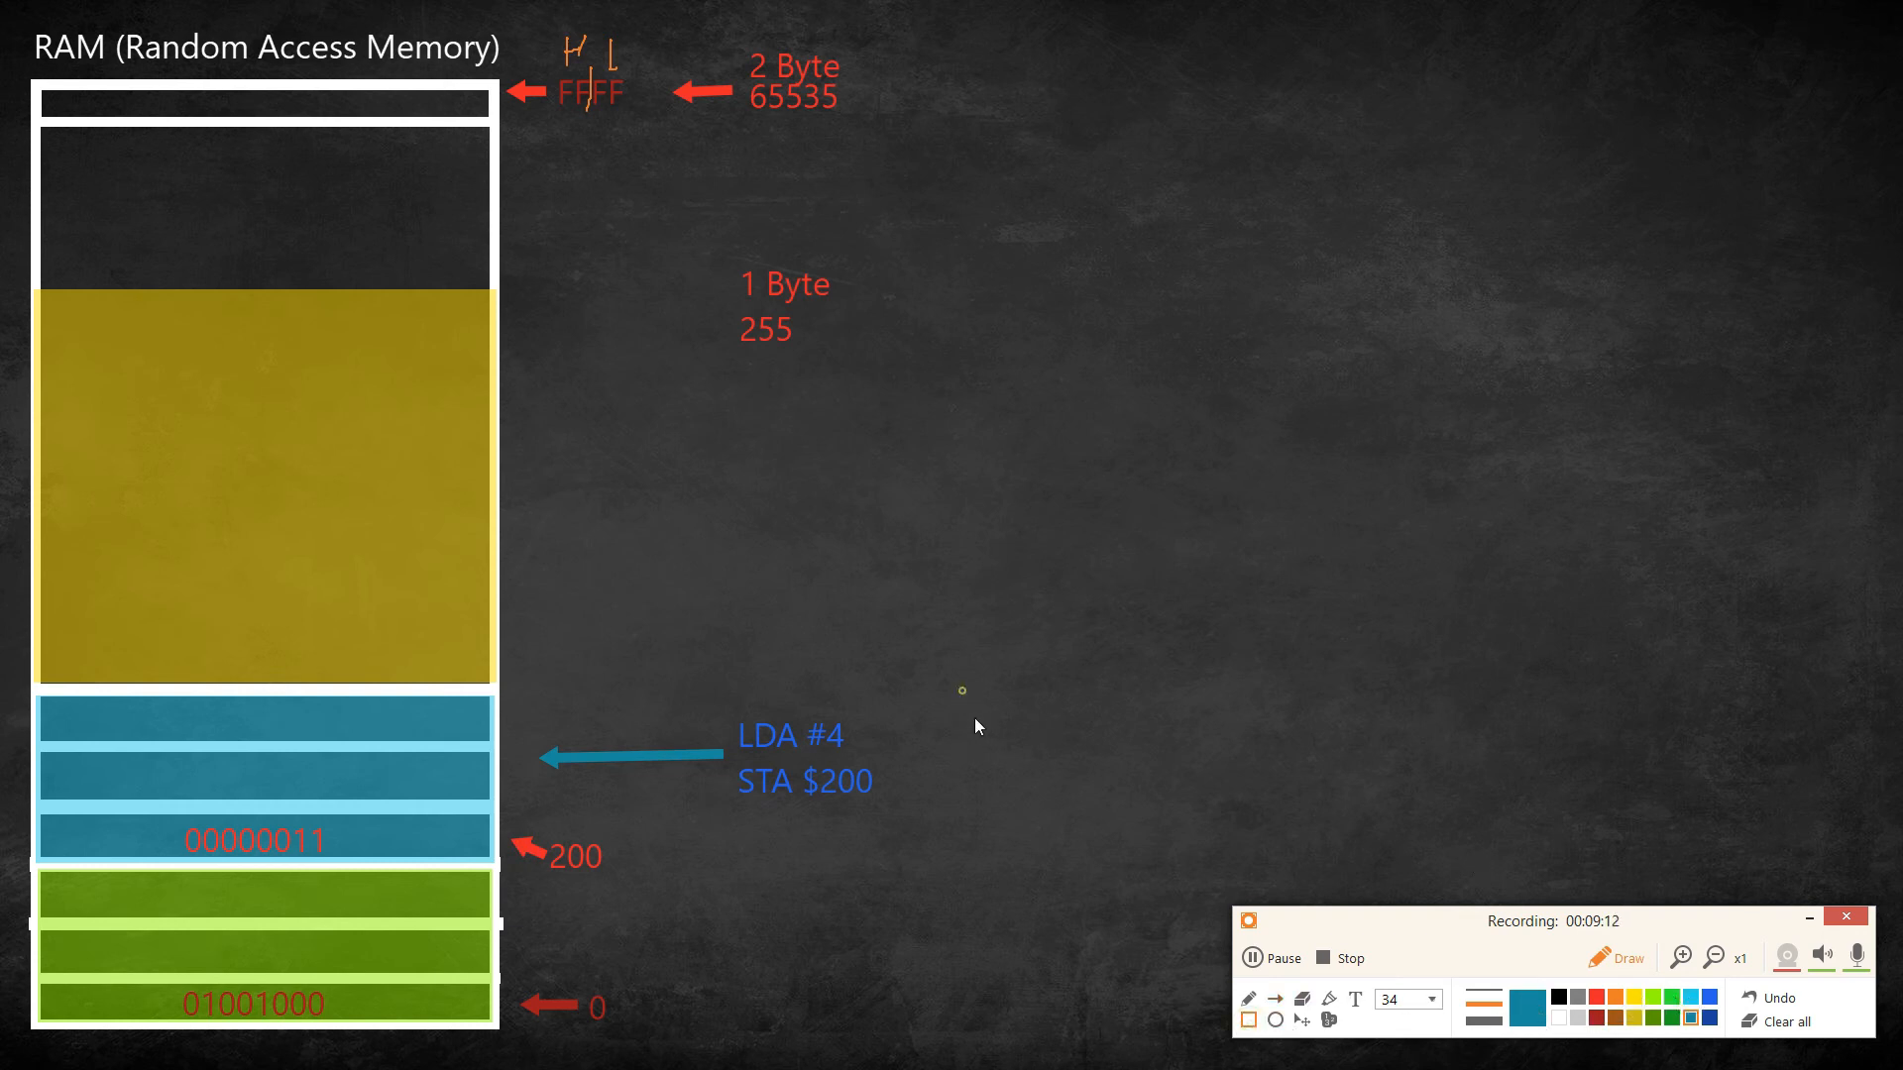
Draw a teal rectangle for the Video Chip box right of the LDA/STA code
{"action": "left_click_drag", "start_coordinate": [961, 690], "coordinate": [1143, 828]}
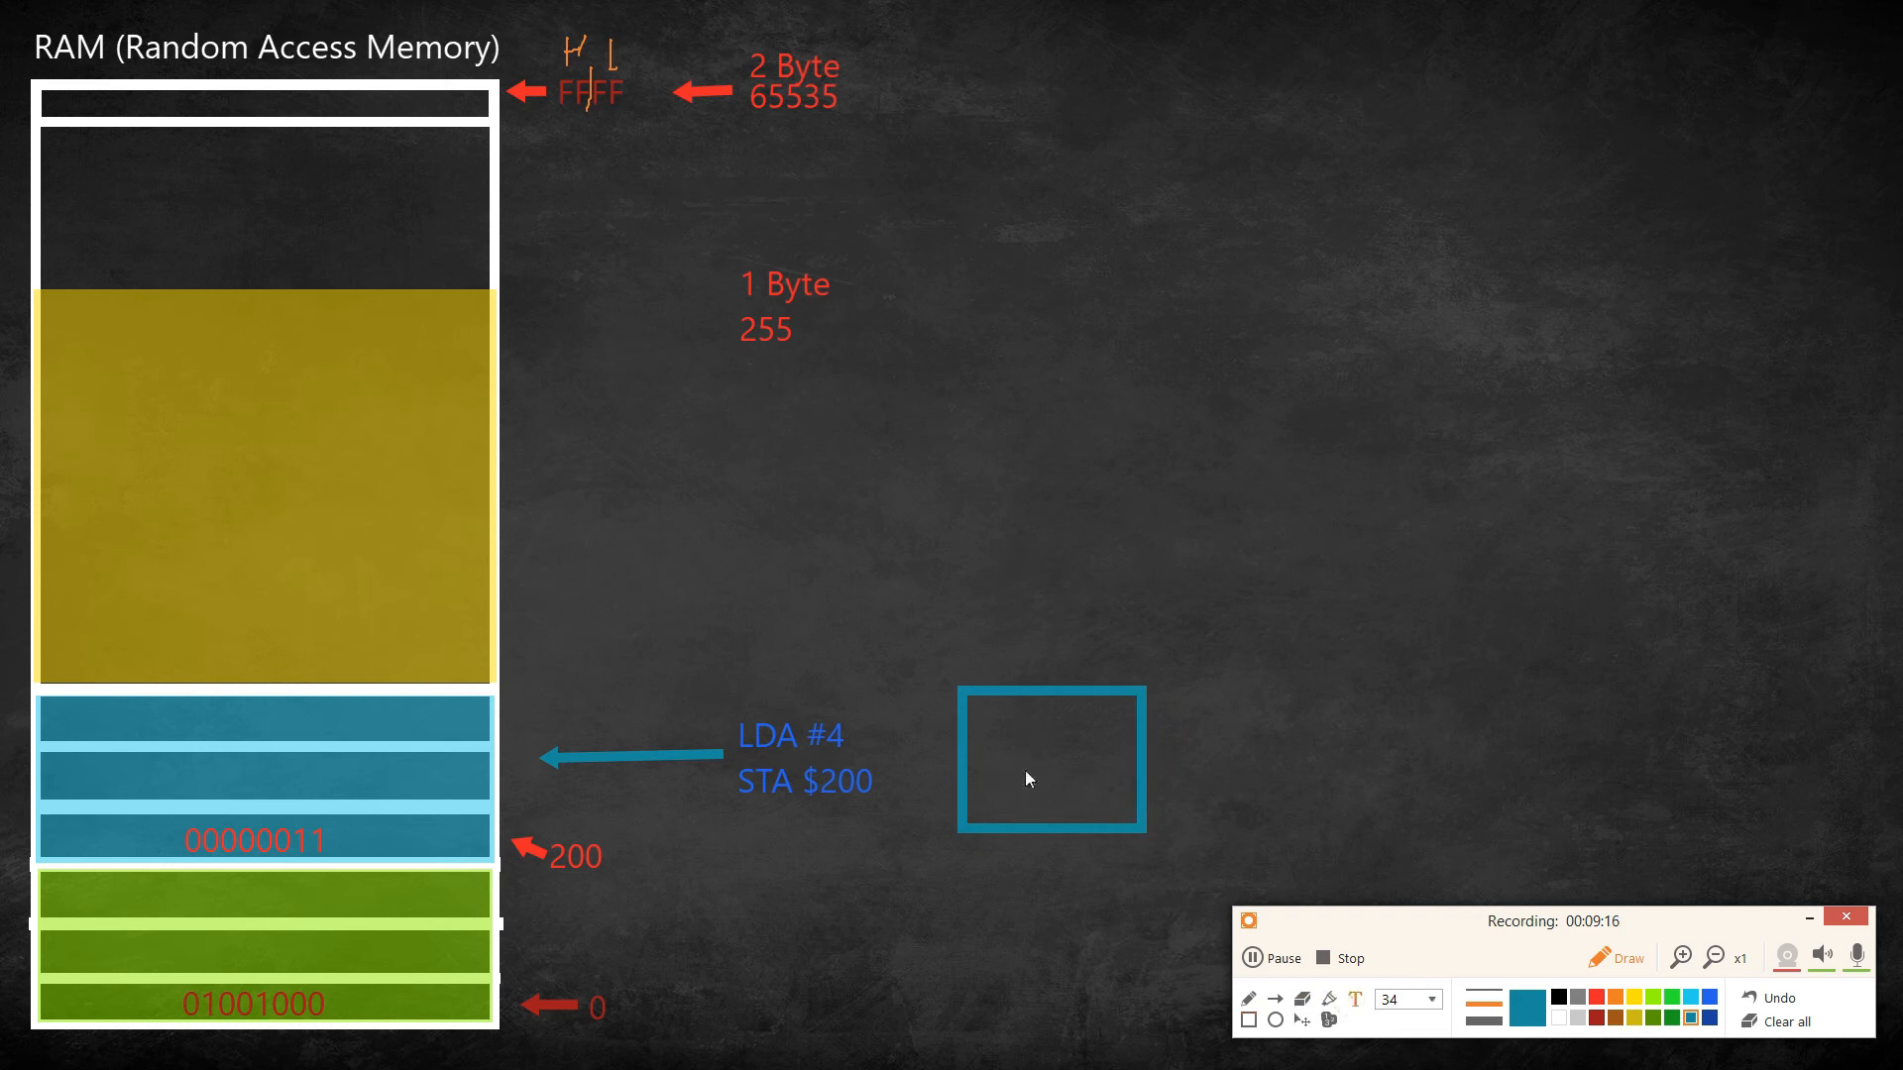
{"action": "mouse_move", "coordinate": [1075, 748]}
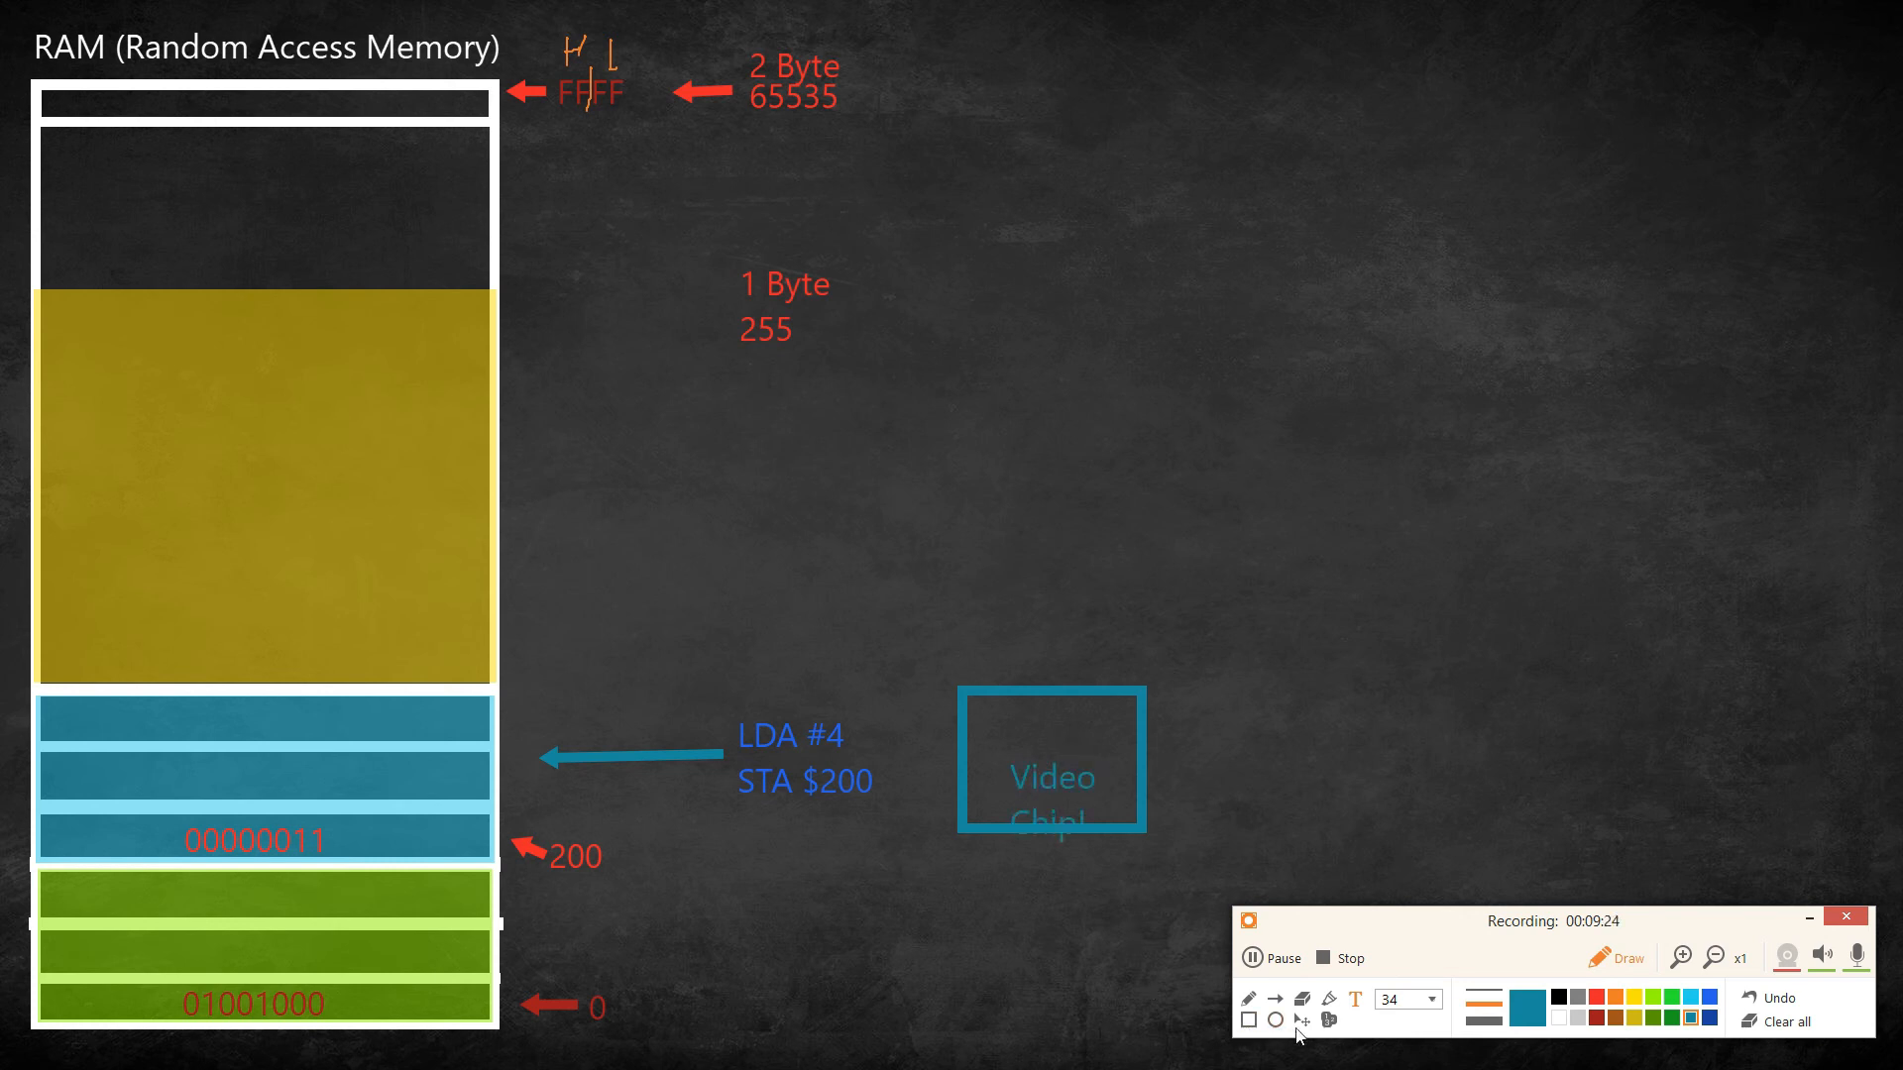
{"action": "mouse_move", "coordinate": [1062, 866]}
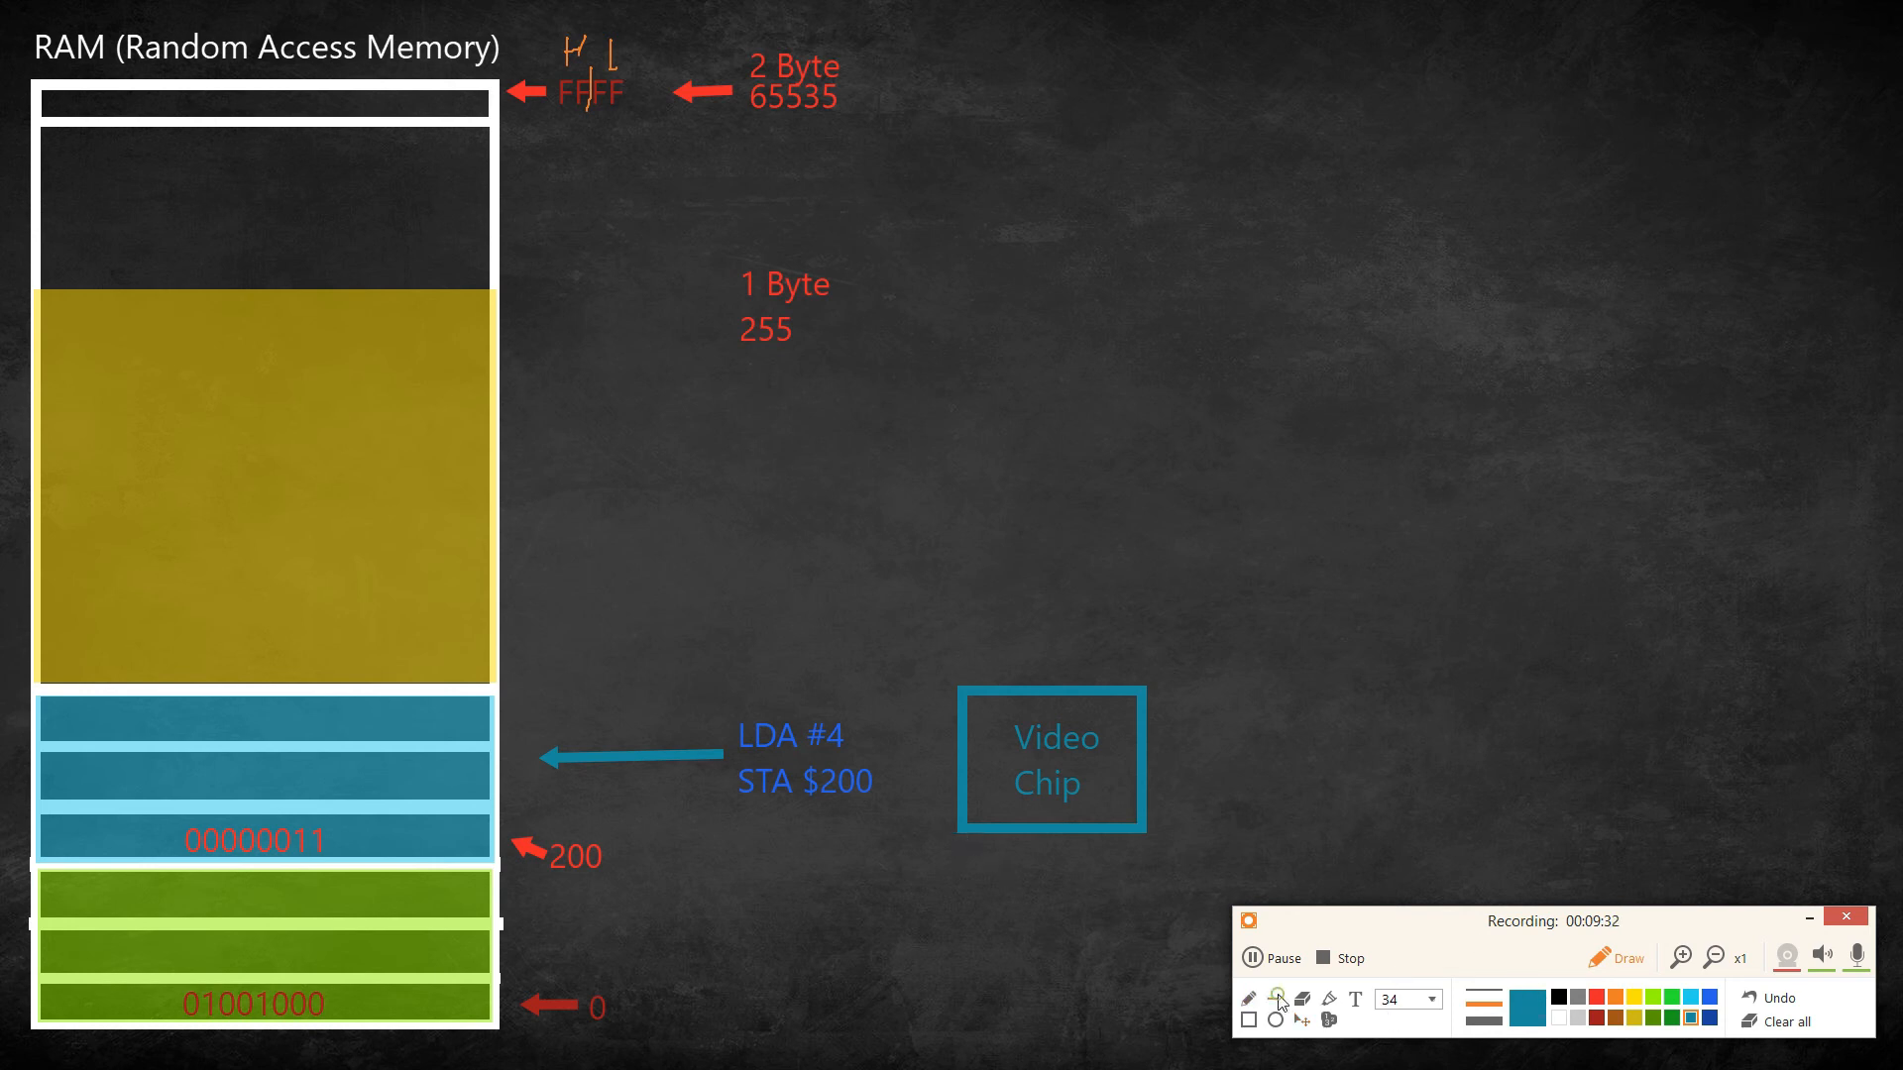
Draw a teal arrow from the Video Chip box toward the STA $200 code
{"action": "left_click_drag", "start_coordinate": [971, 748], "coordinate": [880, 748]}
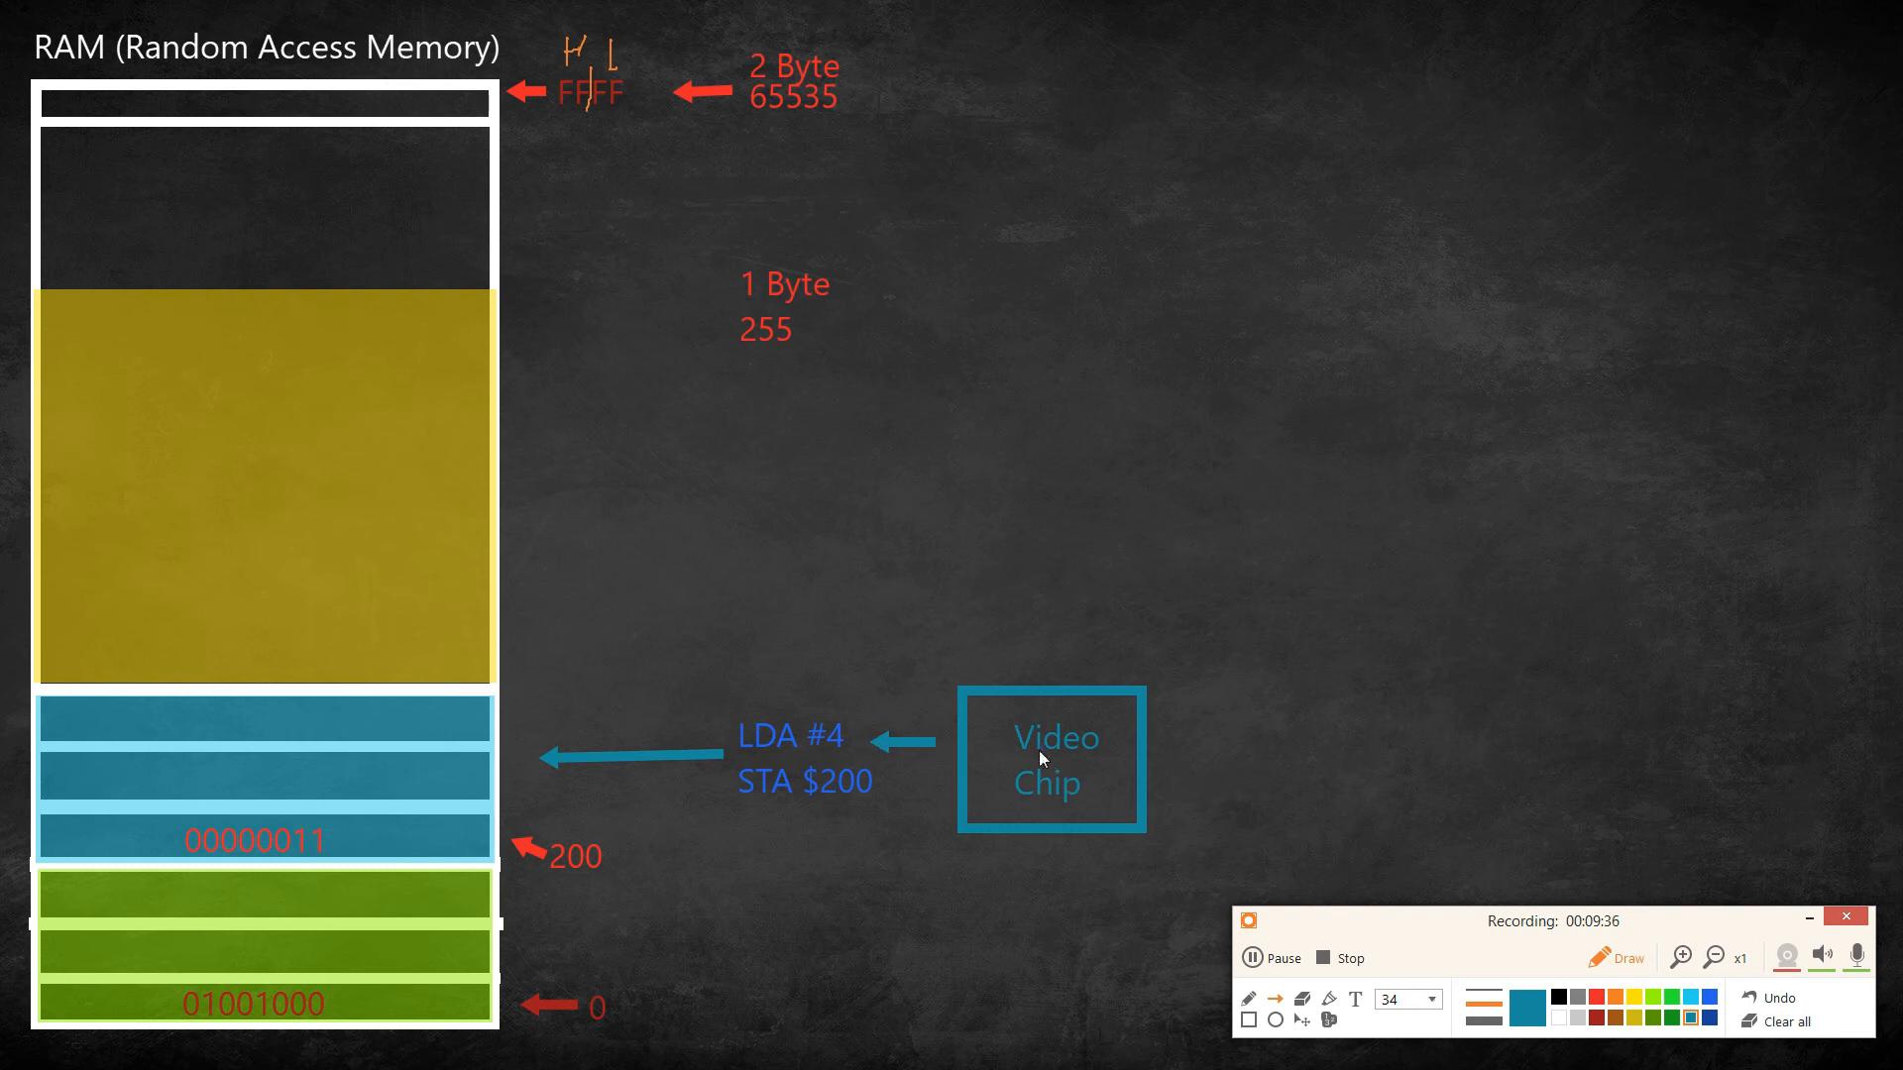
{"action": "mouse_move", "coordinate": [196, 775]}
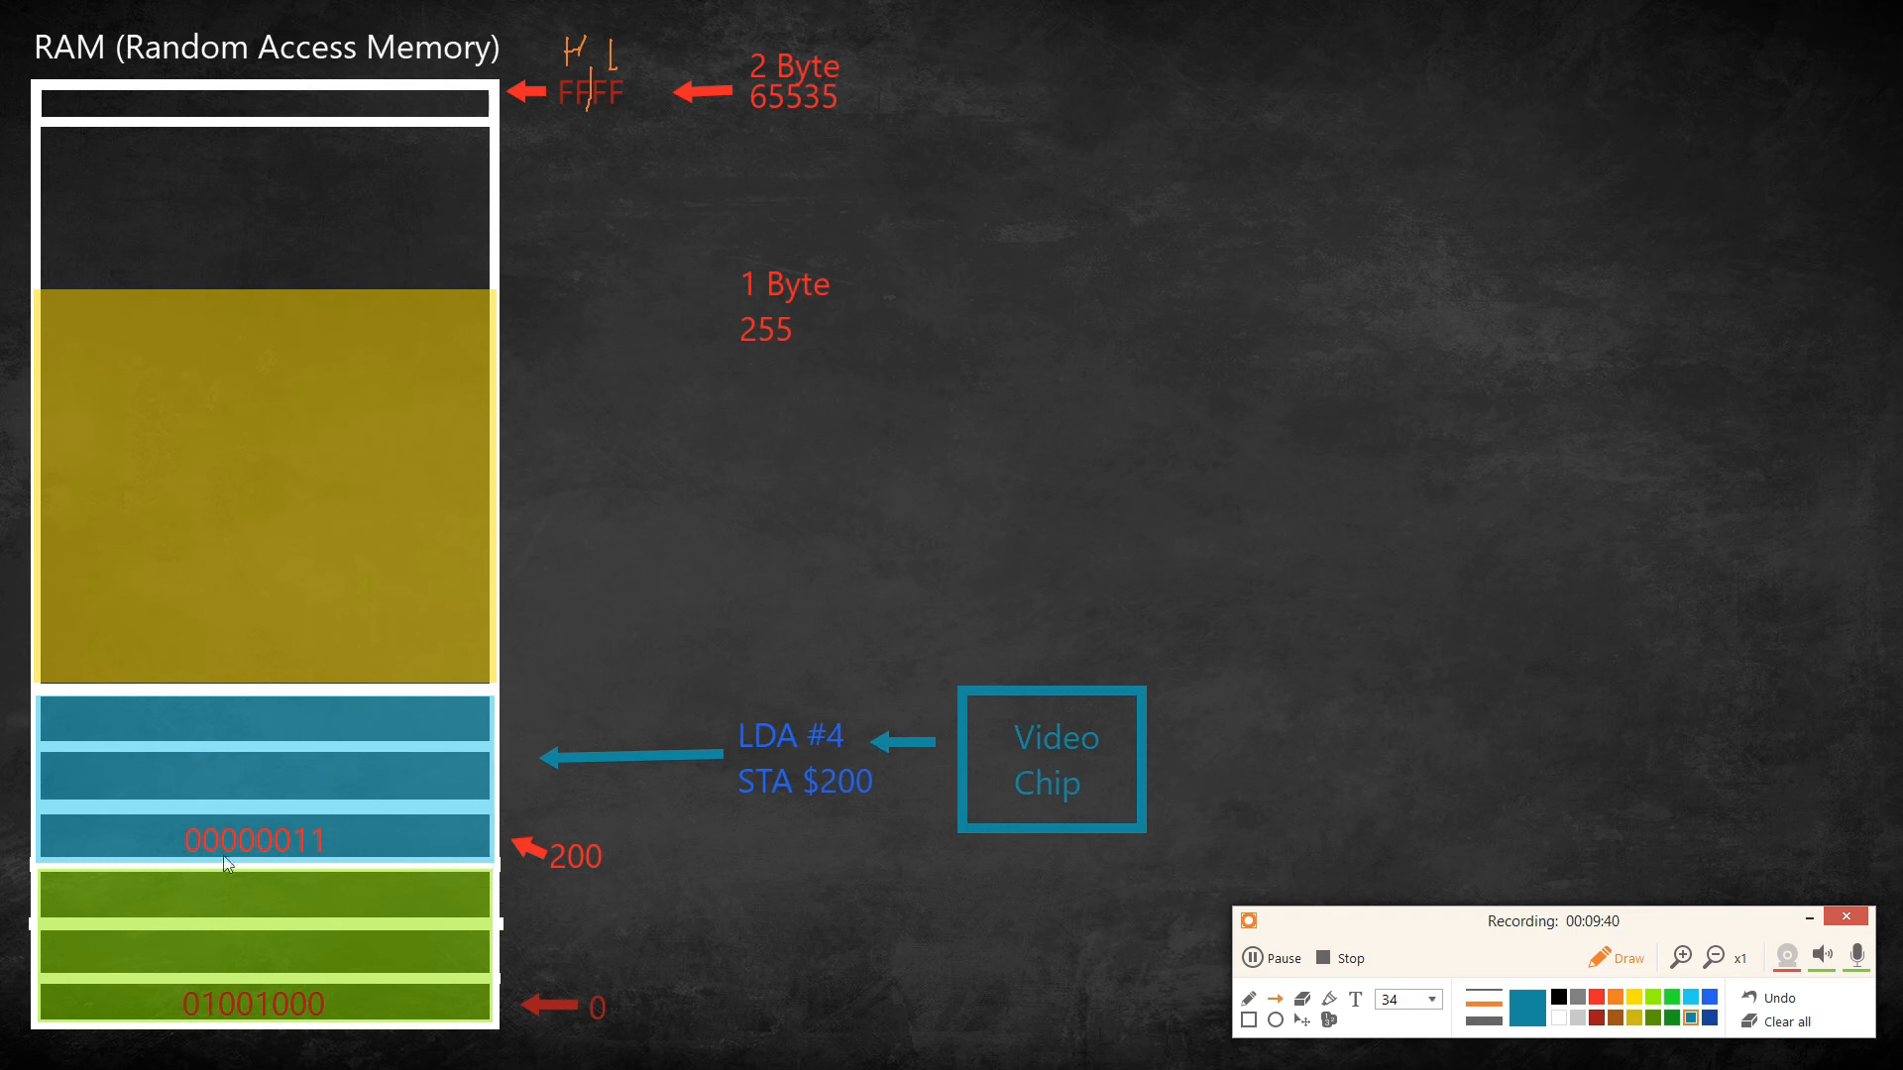
{"action": "mouse_move", "coordinate": [541, 674]}
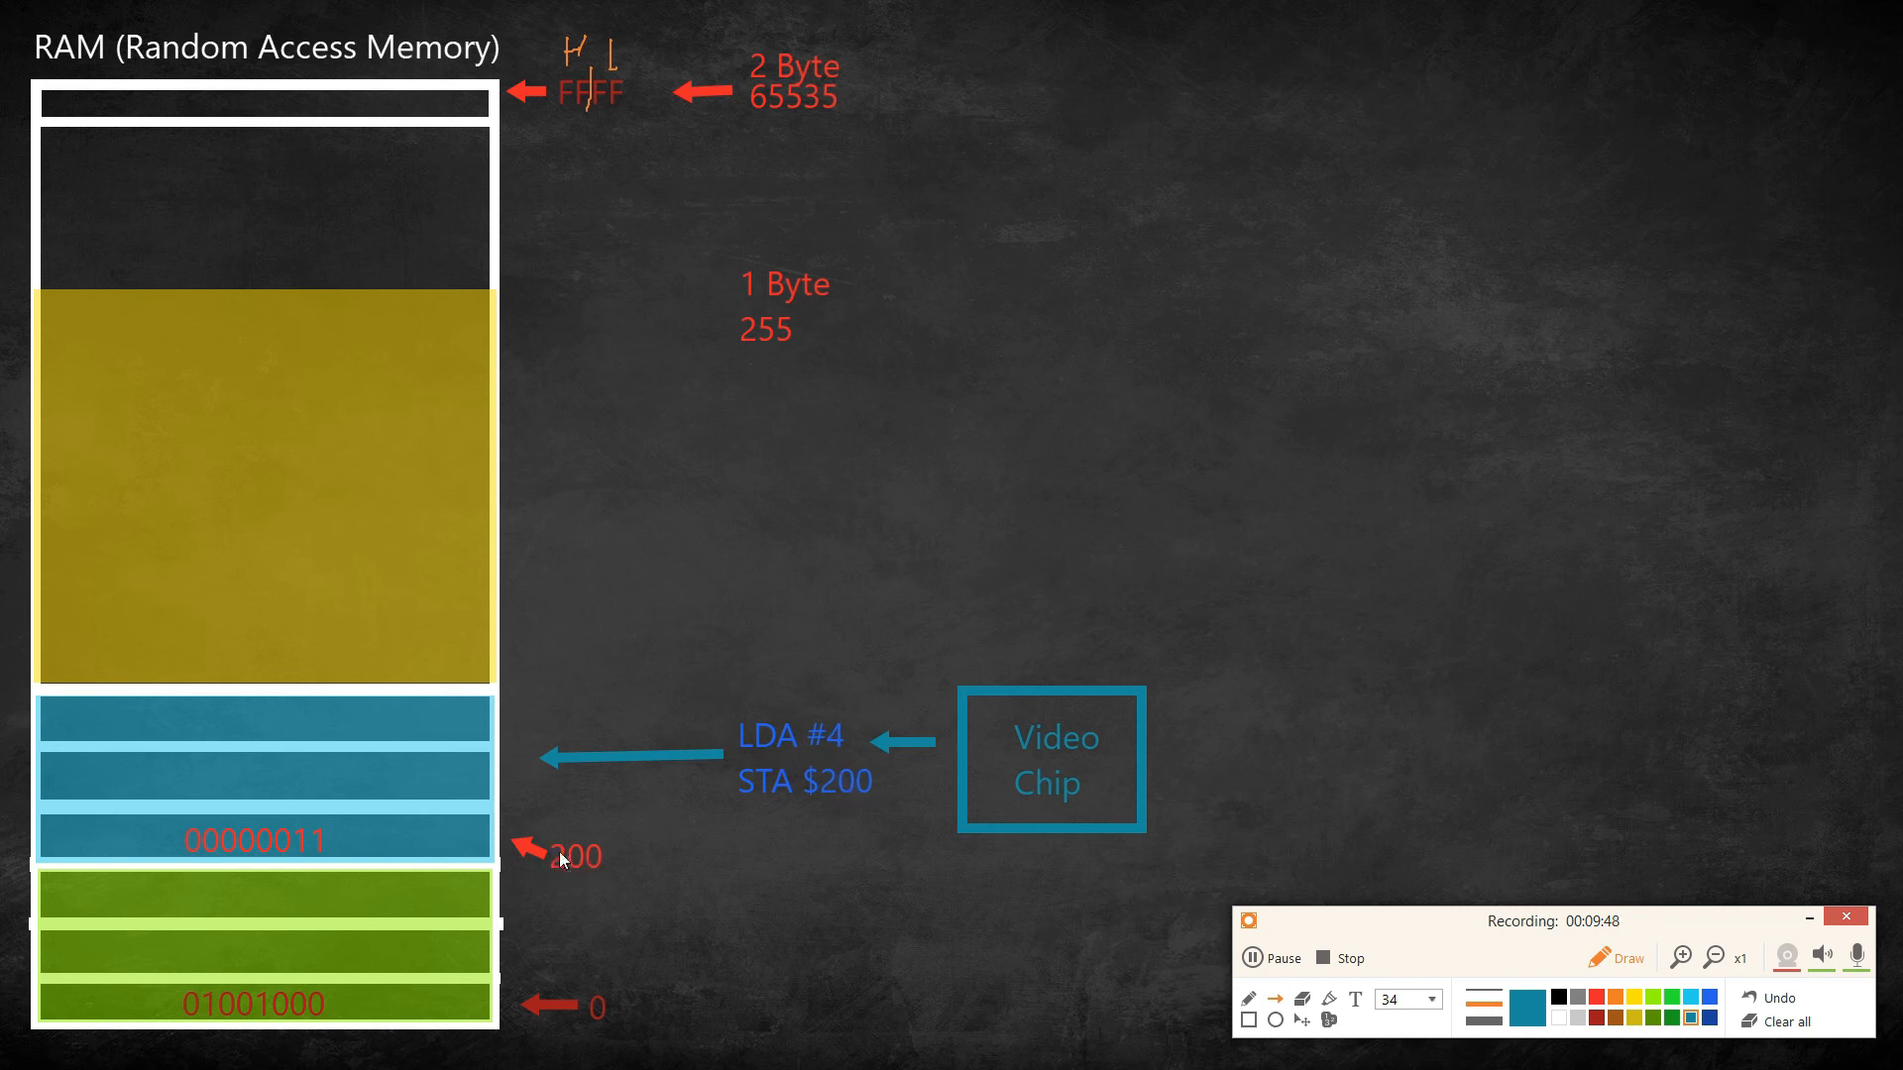
{"action": "mouse_move", "coordinate": [1063, 740]}
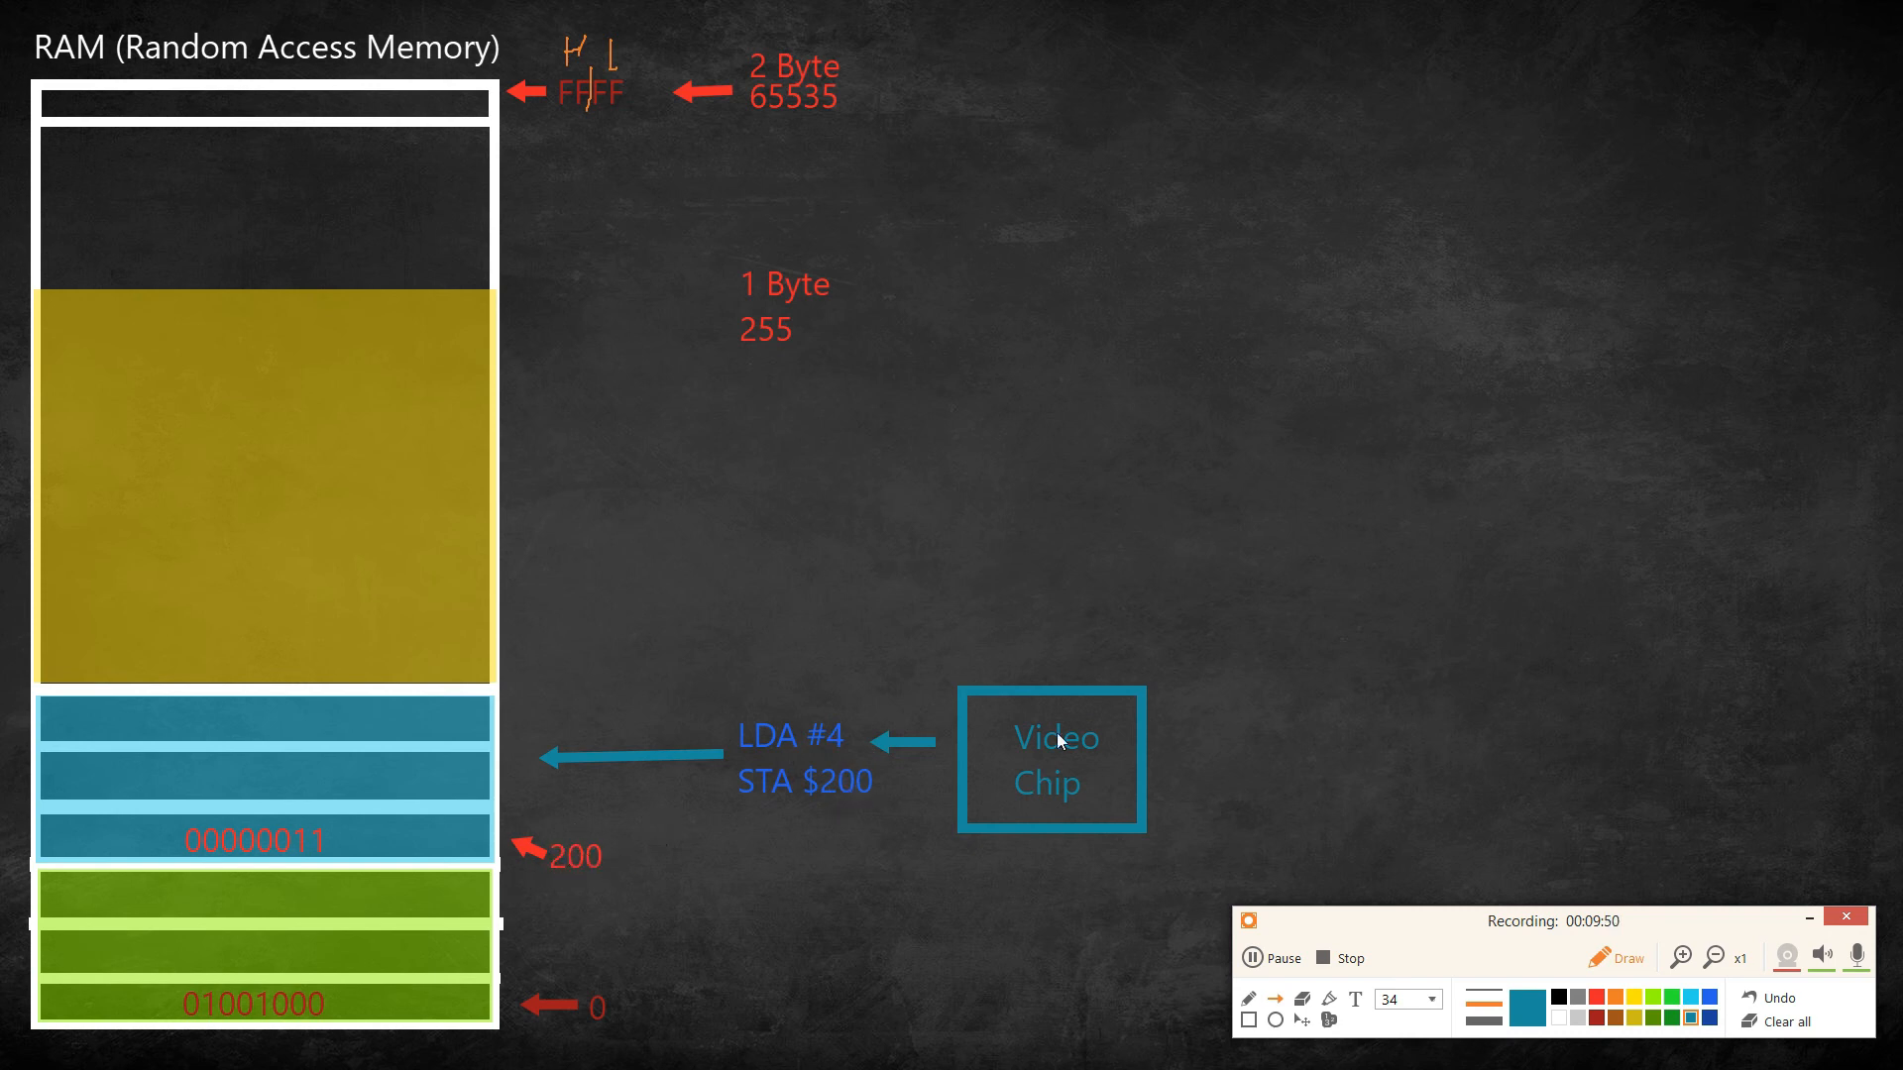
{"action": "mouse_move", "coordinate": [979, 709]}
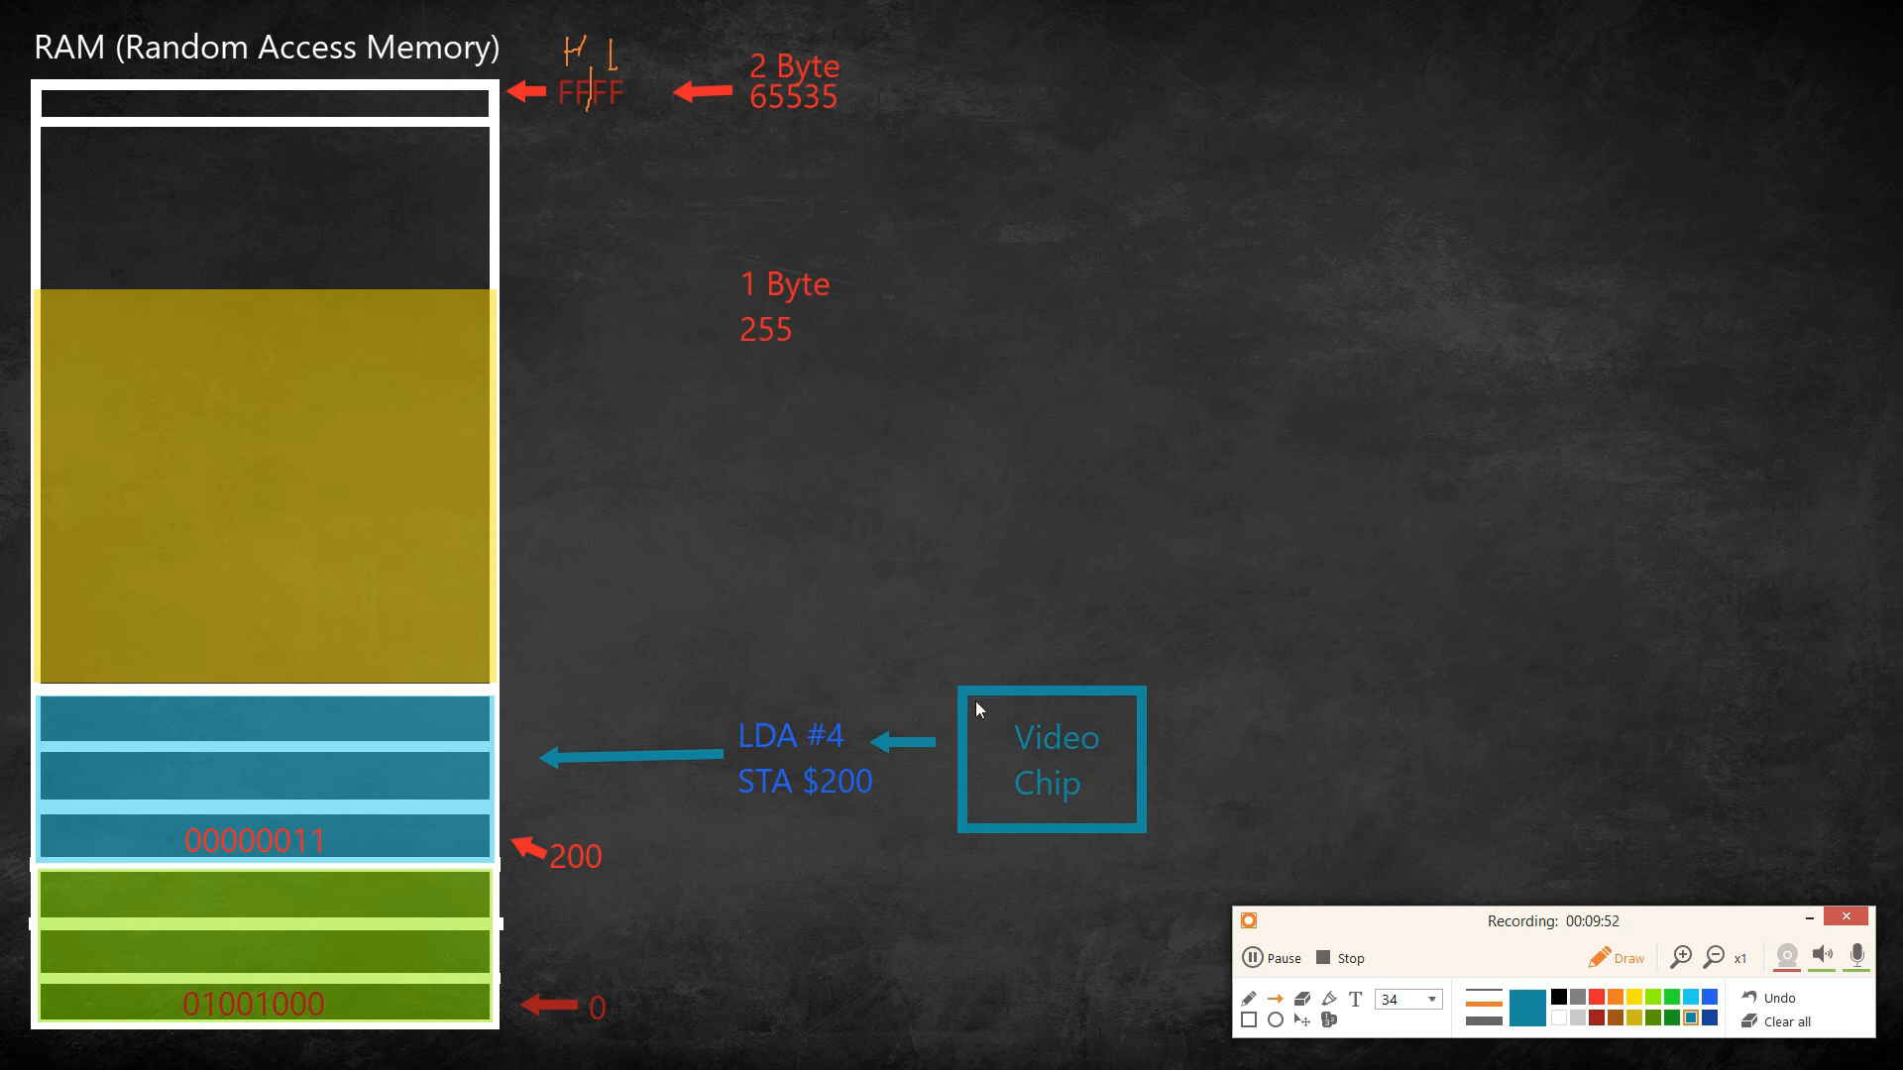
{"action": "mouse_move", "coordinate": [1086, 765]}
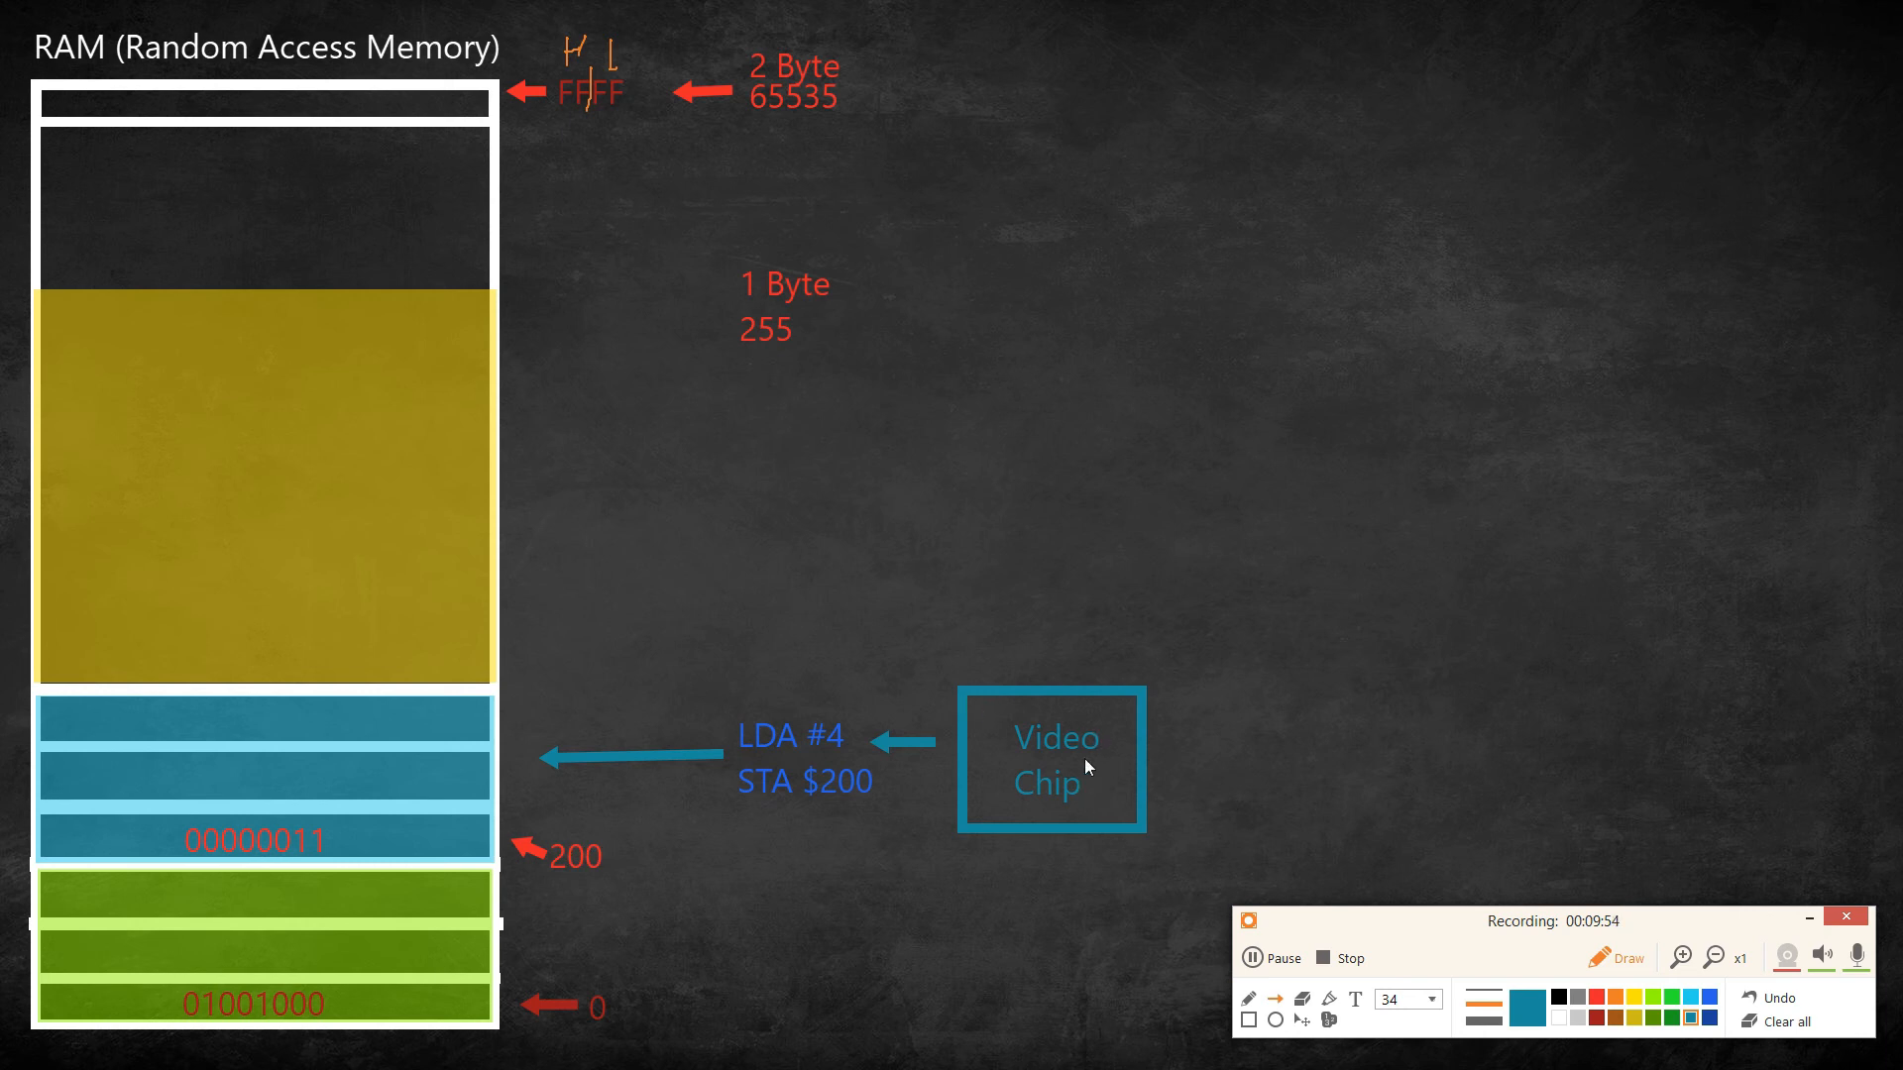
{"action": "mouse_move", "coordinate": [416, 859]}
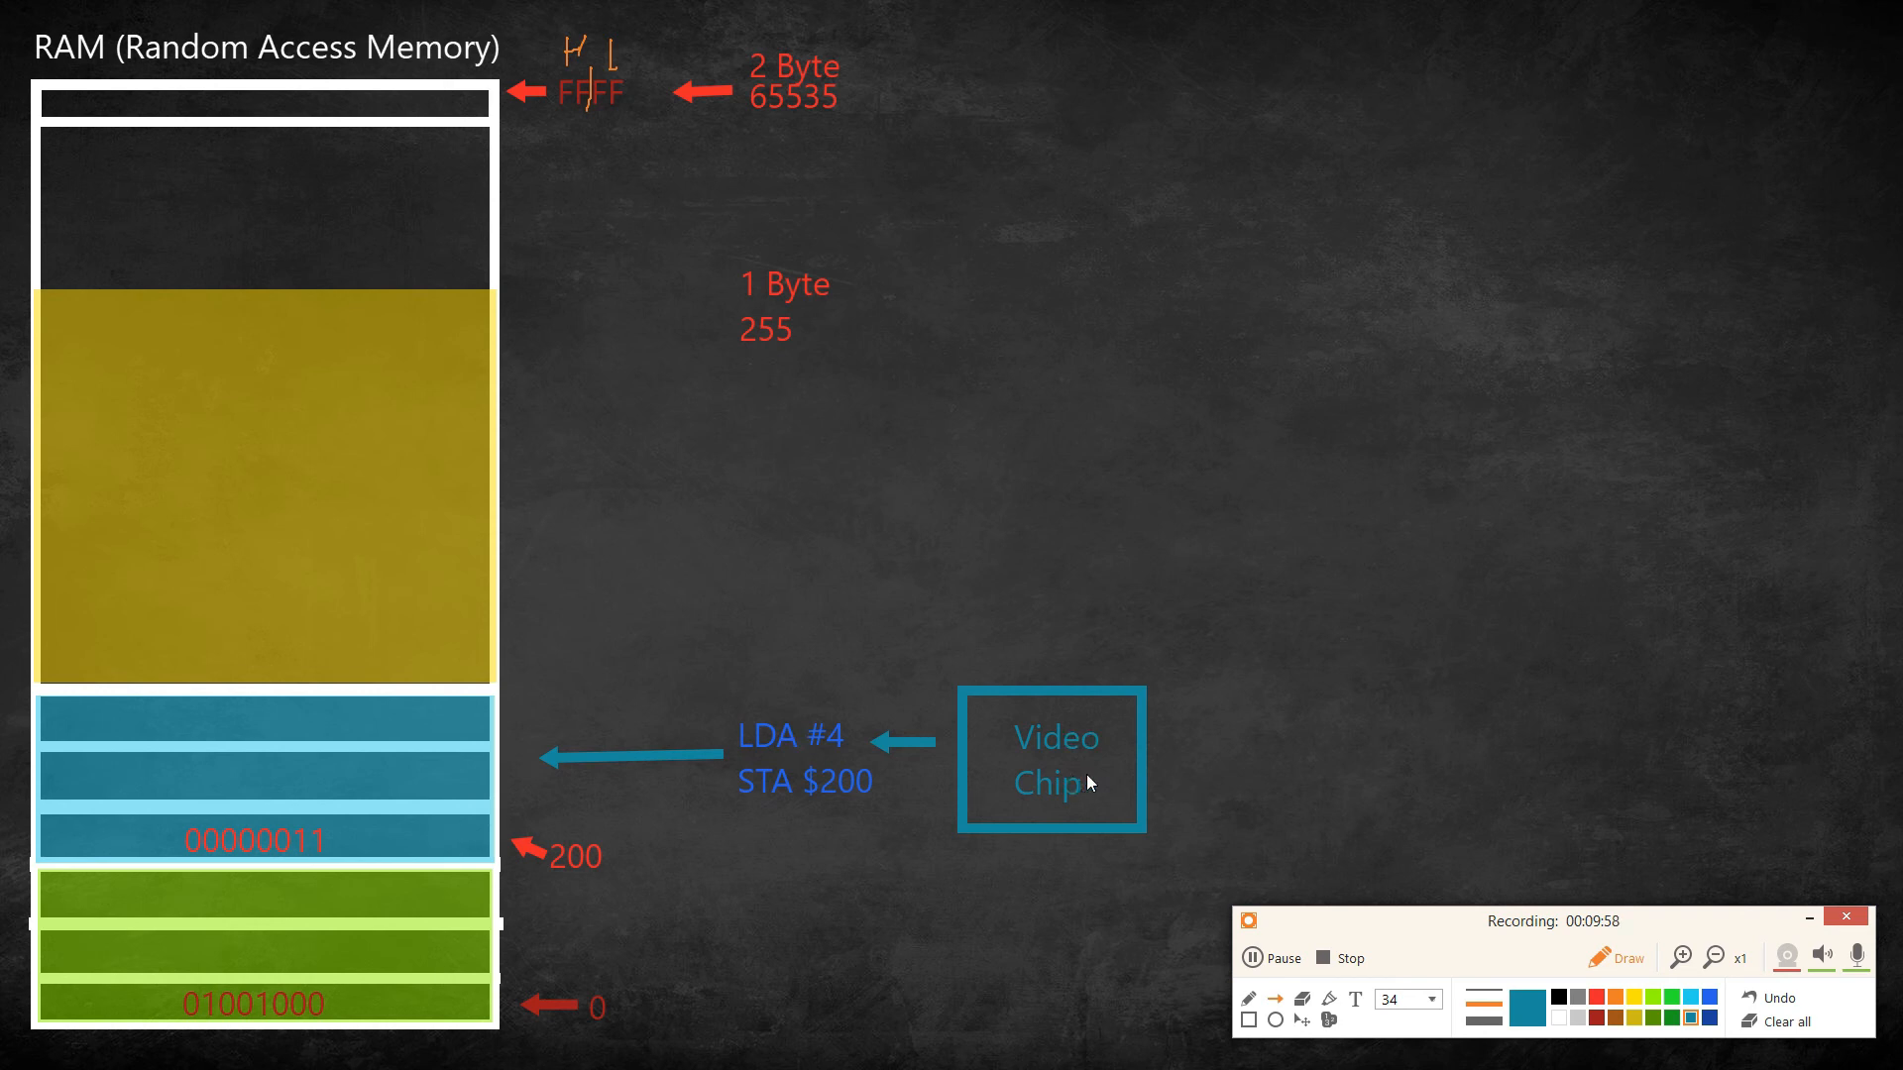
{"action": "mouse_move", "coordinate": [1326, 993]}
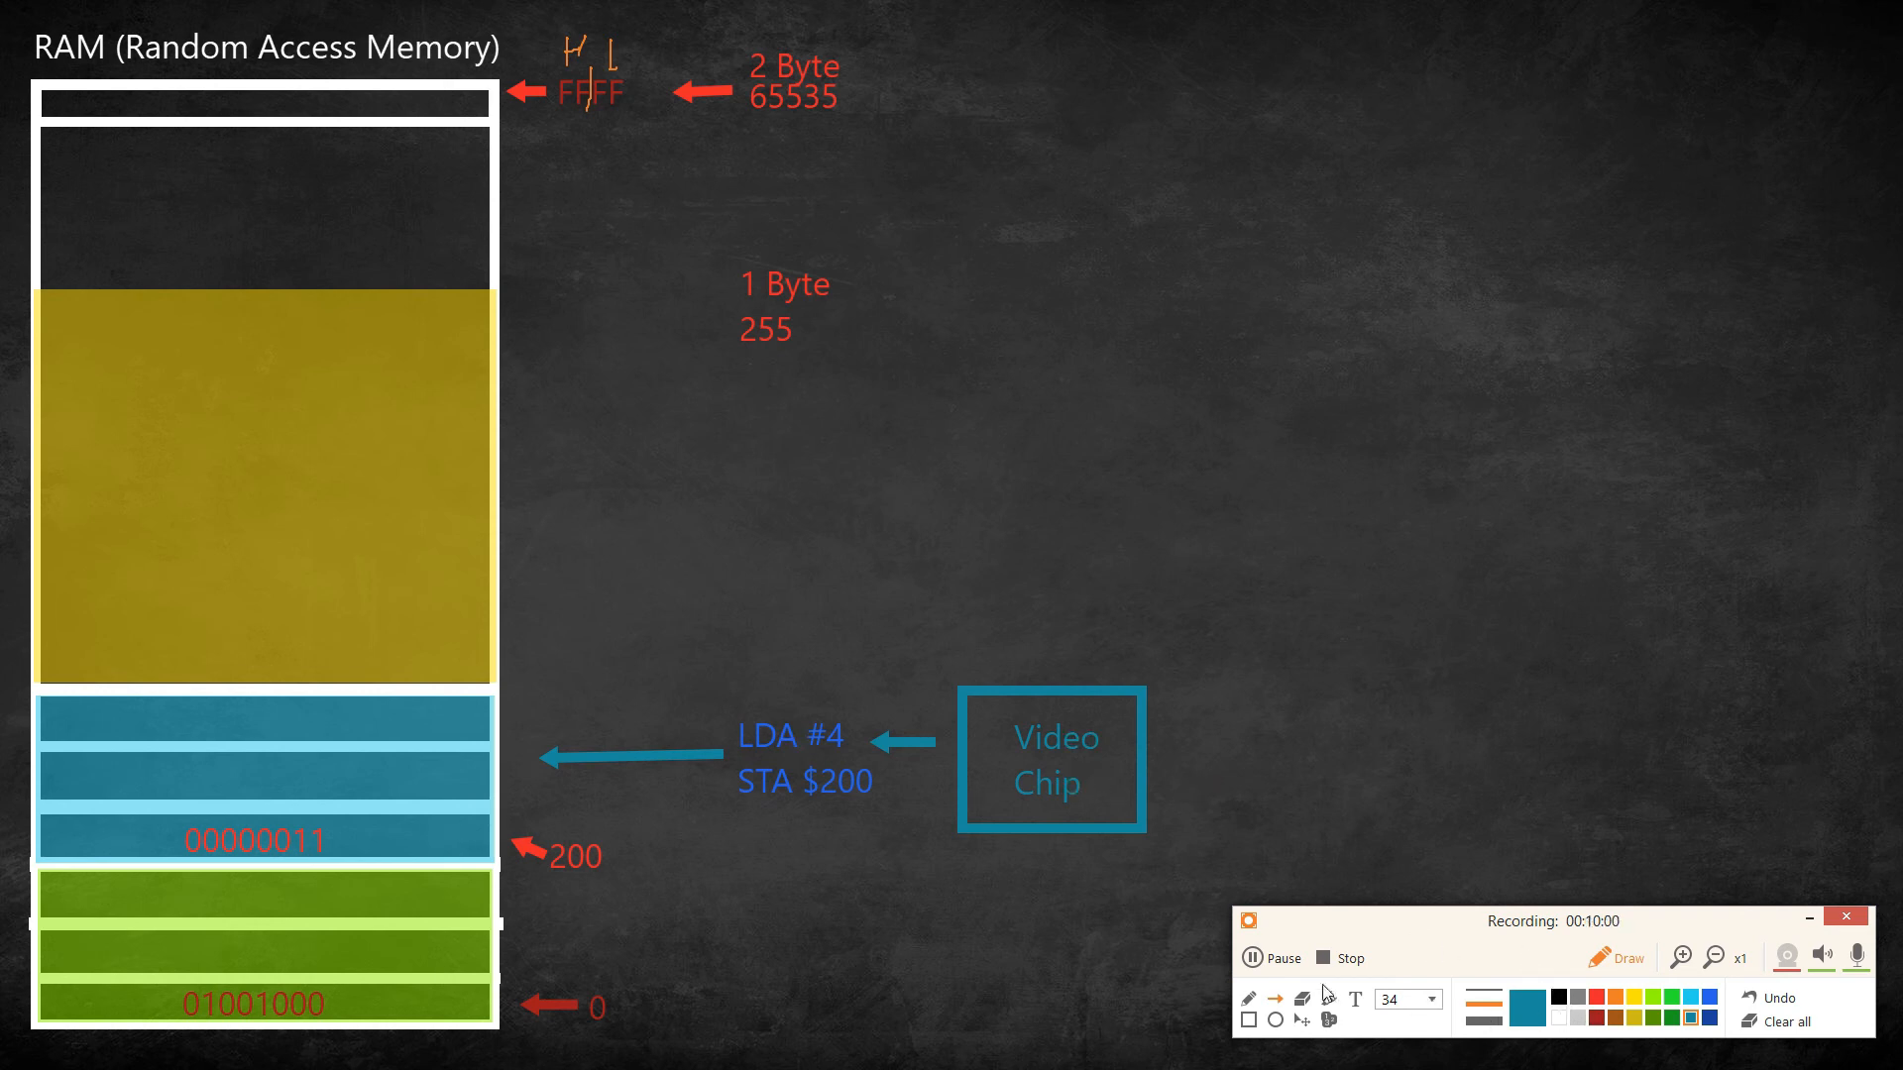
{"action": "mouse_move", "coordinate": [233, 404]}
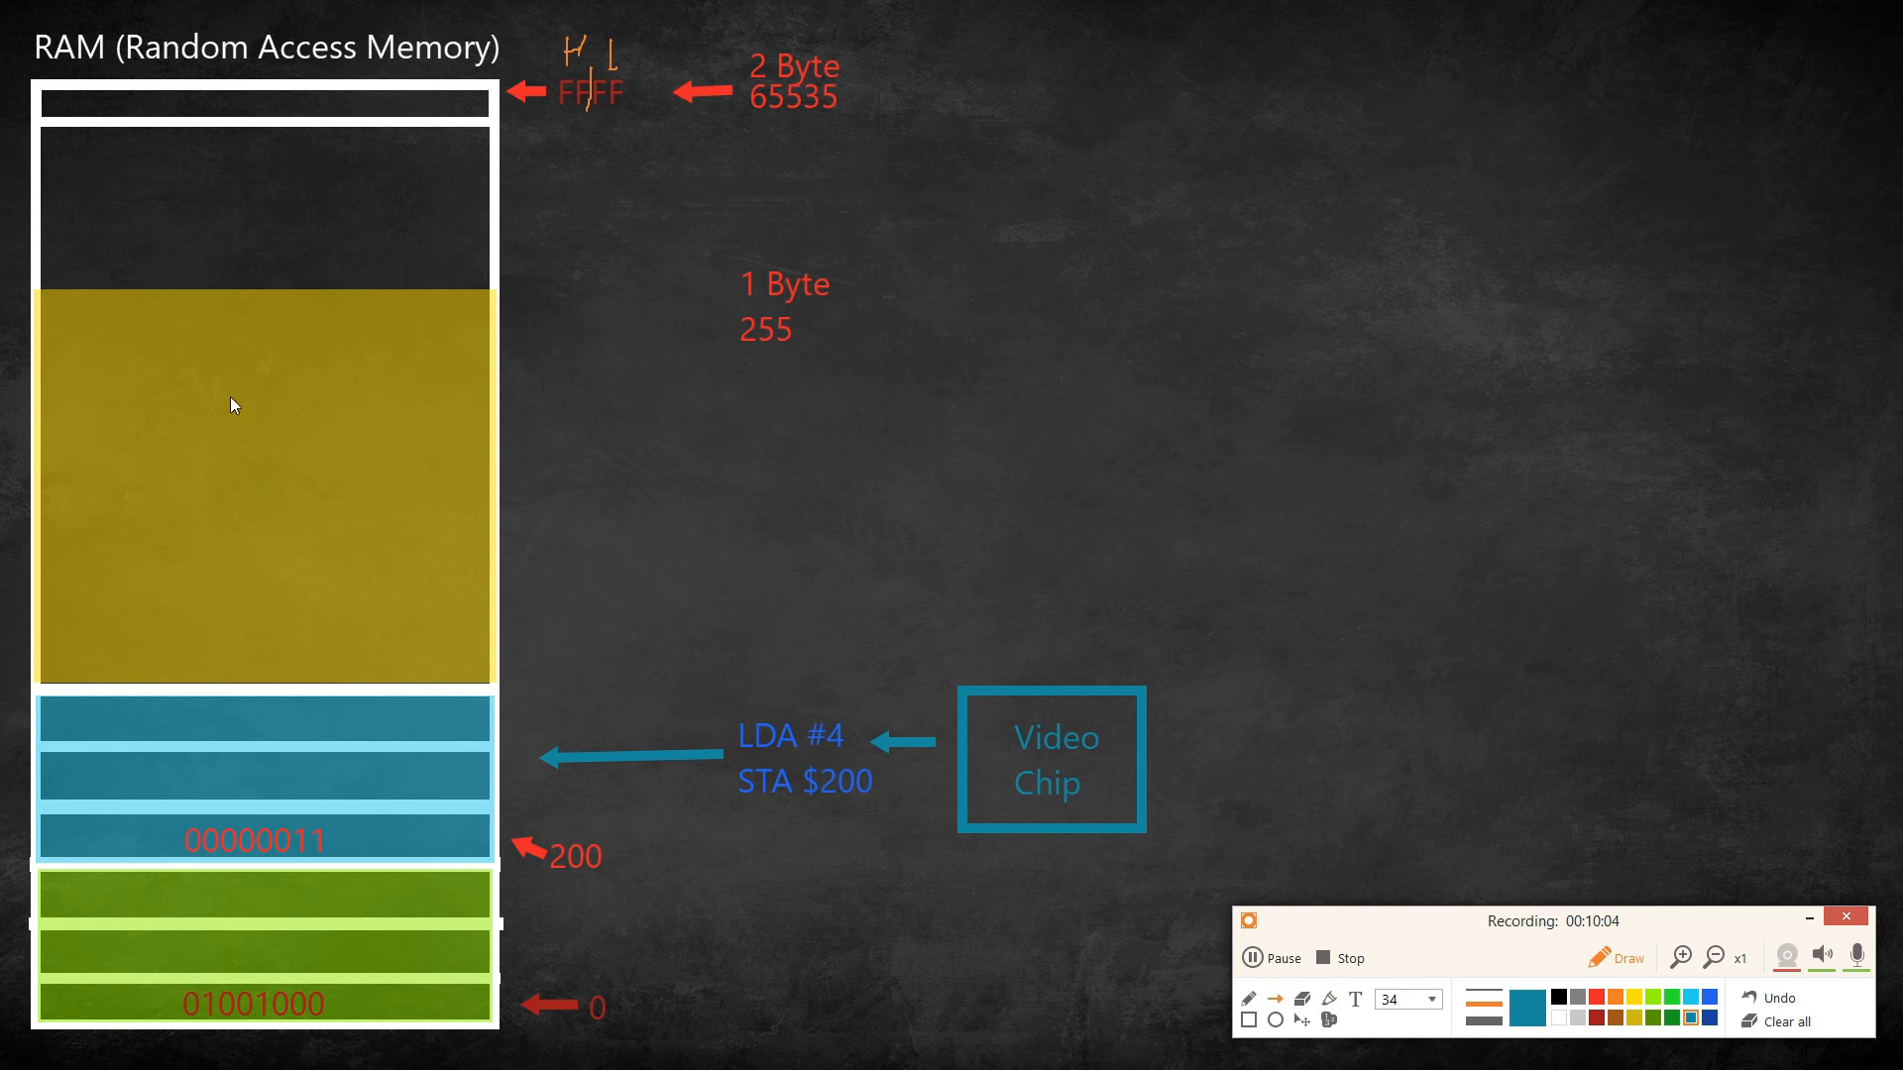
{"action": "mouse_move", "coordinate": [315, 143]}
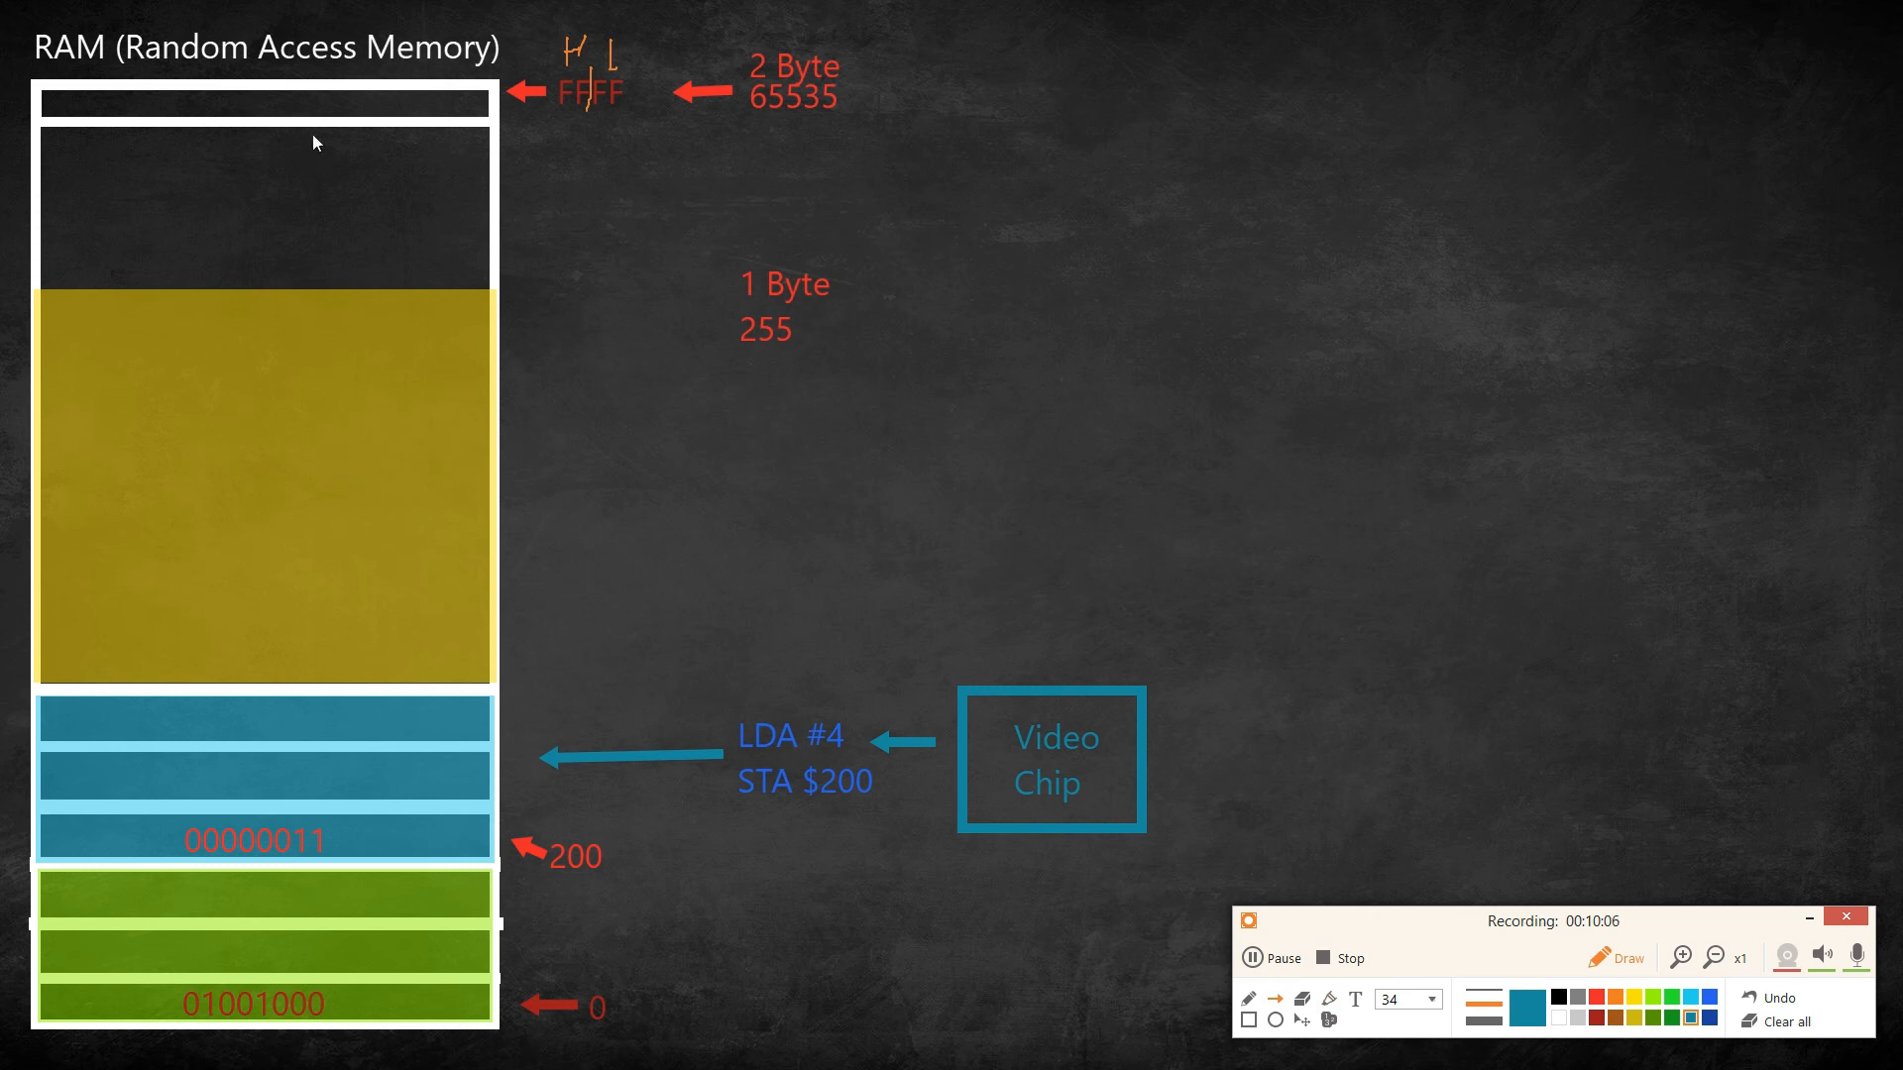
{"action": "mouse_move", "coordinate": [436, 488]}
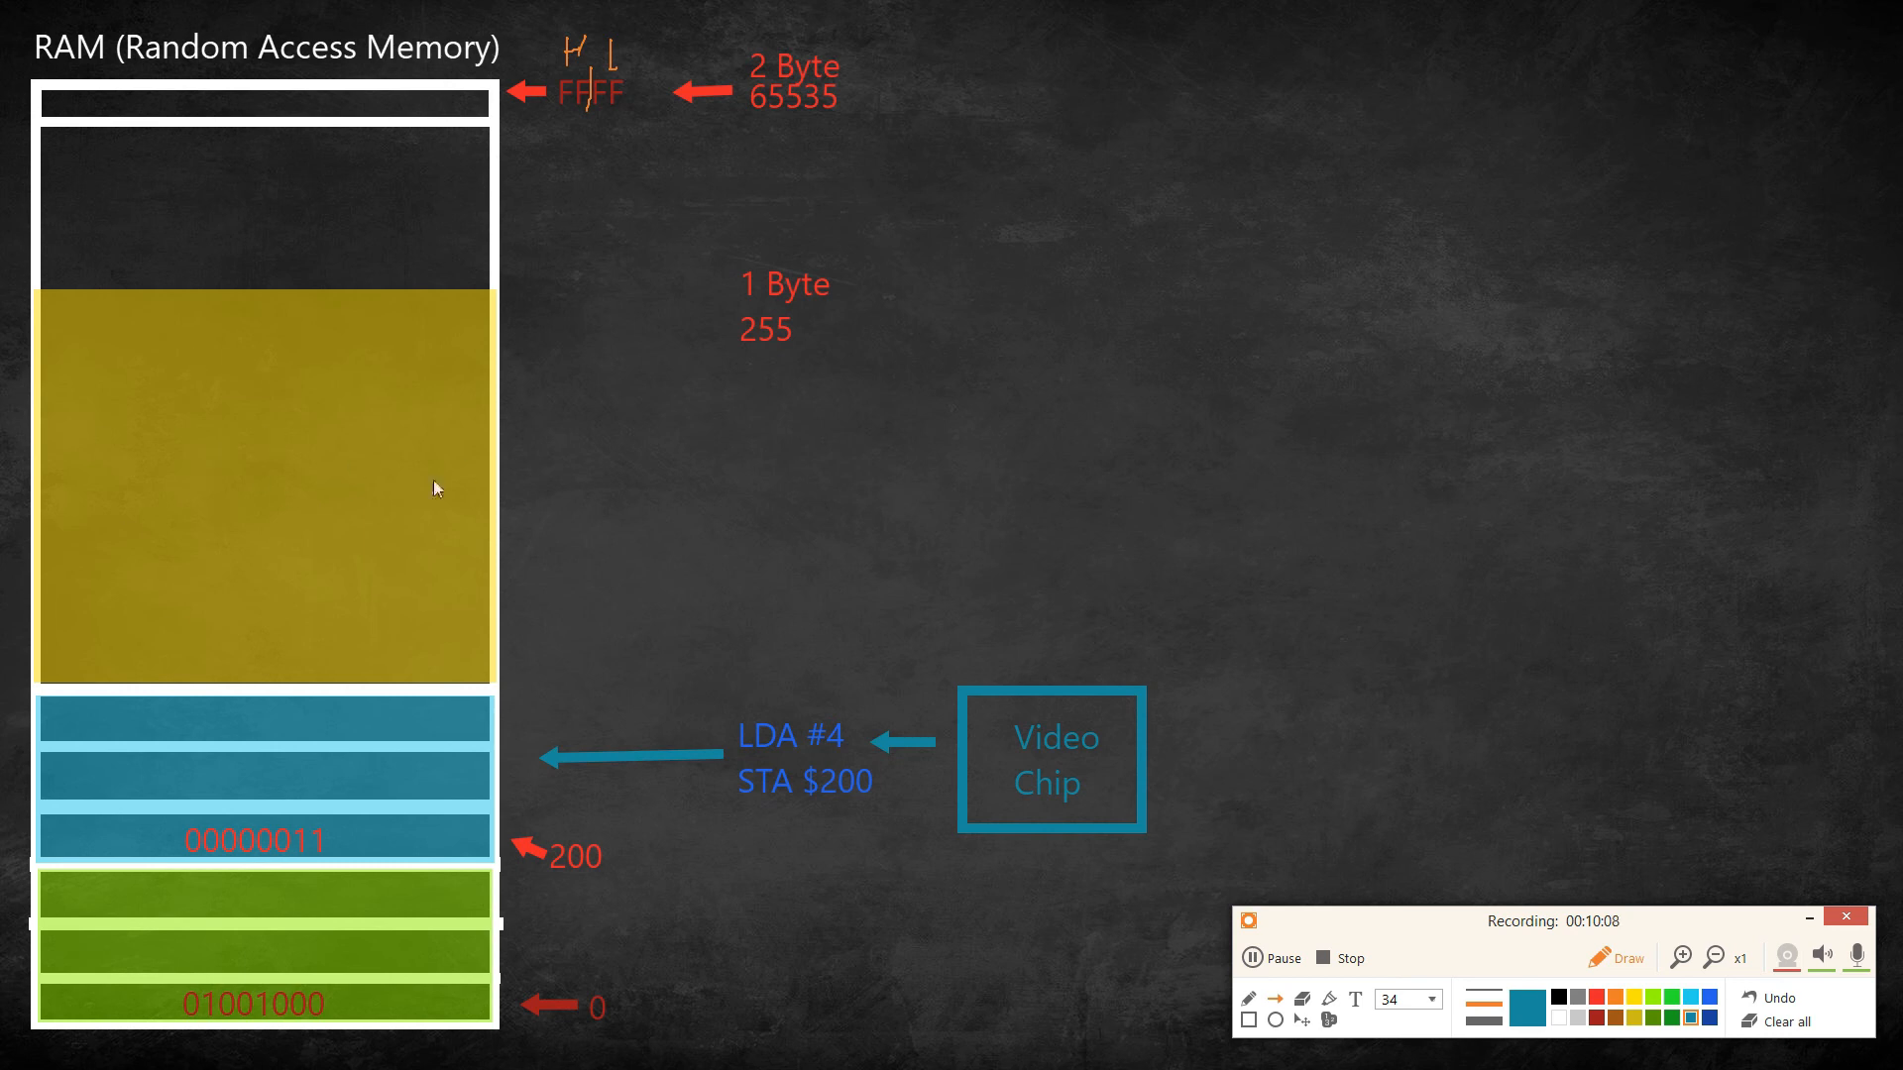
{"action": "mouse_move", "coordinate": [390, 956]}
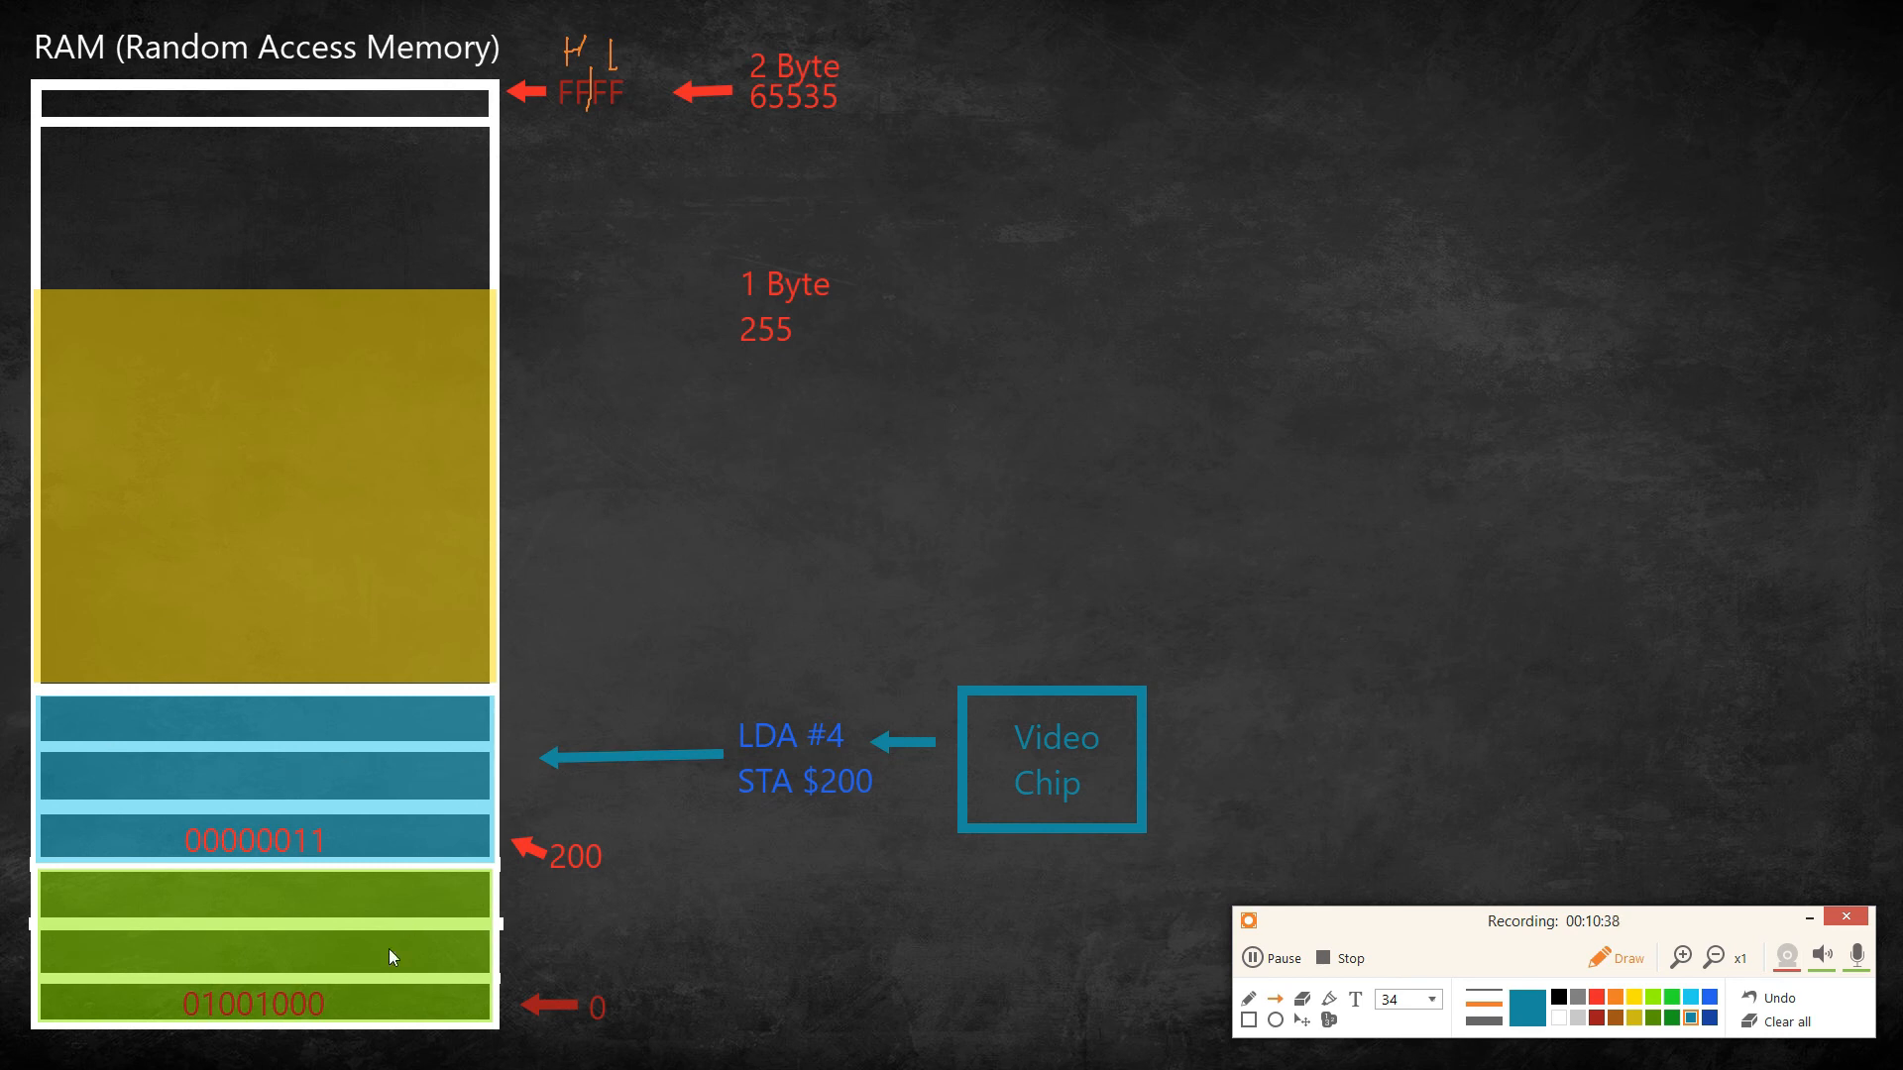
{"action": "mouse_move", "coordinate": [480, 761]}
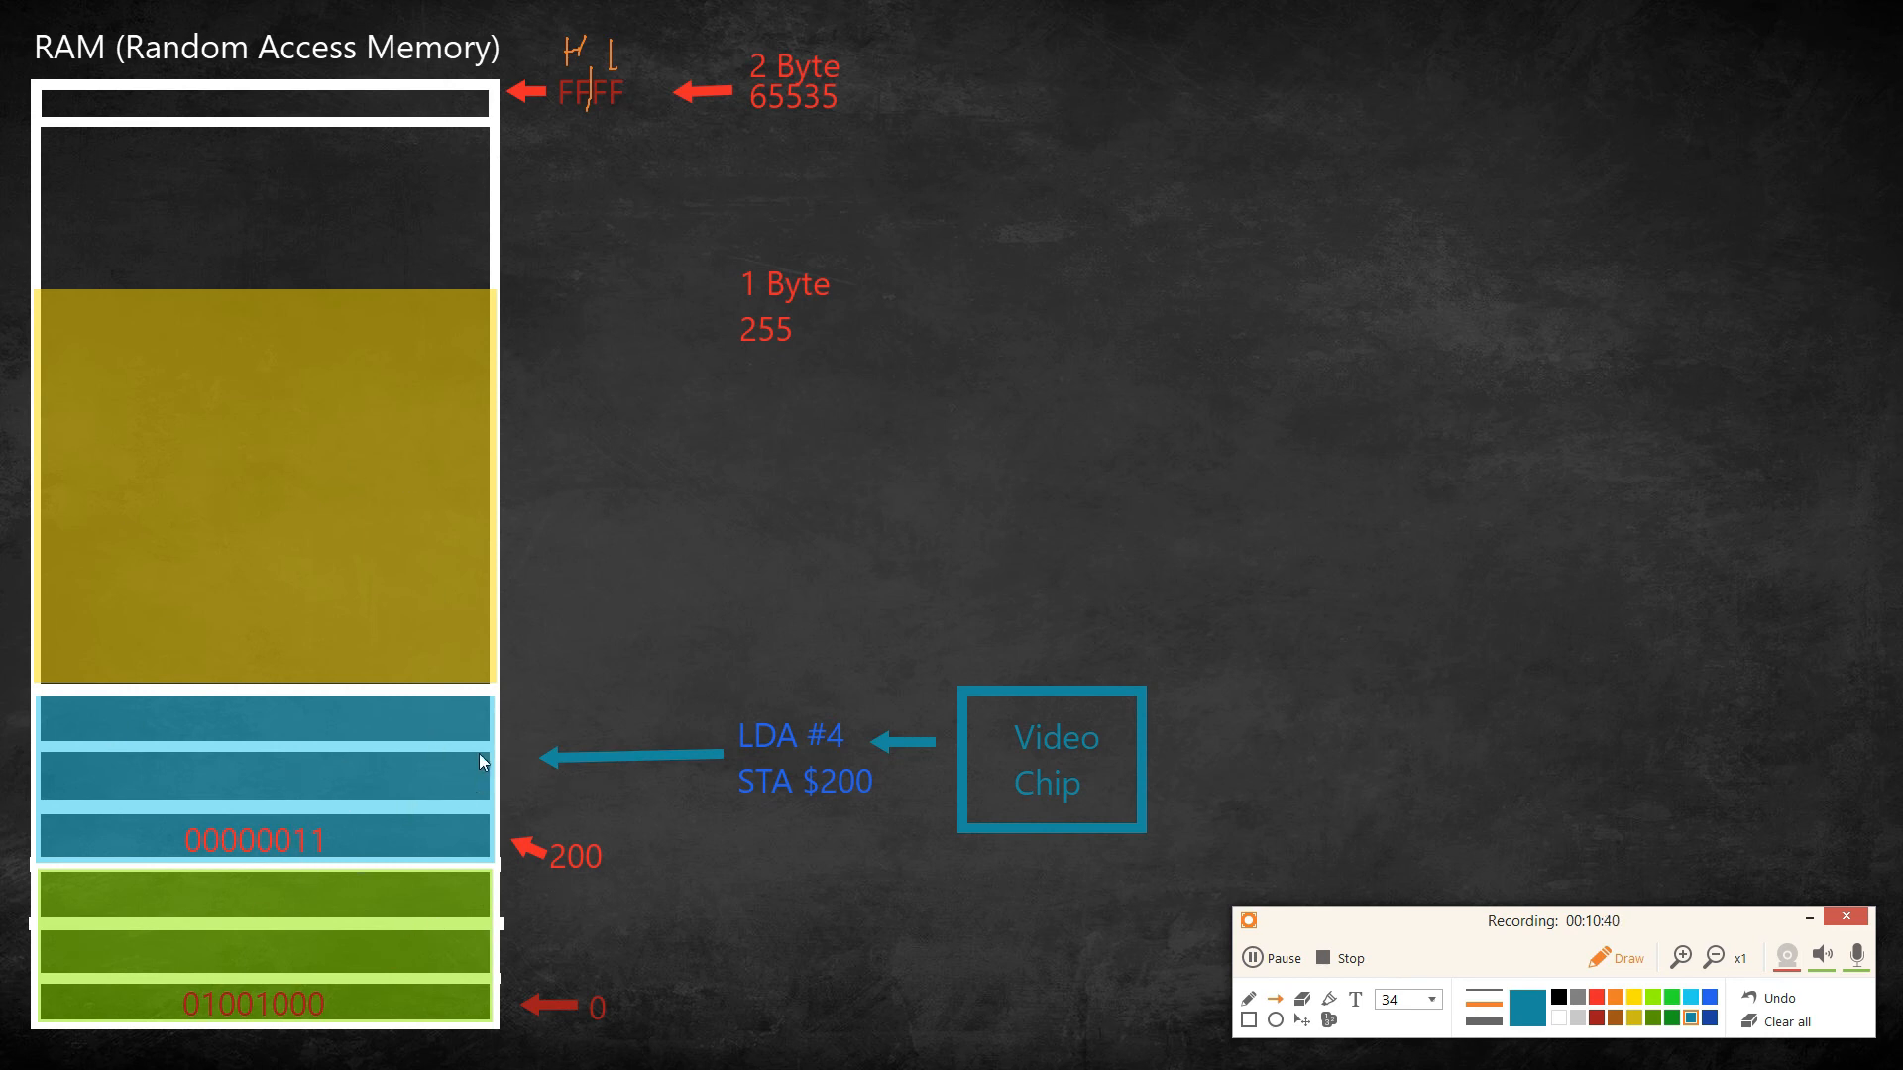
{"action": "mouse_move", "coordinate": [184, 242]}
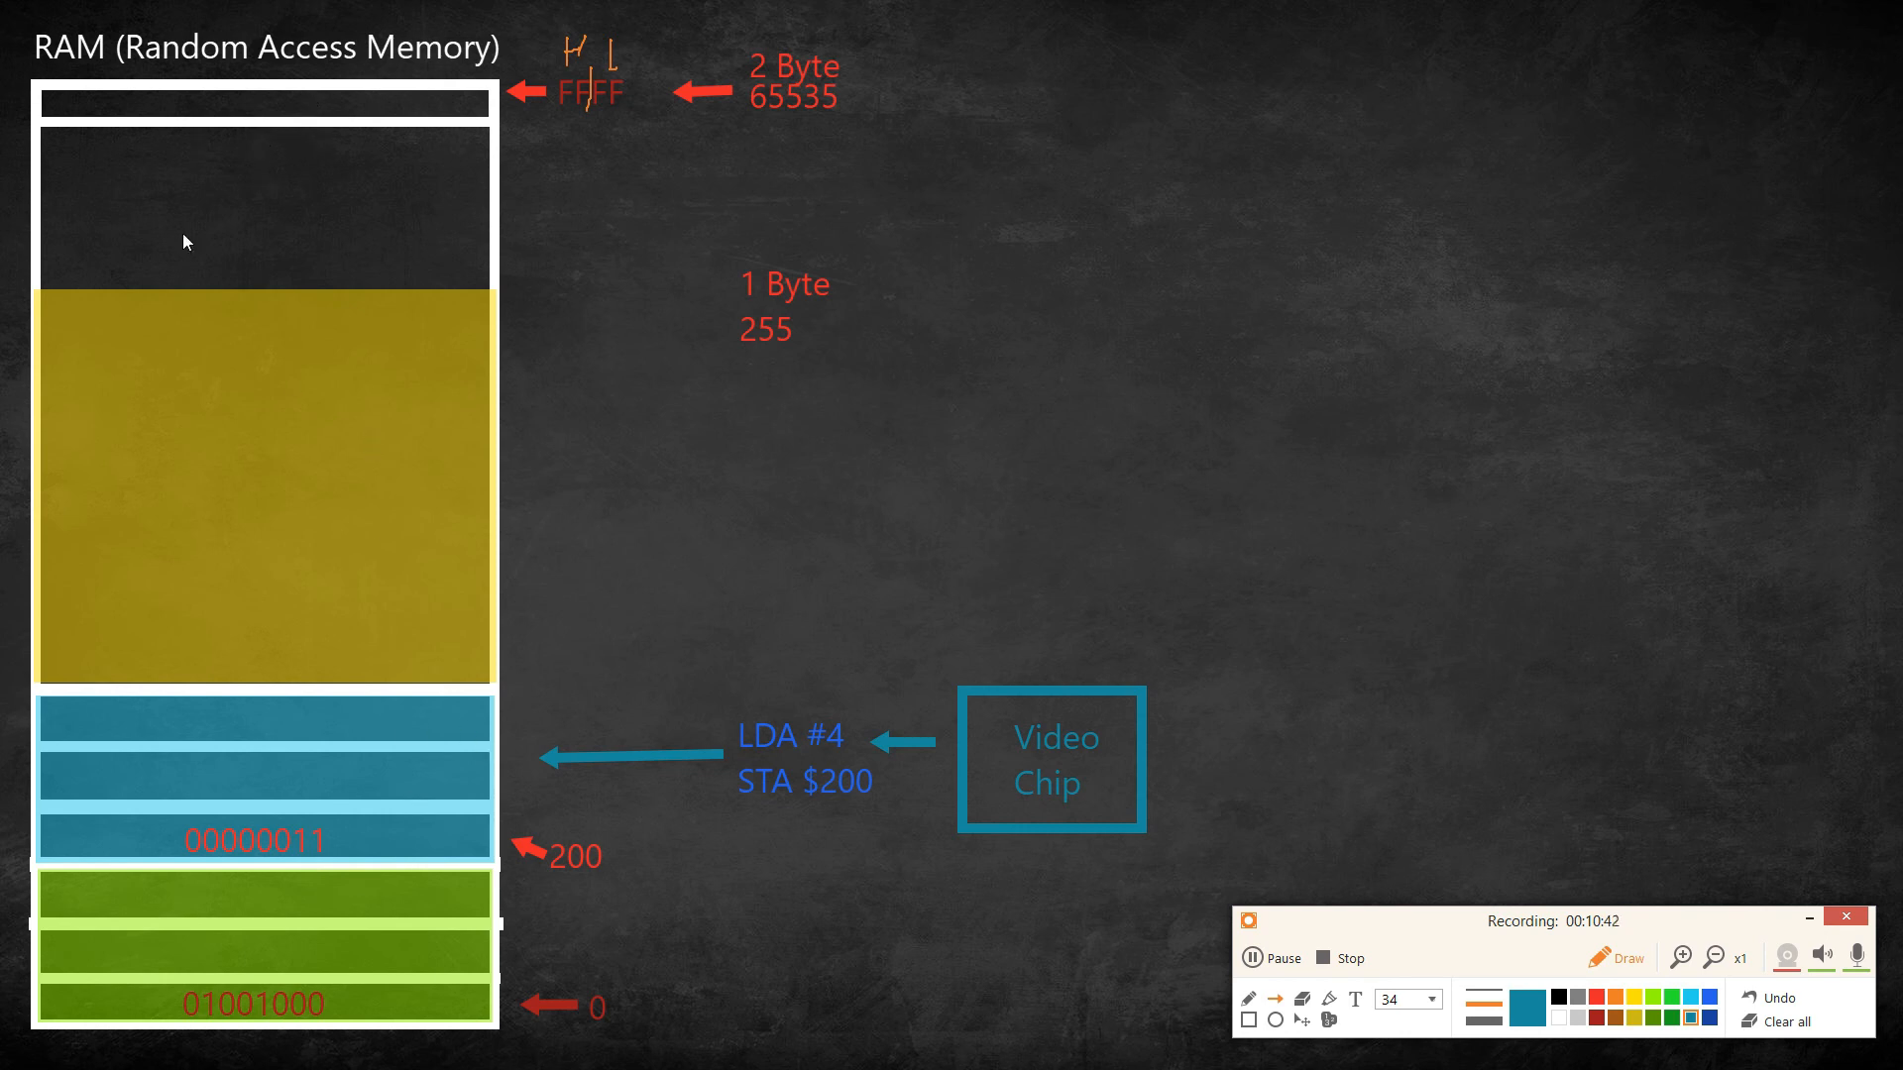
{"action": "mouse_move", "coordinate": [403, 1009]}
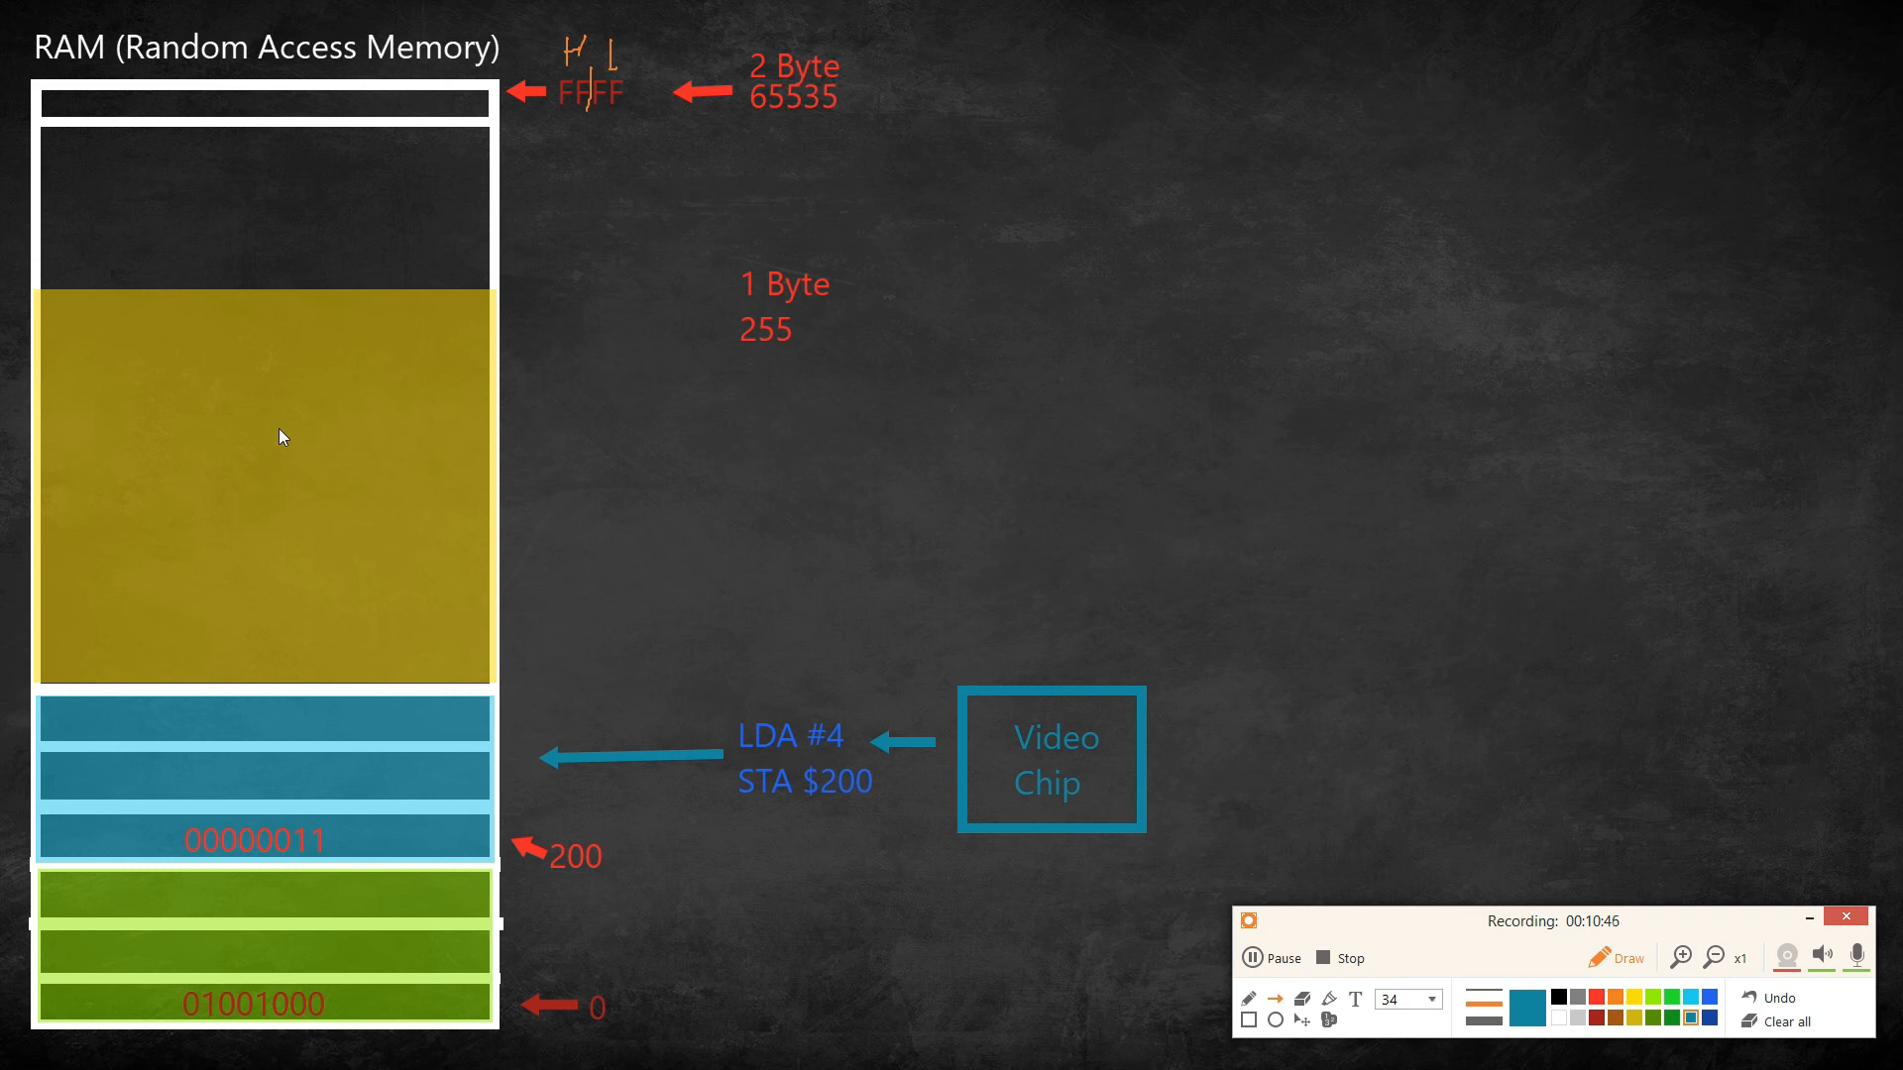
{"action": "mouse_move", "coordinate": [640, 629]}
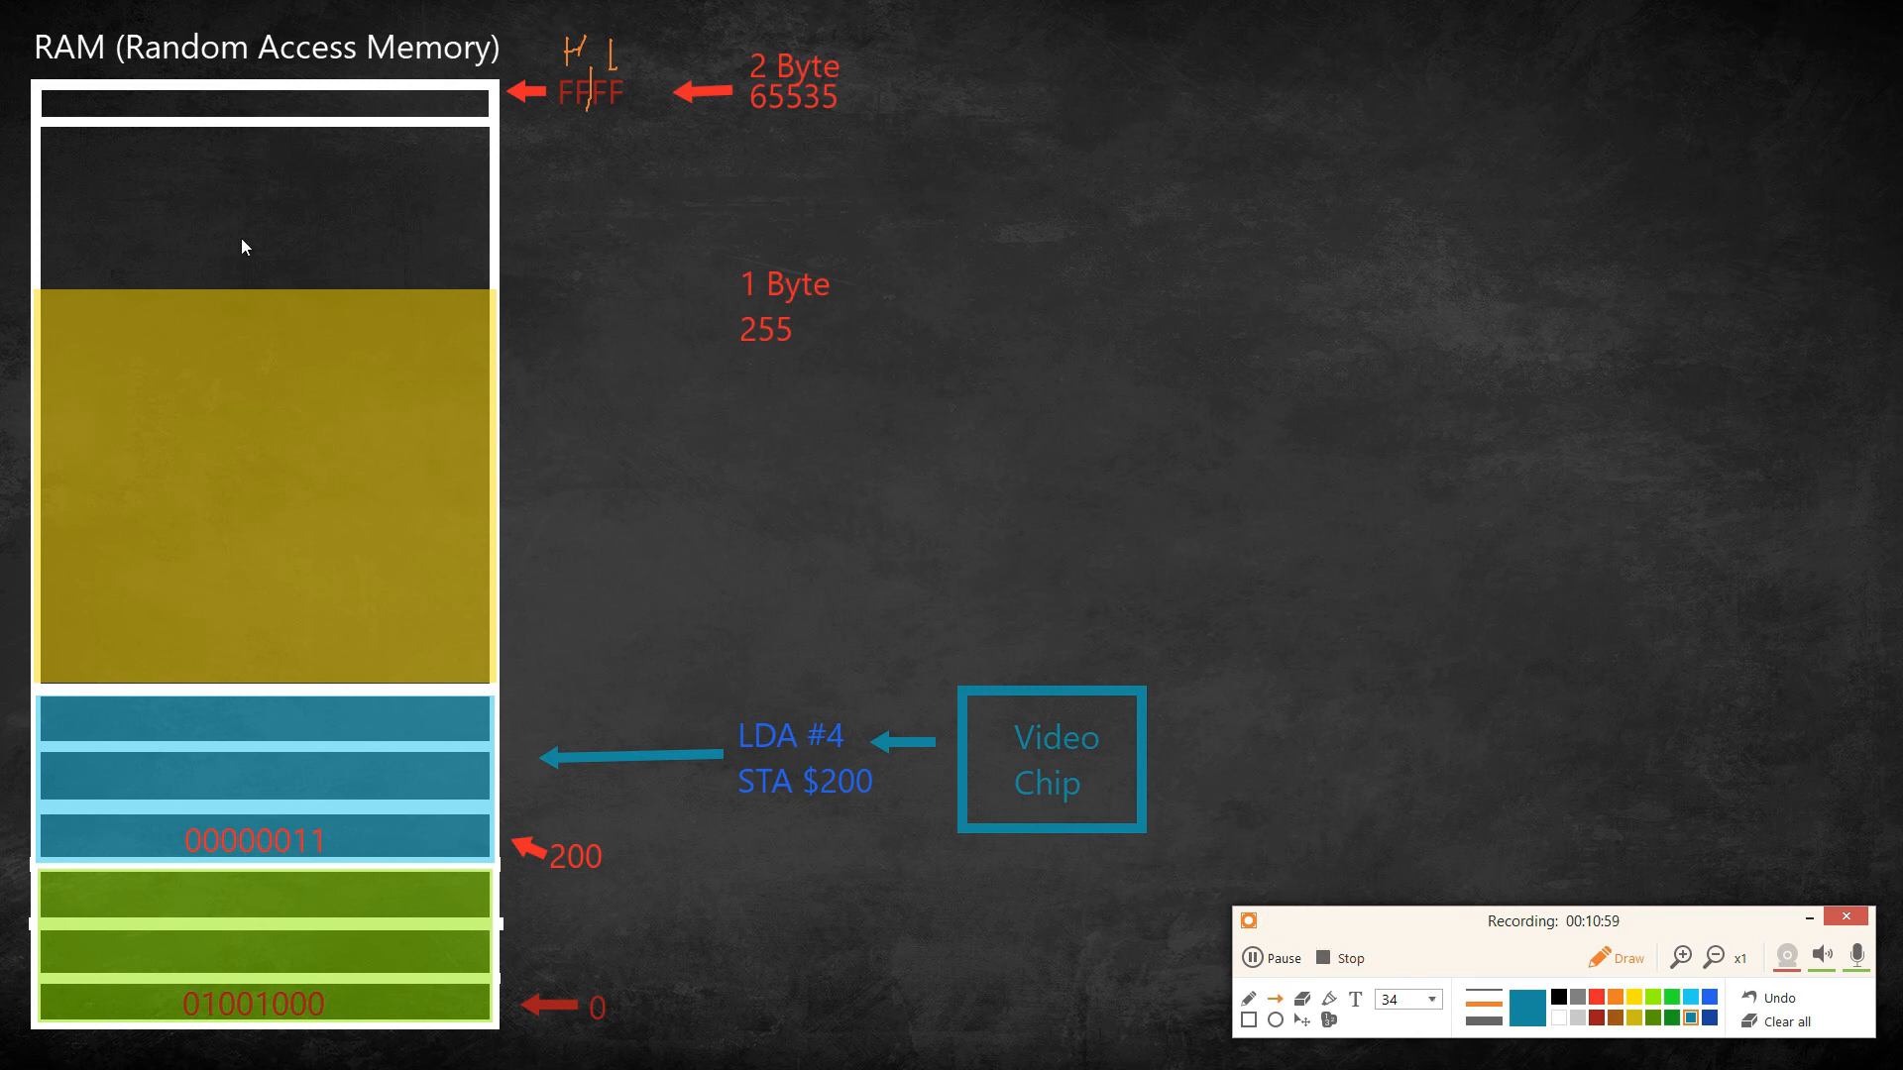
{"action": "mouse_move", "coordinate": [759, 583]}
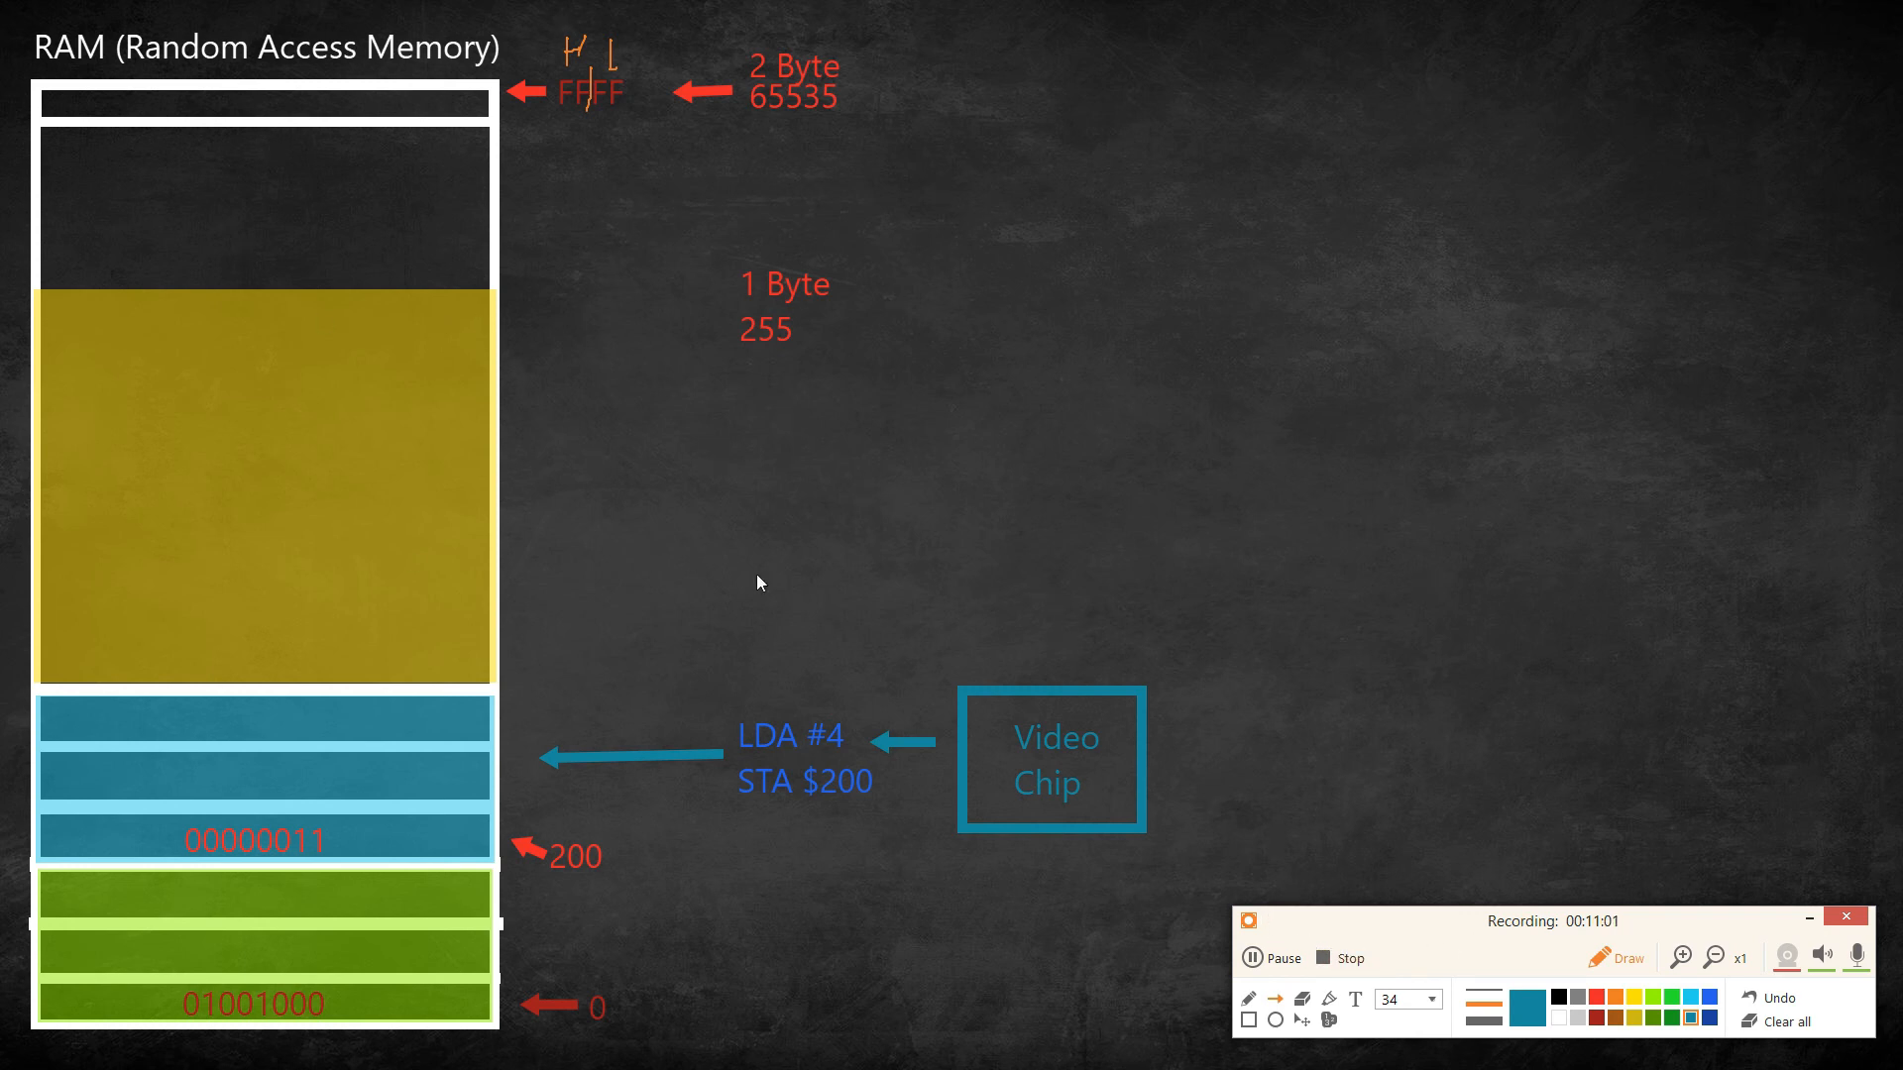
{"action": "mouse_move", "coordinate": [910, 684]}
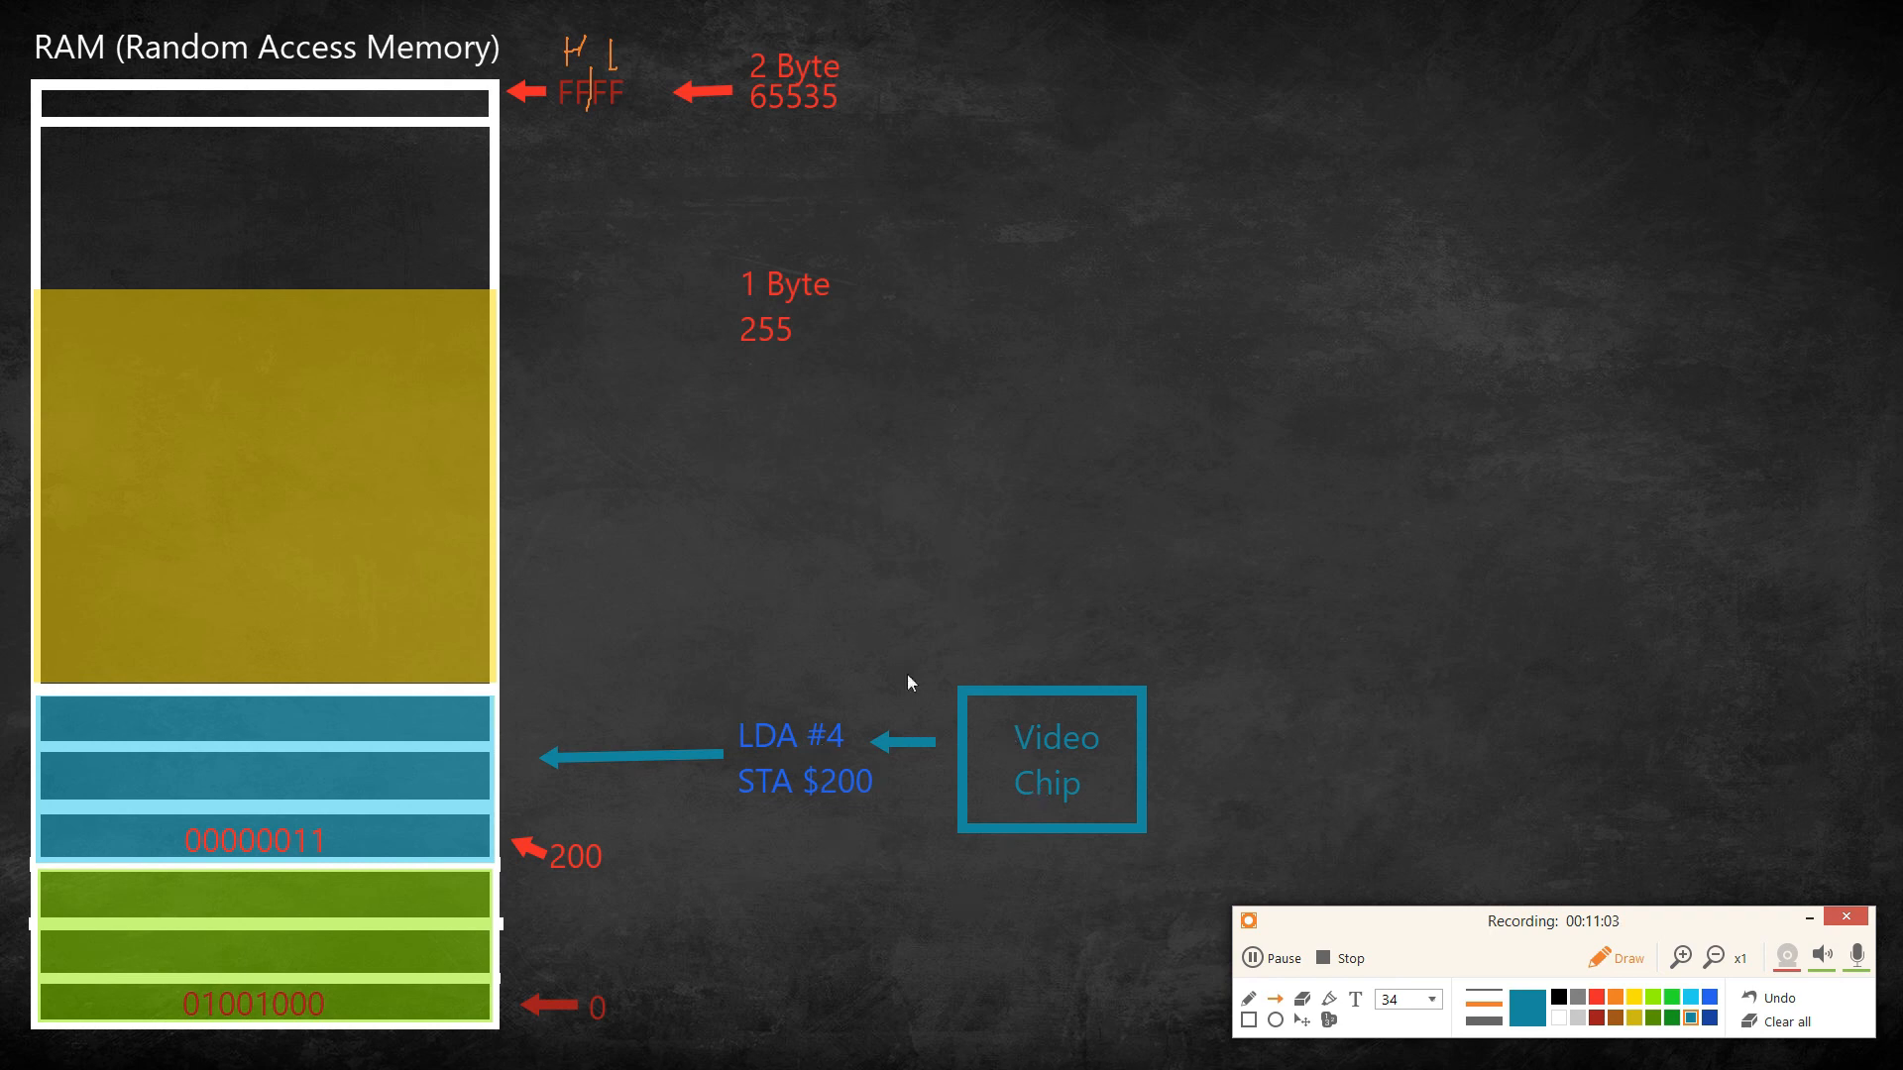
{"action": "mouse_move", "coordinate": [579, 710]}
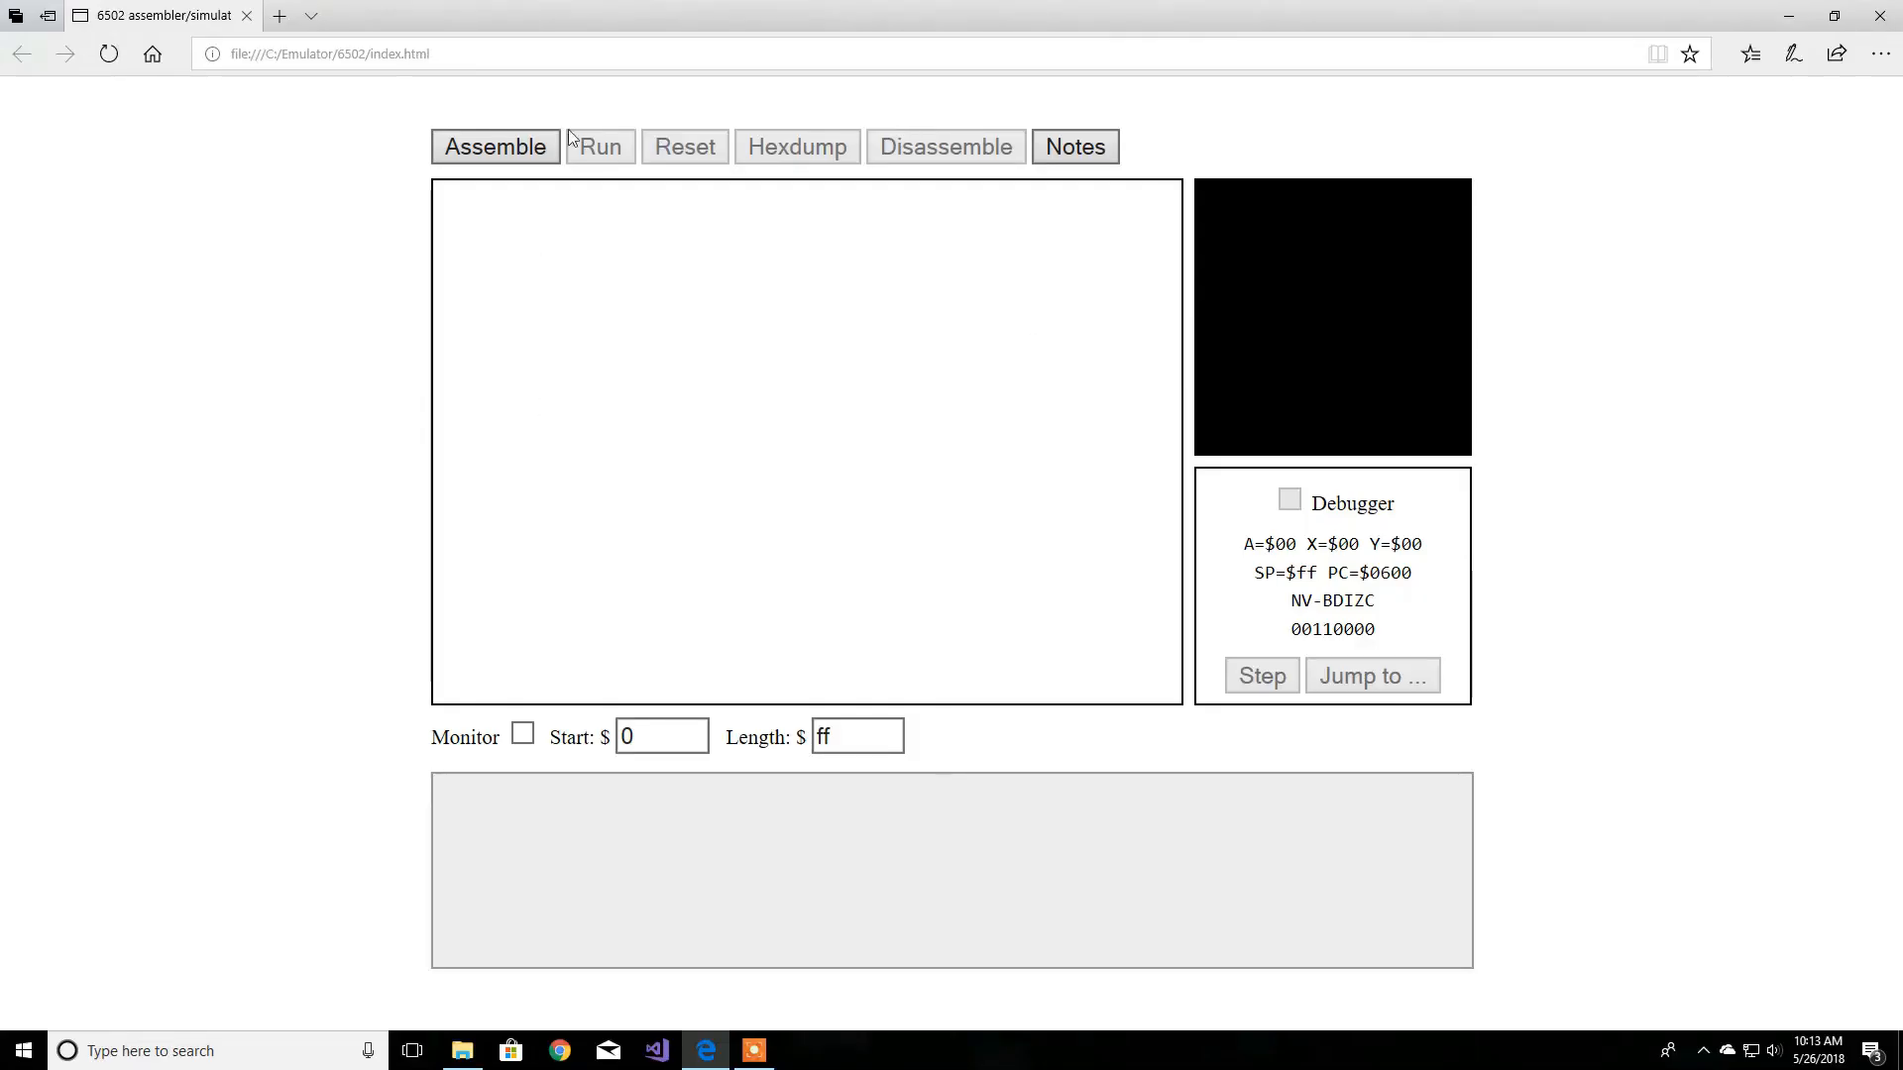
Show Easy6502's Notes and highlight 'Memory locations $200 to $5ff'
{"action": "left_click", "coordinate": [1072, 147]}
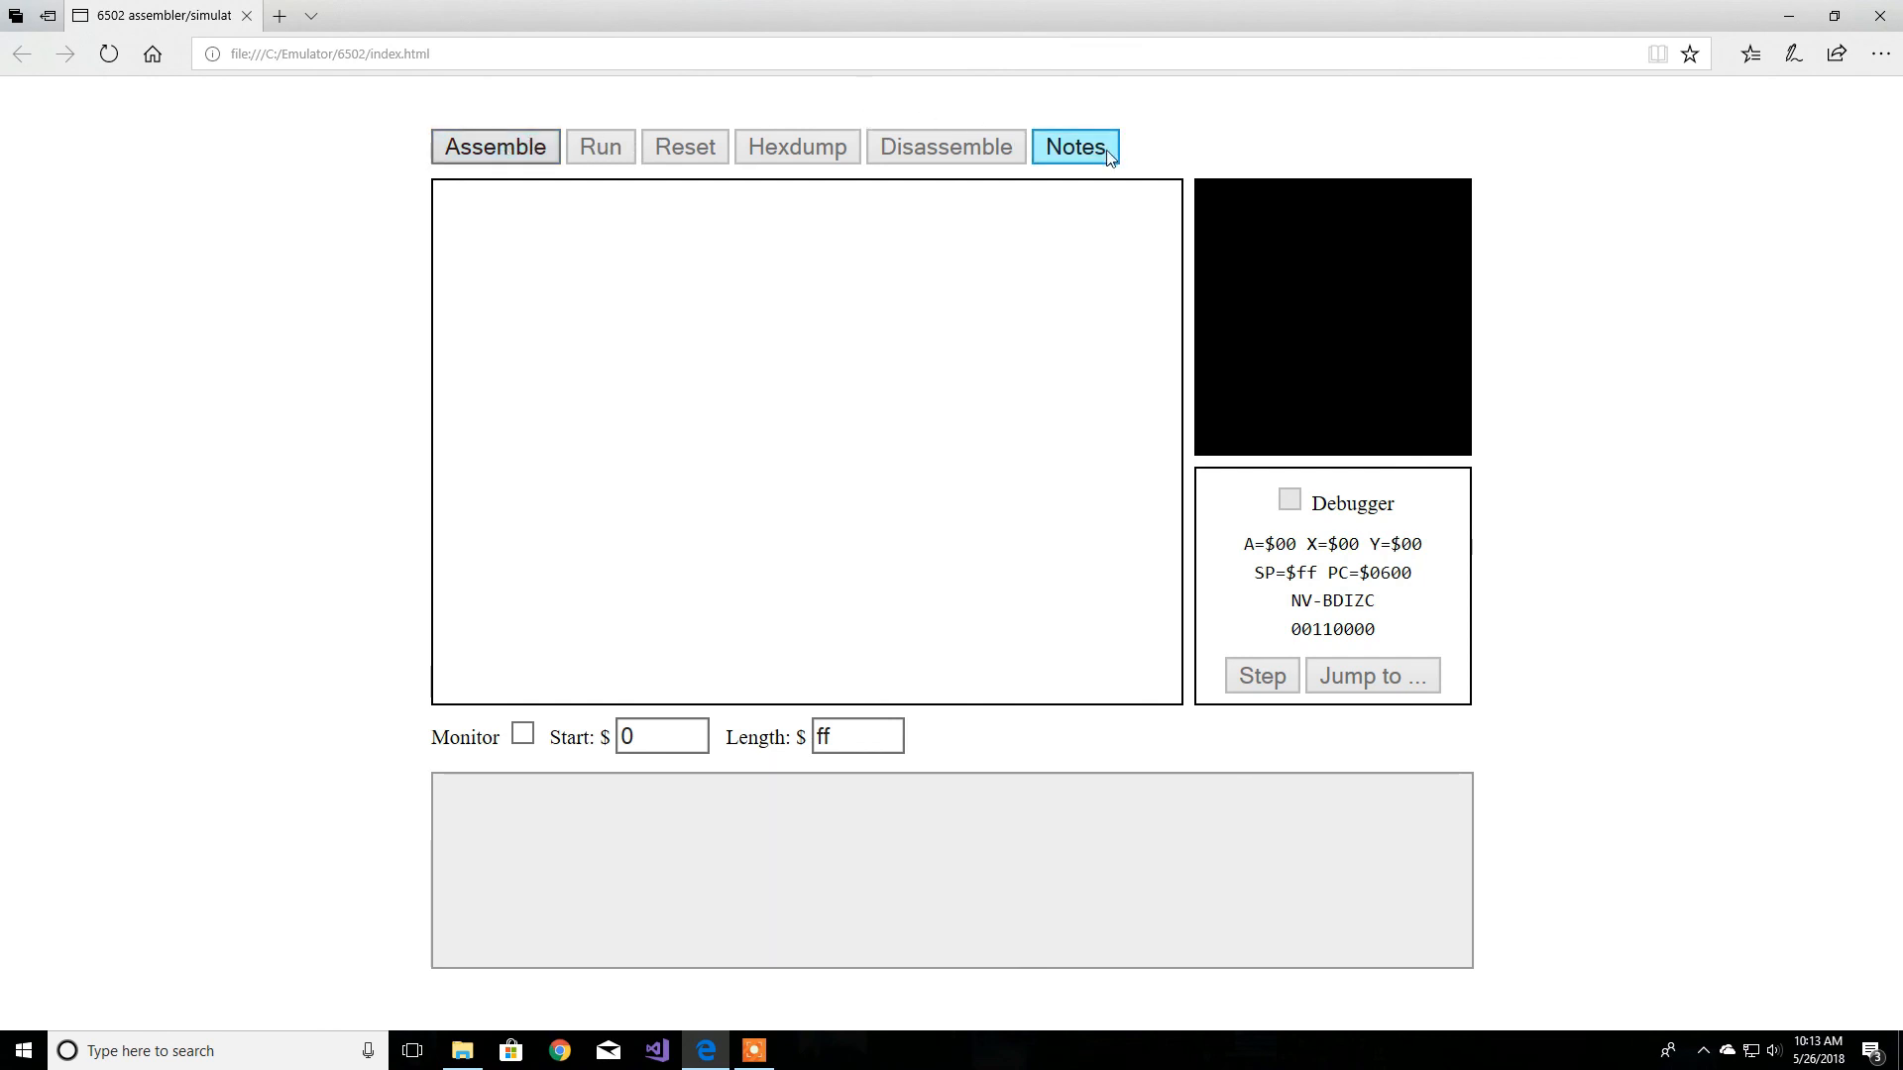
{"action": "left_click", "coordinate": [1073, 146]}
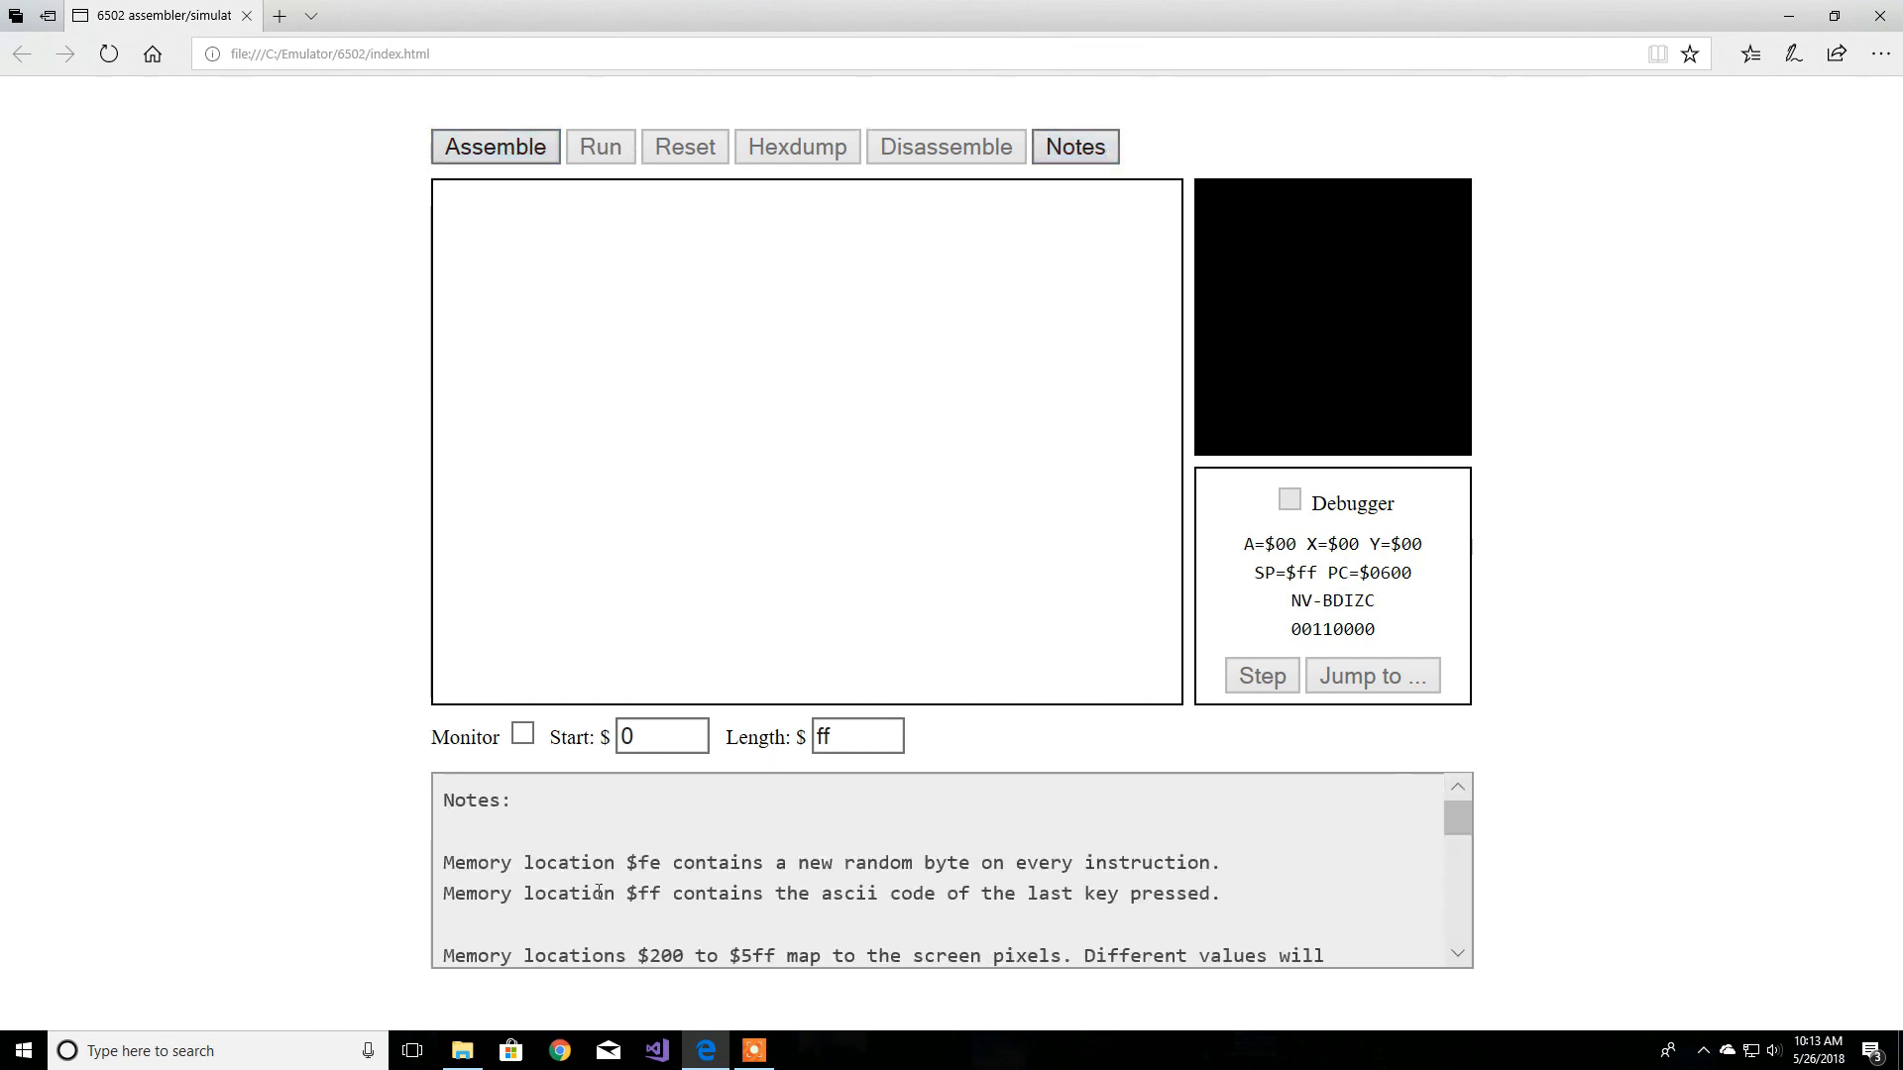
{"action": "scroll", "scroll_direction": "down", "scroll_amount": 3}
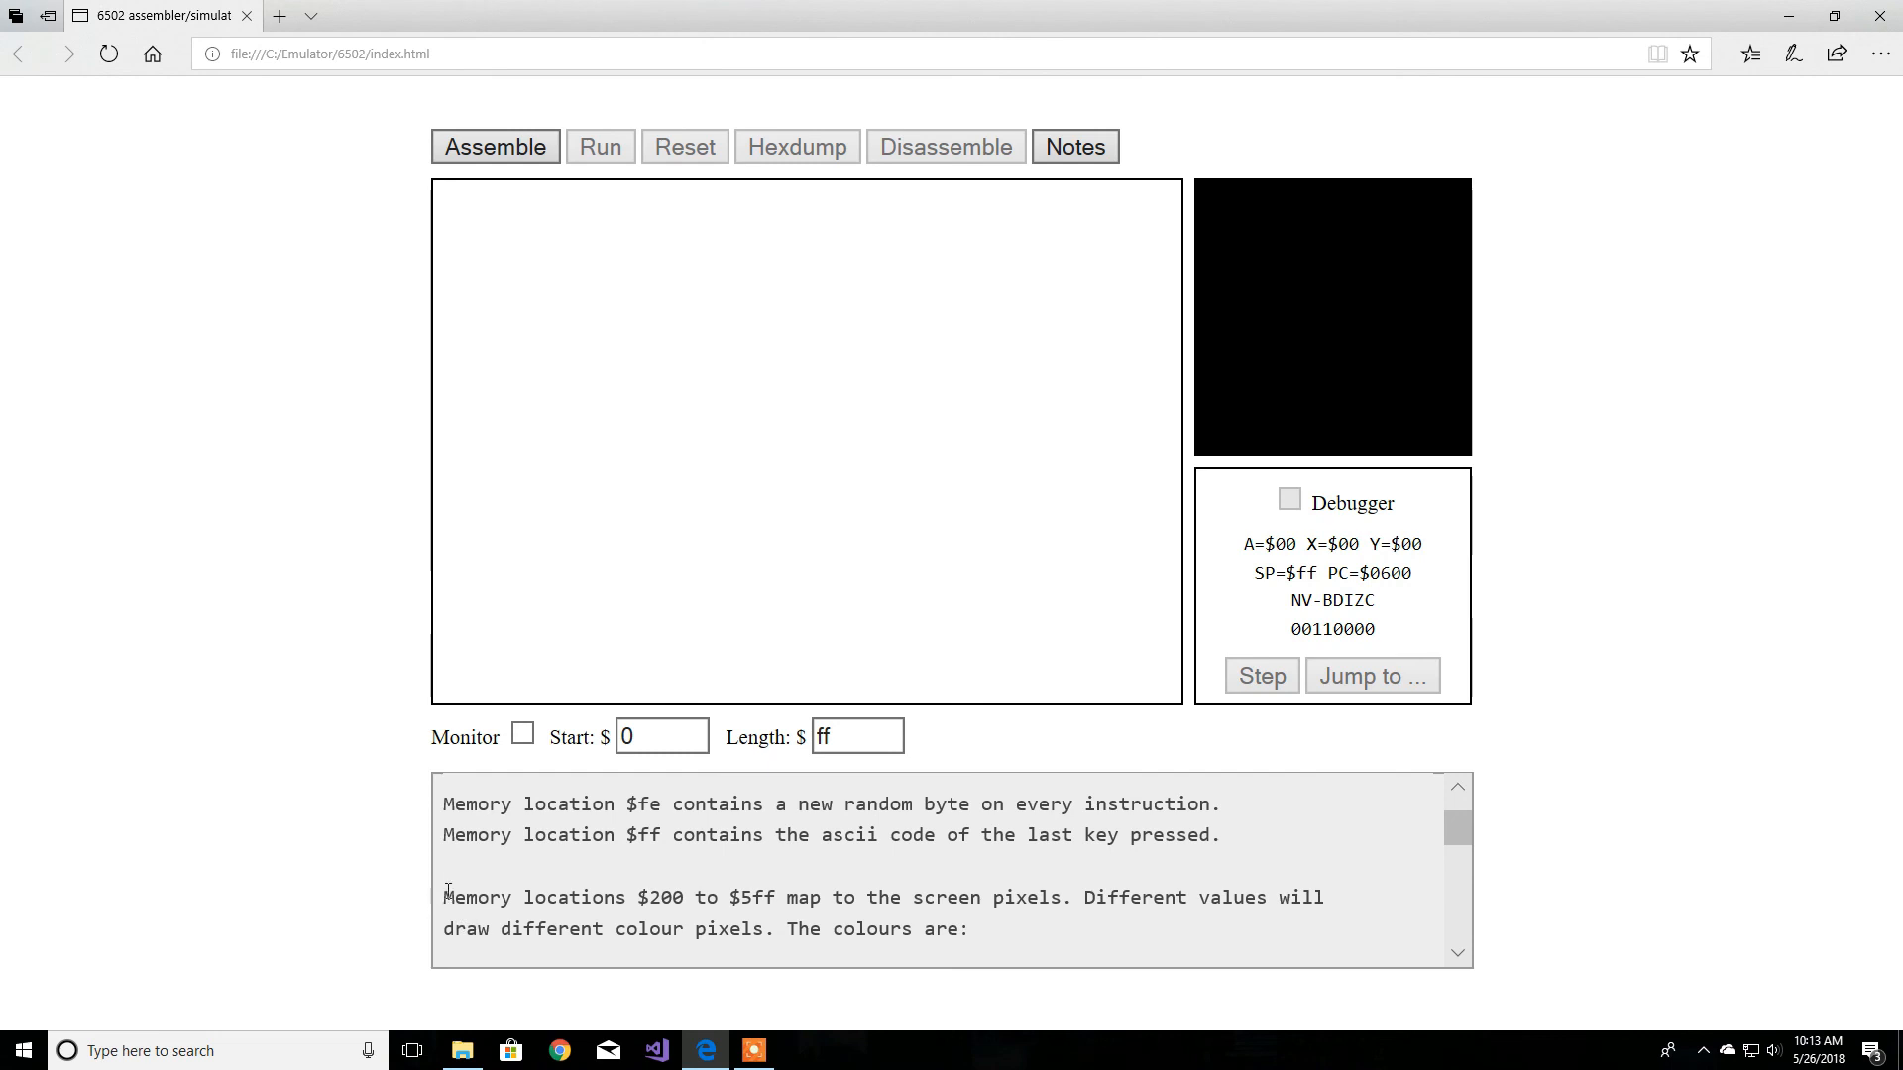
{"action": "left_click_drag", "start_coordinate": [442, 896], "coordinate": [777, 896]}
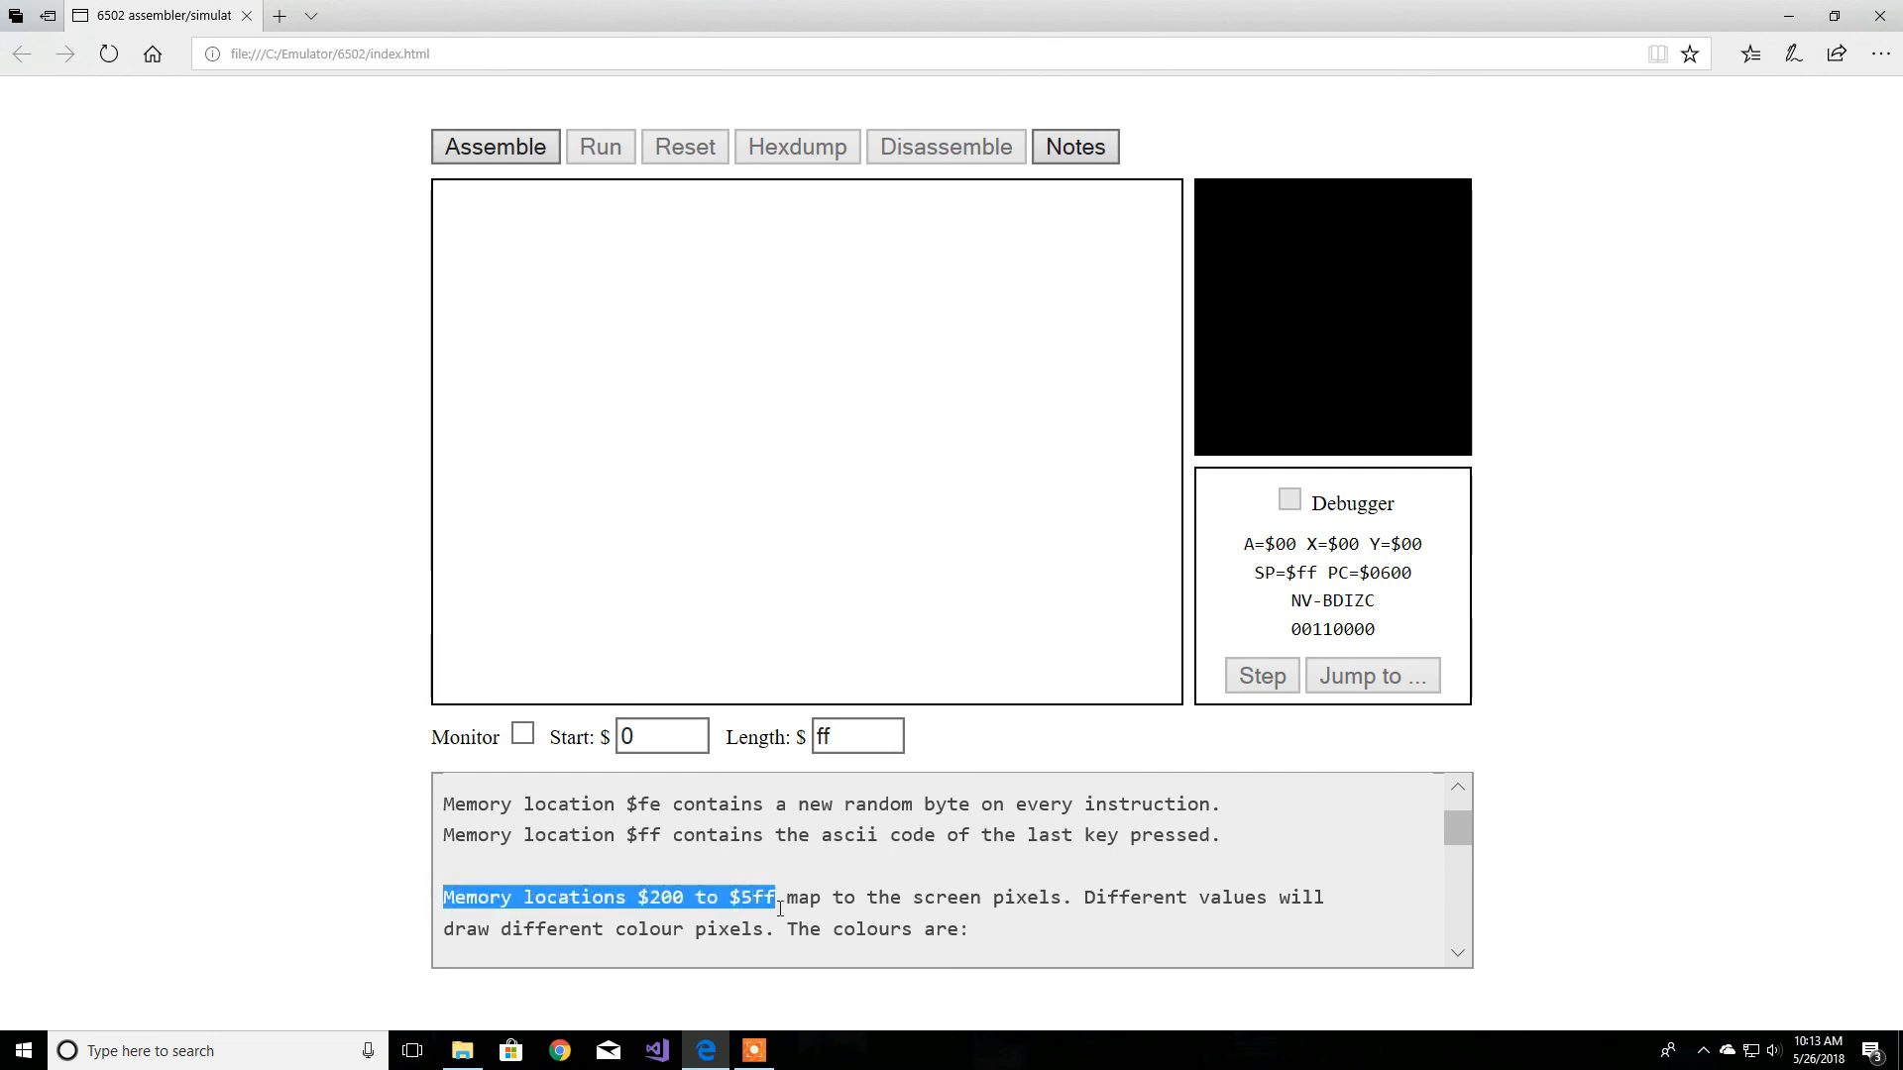
Re-select so only the address range '$200 to $5ff' is highlighted in the notes
{"action": "left_click", "coordinate": [934, 918]}
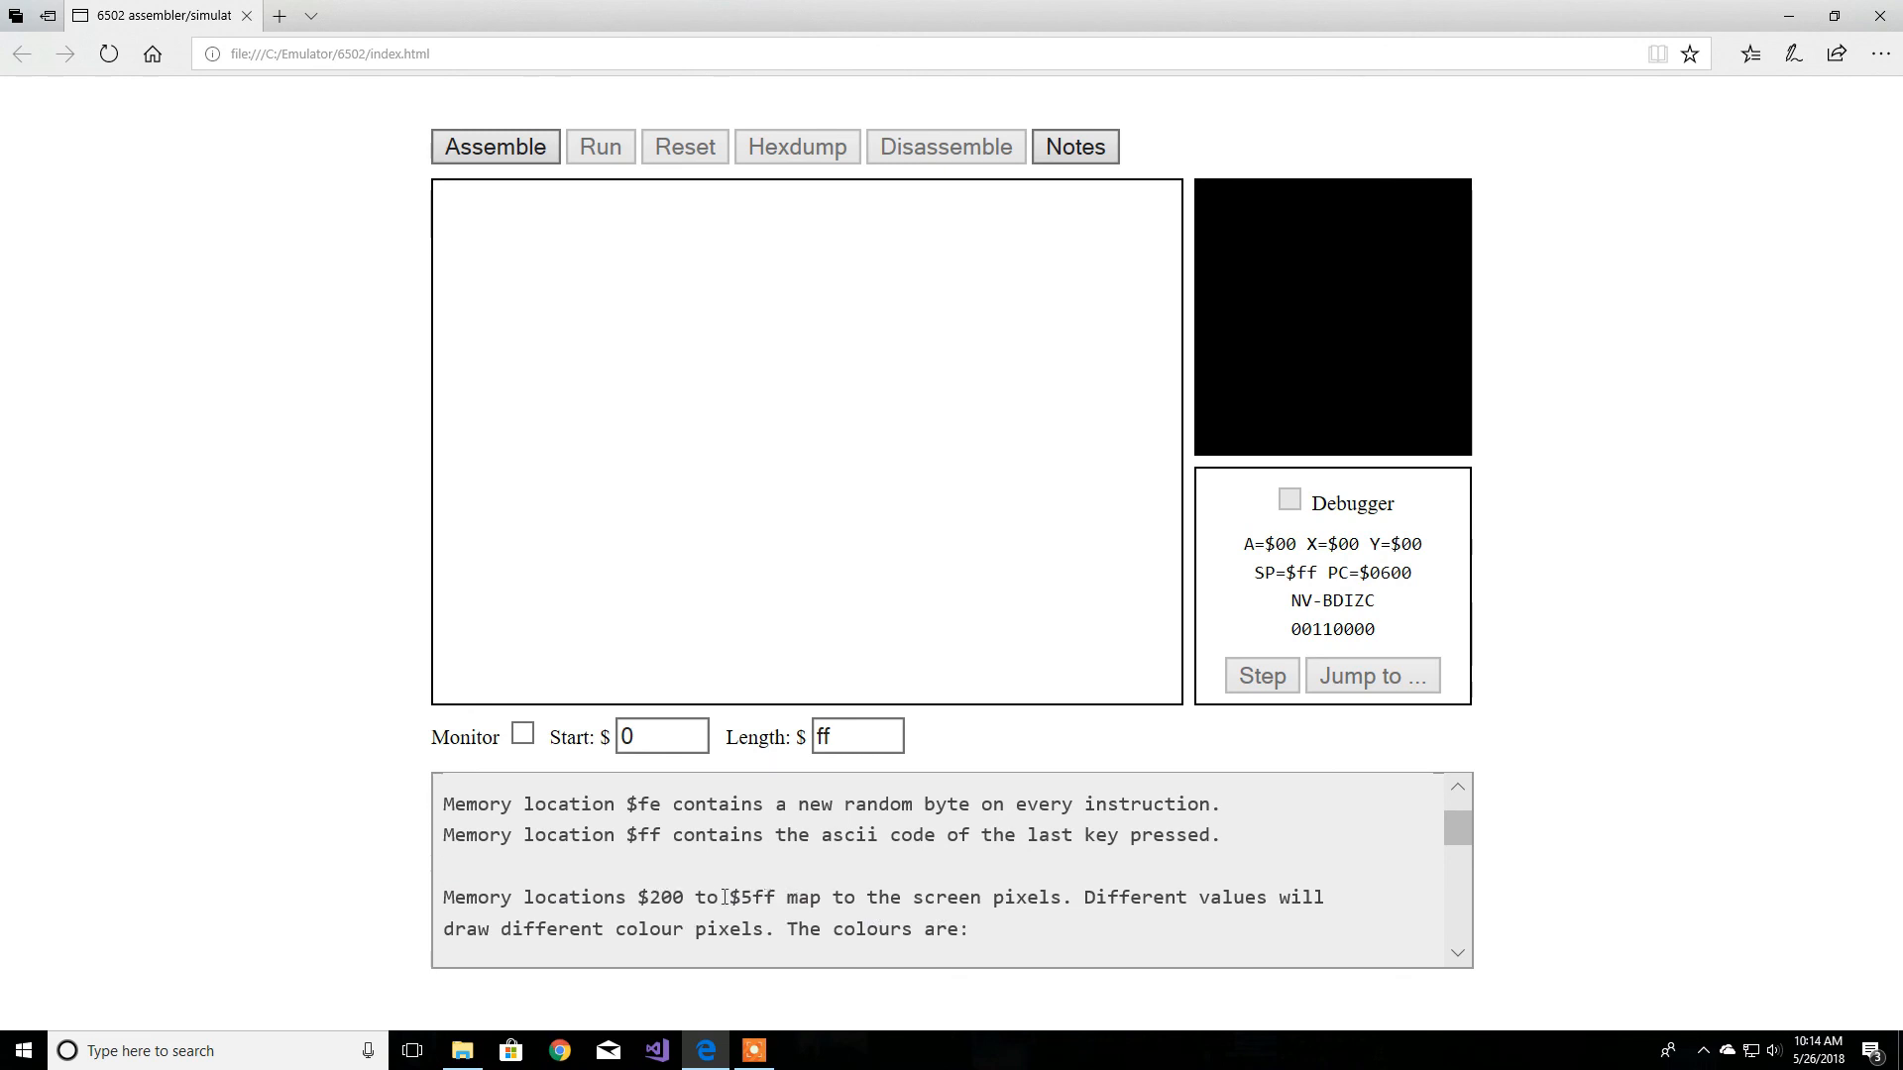
{"action": "double_click", "coordinate": [668, 896]}
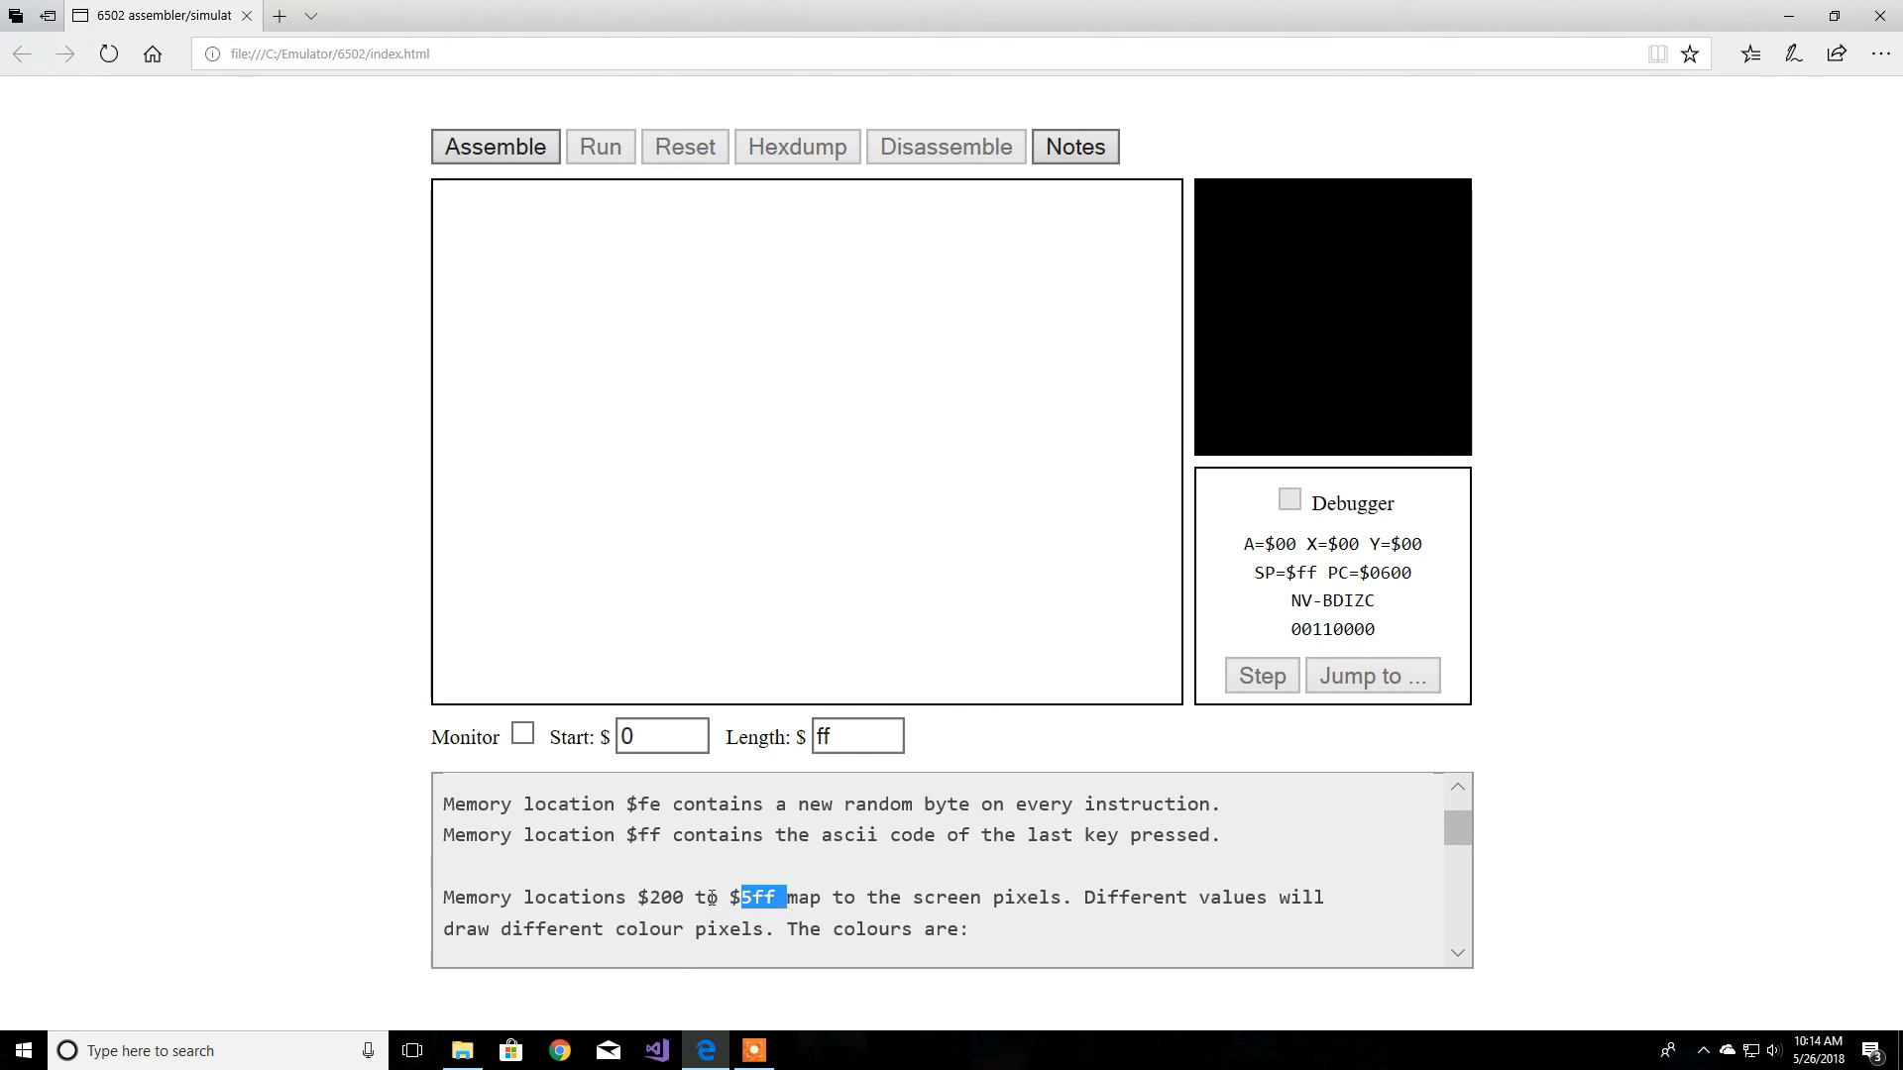
{"action": "double_click", "coordinate": [710, 896]}
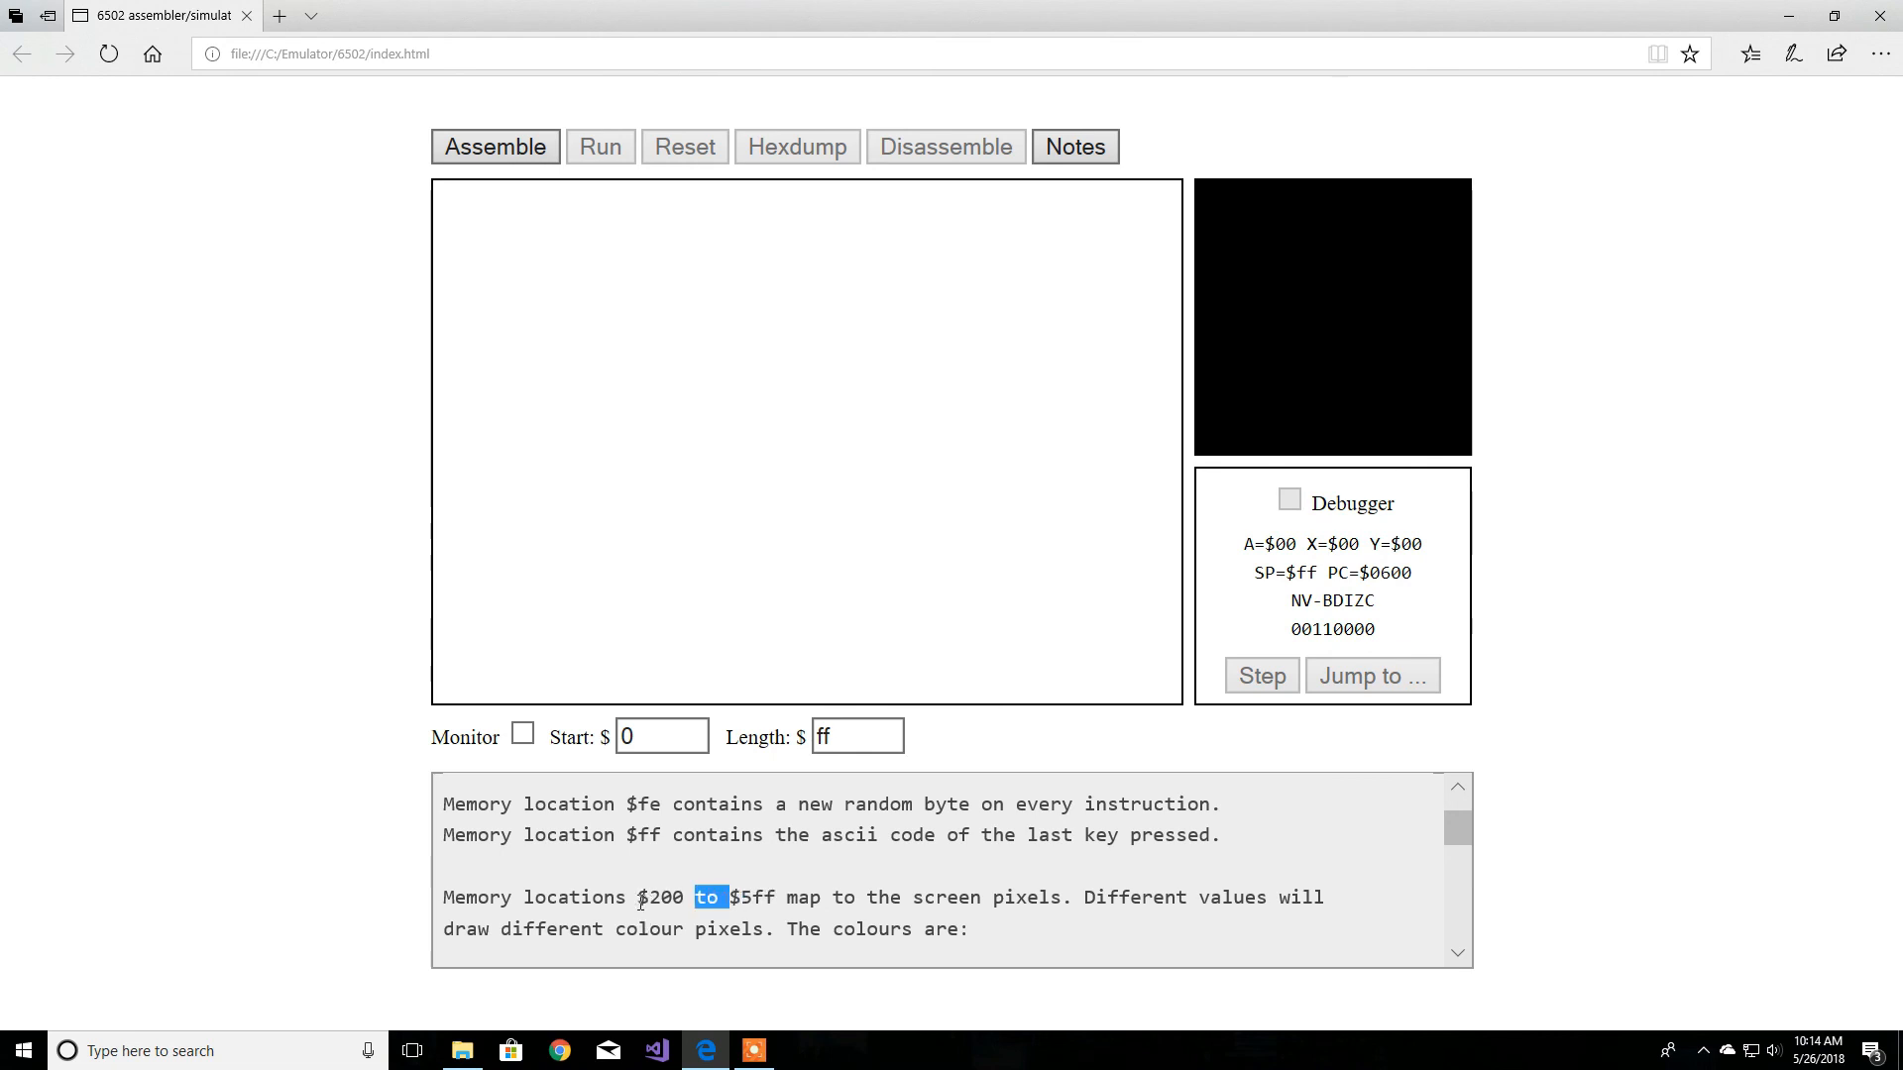
{"action": "left_click_drag", "start_coordinate": [636, 896], "coordinate": [773, 896]}
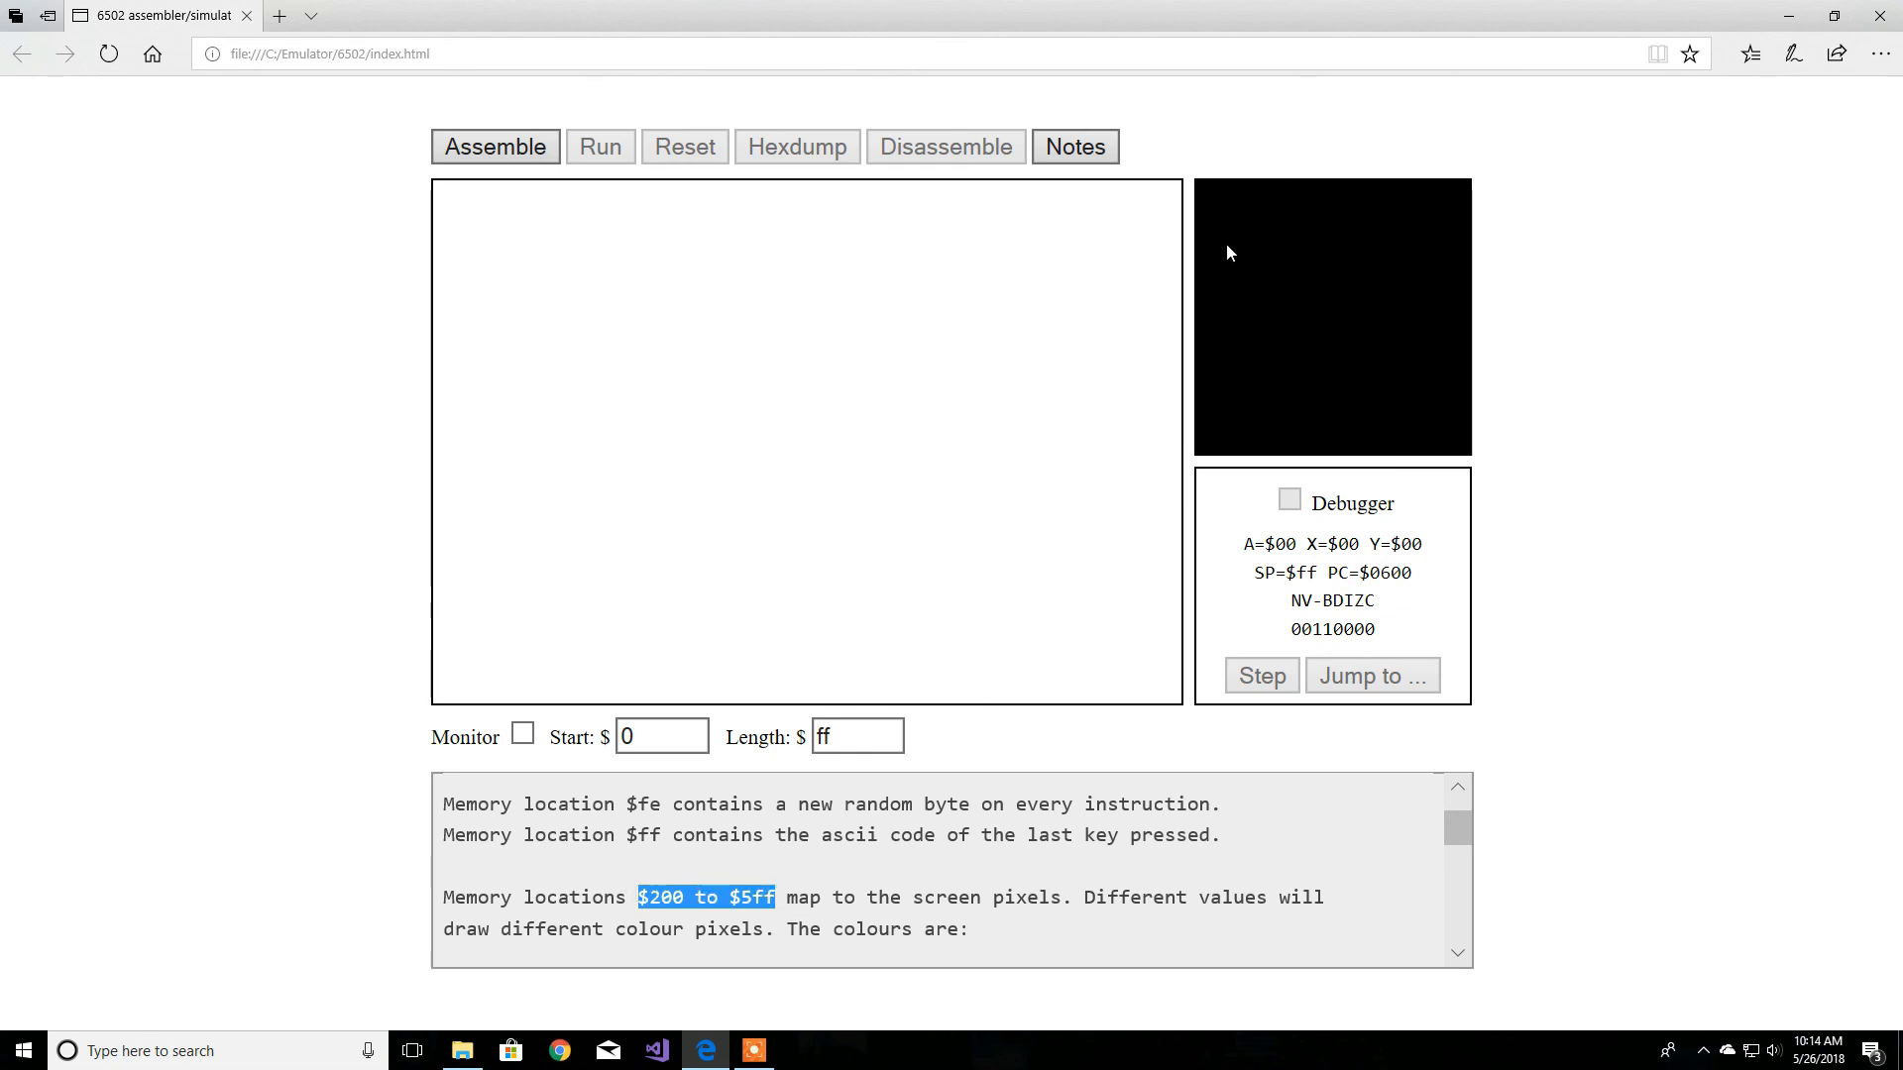
{"action": "mouse_move", "coordinate": [1288, 234]}
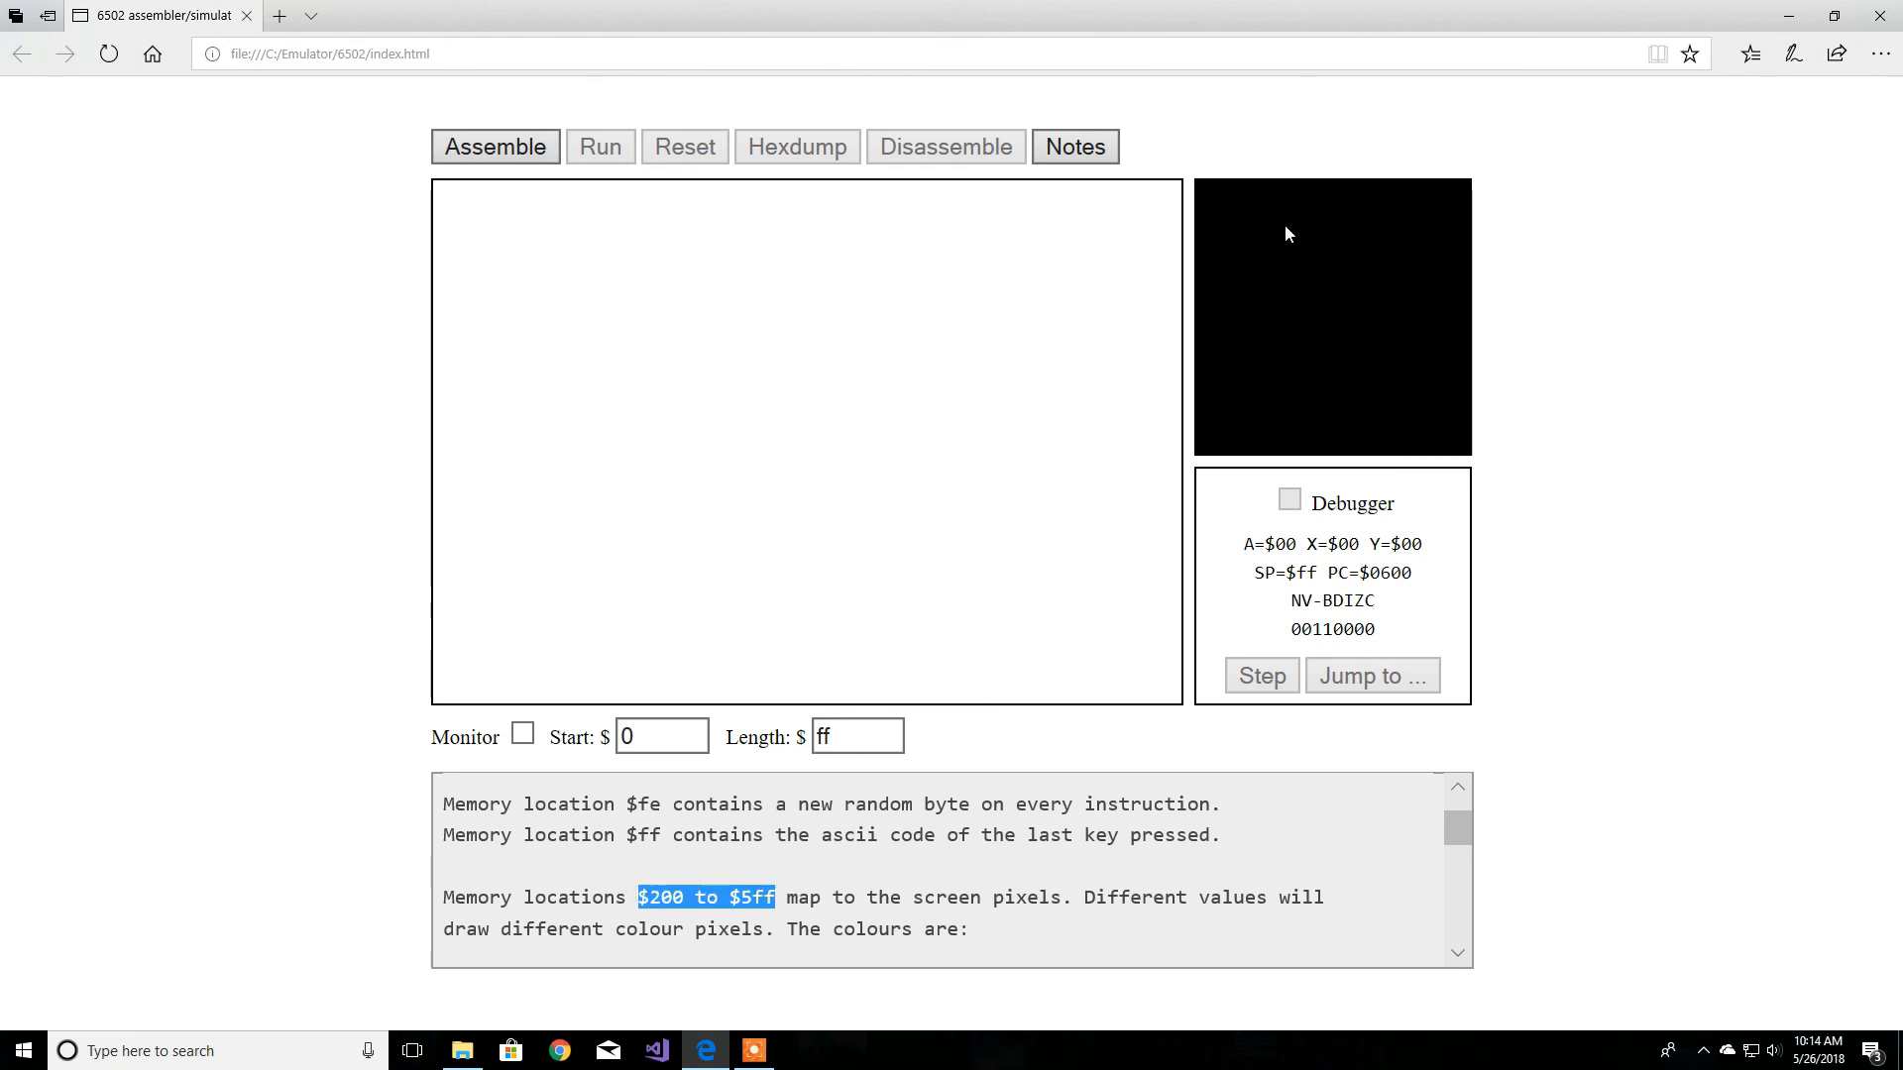
{"action": "mouse_move", "coordinate": [1267, 323]}
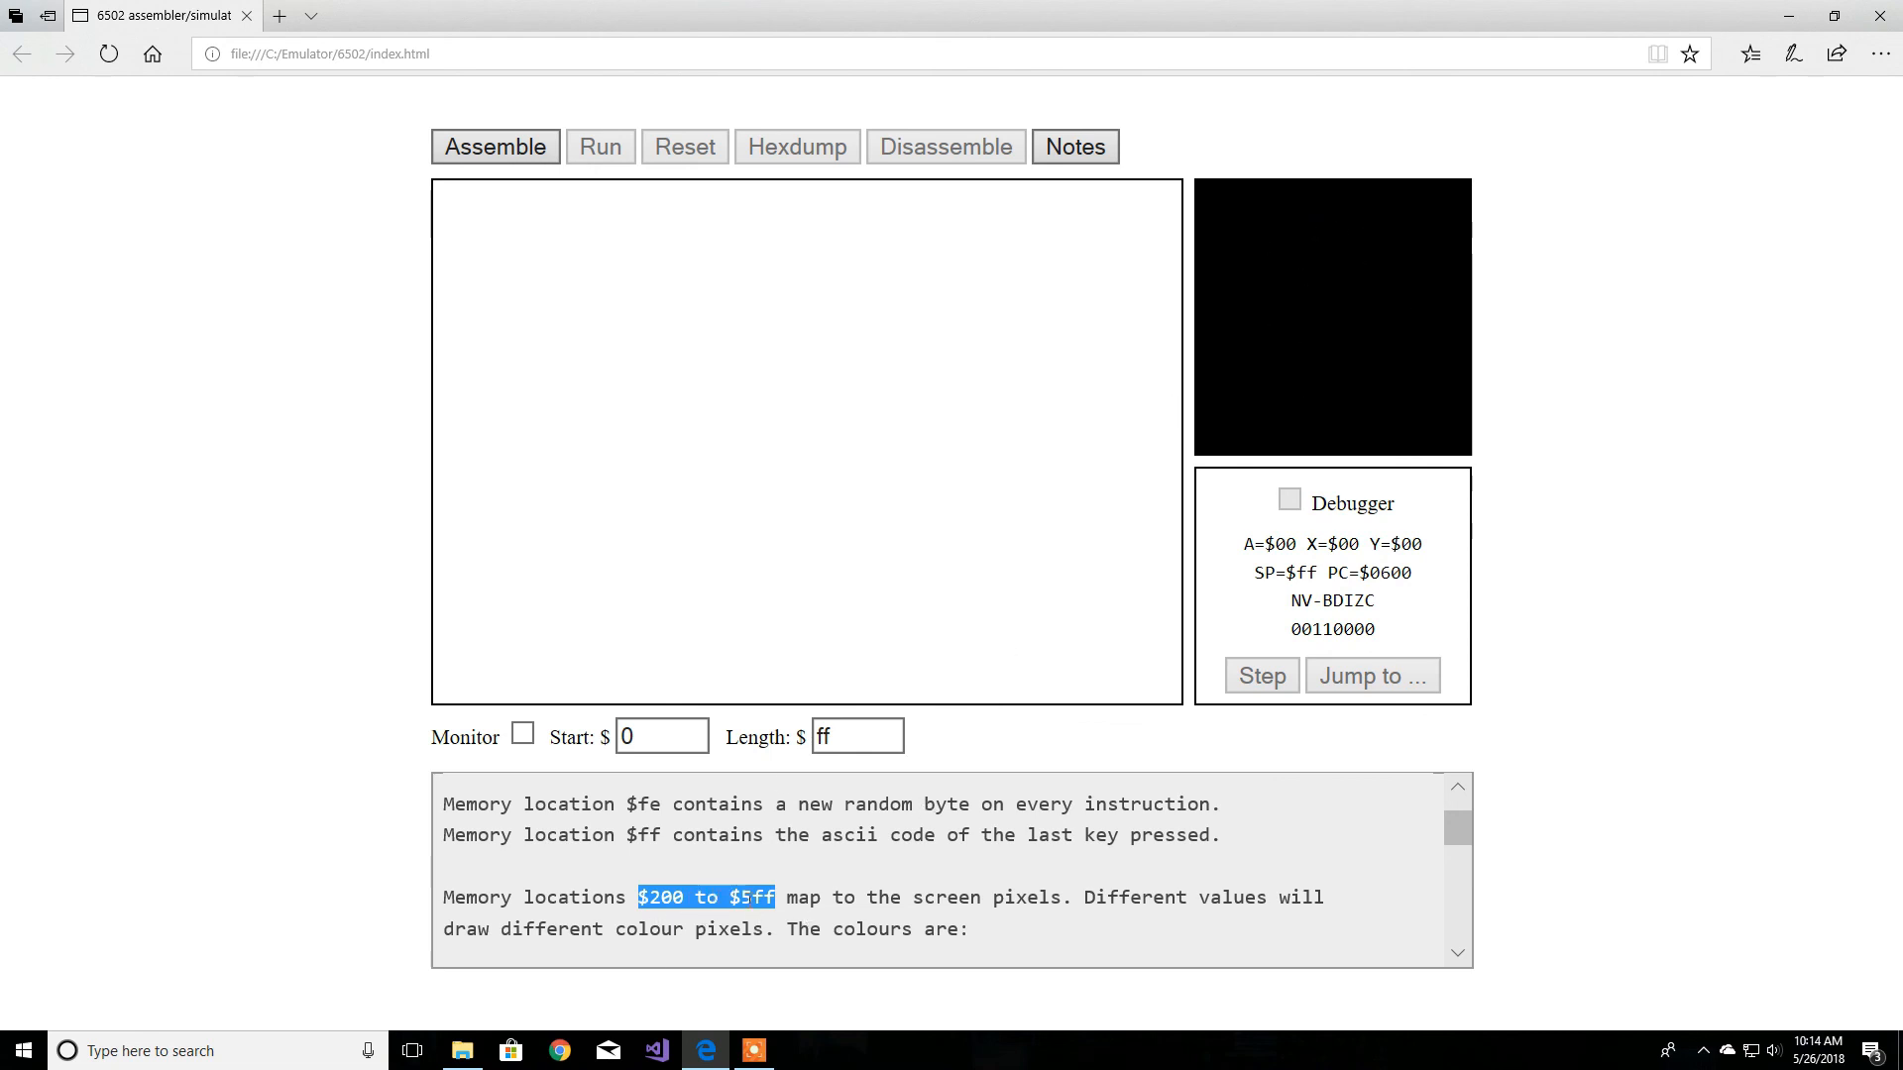
{"action": "mouse_move", "coordinate": [1322, 436]}
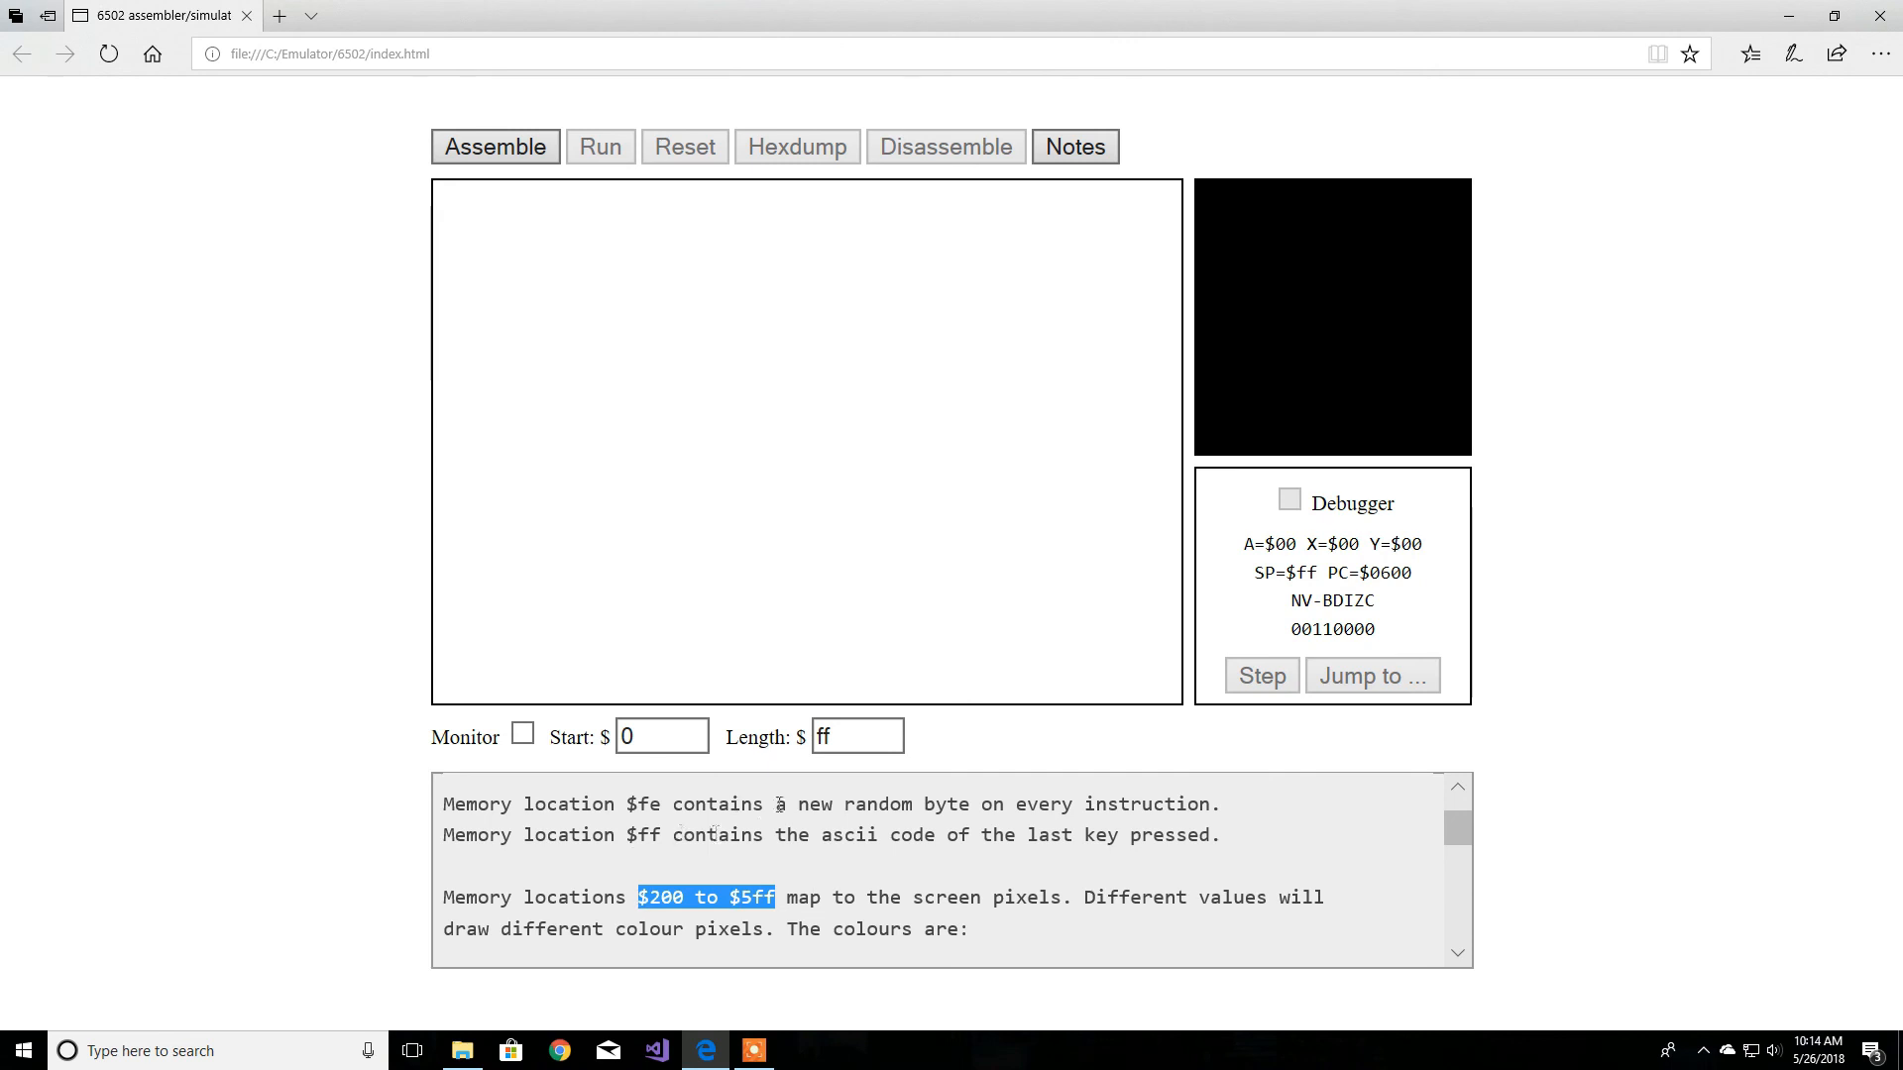
{"action": "mouse_move", "coordinate": [1286, 339]}
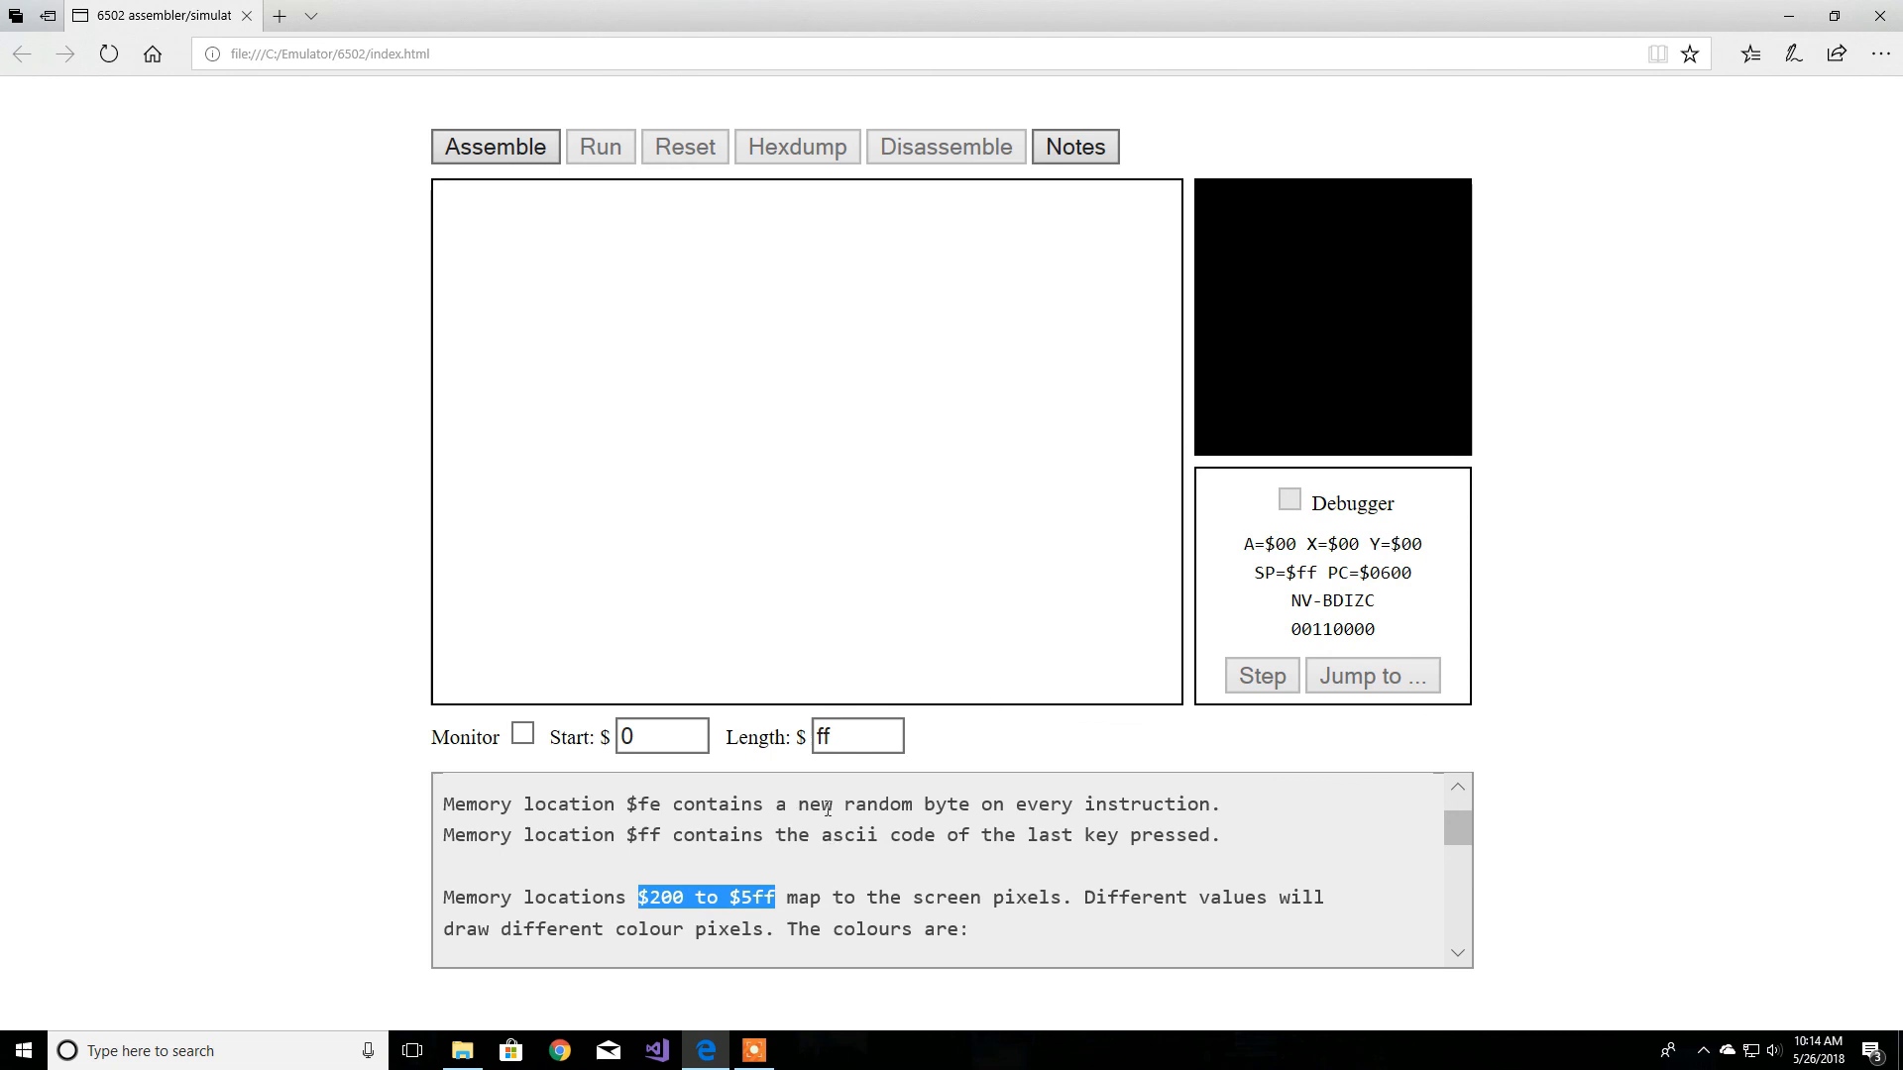
{"action": "mouse_move", "coordinate": [1223, 442]}
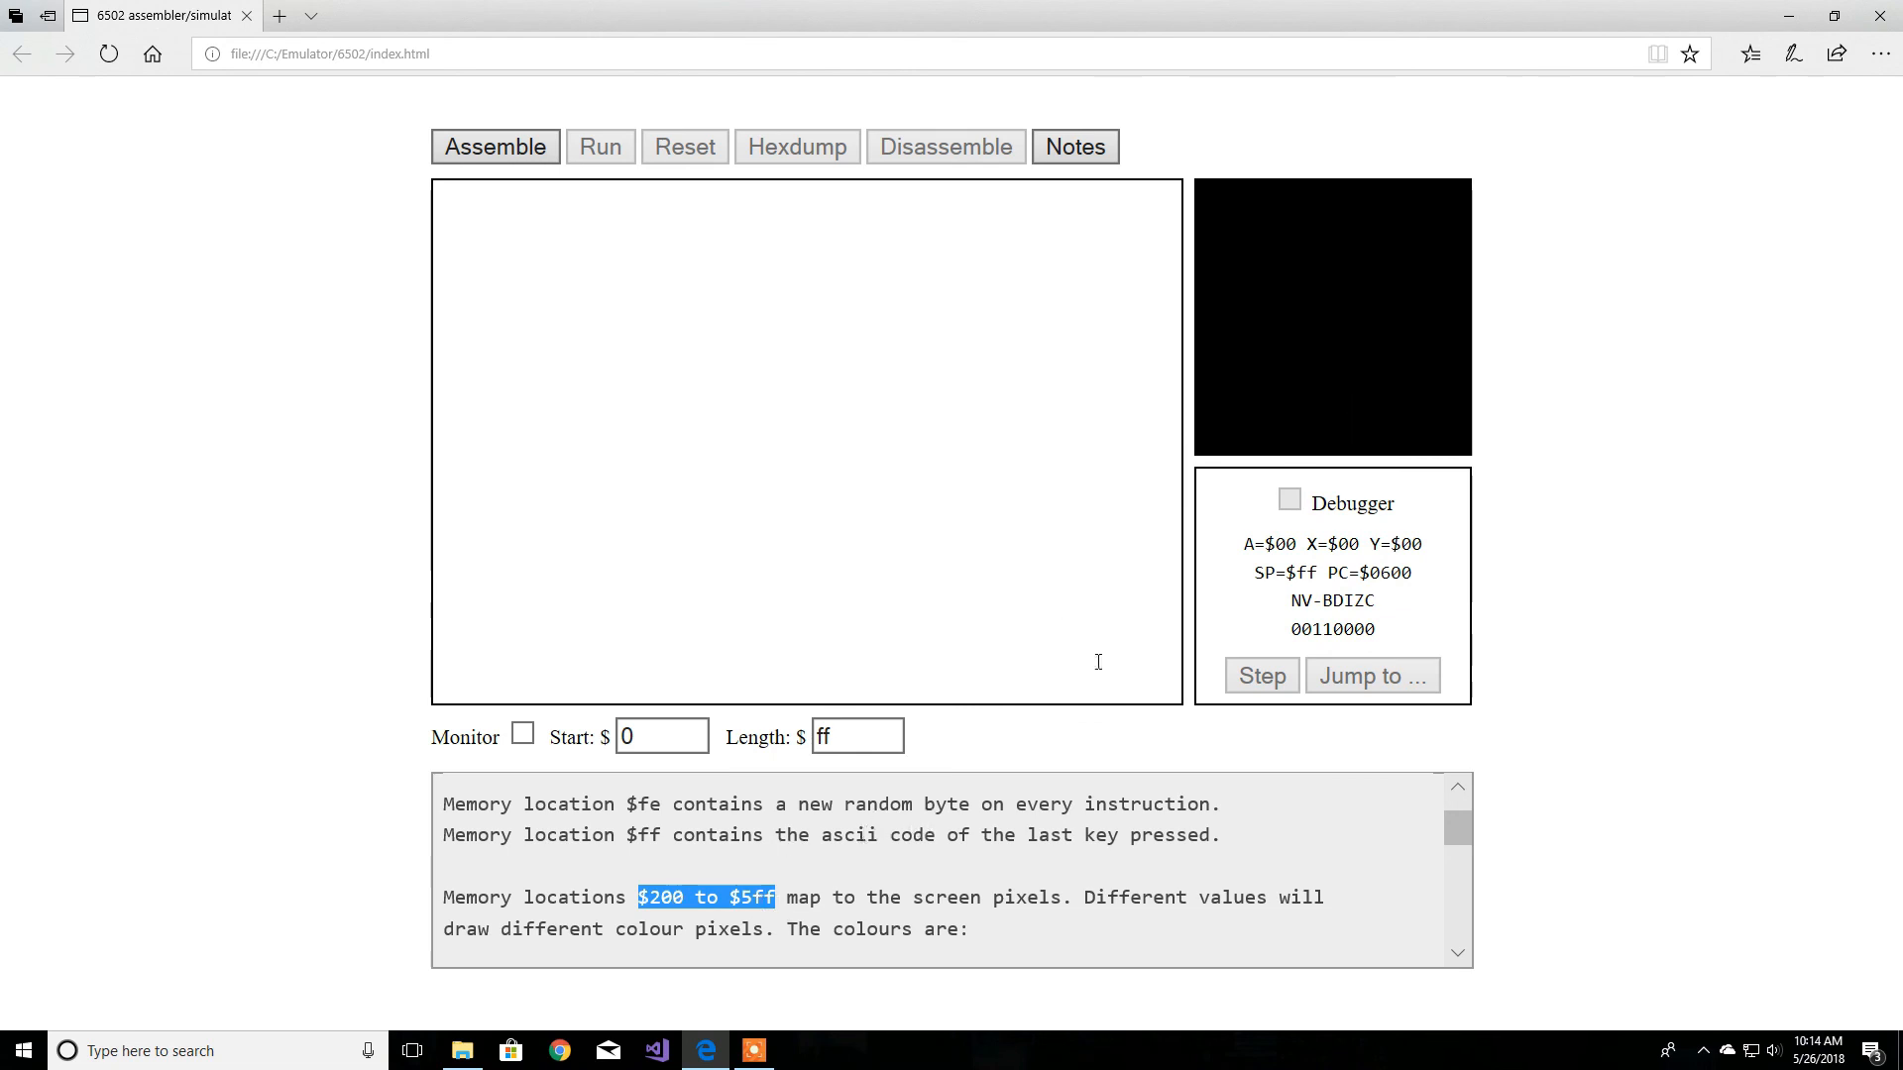
{"action": "mouse_move", "coordinate": [1116, 468]}
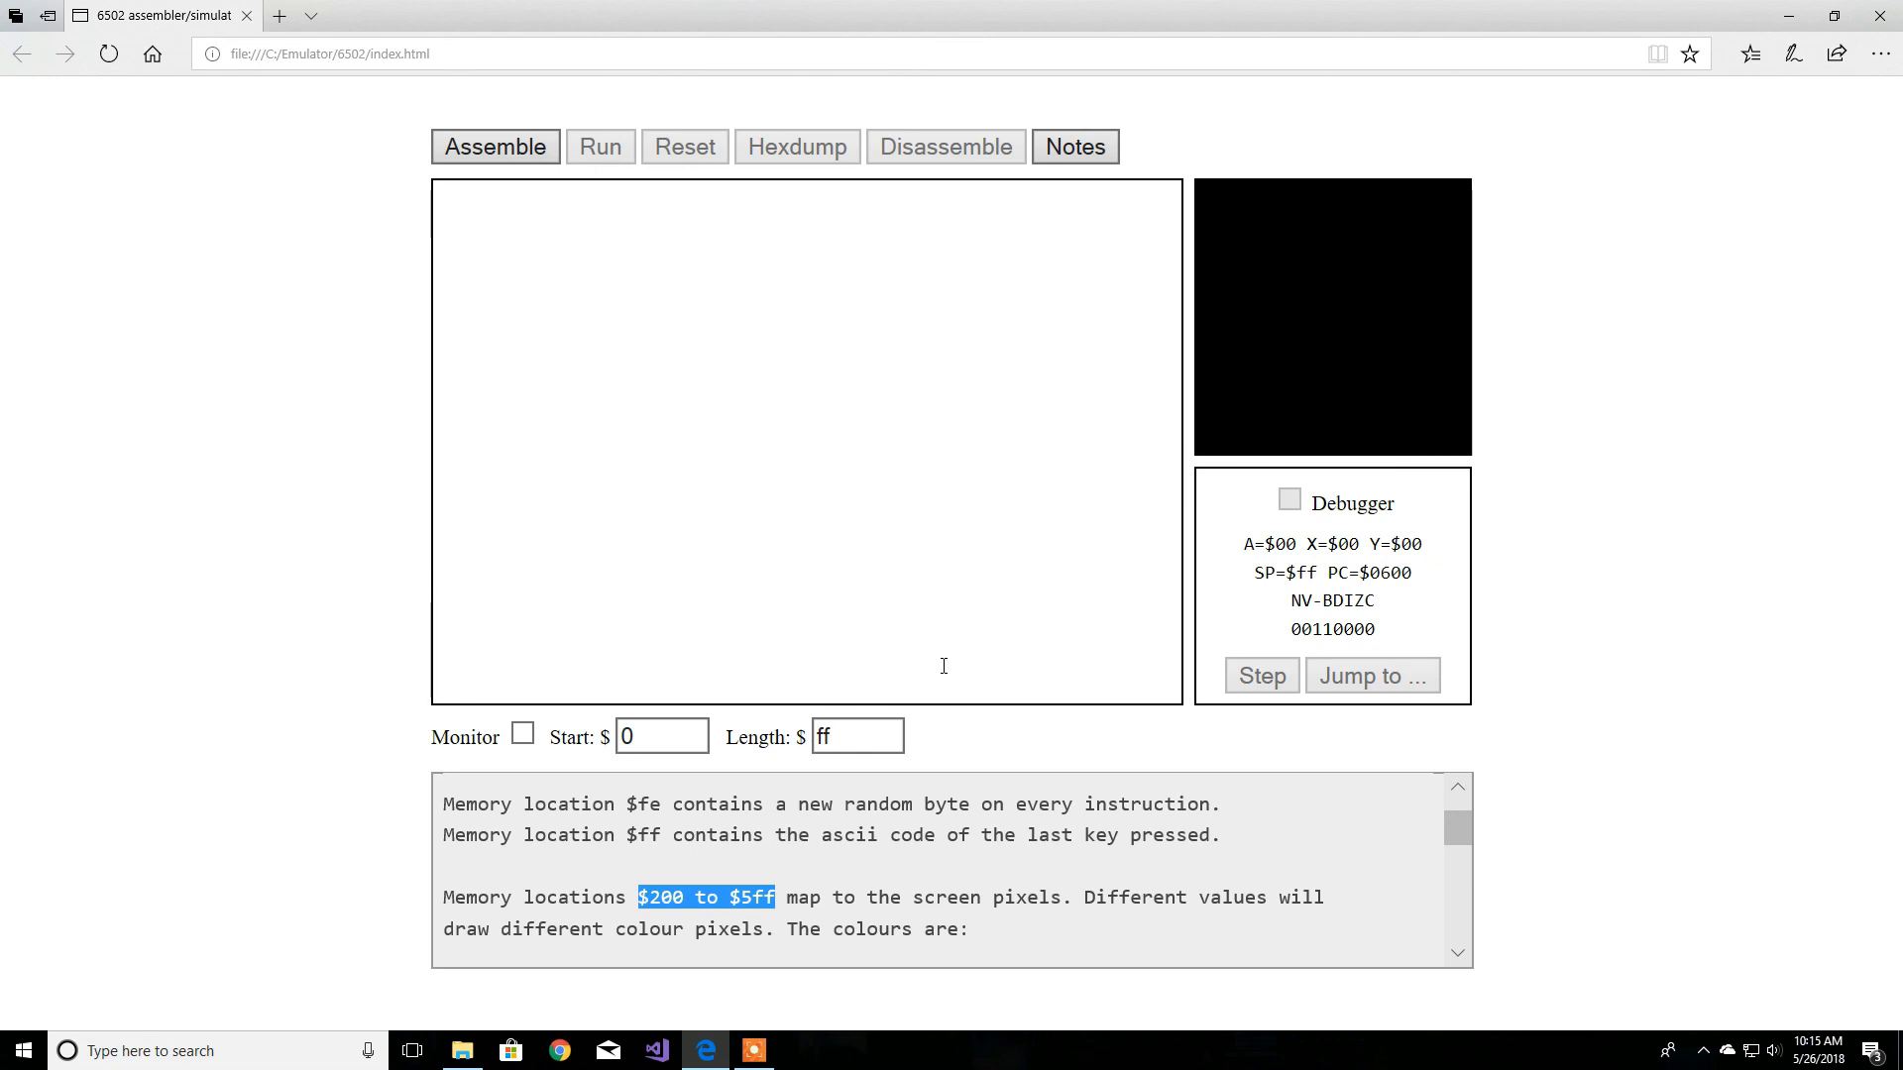
{"action": "mouse_move", "coordinate": [1114, 83]}
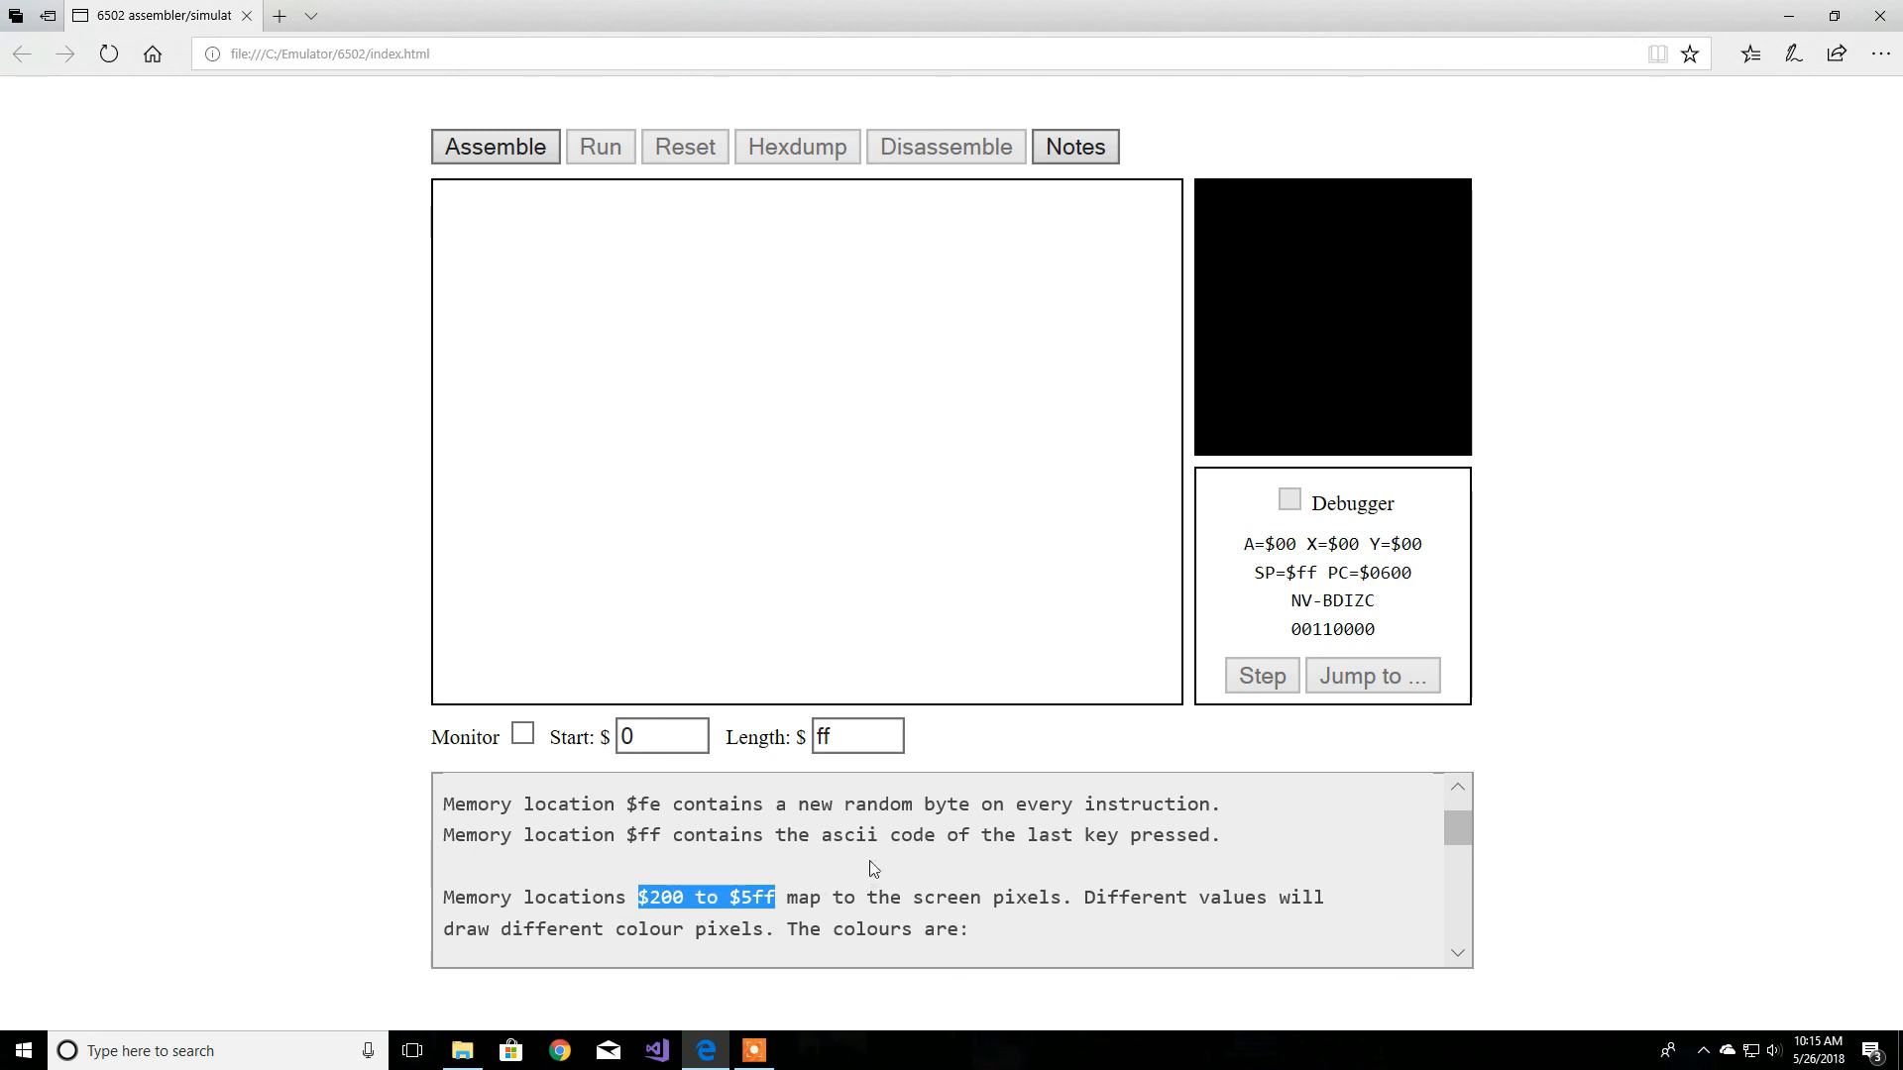
{"action": "mouse_move", "coordinate": [1237, 413]}
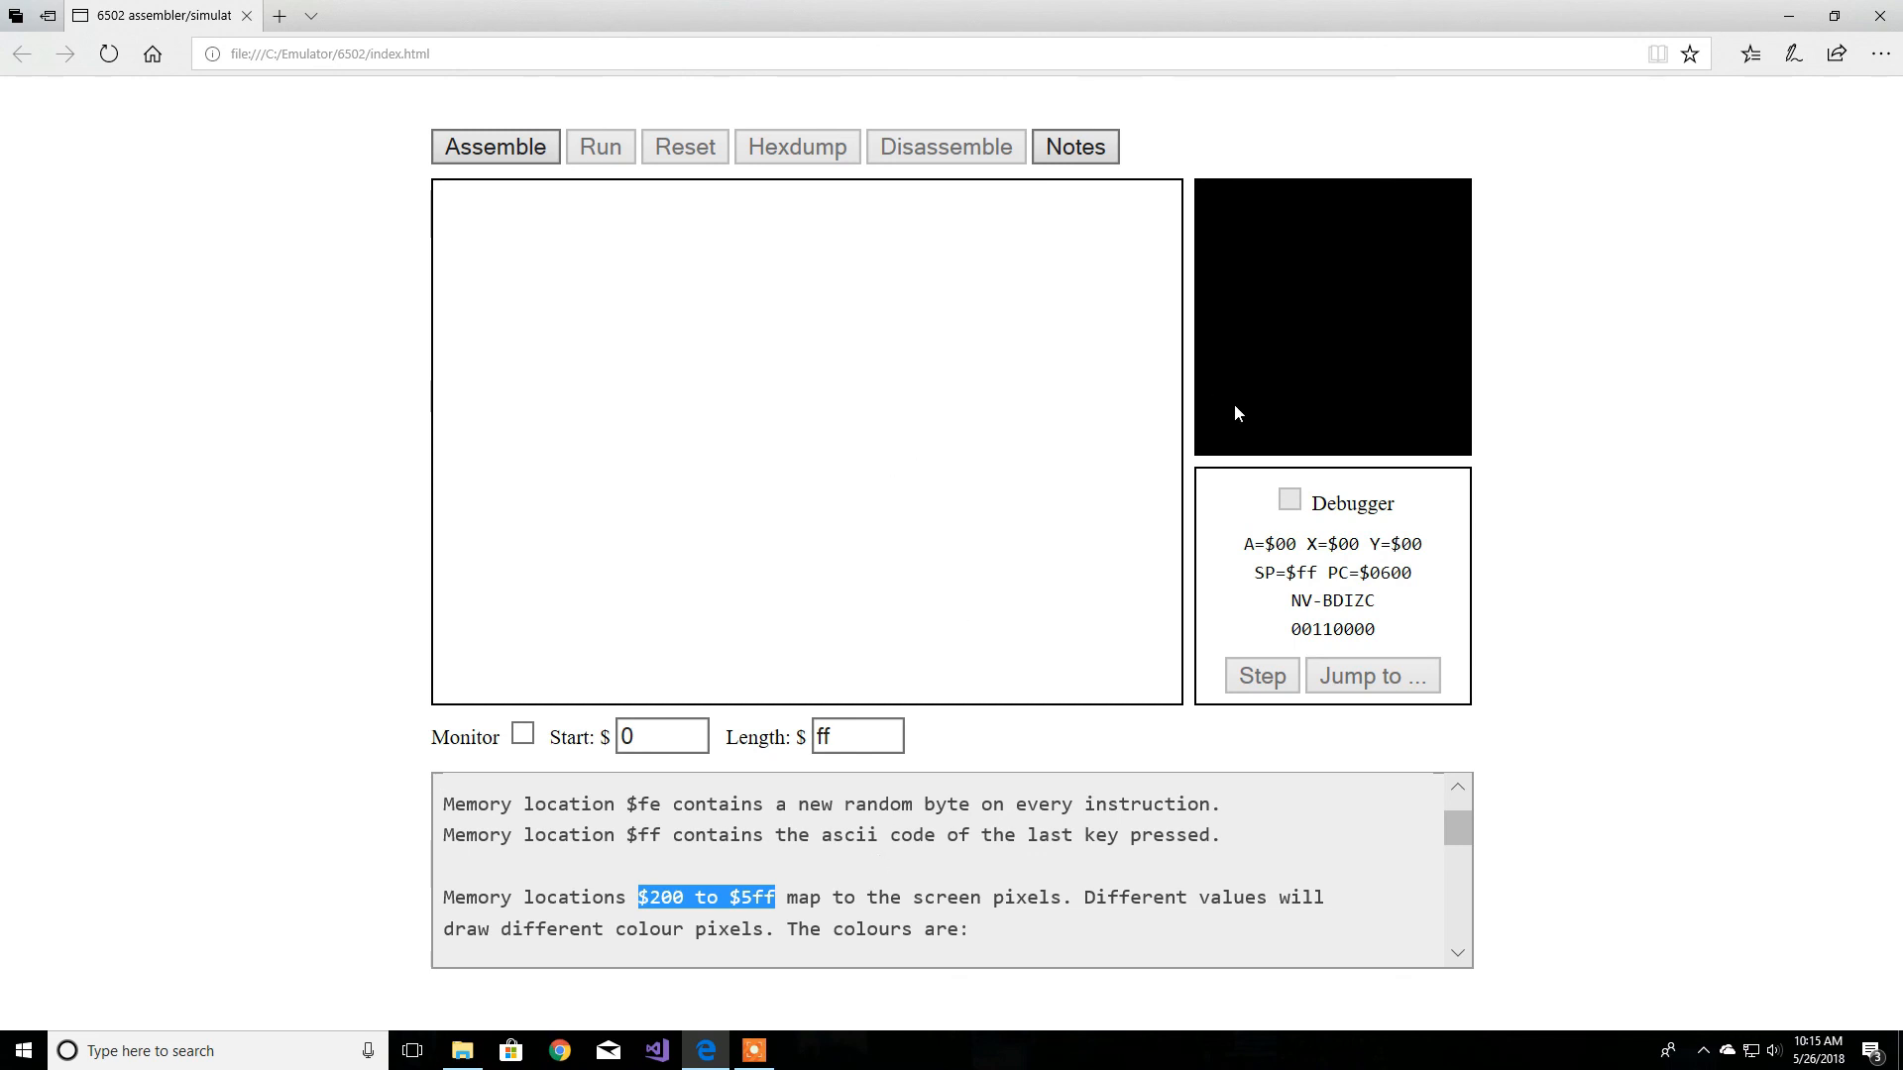